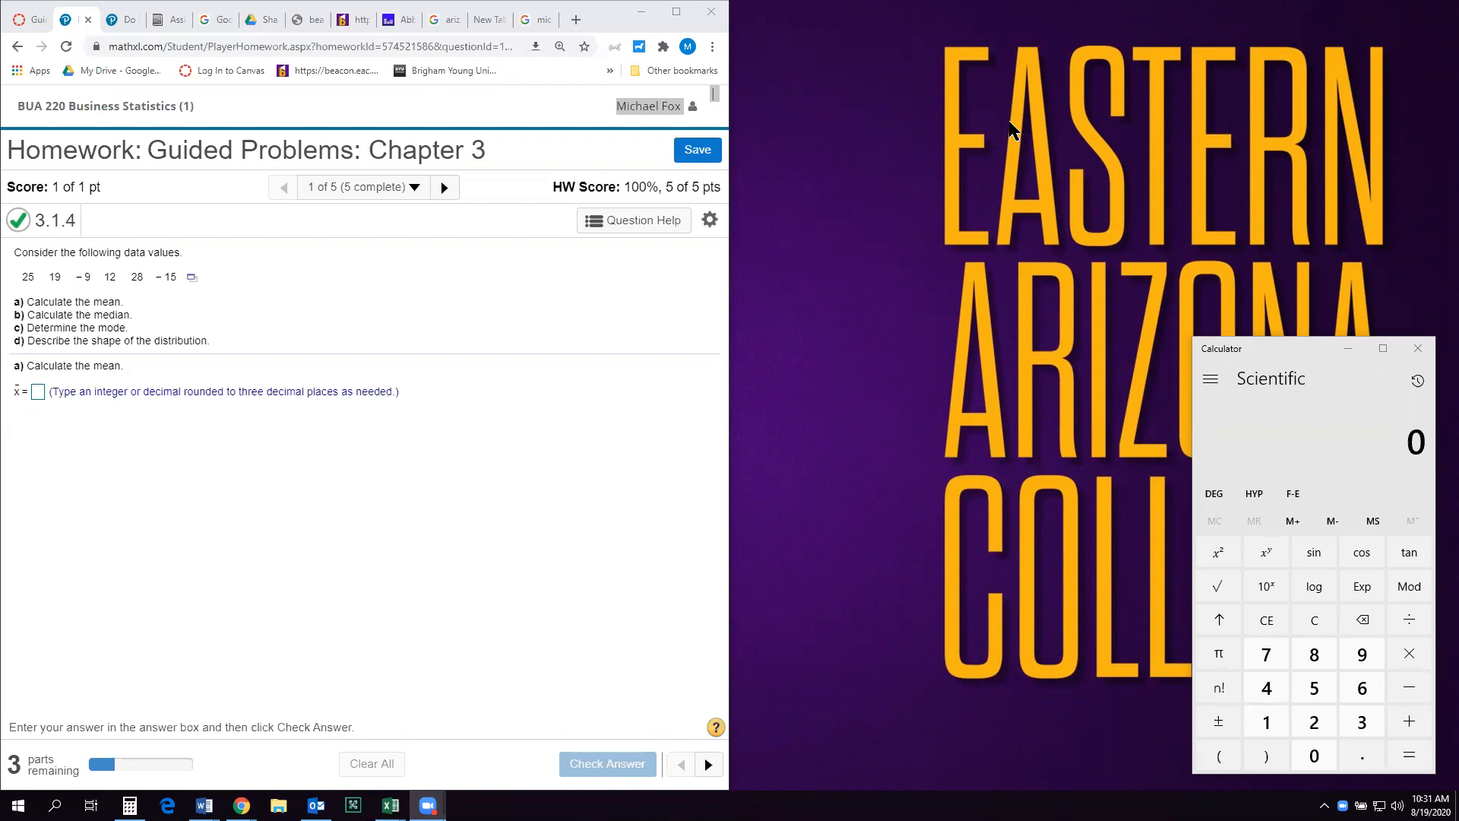
{"action": "mouse_move", "coordinate": [418, 231]}
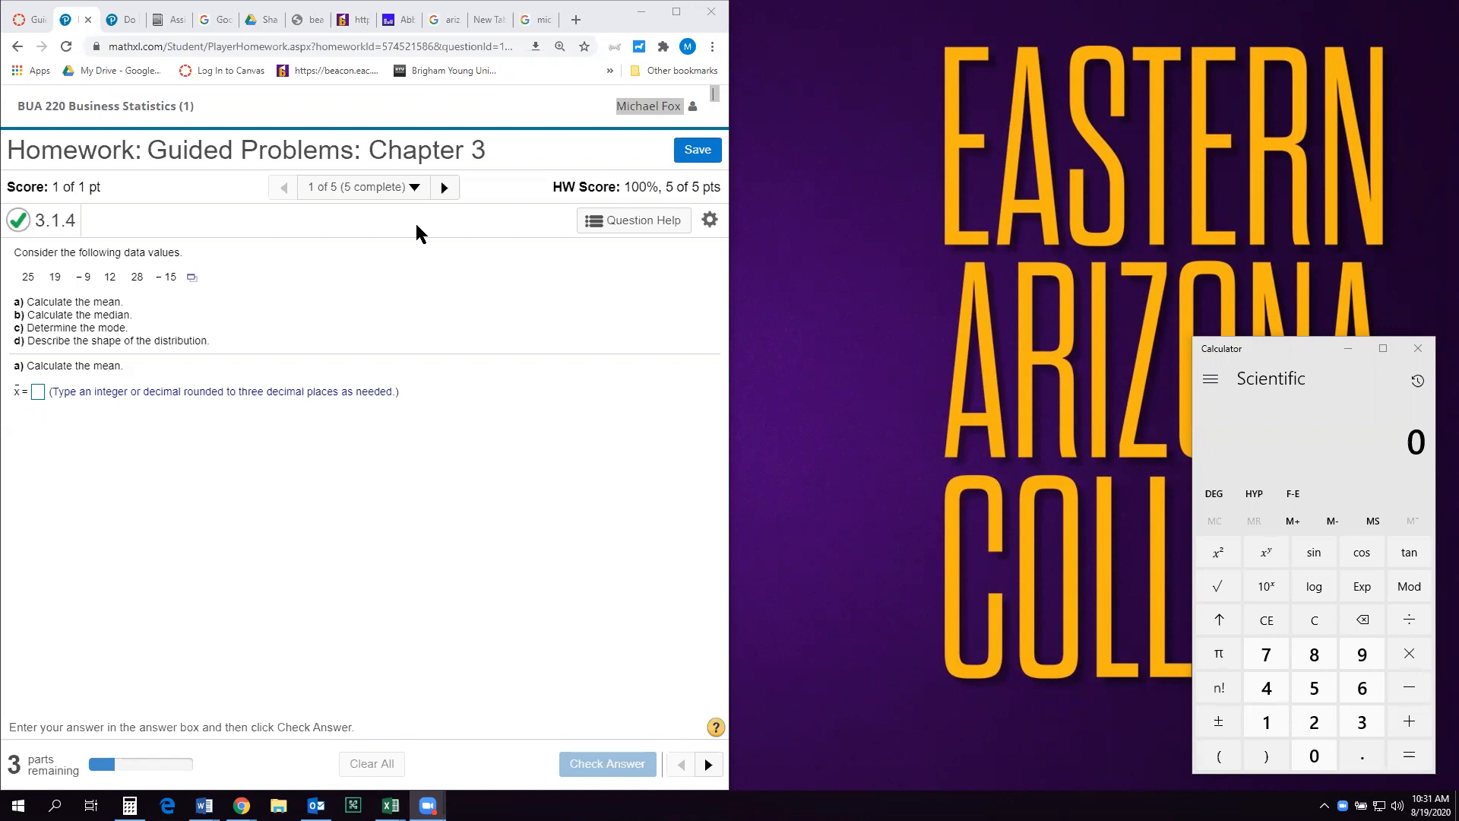
{"action": "mouse_move", "coordinate": [123, 253]}
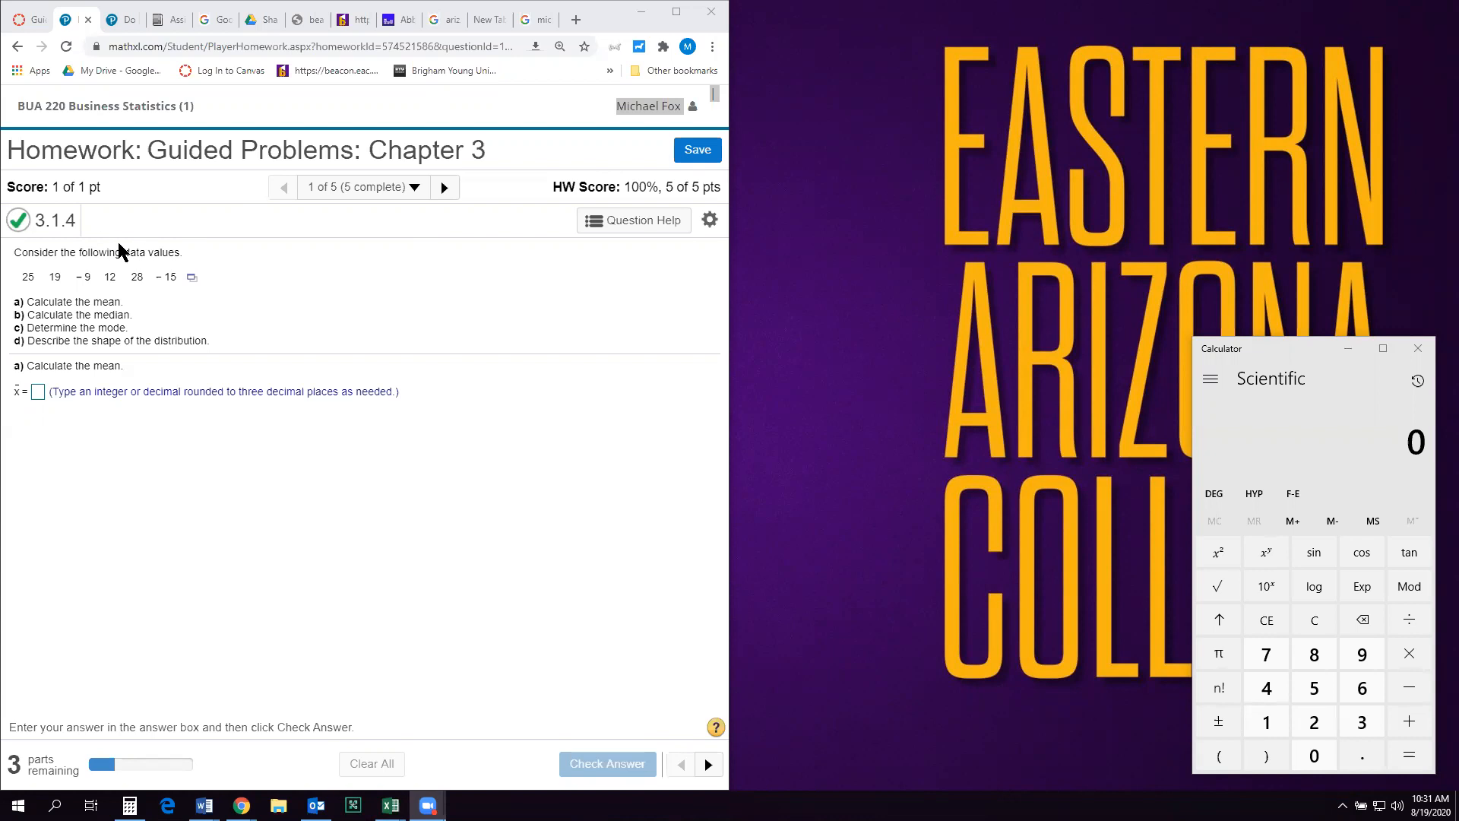
{"action": "mouse_move", "coordinate": [55, 358]}
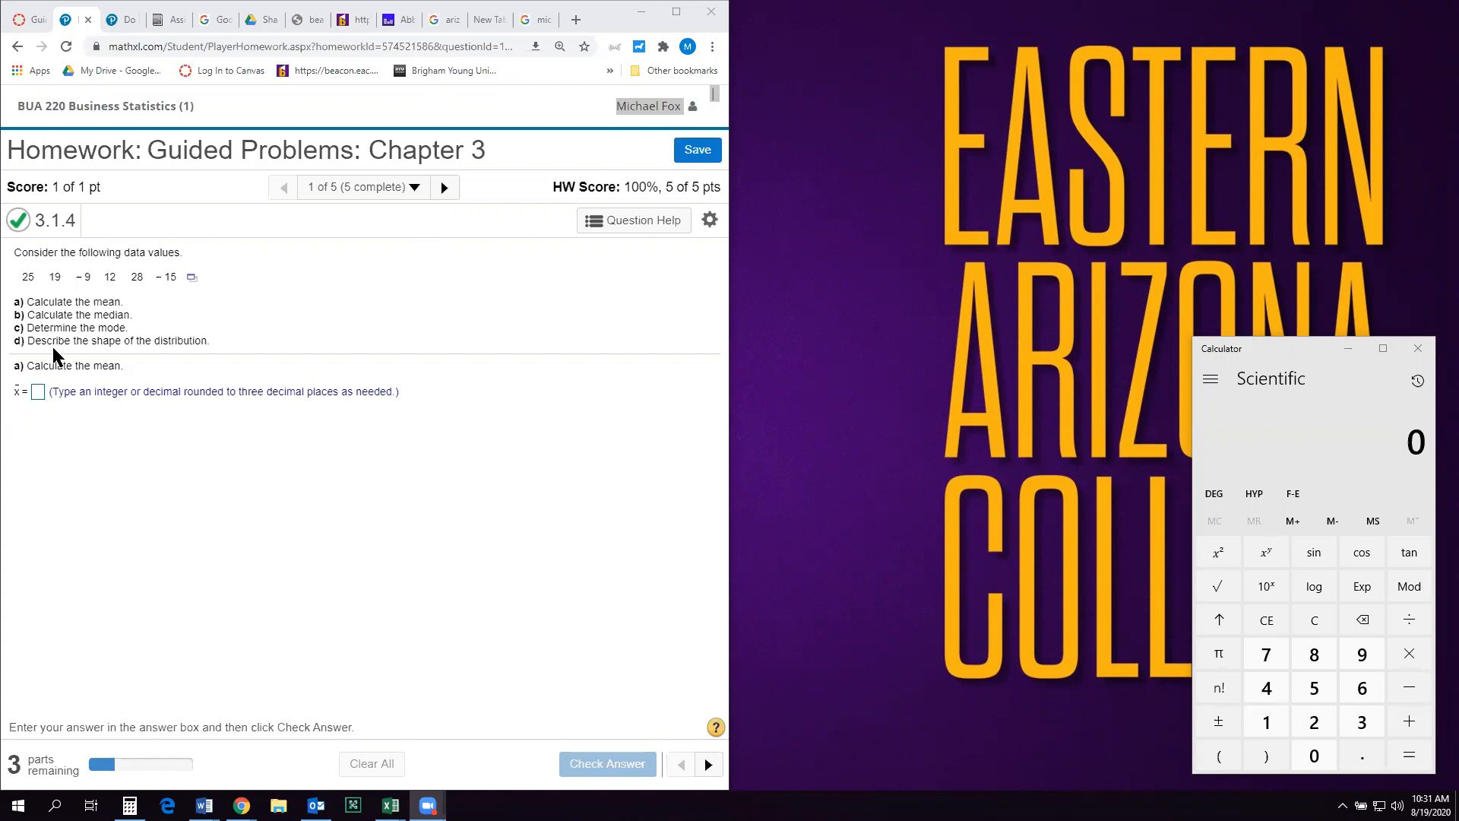
{"action": "mouse_move", "coordinate": [318, 510]}
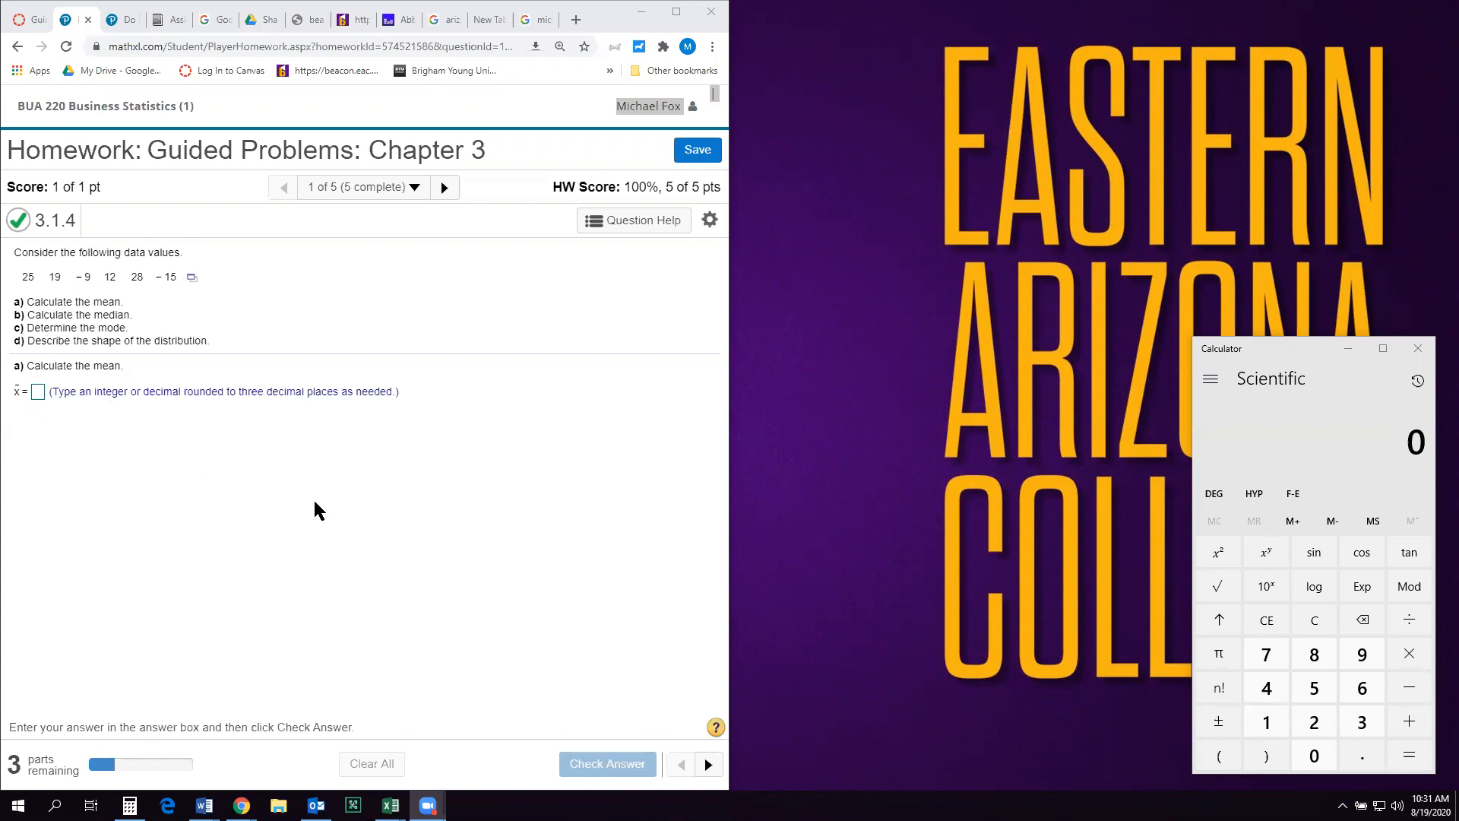
{"action": "mouse_move", "coordinate": [170, 293]}
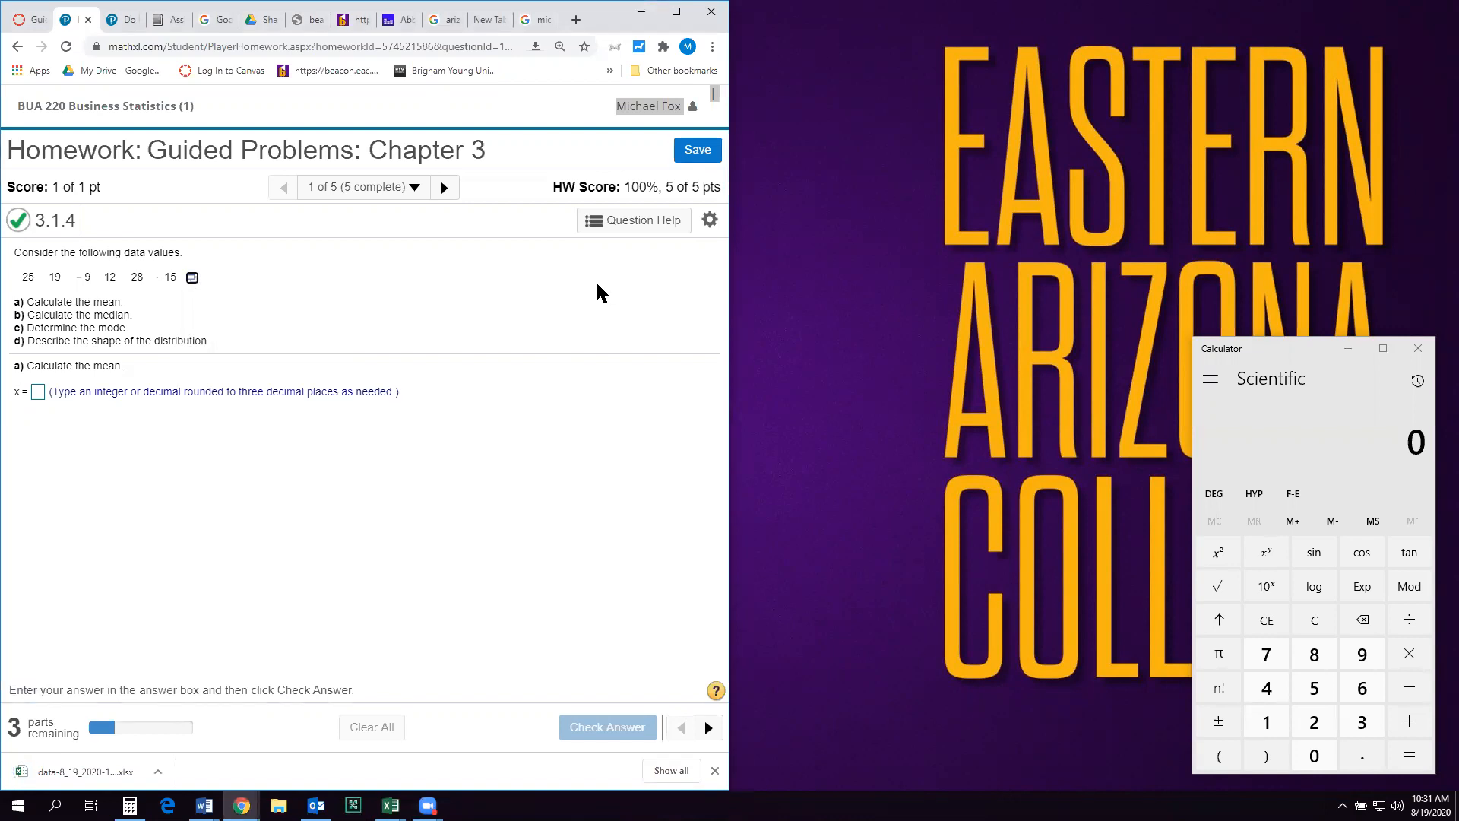
{"action": "mouse_move", "coordinate": [383, 679]}
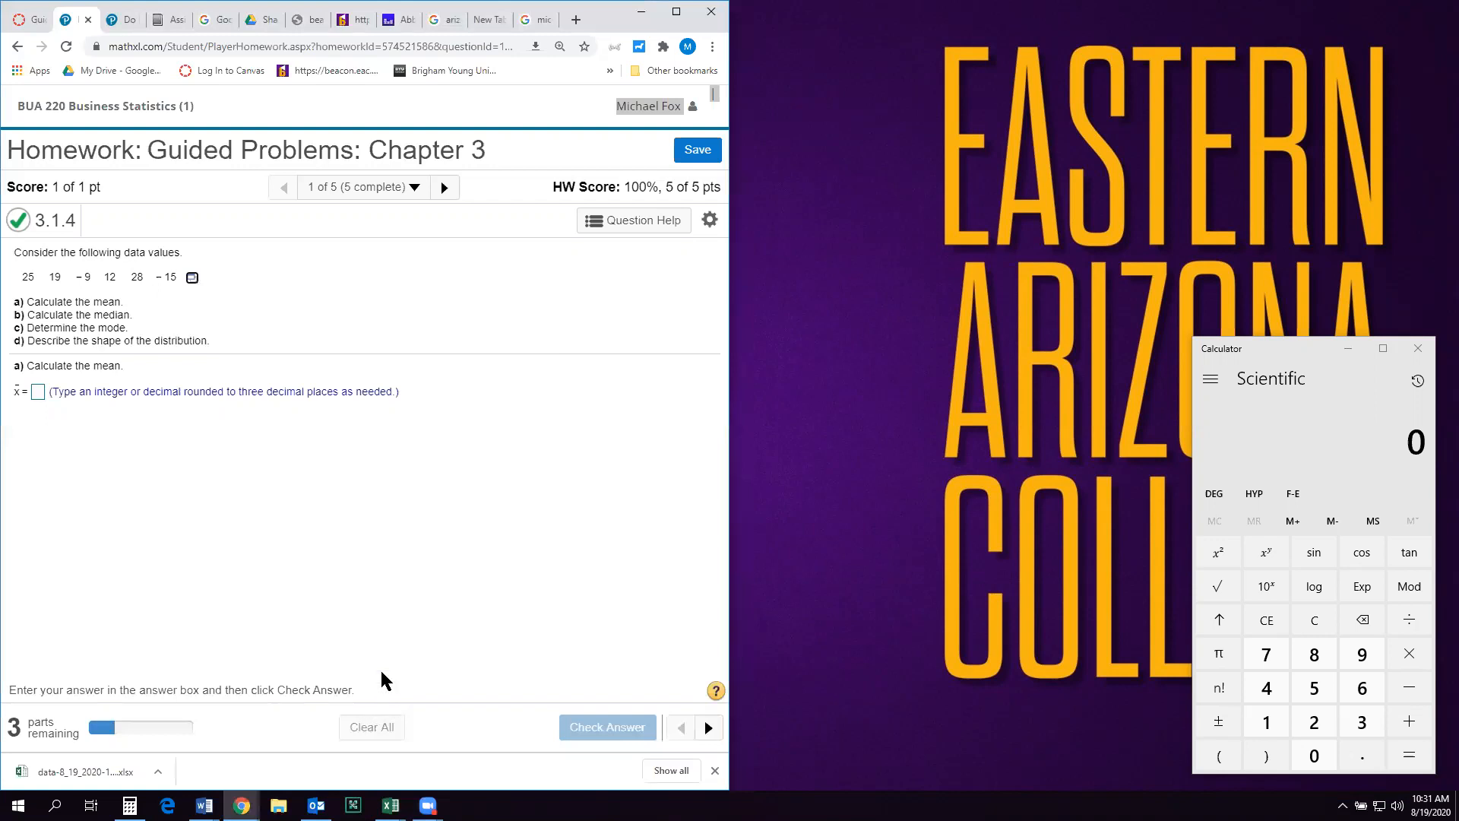
{"action": "mouse_move", "coordinate": [404, 633]}
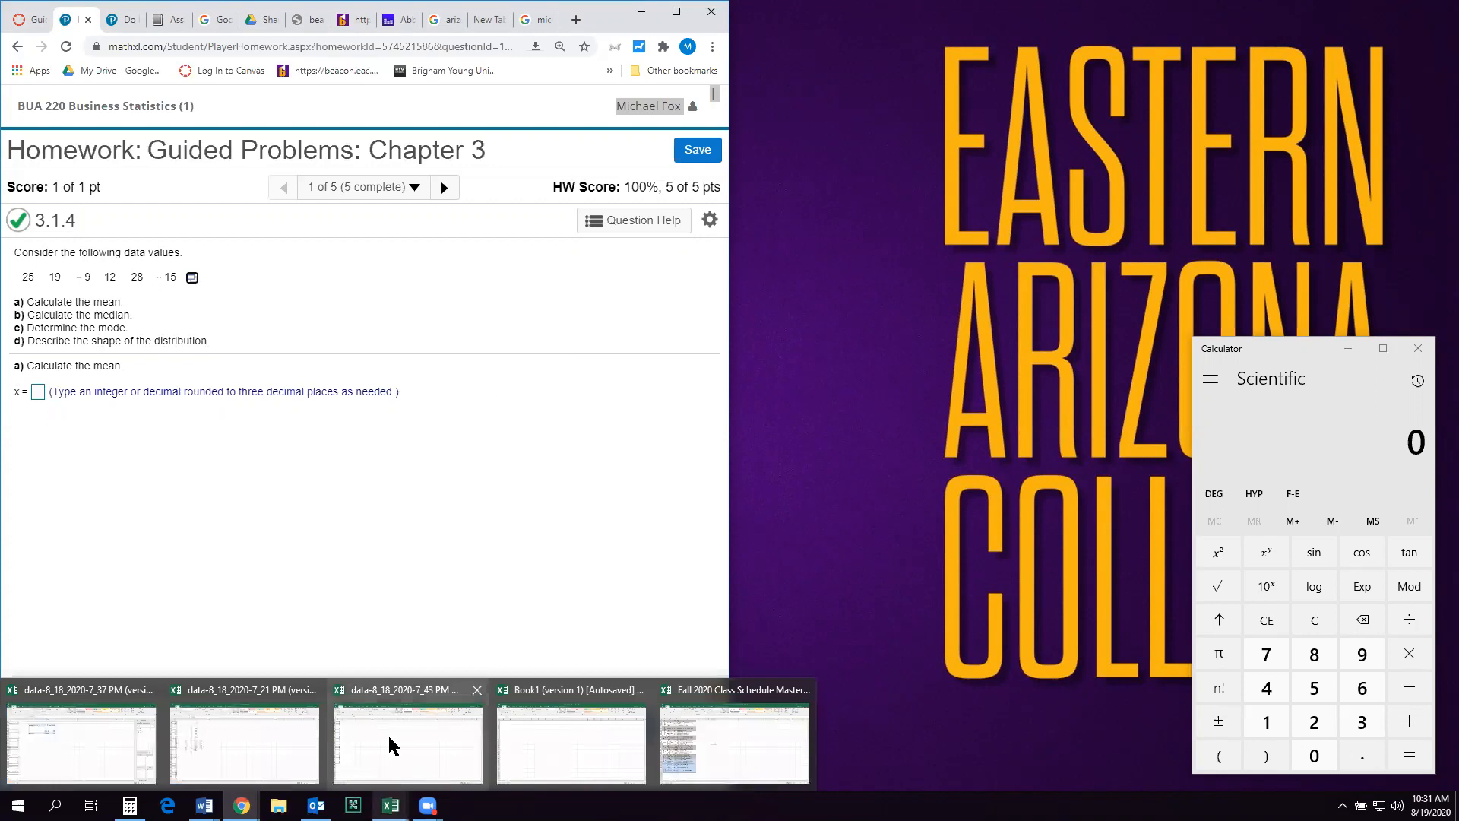
{"action": "mouse_move", "coordinate": [915, 454]}
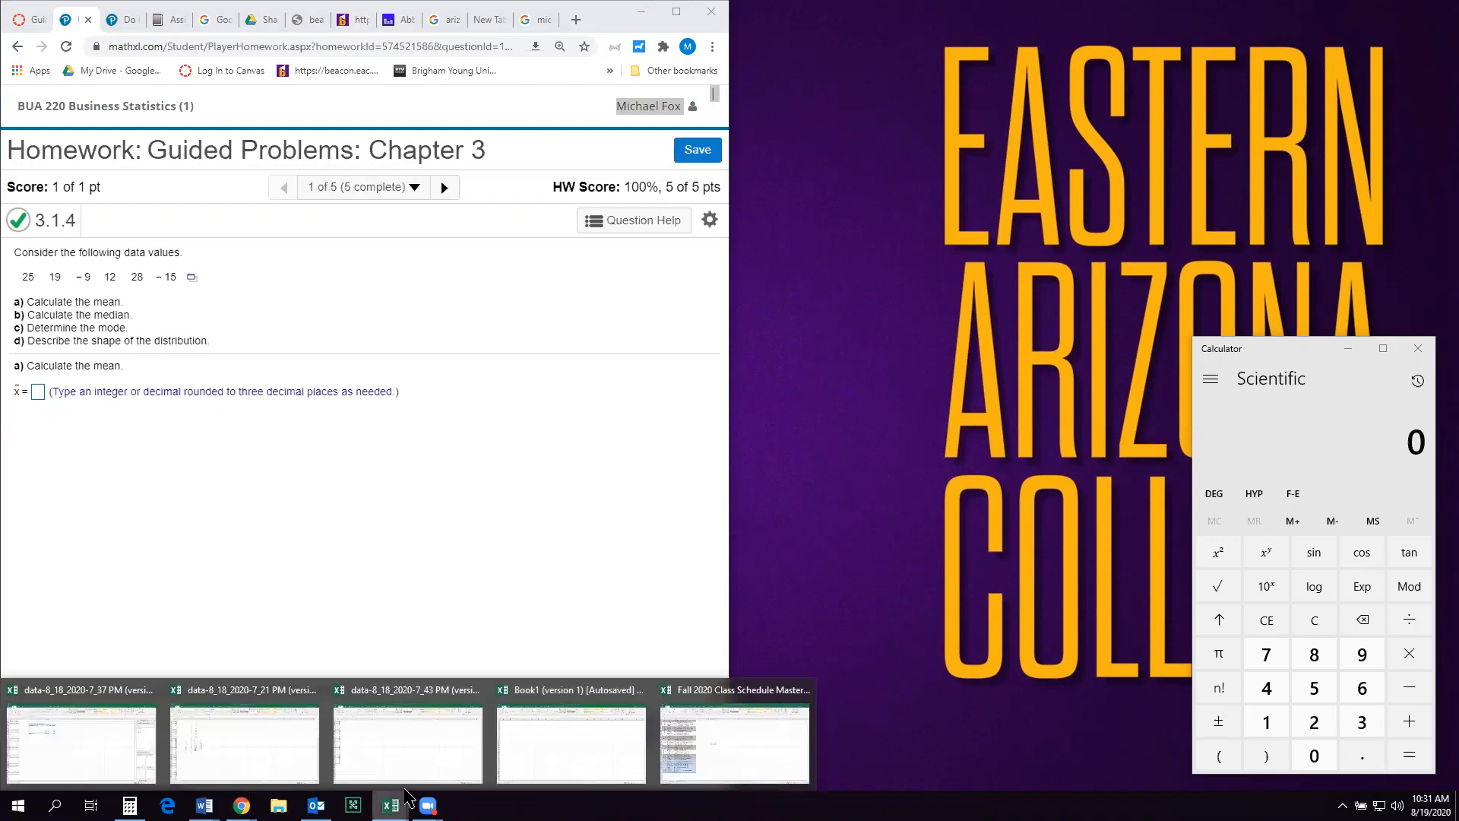
{"action": "mouse_move", "coordinate": [584, 410]}
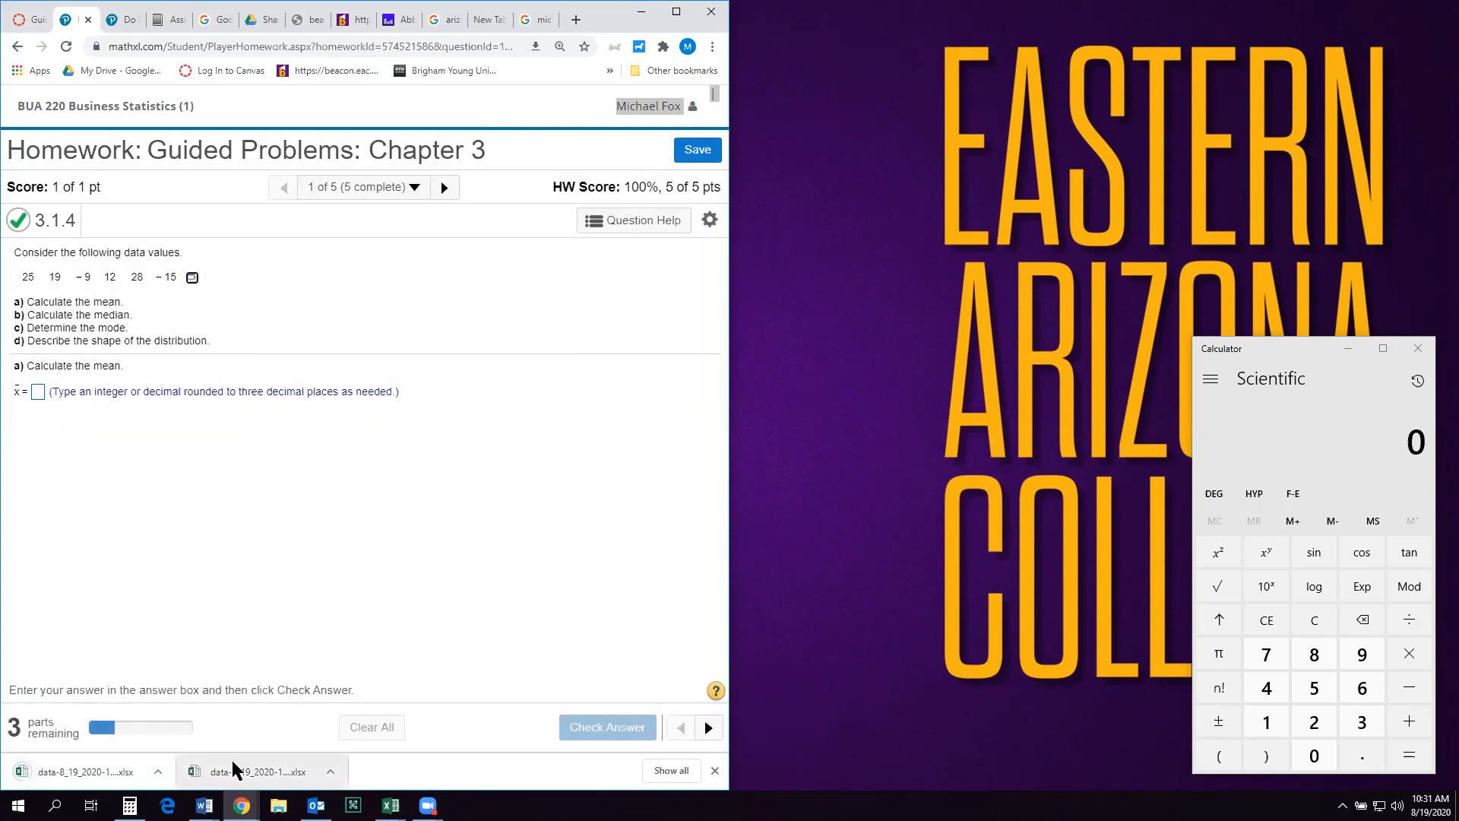
- Open the downloaded xlsx data file in Excel and enable editing
{"action": "left_click", "coordinate": [389, 806]}
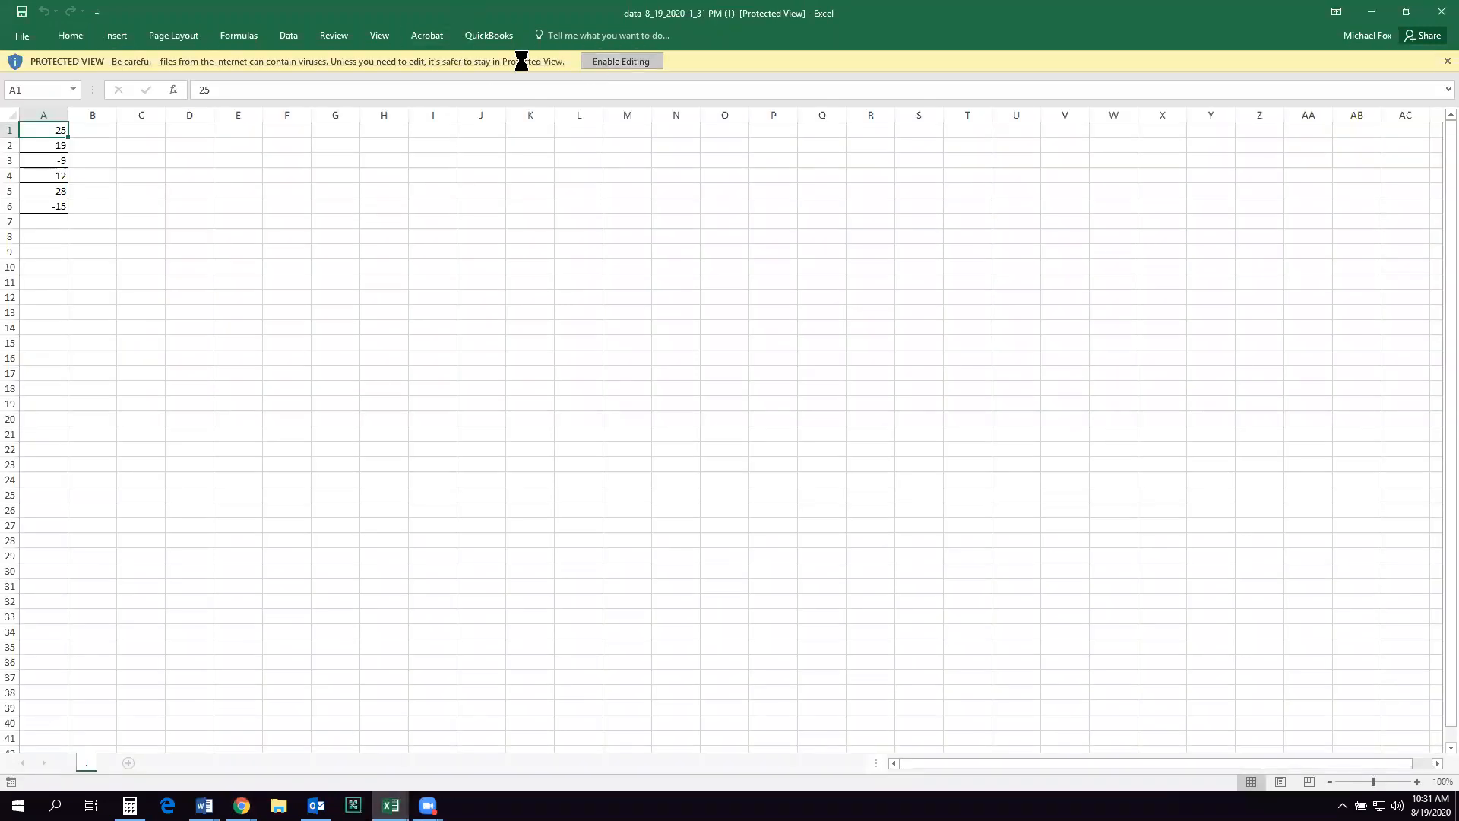
{"action": "left_click", "coordinate": [620, 60]}
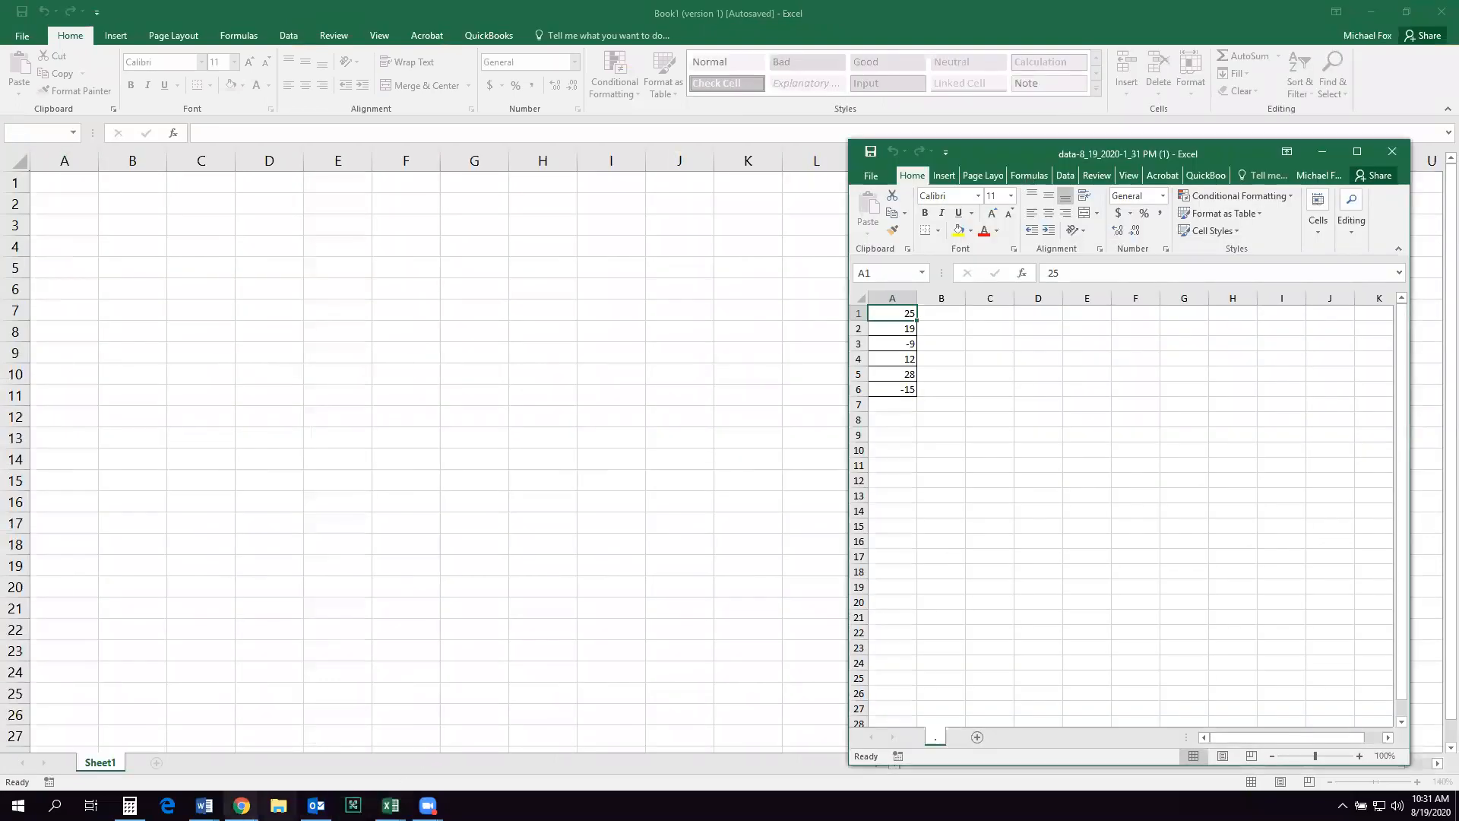
{"action": "mouse_move", "coordinate": [242, 806]}
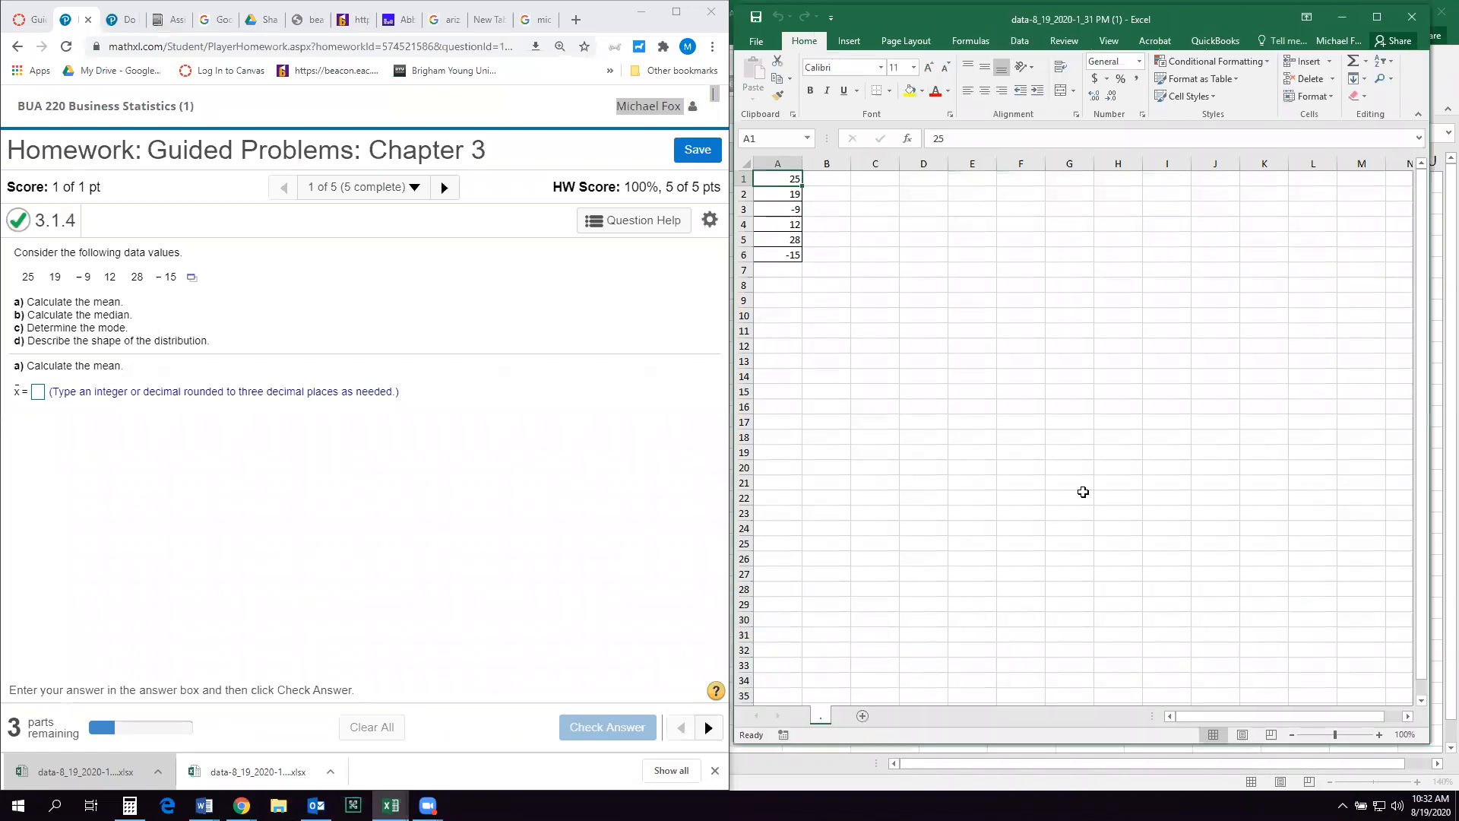
- Label C2 xbar and compute =AVERAGE(A1:A6) beside it, giving a mean of 10
{"action": "left_click", "coordinate": [876, 193]}
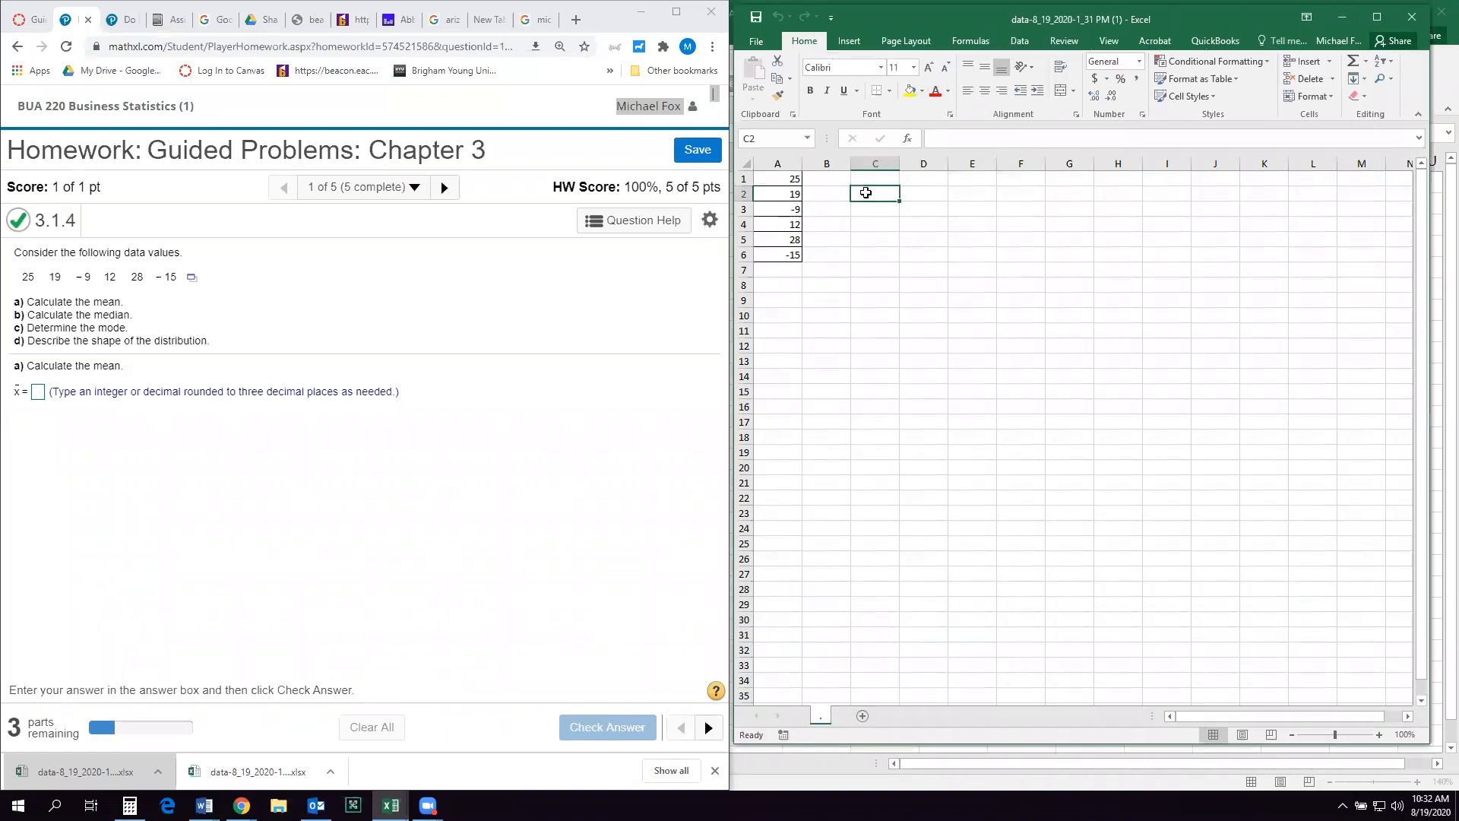
{"action": "type", "text": "xb"}
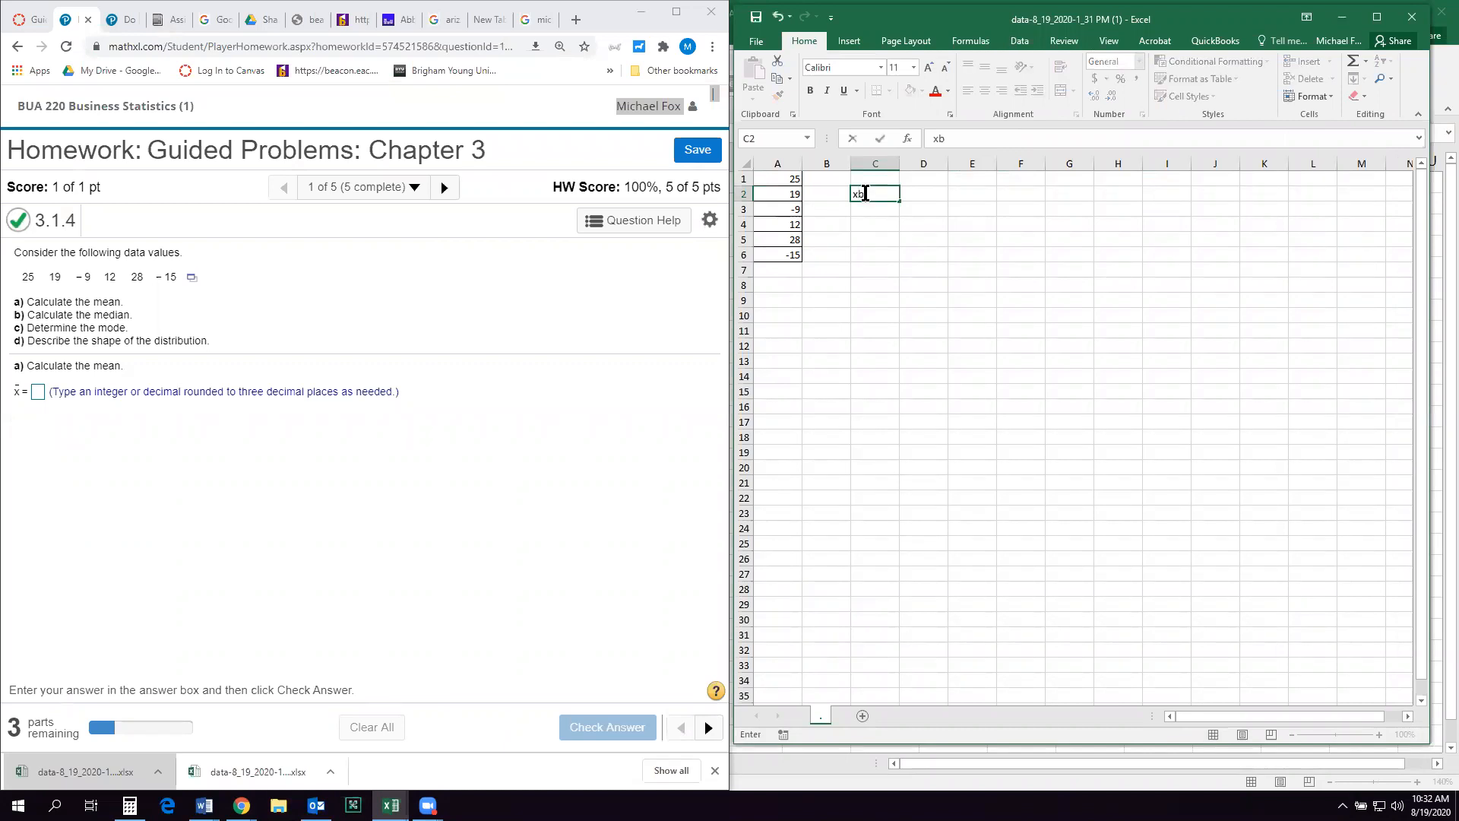
{"action": "type", "text": "ar"}
{"action": "left_click", "coordinate": [922, 193]}
{"action": "type", "text": "="}
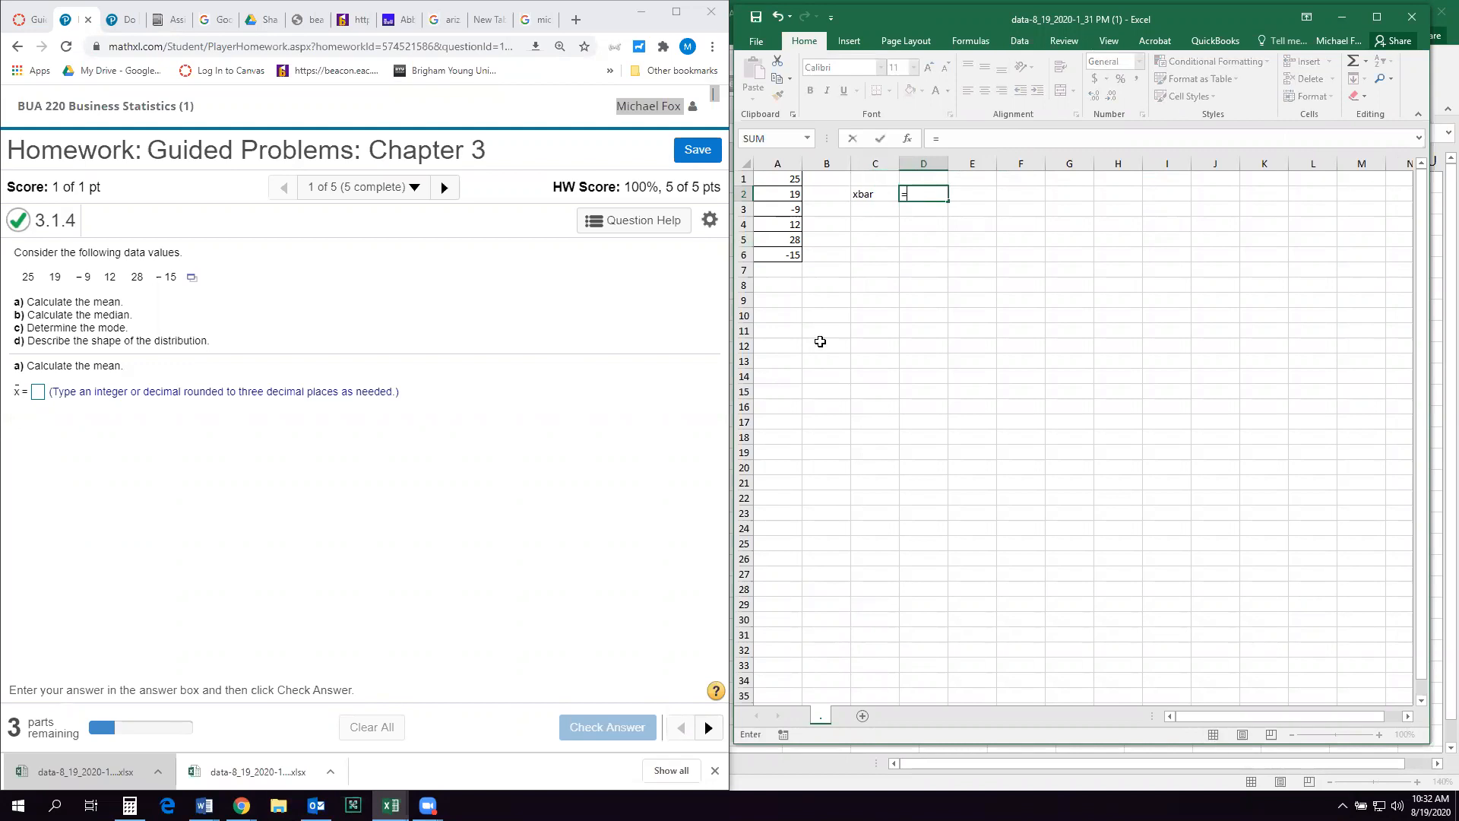
{"action": "type", "text": "a"}
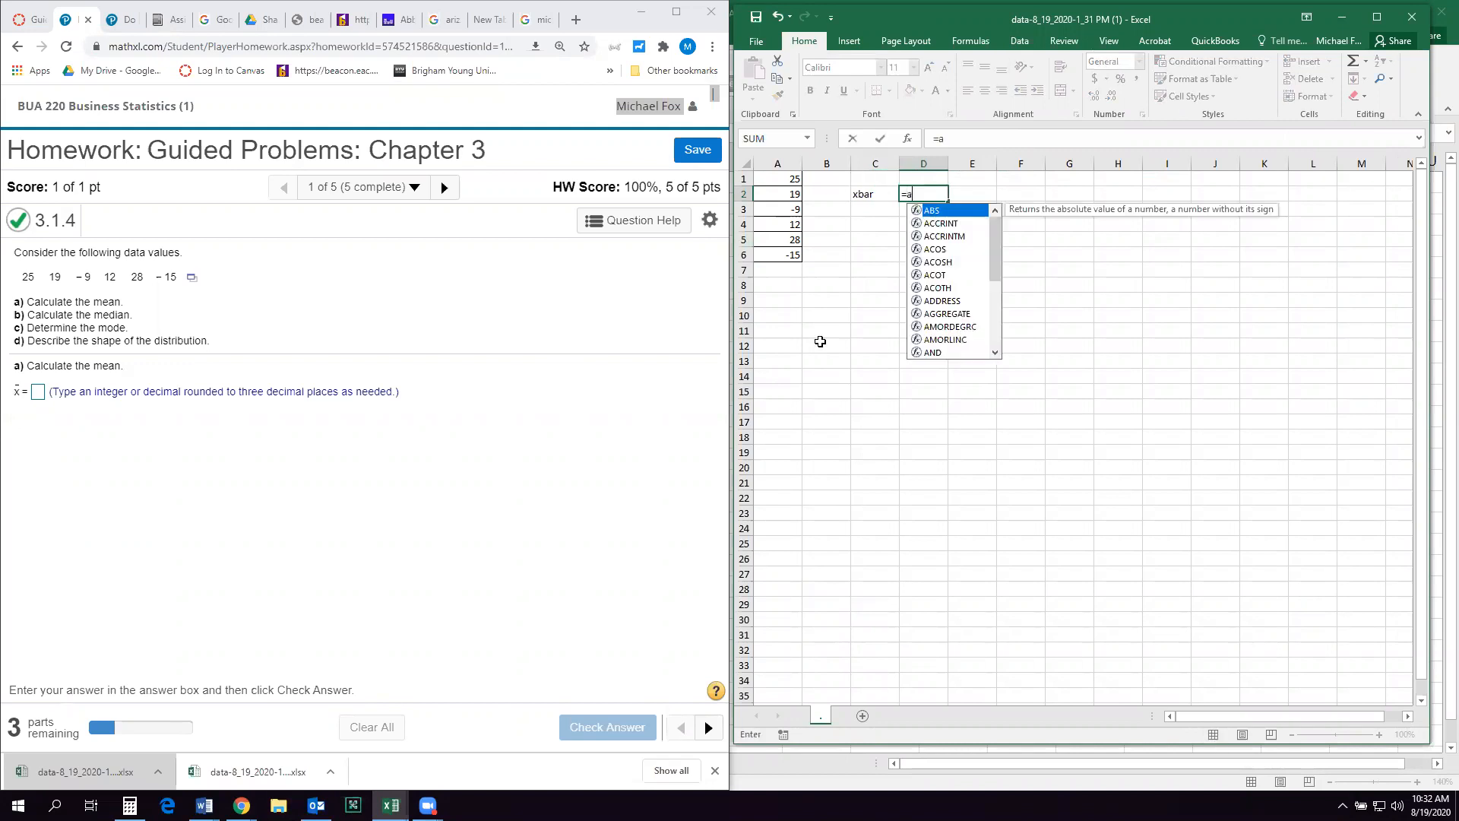
{"action": "type", "text": "verage("}
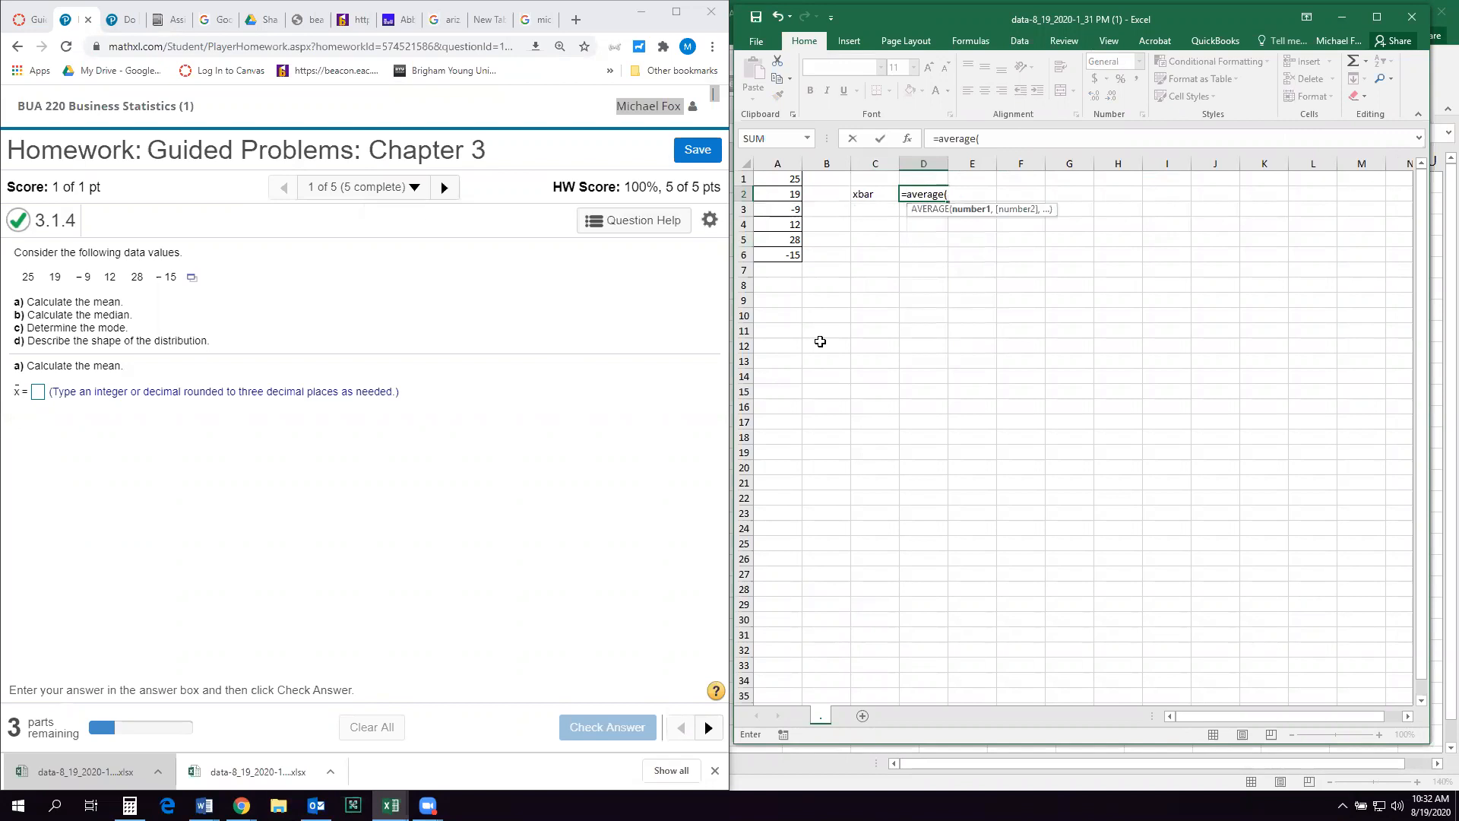
{"action": "left_click_drag", "start_coordinate": [779, 178], "coordinate": [778, 254]}
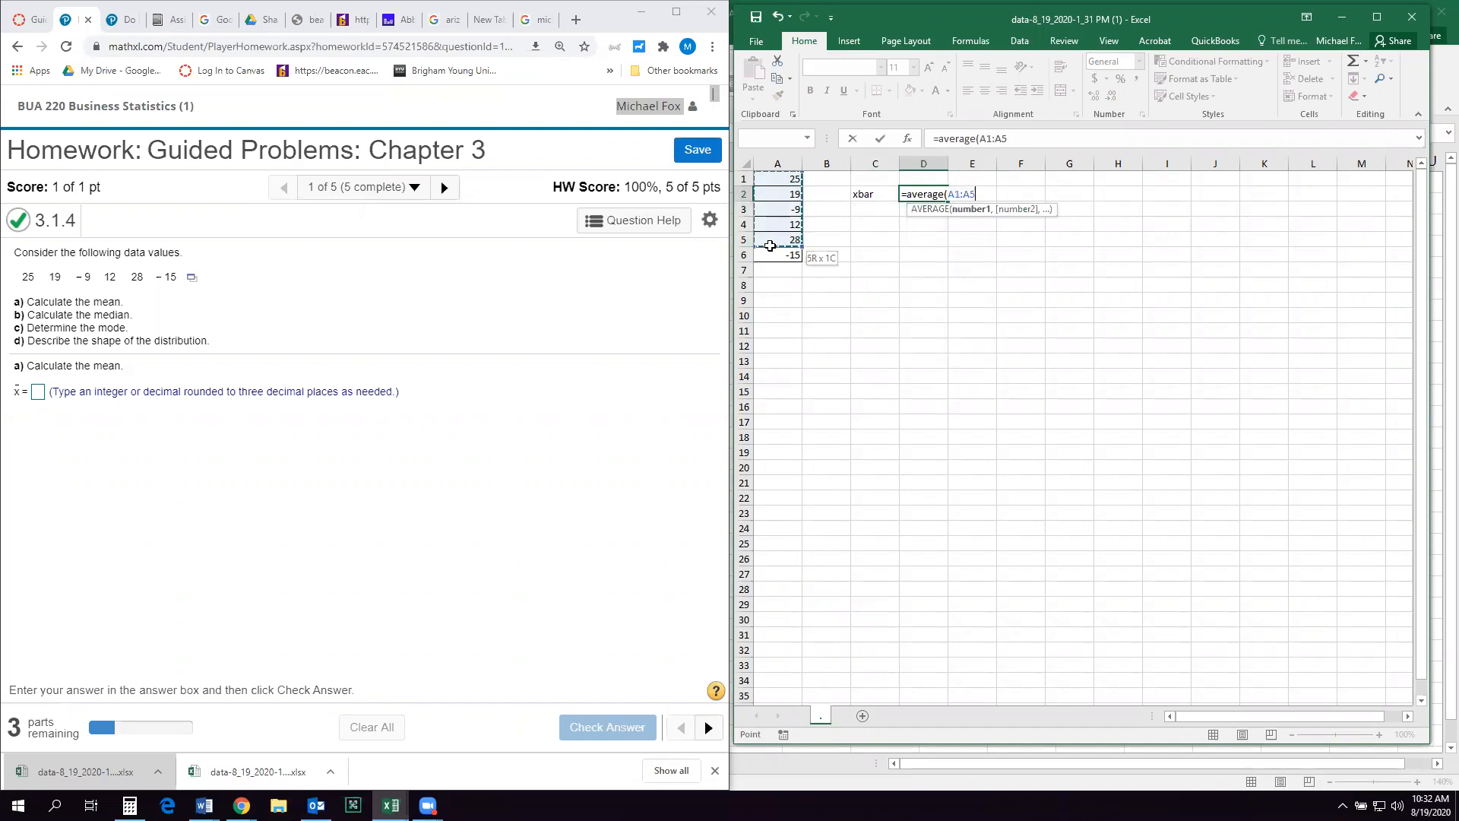
{"action": "left_click_drag", "start_coordinate": [777, 240], "coordinate": [777, 255]}
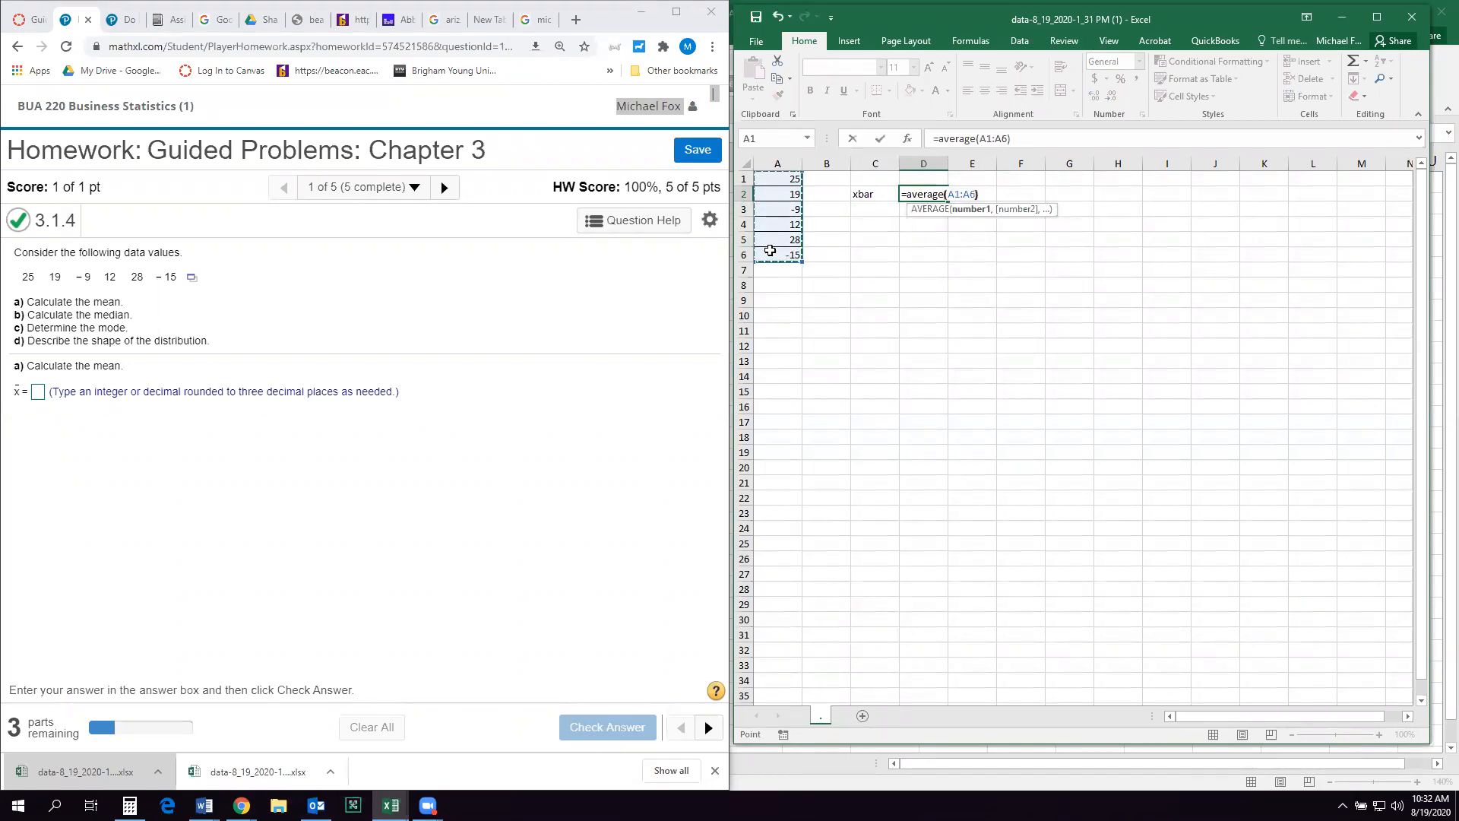
{"action": "key", "text": "Enter"}
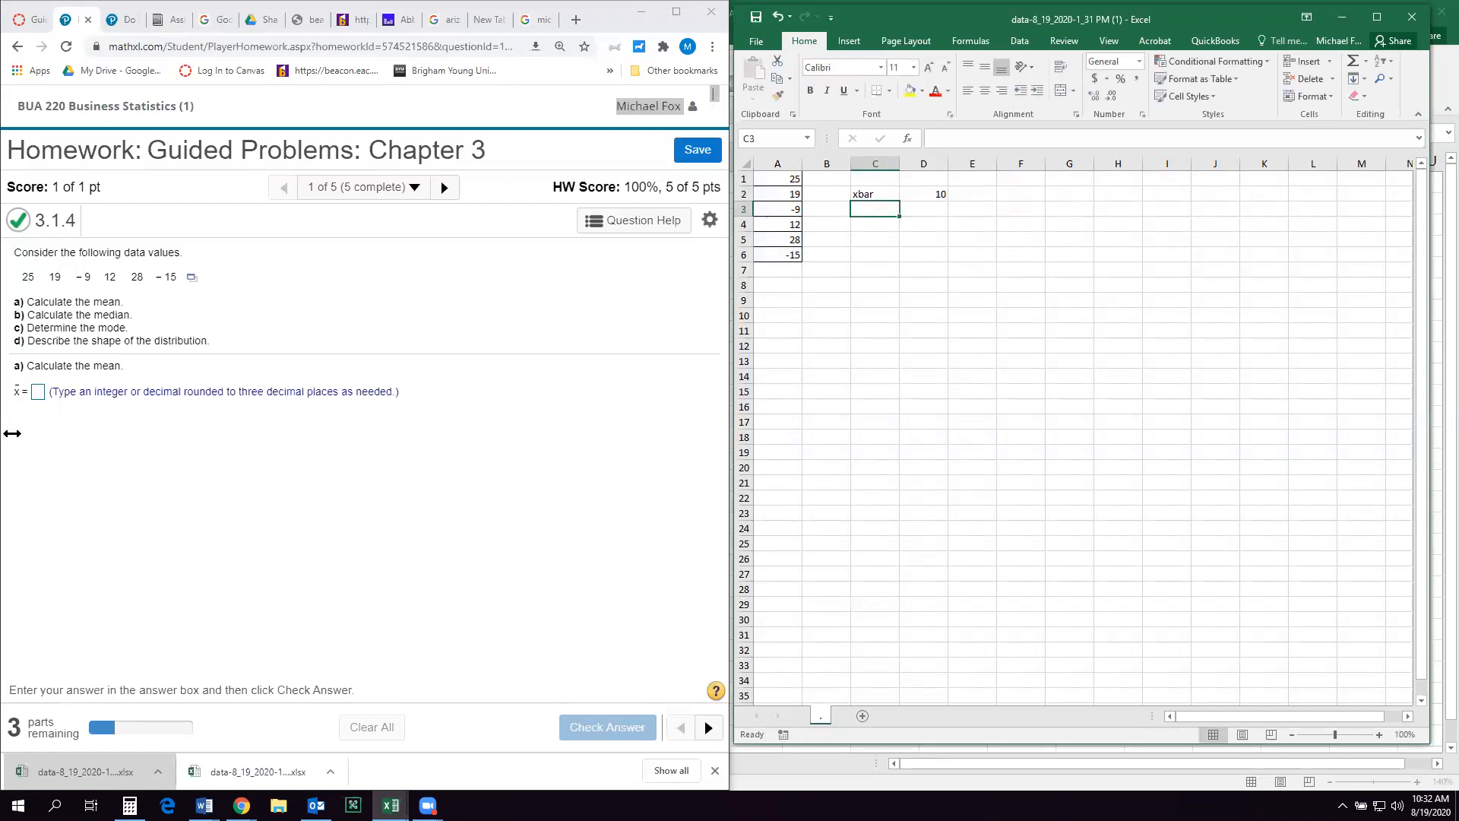
- Enter 10 as the mean in MyMathLab and have it checked correct
{"action": "left_click", "coordinate": [39, 391]}
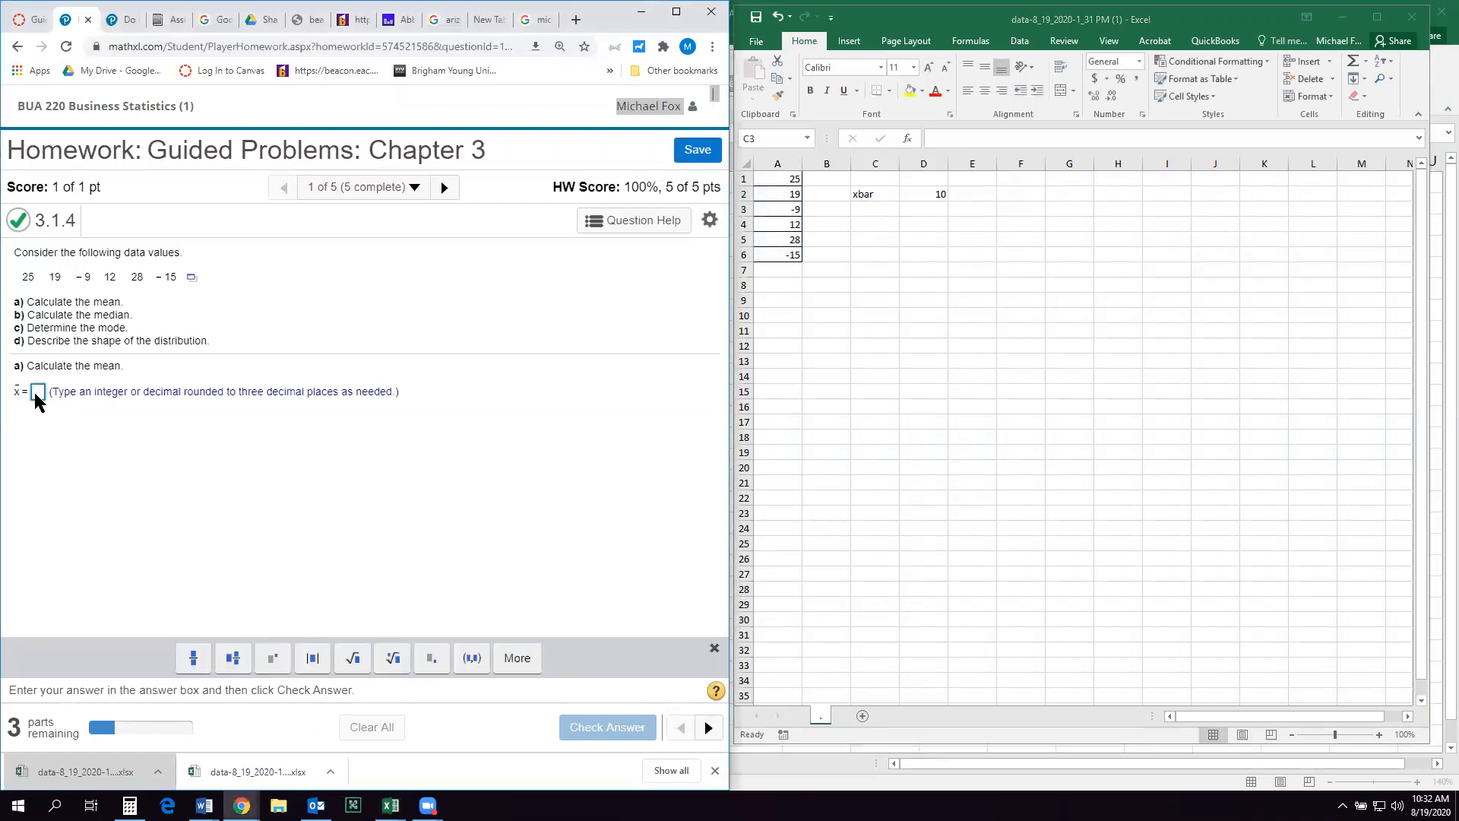
{"action": "left_click", "coordinate": [606, 727]}
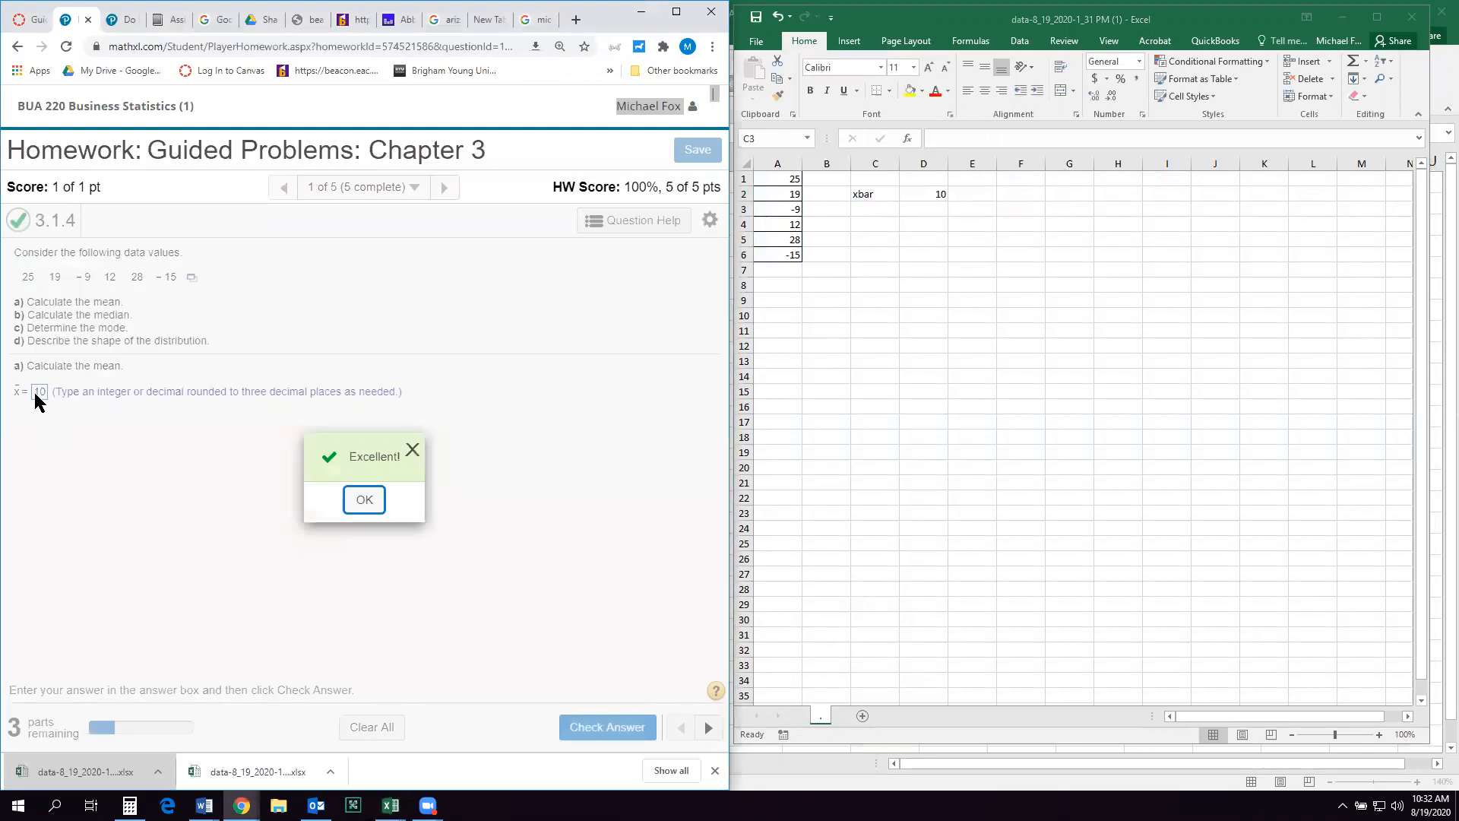
- Add a Median label with =MEDIAN(A1:A6), giving 15.5
{"action": "left_click", "coordinate": [363, 500]}
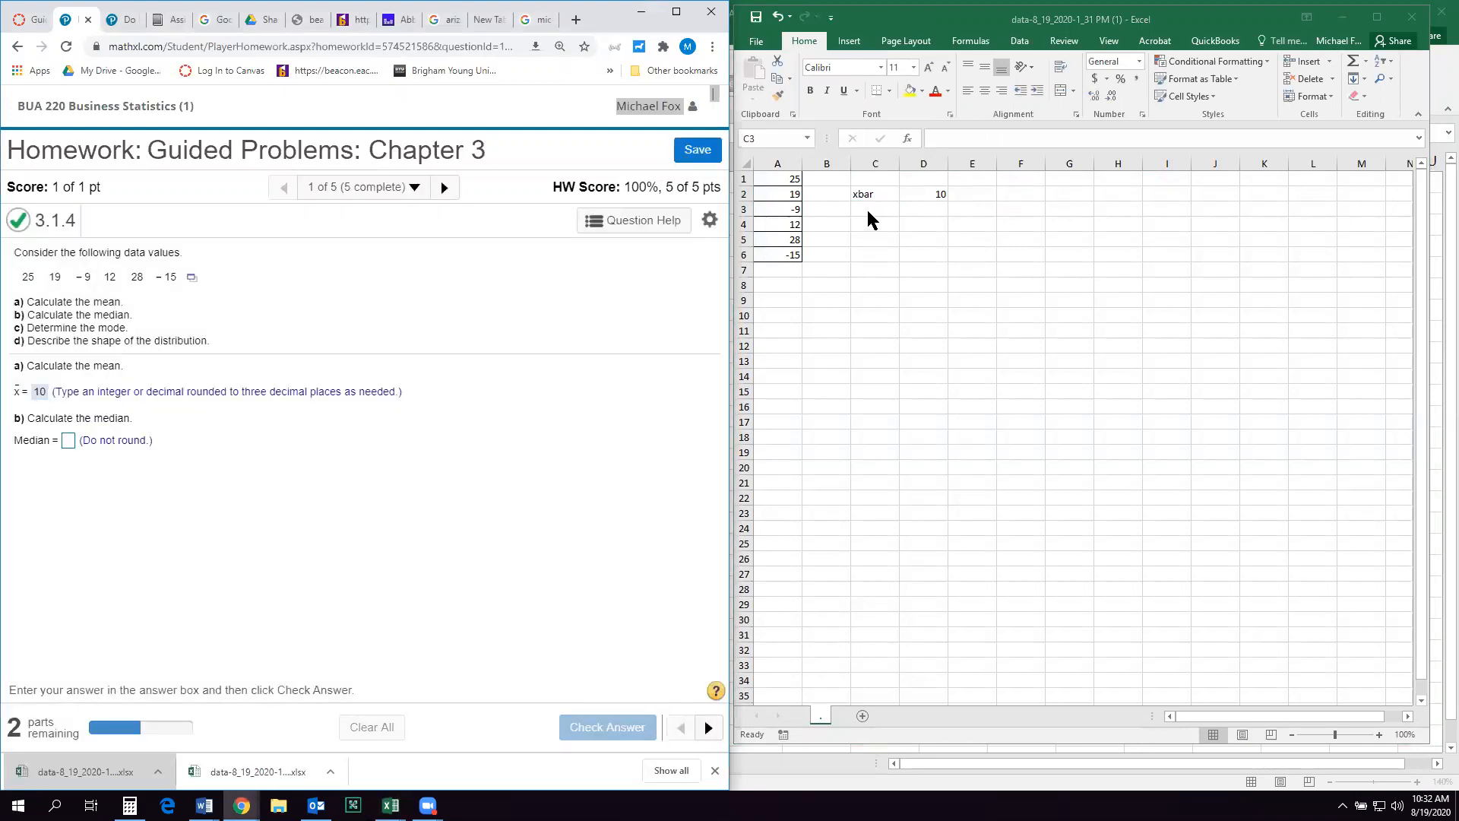
{"action": "type", "text": "Media"}
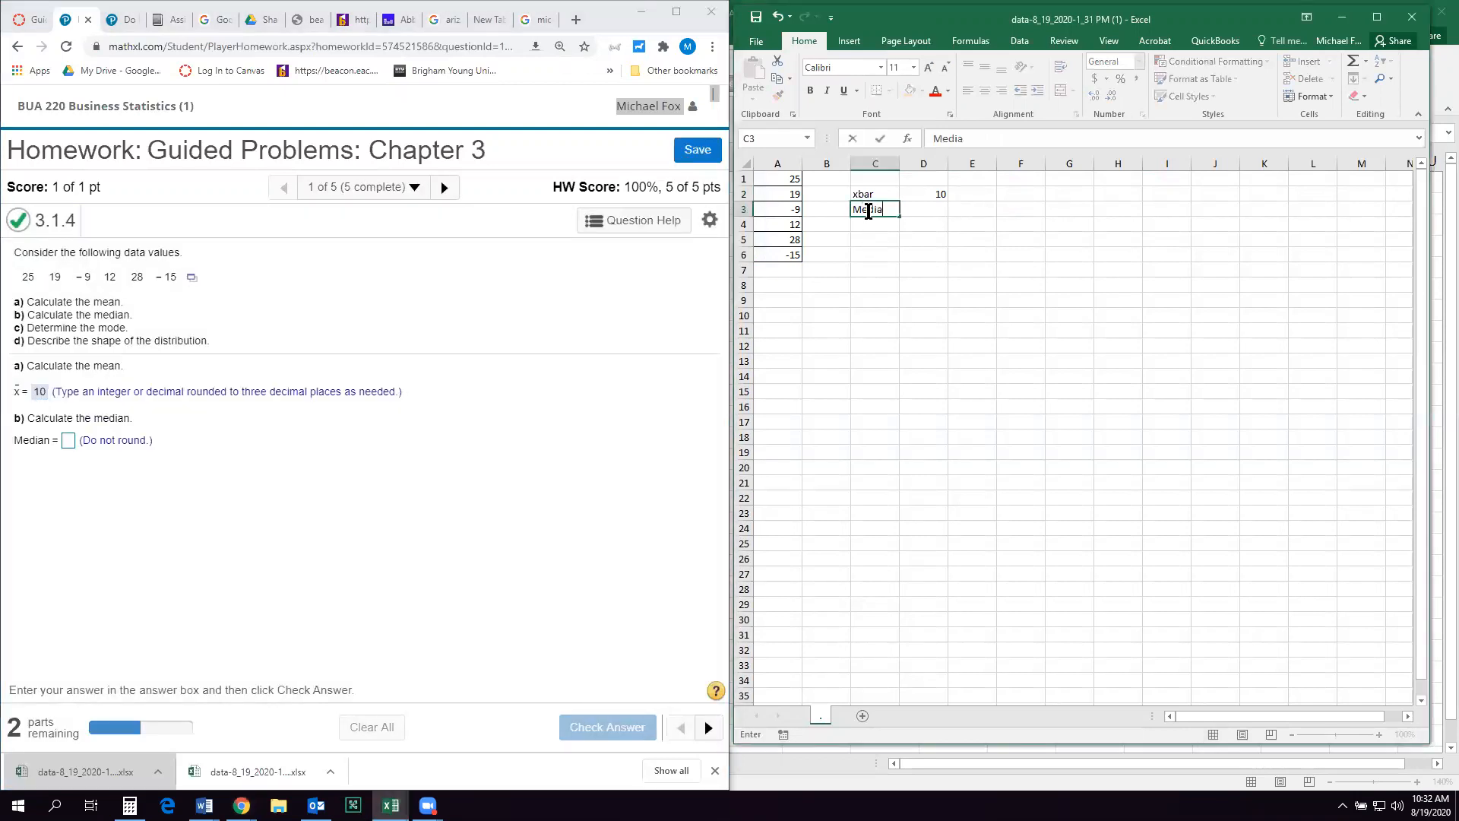
{"action": "type", "text": "=median("}
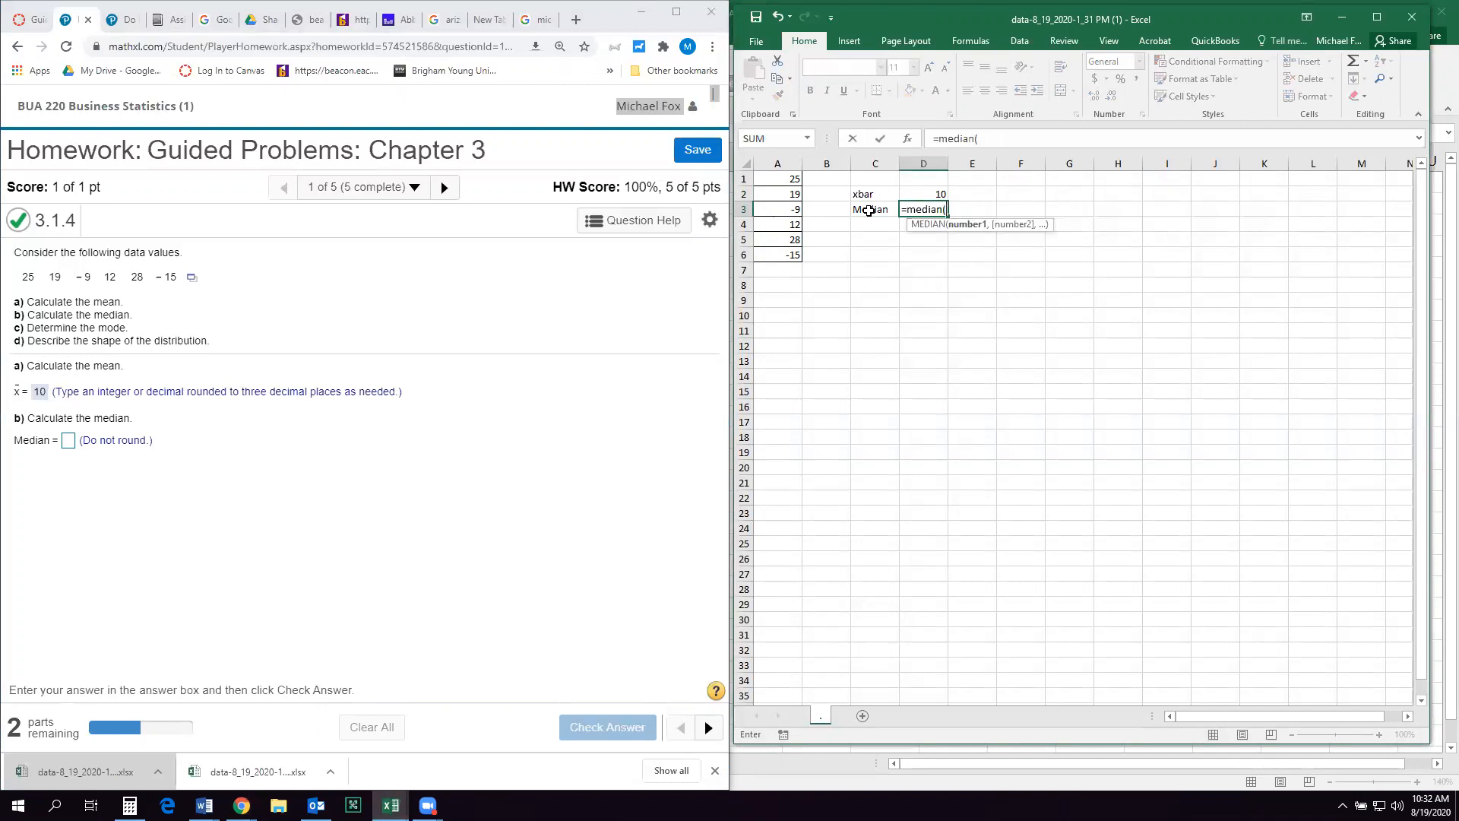
{"action": "left_click_drag", "start_coordinate": [777, 179], "coordinate": [777, 254]}
{"action": "type", "text": "15.5"}
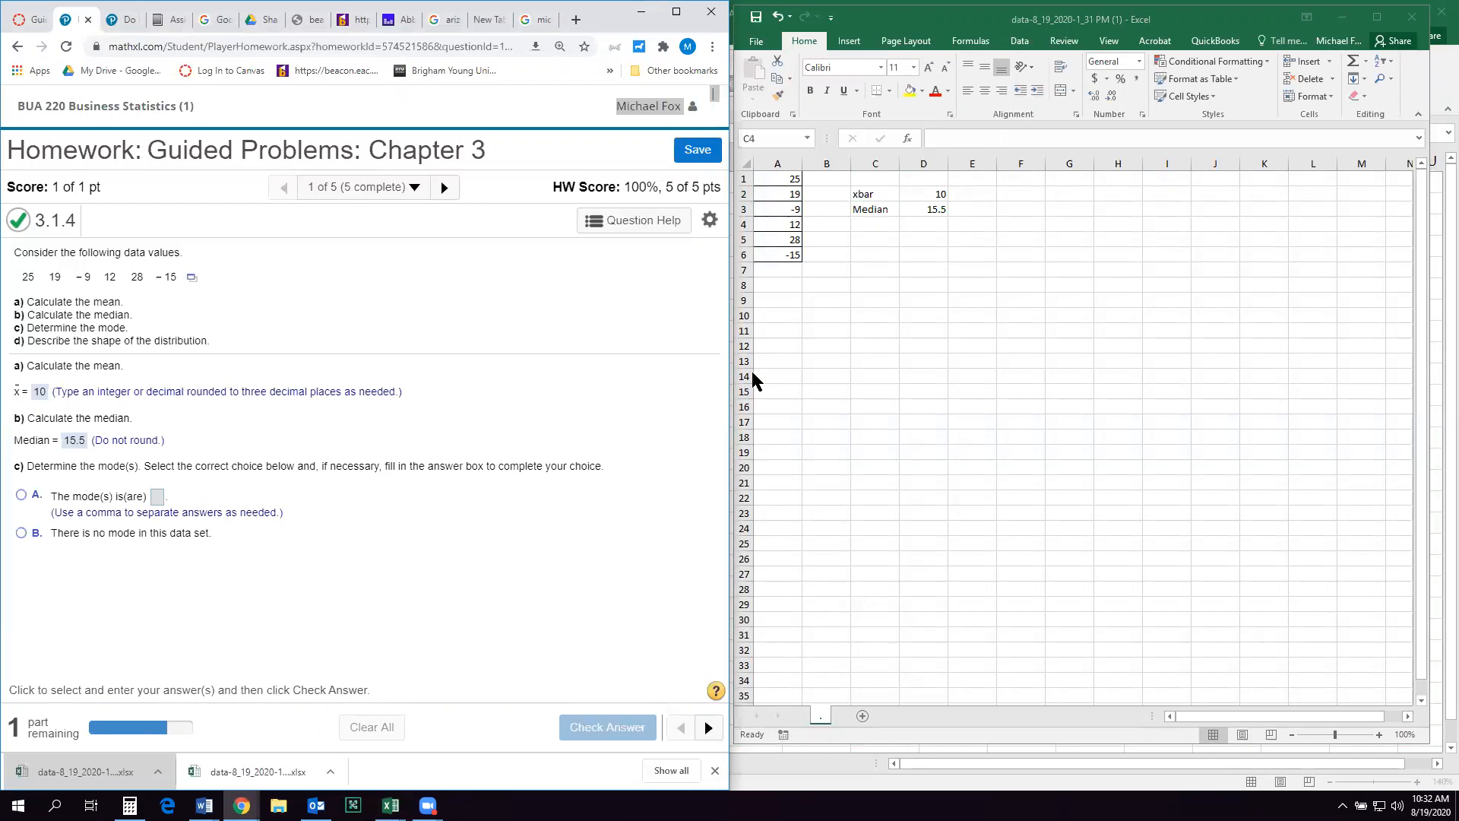
{"action": "mouse_move", "coordinate": [789, 263]}
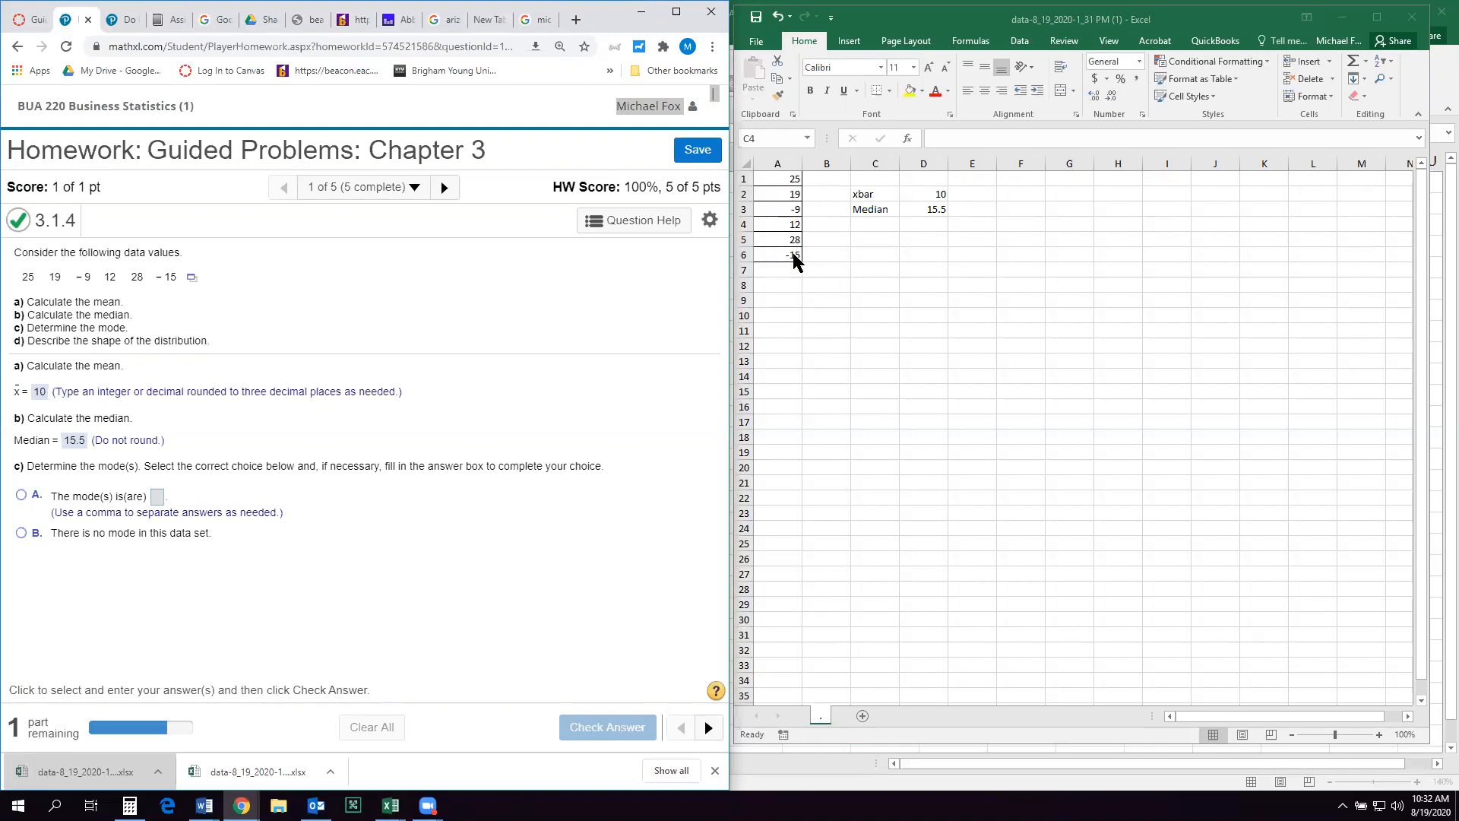
- Answer 15.5 for the median, choose 'There is no mode', and submit
{"action": "left_click", "coordinate": [21, 532]}
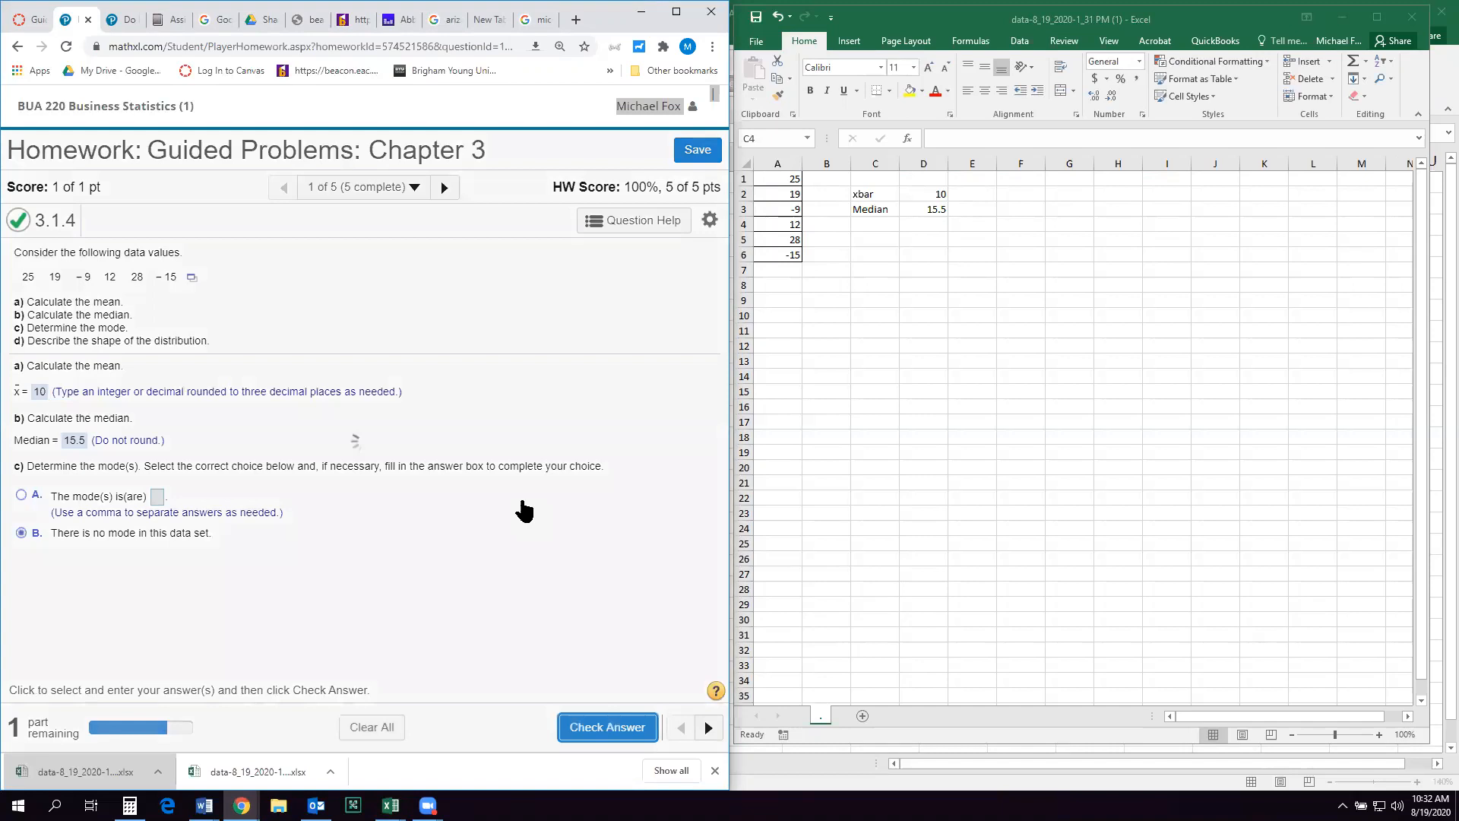
{"action": "left_click", "coordinate": [606, 727]}
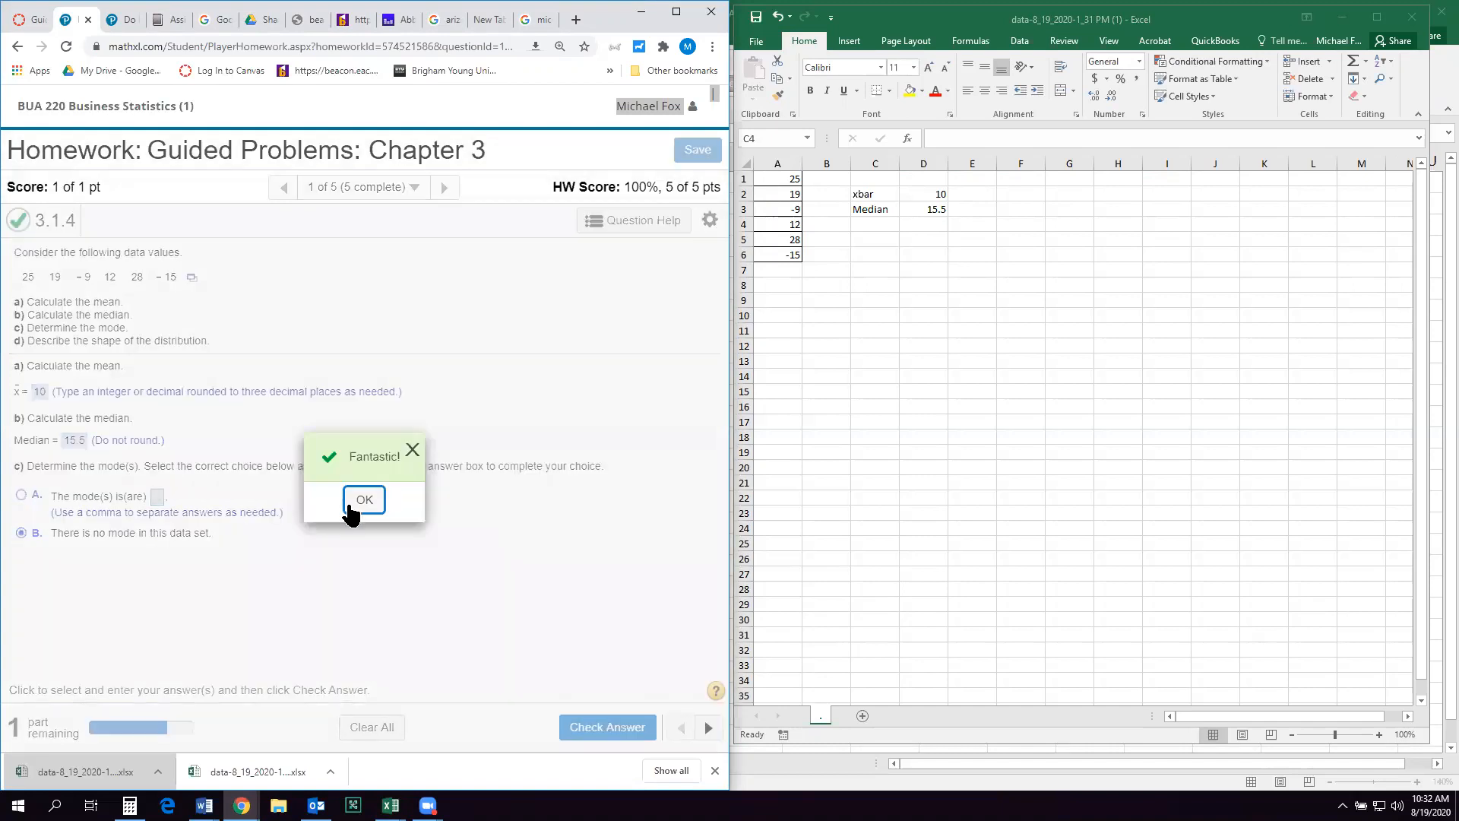
- Choose option A, mean less than median so left-skewed, and submit for the Good job confirmation
{"action": "left_click", "coordinate": [363, 500]}
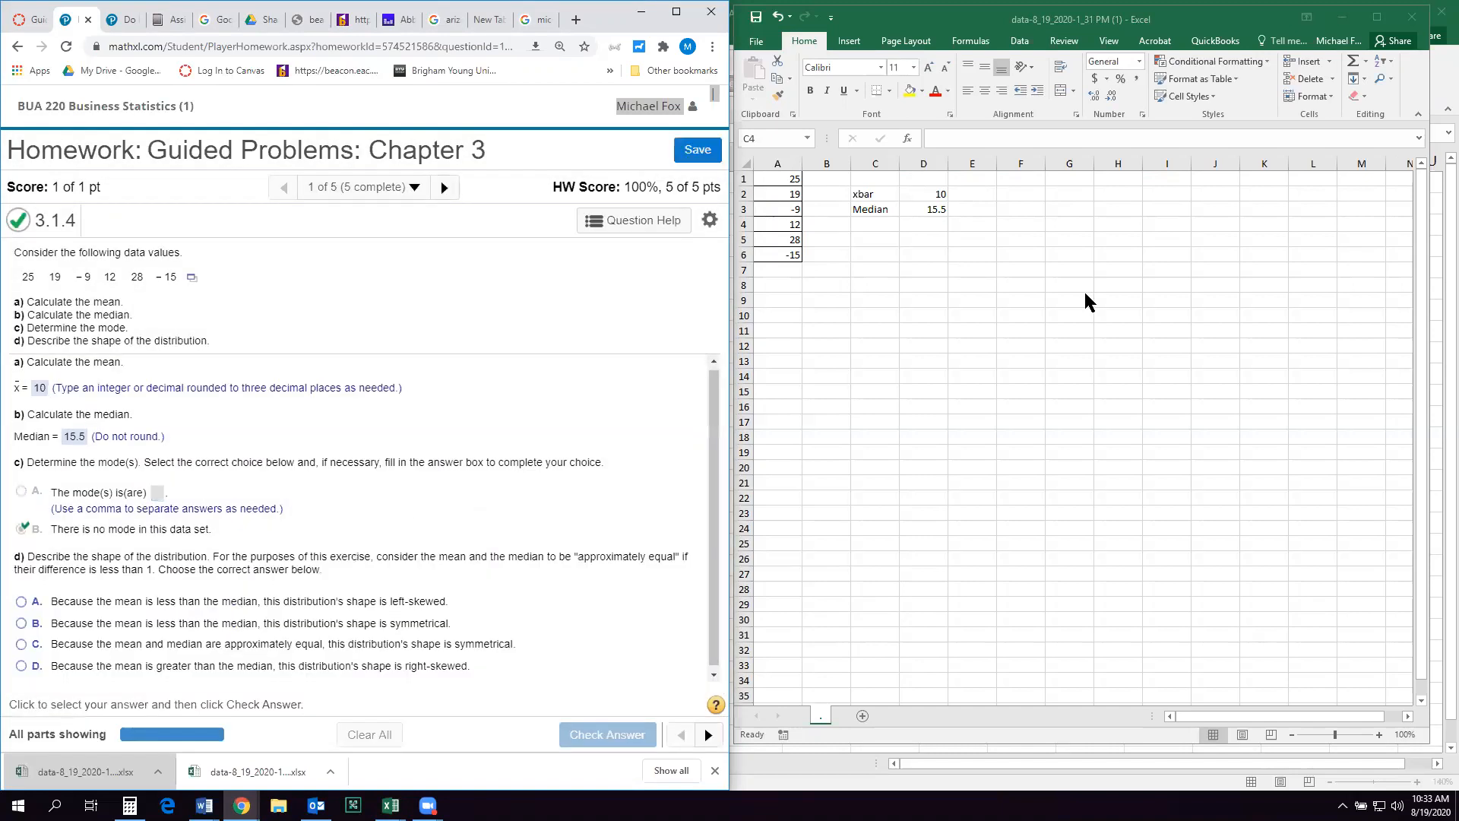
{"action": "mouse_move", "coordinate": [413, 575]}
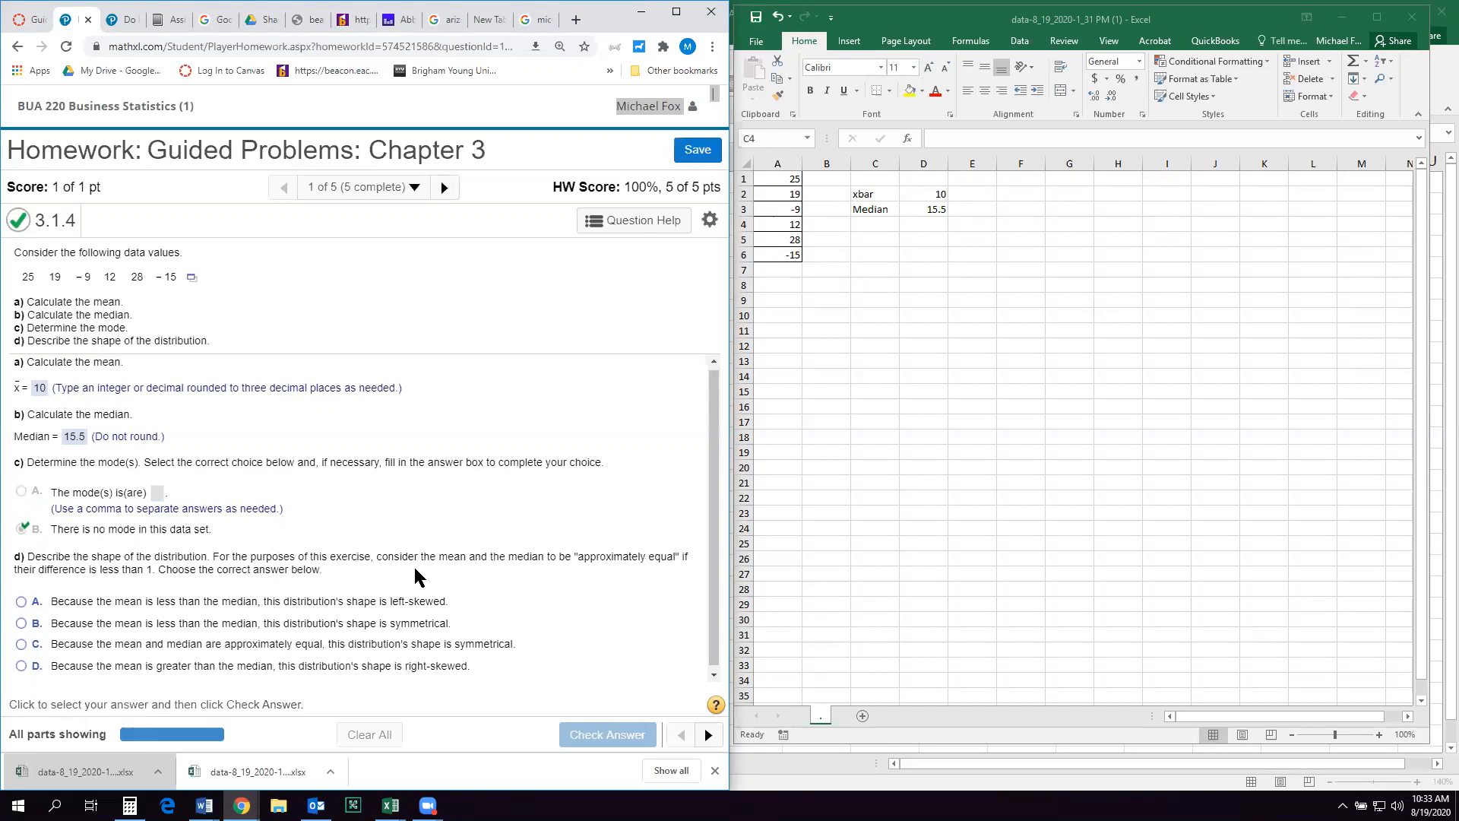
{"action": "mouse_move", "coordinate": [334, 580]}
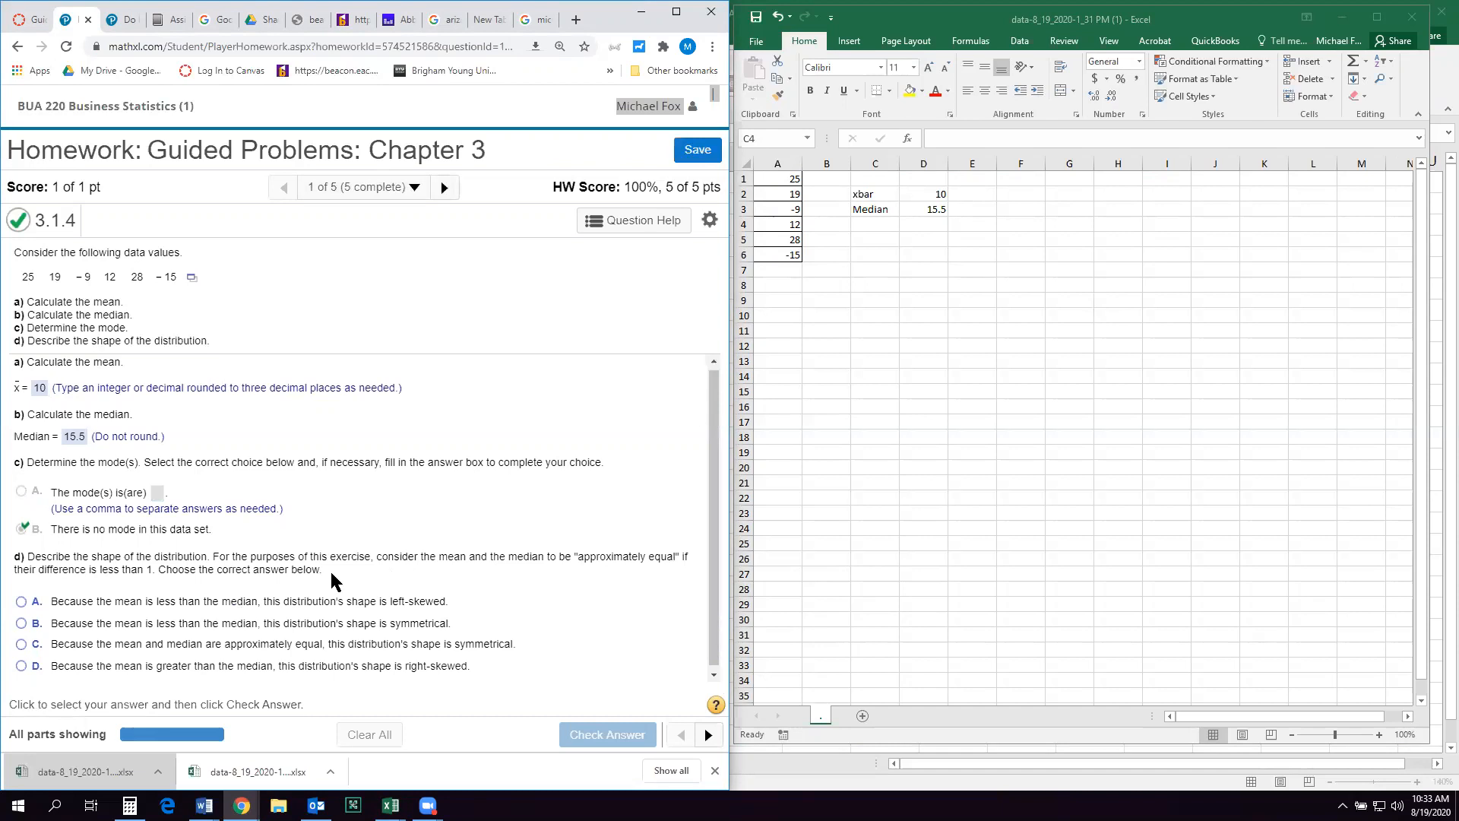
{"action": "mouse_move", "coordinate": [959, 261]}
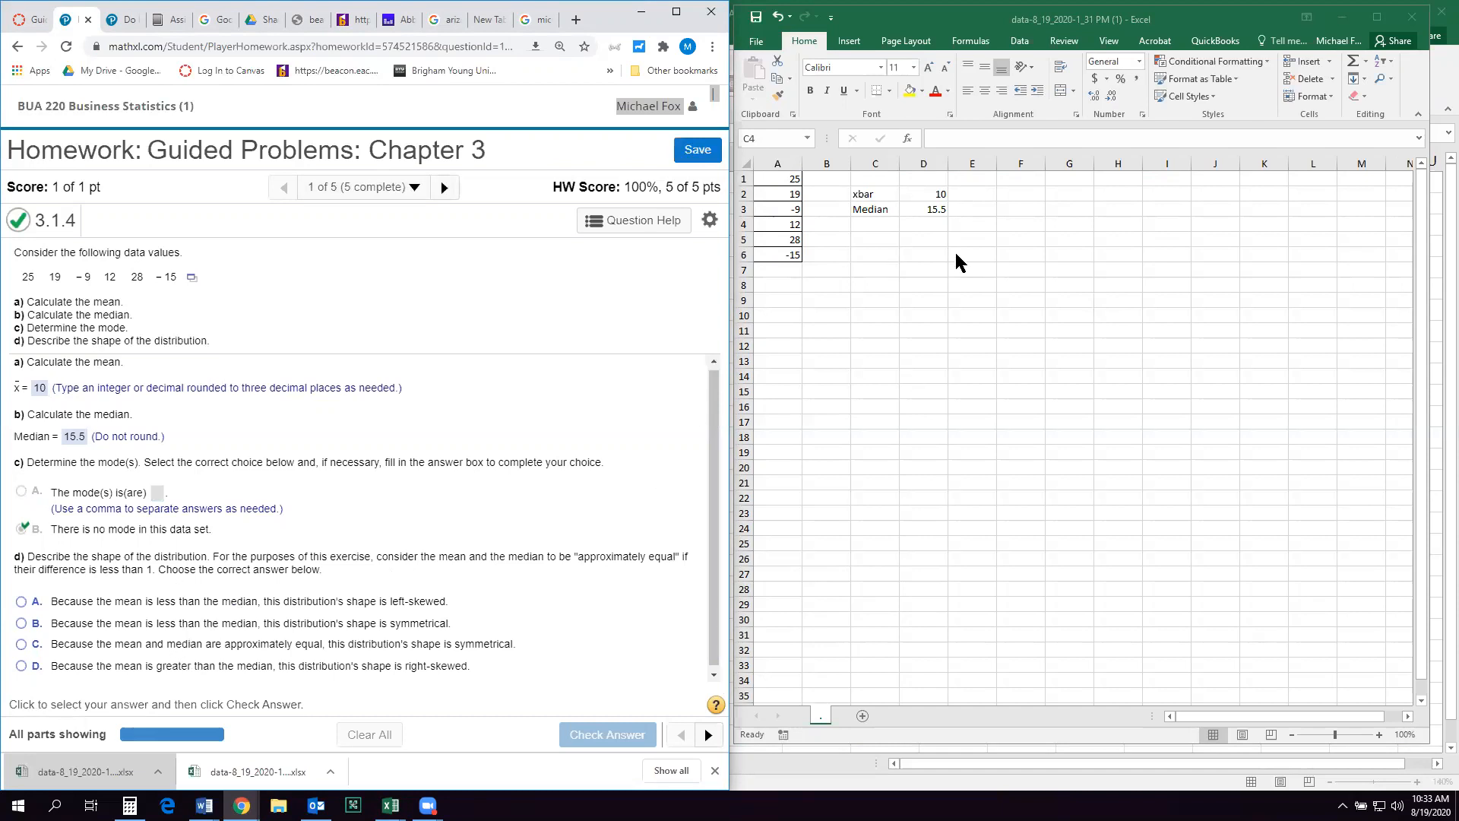
{"action": "mouse_move", "coordinate": [884, 193]}
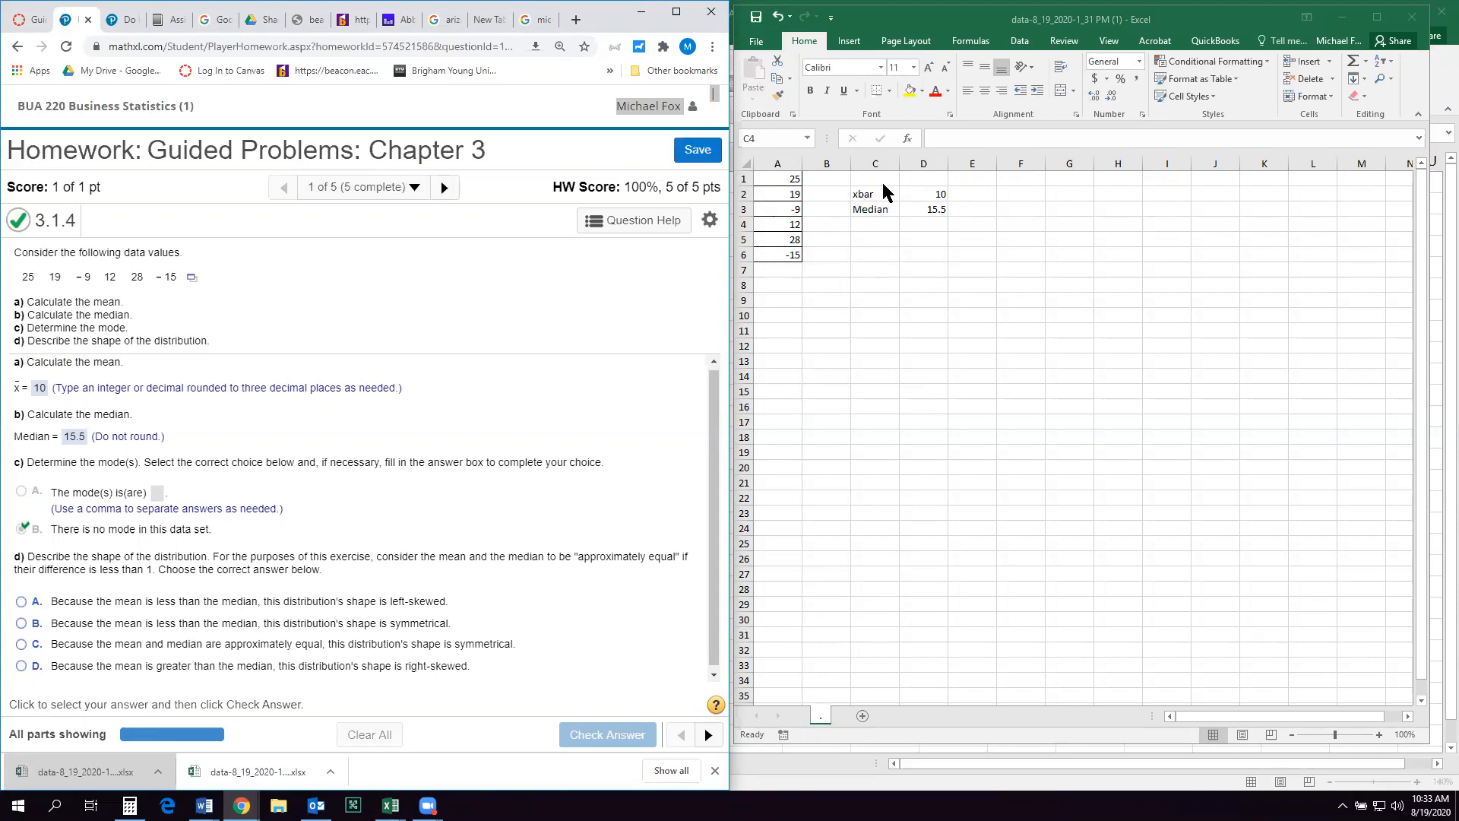
{"action": "mouse_move", "coordinate": [921, 214]}
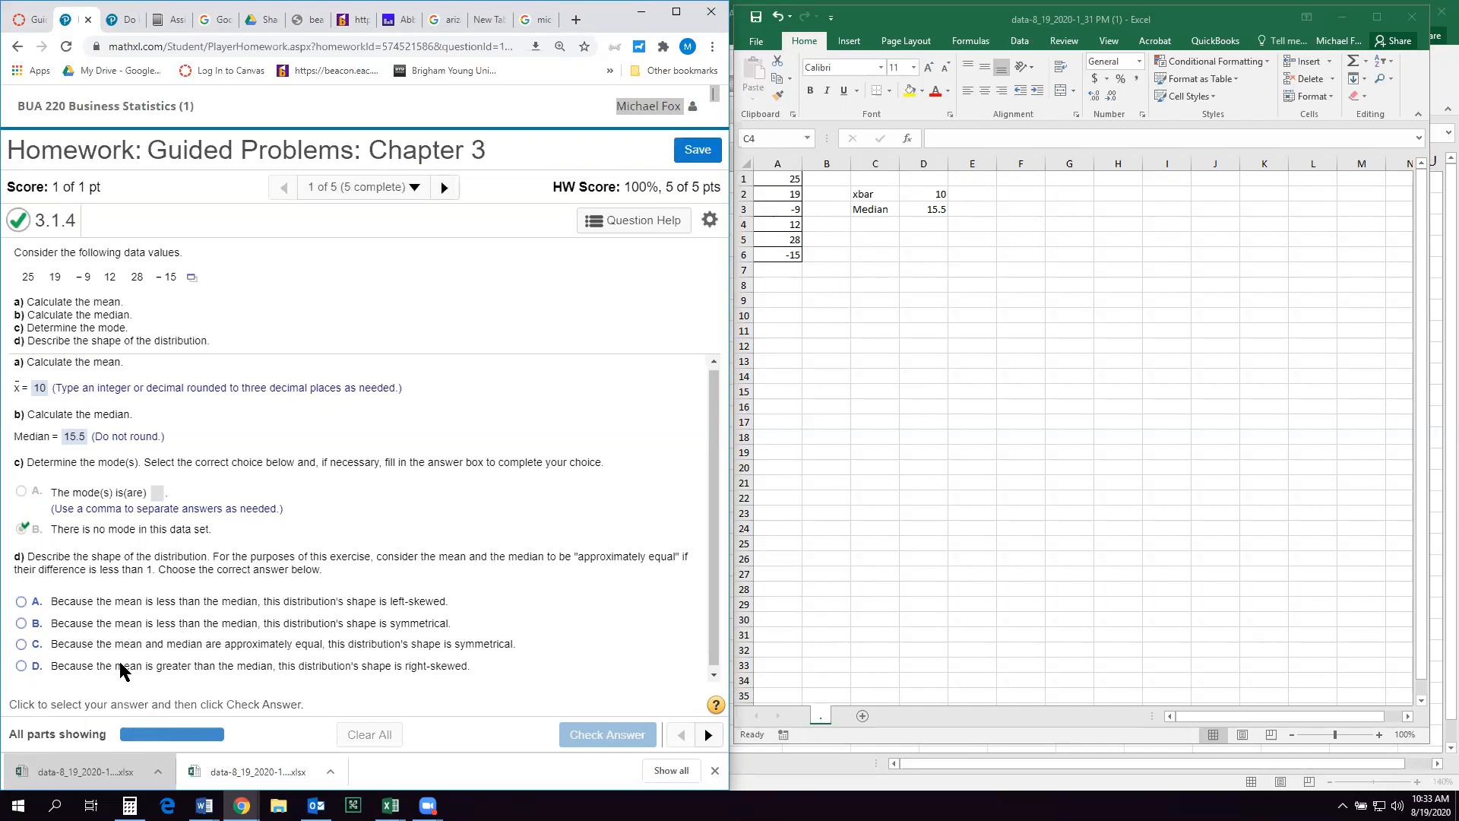
{"action": "mouse_move", "coordinate": [138, 616]}
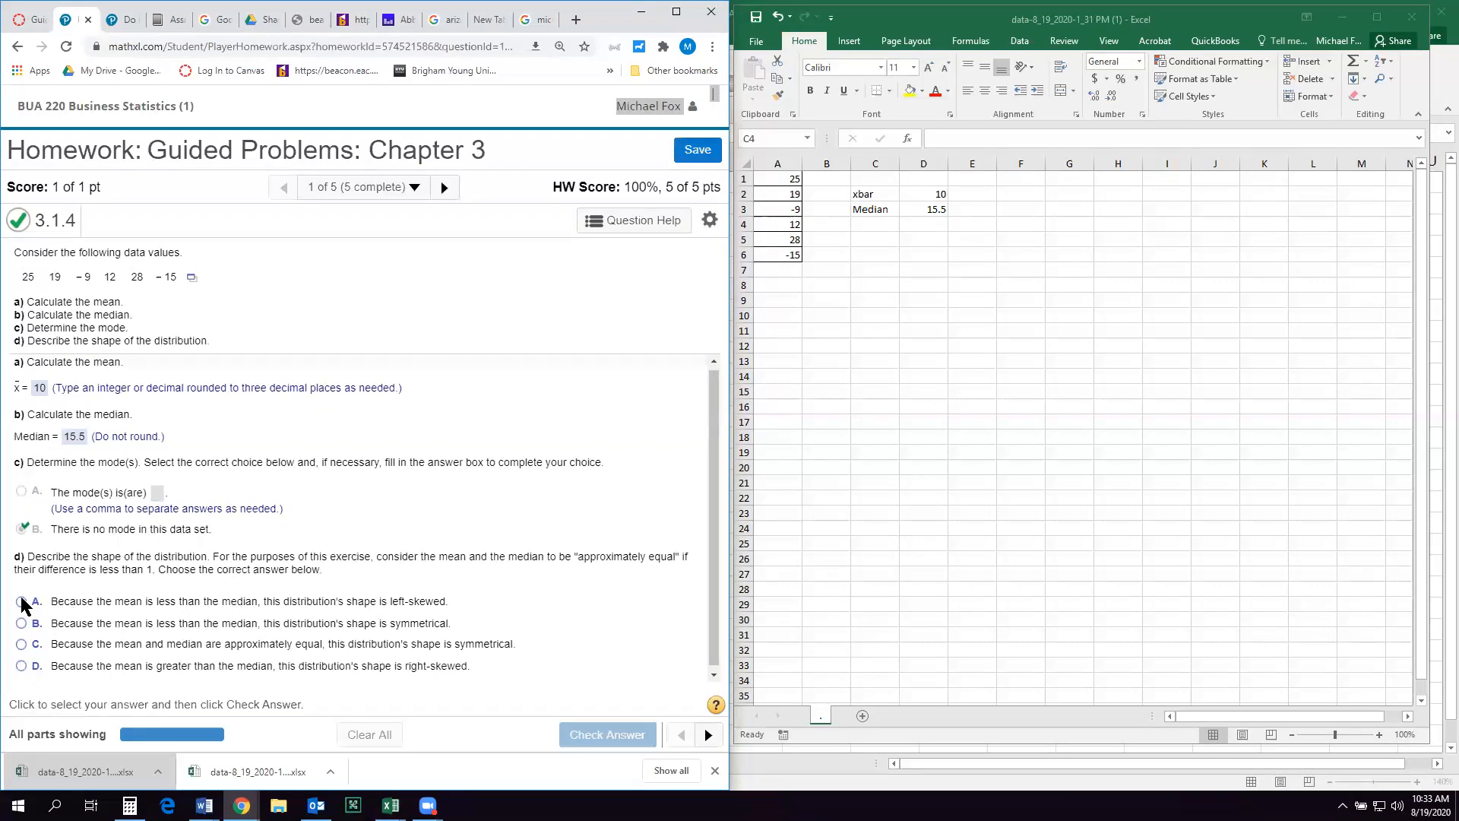
{"action": "left_click", "coordinate": [21, 600]}
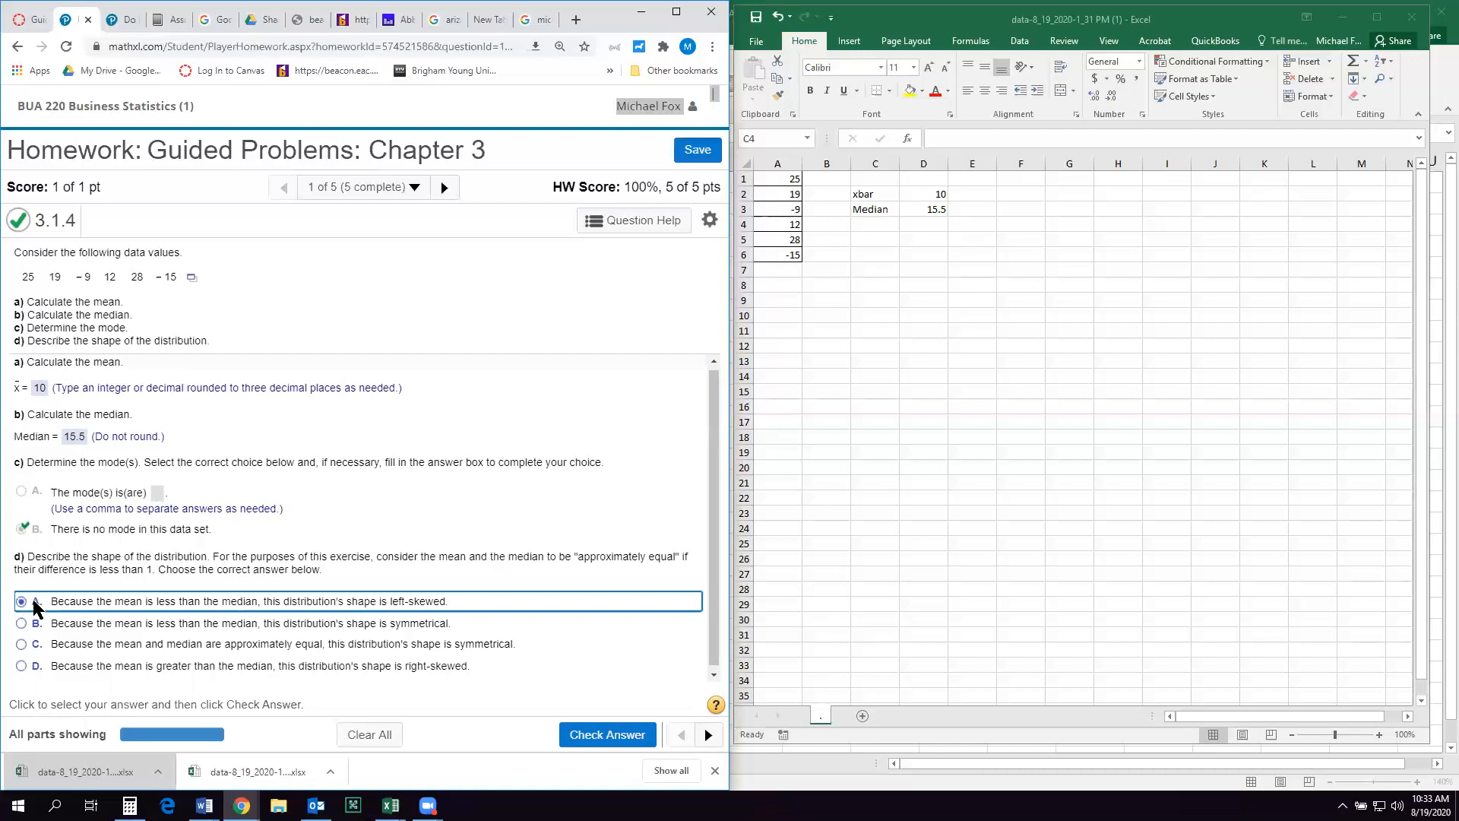
{"action": "left_click", "coordinate": [21, 602]}
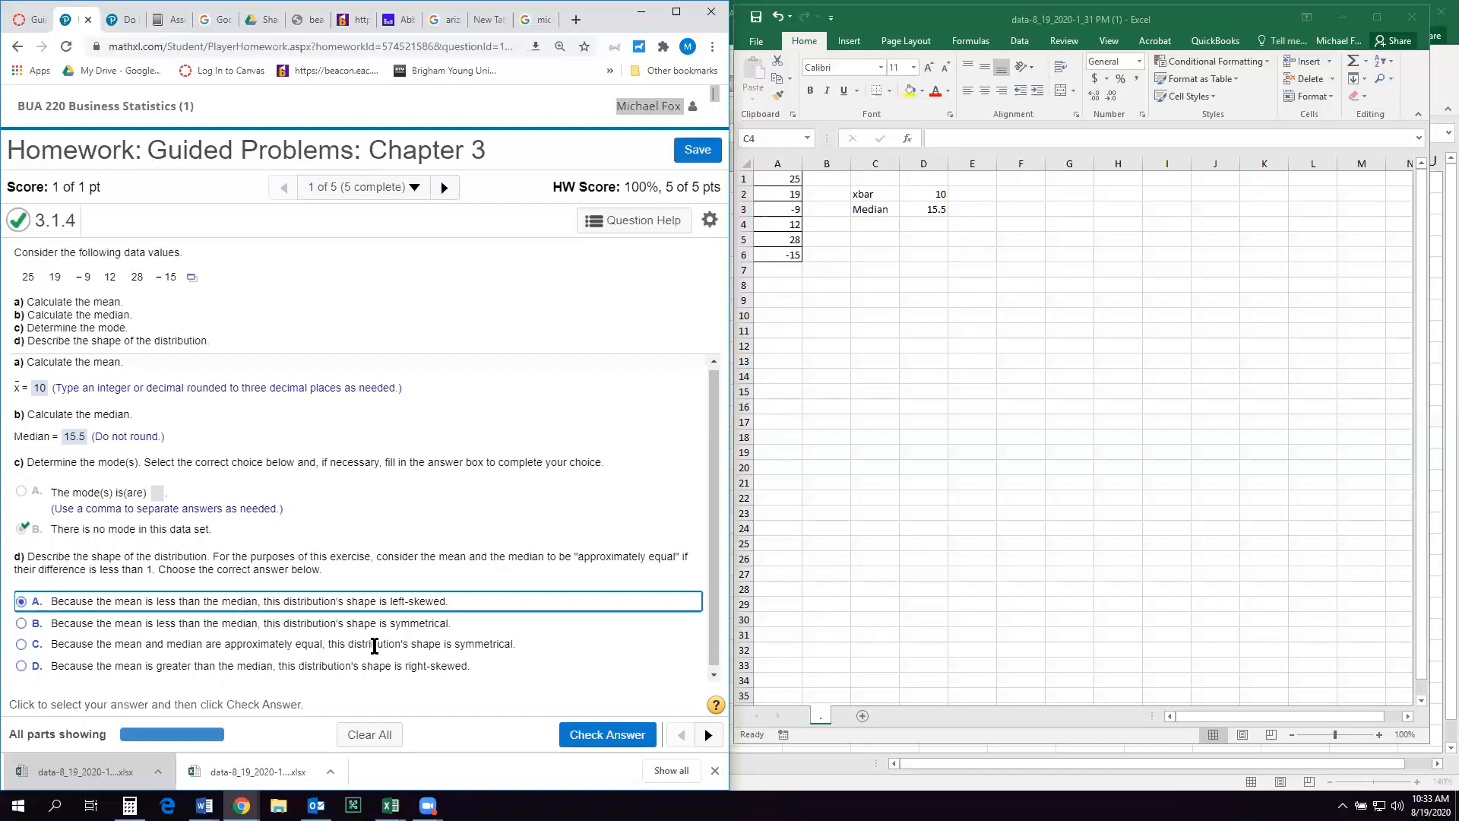
{"action": "left_click", "coordinate": [606, 734]}
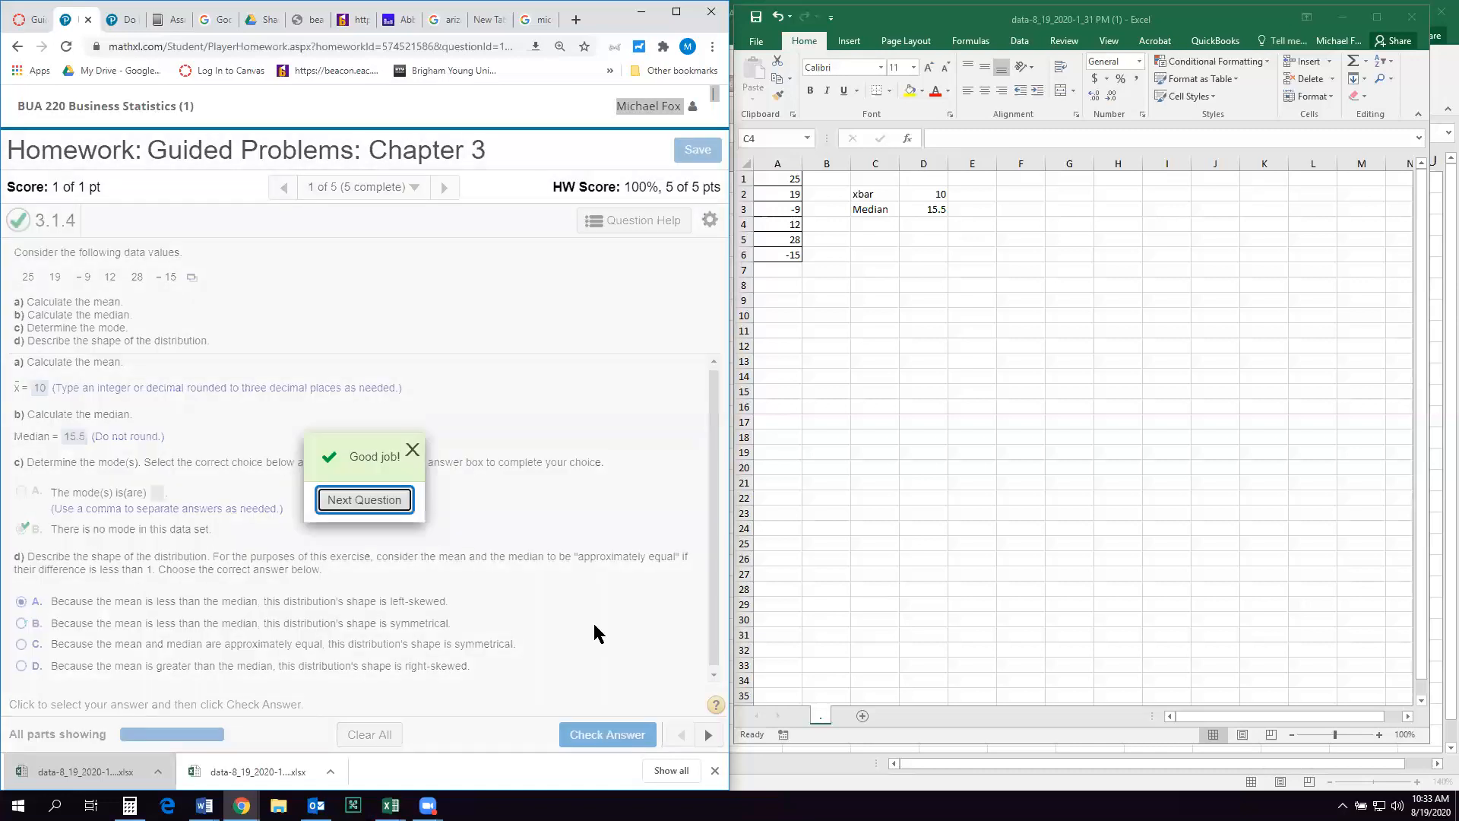
{"action": "mouse_move", "coordinate": [441, 527]}
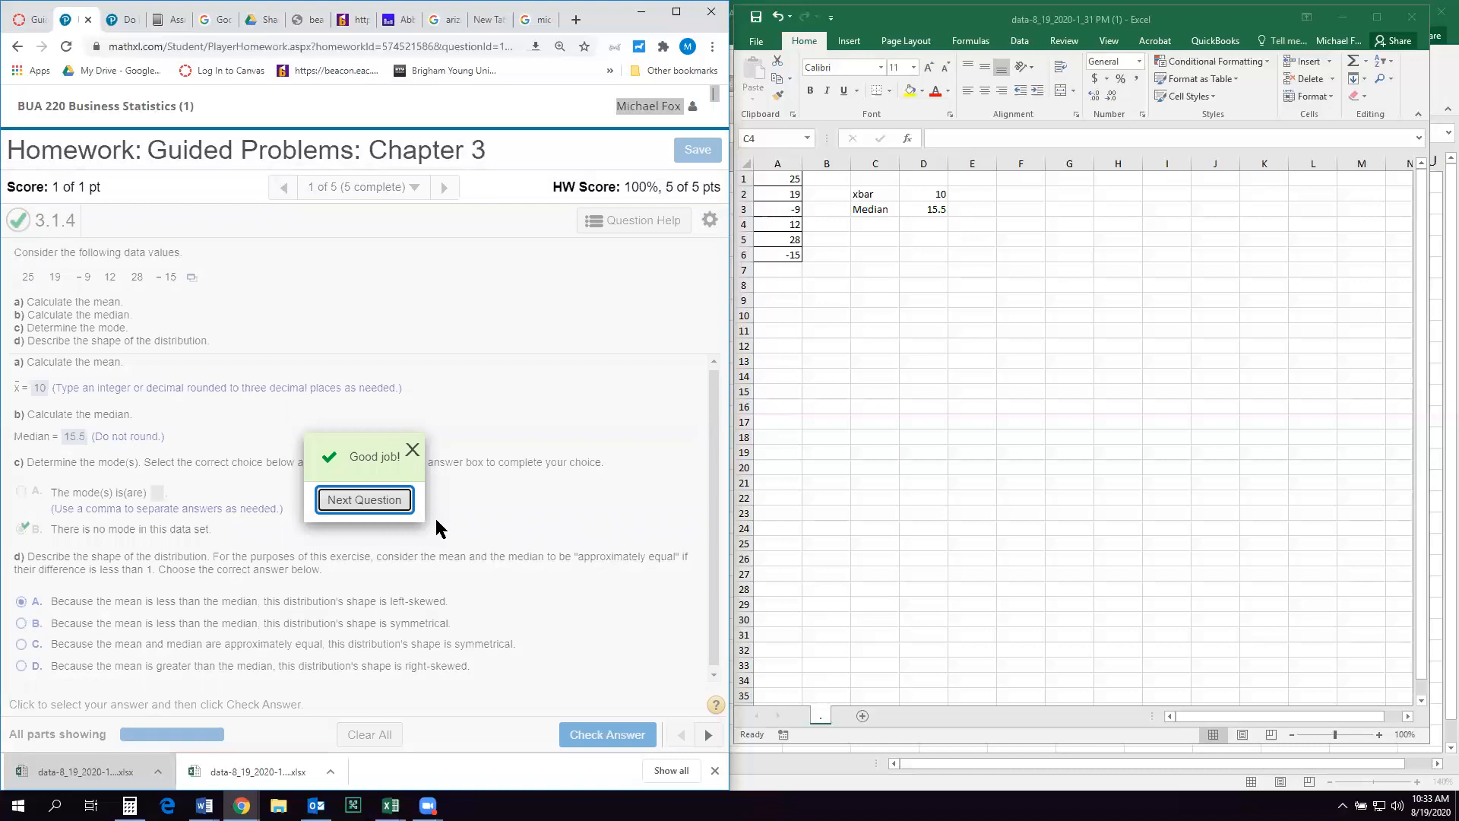
- Advance to problem 3.2.16-T and load a similar version with new absence counts
{"action": "left_click", "coordinate": [363, 498]}
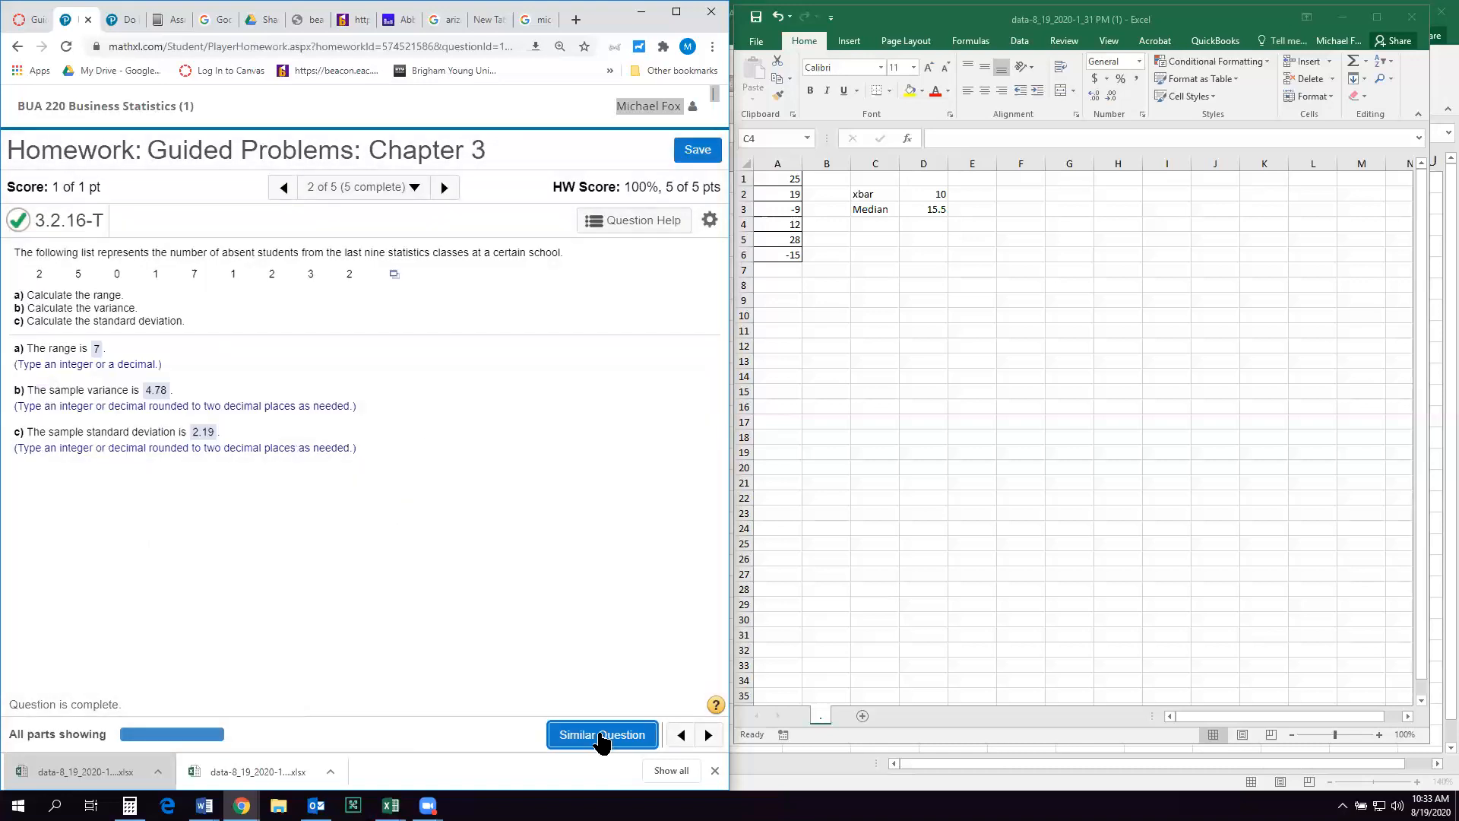
{"action": "left_click", "coordinate": [602, 734]}
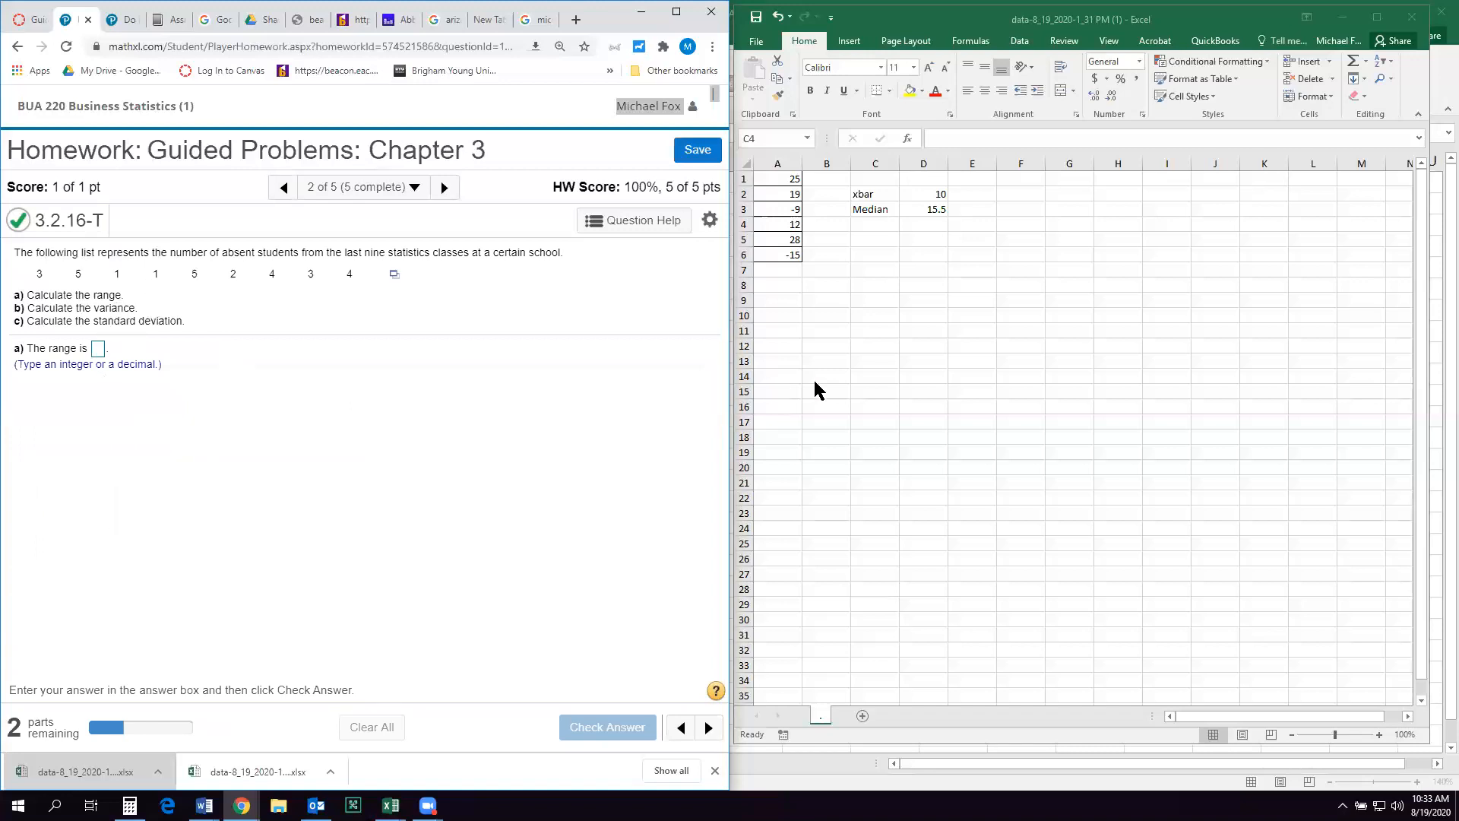
{"action": "mouse_move", "coordinate": [669, 299]}
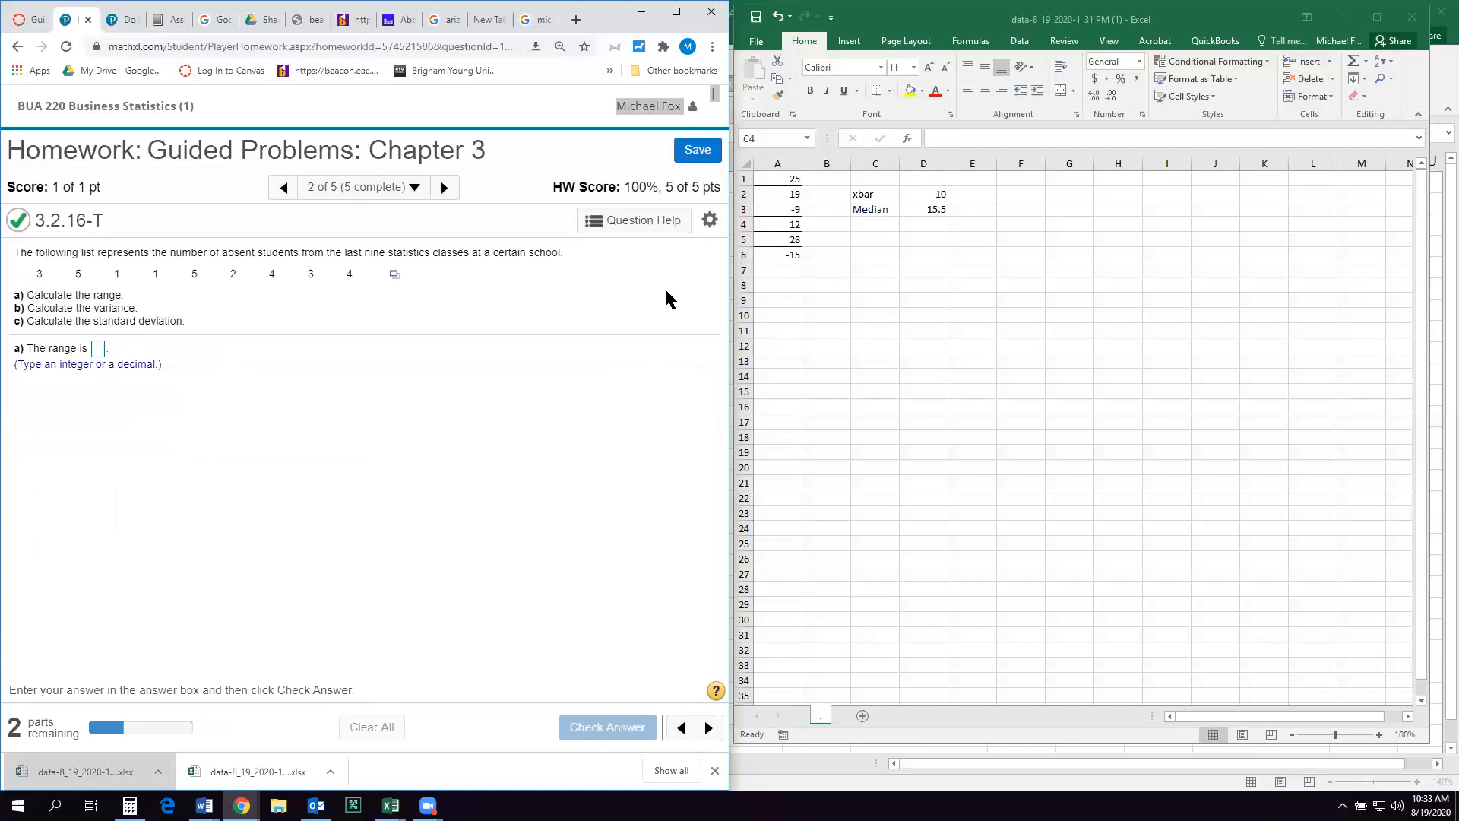
{"action": "left_click", "coordinate": [392, 274]}
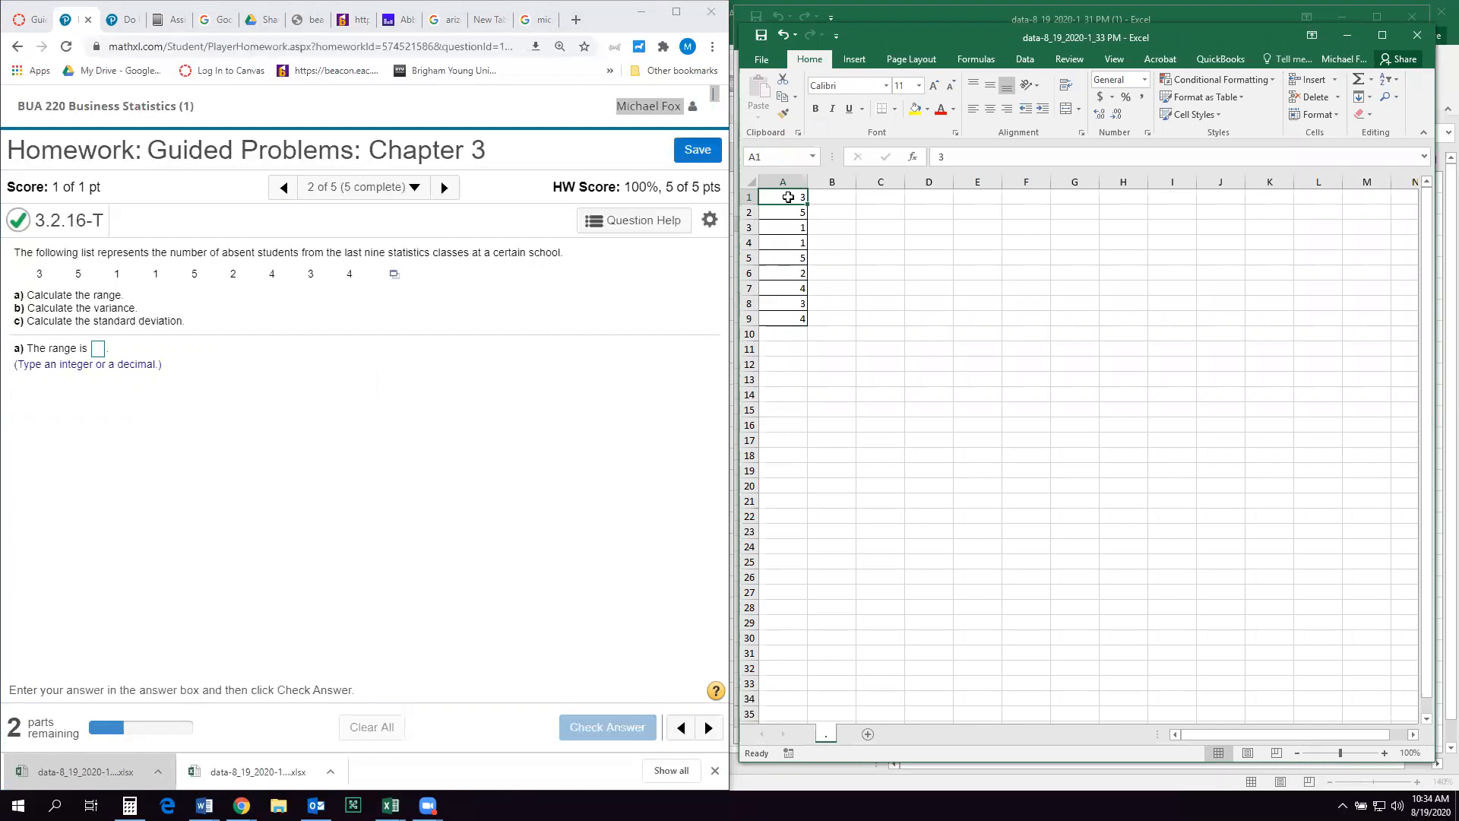
- Sort the nine counts A1:A9 smallest to largest and compute Range =A9-A1, giving 4
{"action": "left_click_drag", "start_coordinate": [783, 196], "coordinate": [783, 318]}
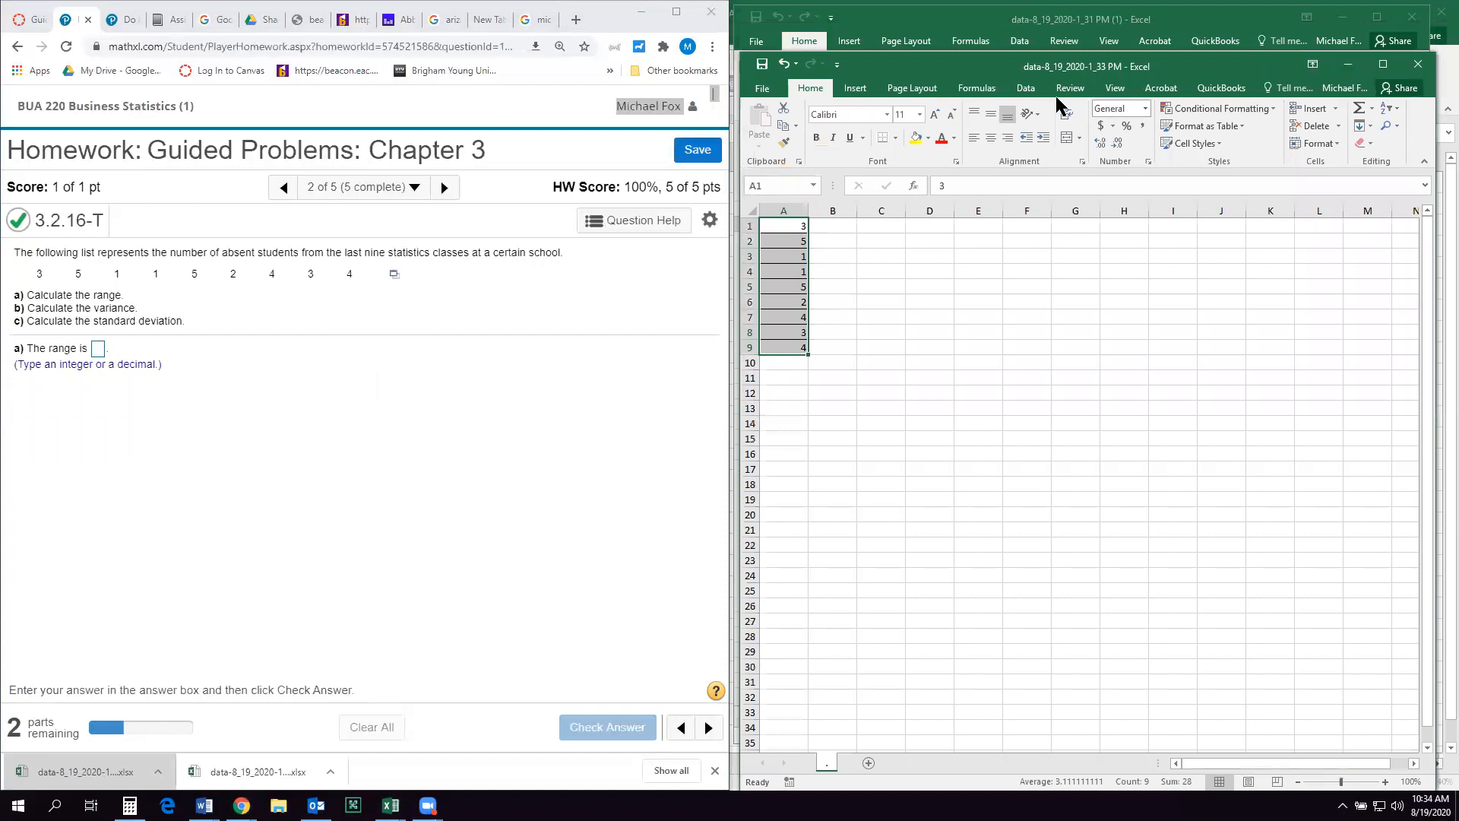
{"action": "left_click", "coordinate": [1025, 89]}
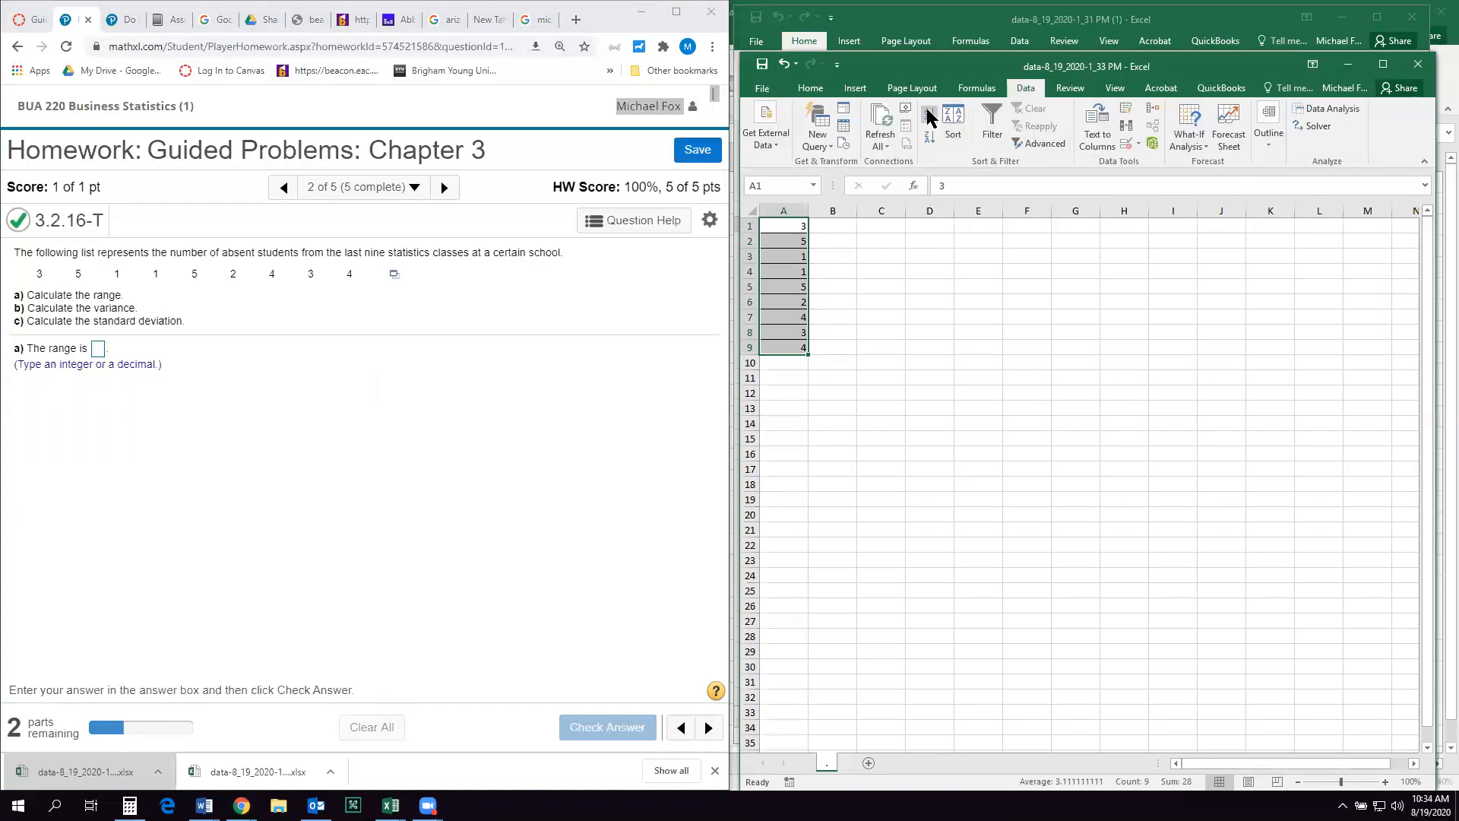
{"action": "mouse_move", "coordinate": [928, 137]}
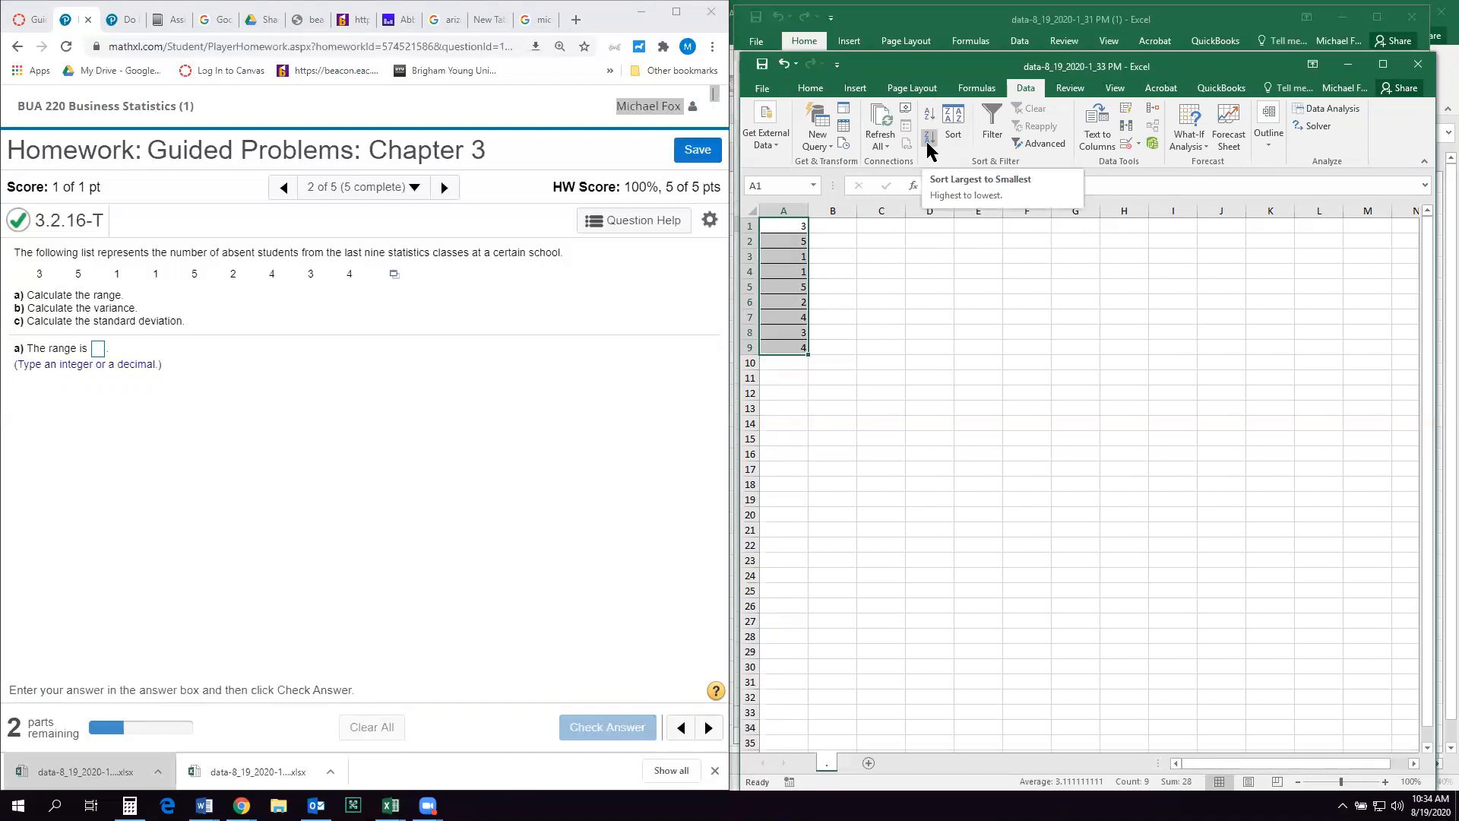
{"action": "mouse_move", "coordinate": [928, 119]}
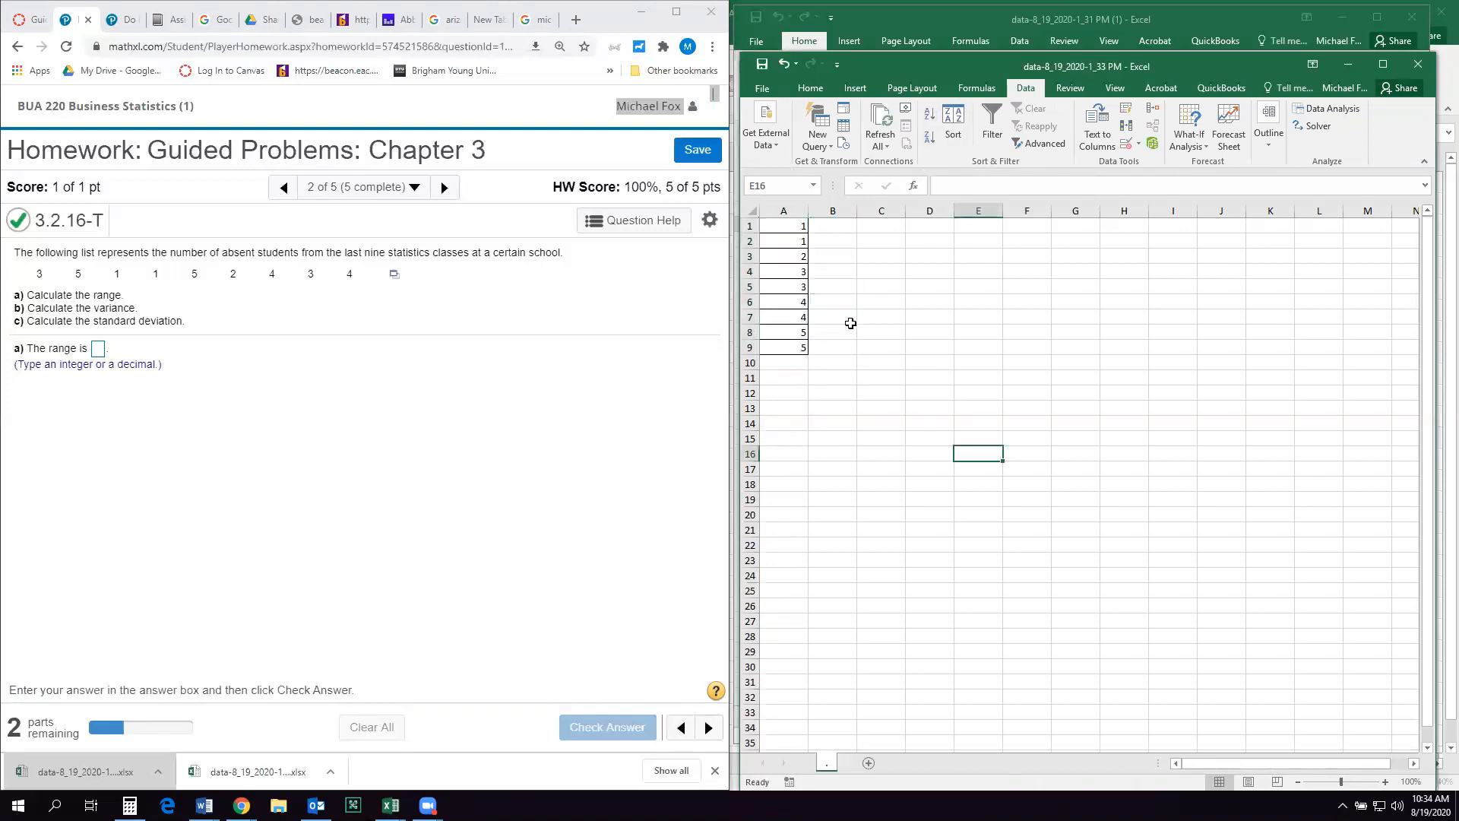
{"action": "left_click", "coordinate": [881, 241]}
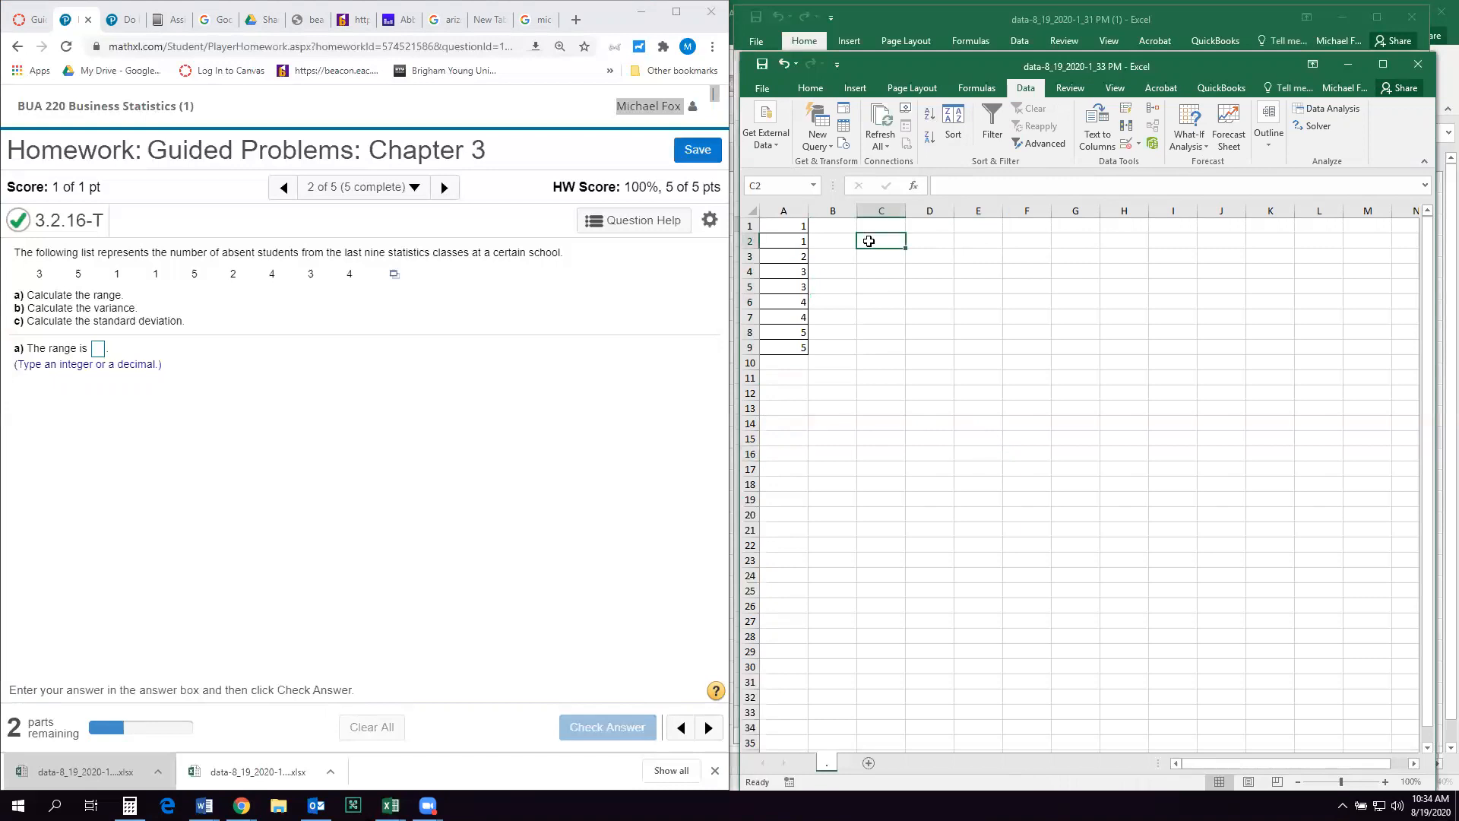
{"action": "type", "text": "Range"}
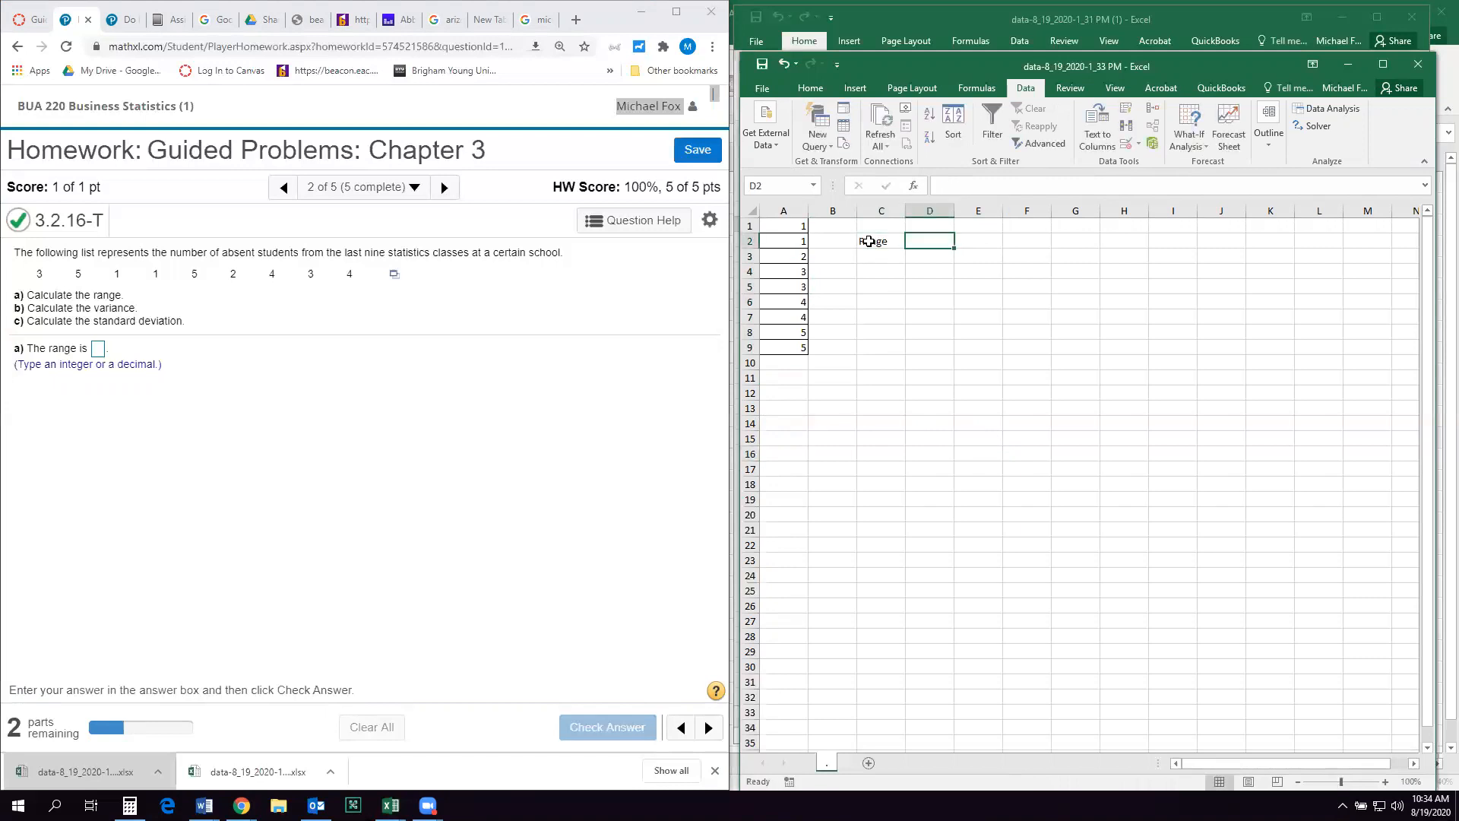
{"action": "left_click", "coordinate": [783, 346]}
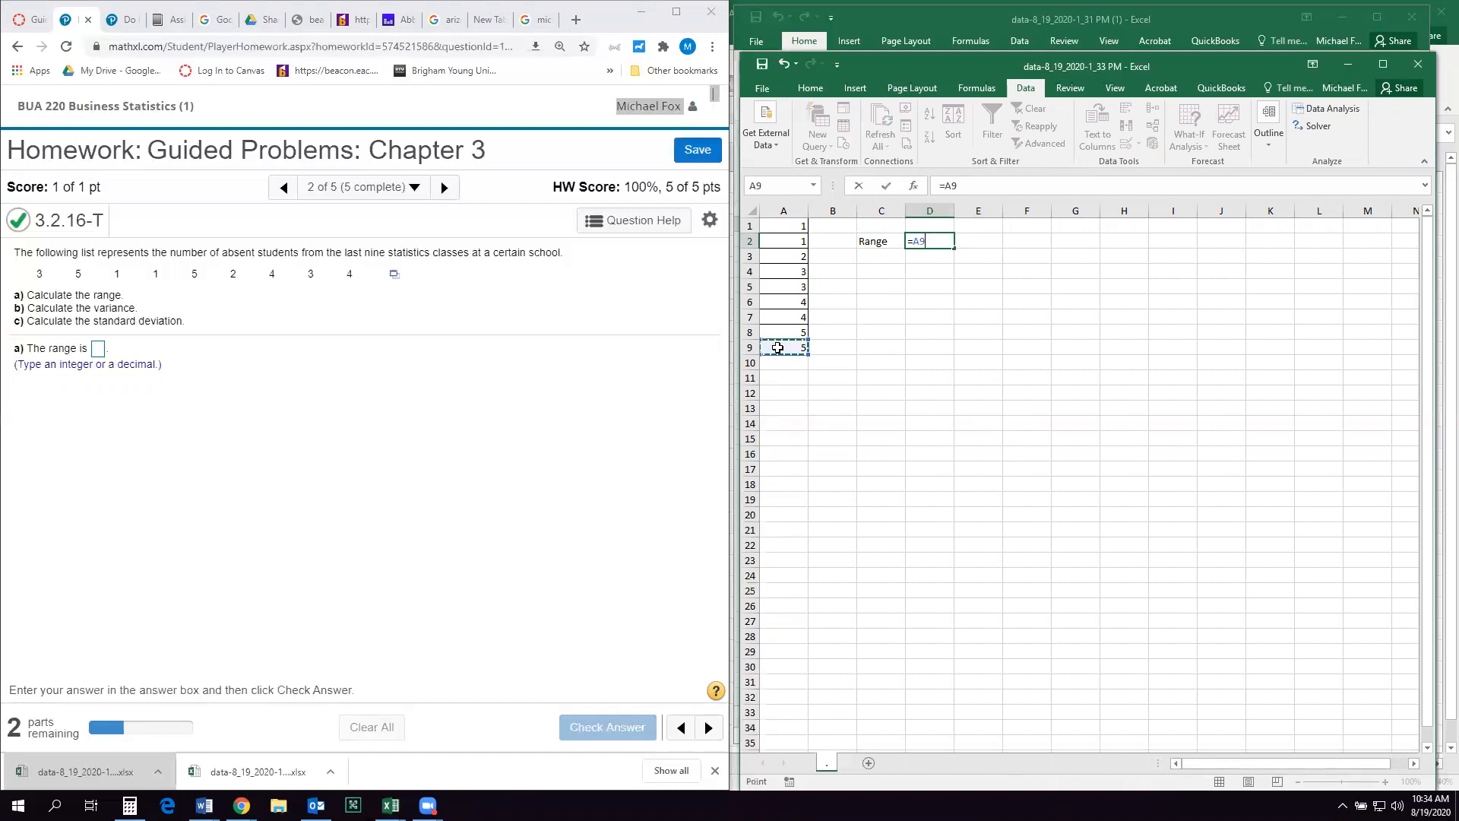
{"action": "left_click", "coordinate": [783, 225]}
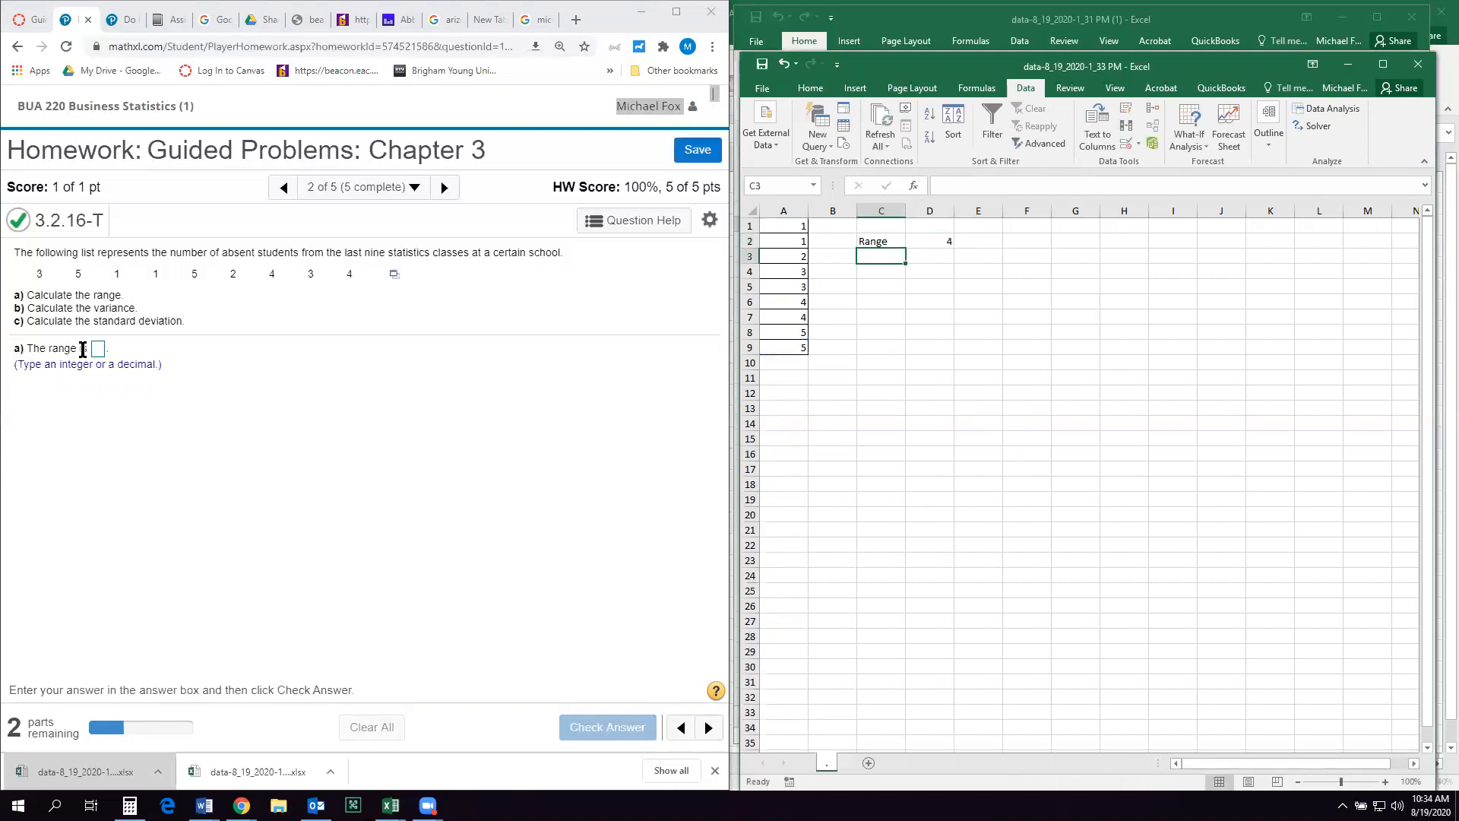
- Enter 4 as the range in MyMathLab, submit it, and continue to the variance part
{"action": "left_click", "coordinate": [95, 348]}
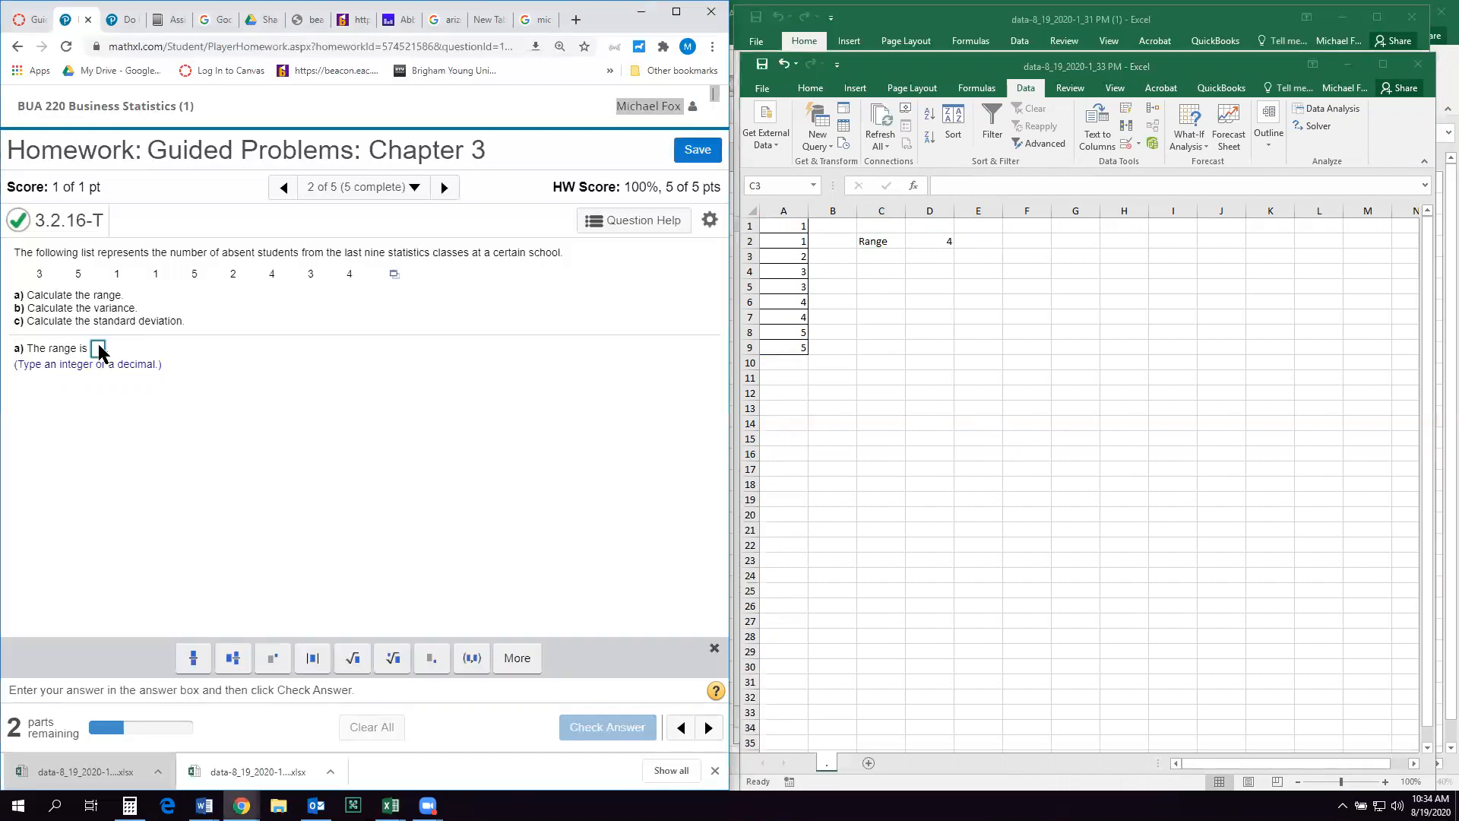
{"action": "left_click", "coordinate": [607, 726]}
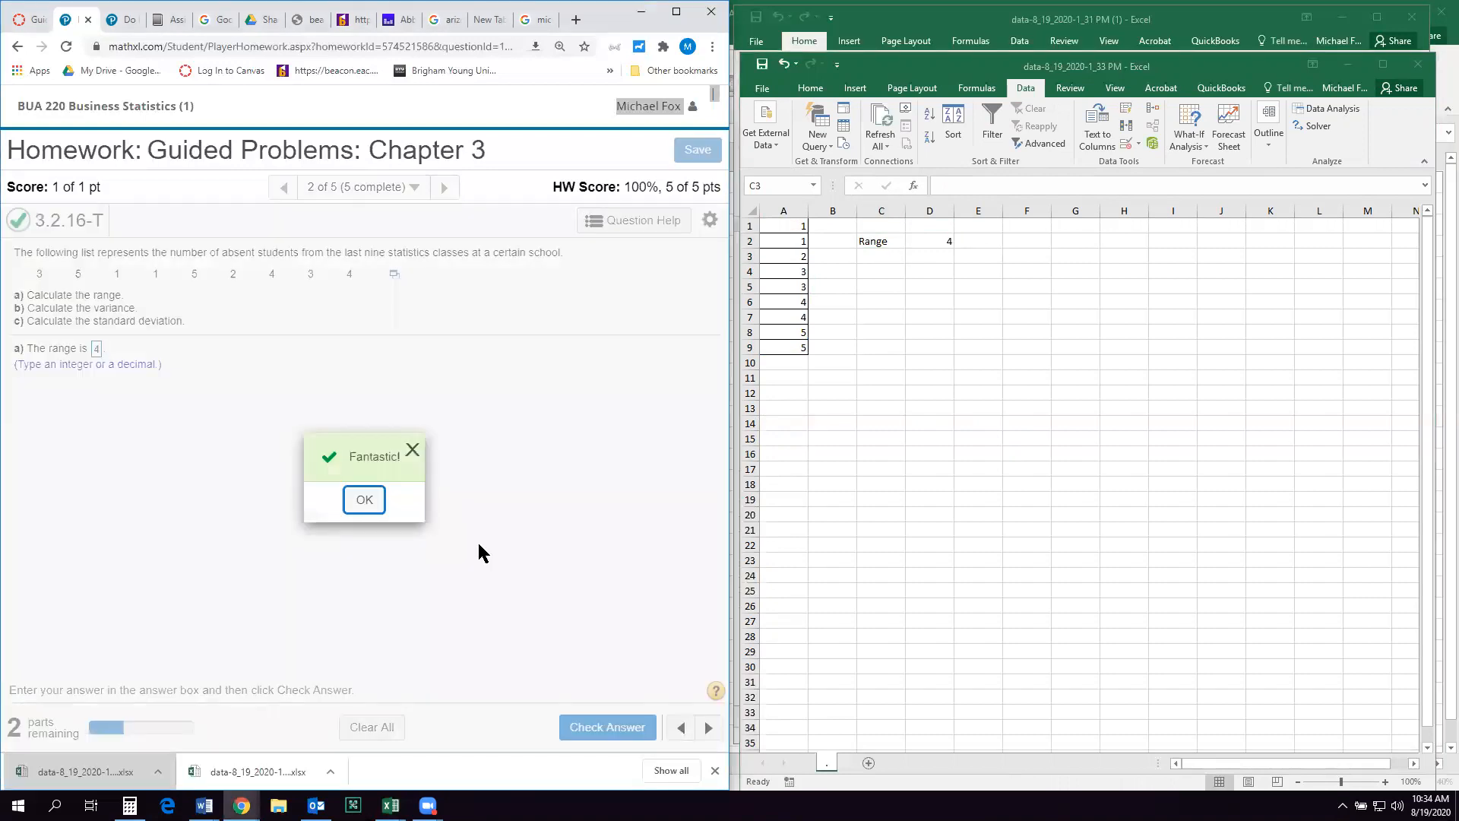
{"action": "left_click", "coordinate": [364, 500]}
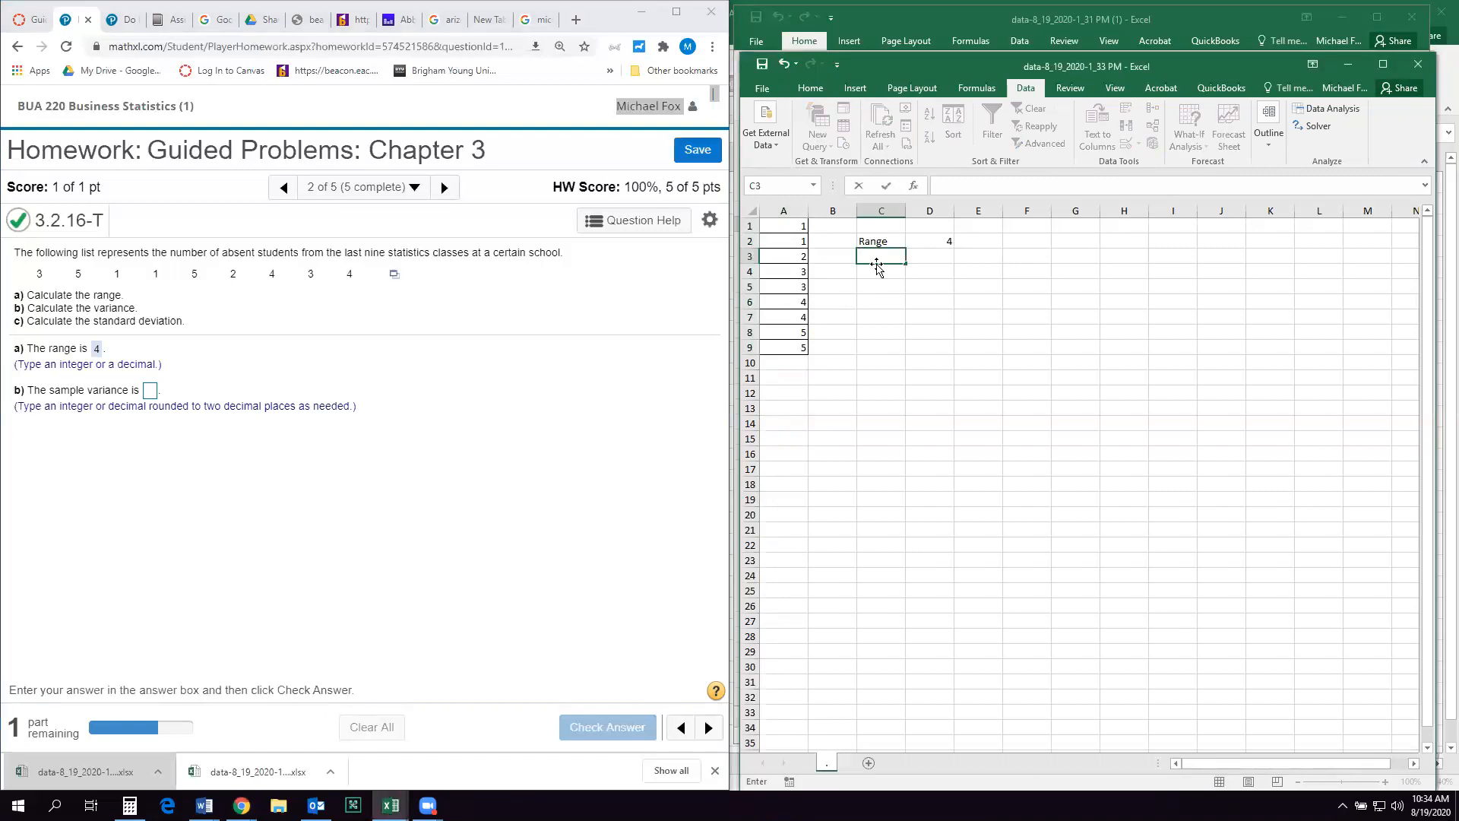
- Add a Variance label with =VAR.S(A1:A9), giving 2.361111
{"action": "type", "text": "vAR"}
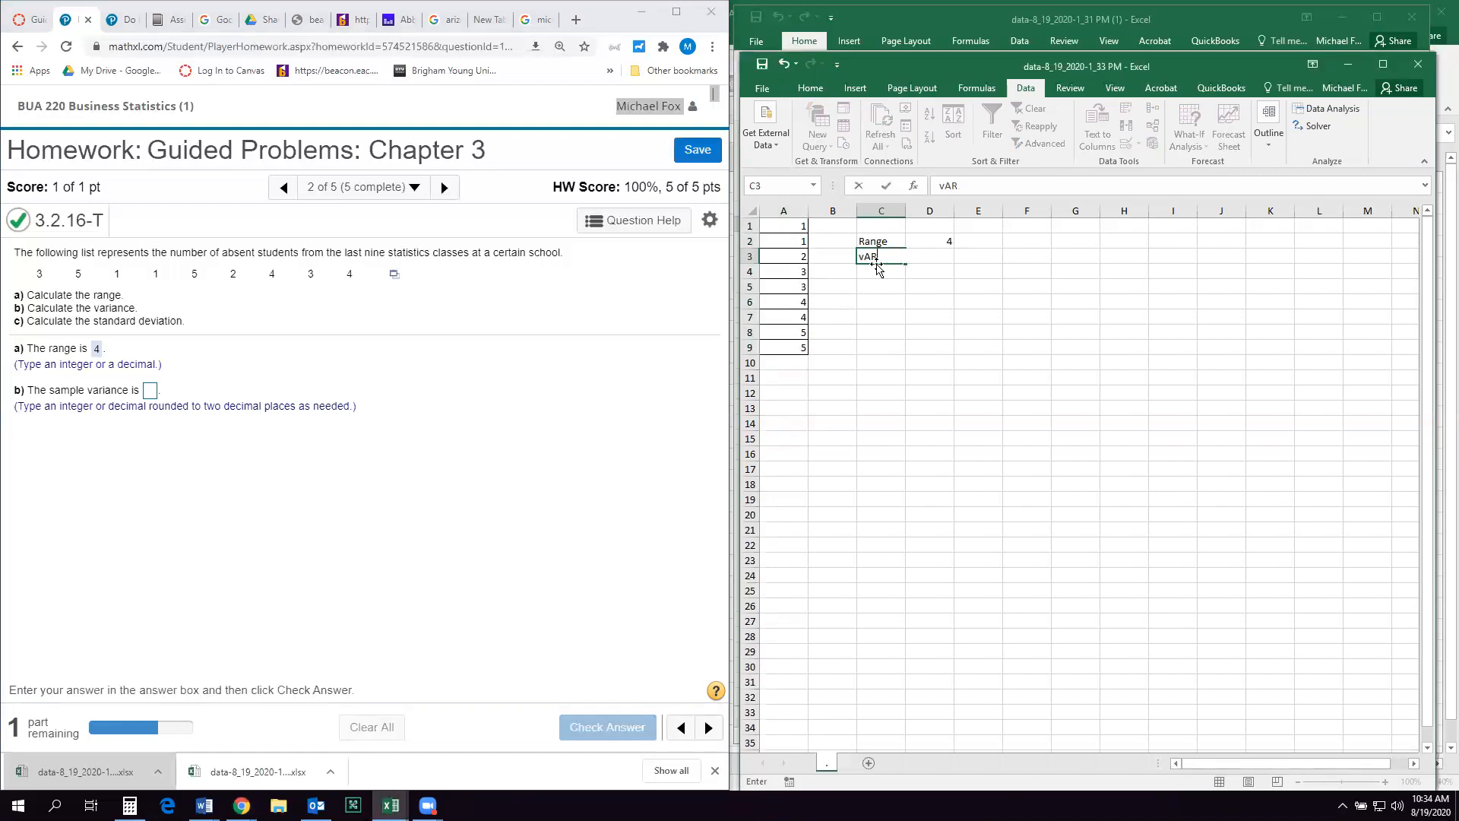
{"action": "type", "text": "Variance"}
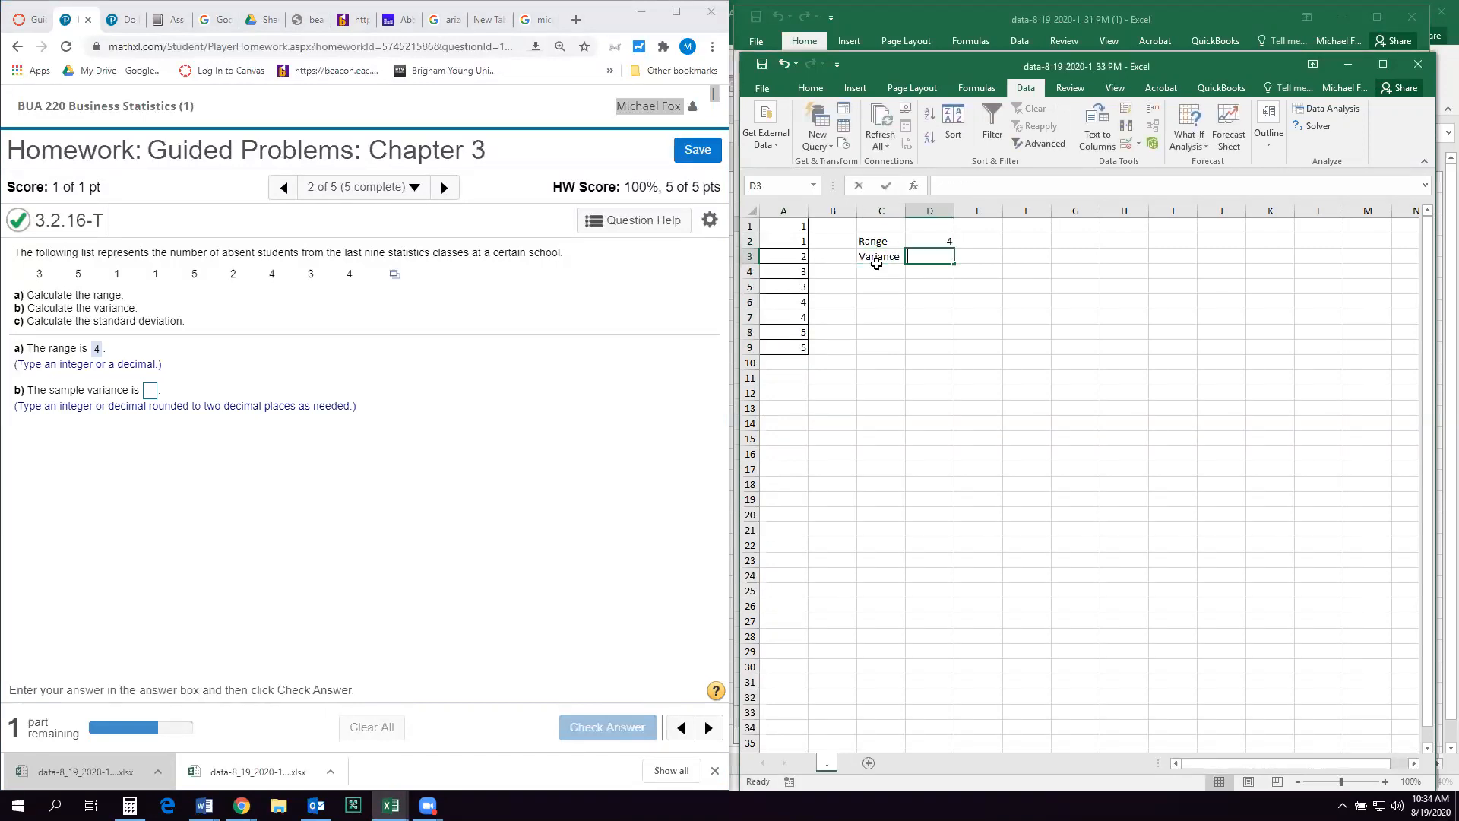
{"action": "type", "text": "=v"}
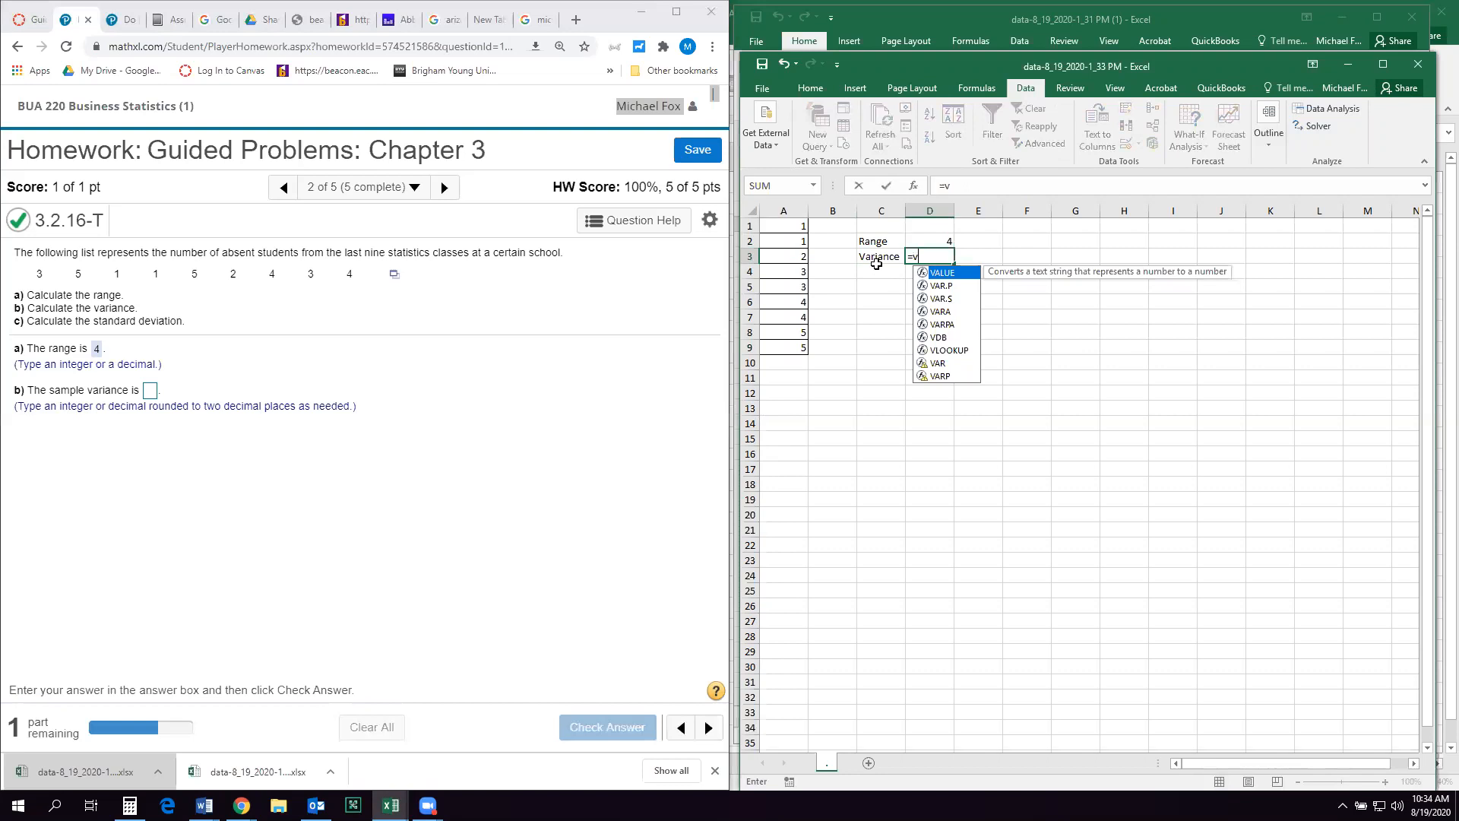
{"action": "type", "text": "ar"}
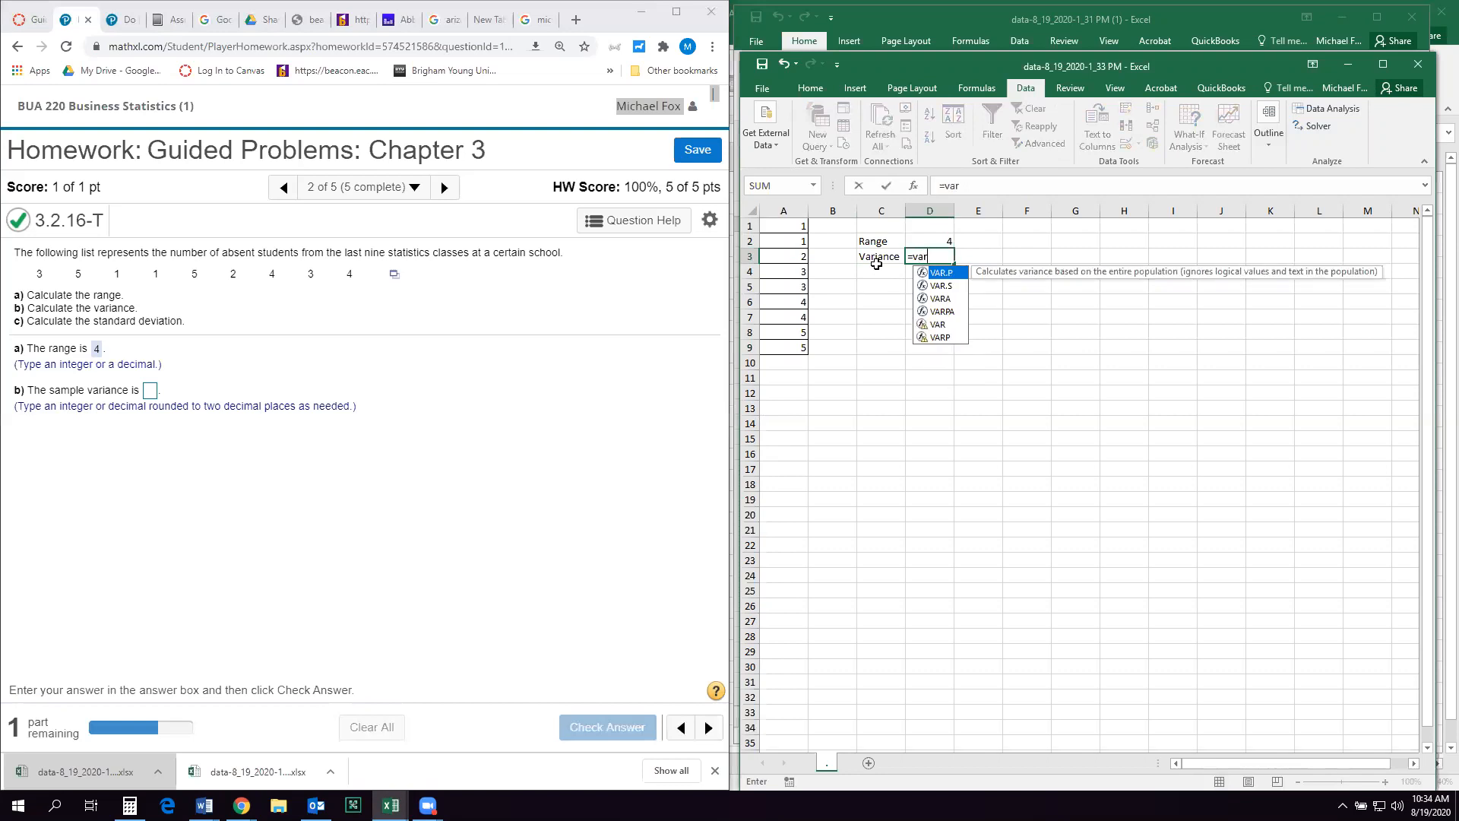
{"action": "mouse_move", "coordinate": [288, 470]}
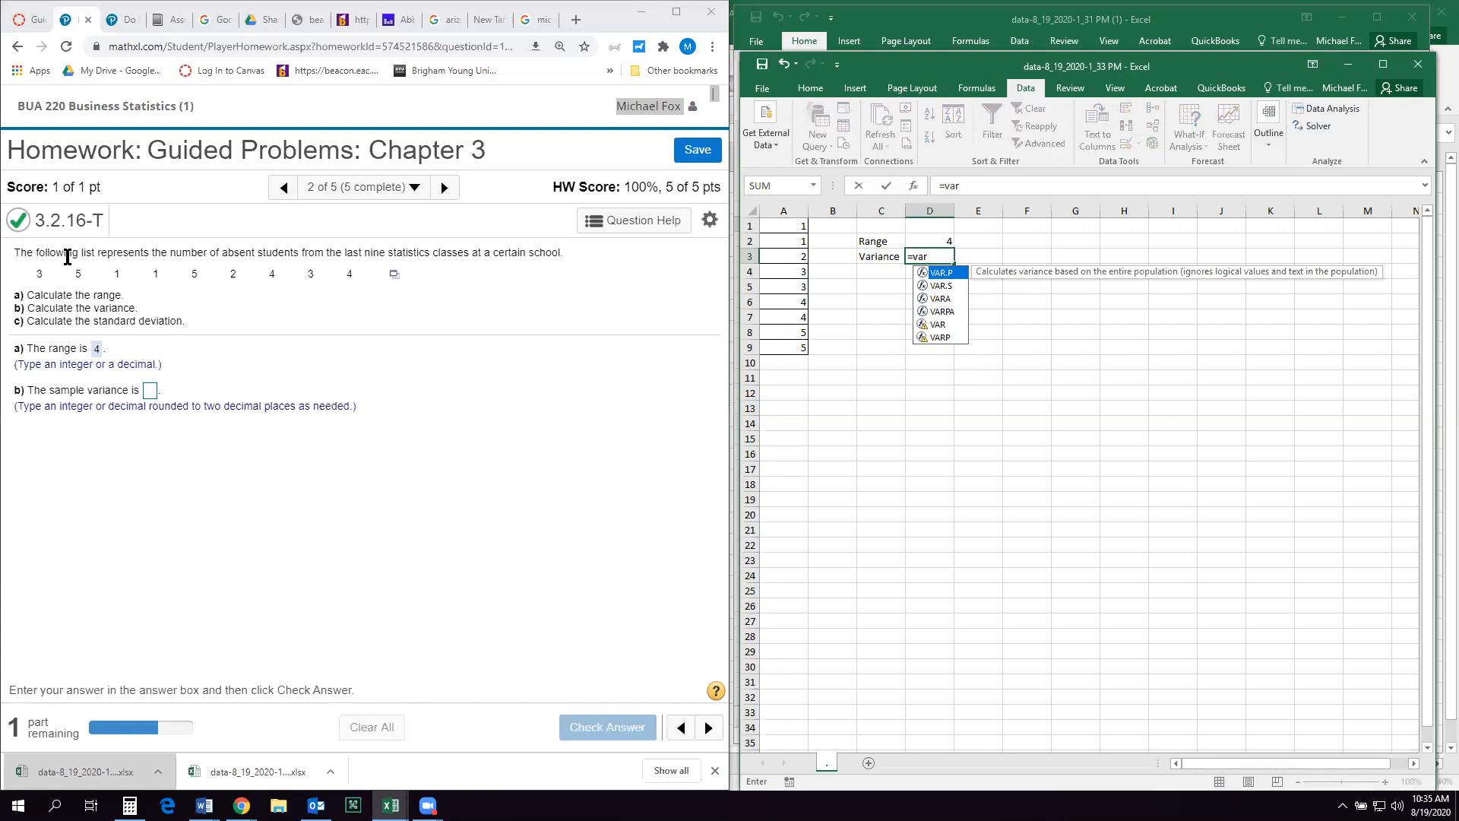
{"action": "mouse_move", "coordinate": [351, 268]}
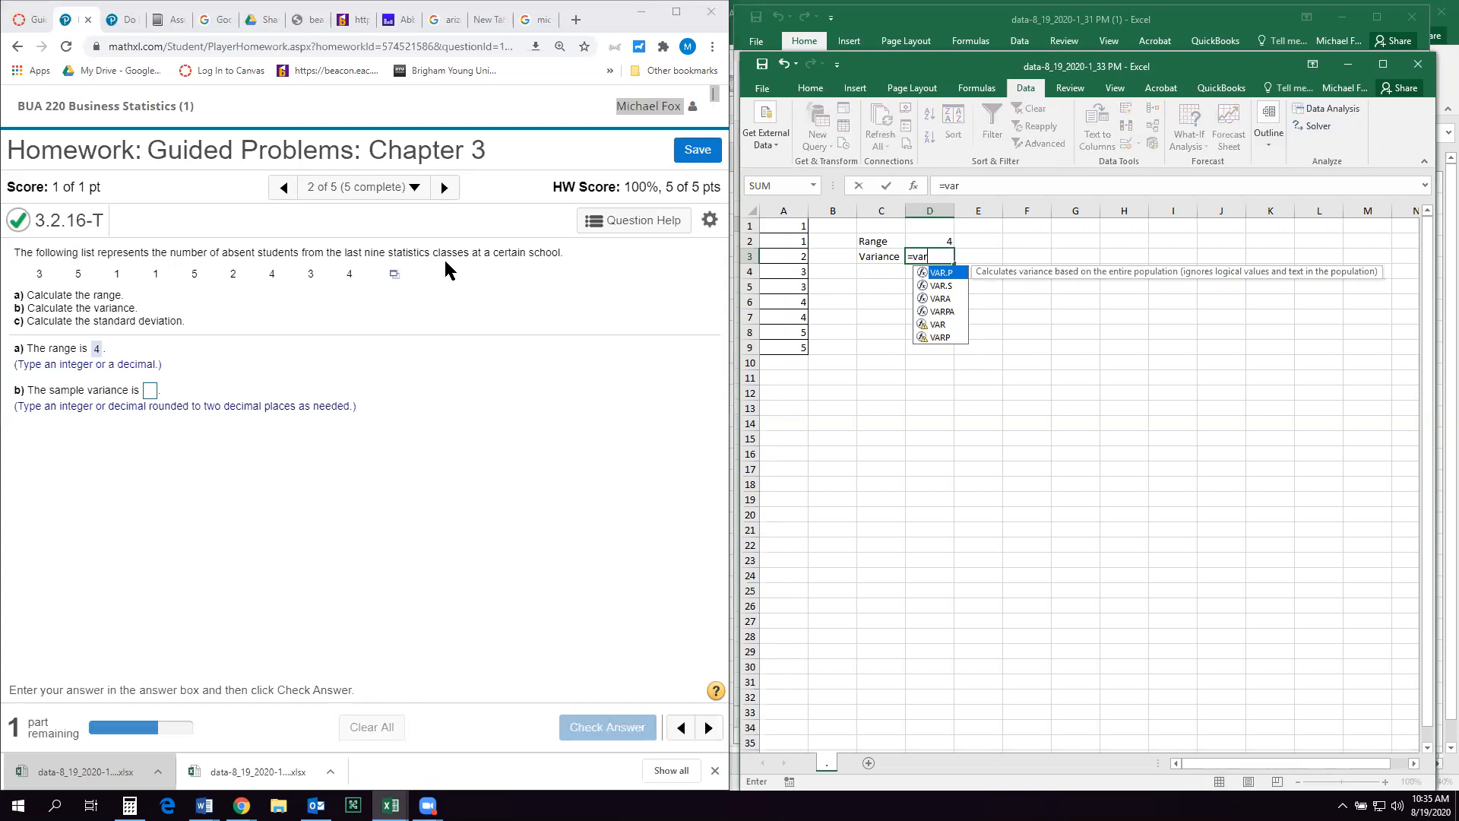
{"action": "mouse_move", "coordinate": [54, 403]}
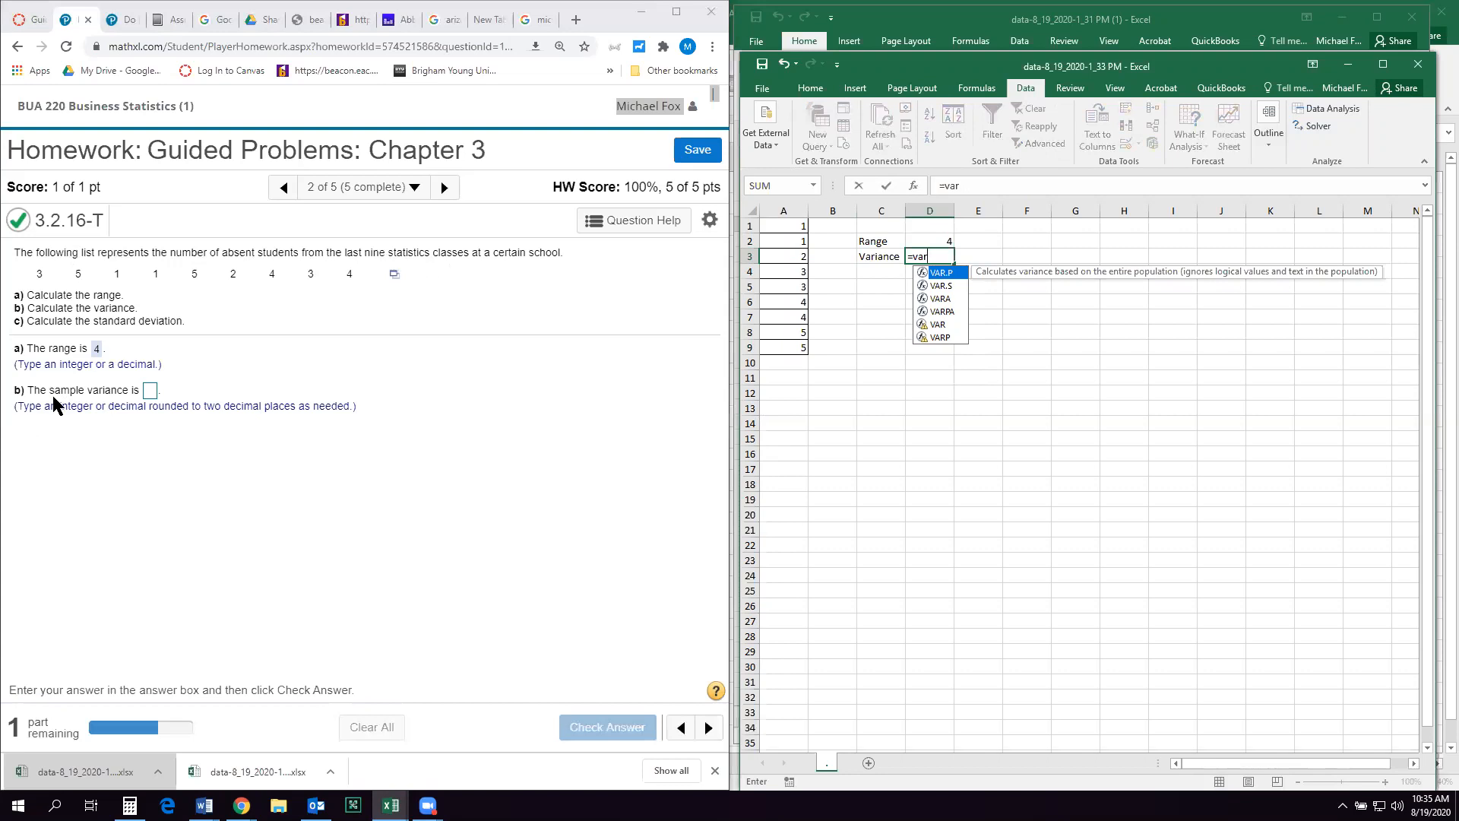
{"action": "mouse_move", "coordinate": [631, 436]}
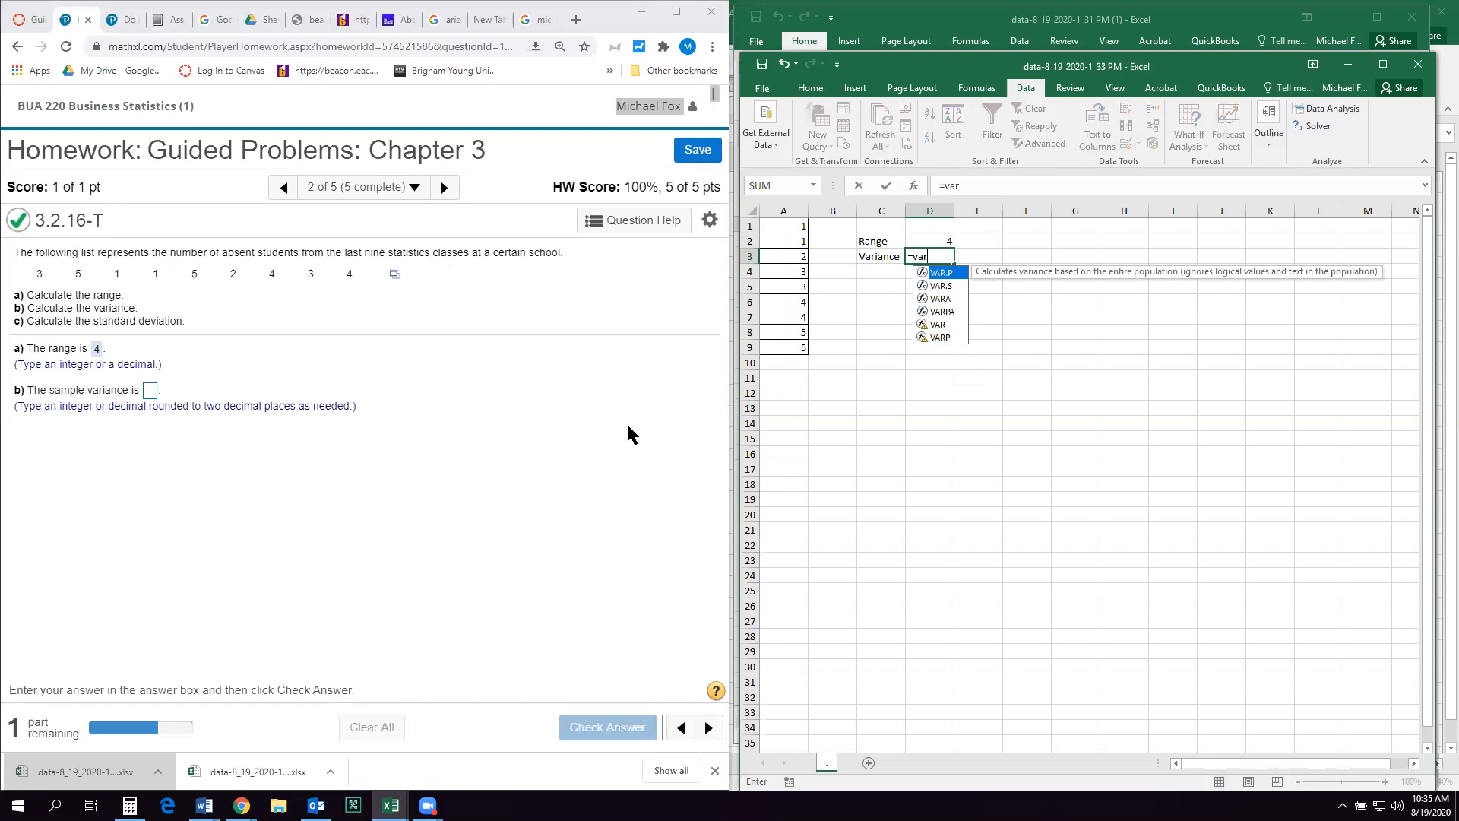
{"action": "mouse_move", "coordinate": [952, 383]}
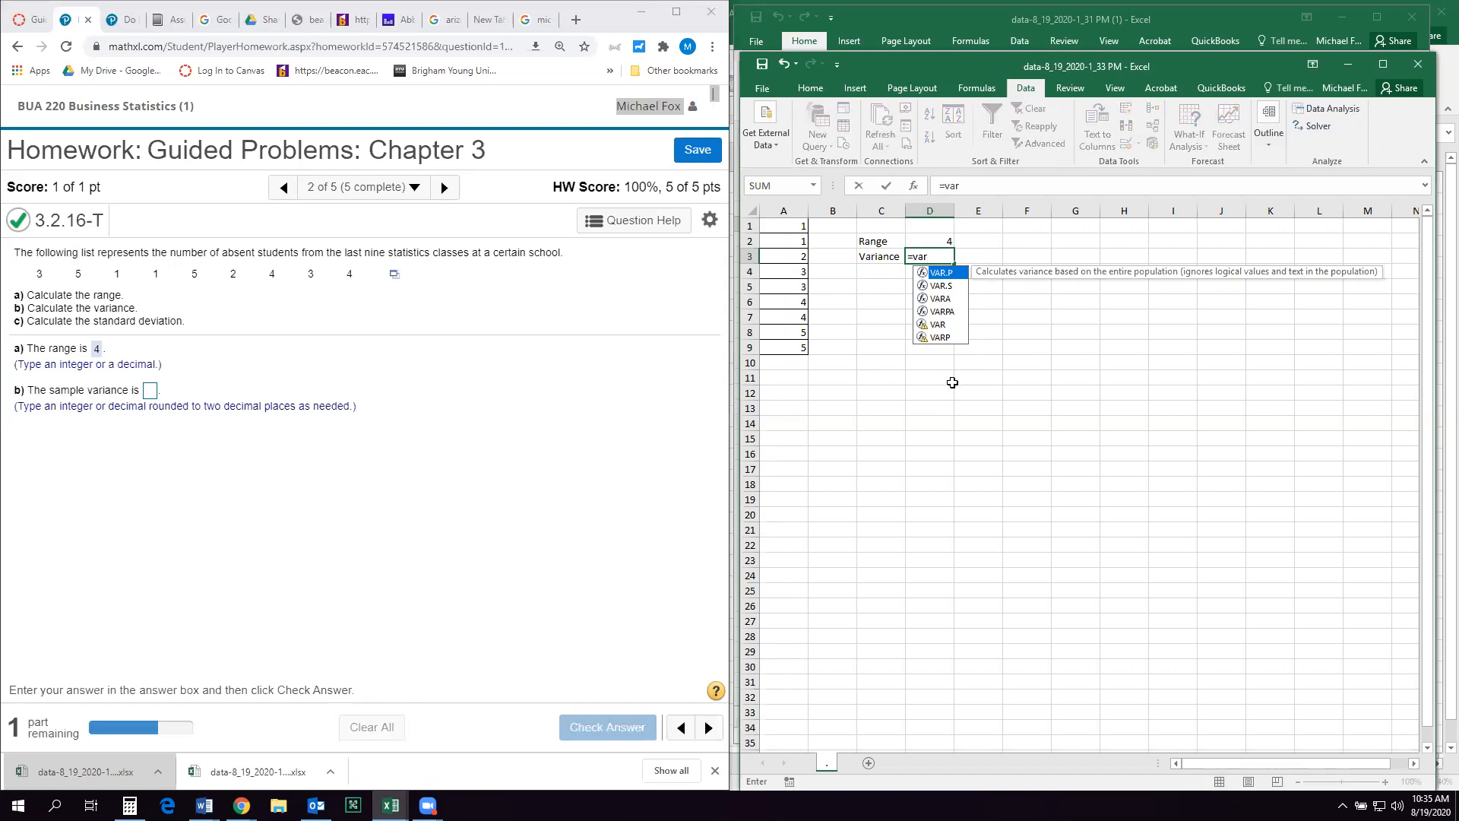
{"action": "type", "text": ".s"}
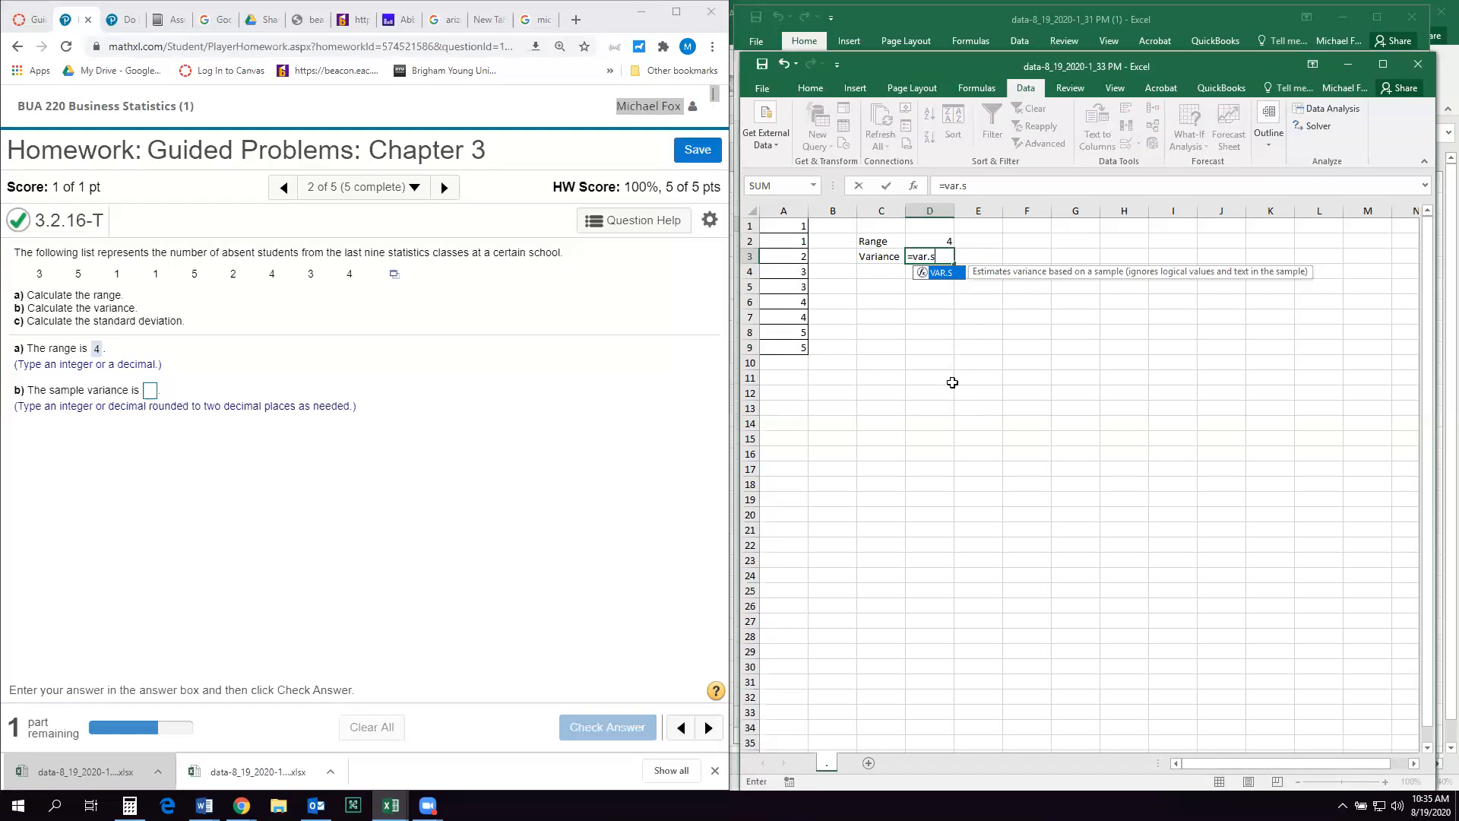
{"action": "type", "text": "("}
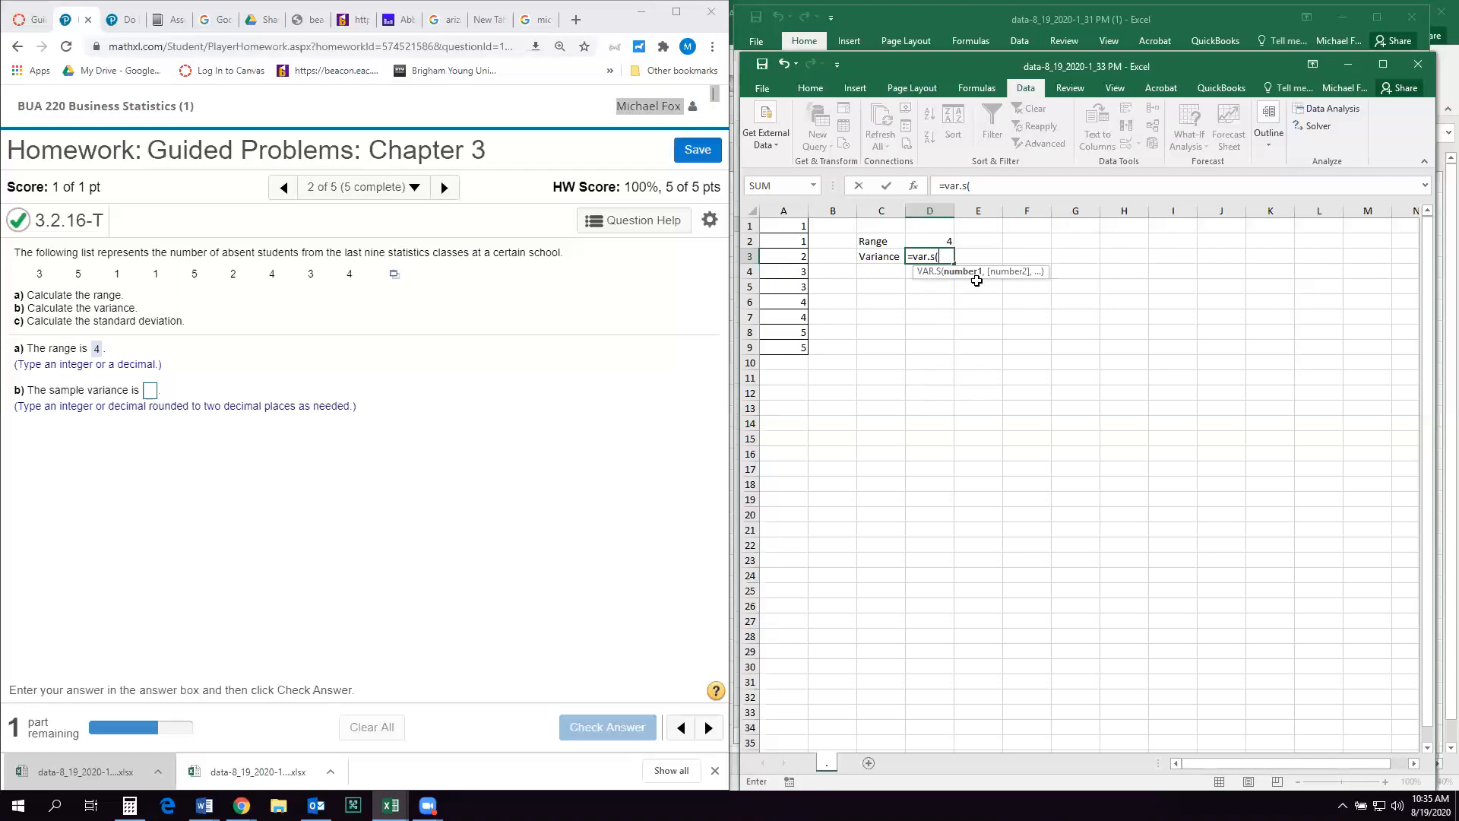
{"action": "left_click_drag", "start_coordinate": [784, 225], "coordinate": [785, 346]}
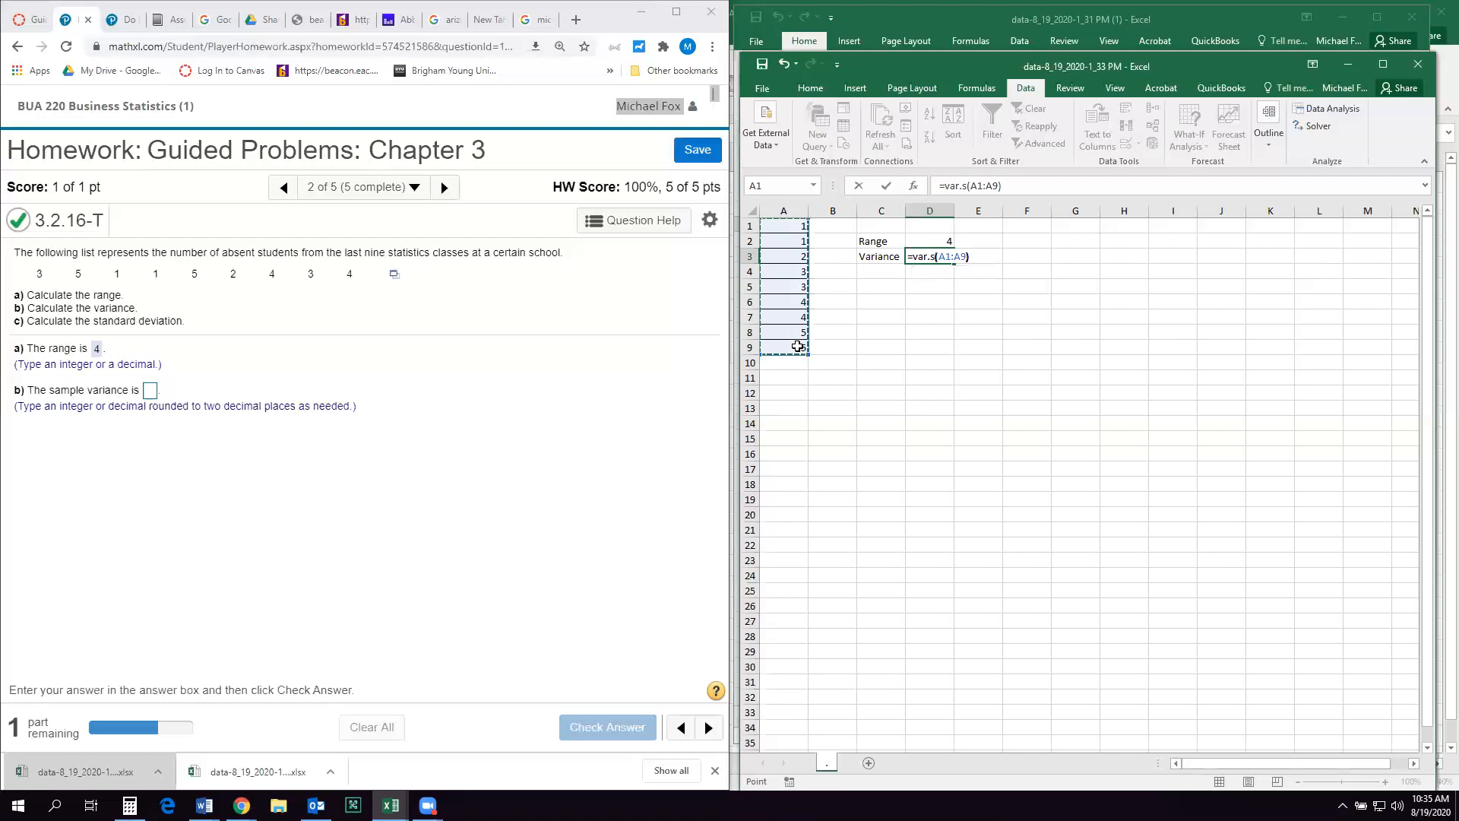
{"action": "key", "text": "enter"}
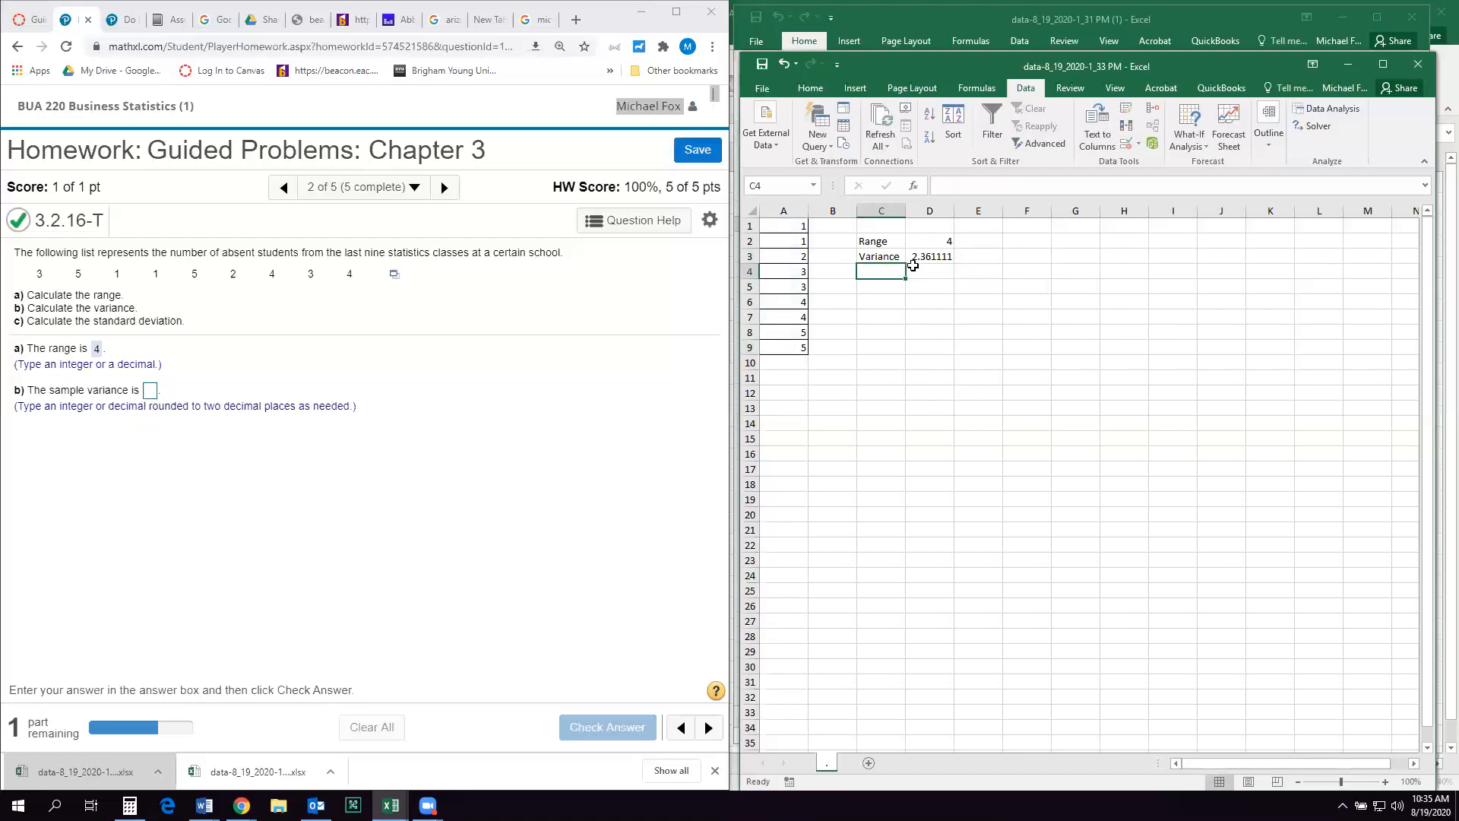
- Enter 2.36 as the sample variance and have it checked correct
{"action": "left_click", "coordinate": [151, 390]}
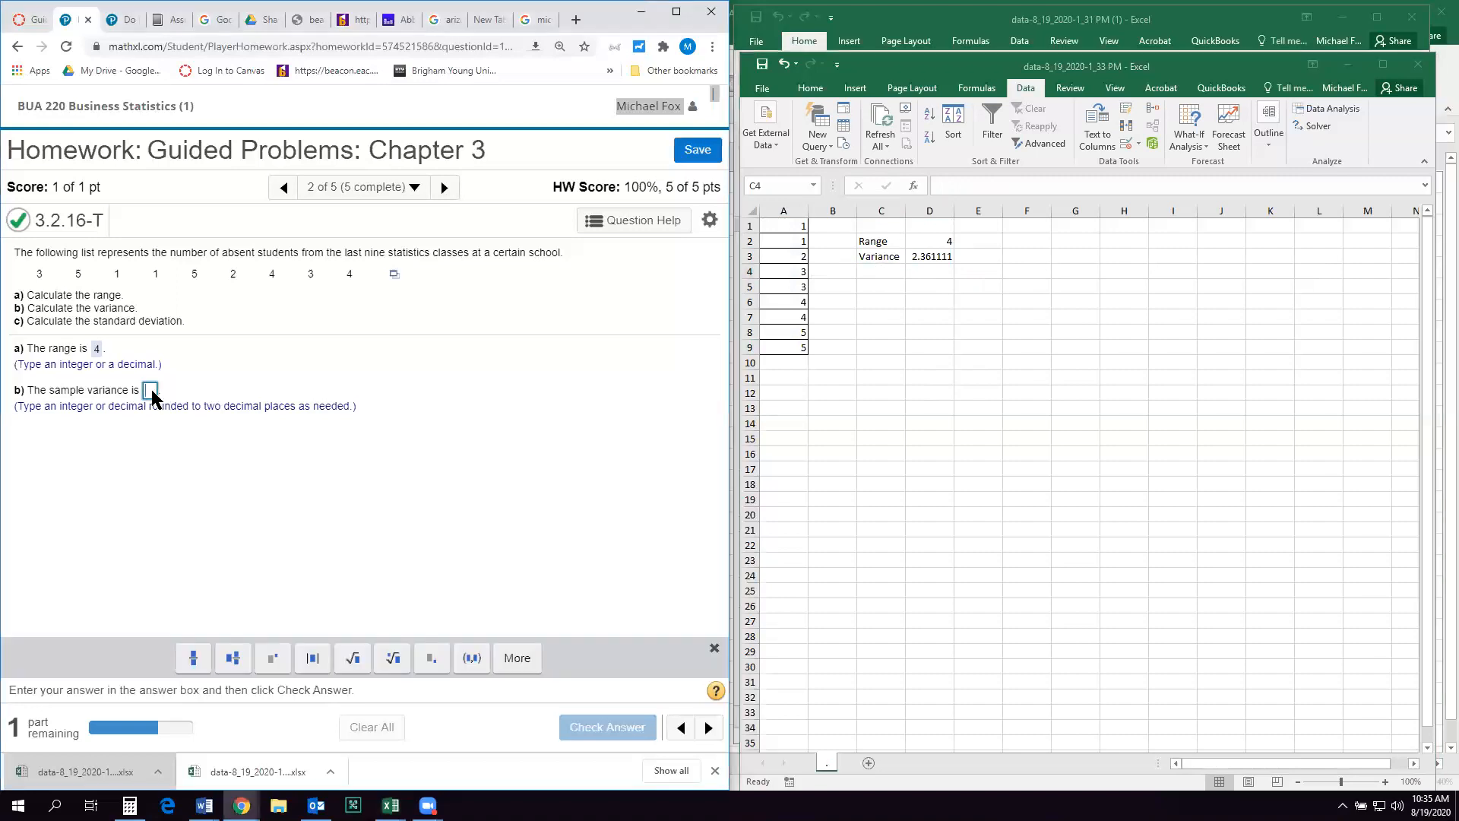
{"action": "type", "text": "2.36"}
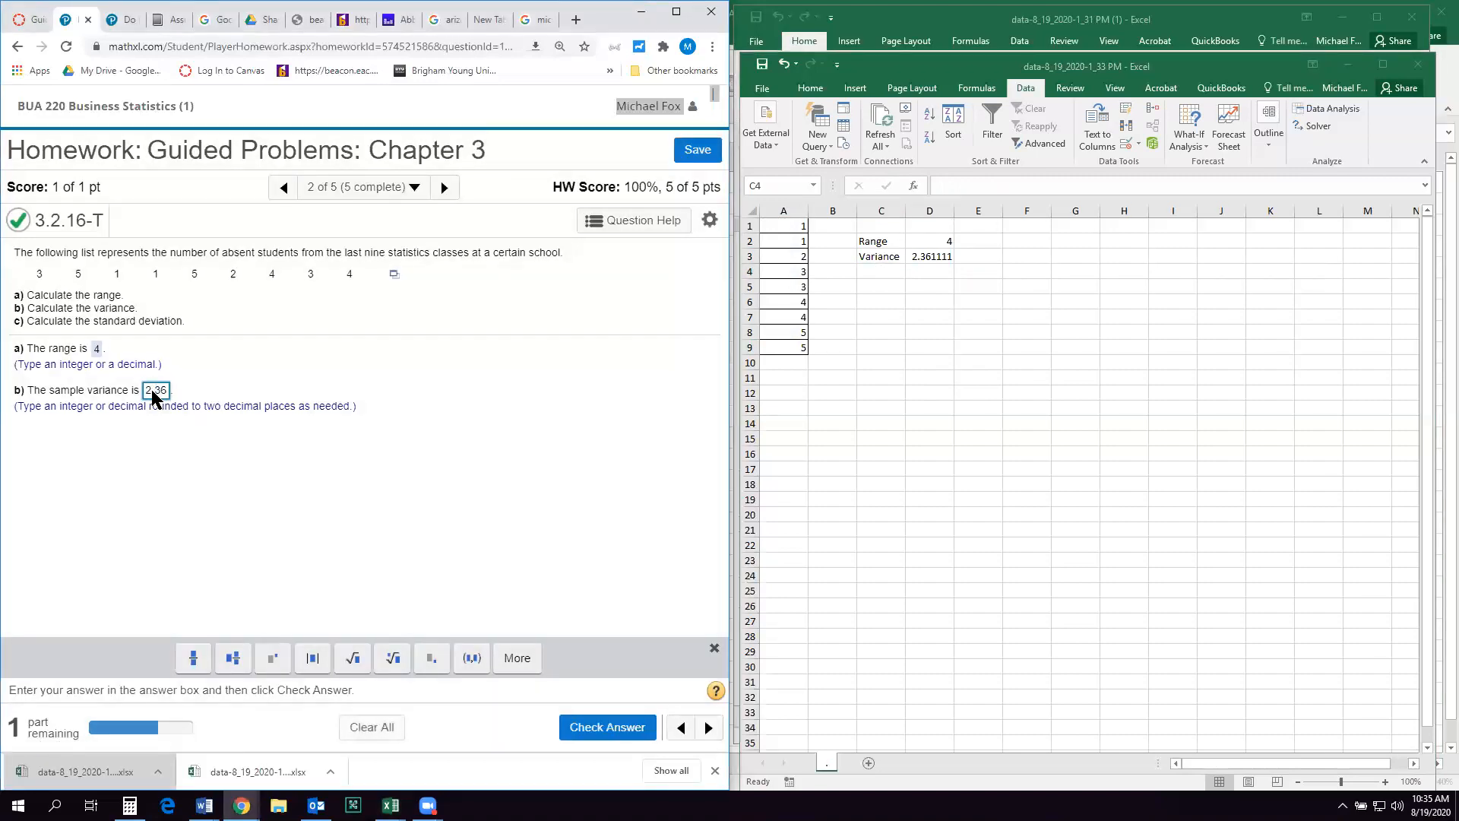
{"action": "left_click", "coordinate": [607, 727]}
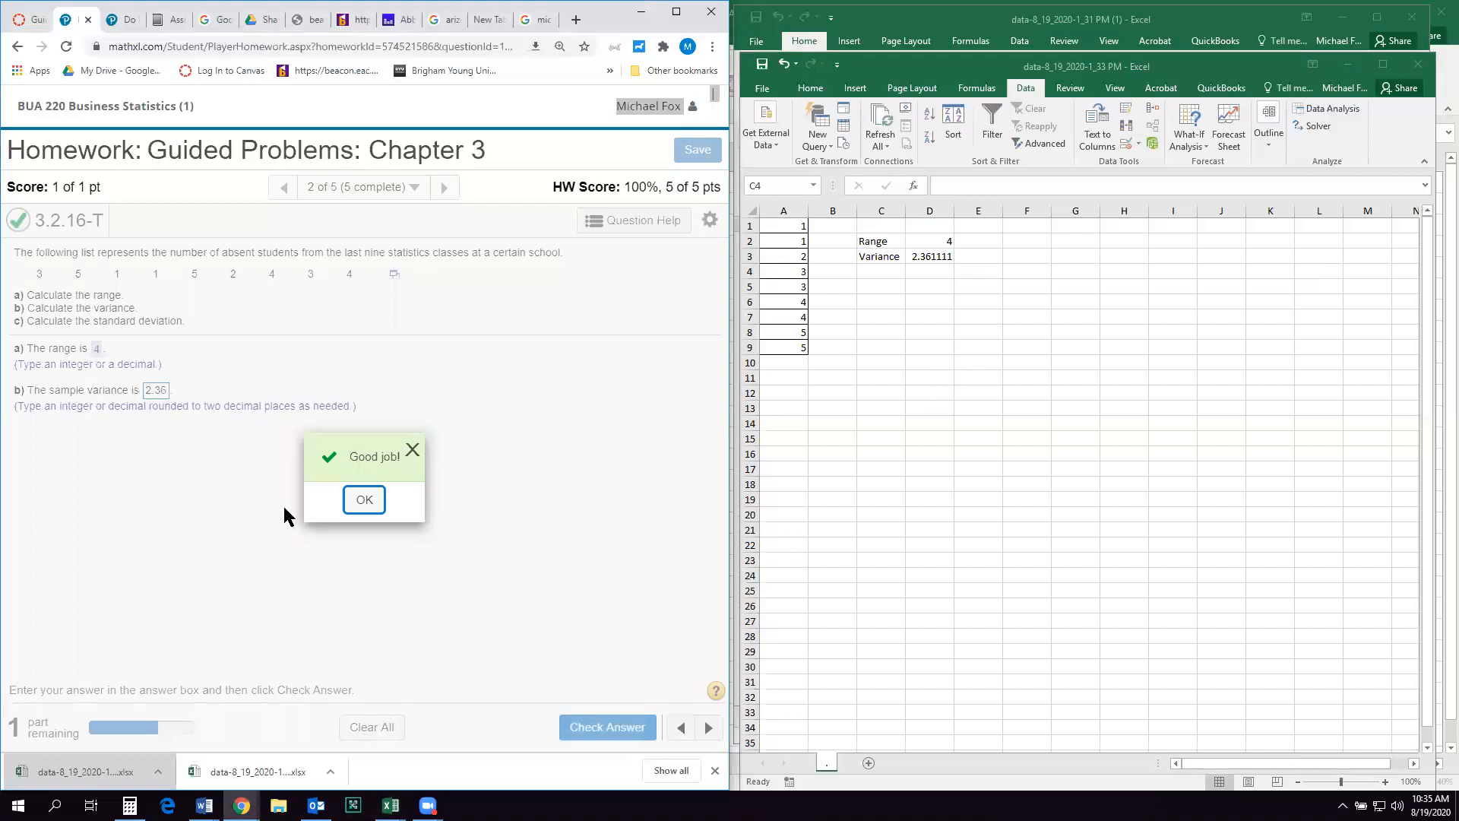
{"action": "left_click", "coordinate": [363, 500]}
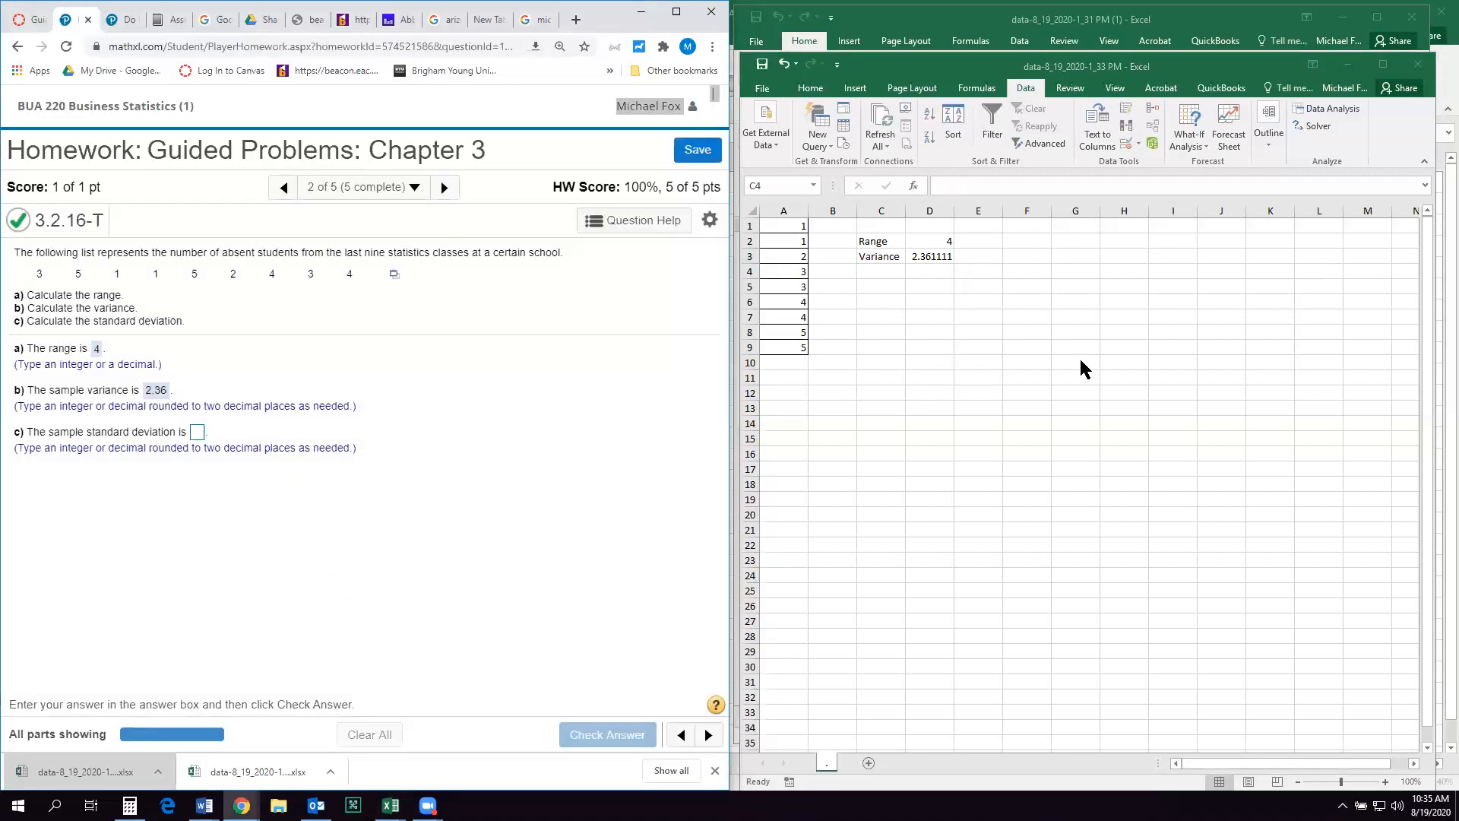
- Add a stdev label with =STDEV.S(A1:A9), giving 1.536591
{"action": "left_click", "coordinate": [880, 271]}
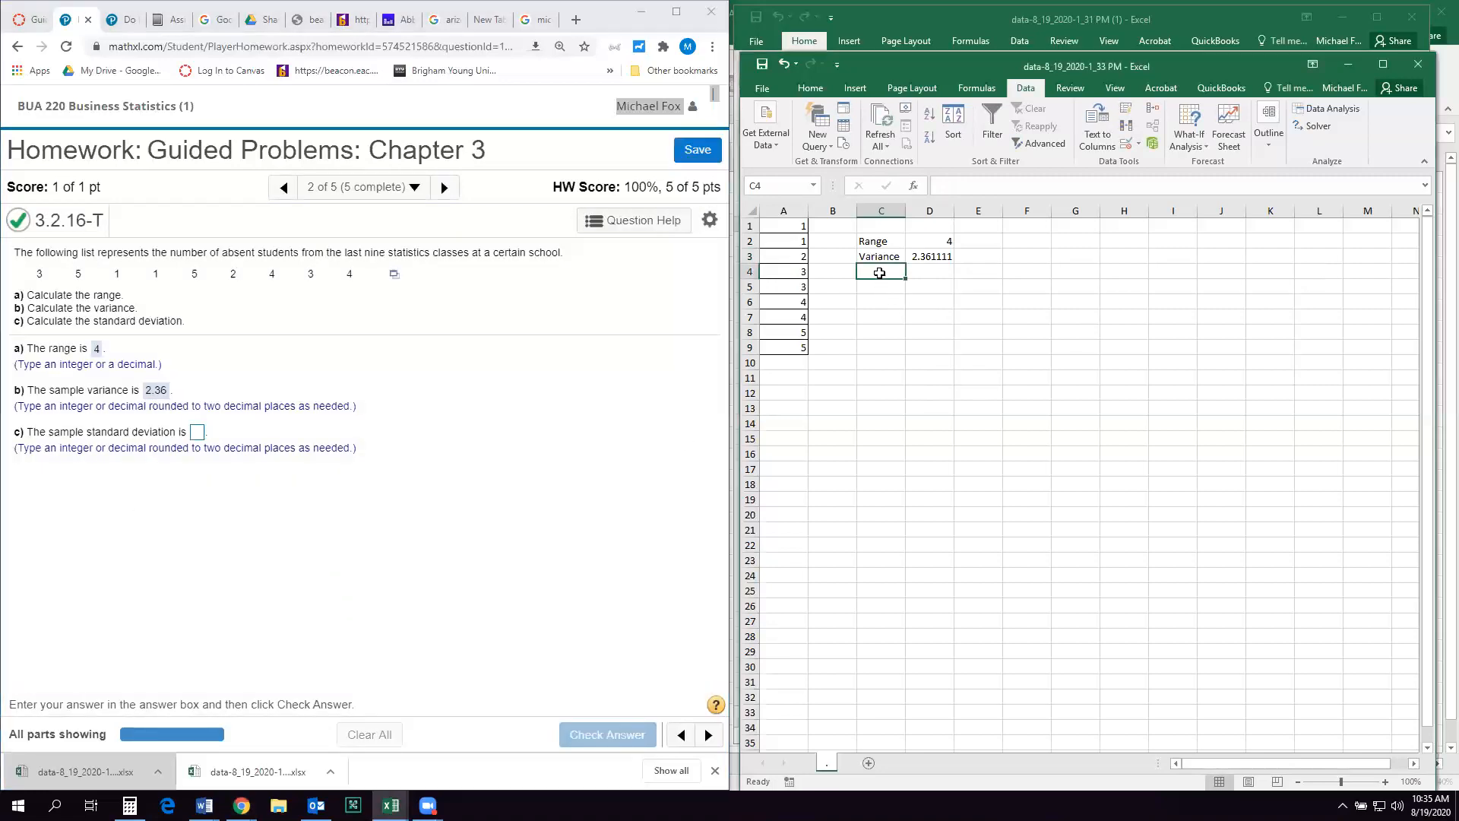
{"action": "type", "text": "stdev"}
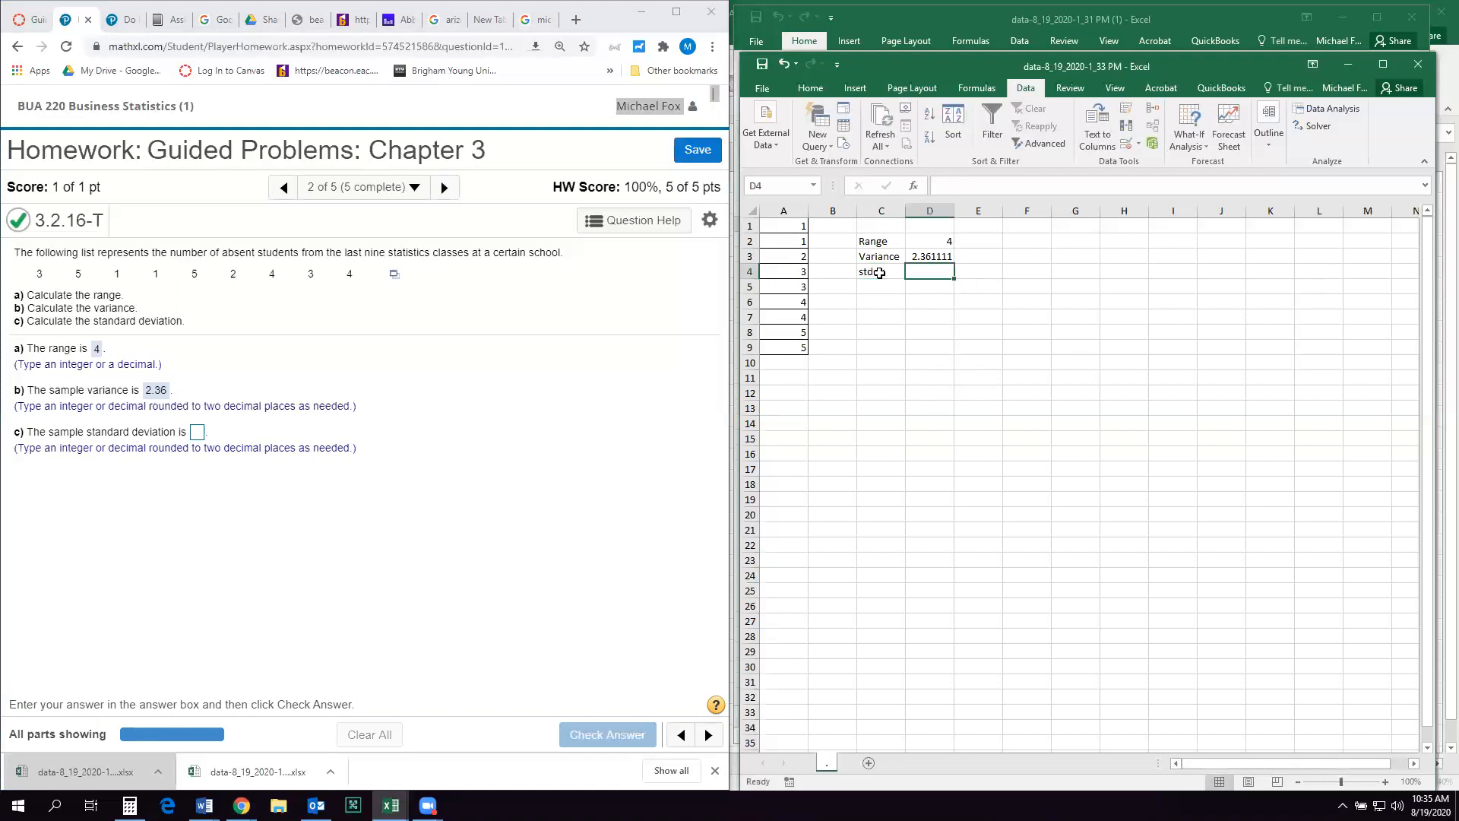
{"action": "type", "text": "="}
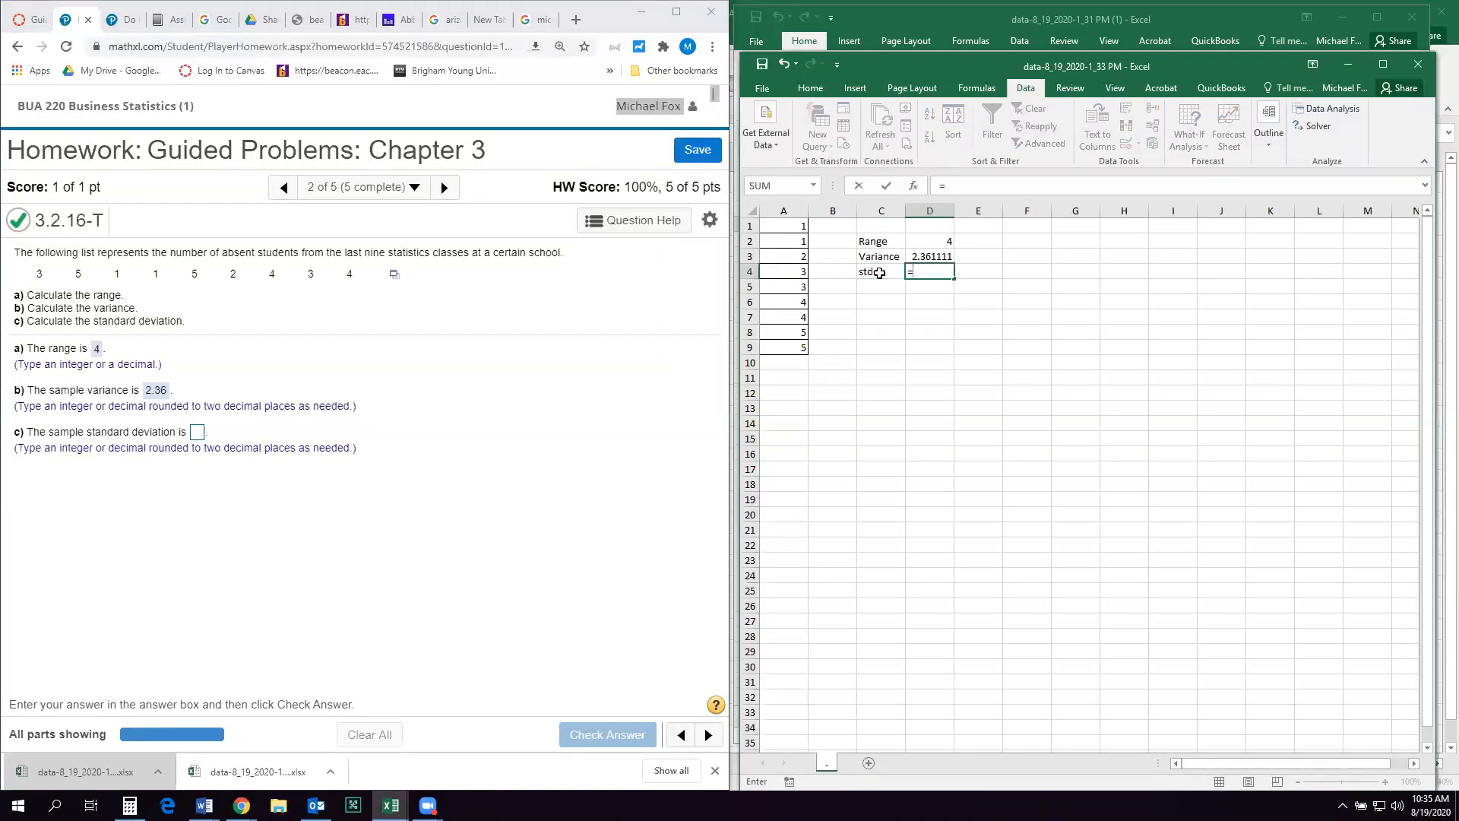
{"action": "type", "text": "=stdev.s("}
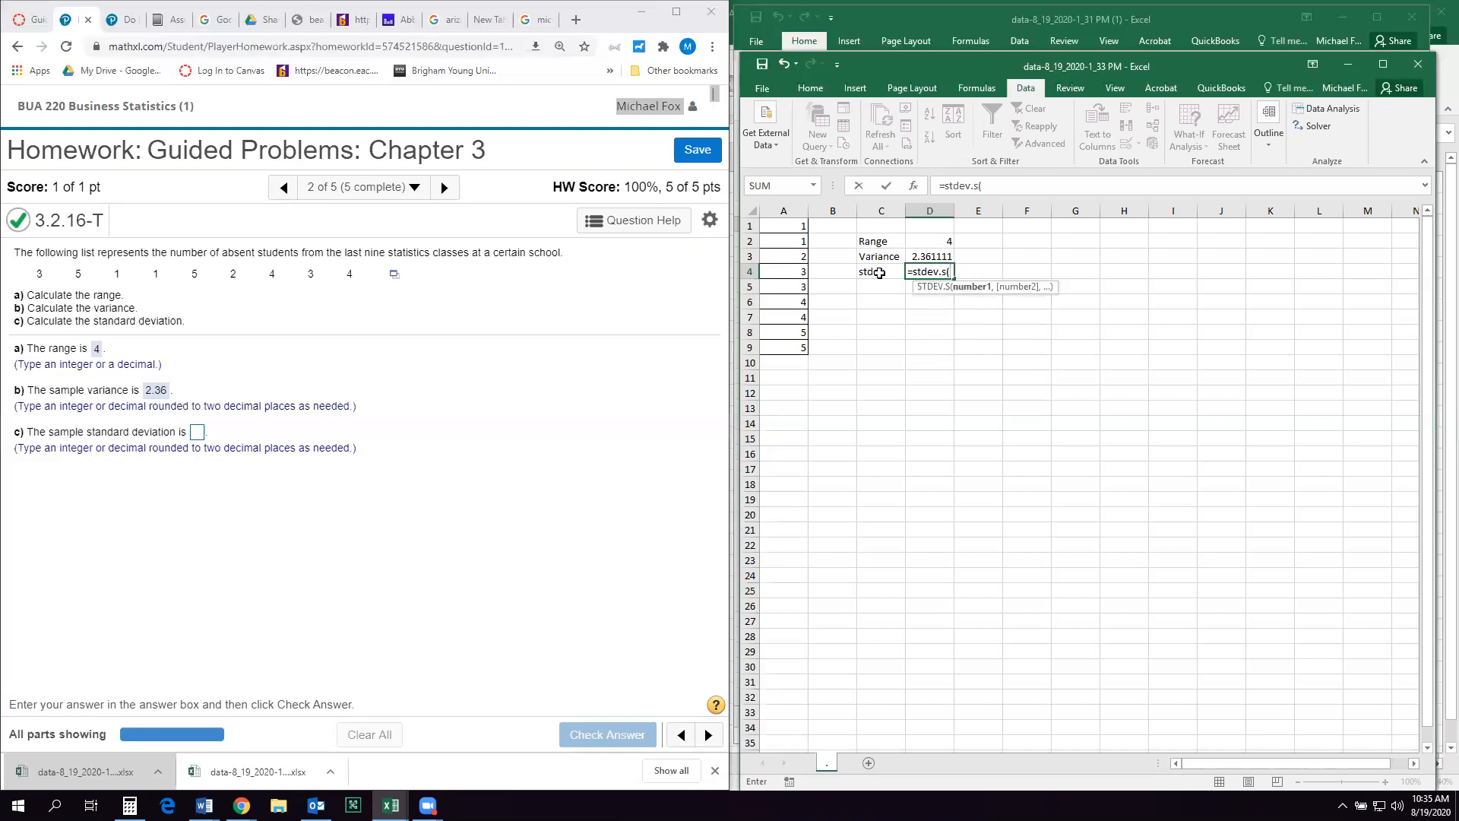
{"action": "left_click_drag", "start_coordinate": [784, 225], "coordinate": [785, 353]}
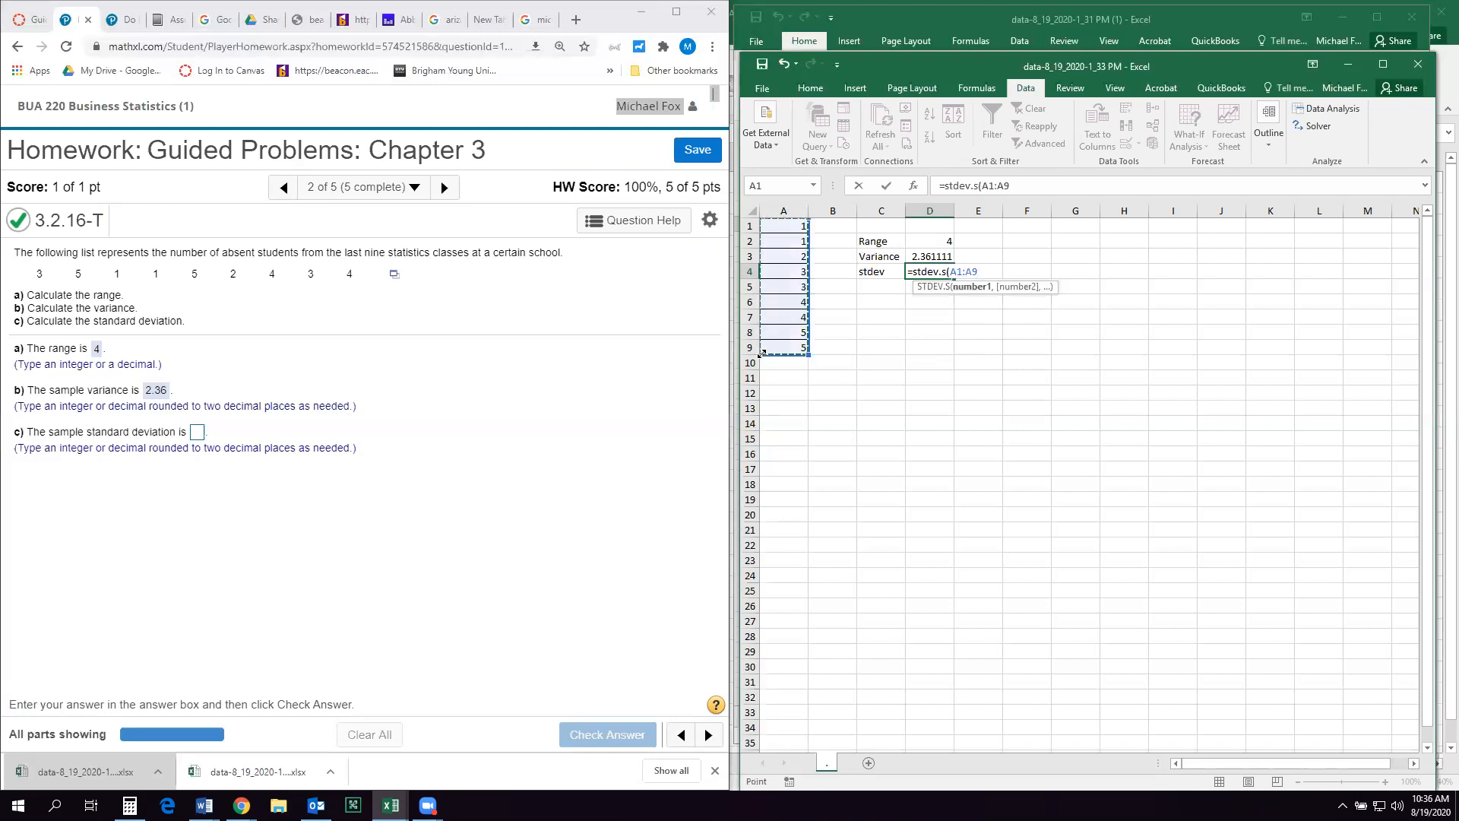
{"action": "key", "text": "Enter"}
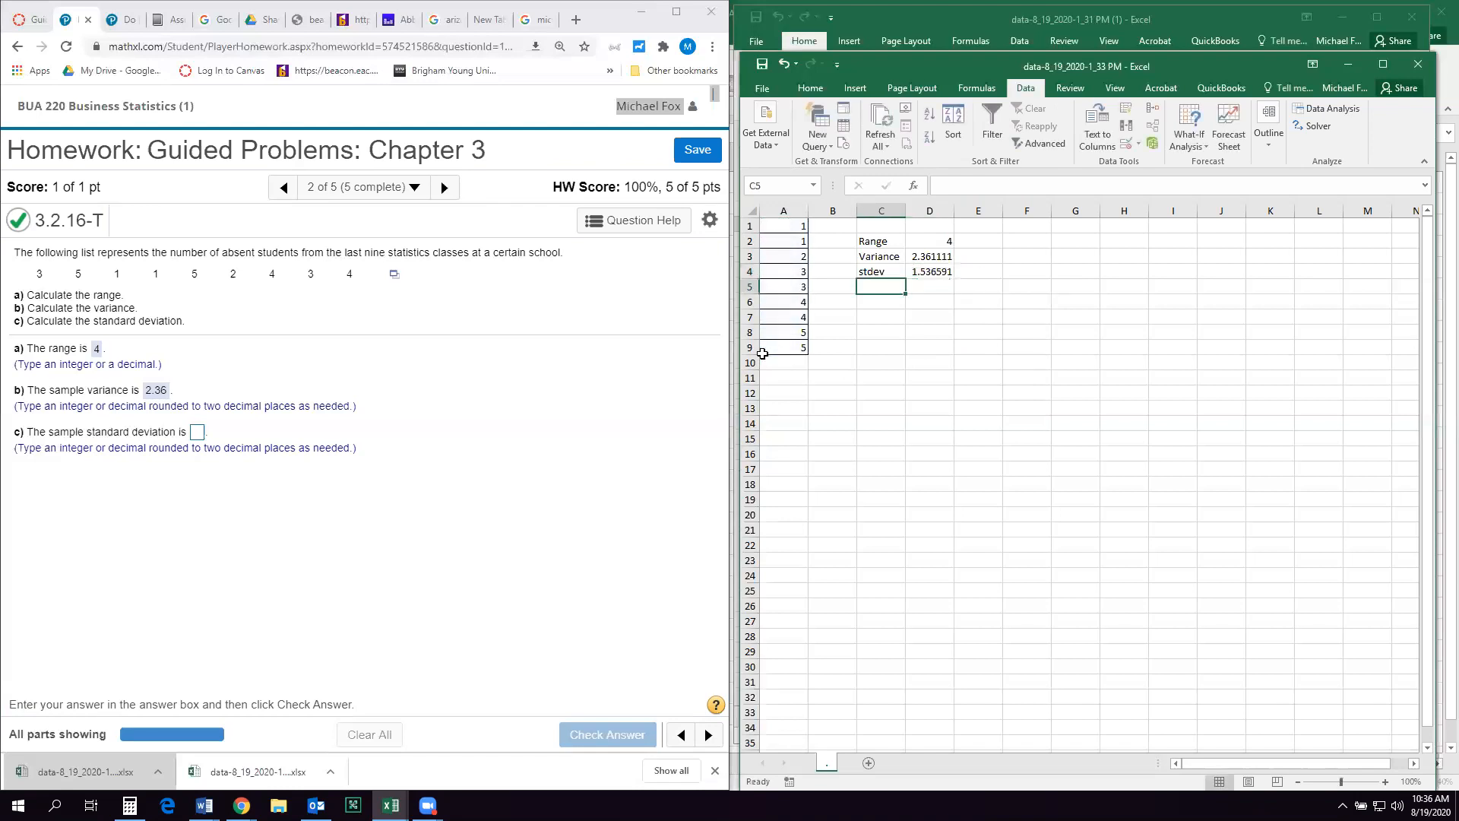
- Enter 1.54 as the sample standard deviation, check it, and move to the next question
{"action": "left_click", "coordinate": [196, 430]}
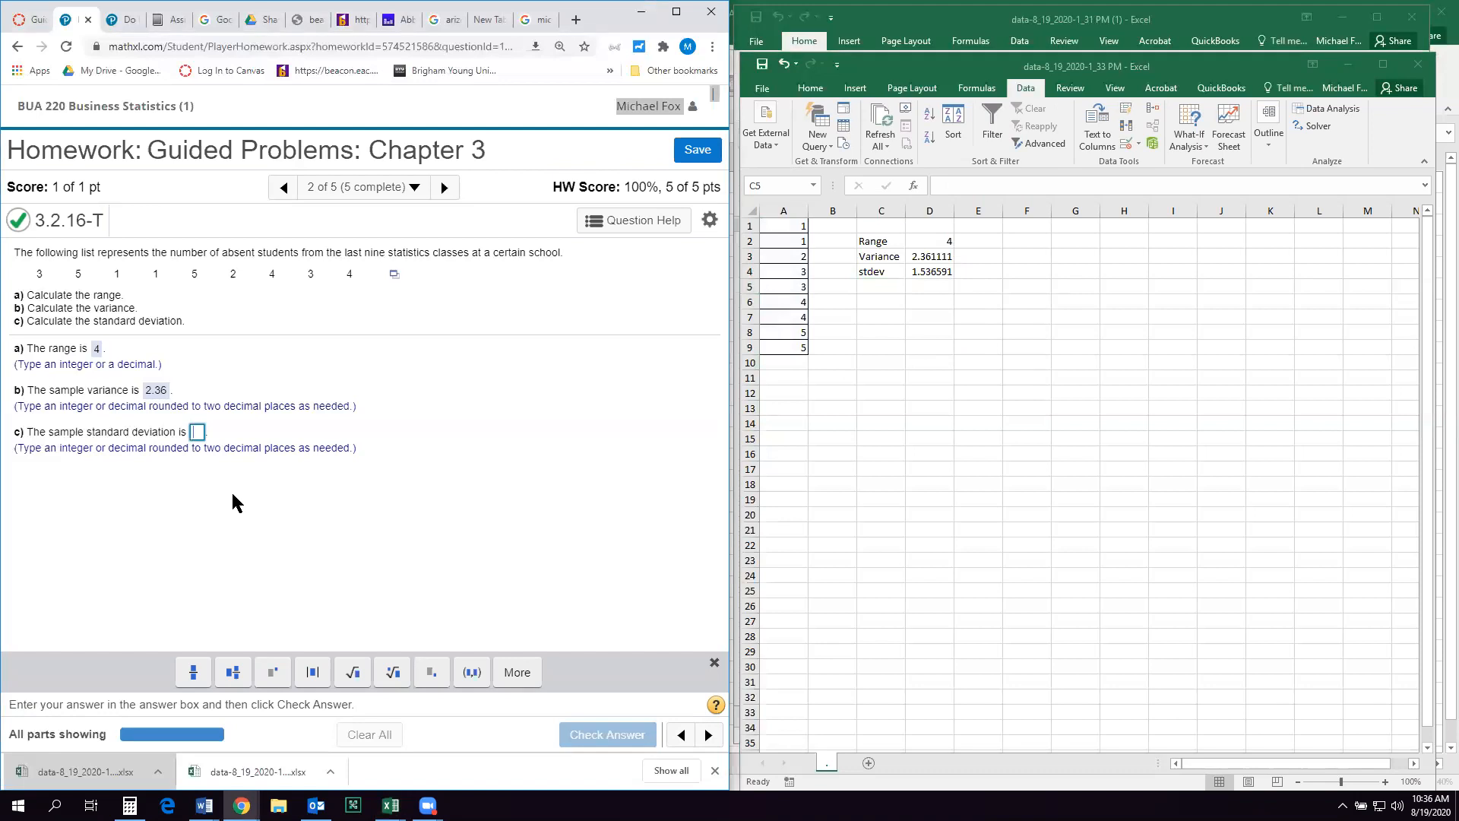
{"action": "type", "text": "1.54"}
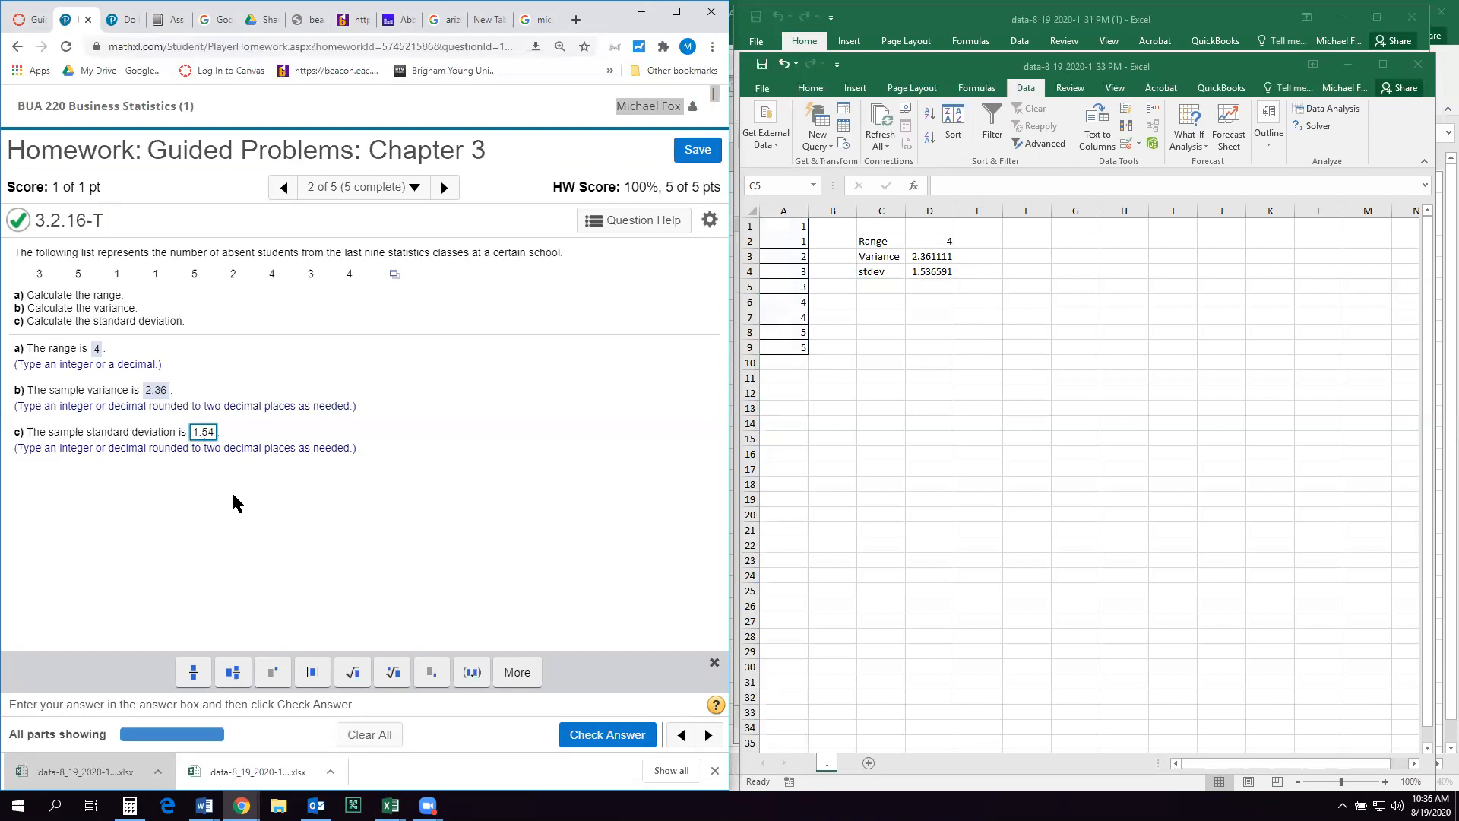
{"action": "left_click", "coordinate": [606, 734]}
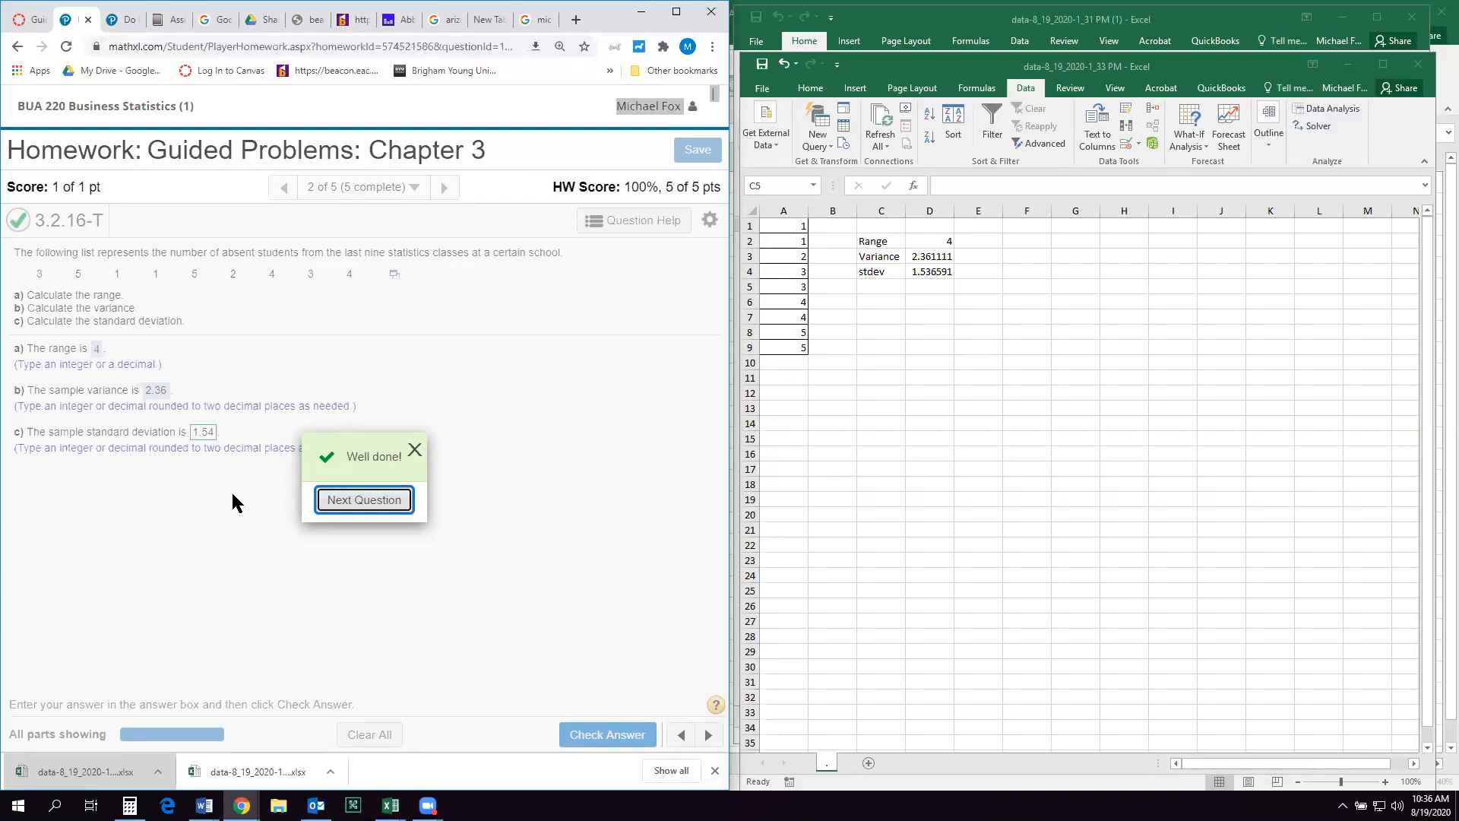
{"action": "left_click", "coordinate": [363, 500]}
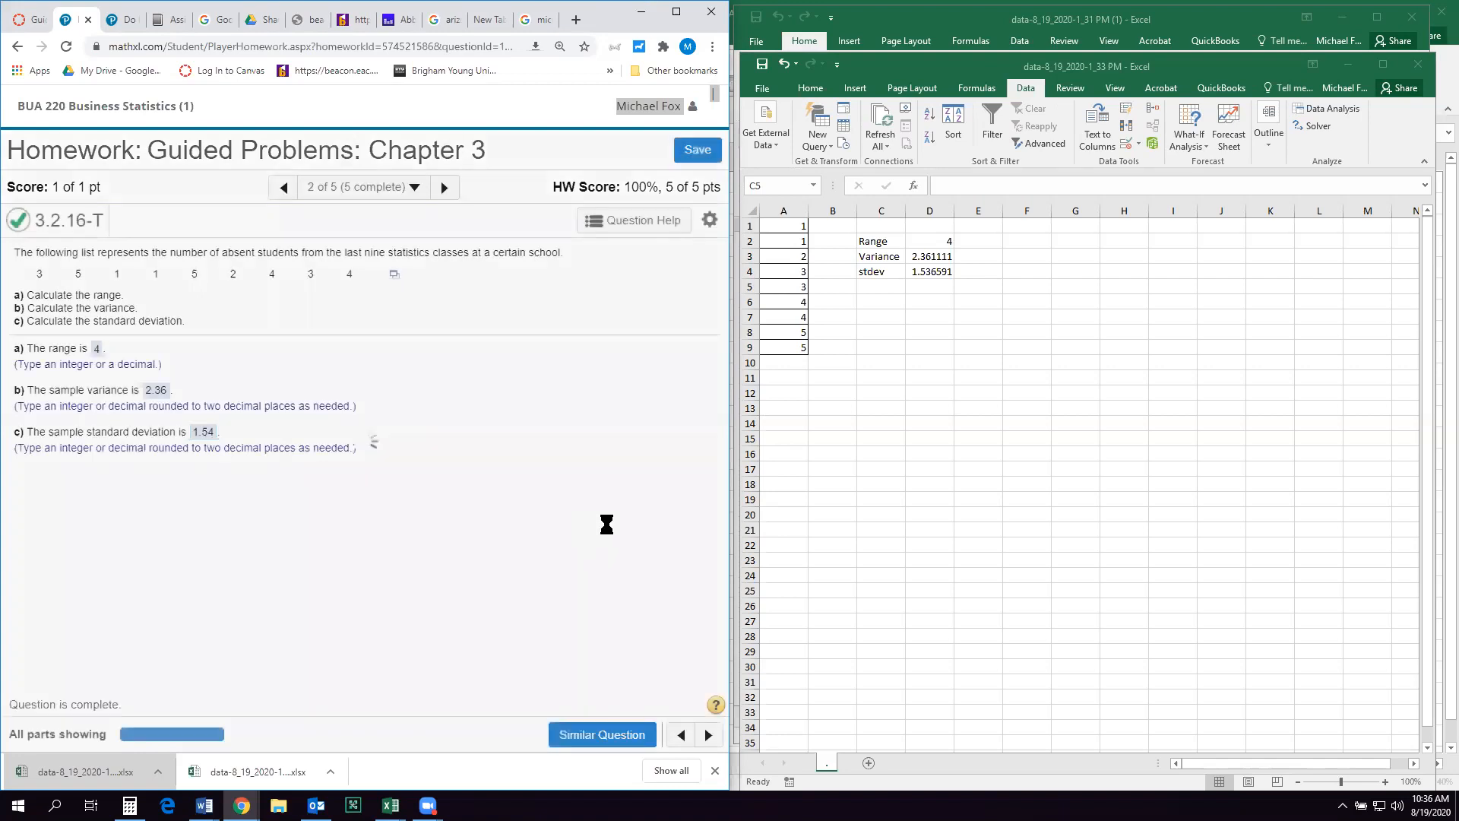
- Load a similar version of 3.3.28 with mean 31.8 years and standard deviation 2.7 years
{"action": "left_click", "coordinate": [444, 187]}
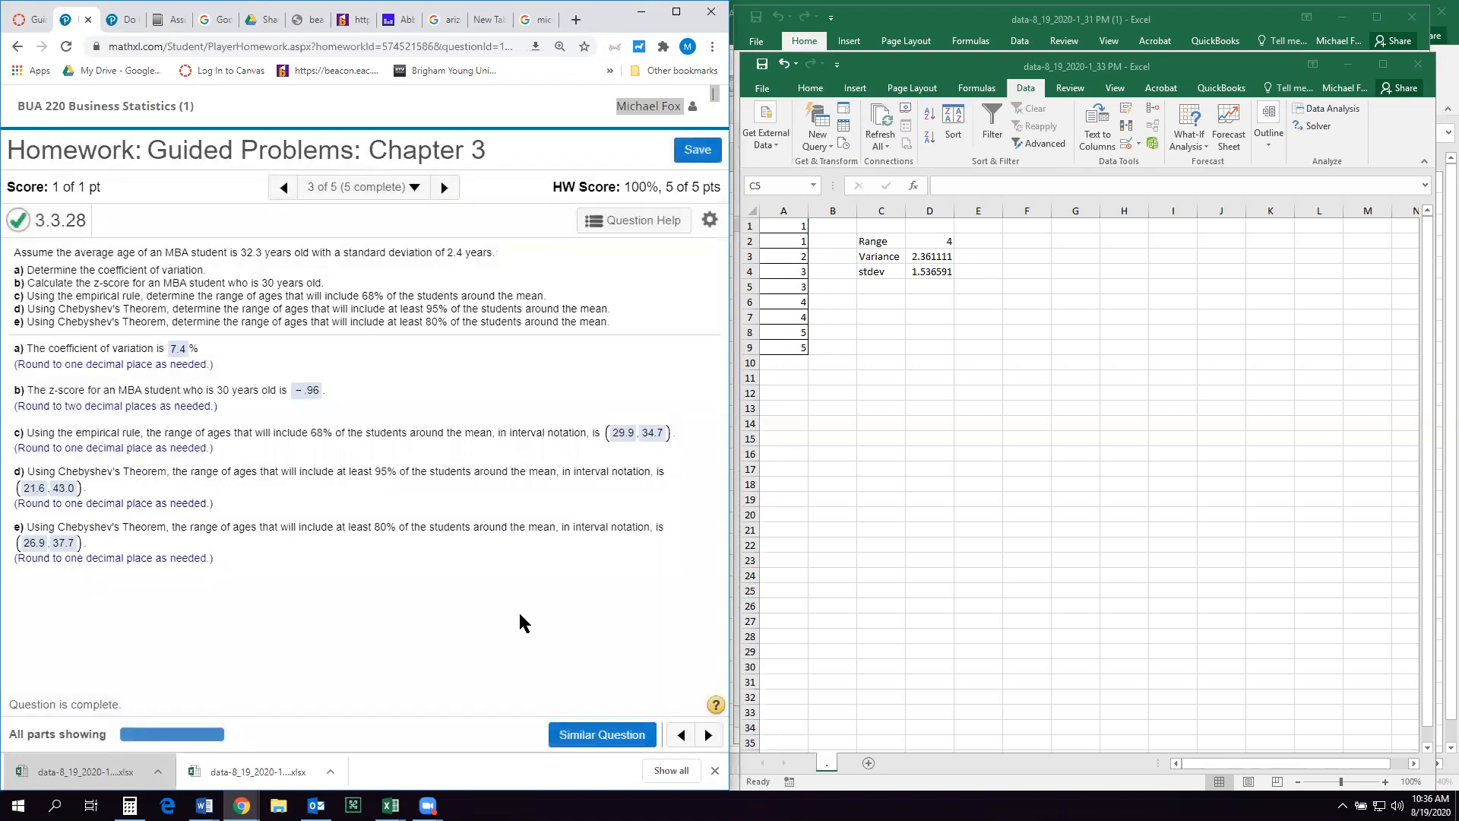
{"action": "left_click", "coordinate": [602, 734]}
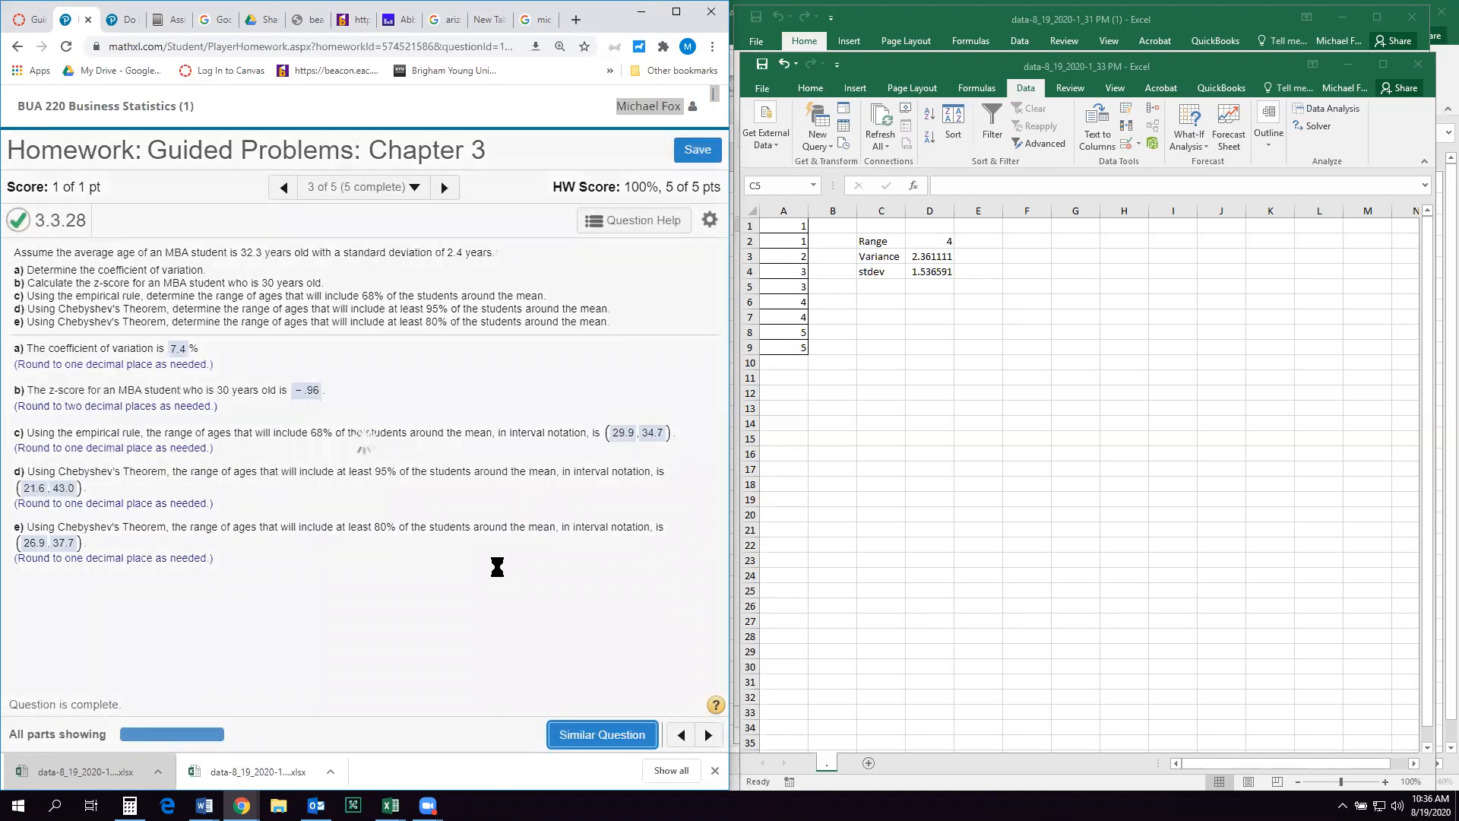
{"action": "left_click", "coordinate": [602, 734]}
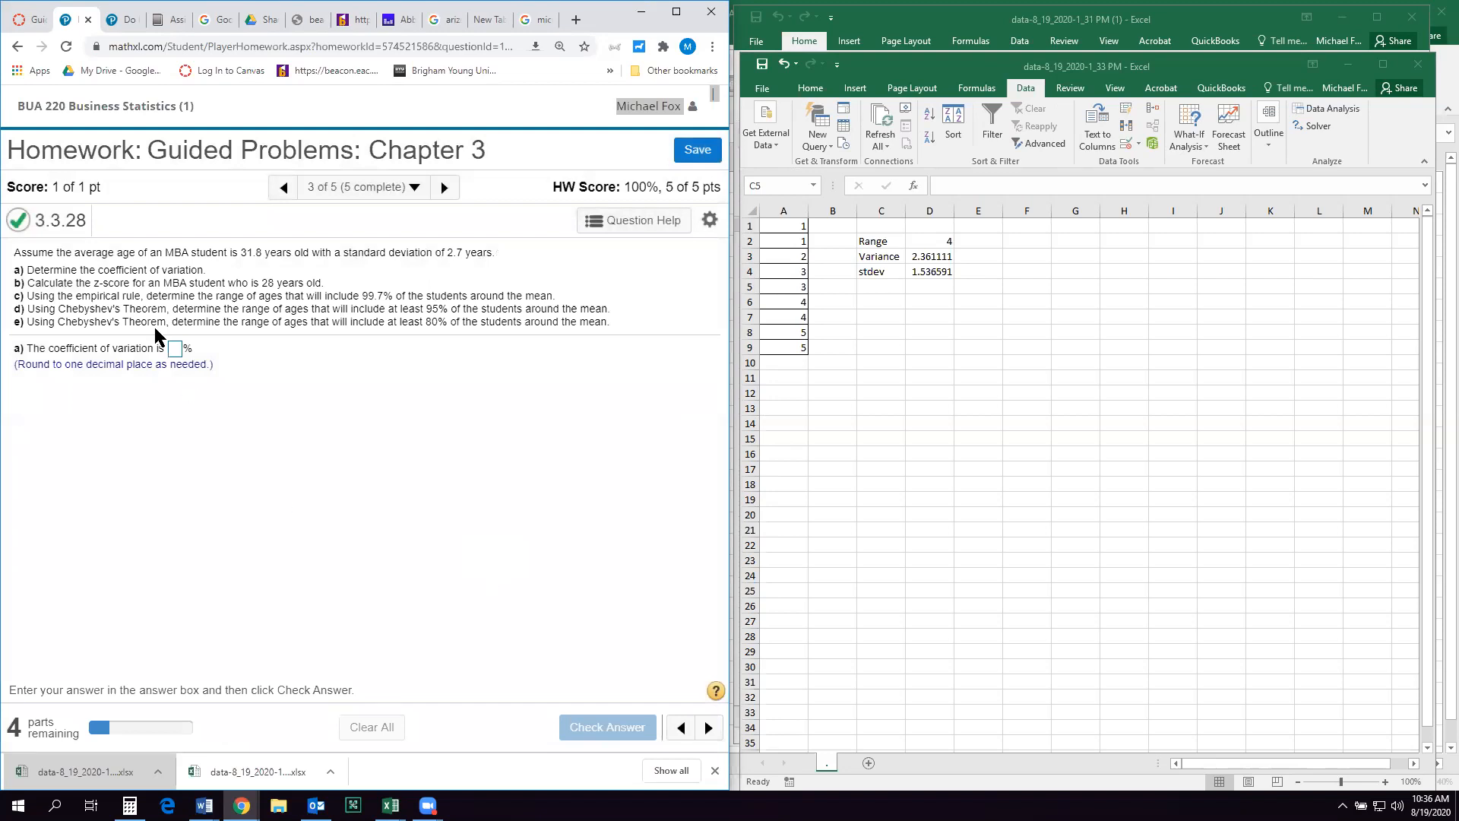
{"action": "mouse_move", "coordinate": [298, 277]}
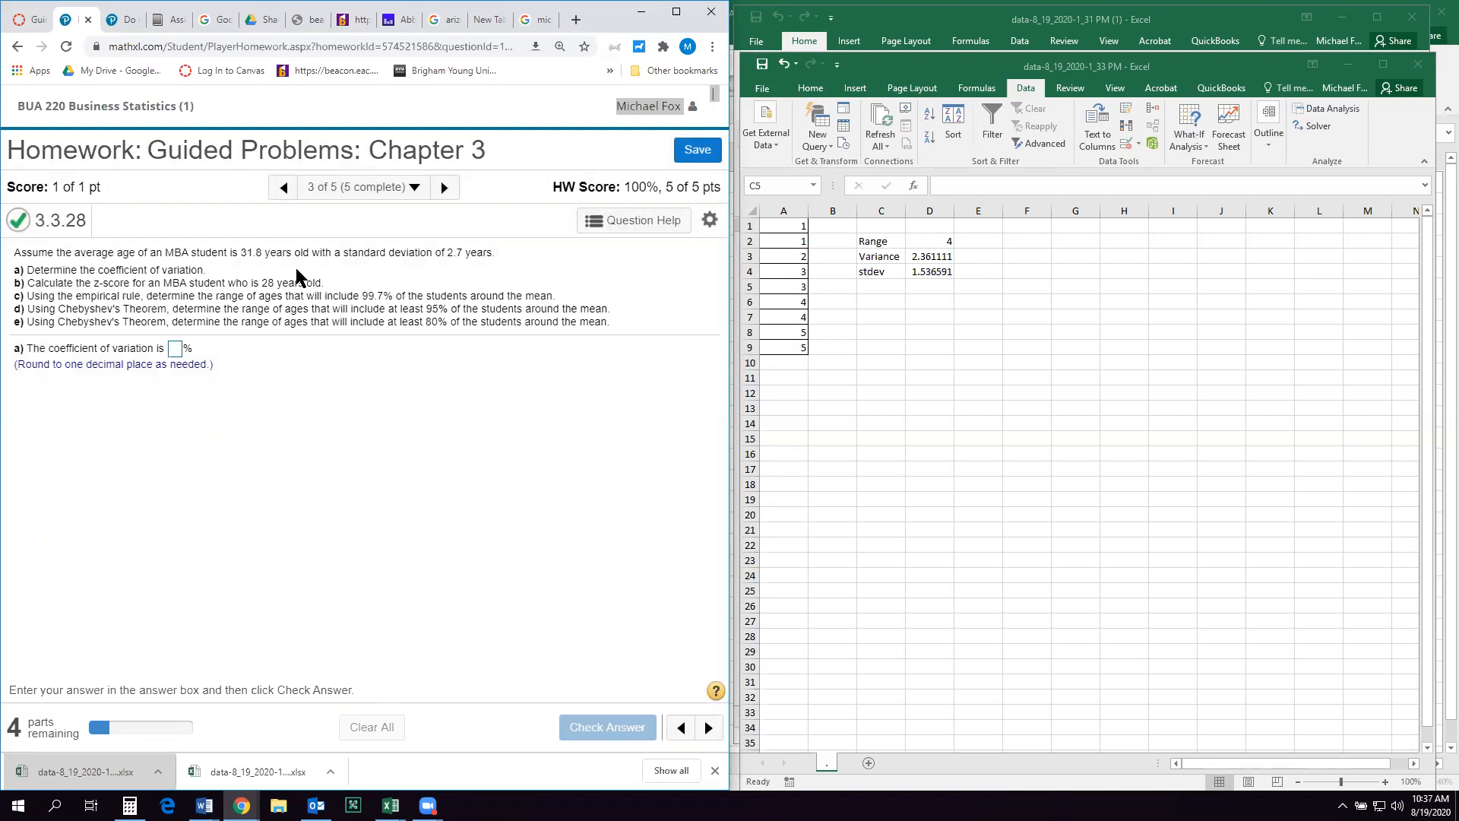
{"action": "mouse_move", "coordinate": [831, 356]}
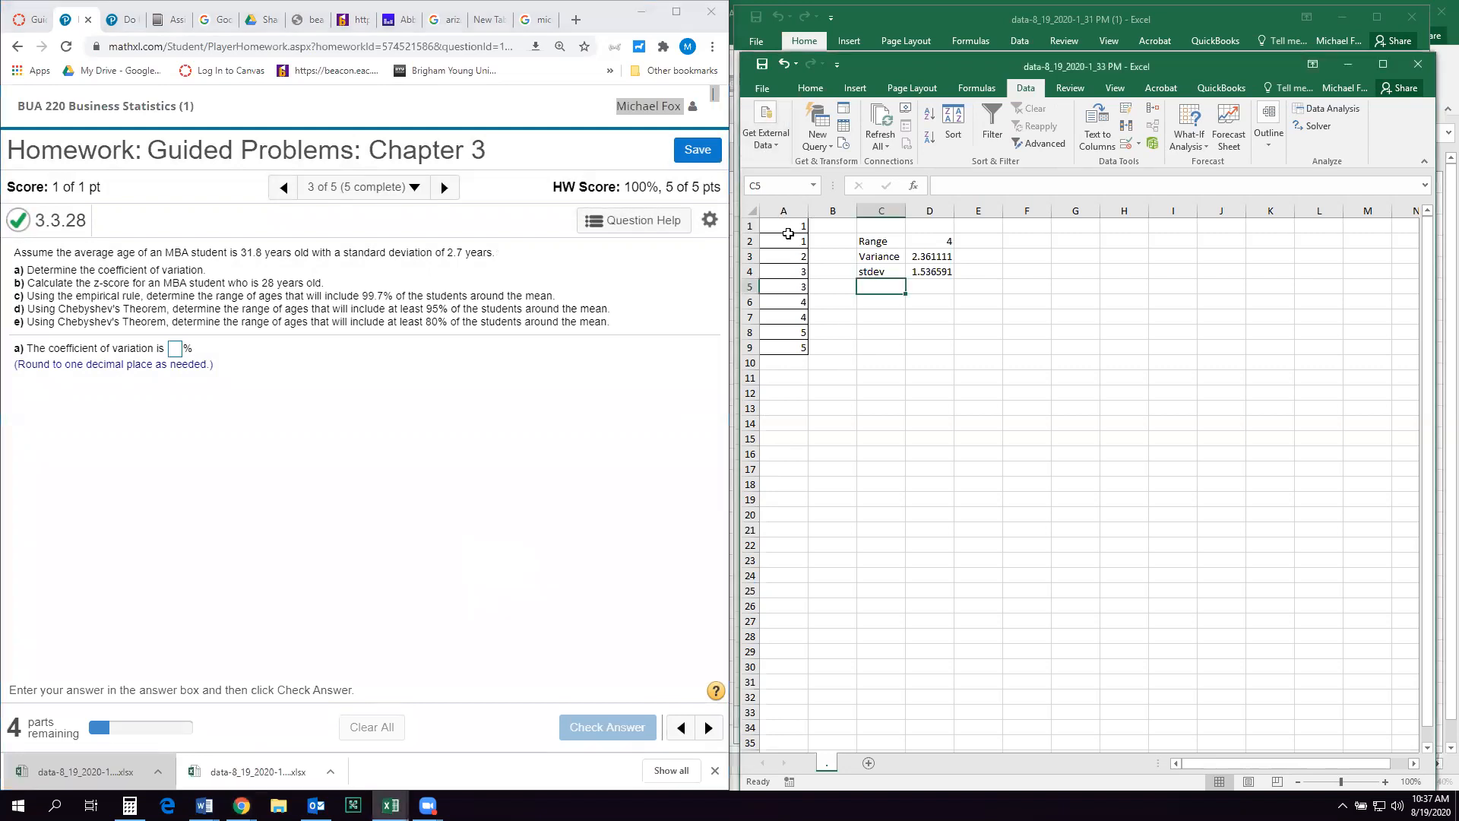
- Clear the old work and enter xbar 31.8 and stdev 2.7 in rows 11 and 12
{"action": "left_click_drag", "start_coordinate": [782, 225], "coordinate": [977, 346]}
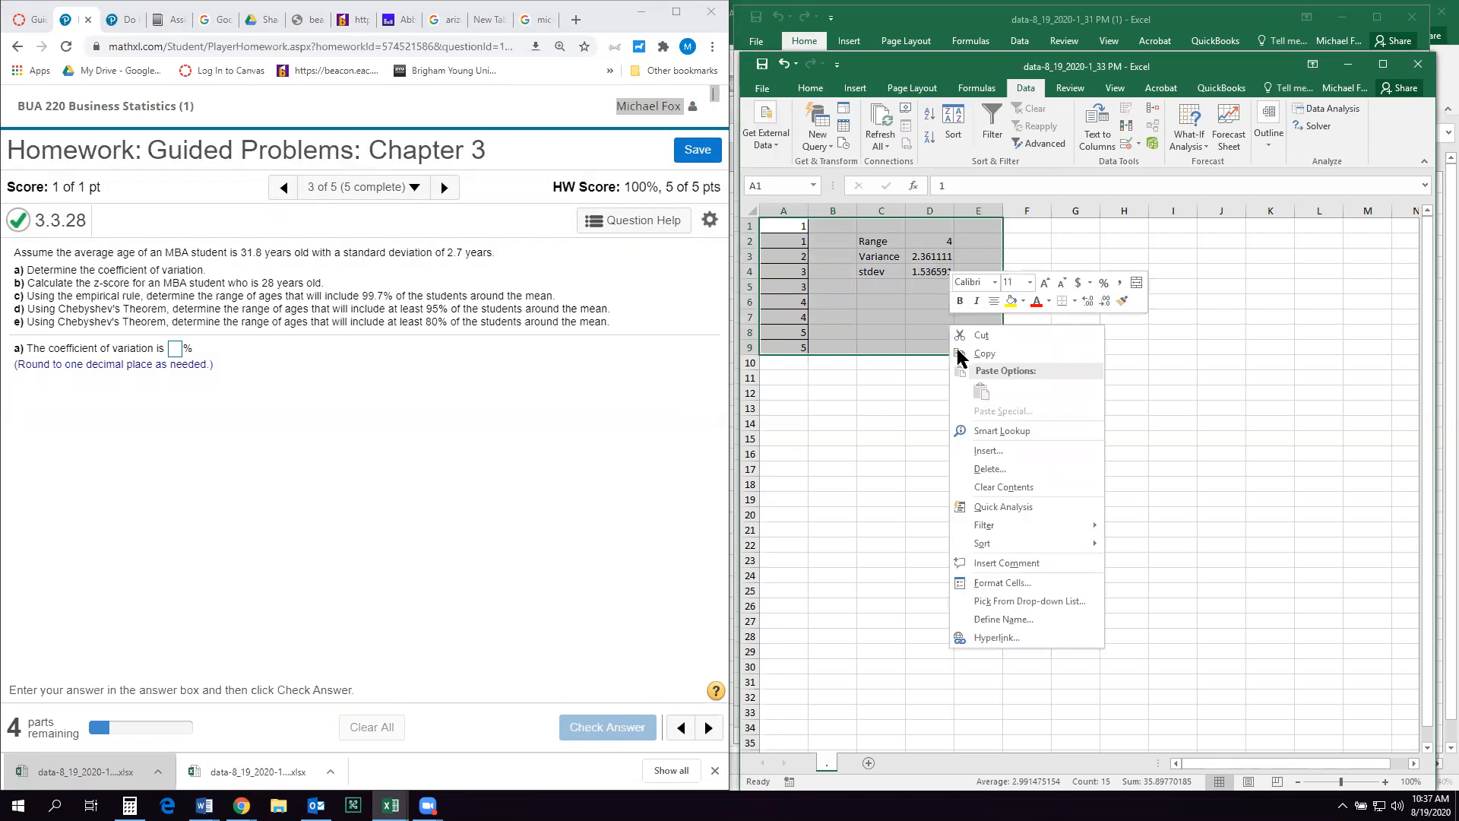
{"action": "mouse_move", "coordinate": [857, 417]}
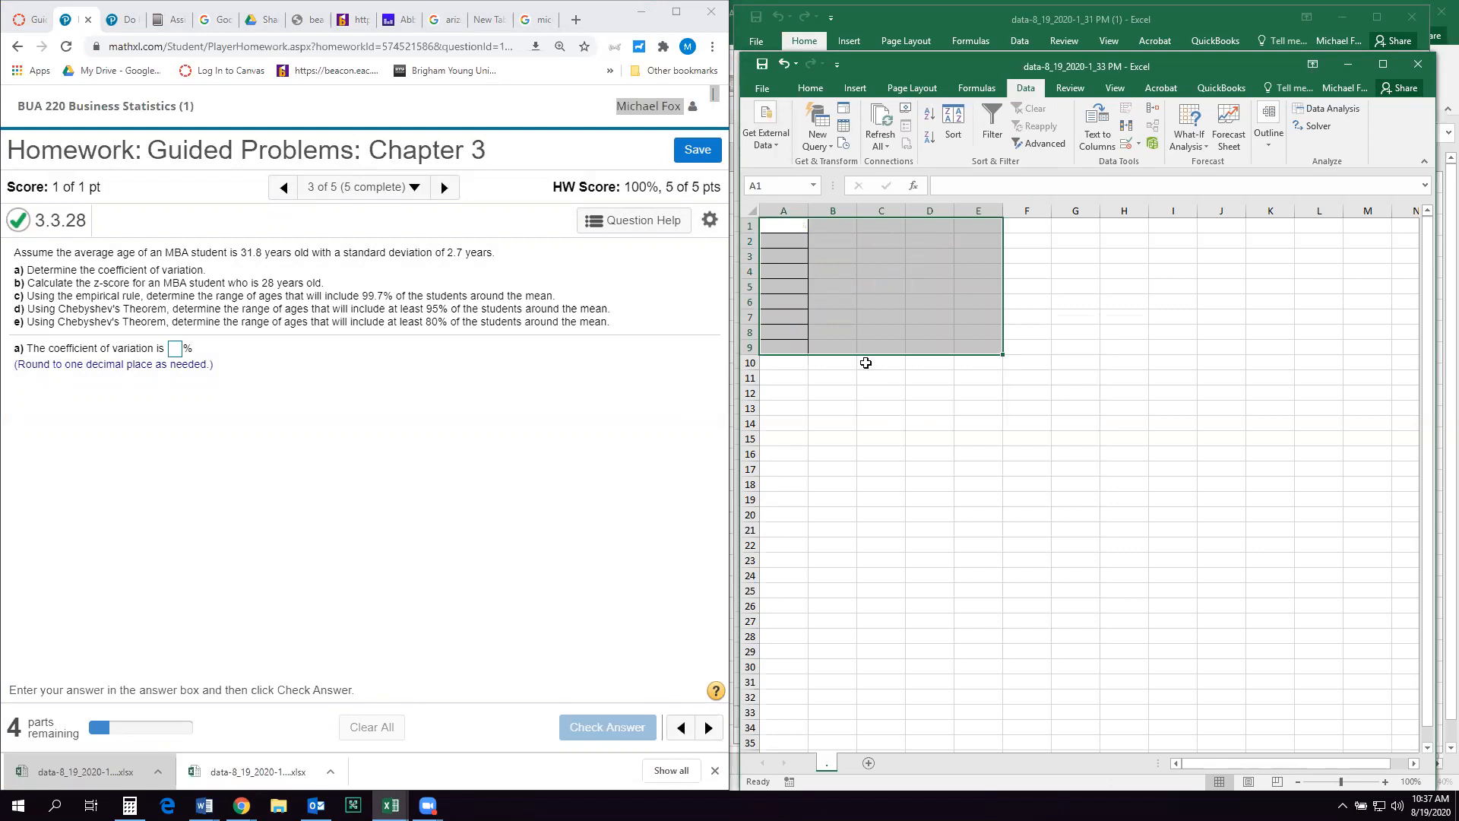
{"action": "left_click", "coordinate": [880, 362]}
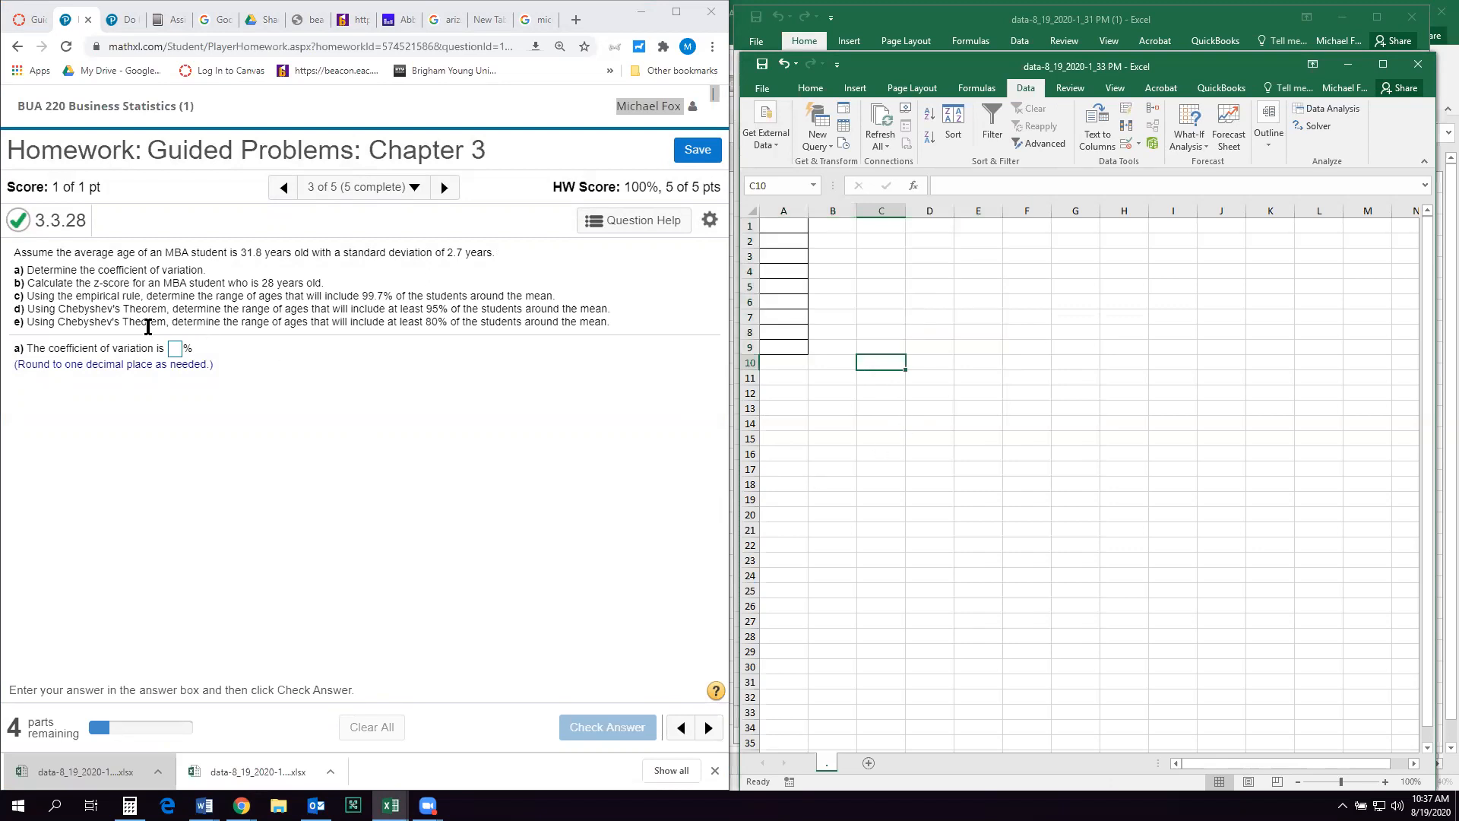
{"action": "mouse_move", "coordinate": [784, 383]}
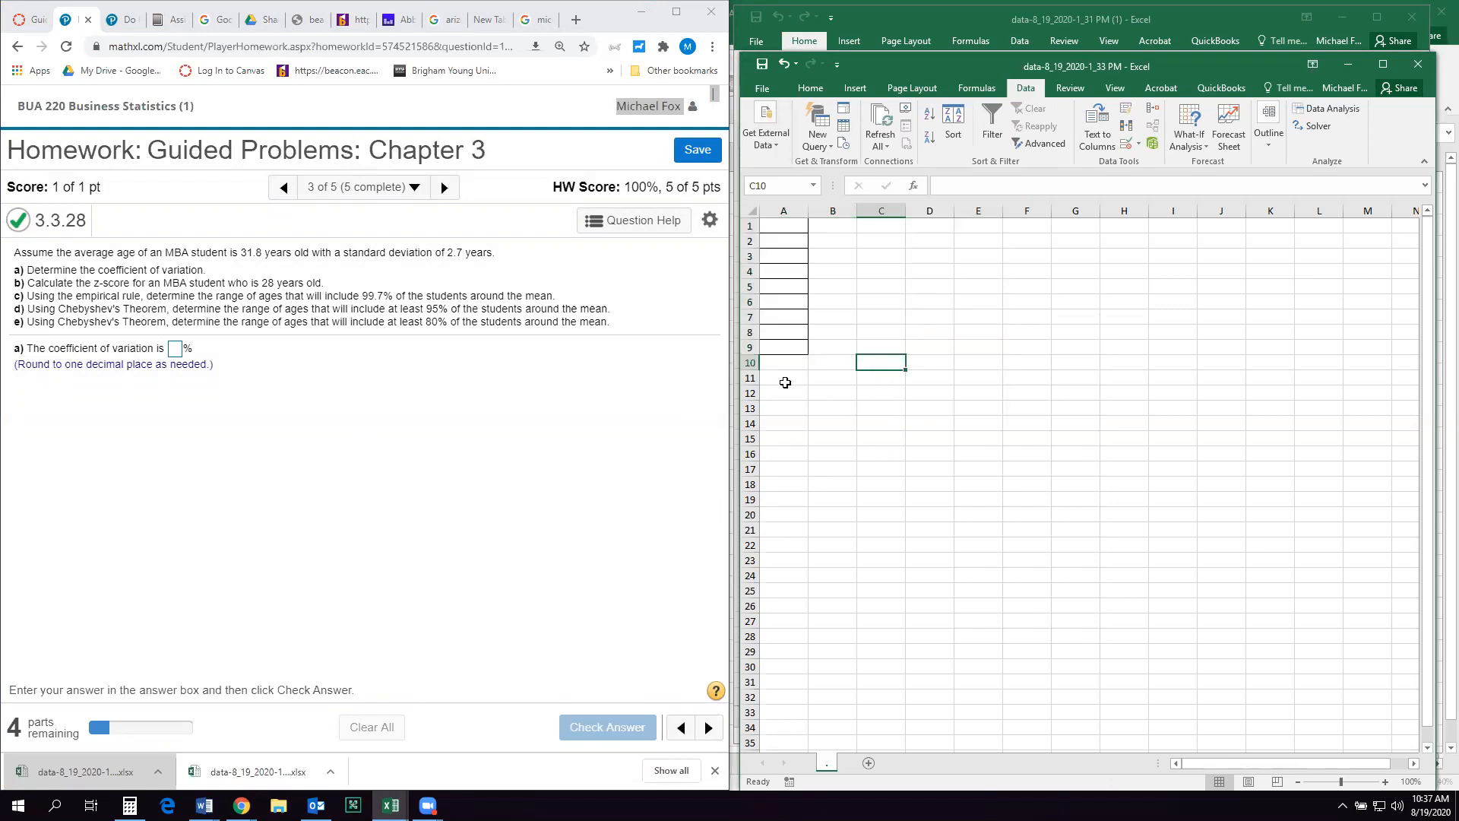
{"action": "left_click", "coordinate": [783, 377]}
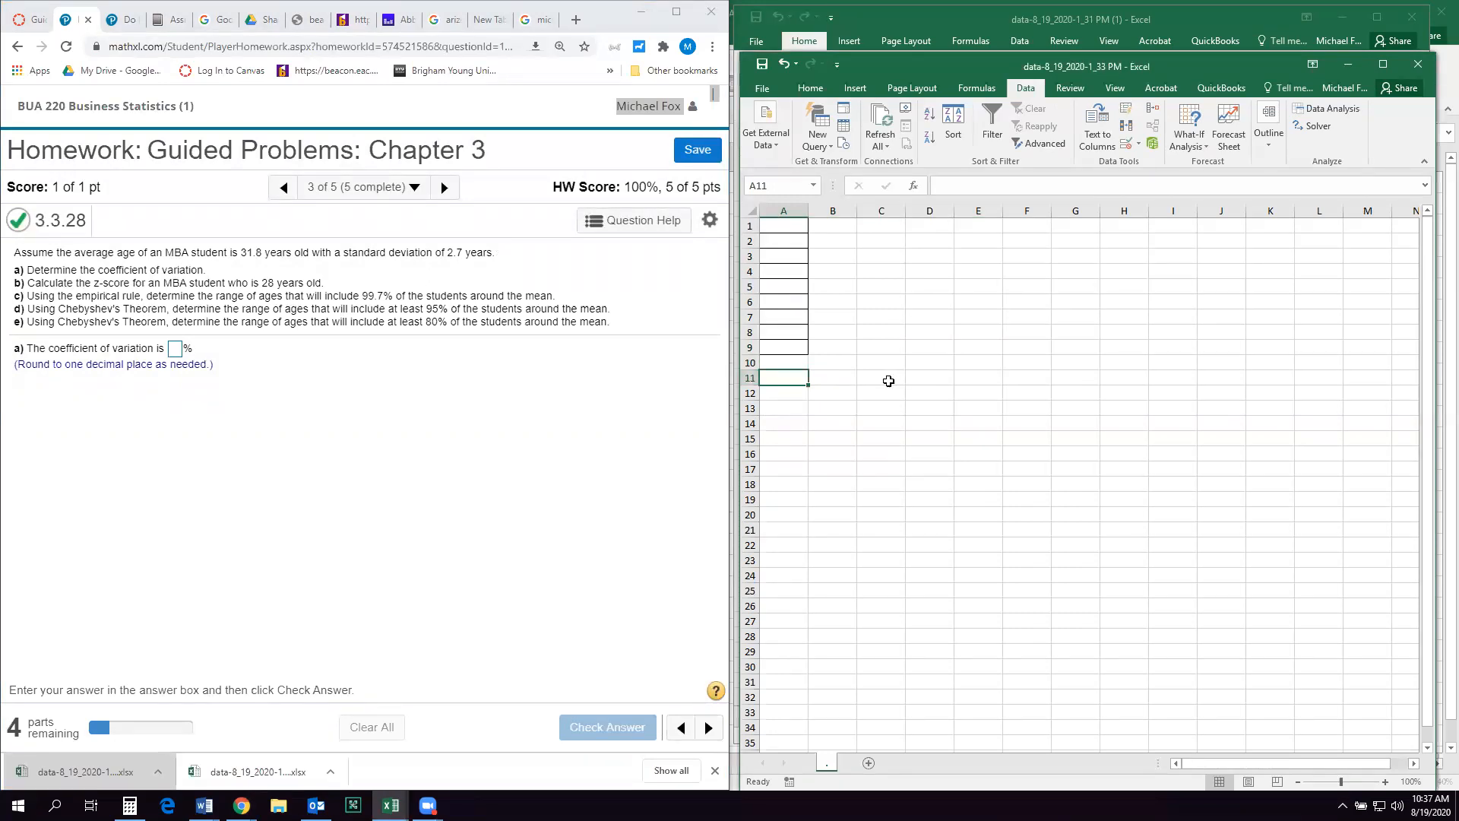
{"action": "type", "text": "xbar"}
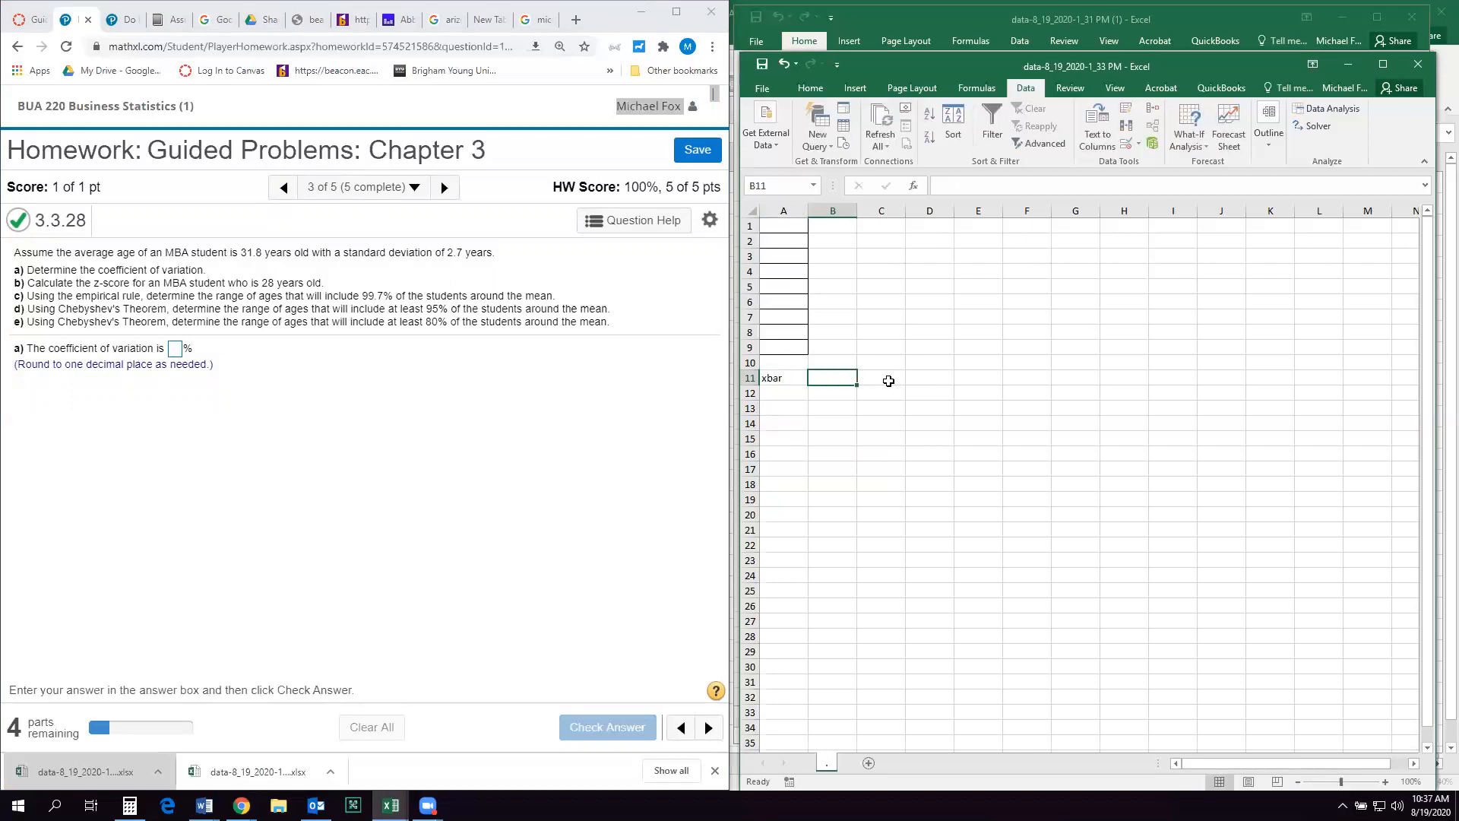
{"action": "type", "text": "31.8"}
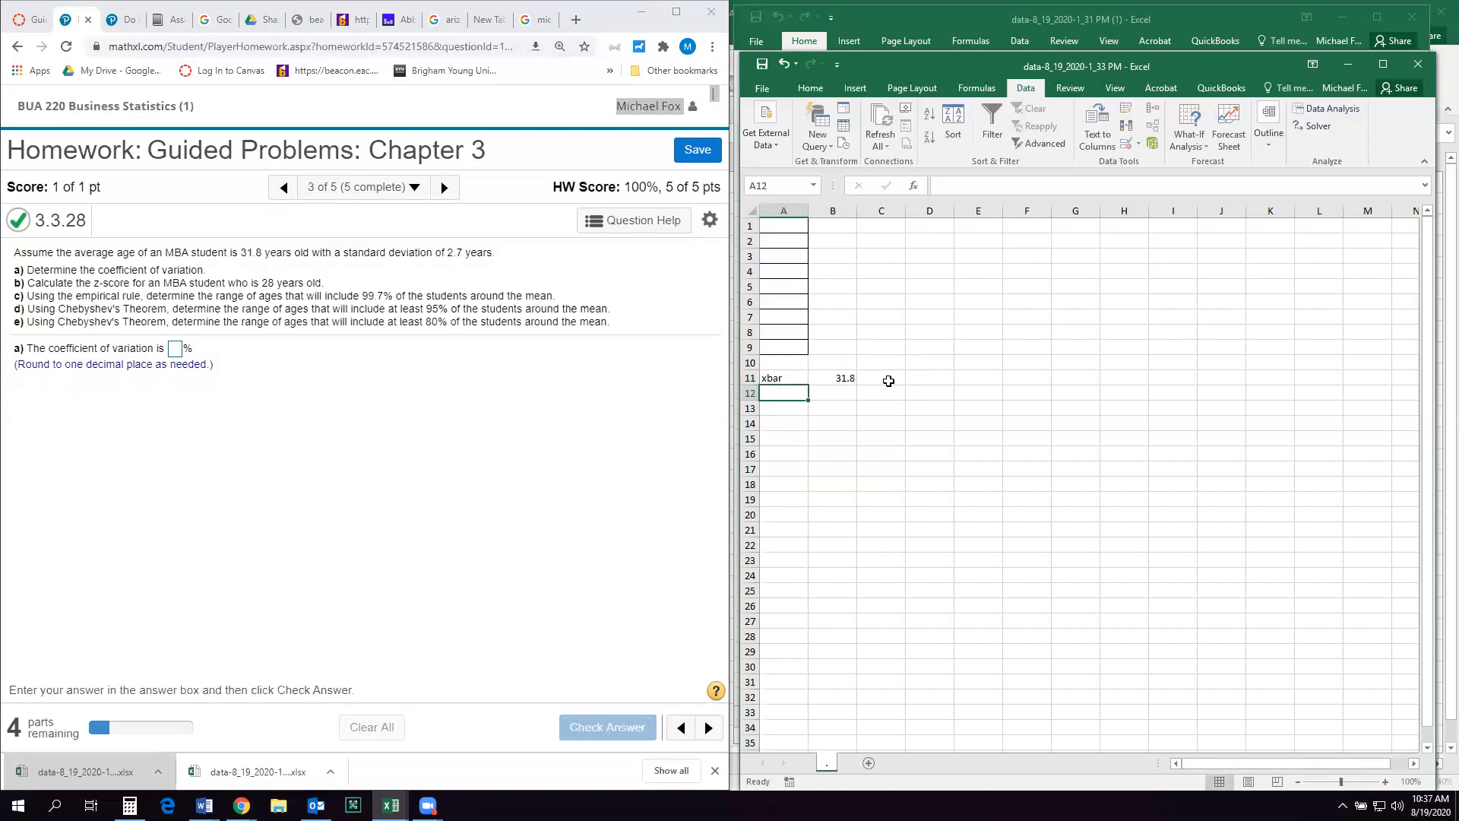
{"action": "type", "text": "stdev"}
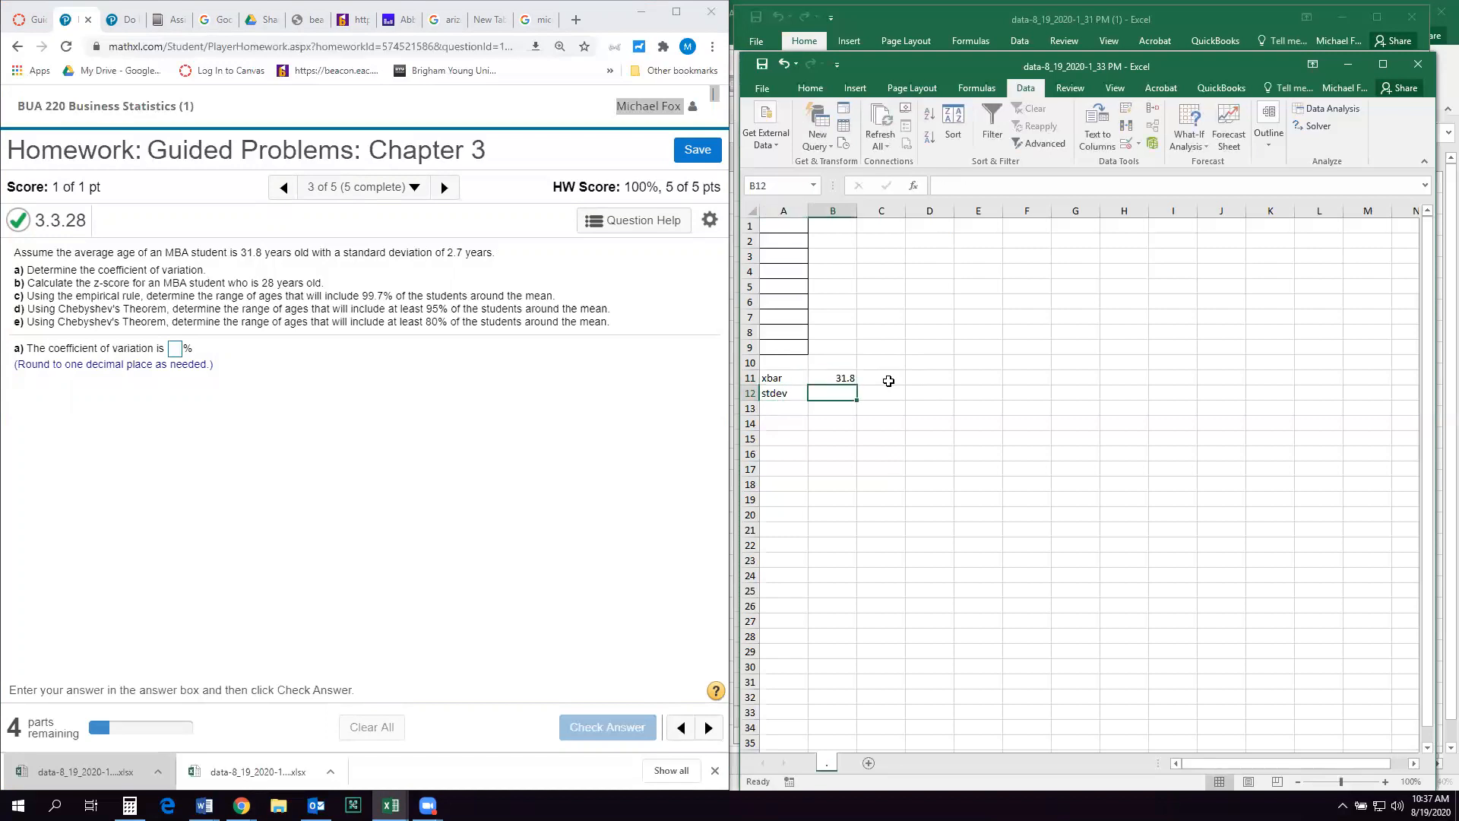
{"action": "type", "text": "2.7"}
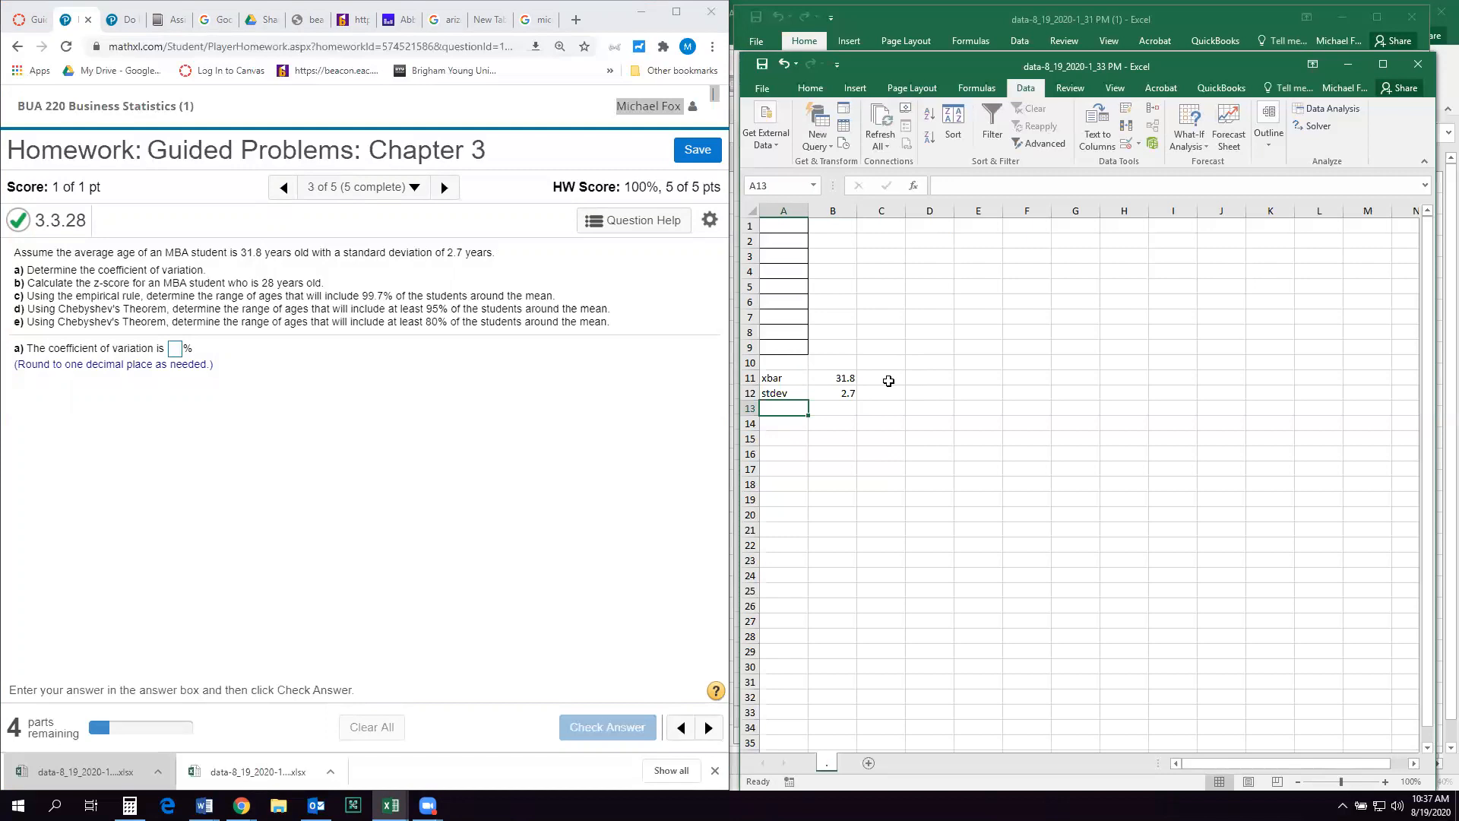
- Add a CofV row =B12/B11 giving 0.084906 and submit 8.5% as the coefficient of variation
{"action": "type", "text": "C"}
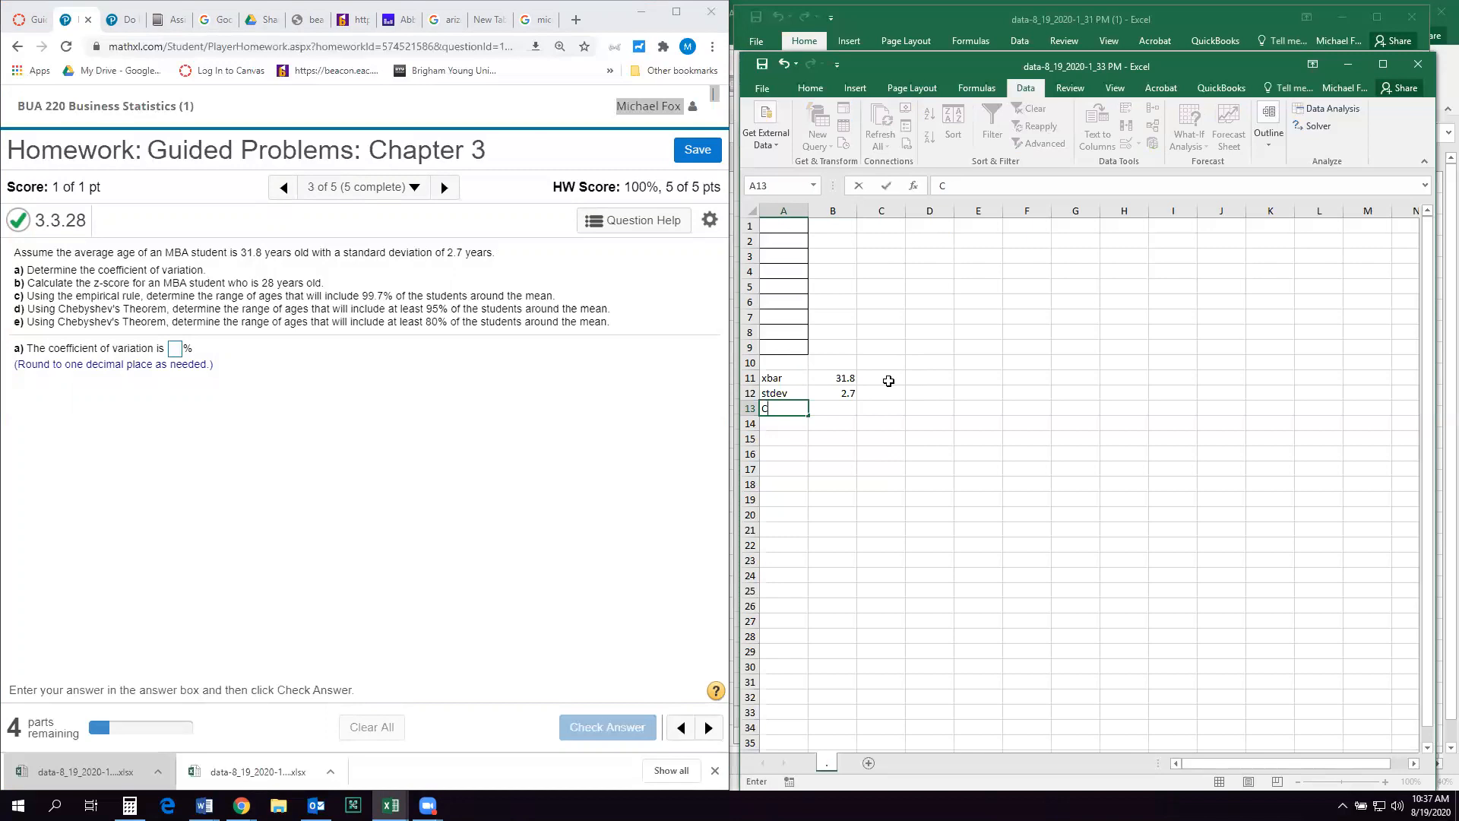
{"action": "type", "text": "ofV"}
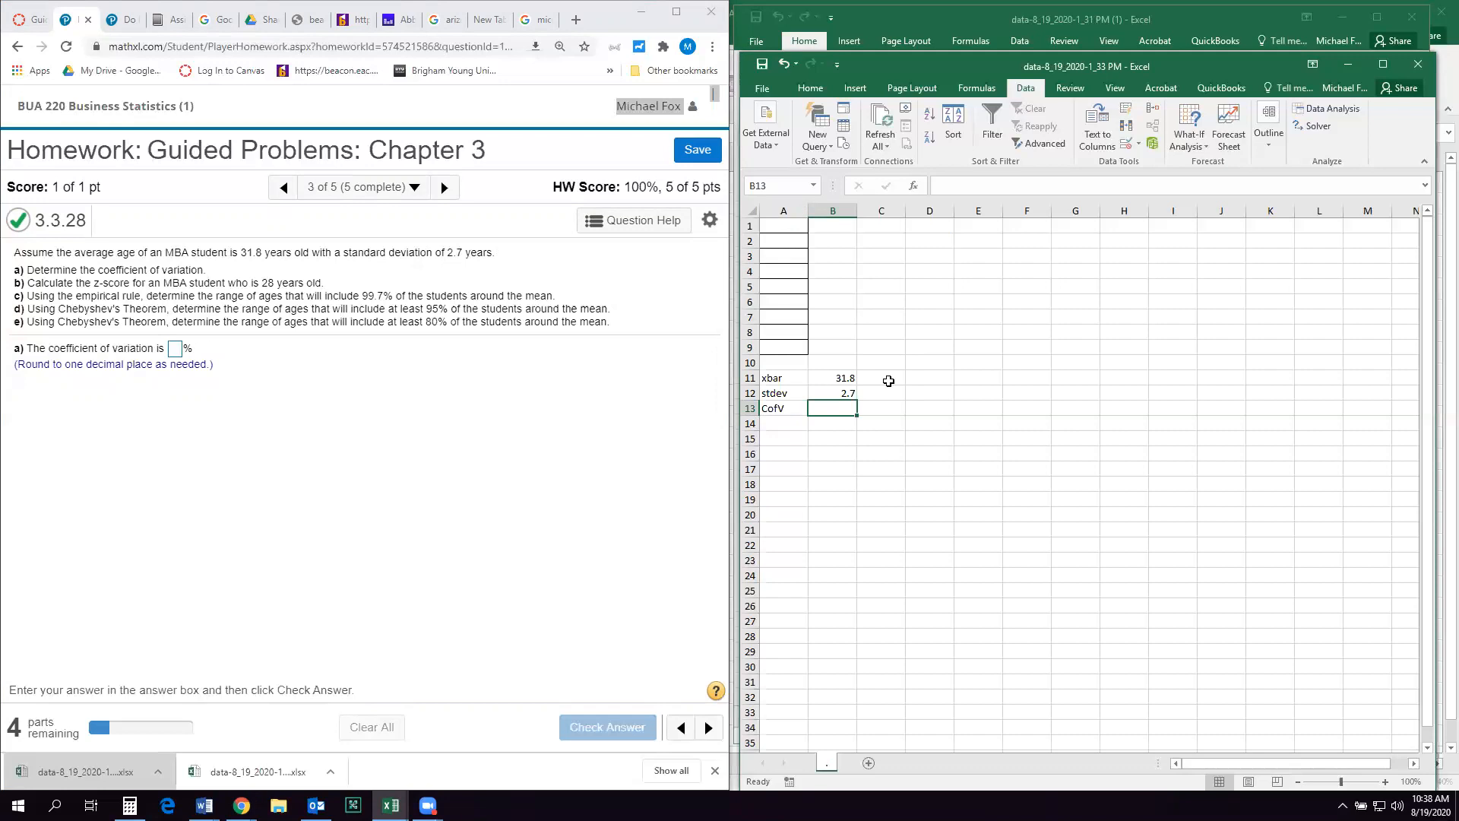
{"action": "type", "text": "="}
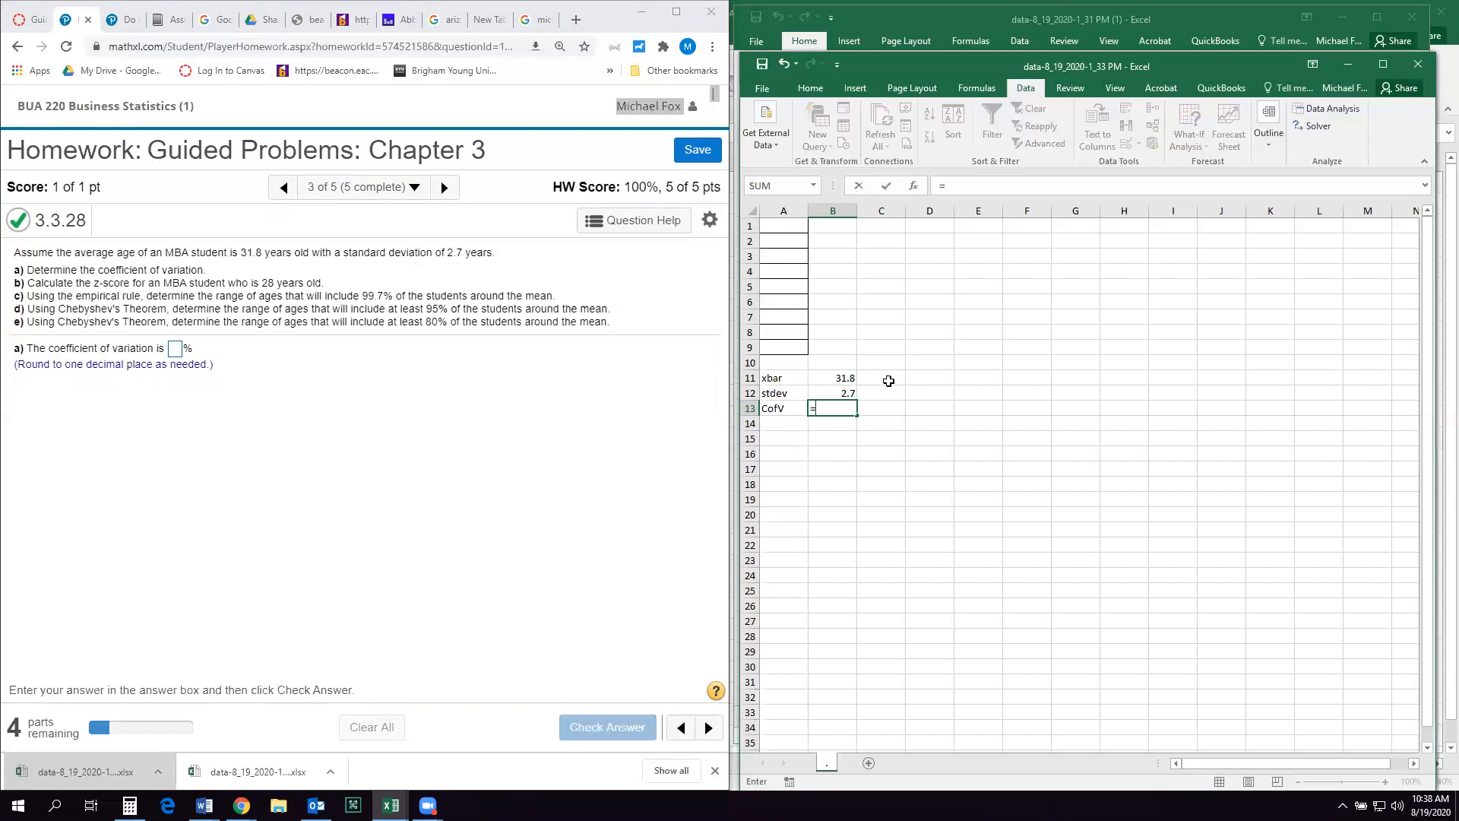
{"action": "mouse_move", "coordinate": [839, 392]}
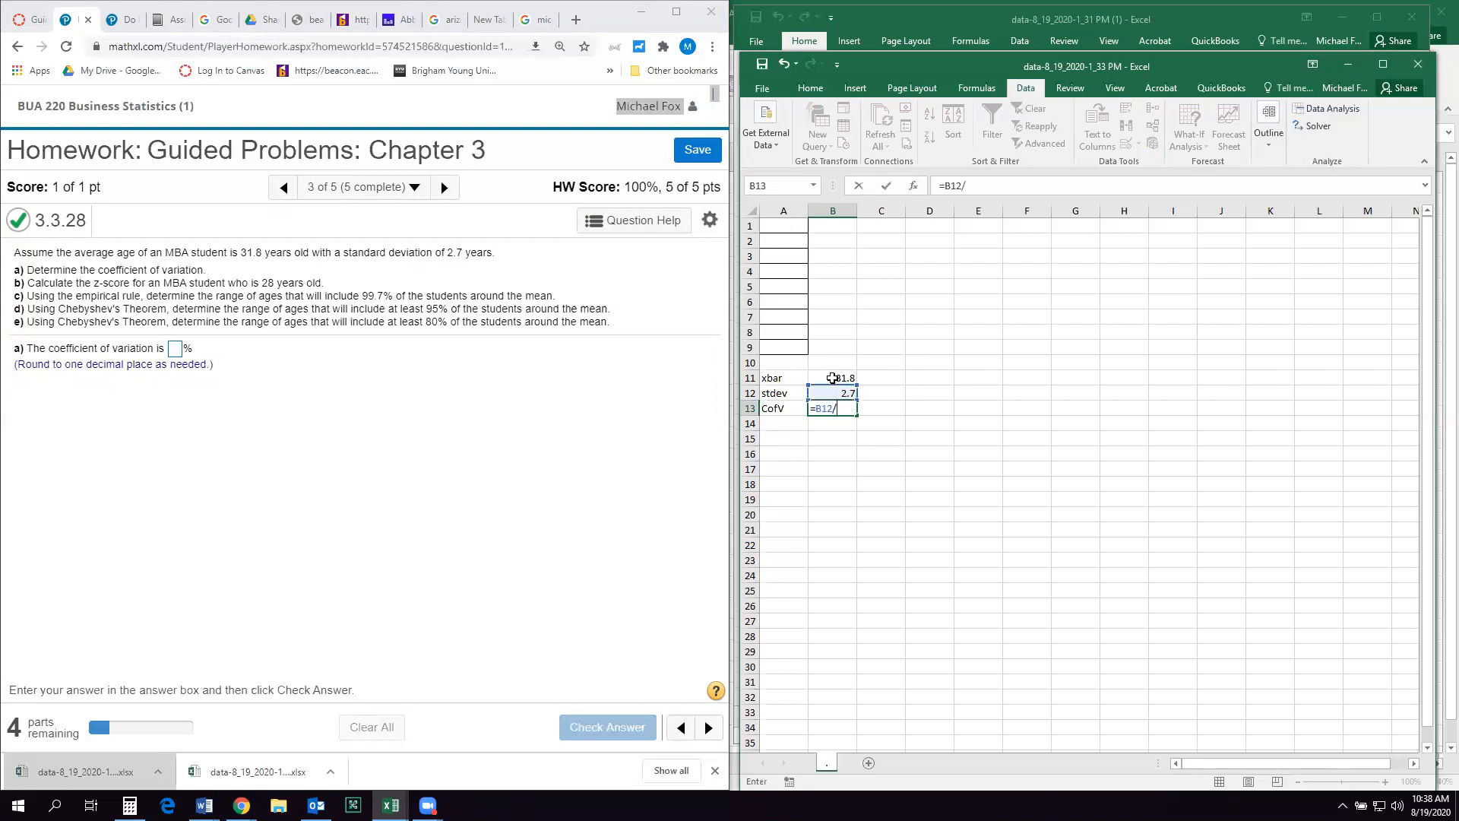
{"action": "key", "text": "Enter"}
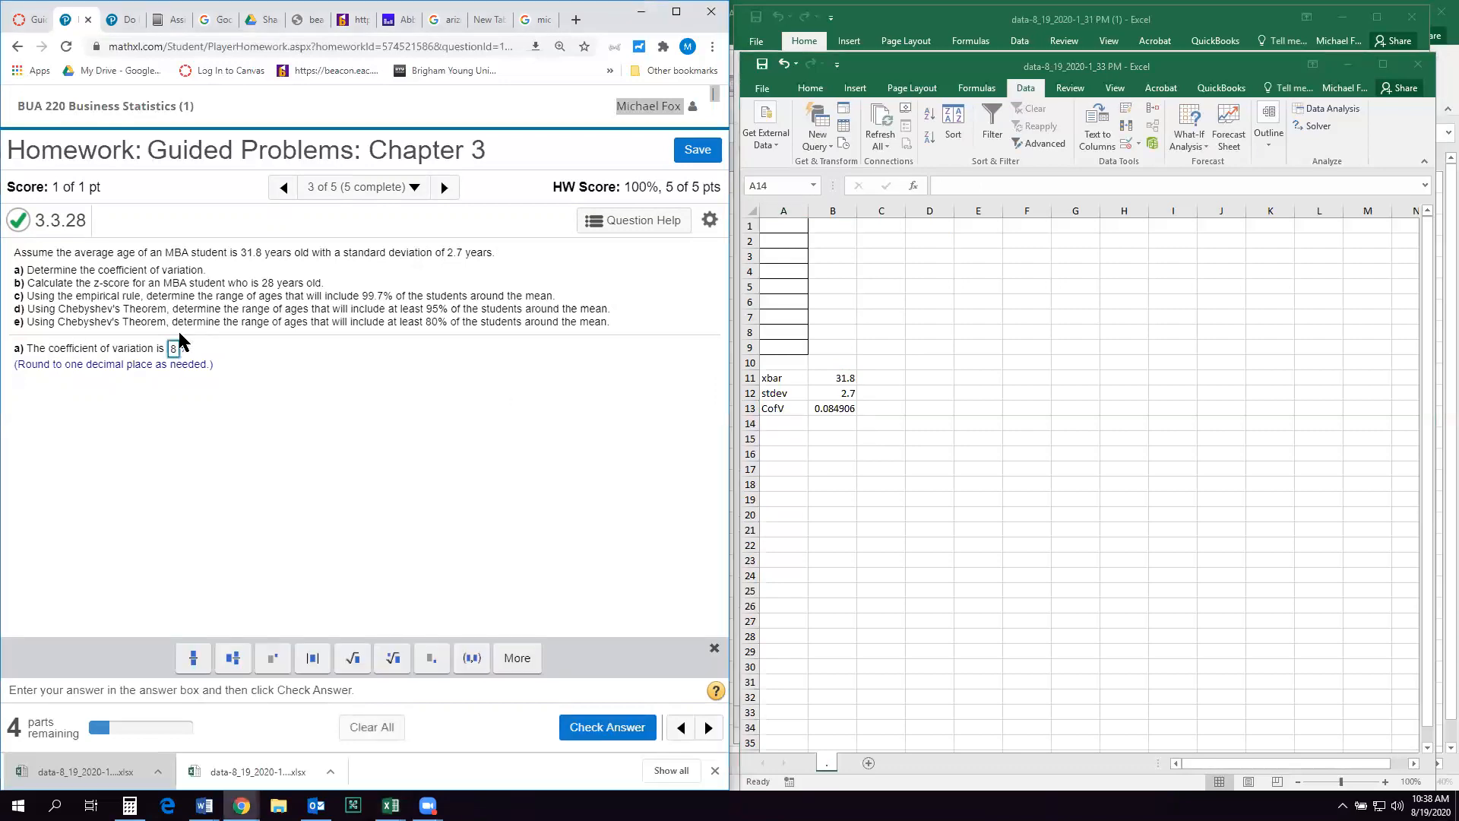
{"action": "left_click", "coordinate": [606, 727]}
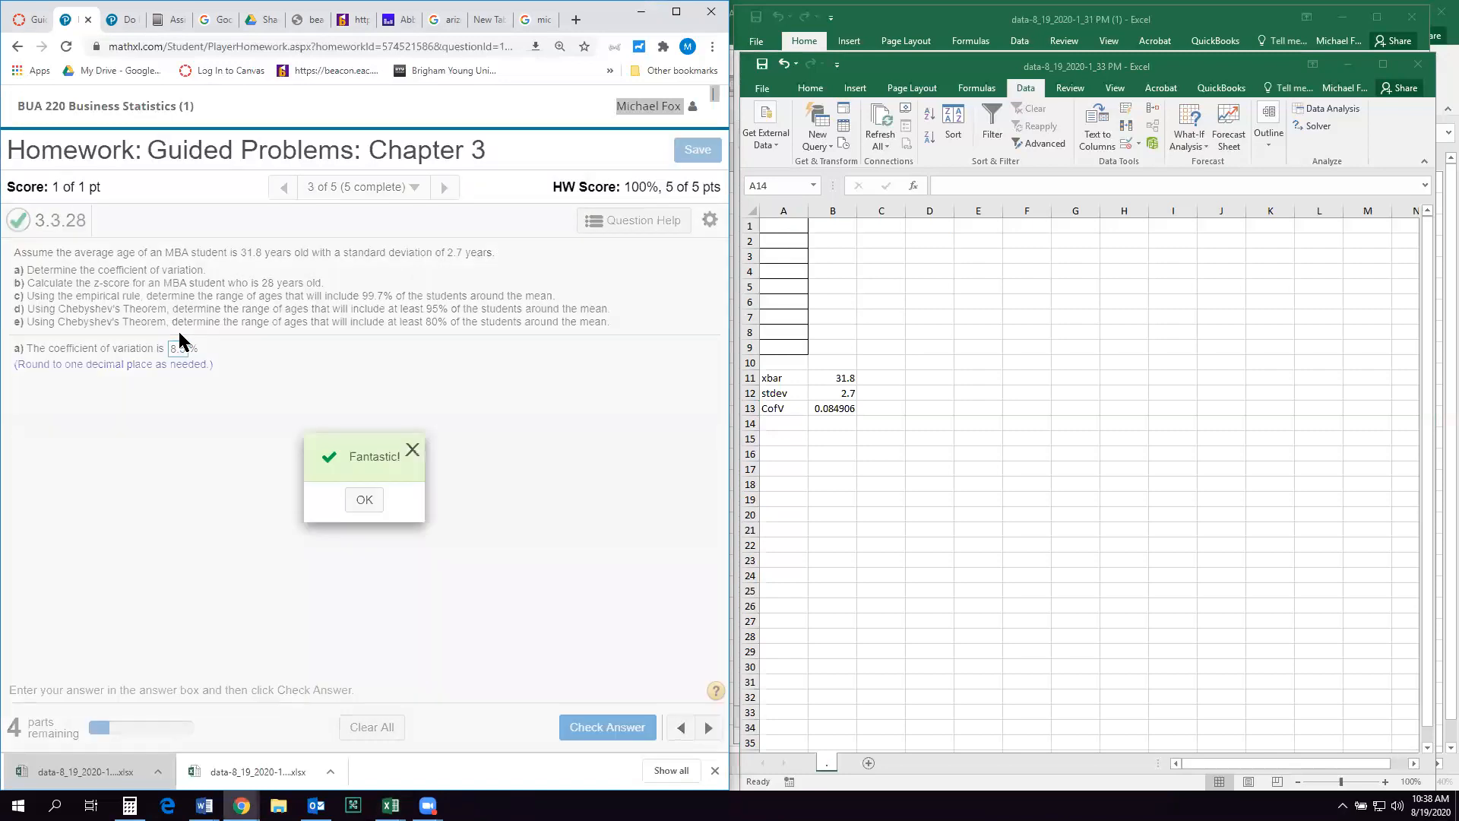
{"action": "left_click", "coordinate": [363, 500]}
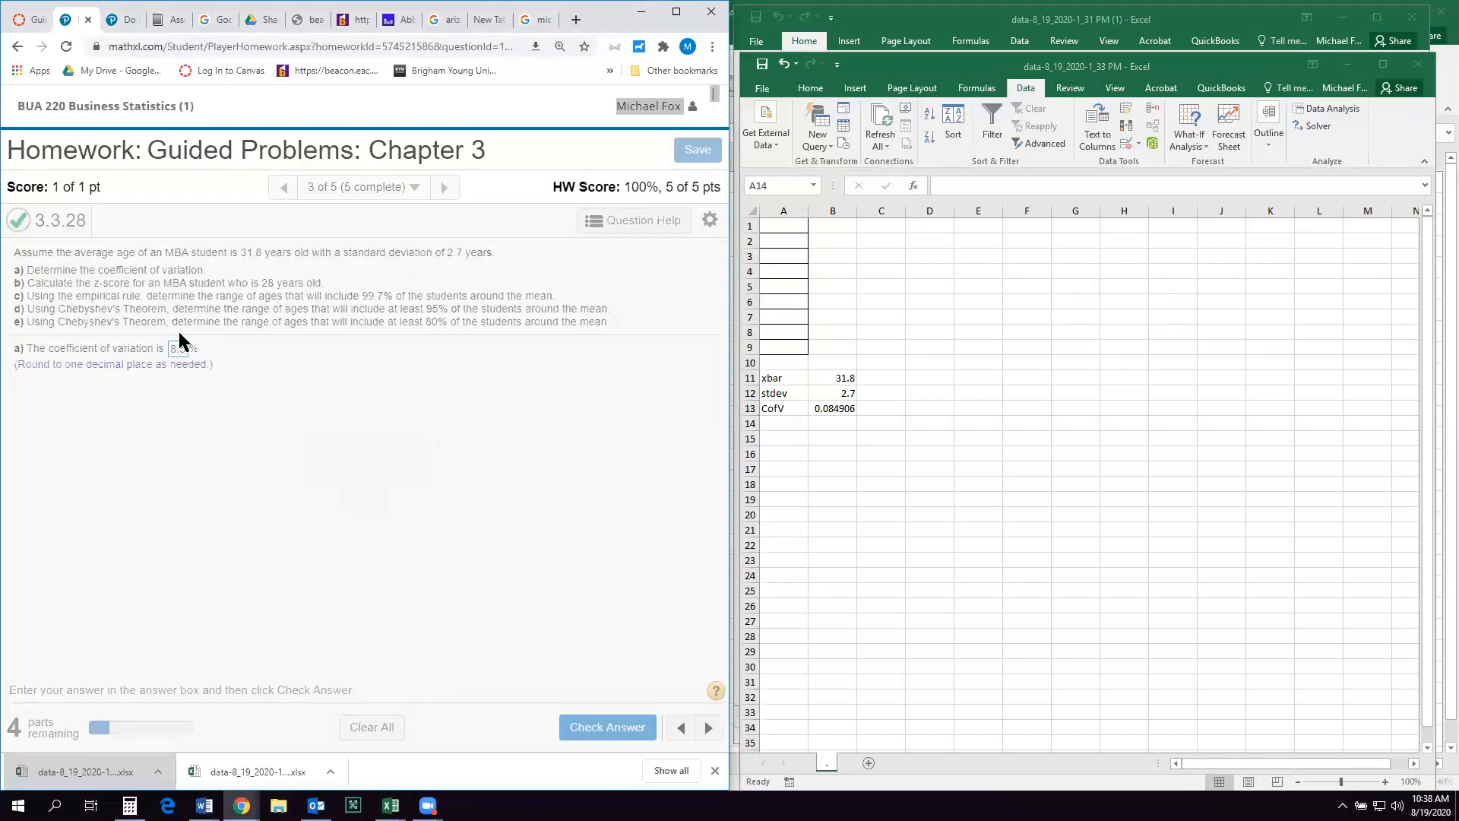
{"action": "left_click", "coordinate": [606, 726]}
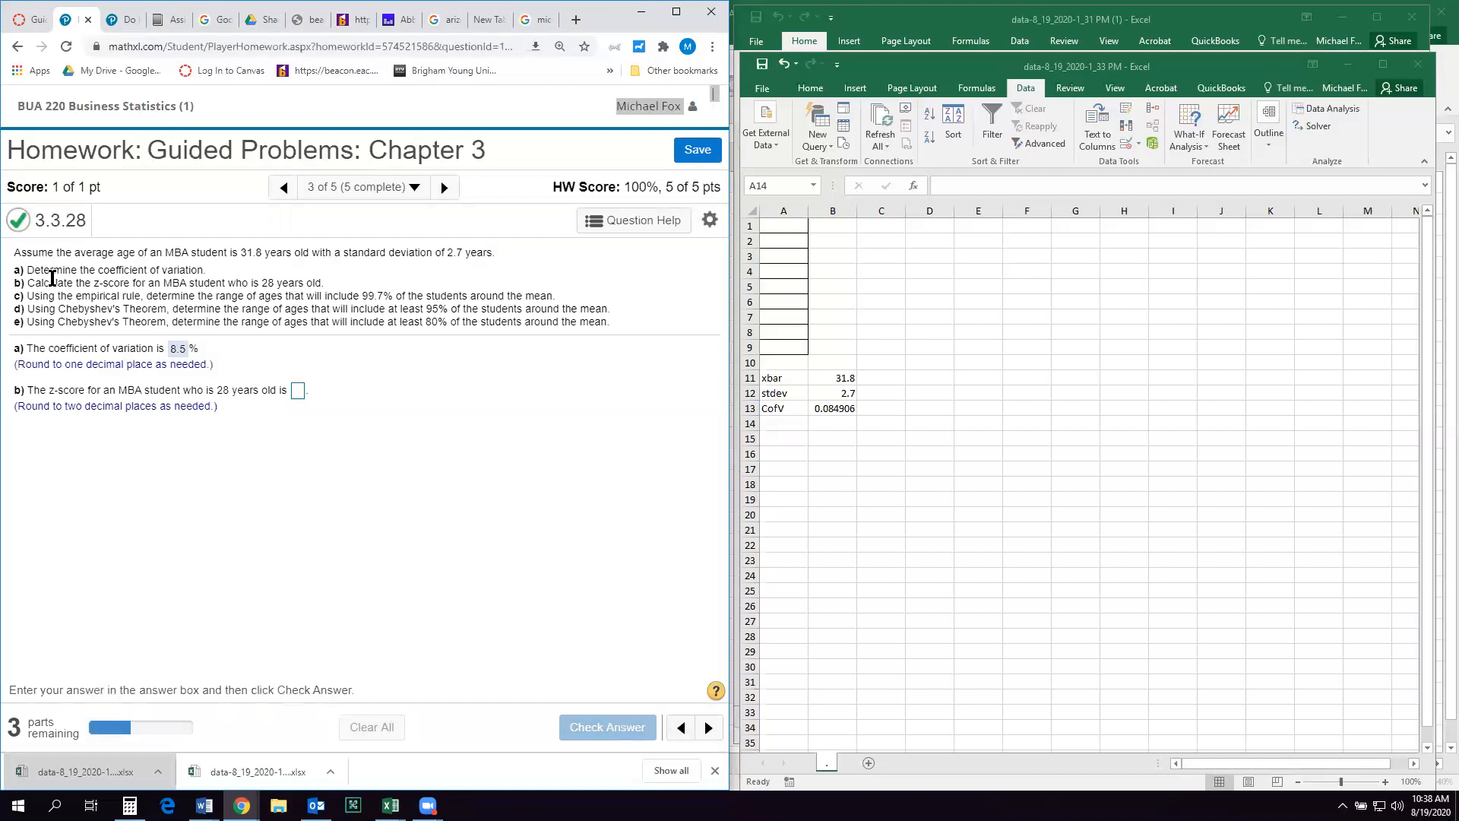
{"action": "mouse_move", "coordinate": [231, 296]}
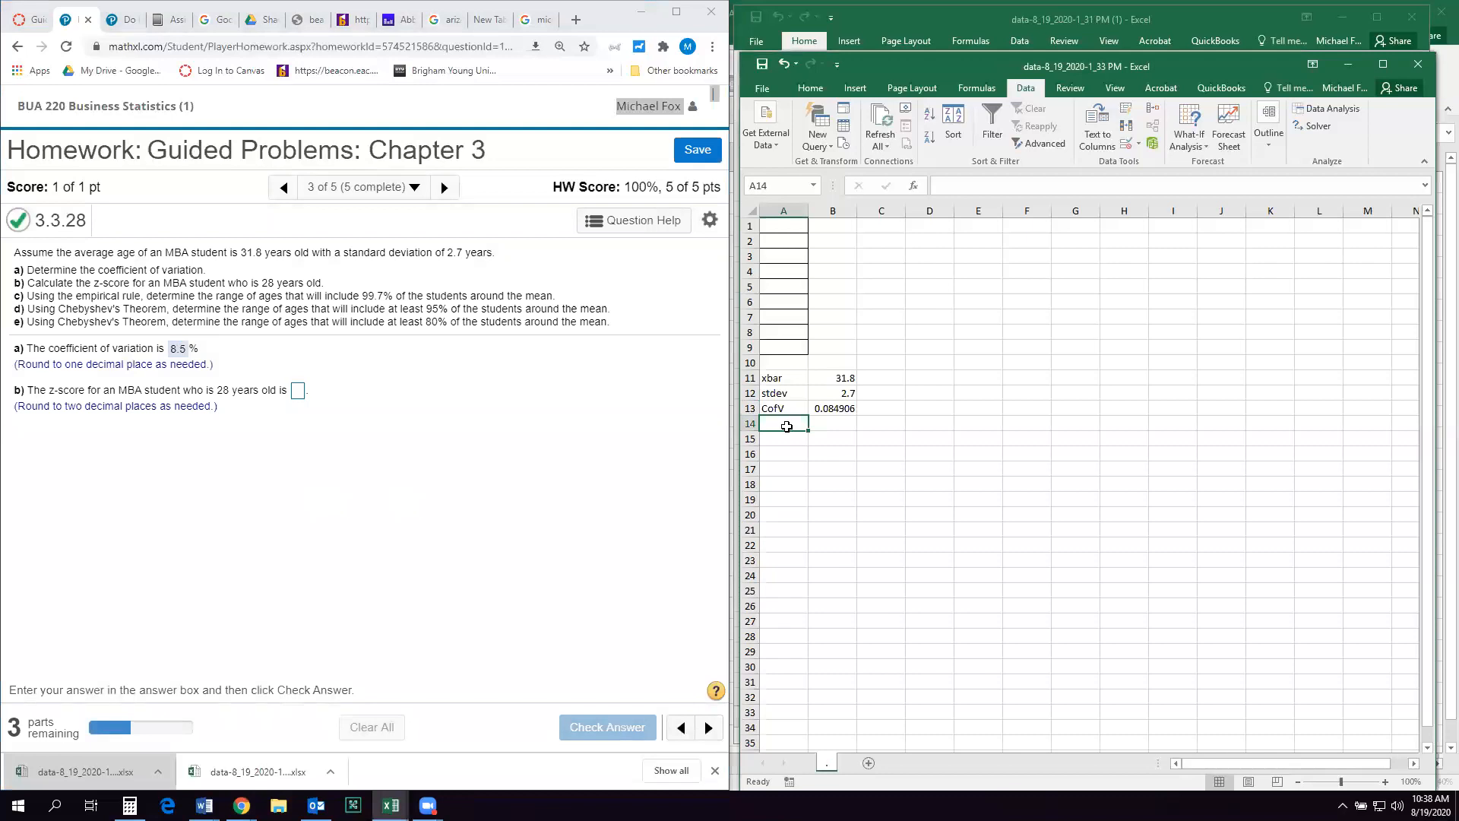
- Type the row label z(28) below CofV, discarding a first half-typed attempt
{"action": "type", "text": "z"}
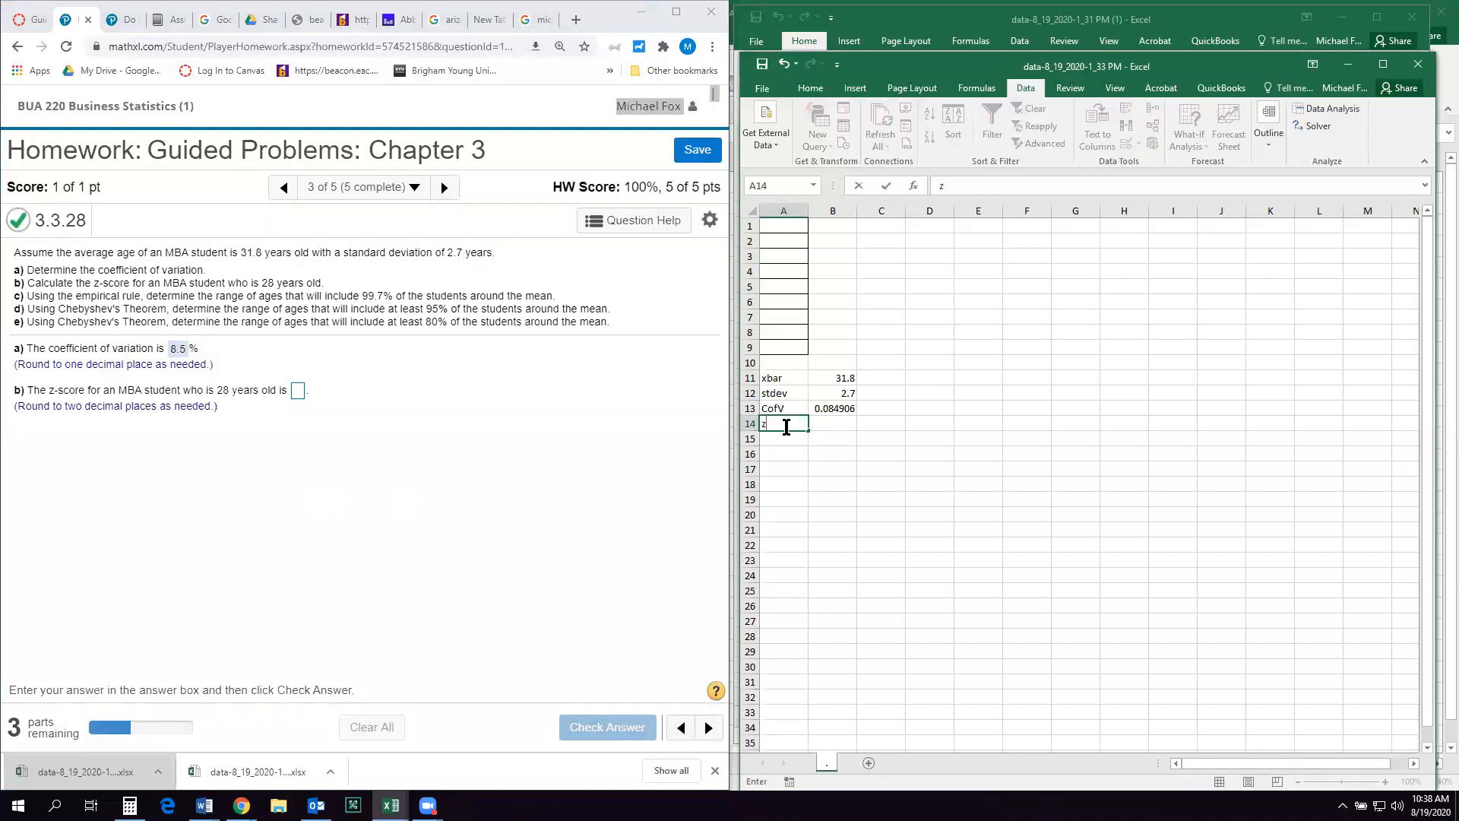
{"action": "type", "text": "("}
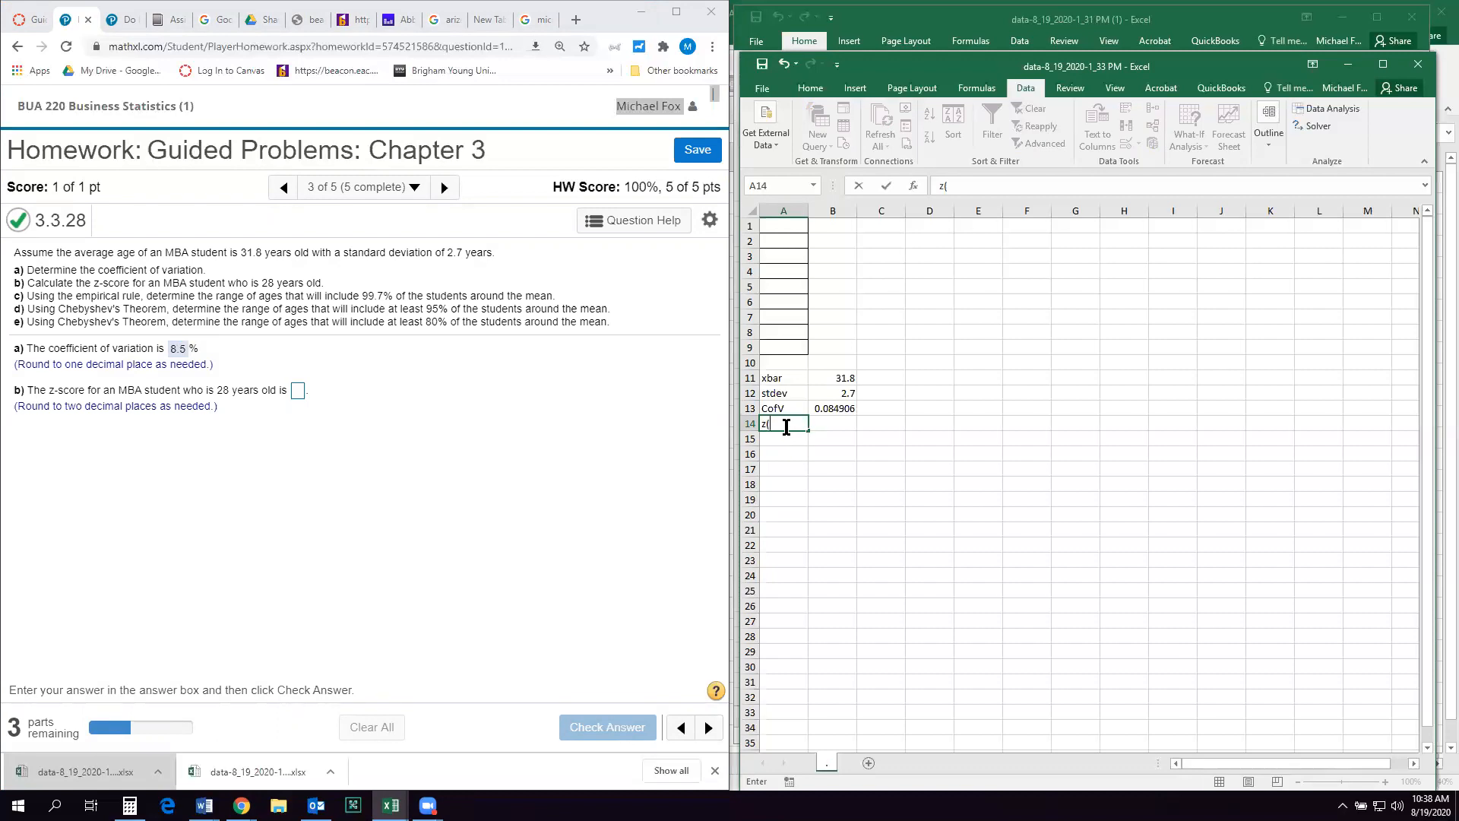
{"action": "key", "text": "Escape"}
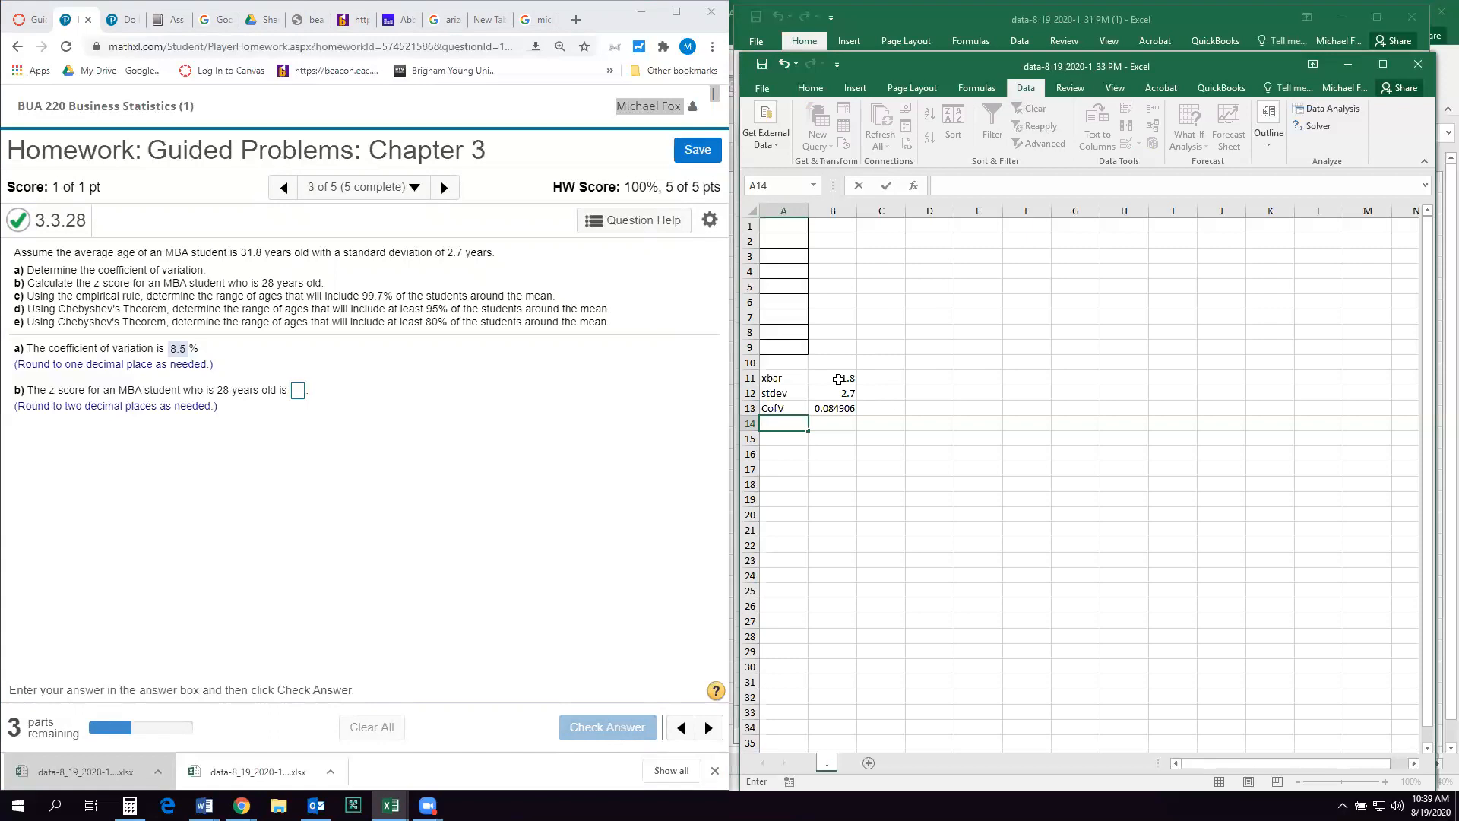
{"action": "type", "text": "z"}
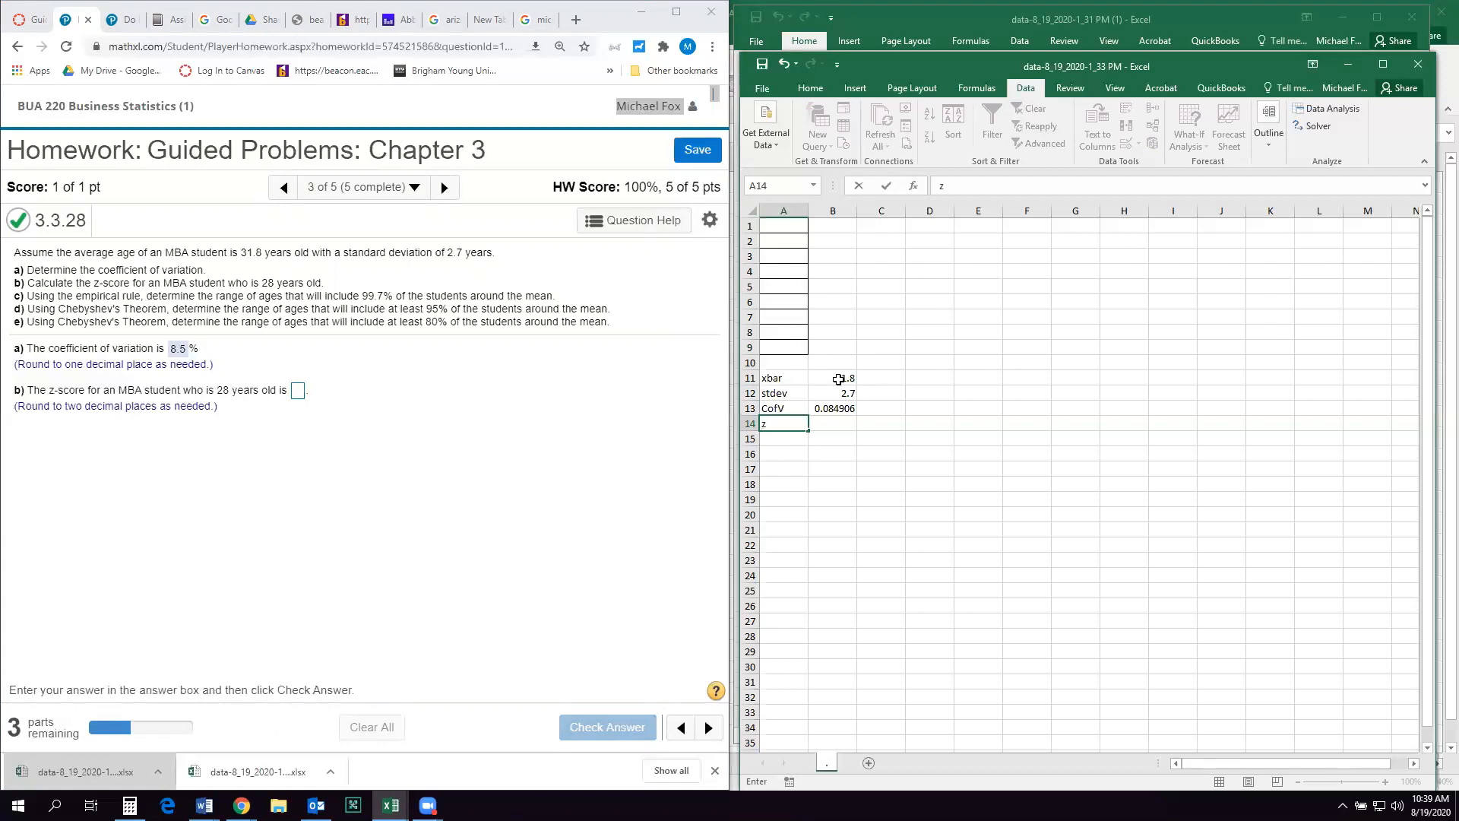
{"action": "type", "text": "(28"}
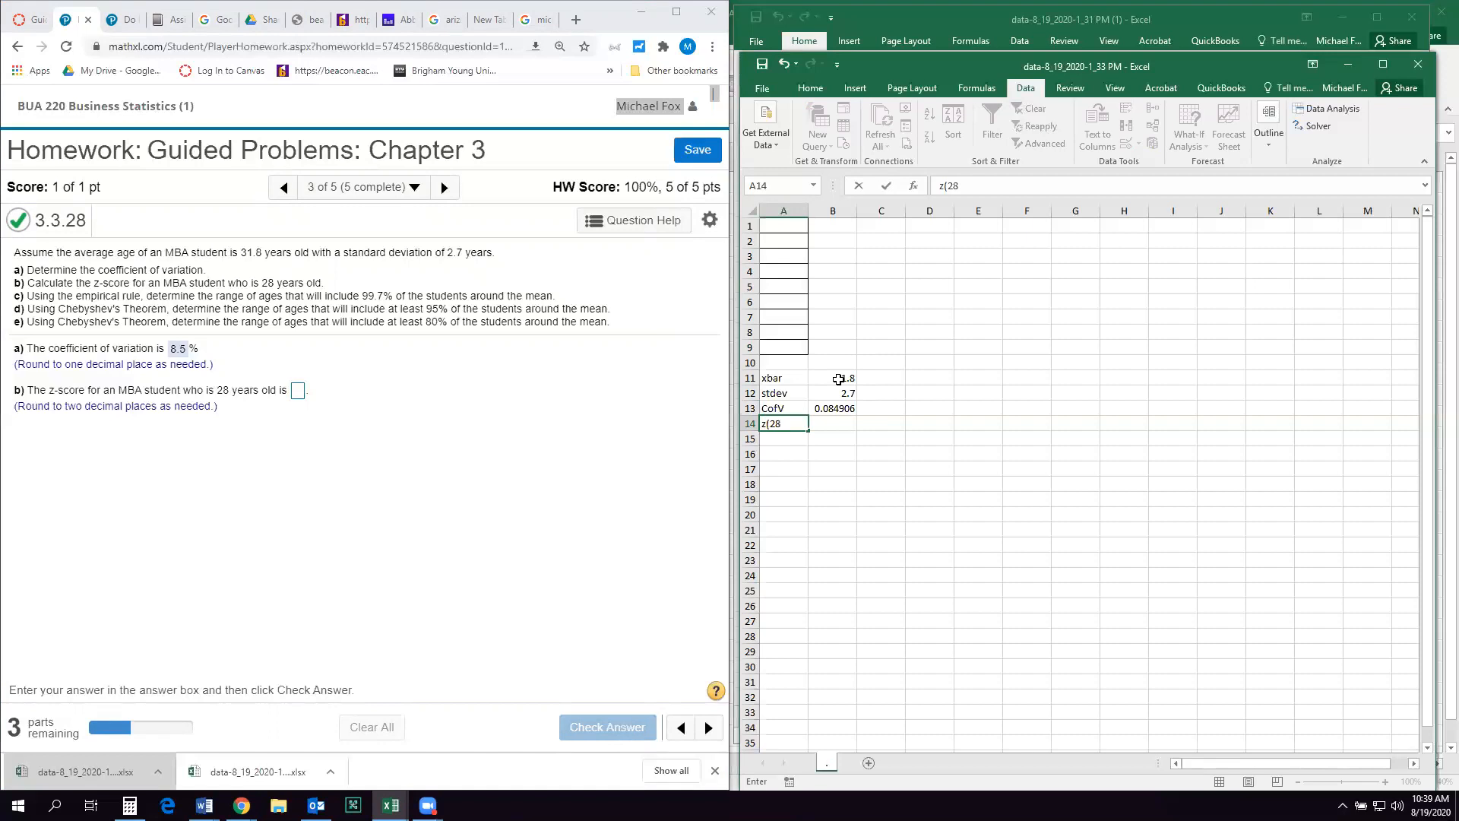
{"action": "type", "text": ")"}
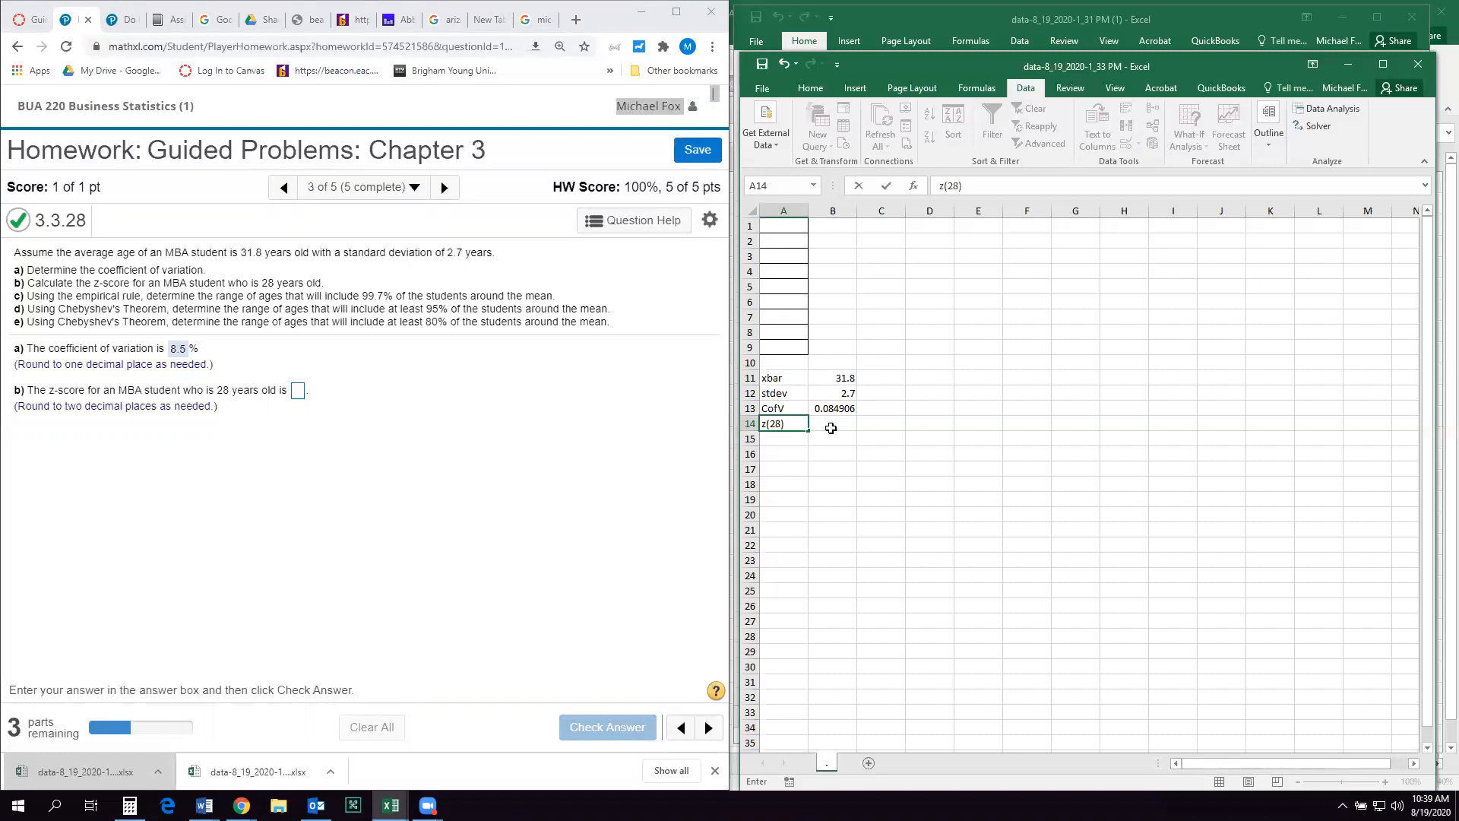
- Move the z(28) label to row 15 and fill row 14 with x and the age 28
{"action": "left_click", "coordinate": [832, 424]}
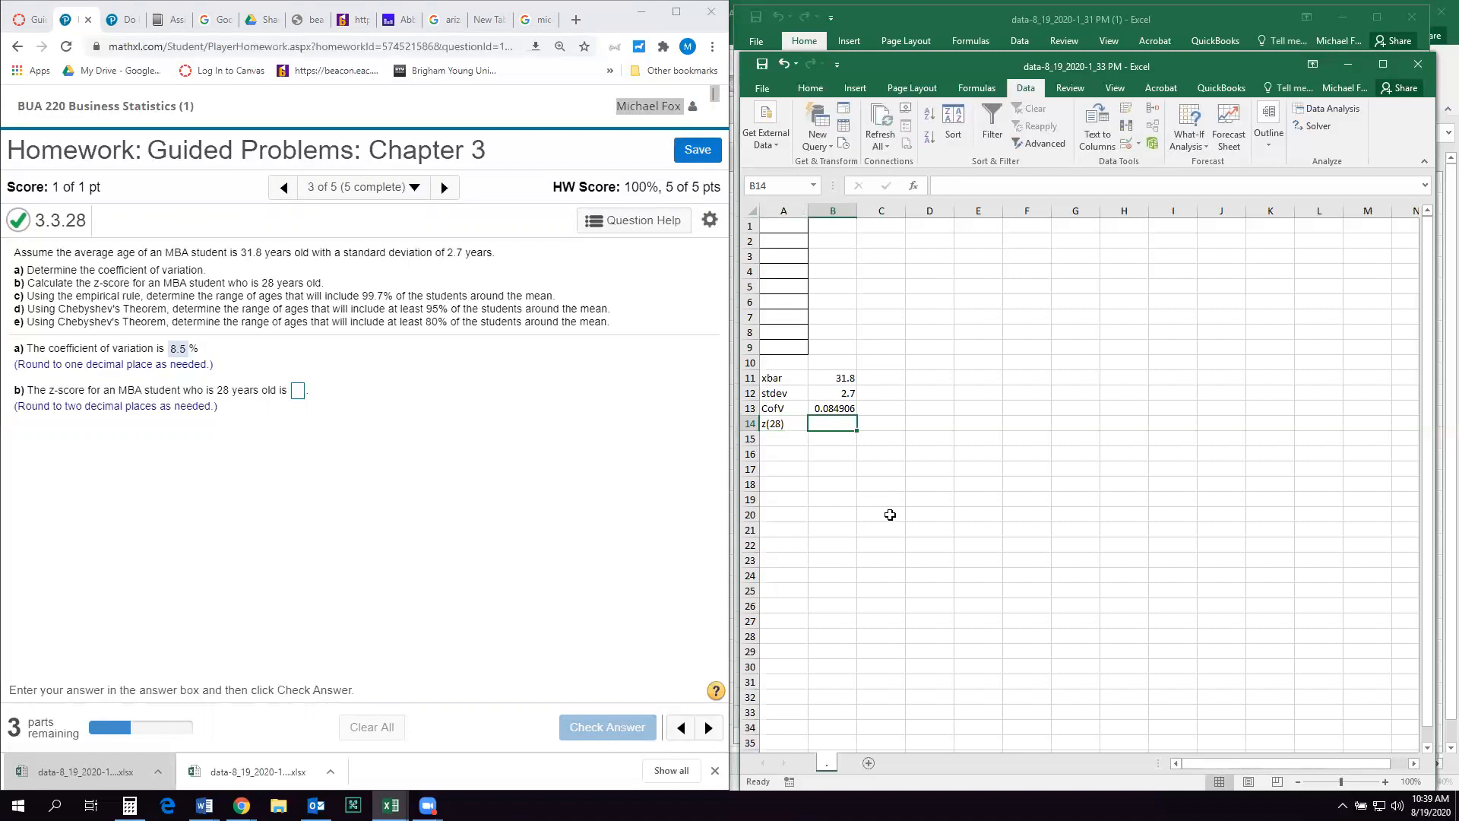
{"action": "type", "text": "=("}
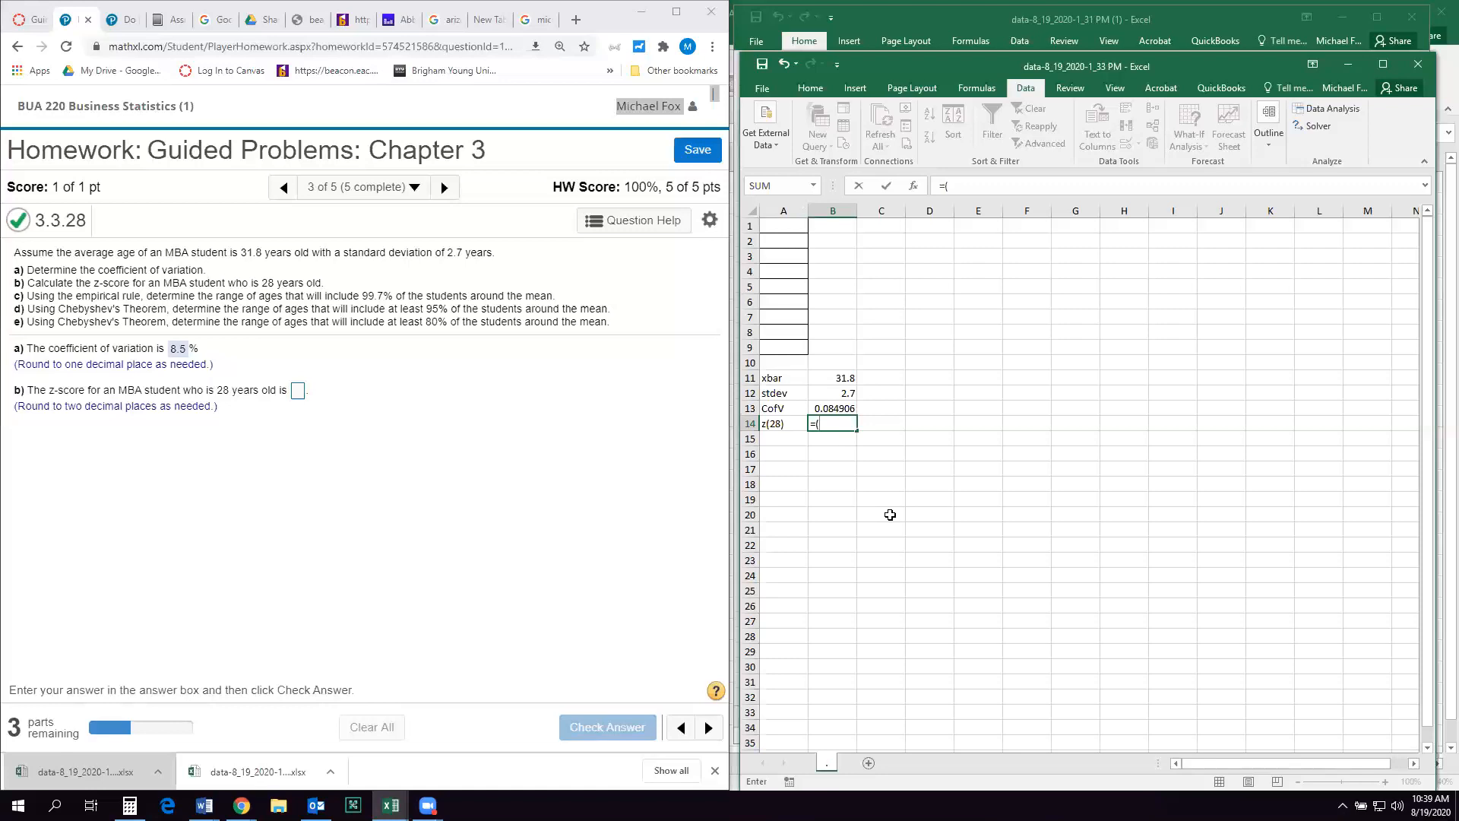
{"action": "type", "text": "28"}
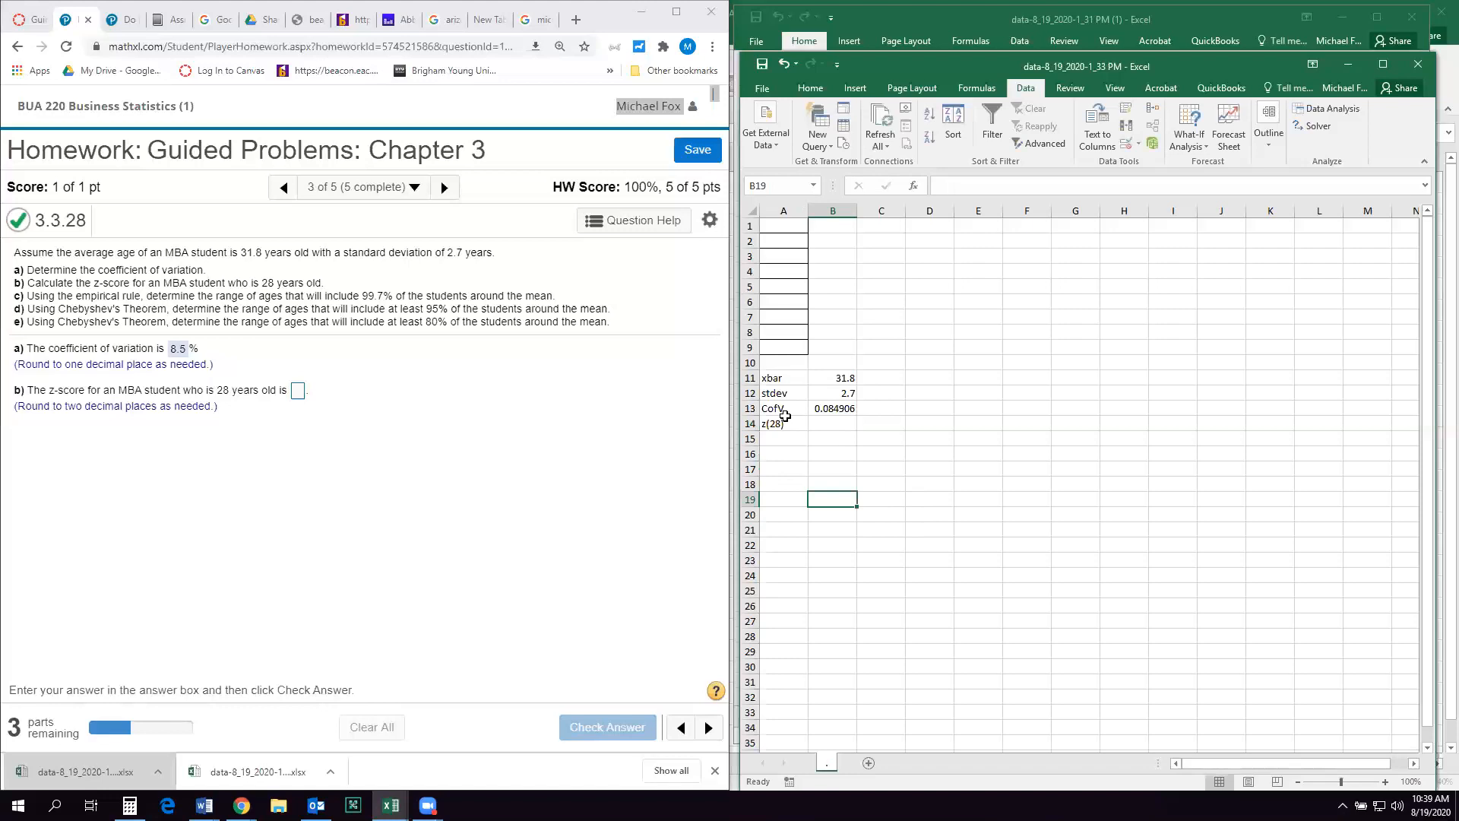
{"action": "left_click", "coordinate": [832, 425]}
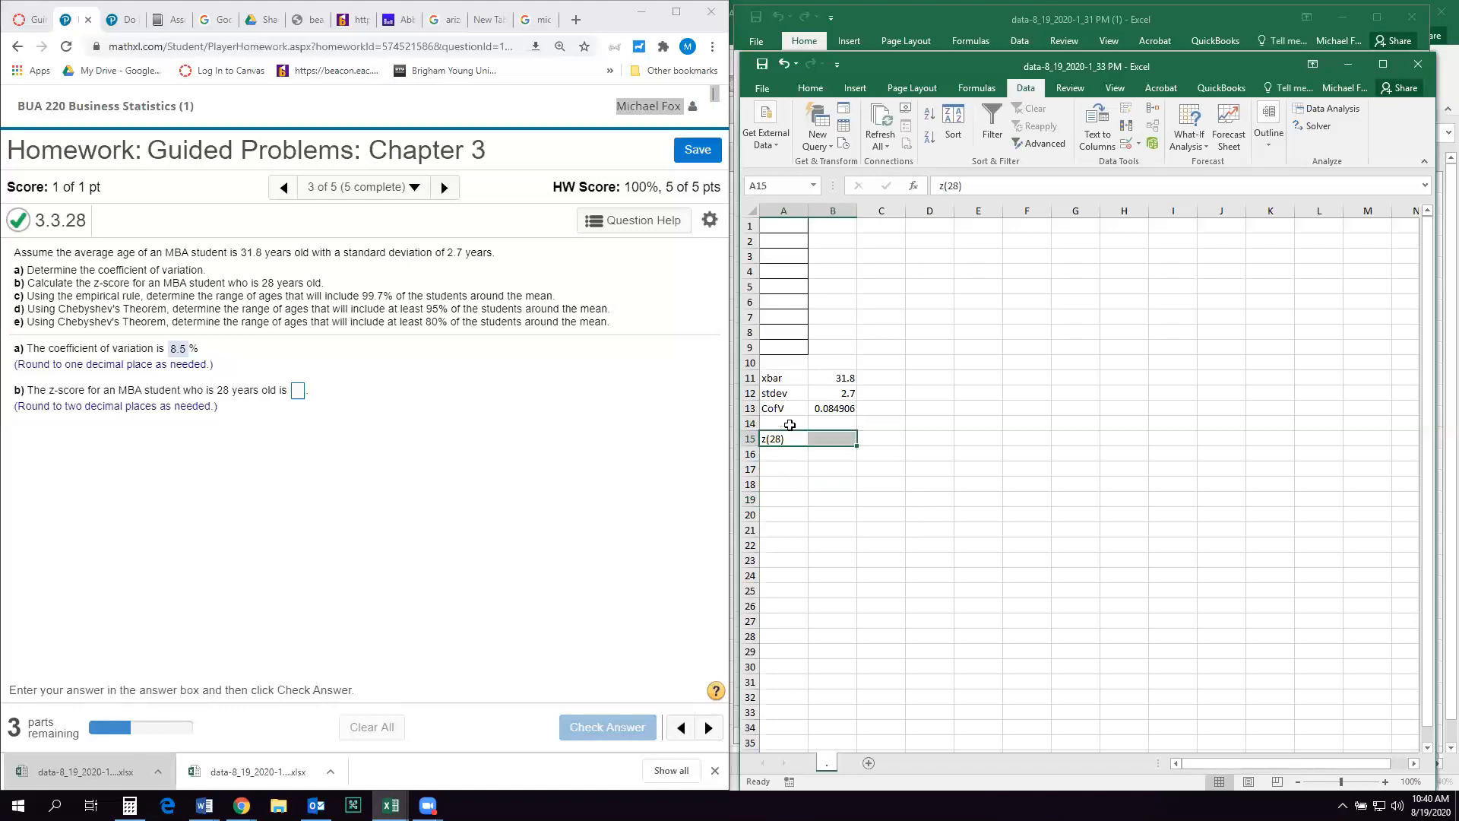
{"action": "left_click", "coordinate": [783, 424]}
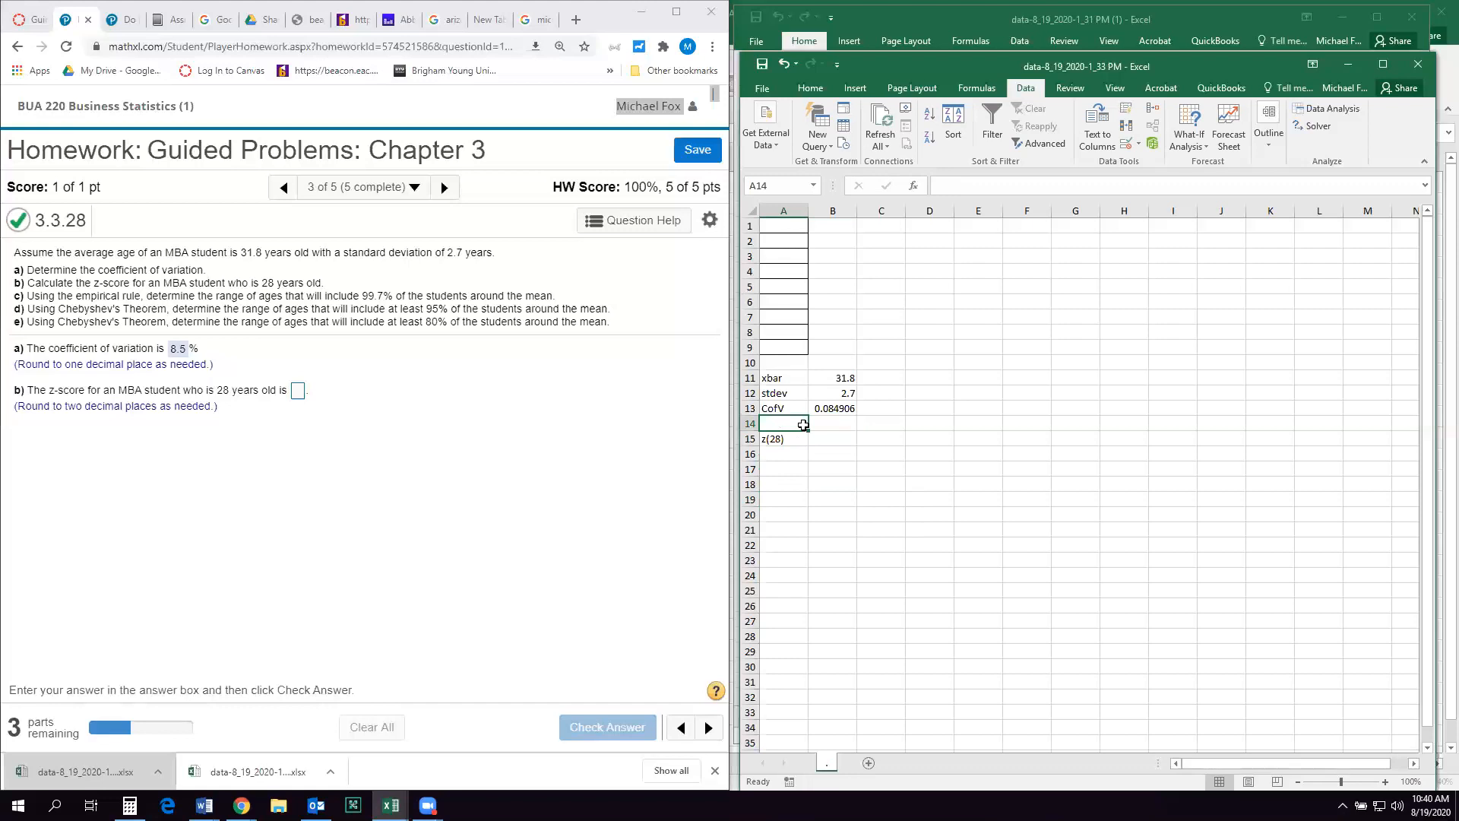
{"action": "type", "text": "x"}
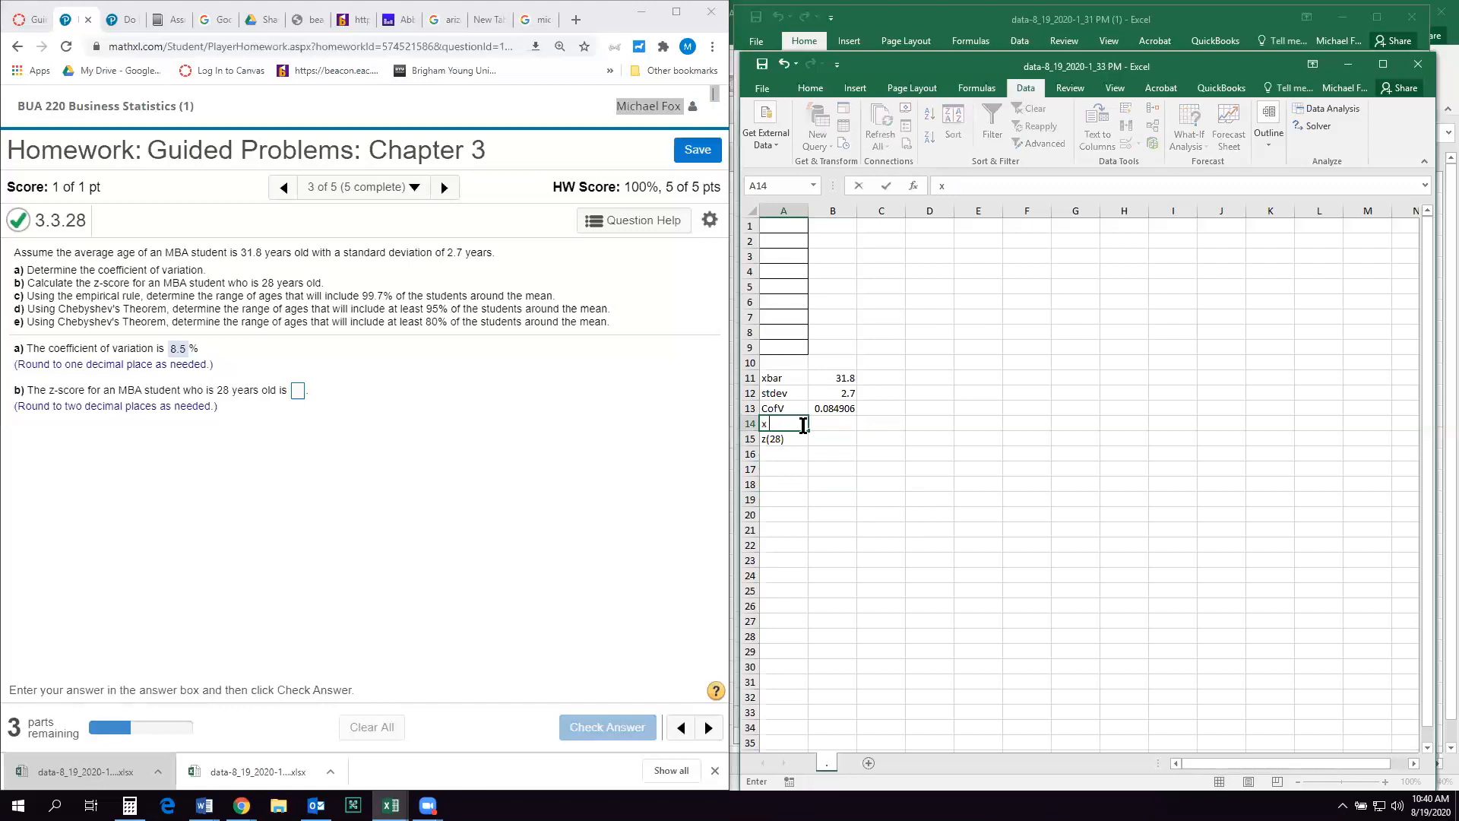
{"action": "type", "text": "28"}
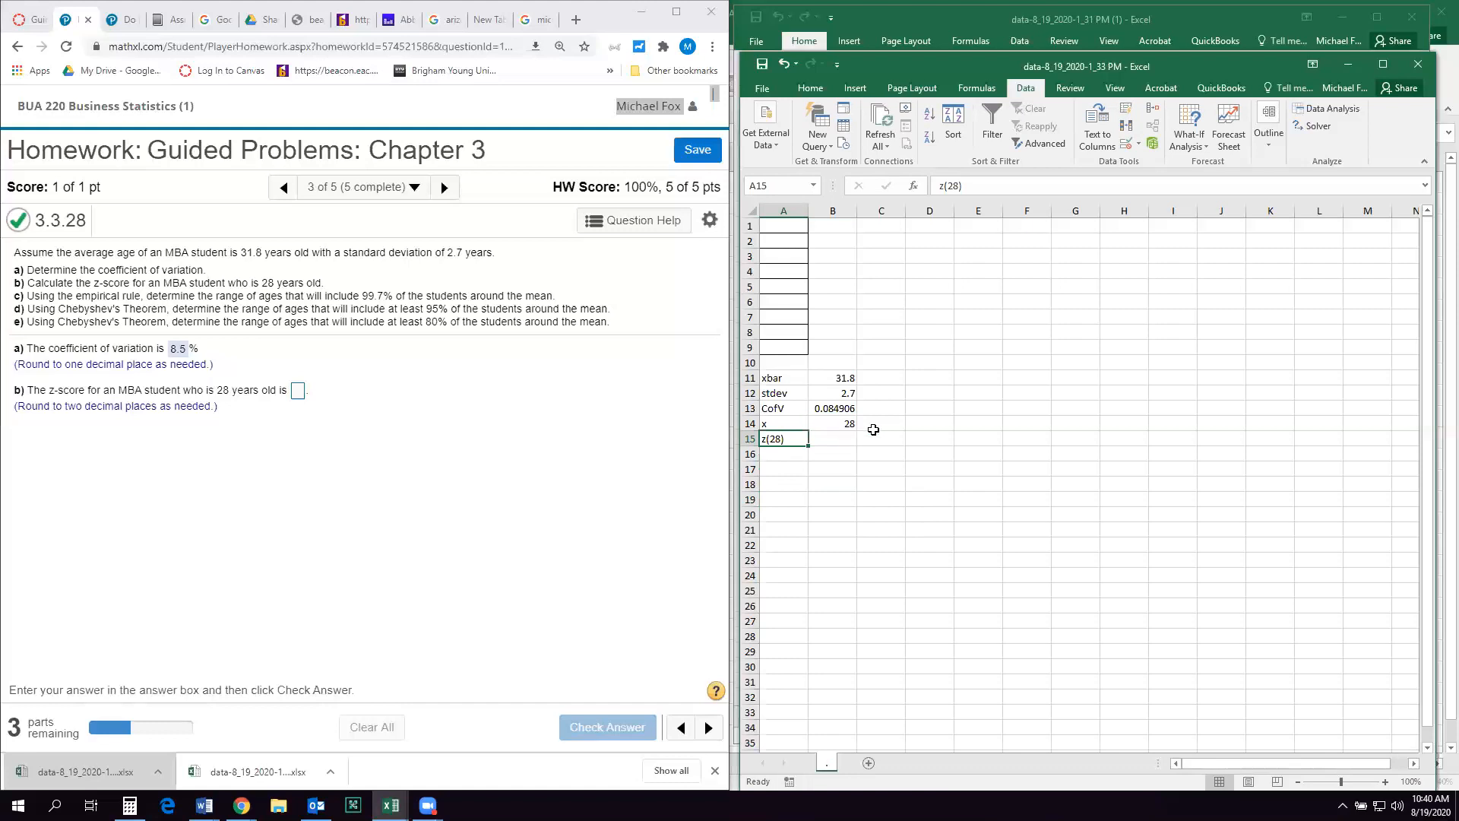
- Enter the z-score formula =(B14-B11)/B12 in B15, giving -1.40741
{"action": "left_click", "coordinate": [832, 438]}
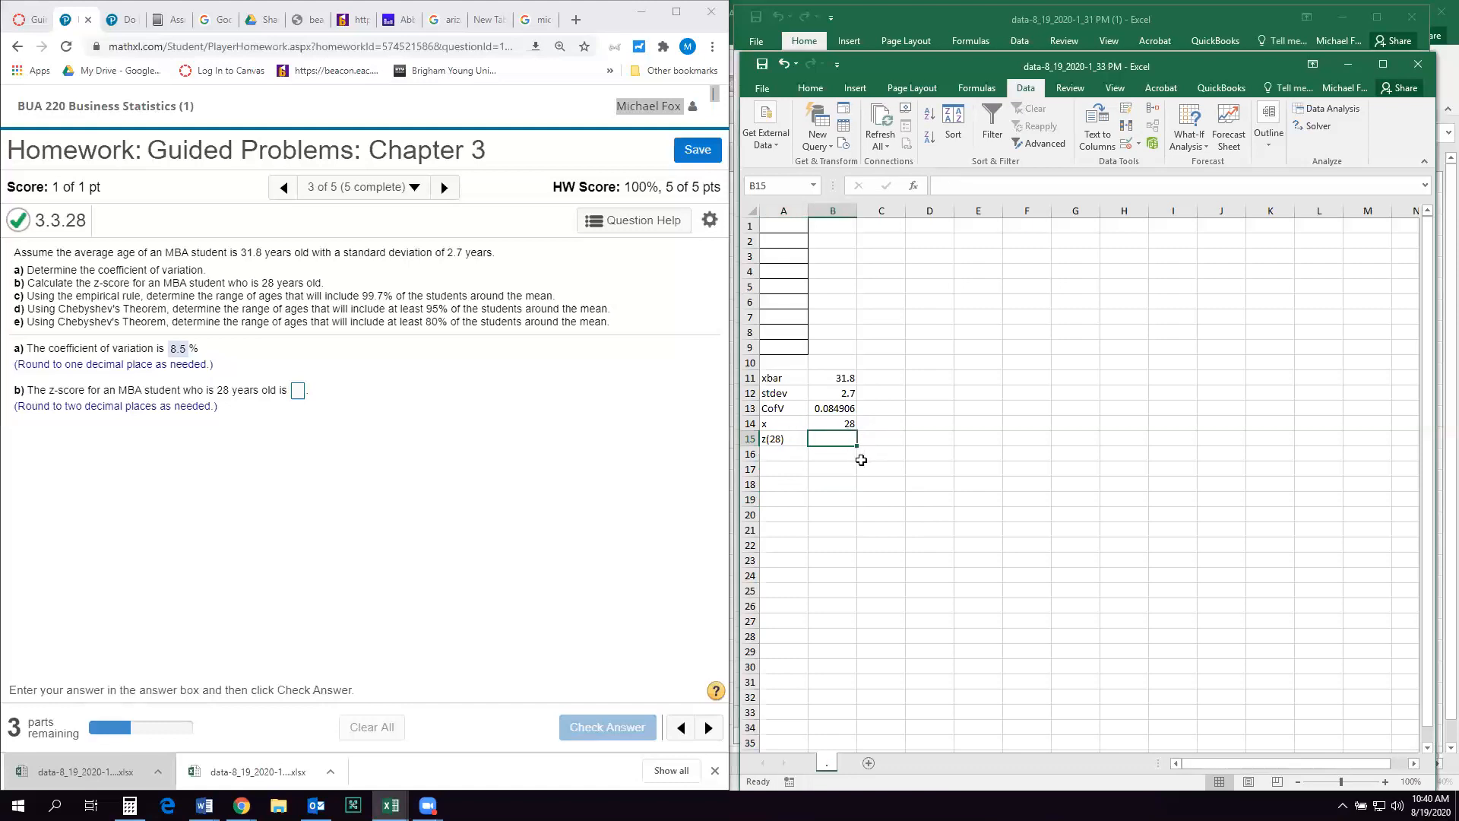
{"action": "type", "text": "=("}
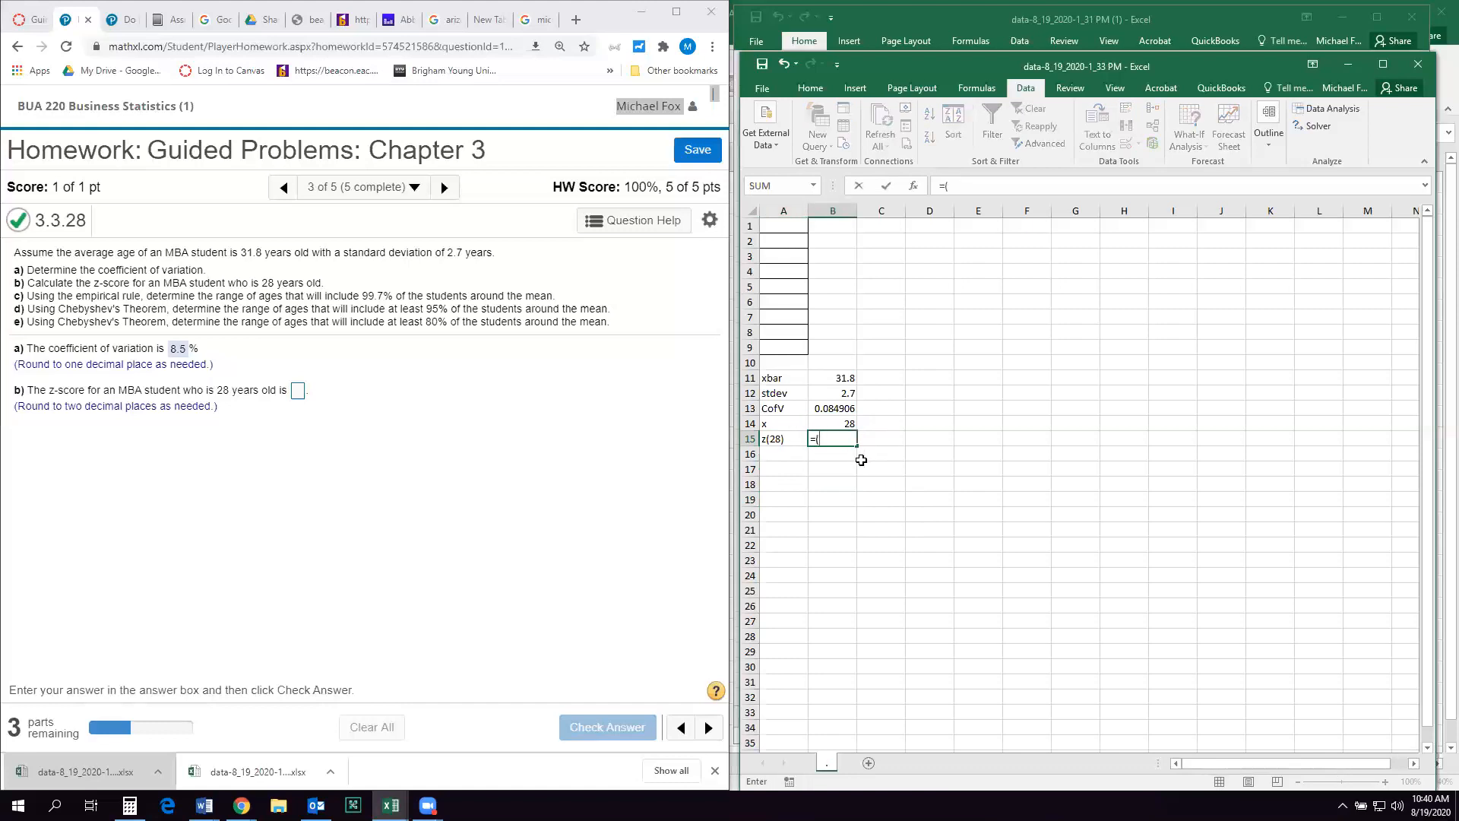
{"action": "left_click", "coordinate": [831, 424]}
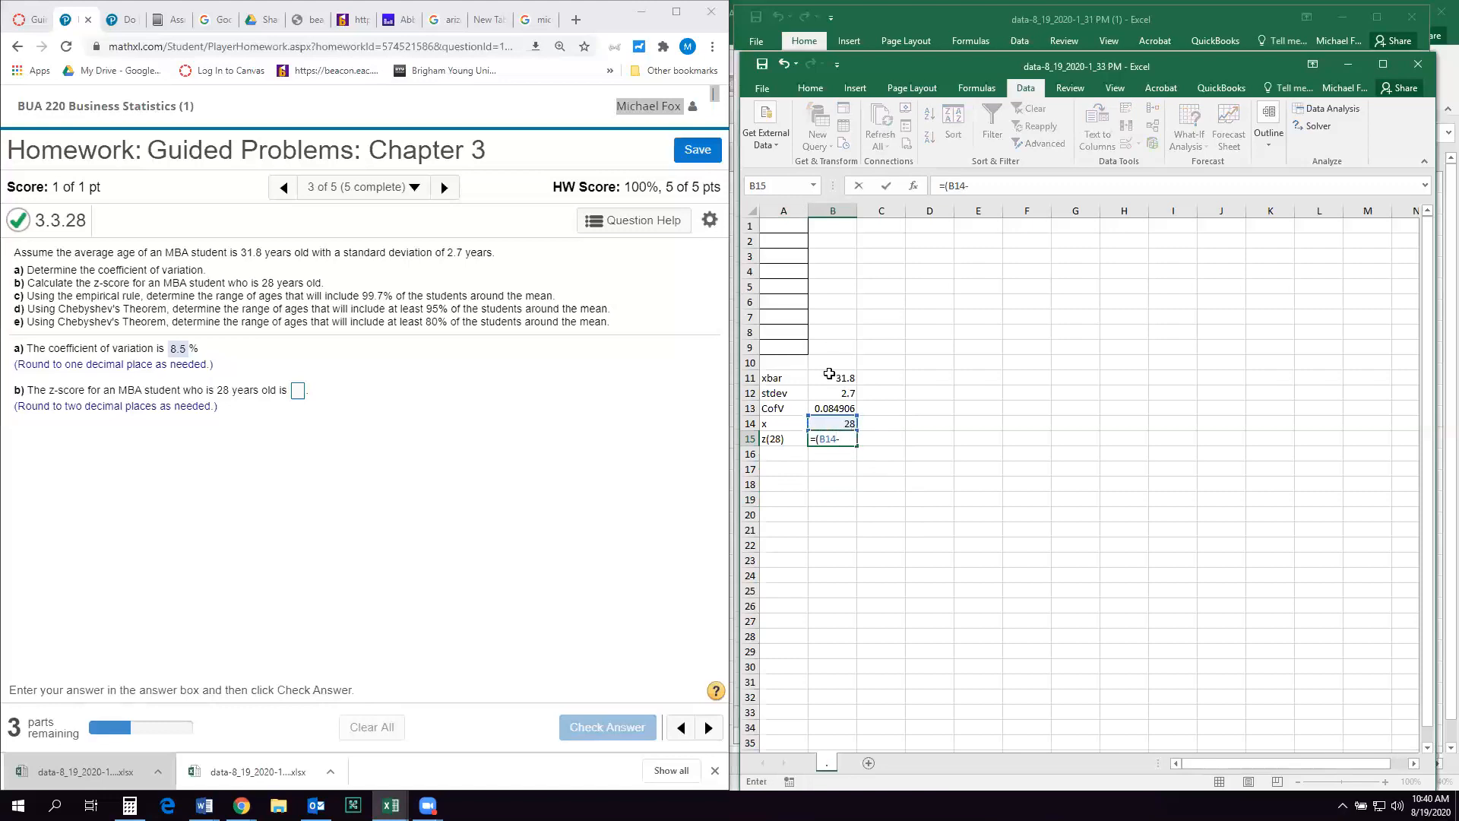
{"action": "left_click", "coordinate": [832, 377]}
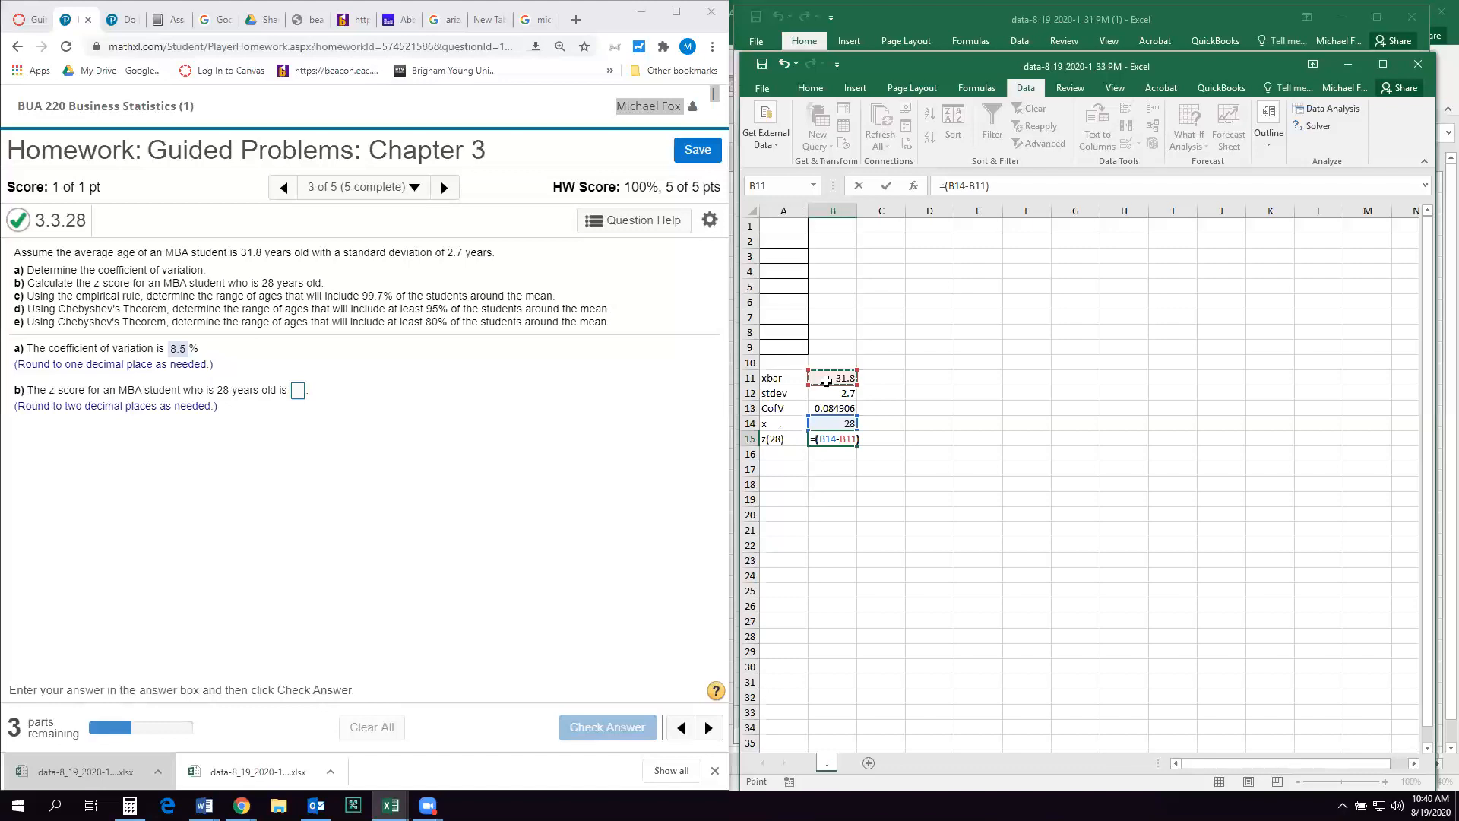
{"action": "type", "text": "/"}
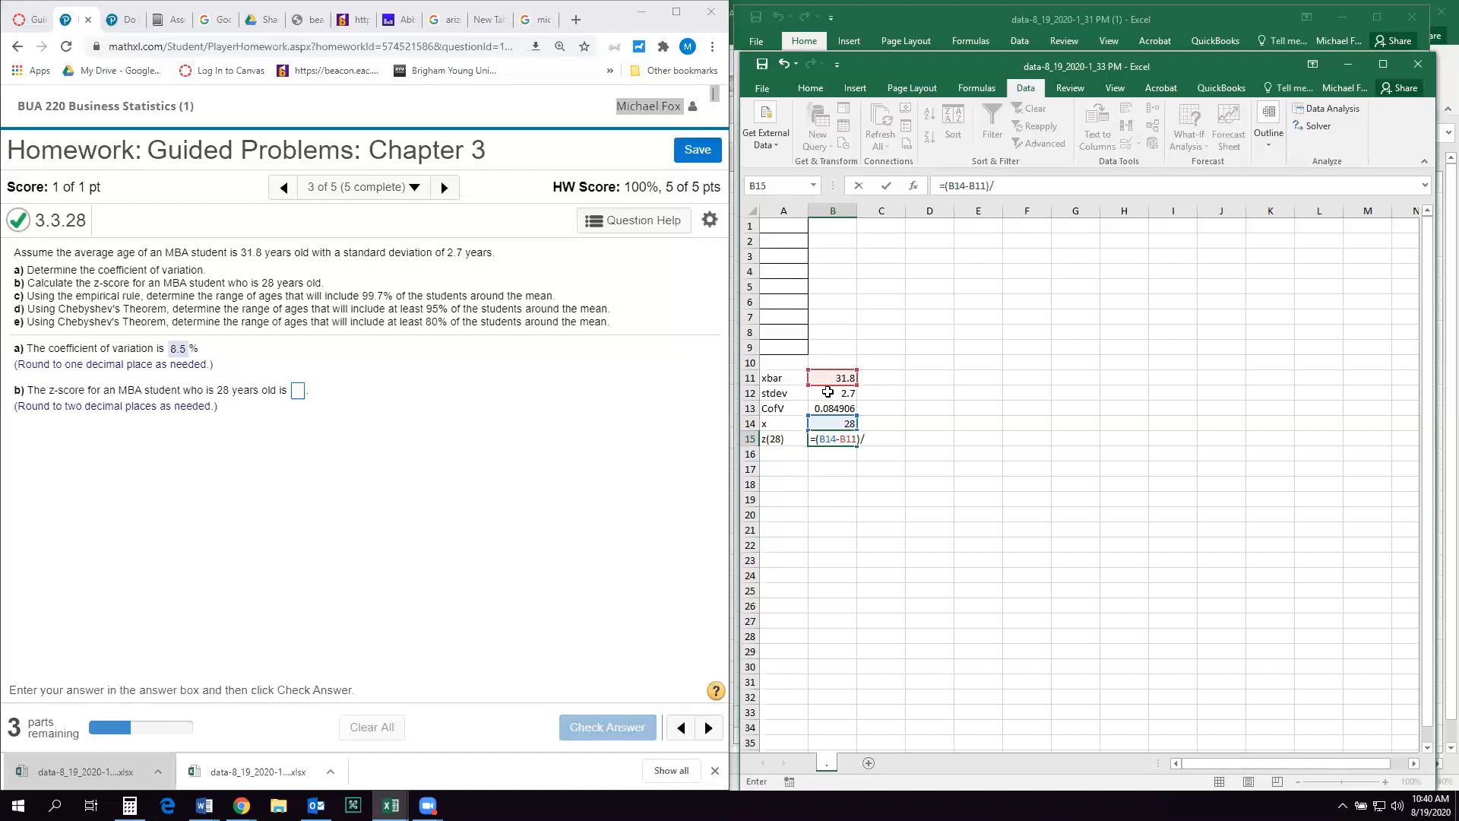
{"action": "left_click", "coordinate": [832, 392]}
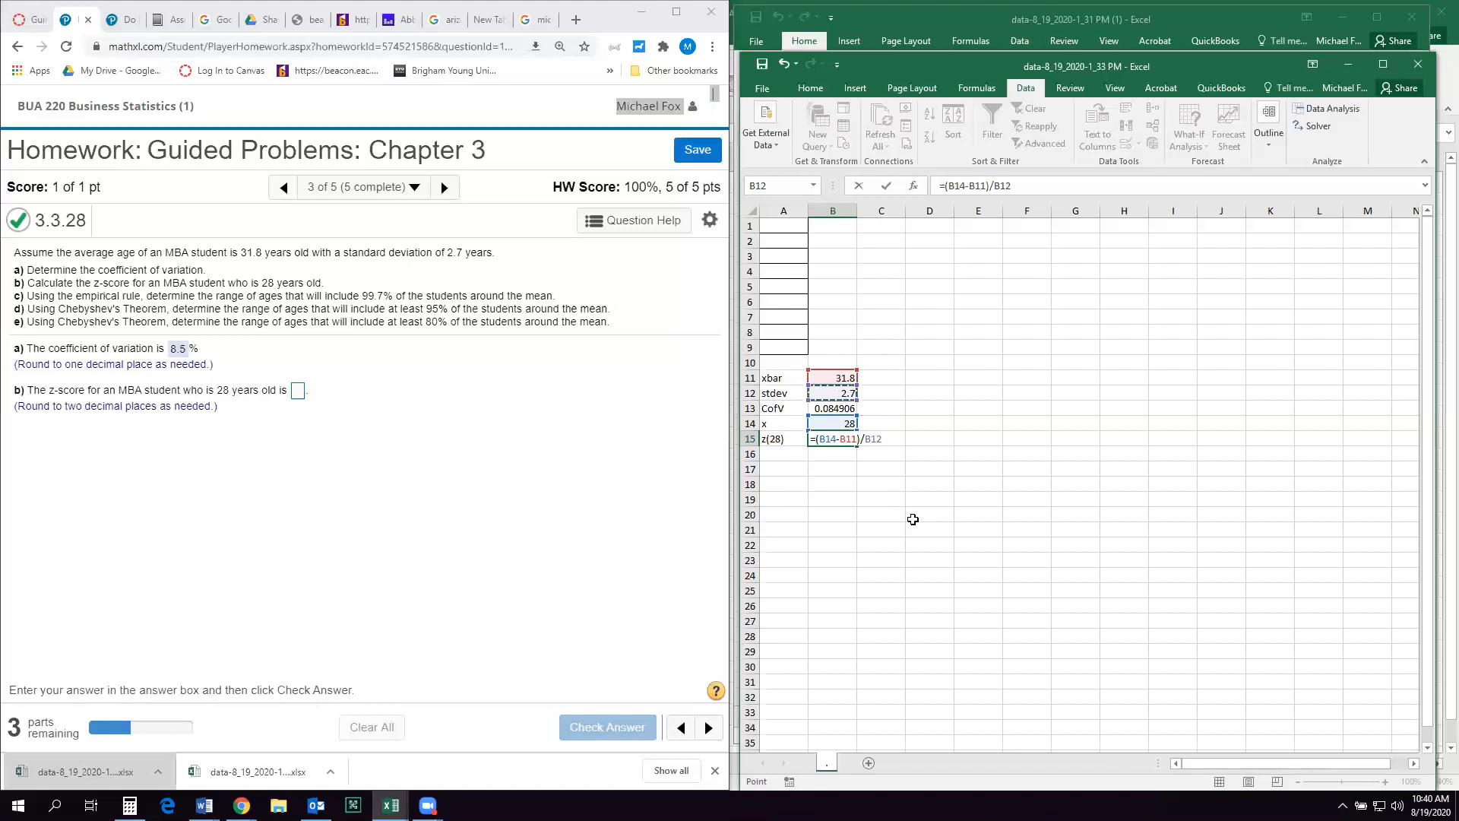
{"action": "mouse_move", "coordinate": [818, 458]}
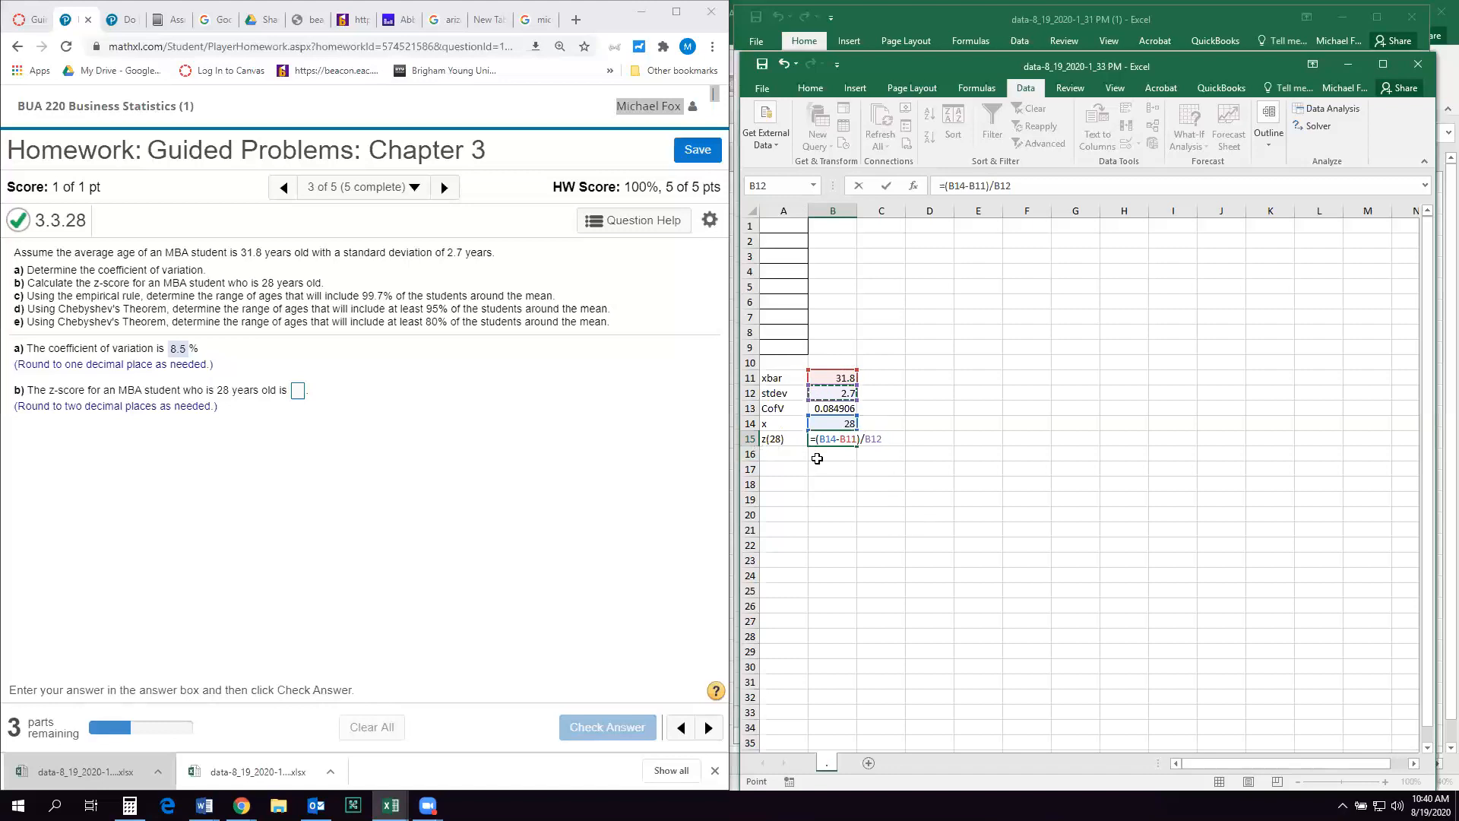
{"action": "key", "text": "Enter"}
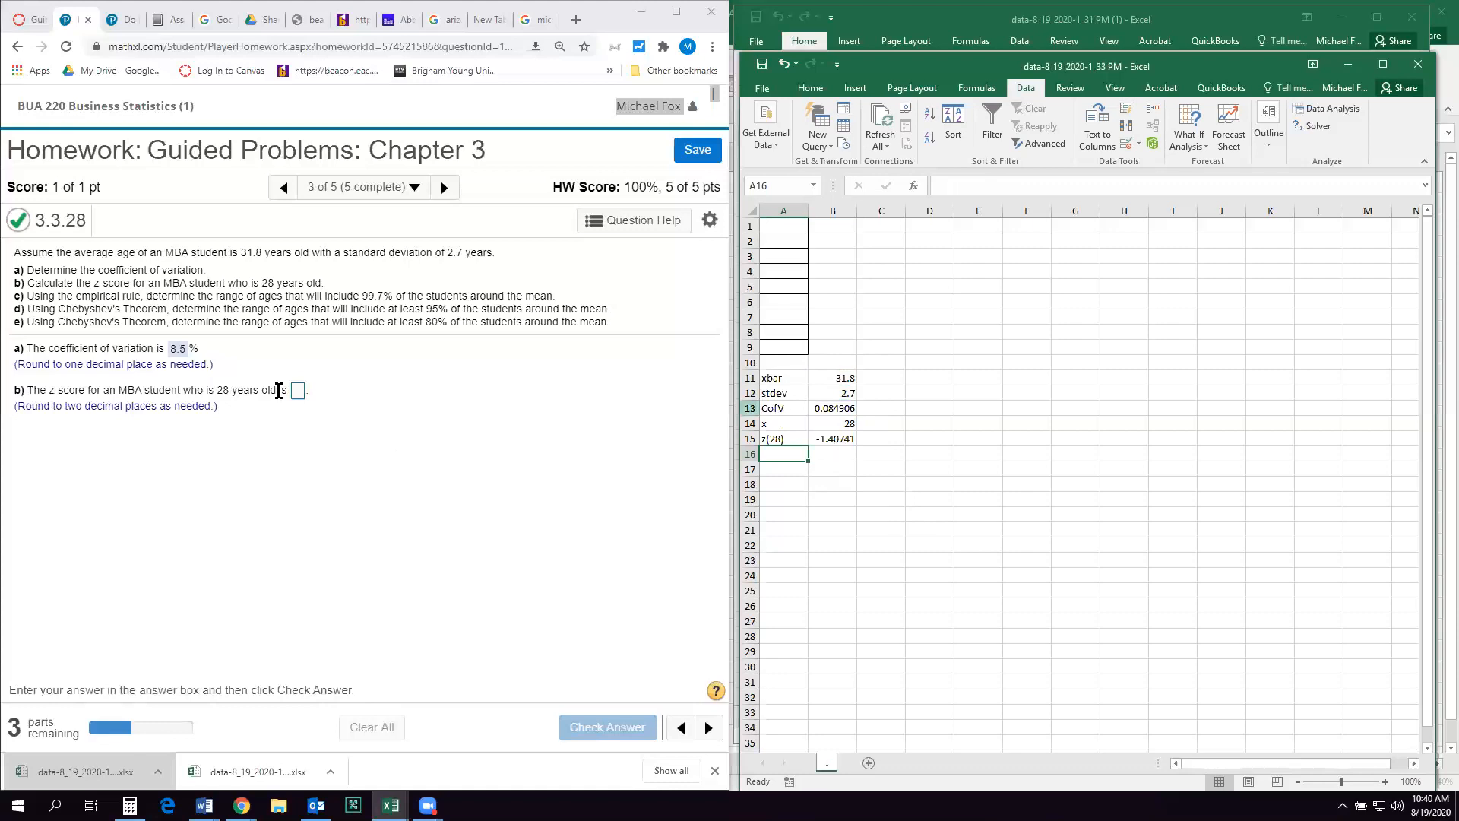
- Submit -1.41 as the part b z-score, have it marked correct, and continue to part c
{"action": "left_click", "coordinate": [296, 391]}
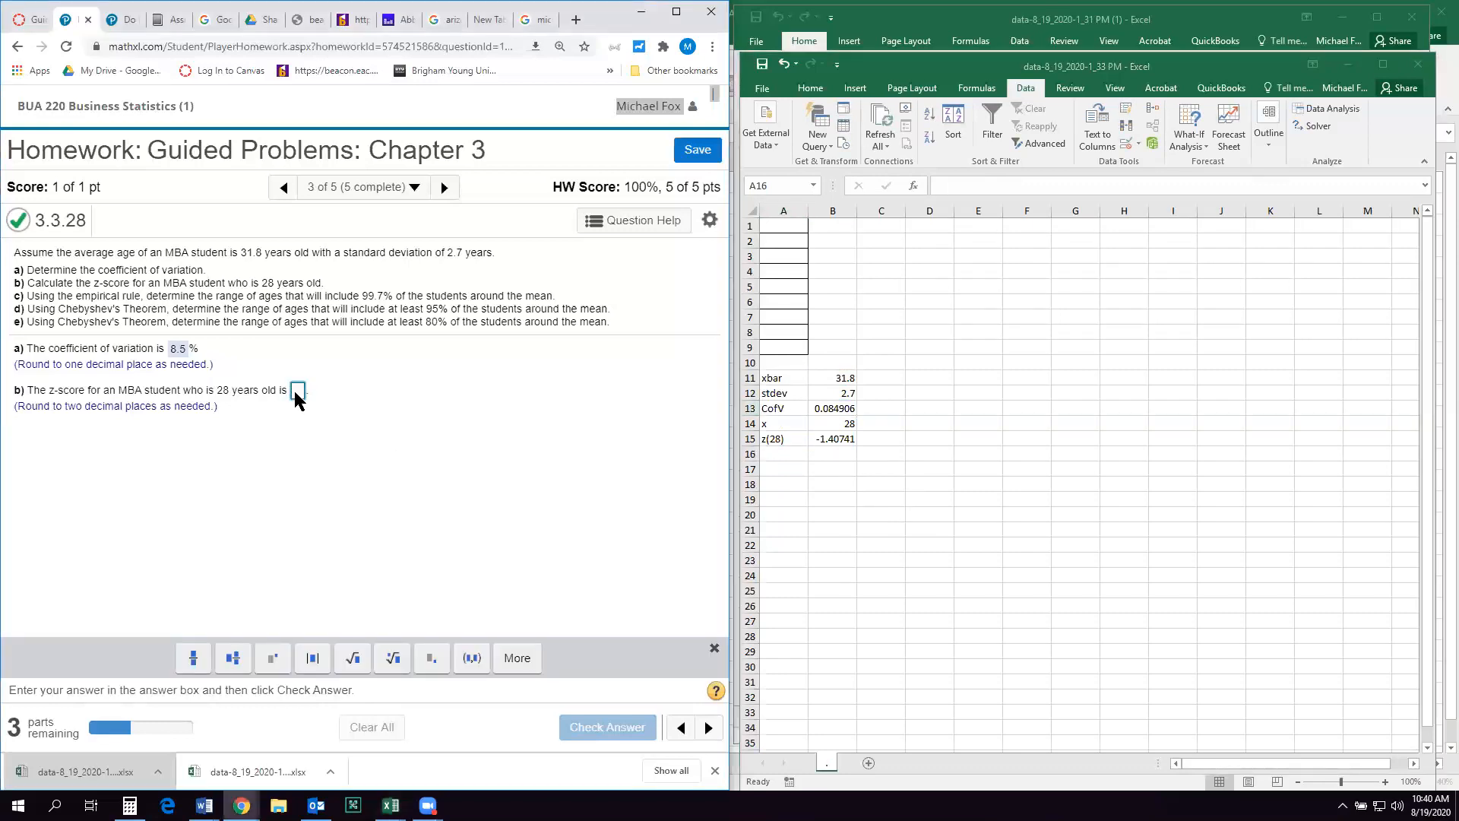
{"action": "type", "text": "-1.41"}
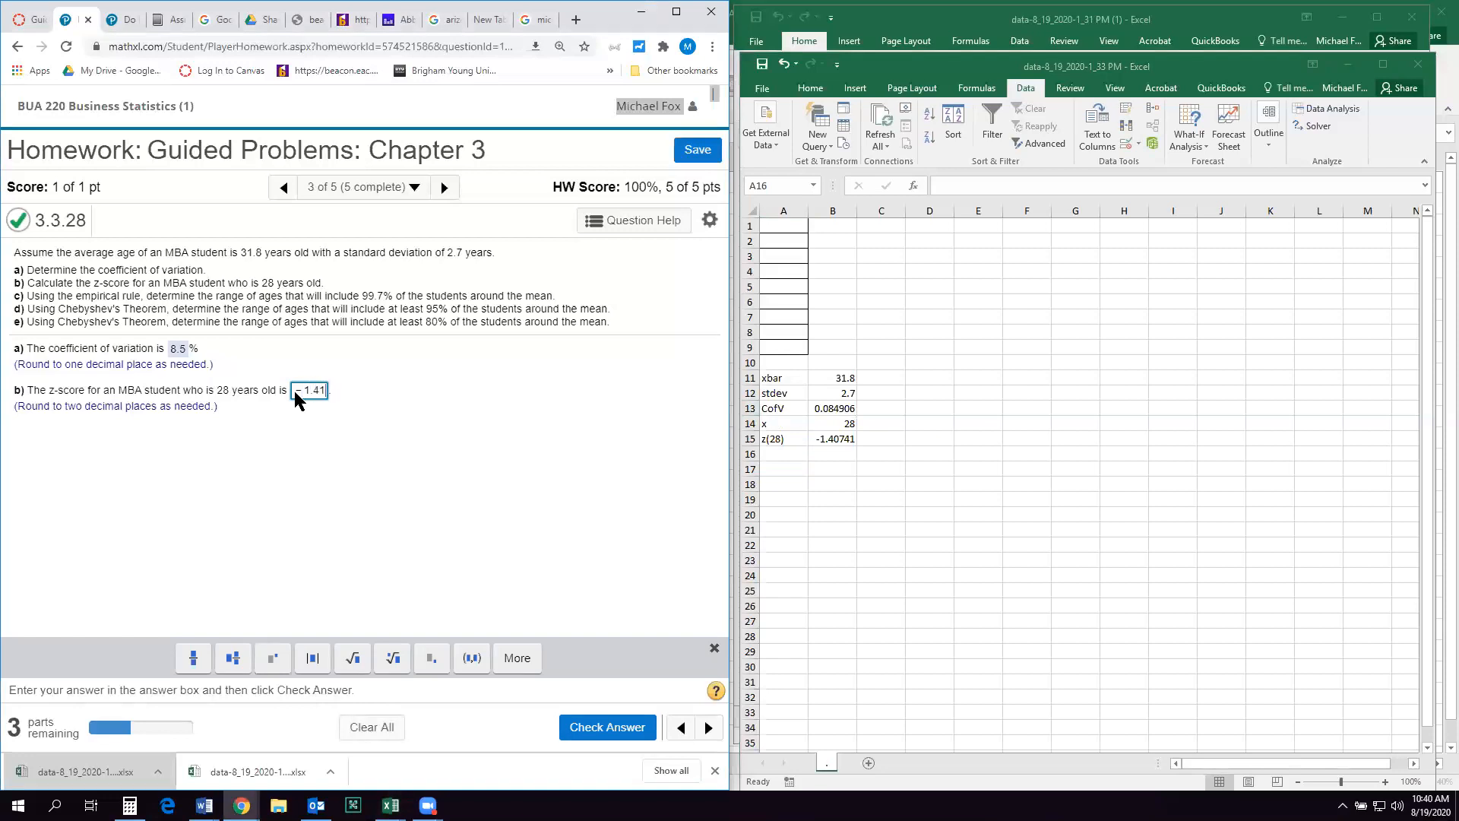
{"action": "left_click", "coordinate": [606, 726]}
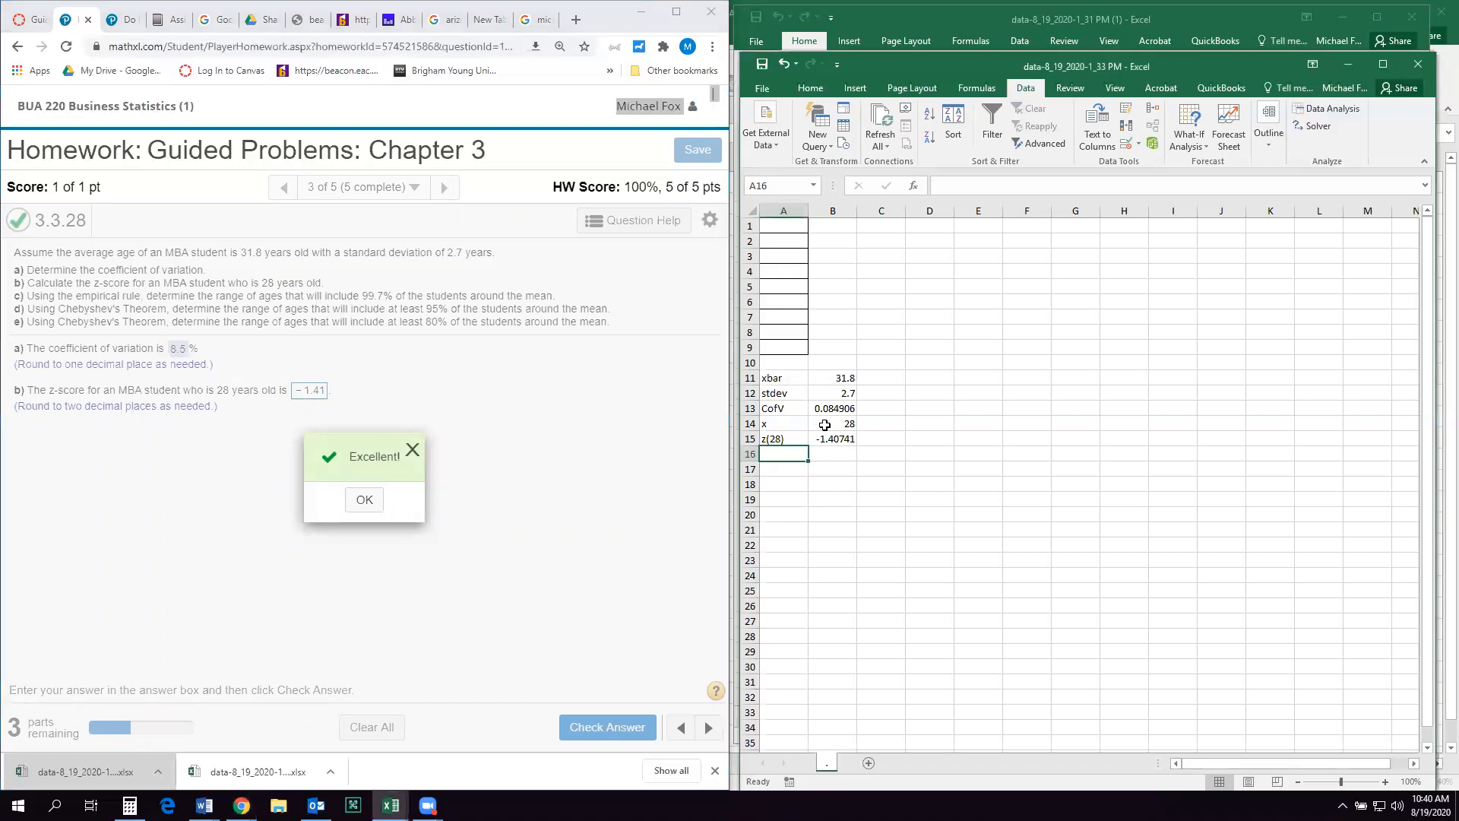
{"action": "left_click", "coordinate": [831, 424]}
{"action": "type", "text": "50"}
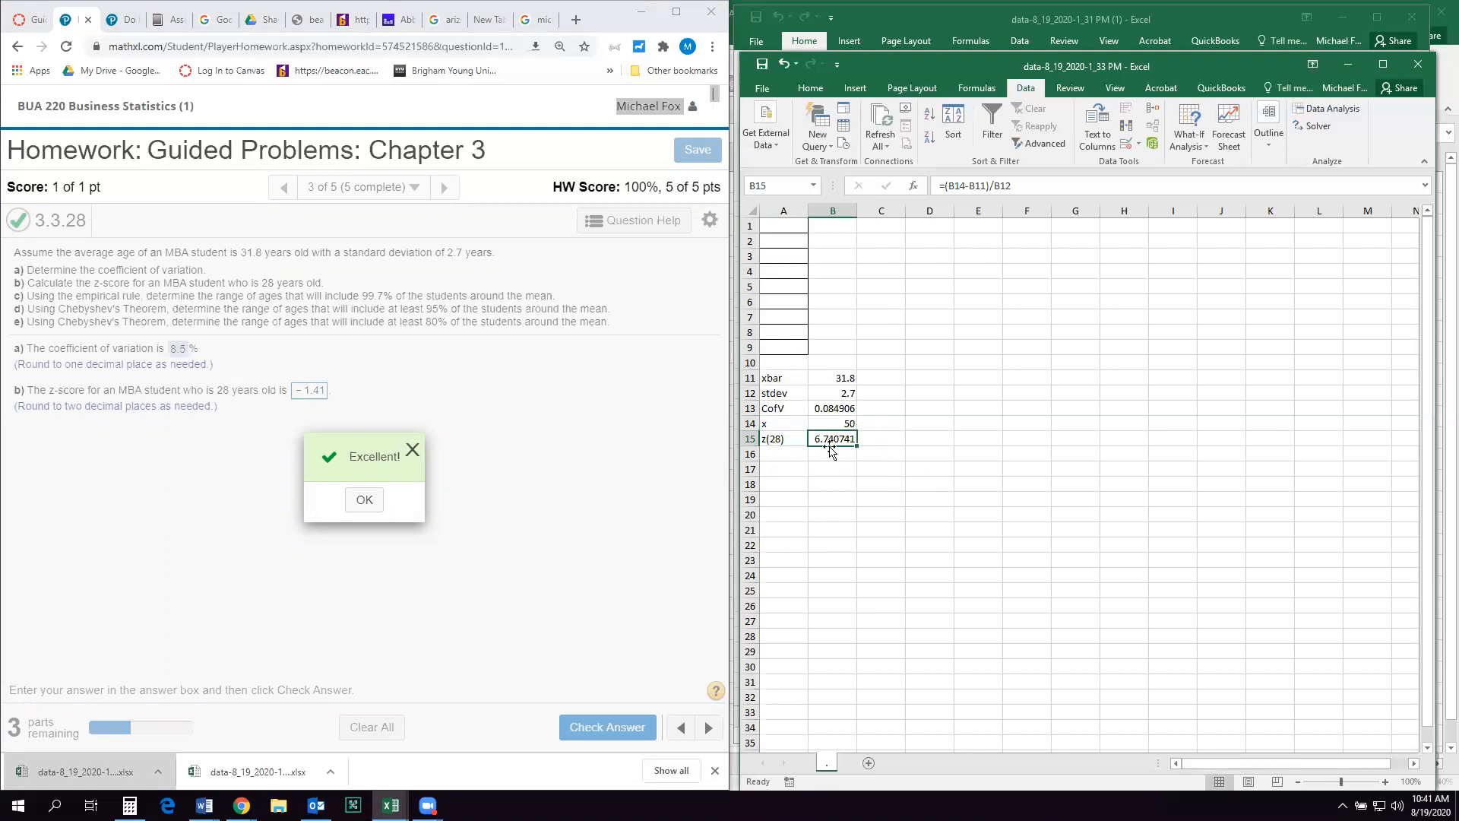
{"action": "left_click", "coordinate": [831, 424]}
{"action": "type", "text": "28"}
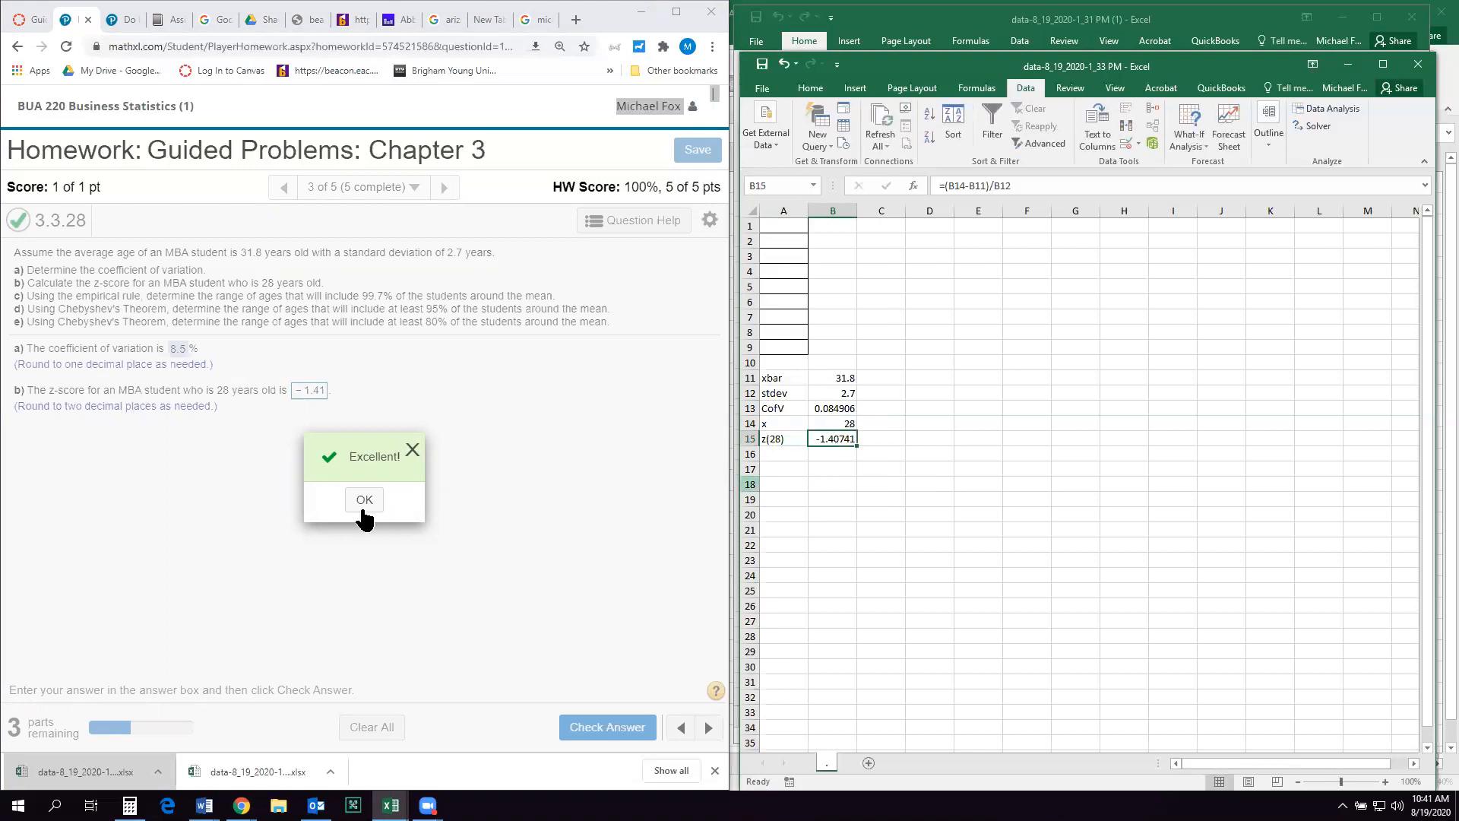
{"action": "left_click", "coordinate": [364, 500]}
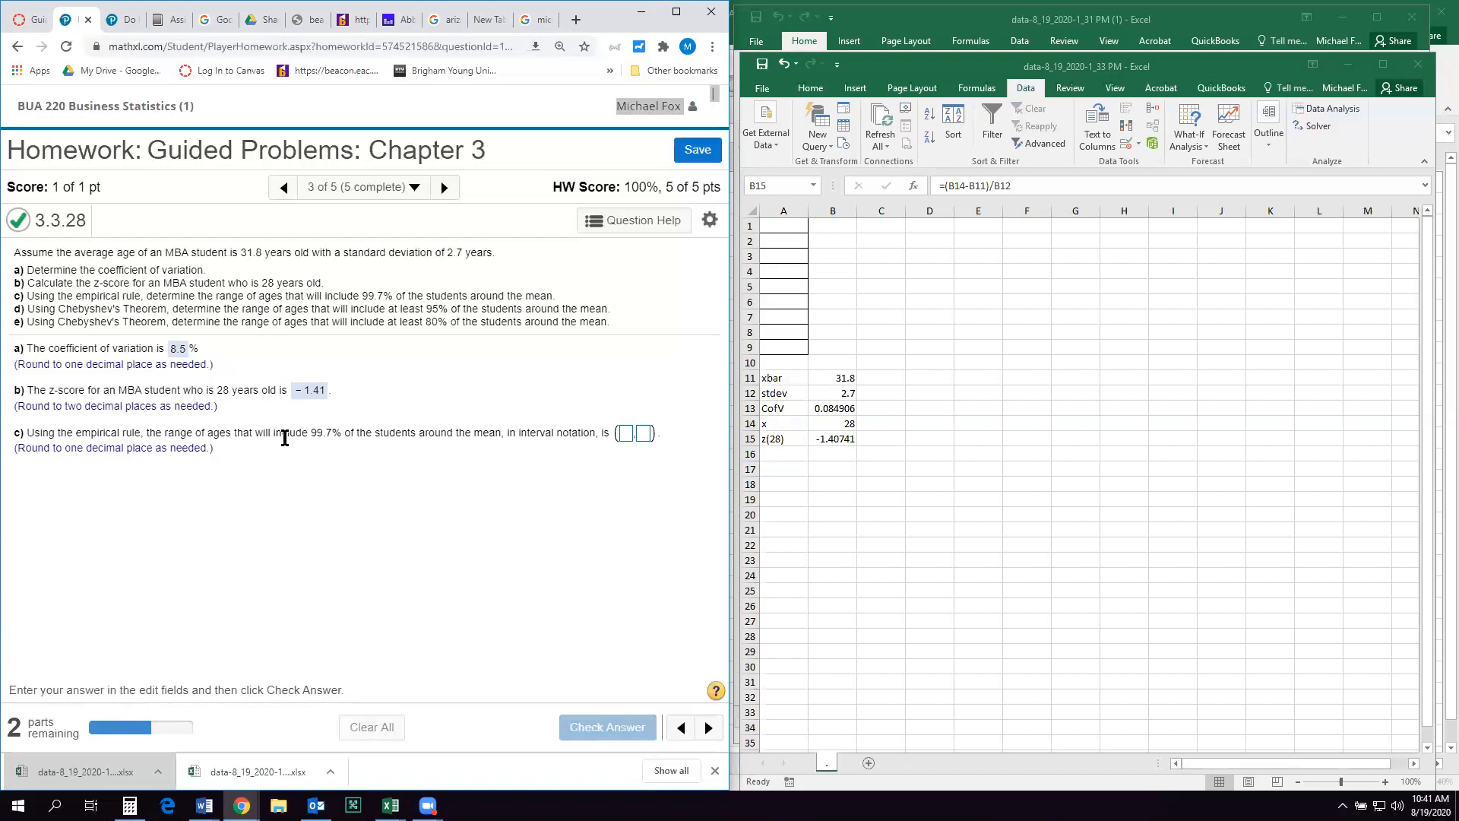
{"action": "mouse_move", "coordinate": [438, 456]}
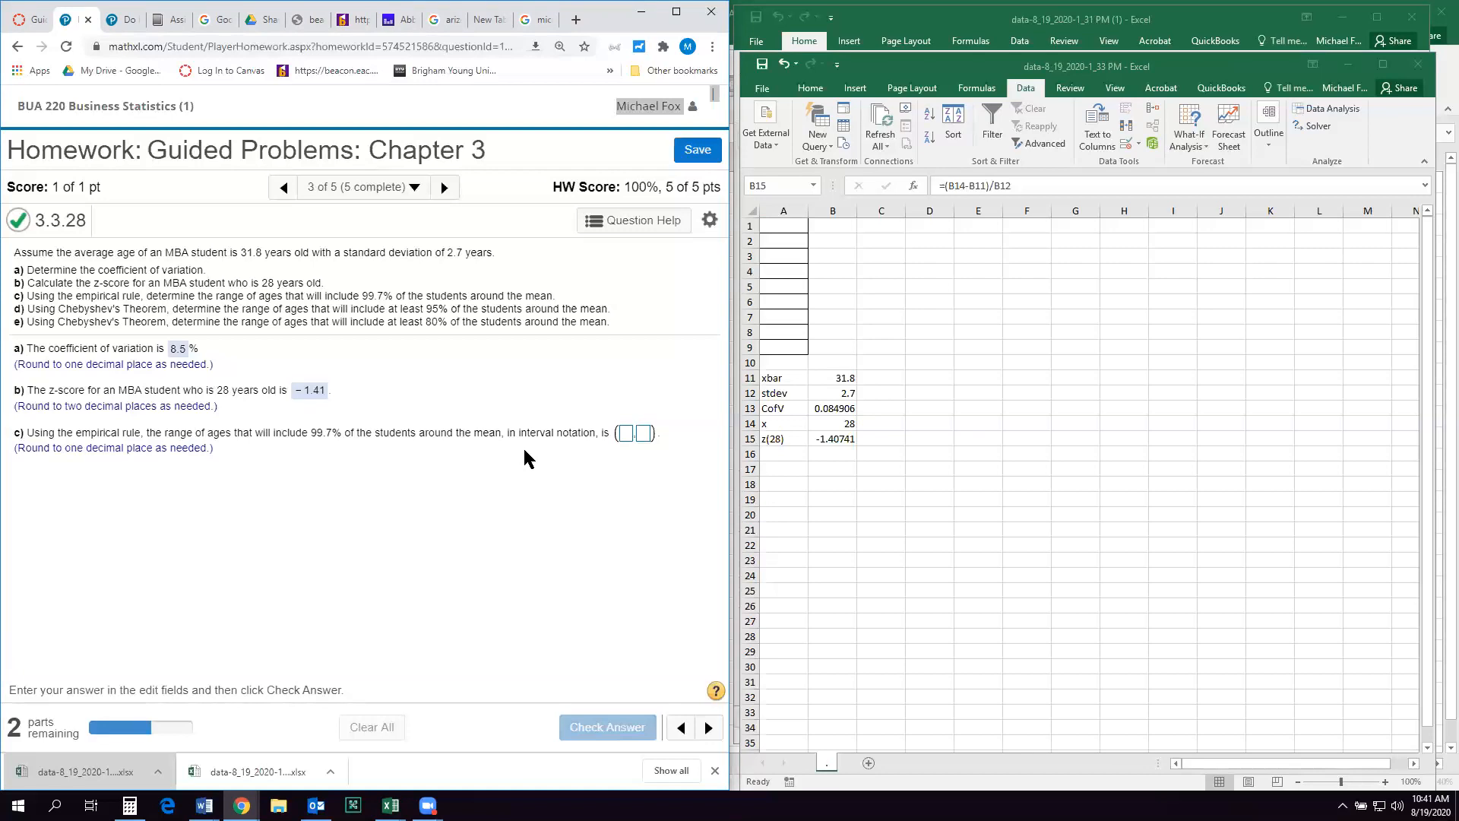
{"action": "mouse_move", "coordinate": [688, 458]}
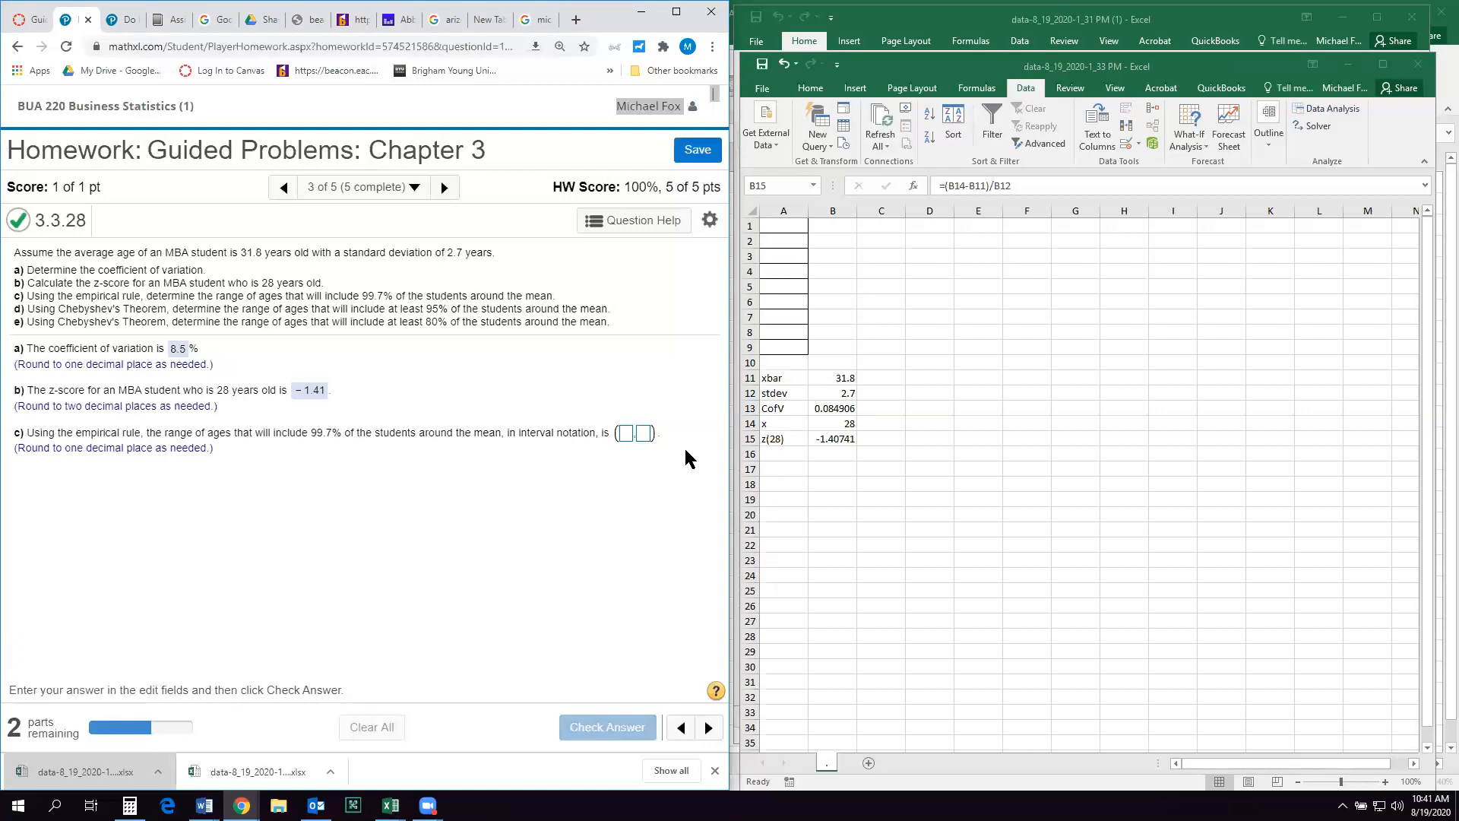
{"action": "left_click", "coordinate": [781, 467]}
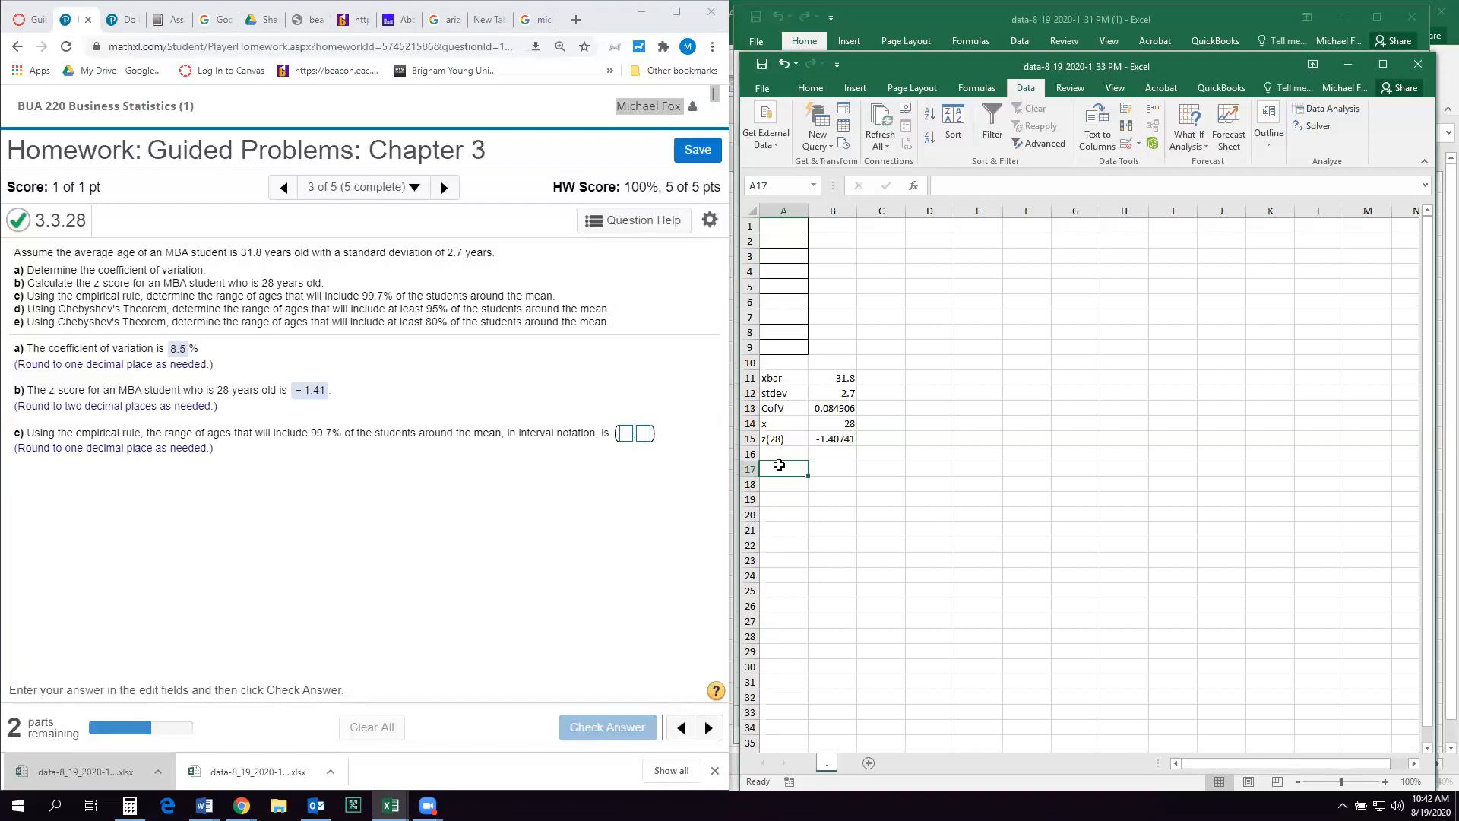
{"action": "left_click", "coordinate": [832, 392]}
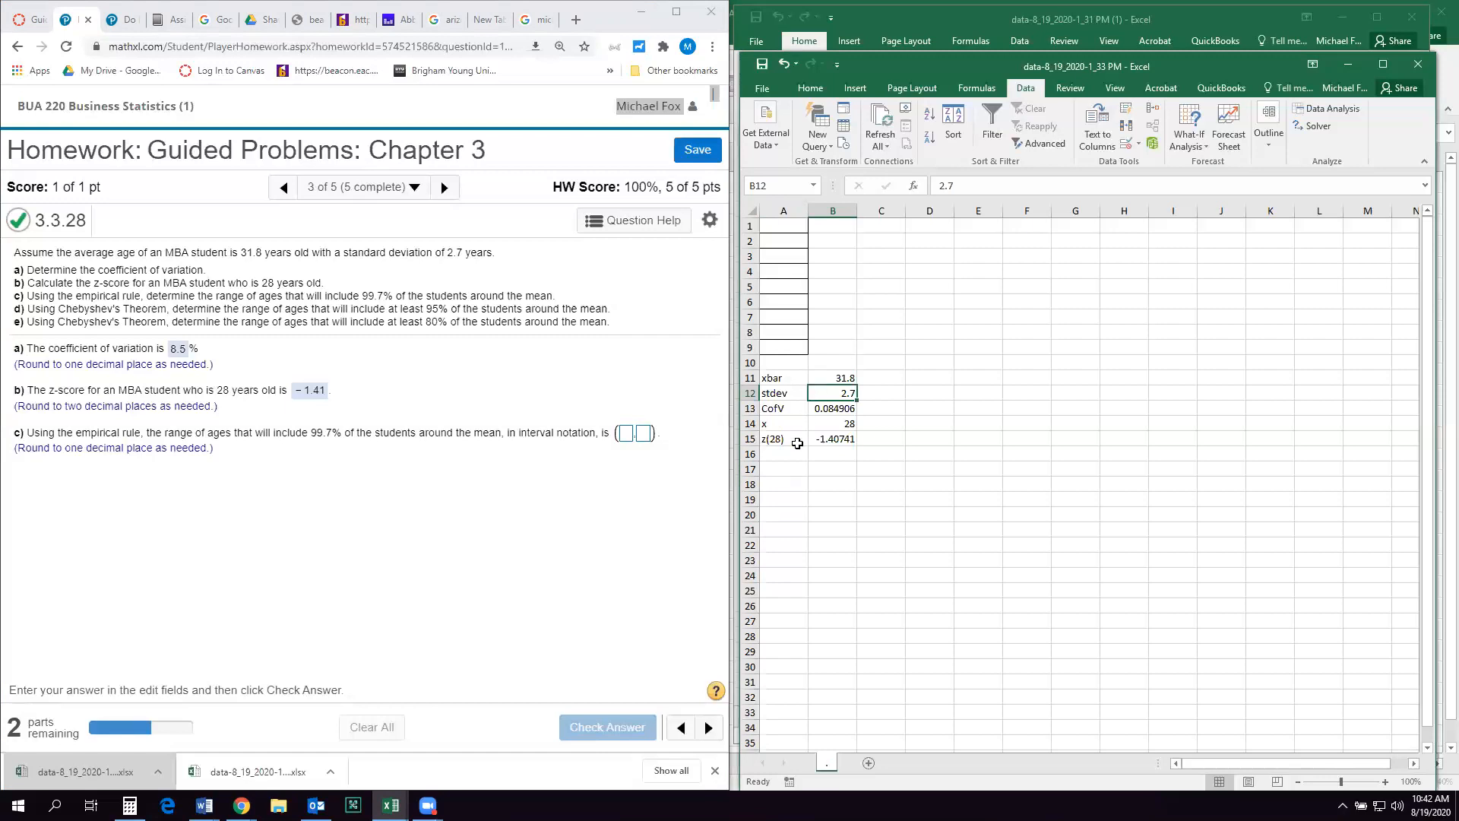
{"action": "left_click", "coordinate": [783, 468]}
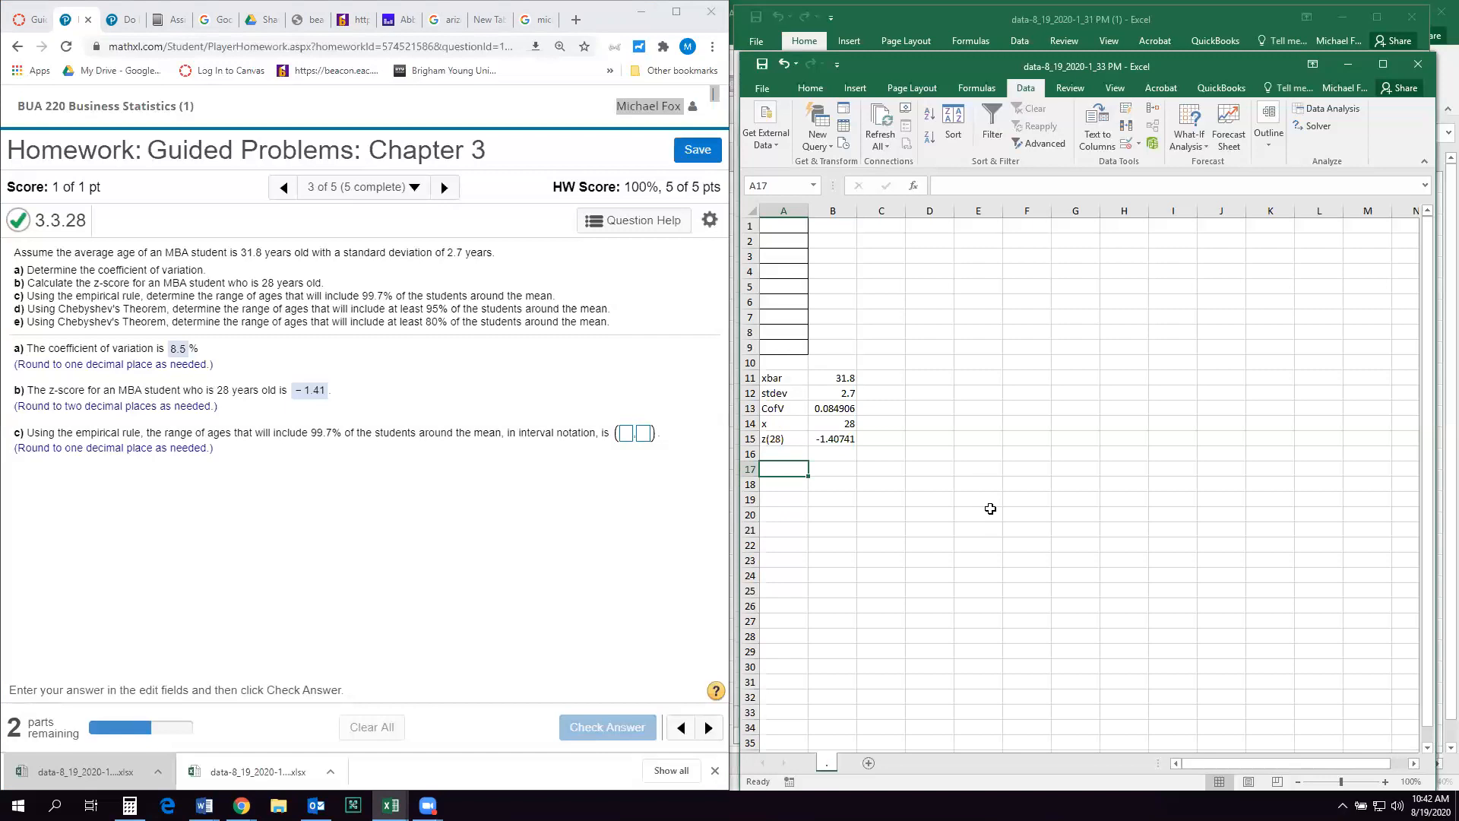
- Add a Margin row computing 3 × stdev, giving 8.1
{"action": "type", "text": "Margin"}
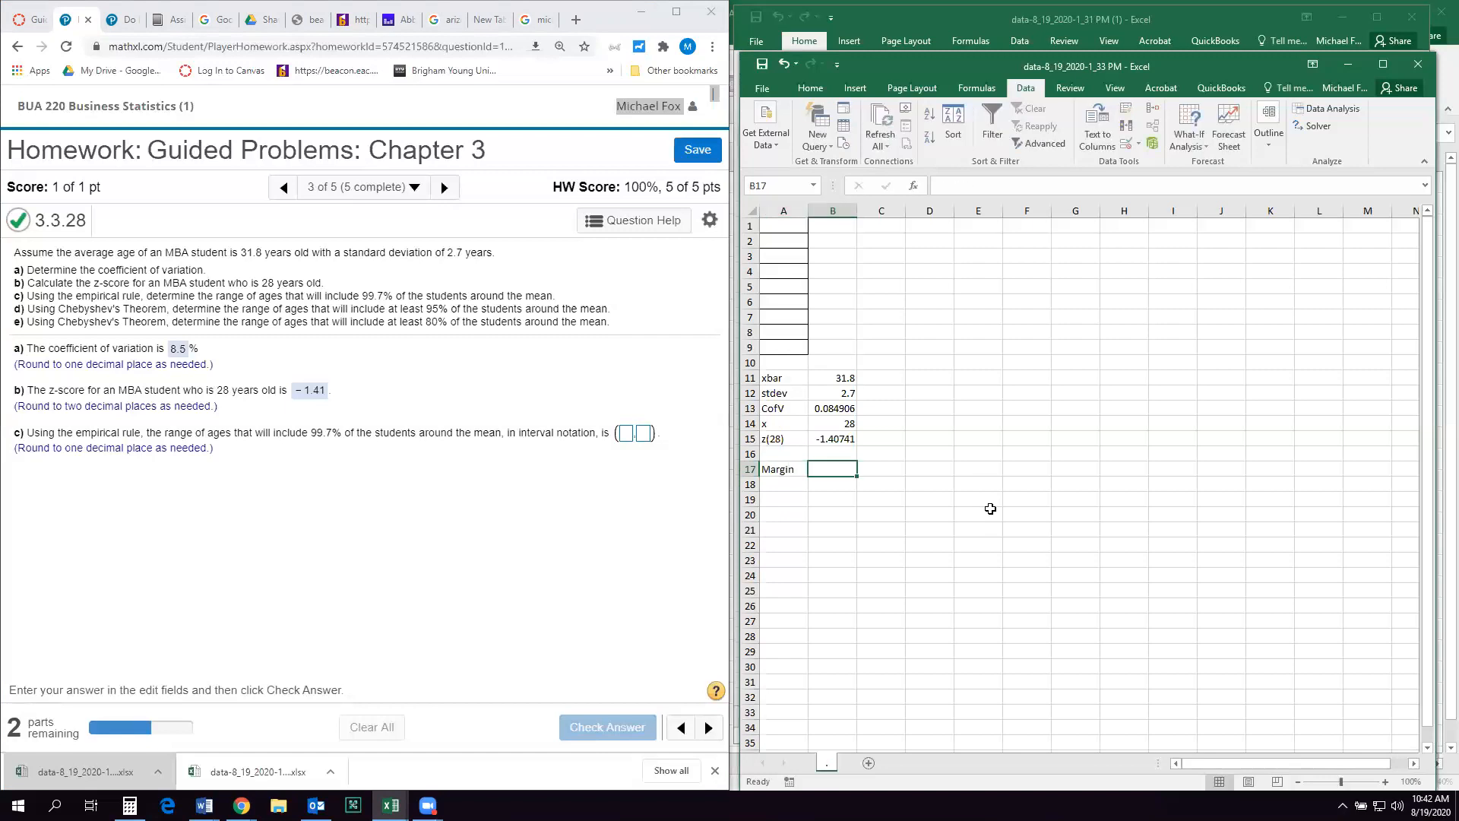
{"action": "type", "text": "="}
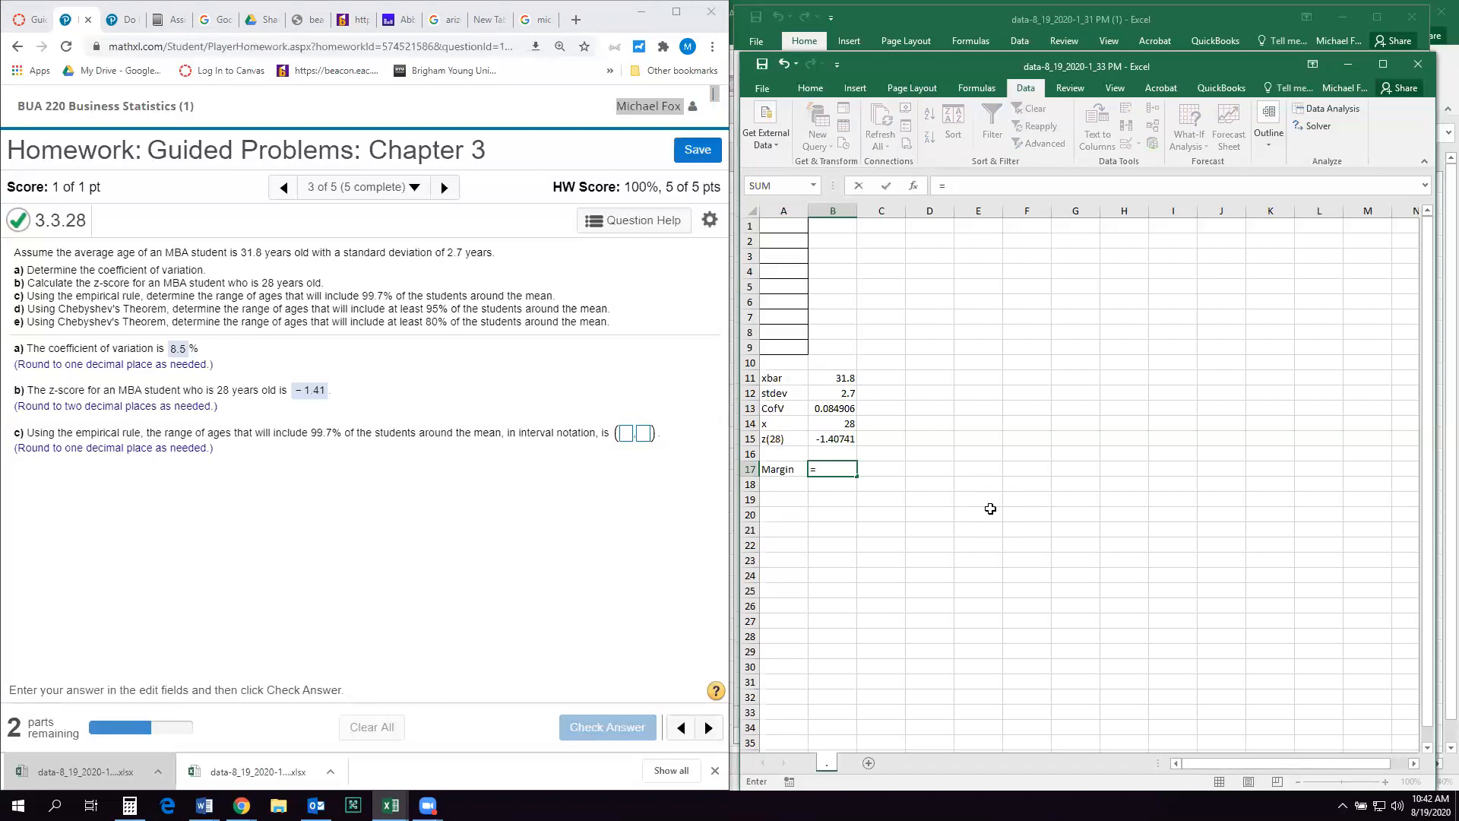
{"action": "type", "text": "3"}
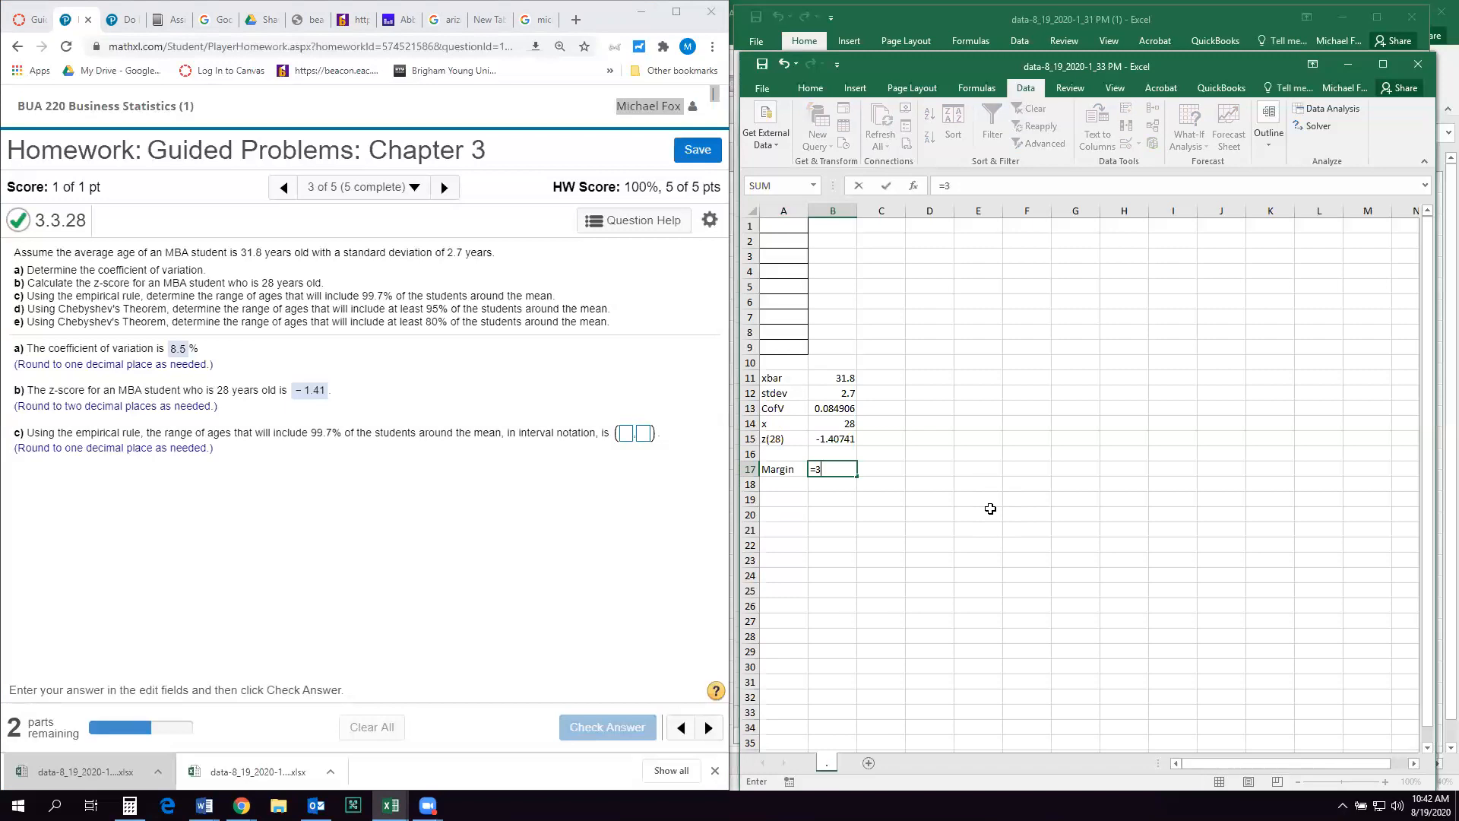
{"action": "type", "text": "*"}
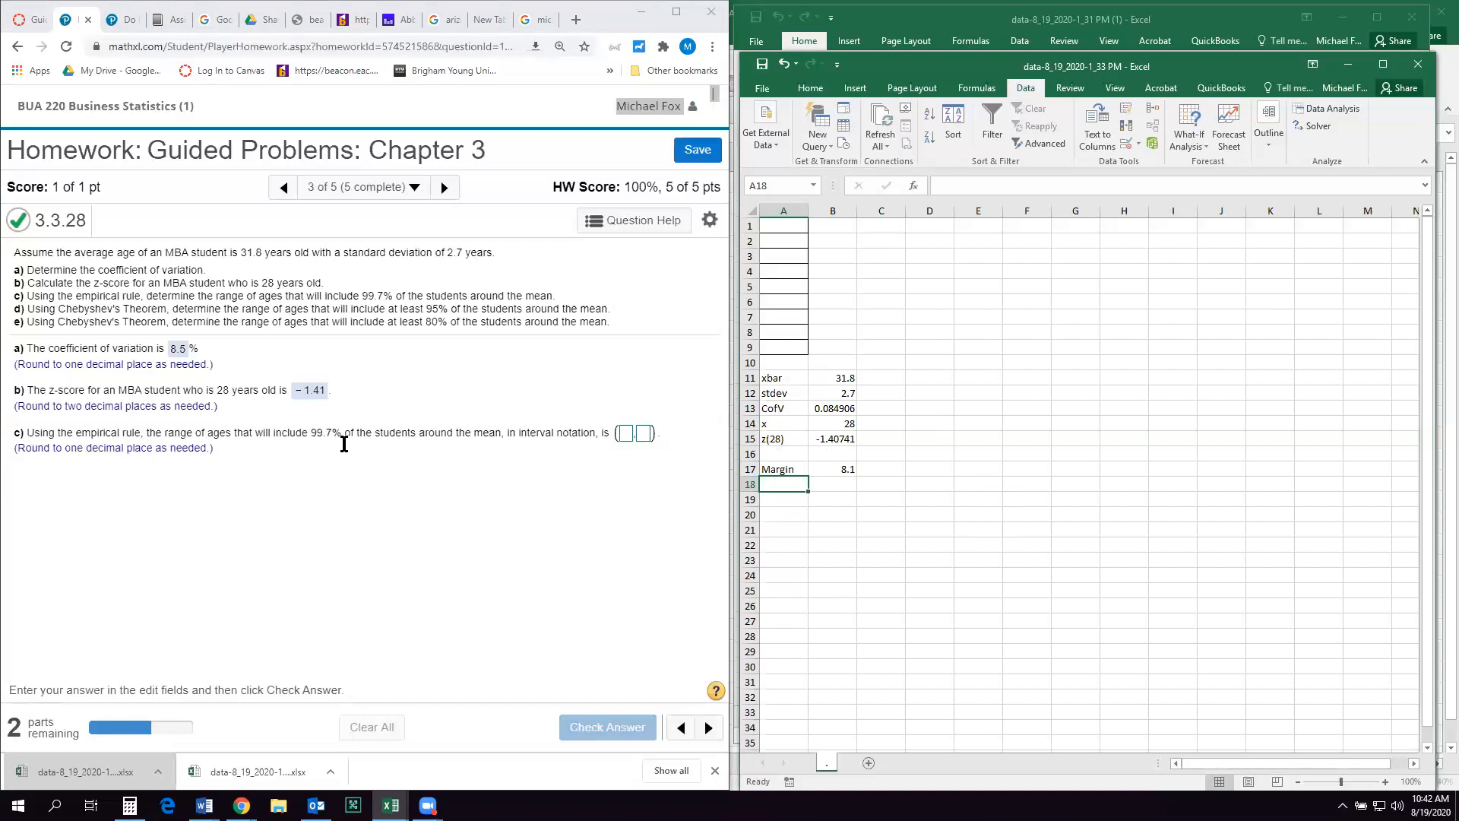
{"action": "mouse_move", "coordinate": [866, 465]}
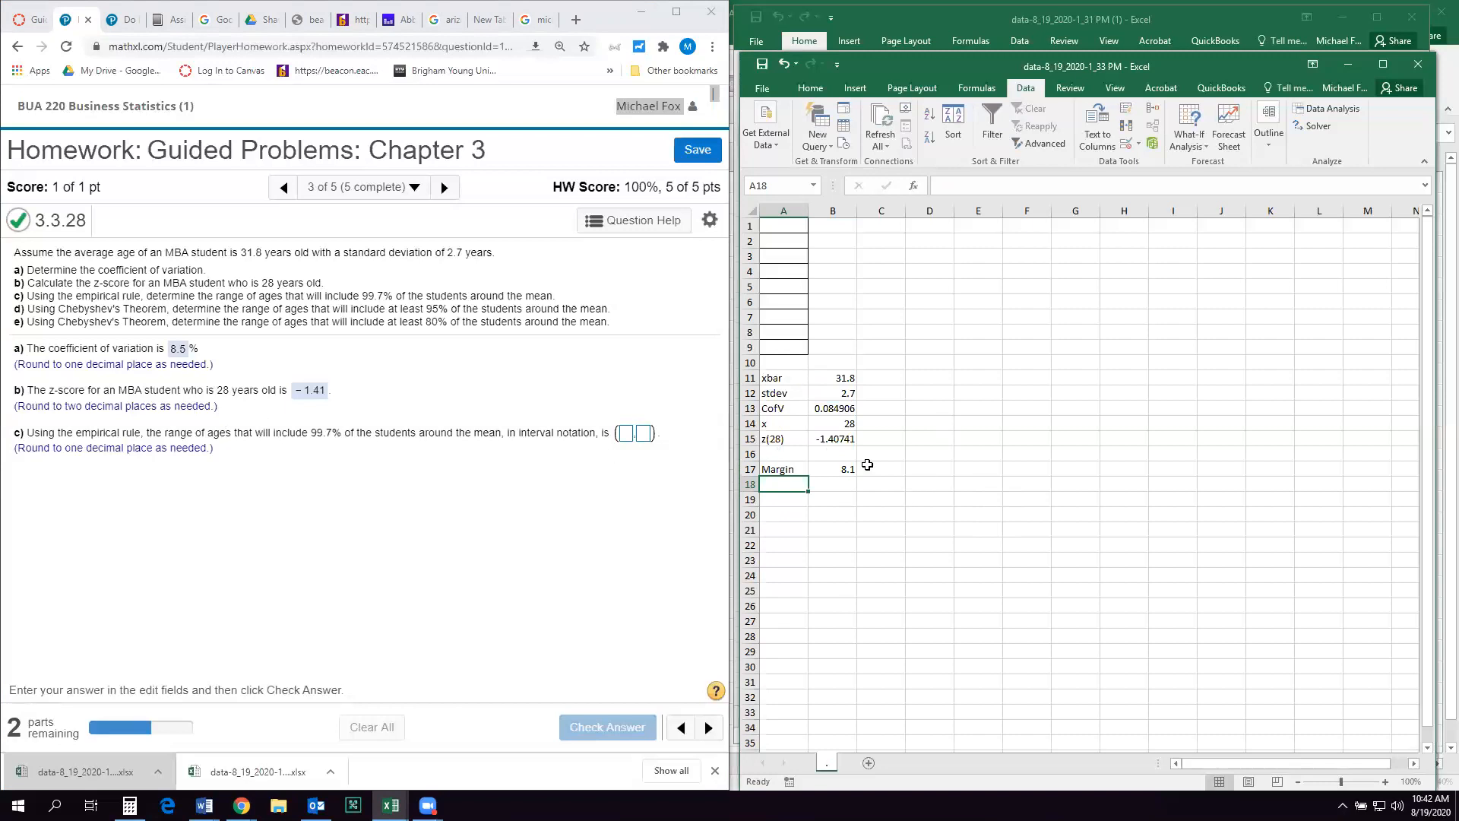
{"action": "mouse_move", "coordinate": [891, 459]}
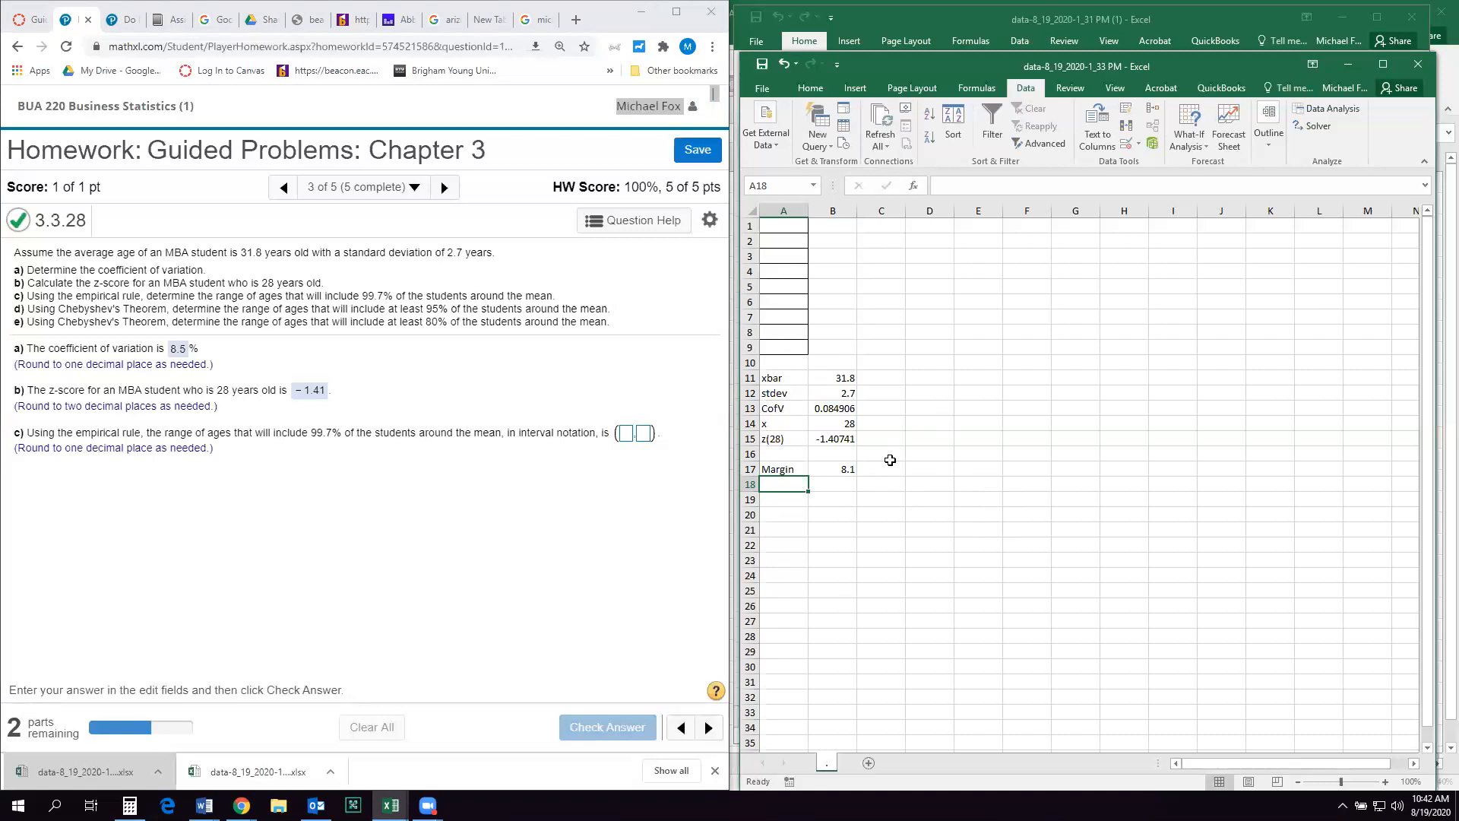
{"action": "mouse_move", "coordinate": [856, 463]}
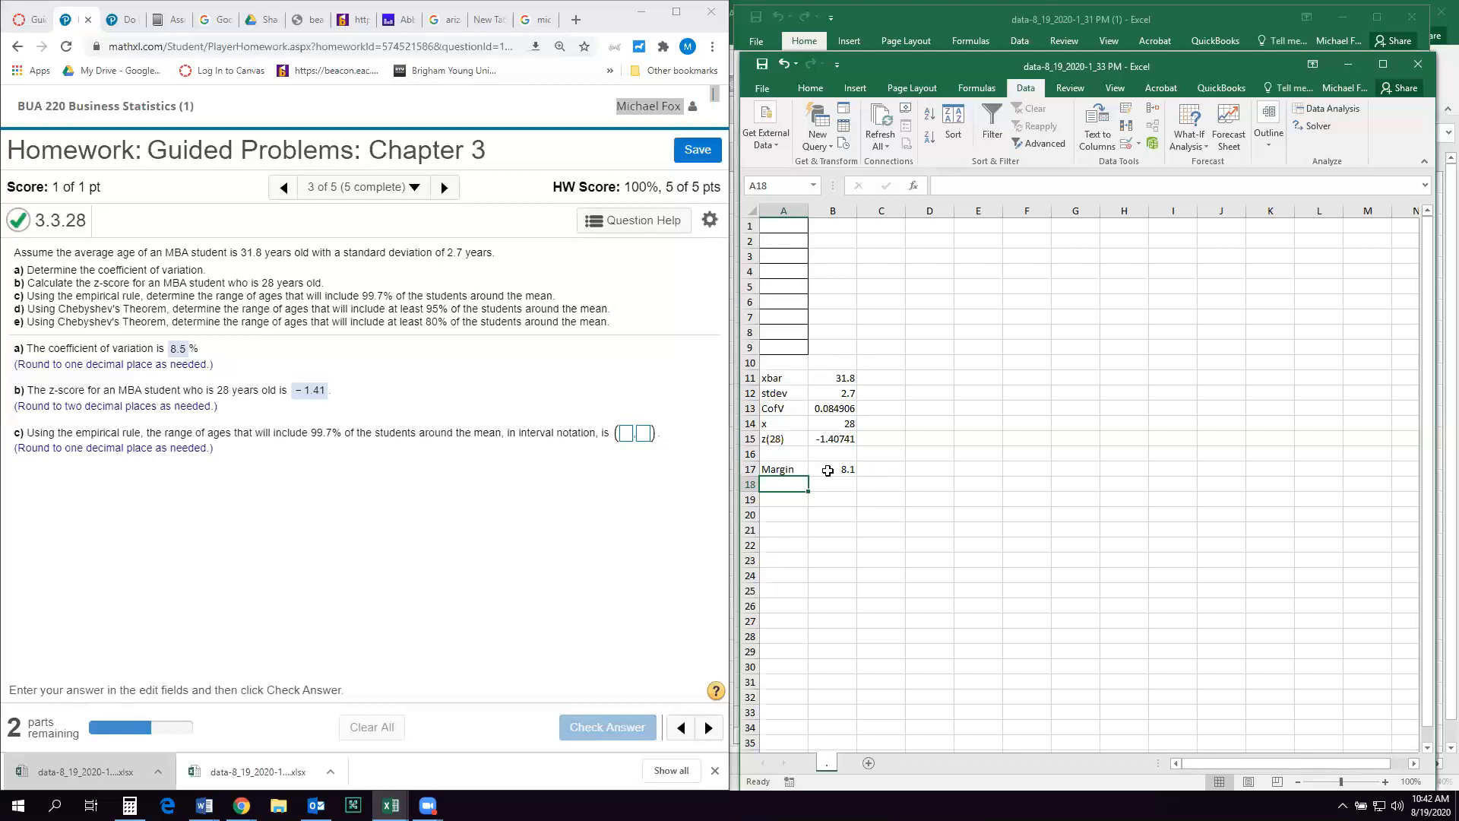
{"action": "left_click", "coordinate": [831, 470]}
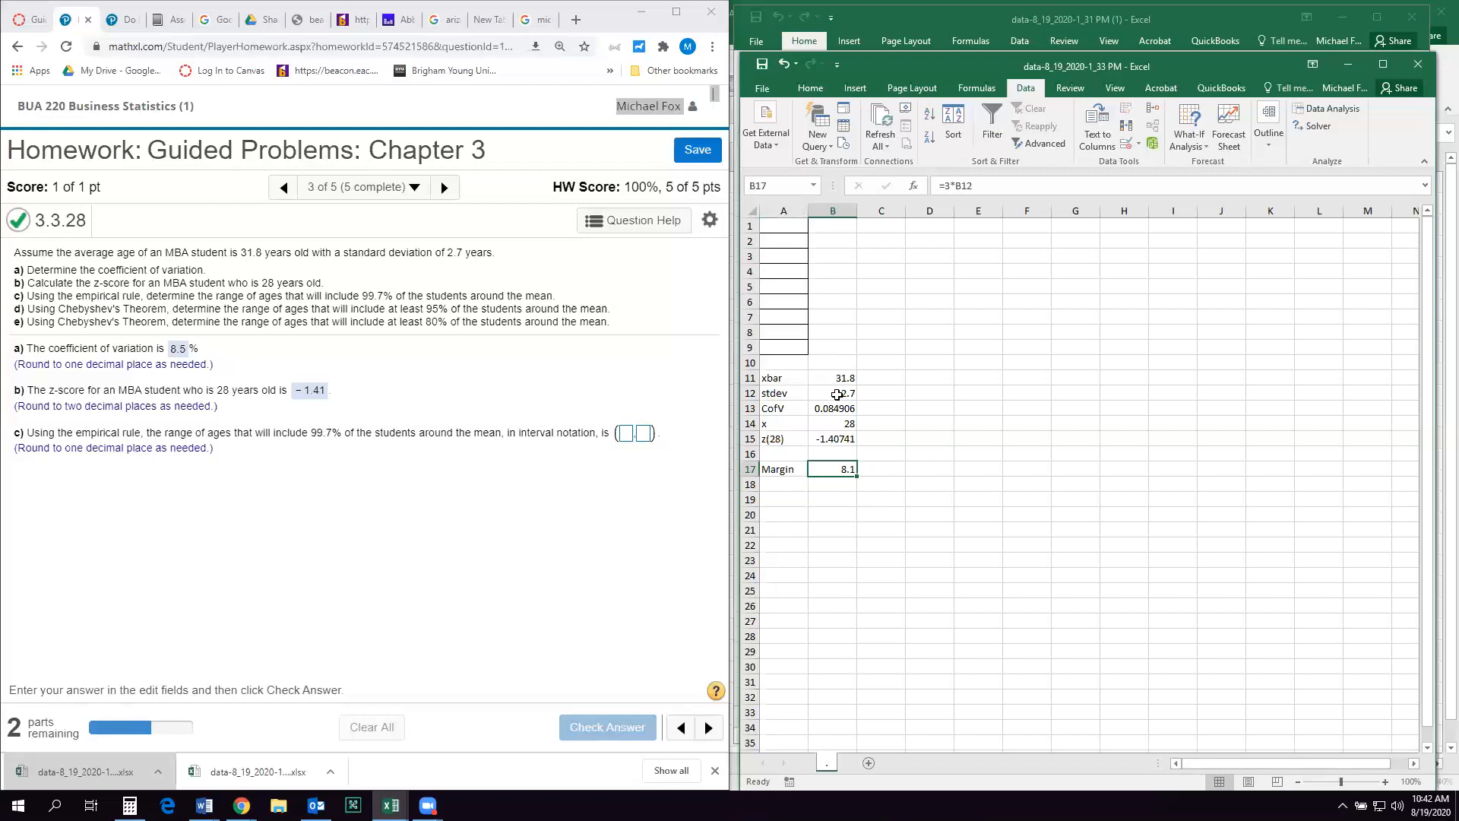
- Add Lower and Upper rows from mean ± margin, giving 23.7 and 39.9
{"action": "left_click", "coordinate": [783, 483]}
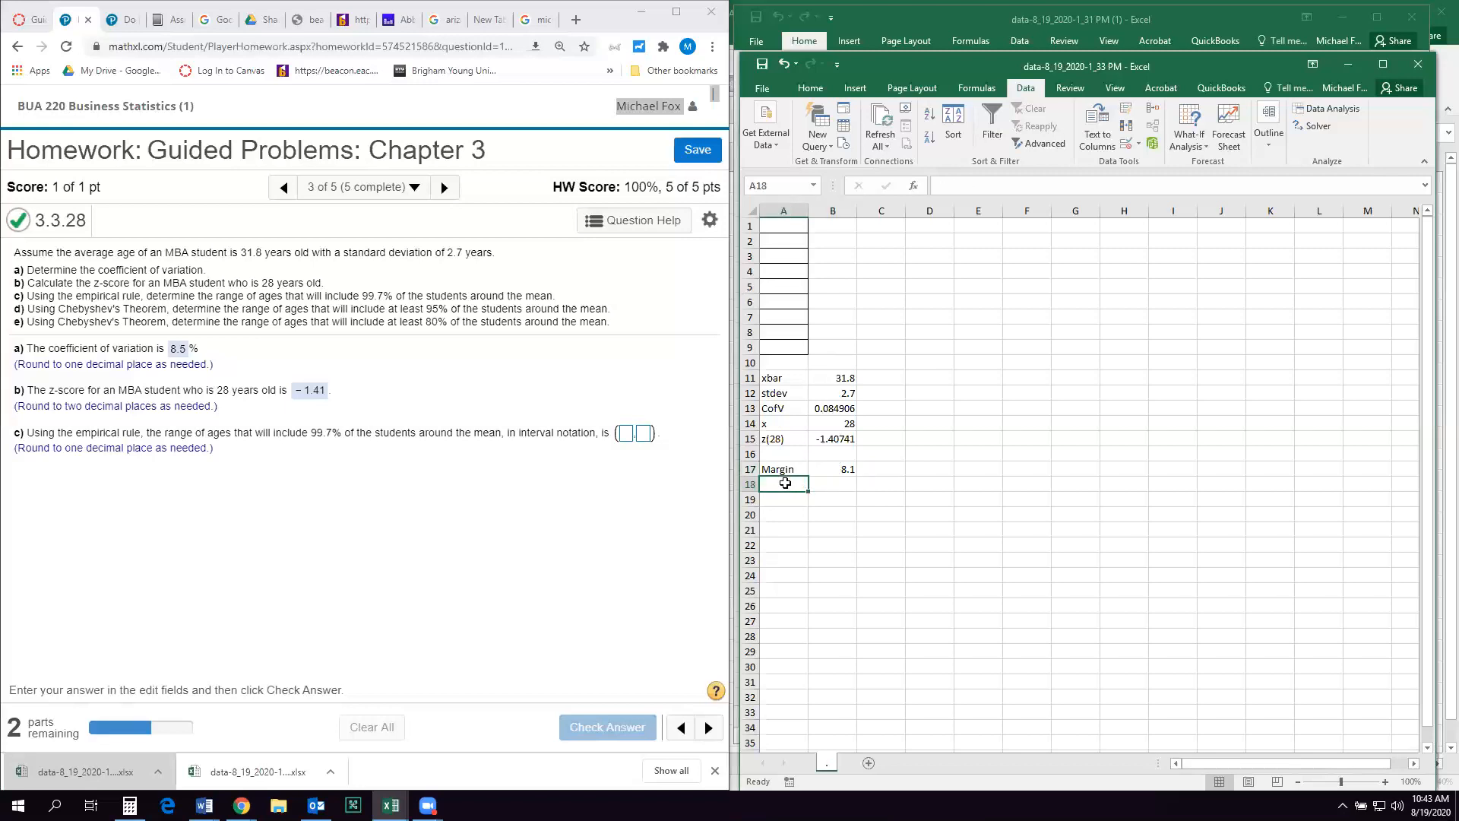
{"action": "type", "text": "Lower"}
{"action": "left_click", "coordinate": [831, 483]}
{"action": "type", "text": "23.7"}
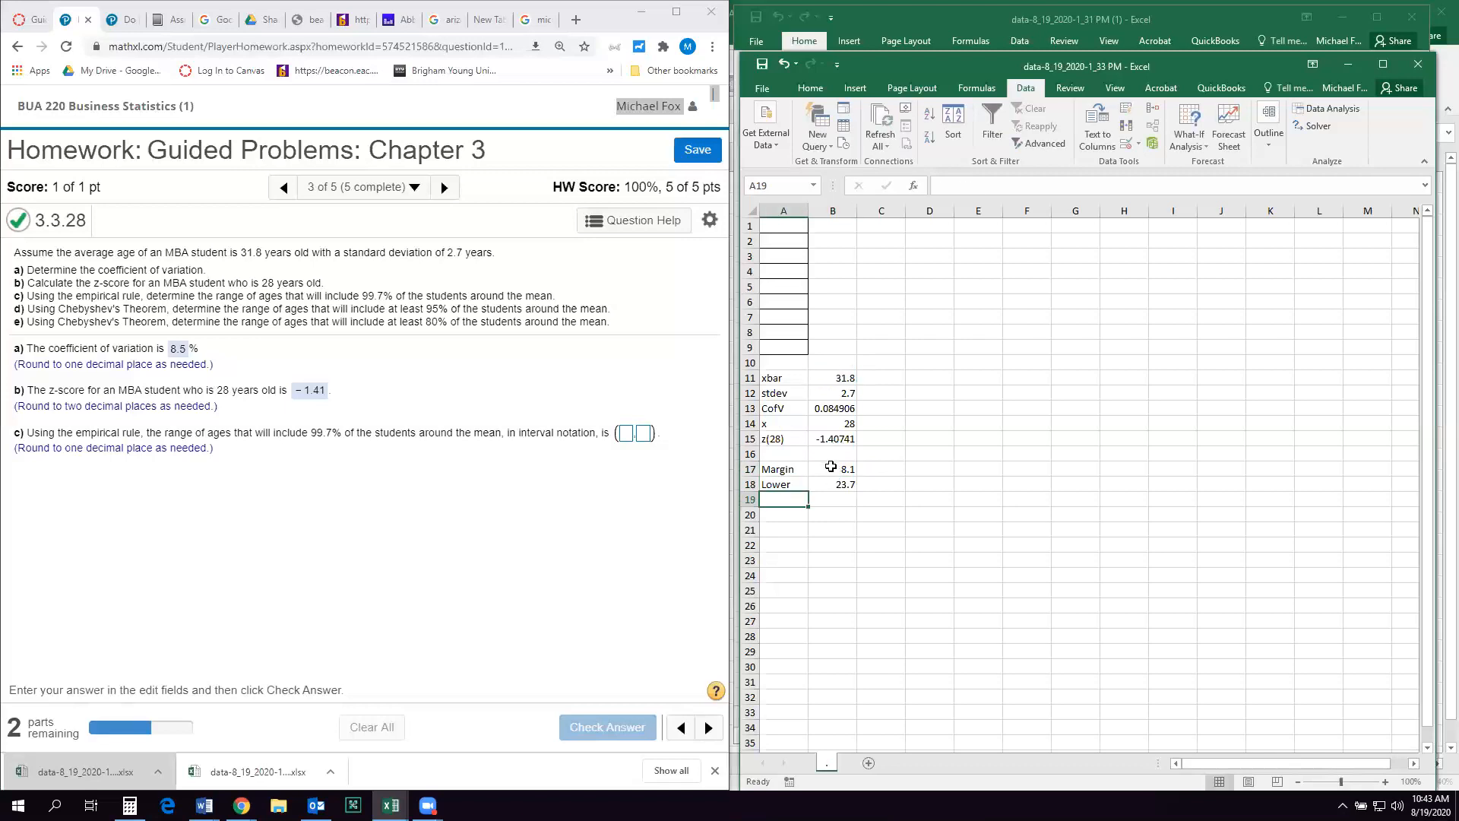
{"action": "type", "text": "Upper"}
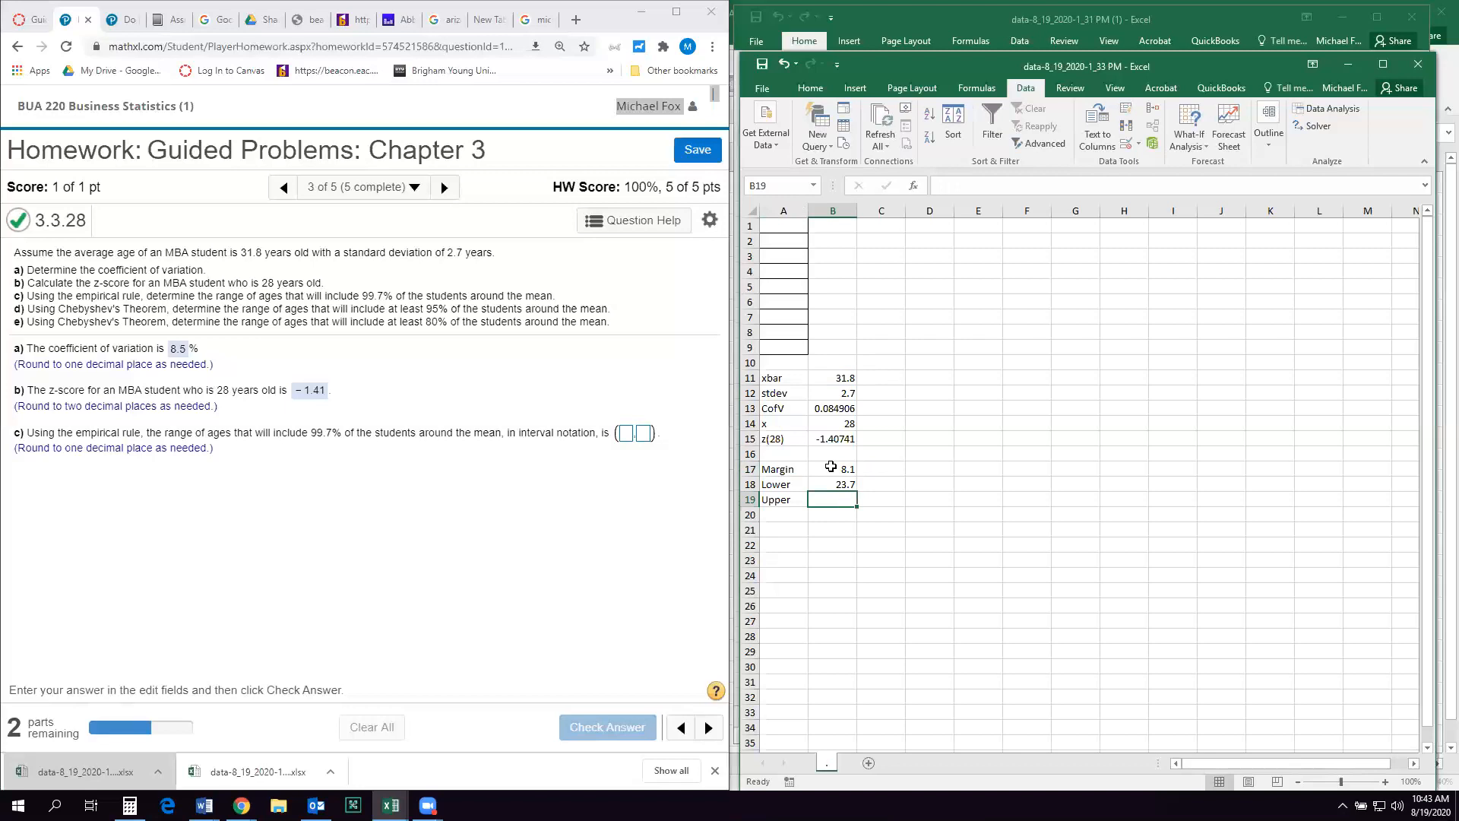
{"action": "type", "text": "="}
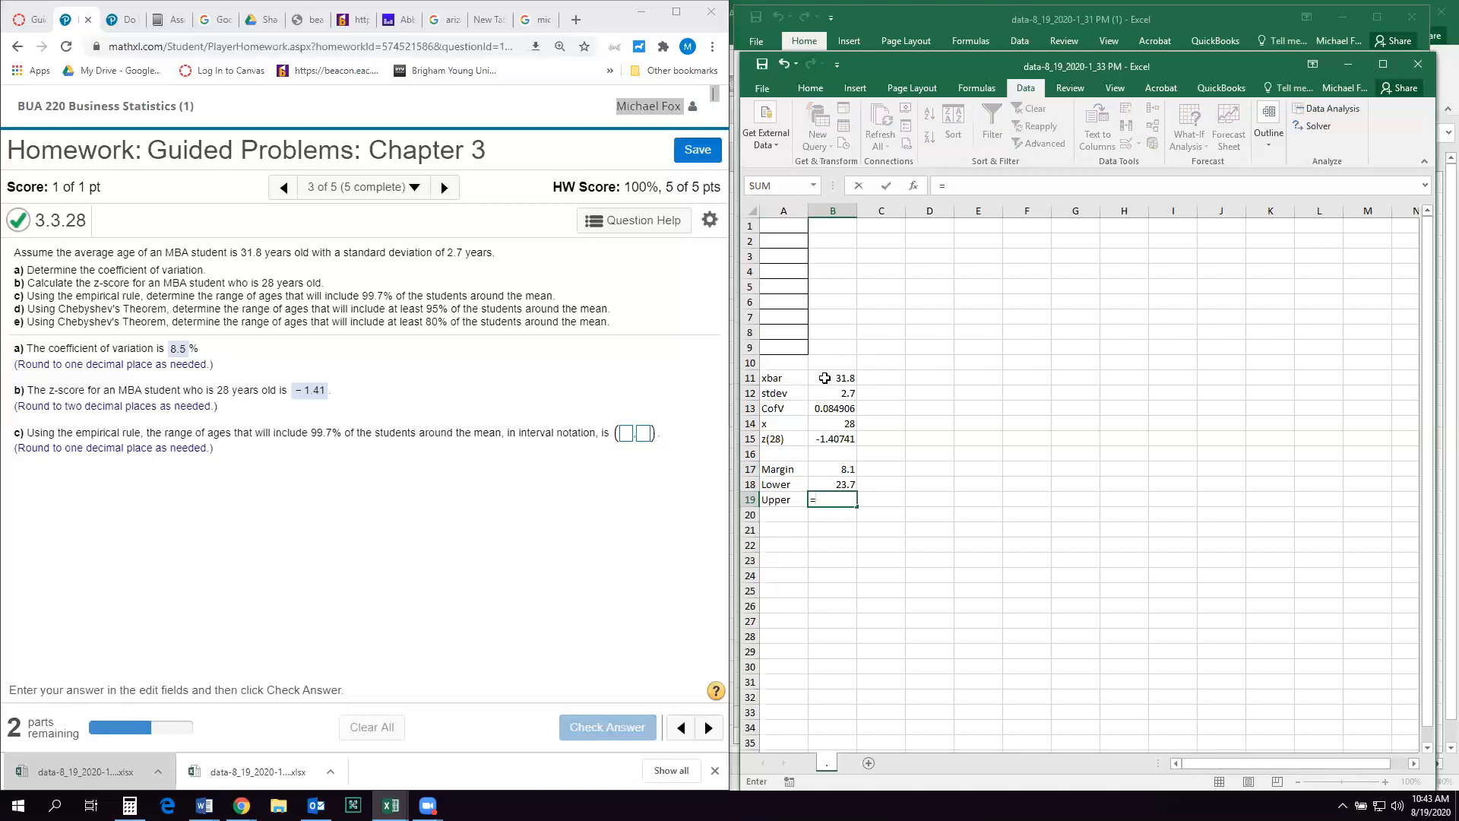
{"action": "left_click", "coordinate": [832, 377]}
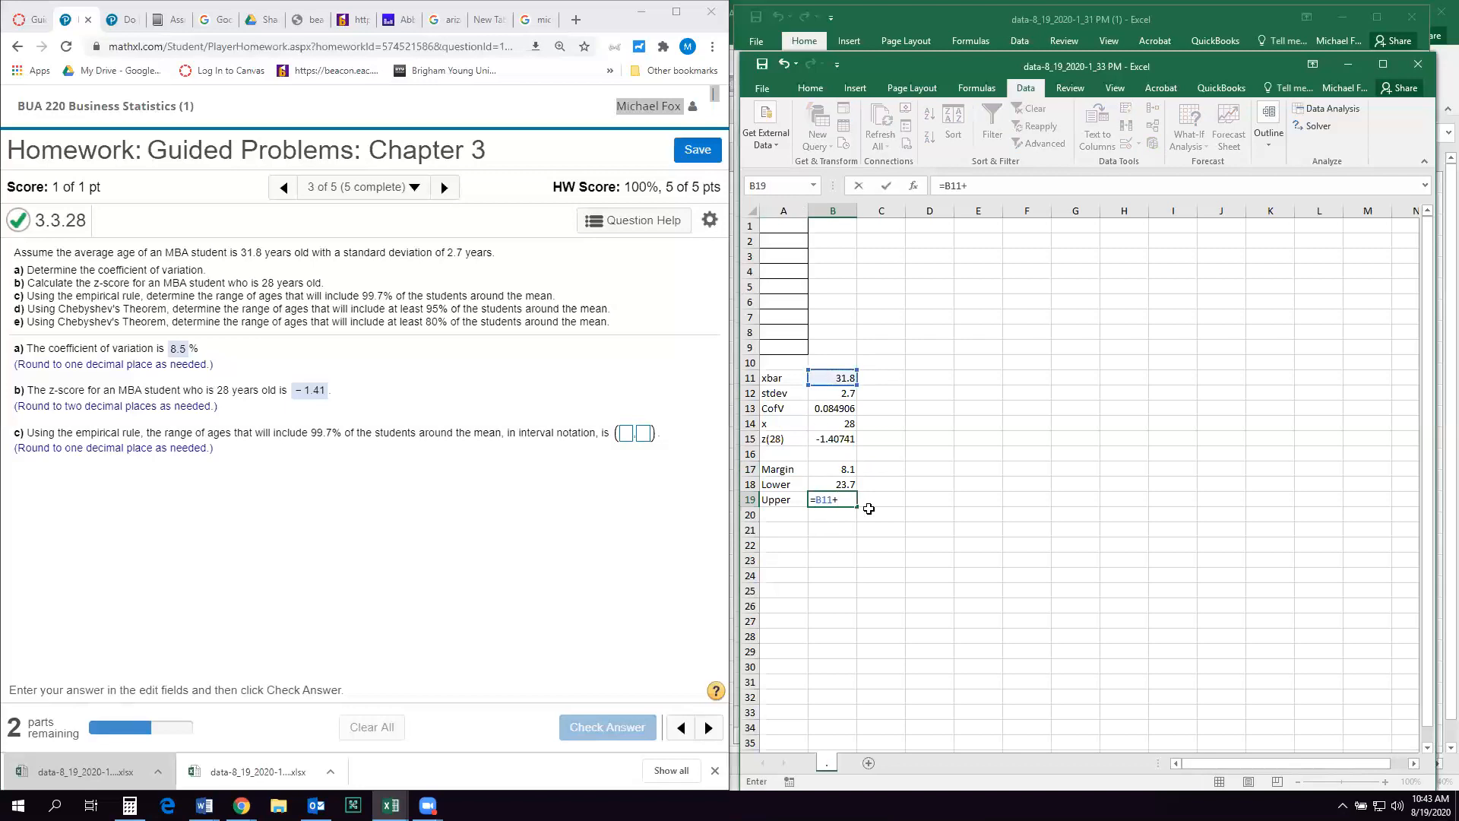
{"action": "key", "text": "Enter"}
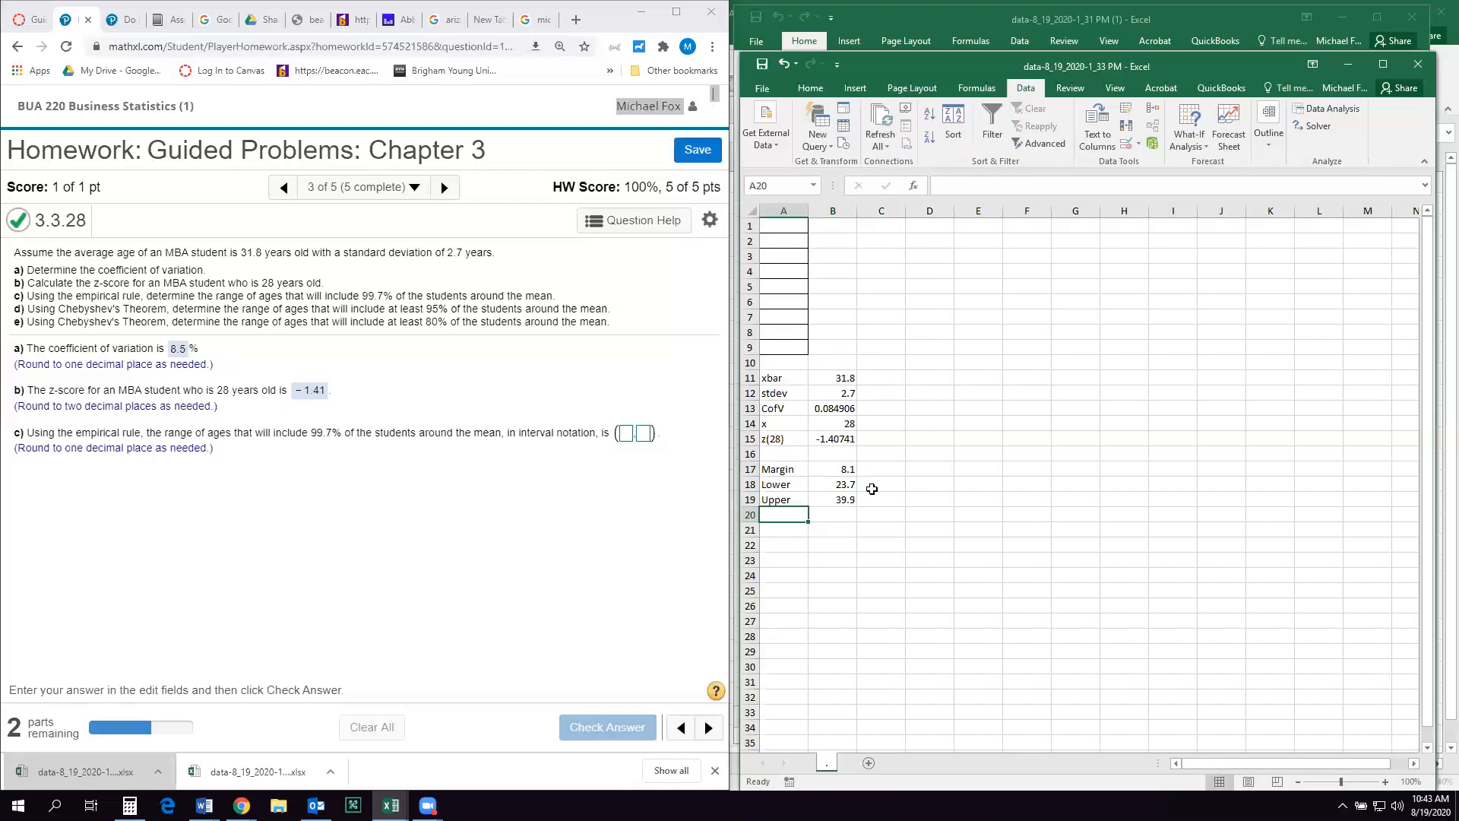
{"action": "left_click", "coordinate": [623, 433]}
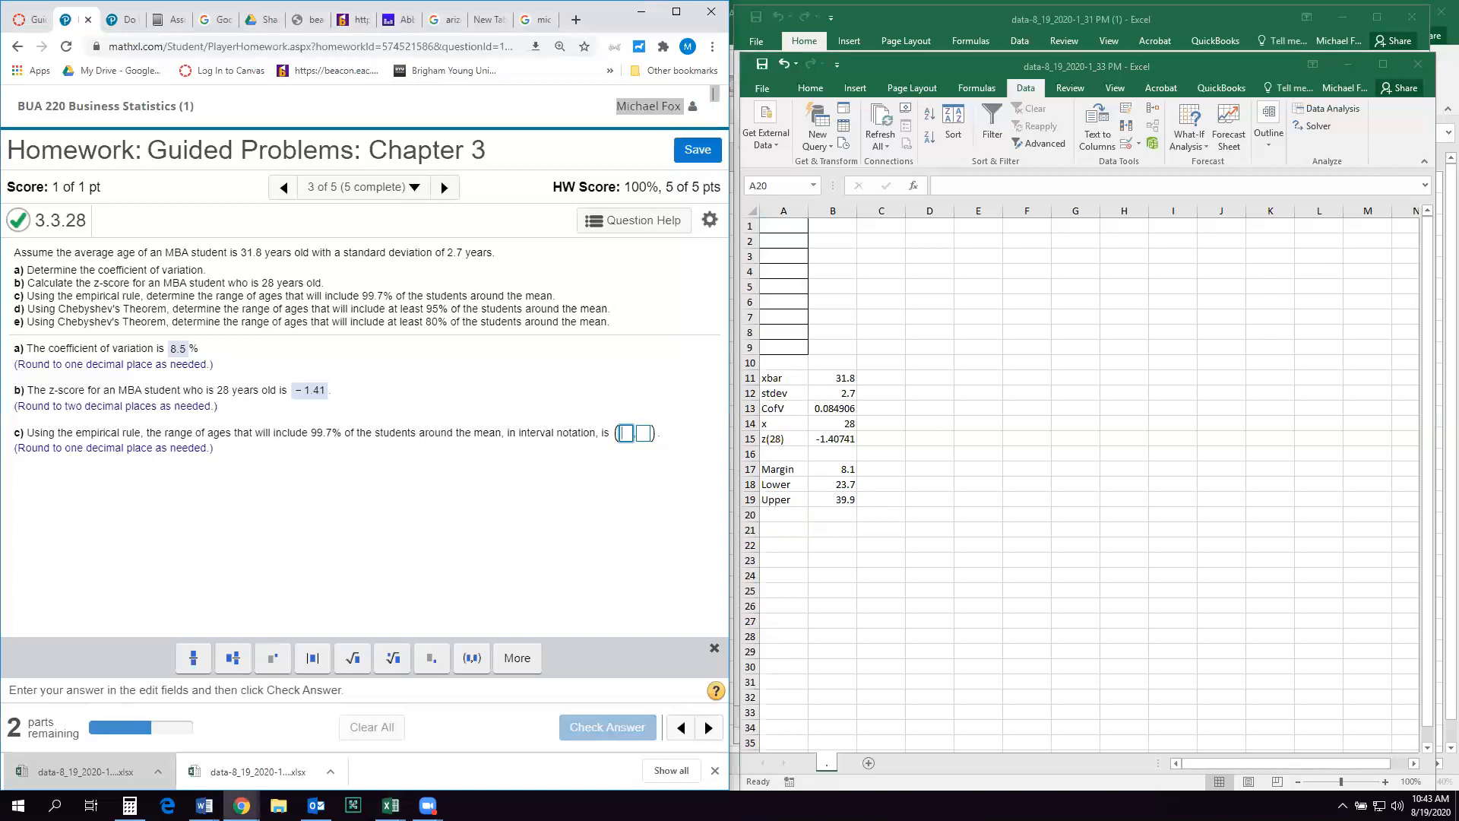
- Answer part c with the interval 23.7 to 39.9, marked correct, and continue to part d
{"action": "type", "text": "23.7"}
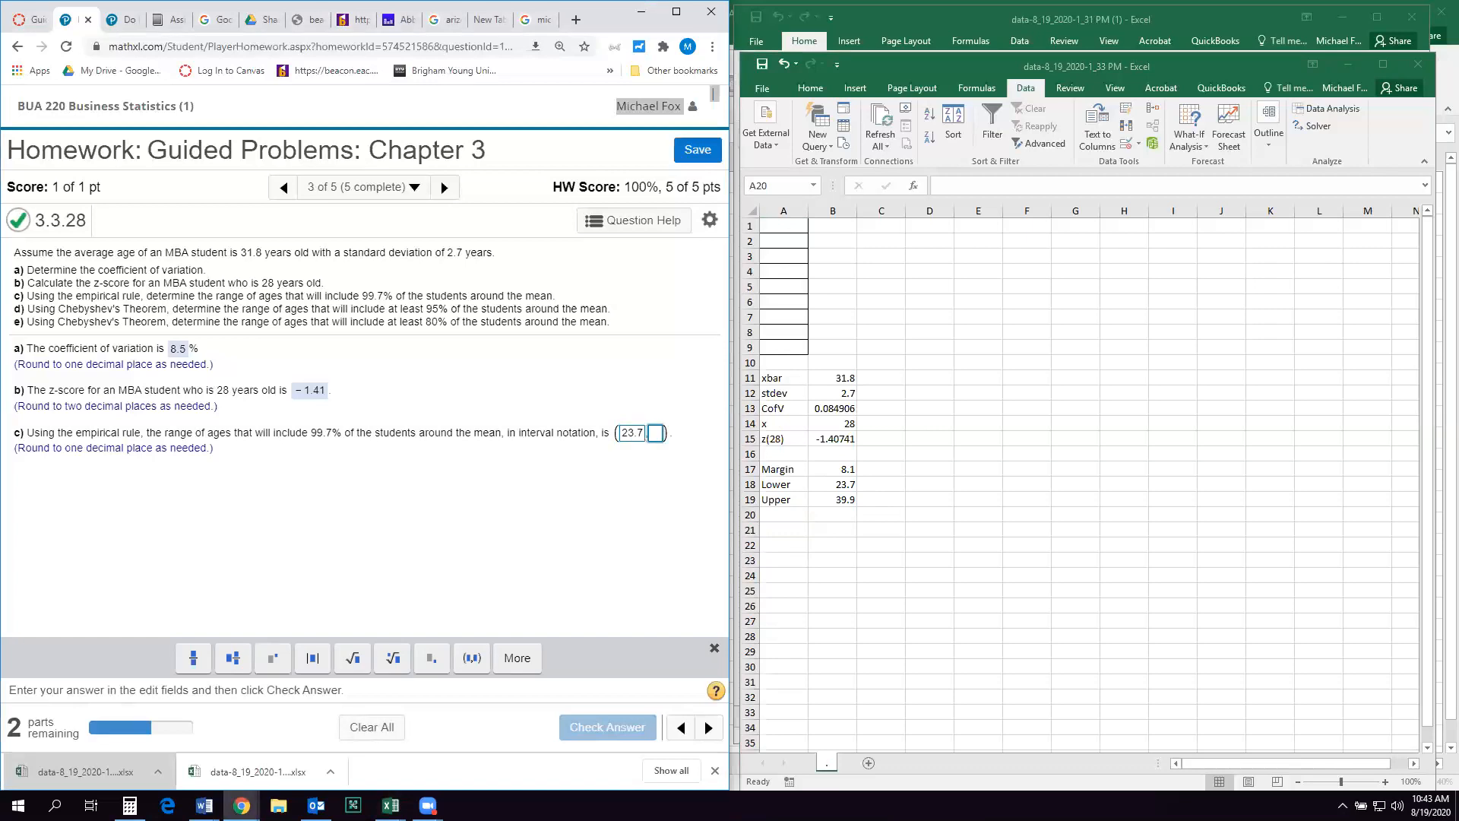
{"action": "type", "text": "39.9"}
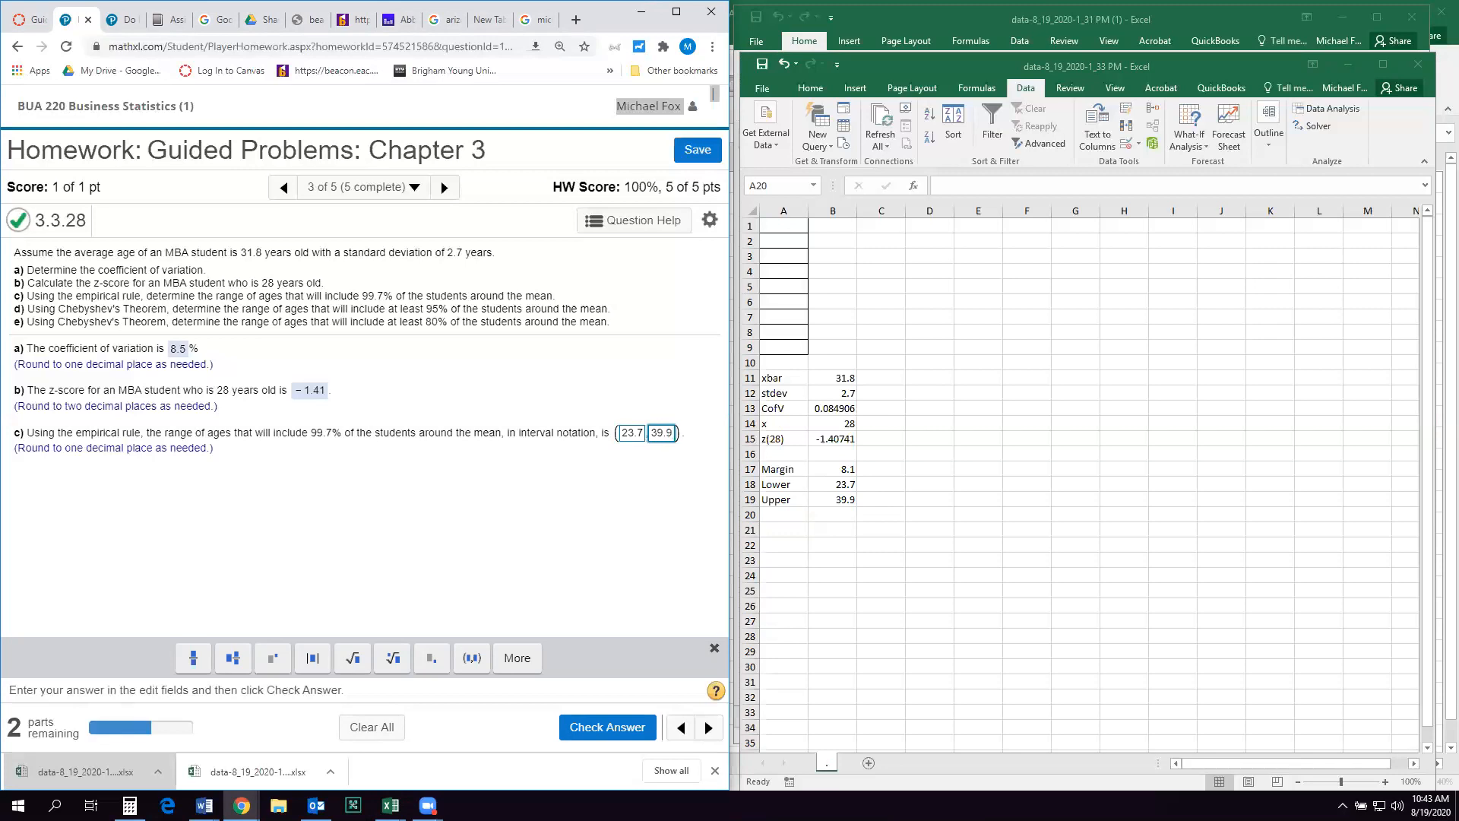
{"action": "left_click", "coordinate": [661, 433]}
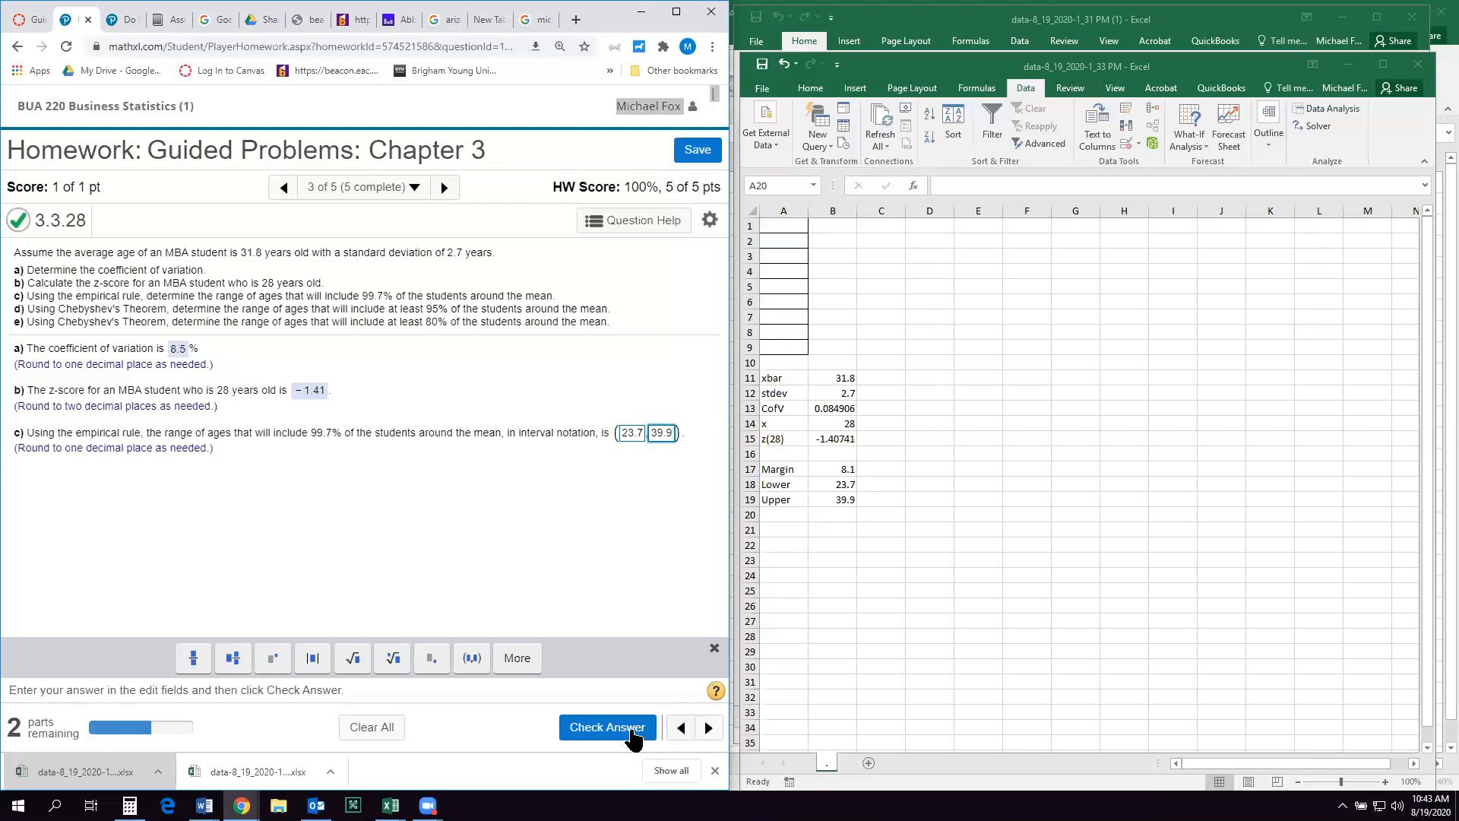
{"action": "left_click", "coordinate": [606, 727]}
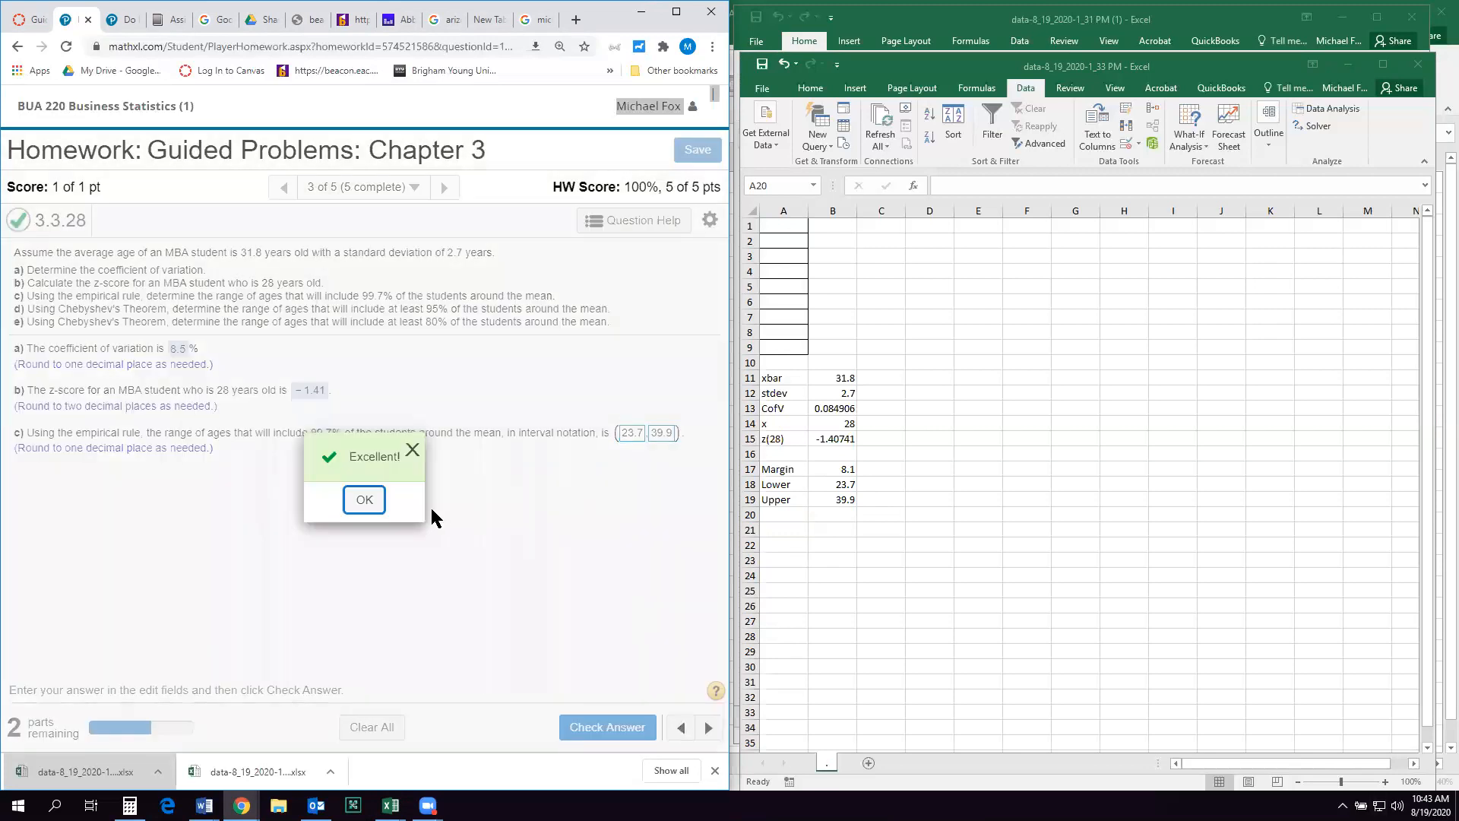
{"action": "left_click", "coordinate": [364, 500]}
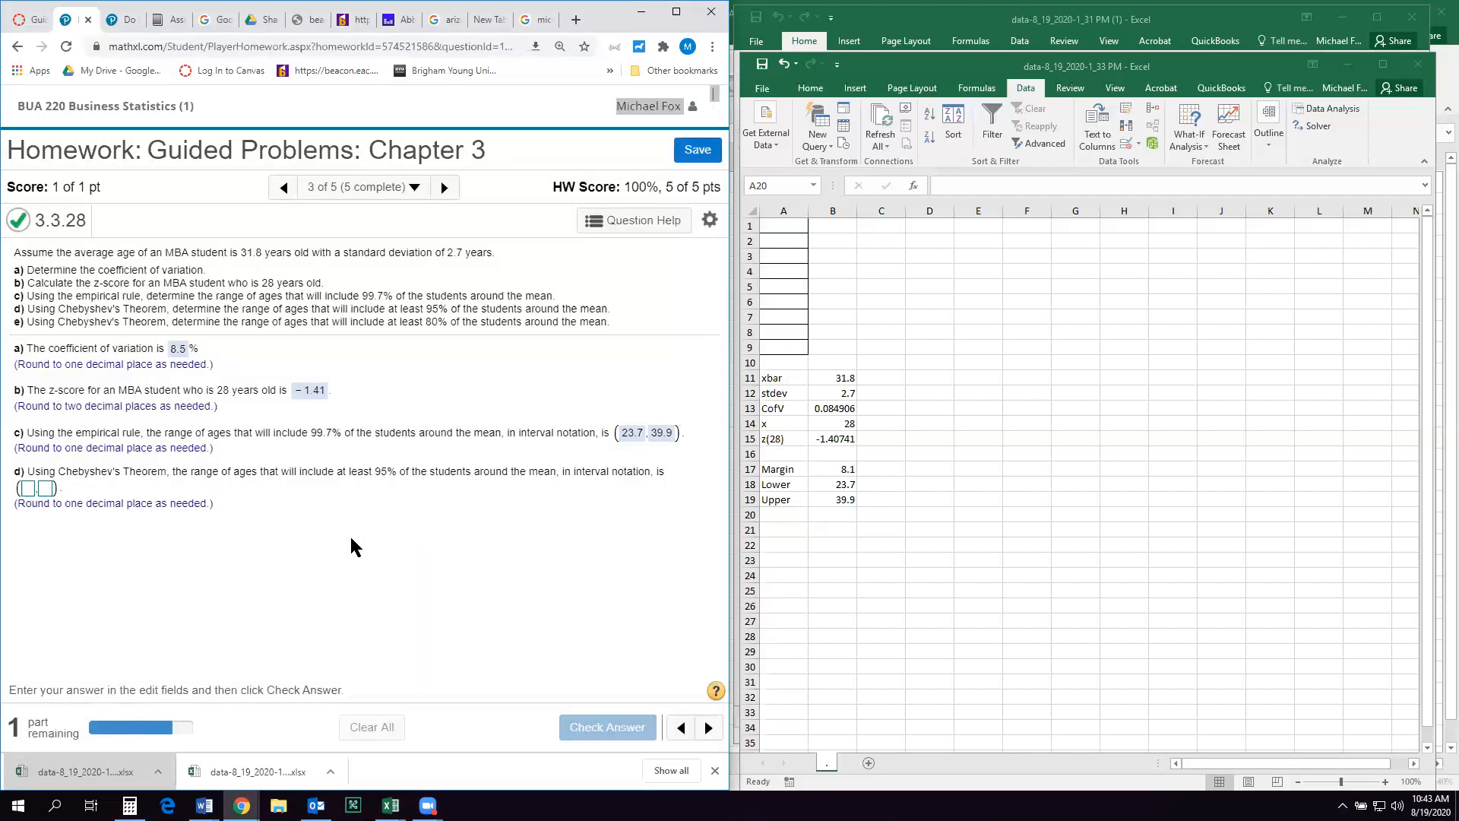
{"action": "mouse_move", "coordinate": [934, 439]}
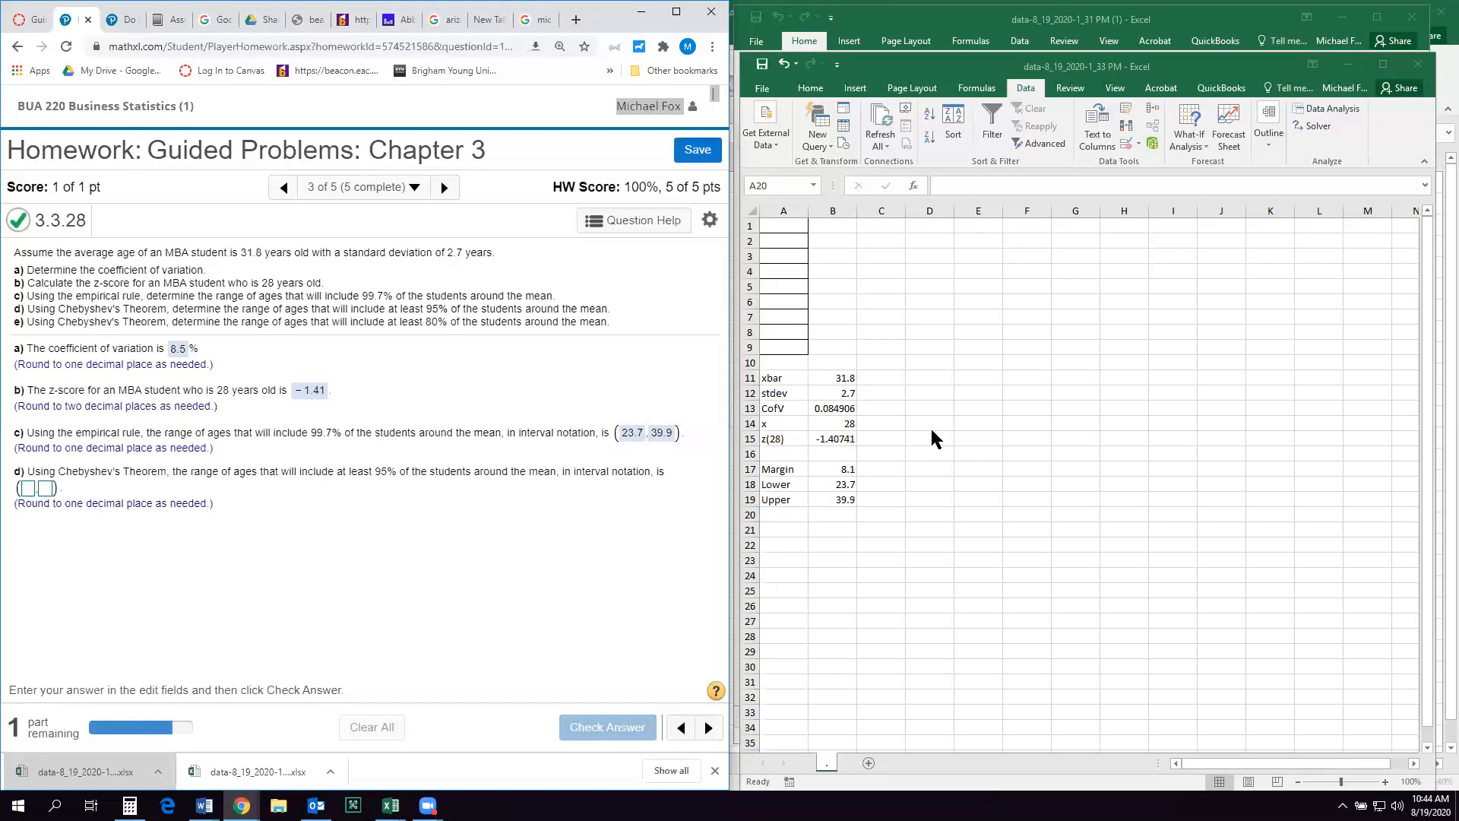
{"action": "mouse_move", "coordinate": [848, 342]}
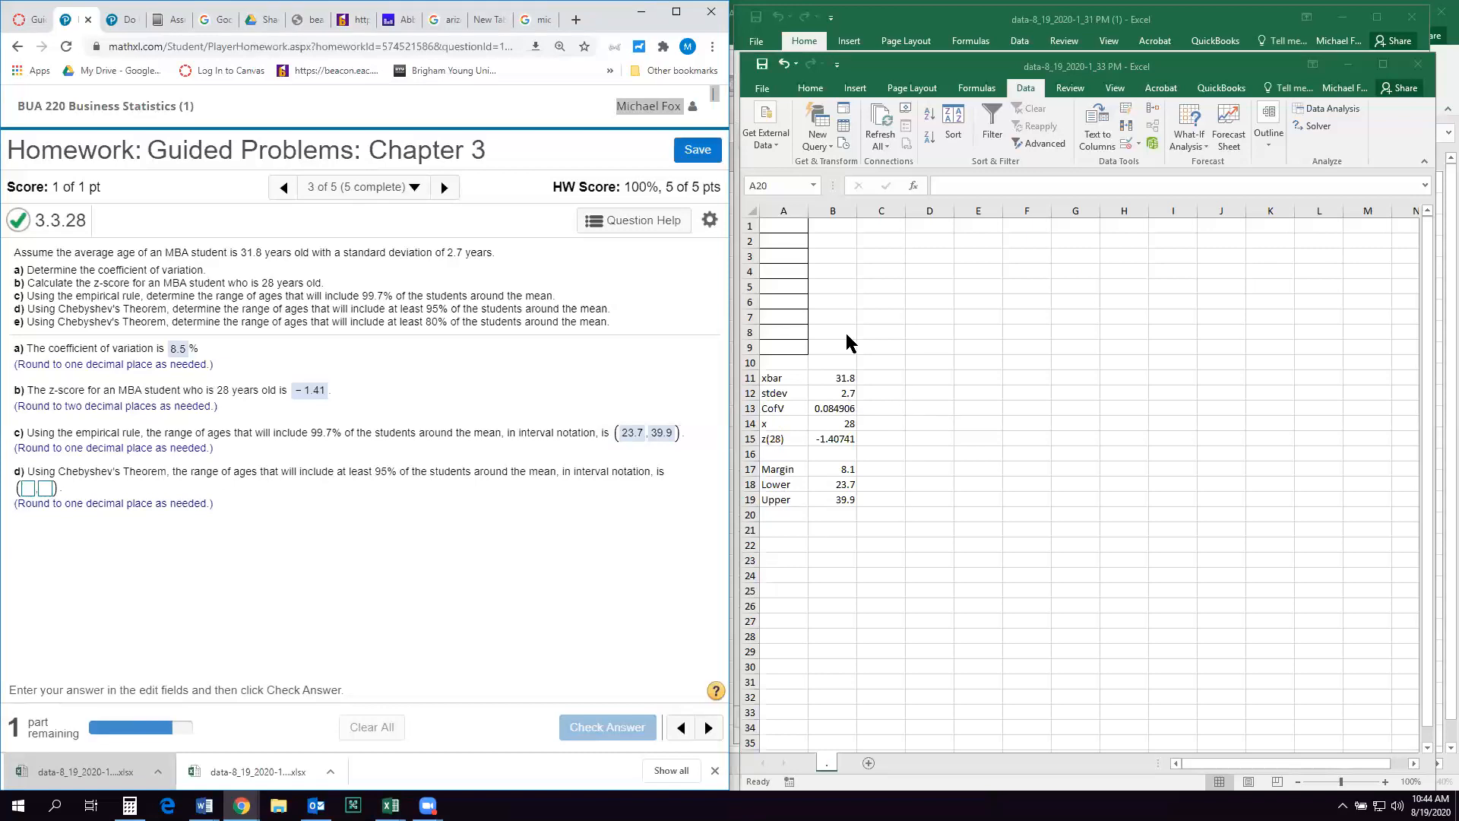
{"action": "mouse_move", "coordinate": [780, 517]}
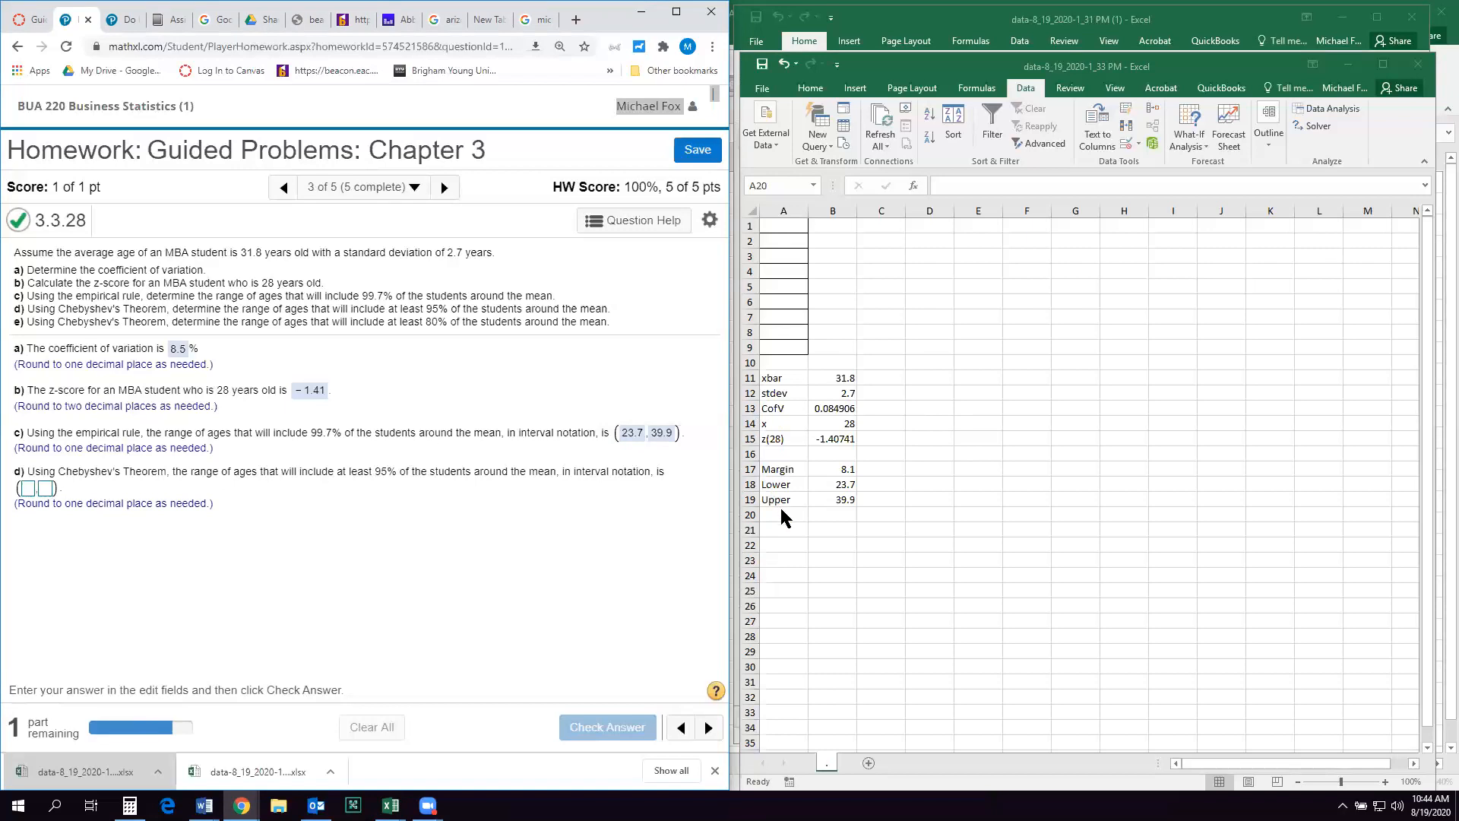
{"action": "mouse_move", "coordinate": [296, 426]}
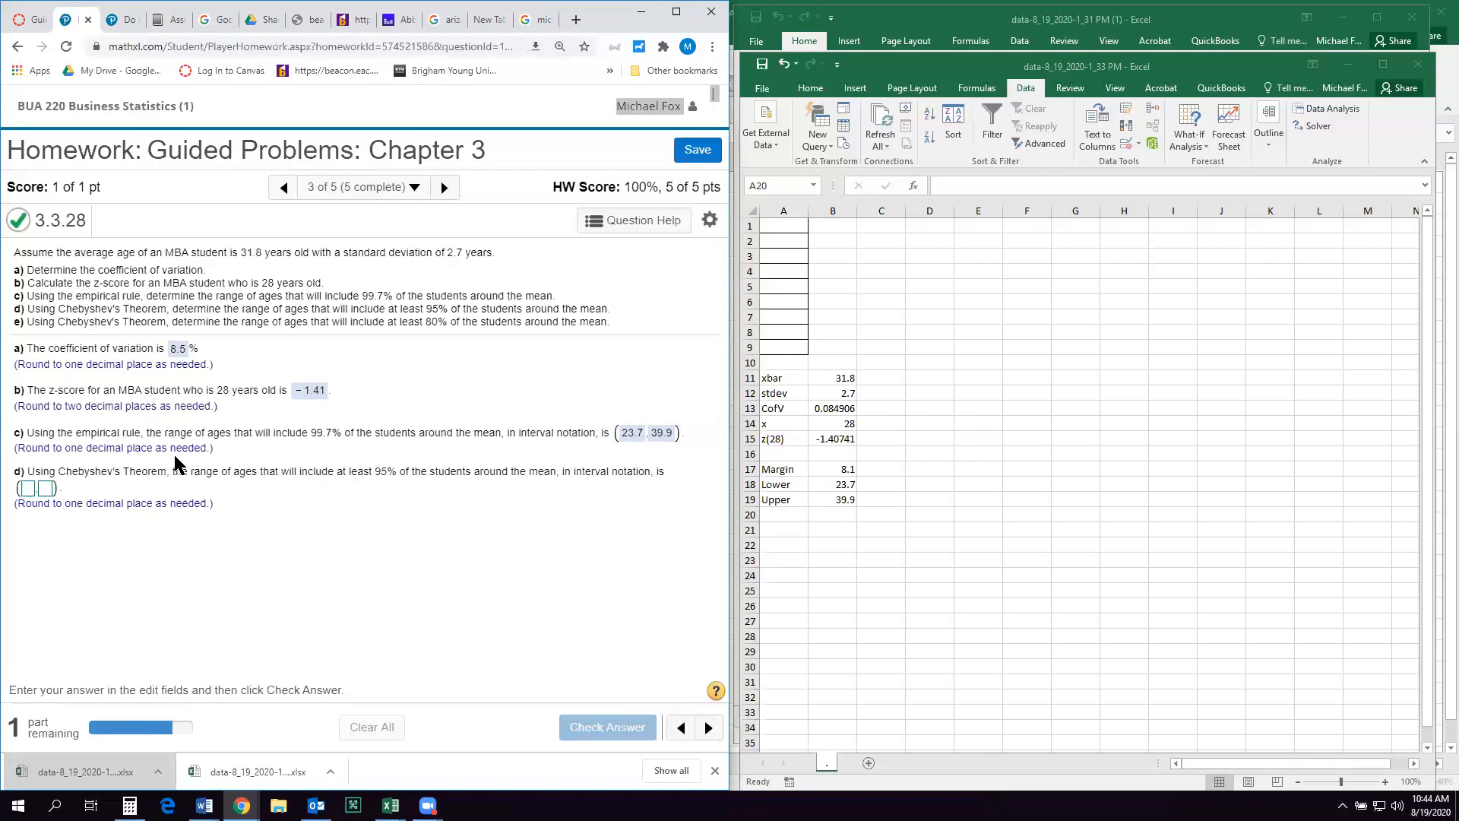
{"action": "mouse_move", "coordinate": [441, 582]}
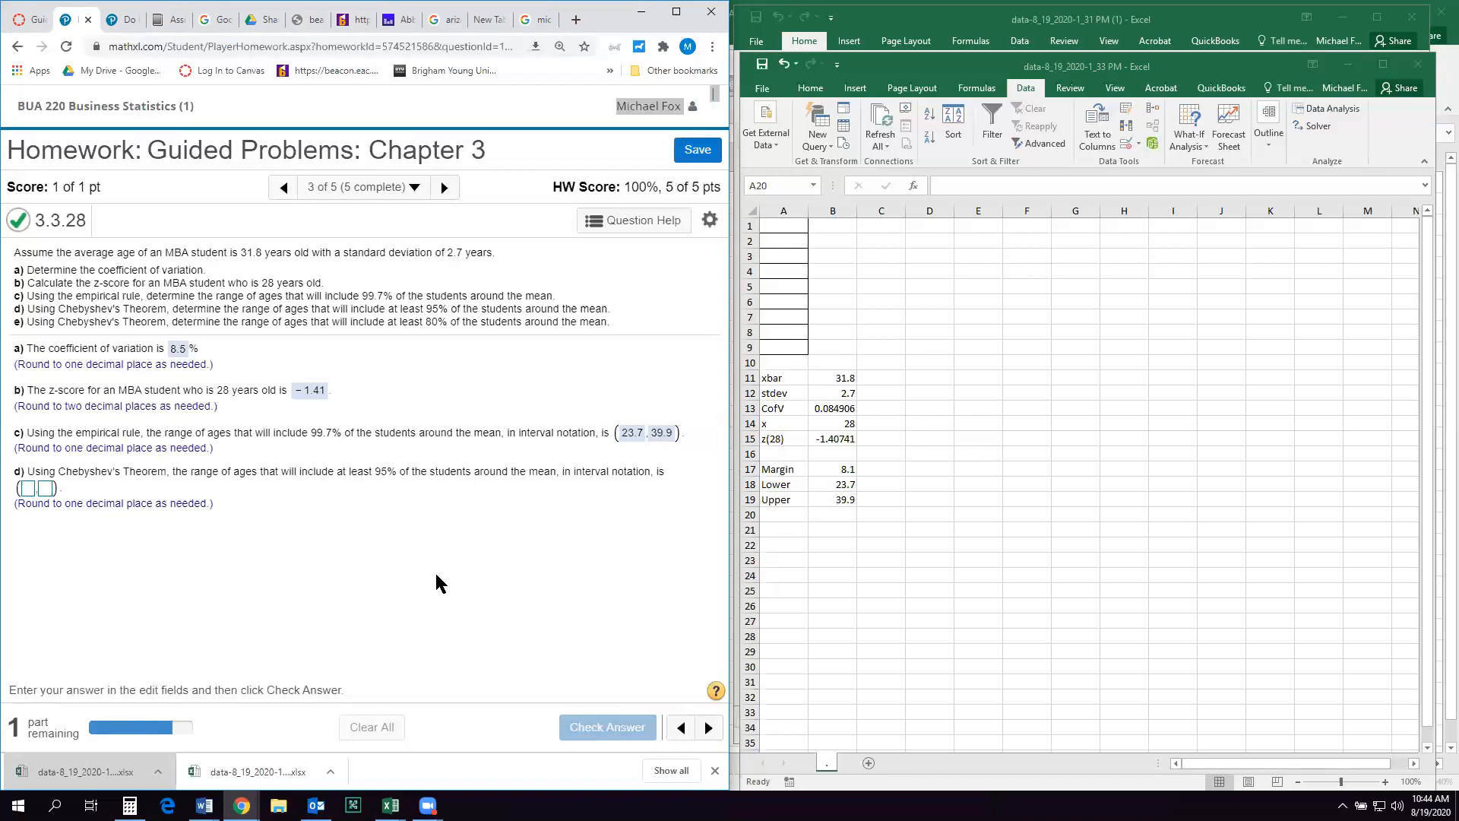
{"action": "mouse_move", "coordinate": [424, 611]}
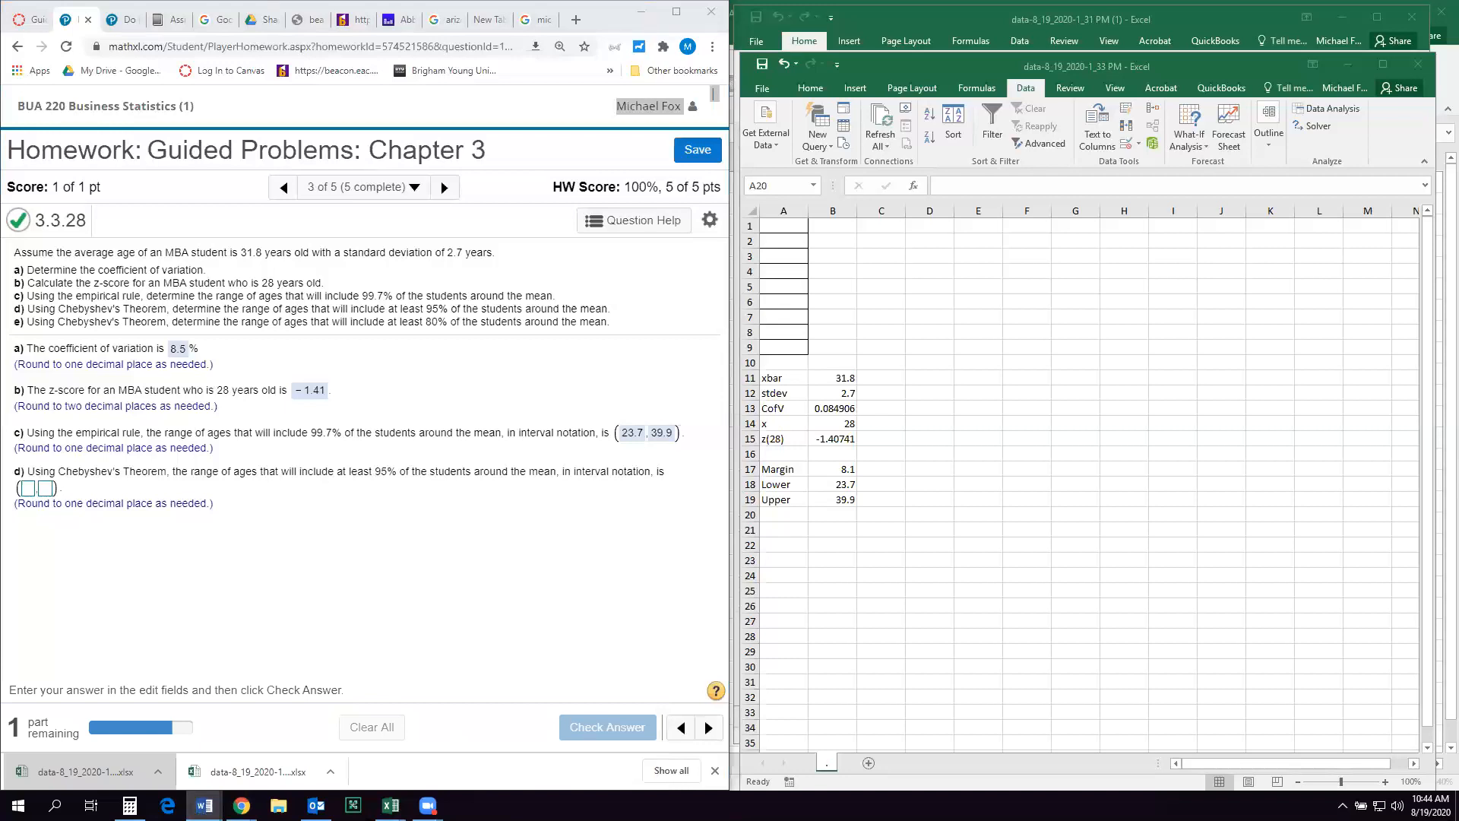
{"action": "mouse_move", "coordinate": [1038, 222]}
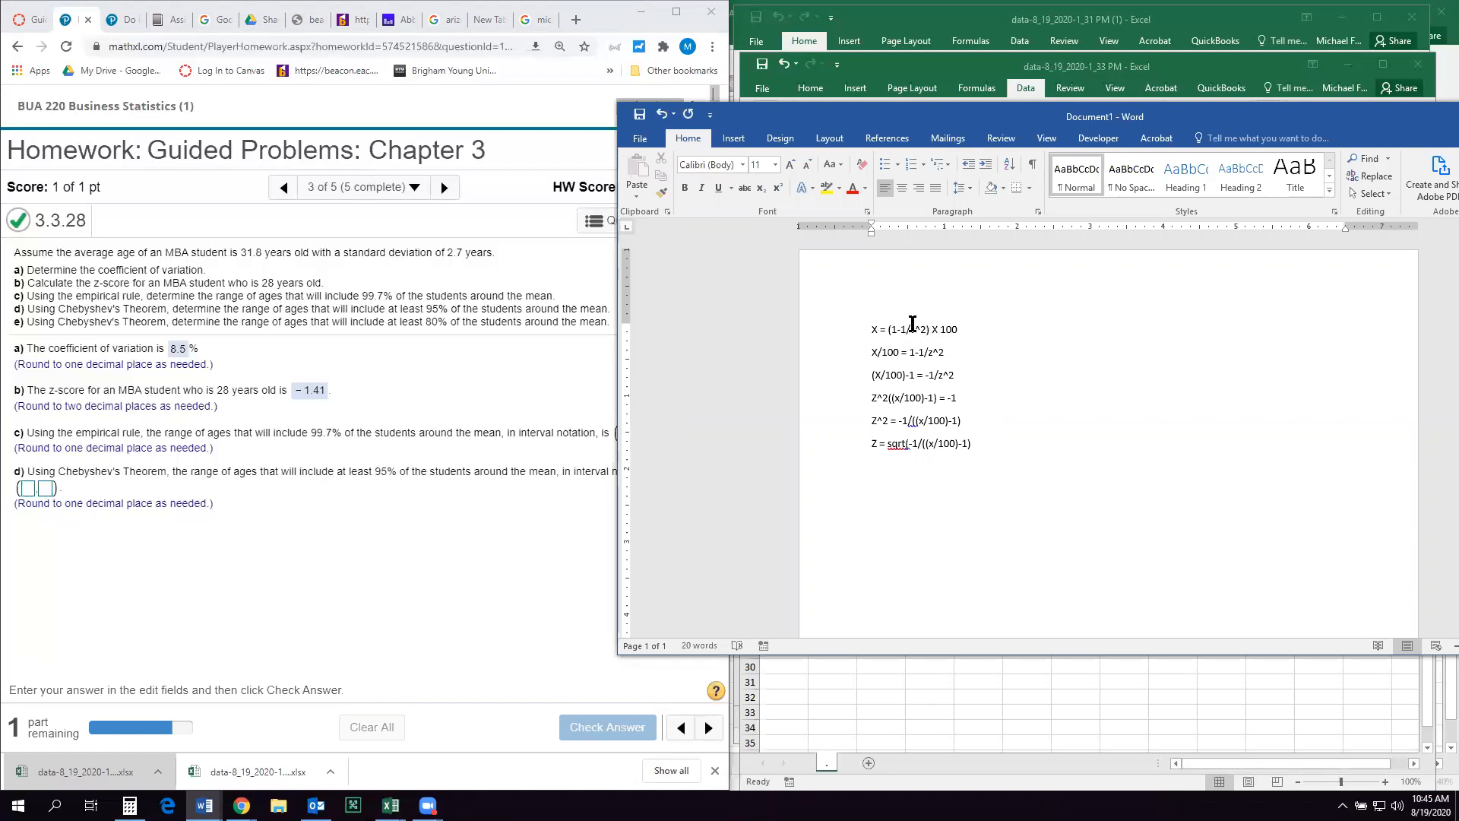
{"action": "mouse_move", "coordinate": [934, 327]}
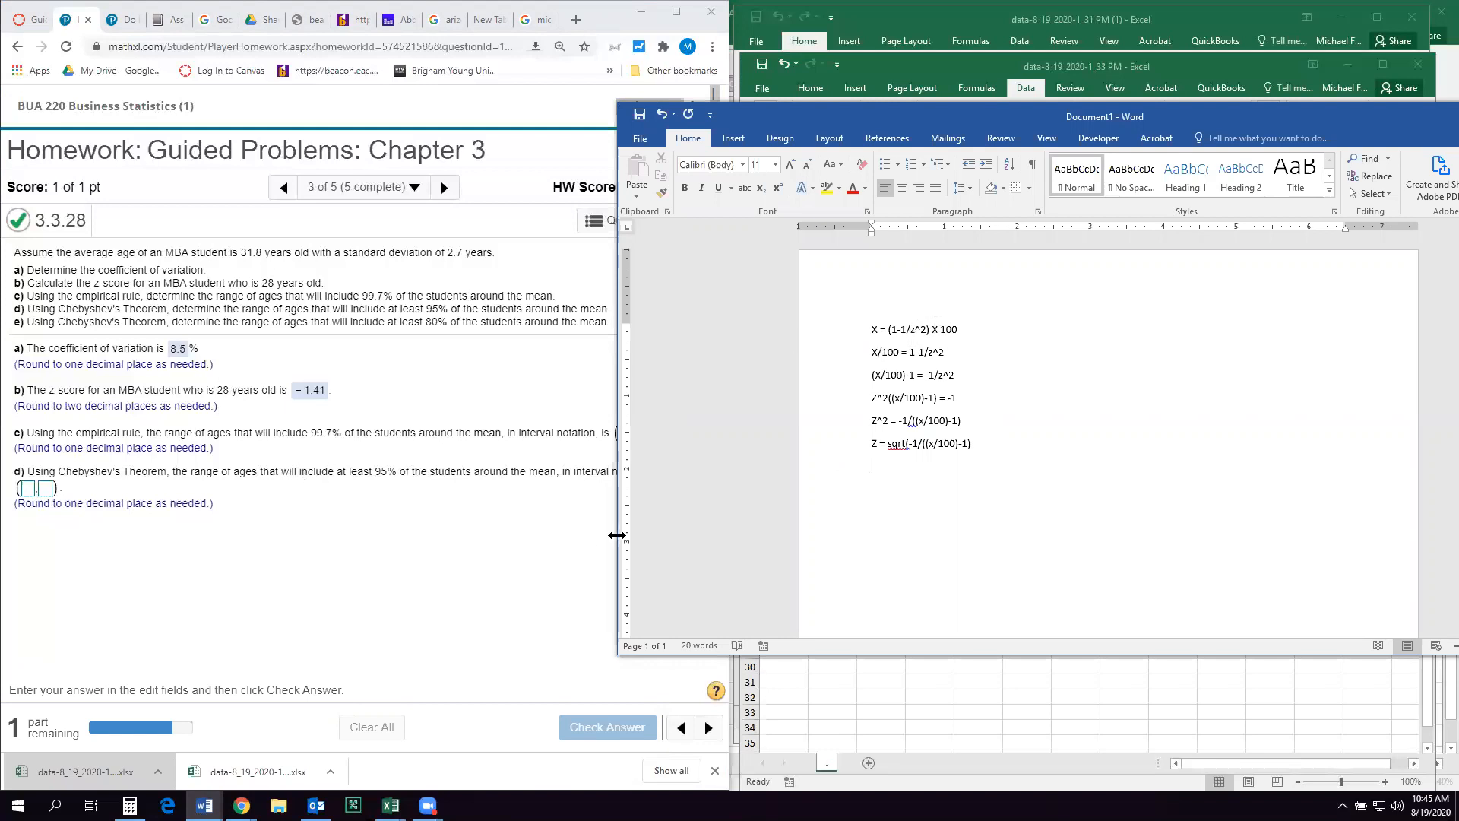
{"action": "mouse_move", "coordinate": [967, 338]}
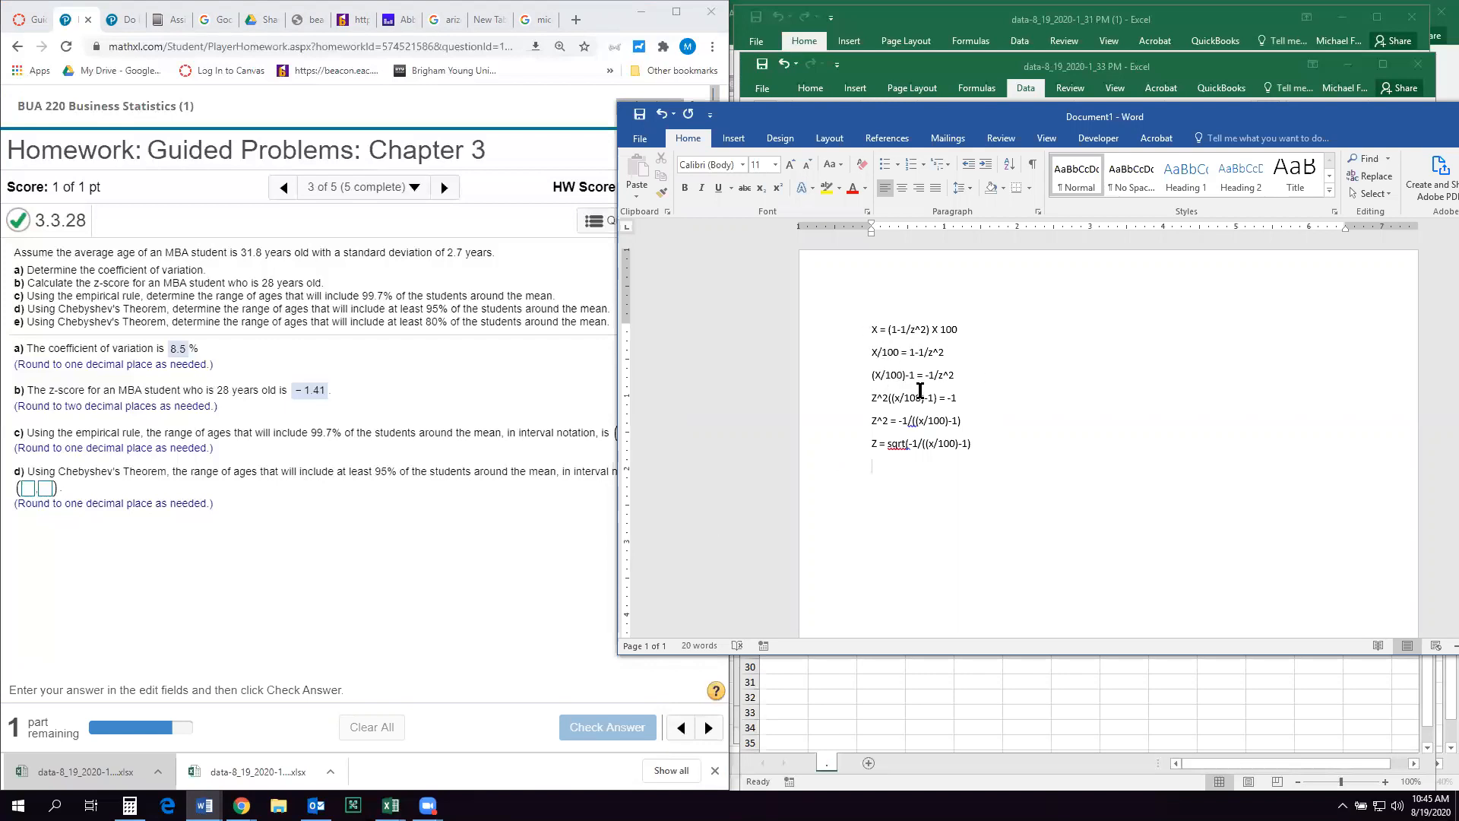
{"action": "mouse_move", "coordinate": [989, 398]}
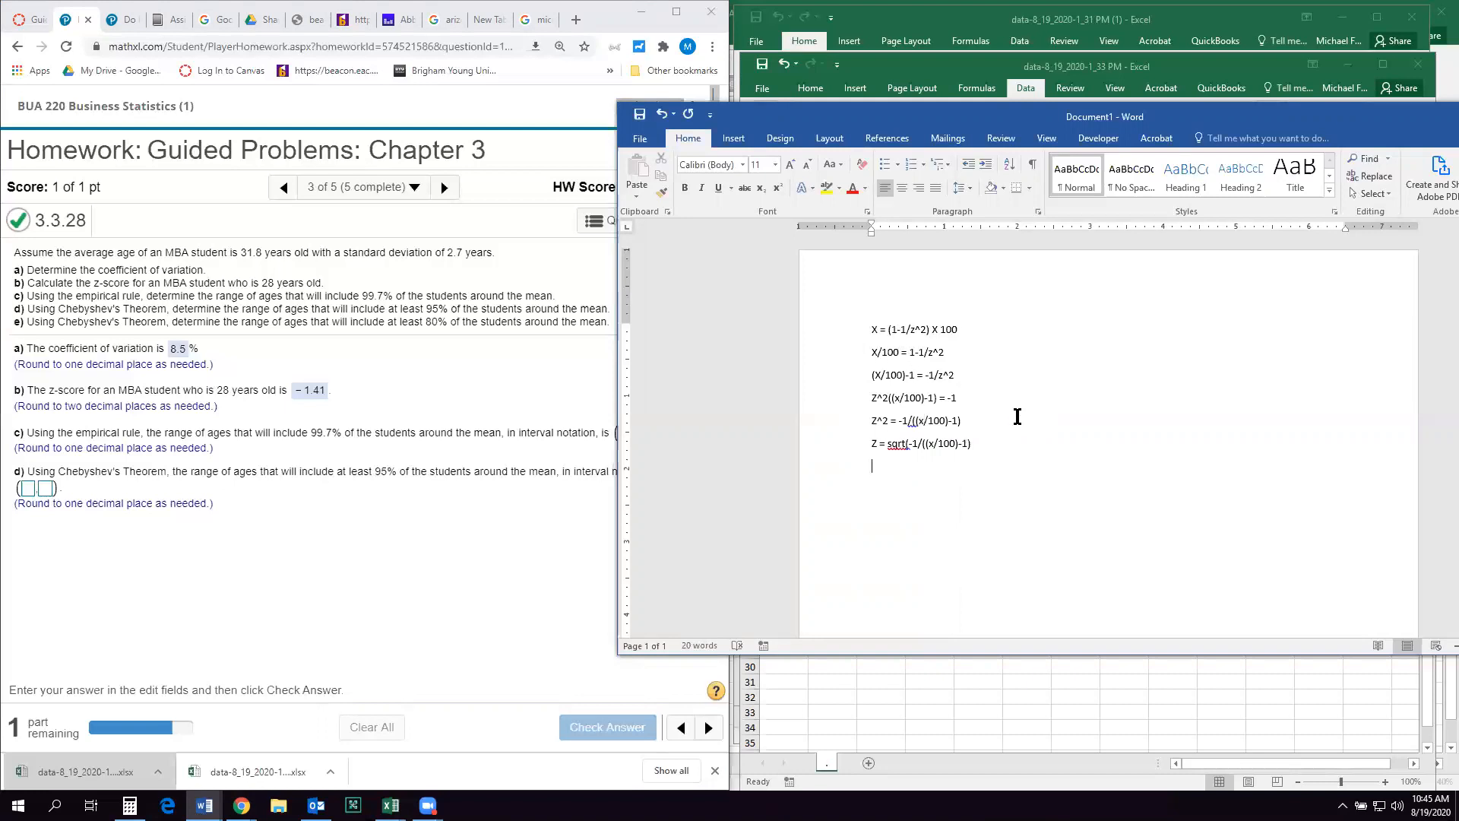
{"action": "mouse_move", "coordinate": [837, 136]}
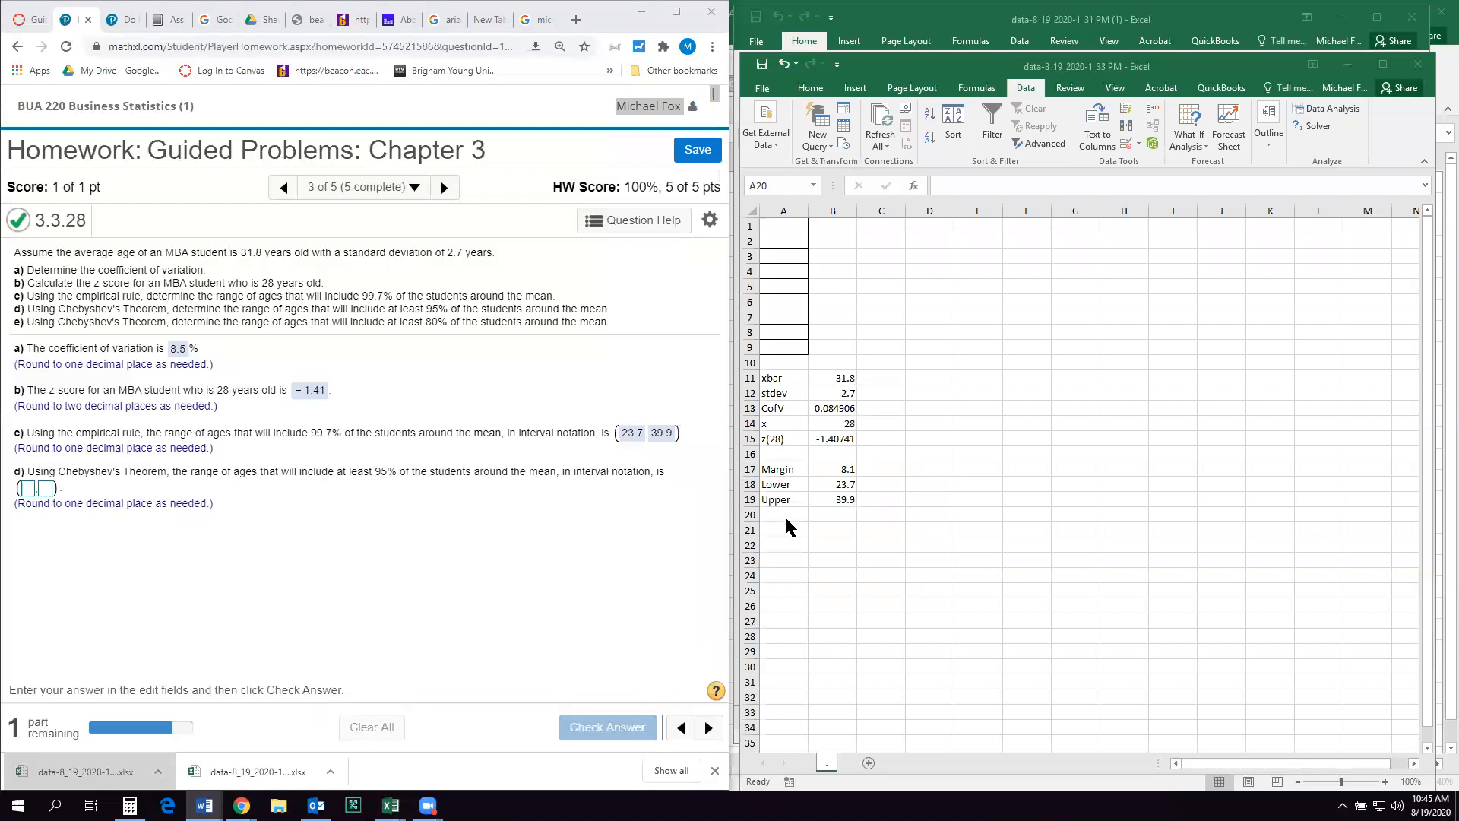
- Label row 21 'z (cheby)' below the Upper row
{"action": "left_click", "coordinate": [782, 529]}
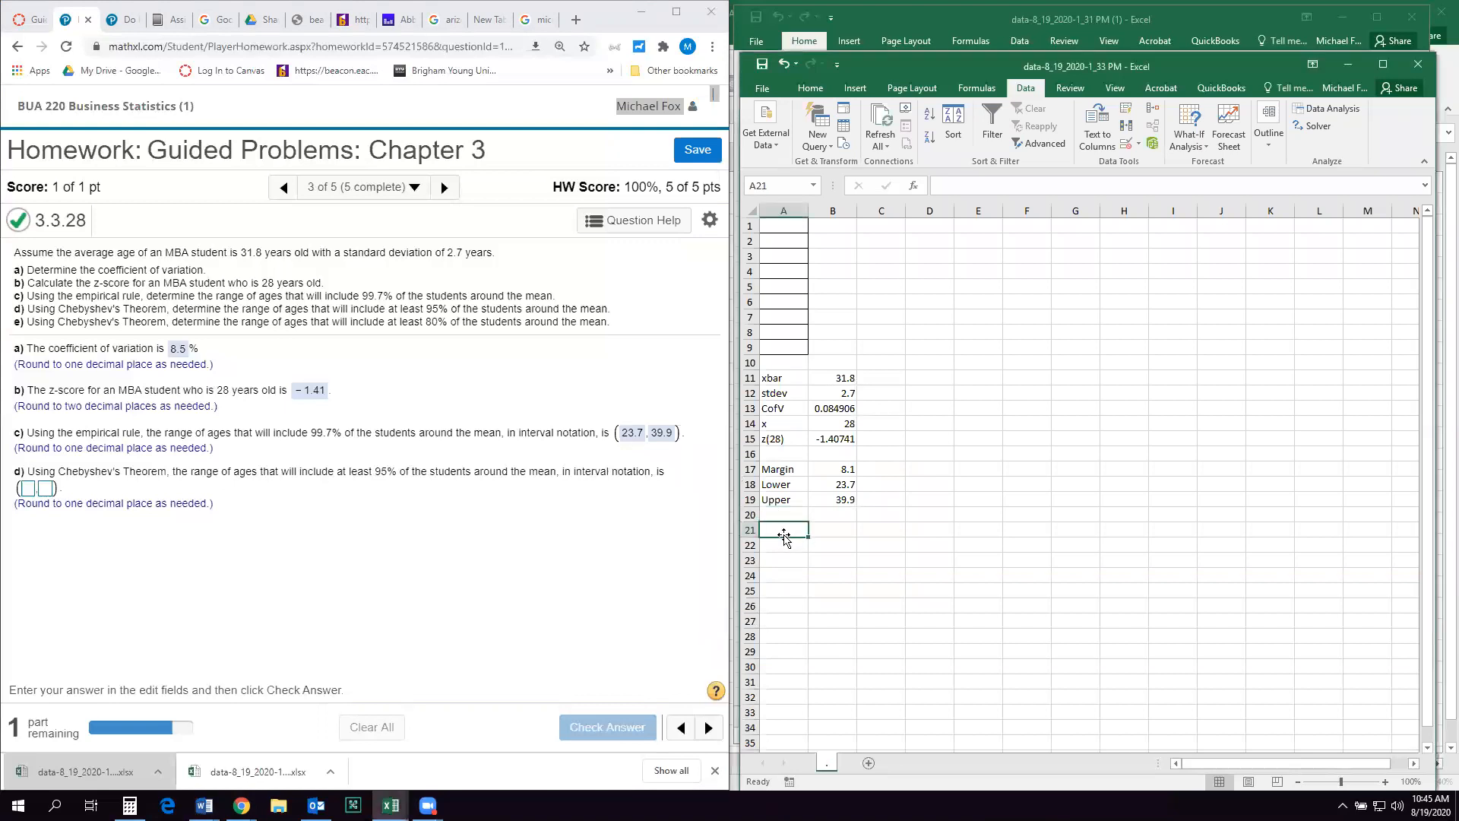
{"action": "type", "text": "z"}
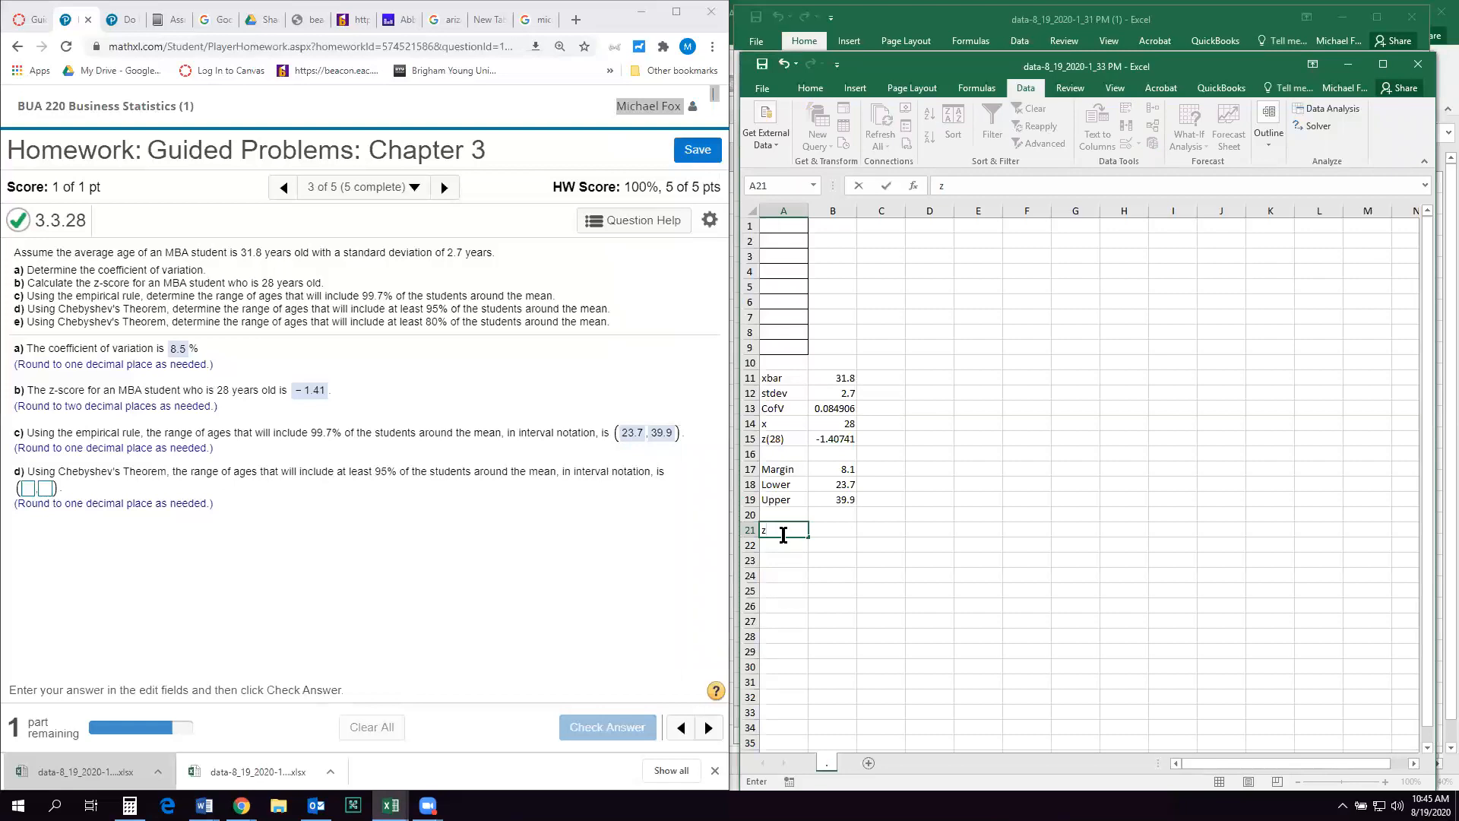
{"action": "key", "text": "Delete"}
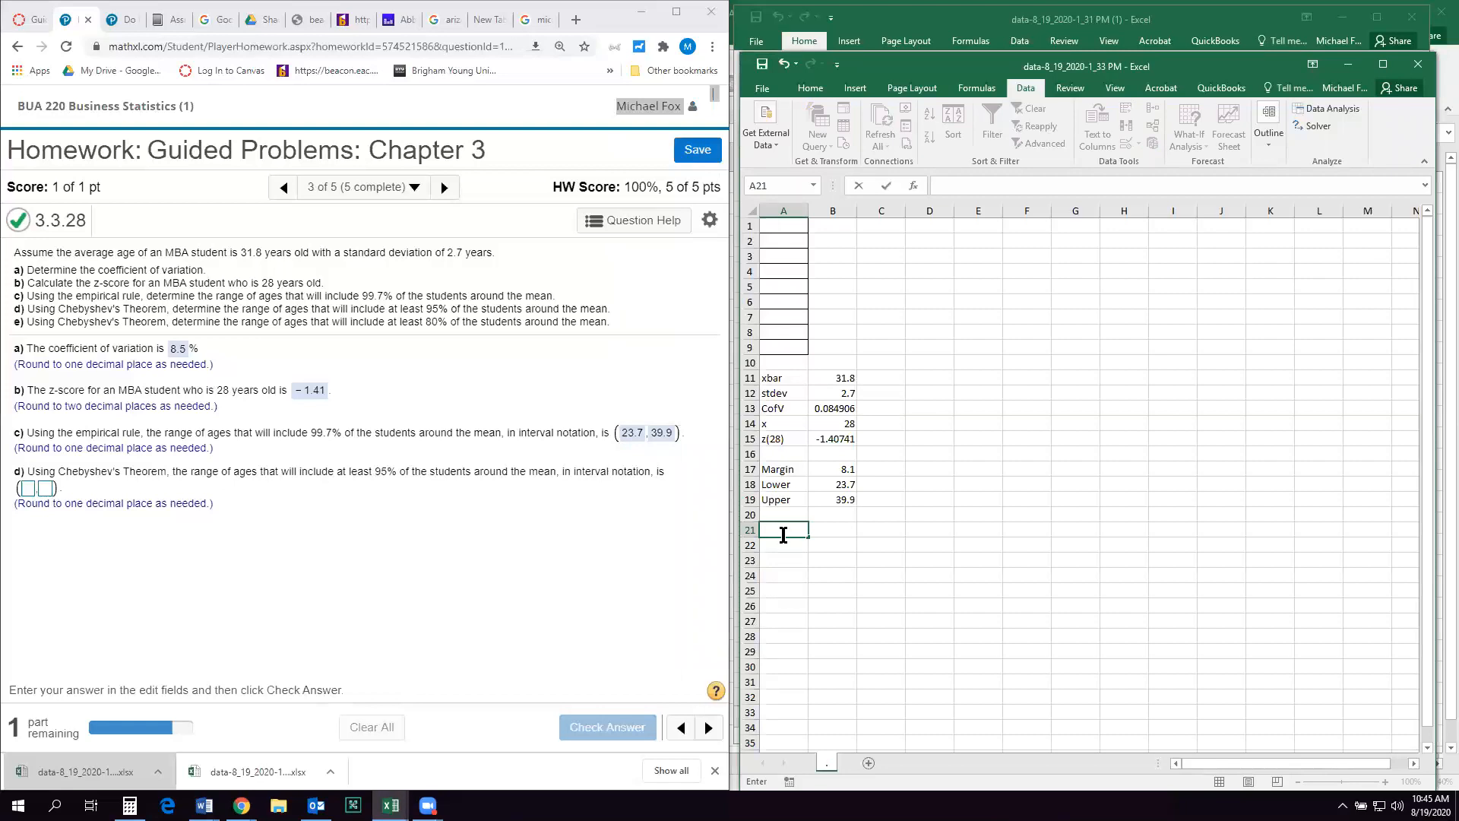
{"action": "type", "text": "z"}
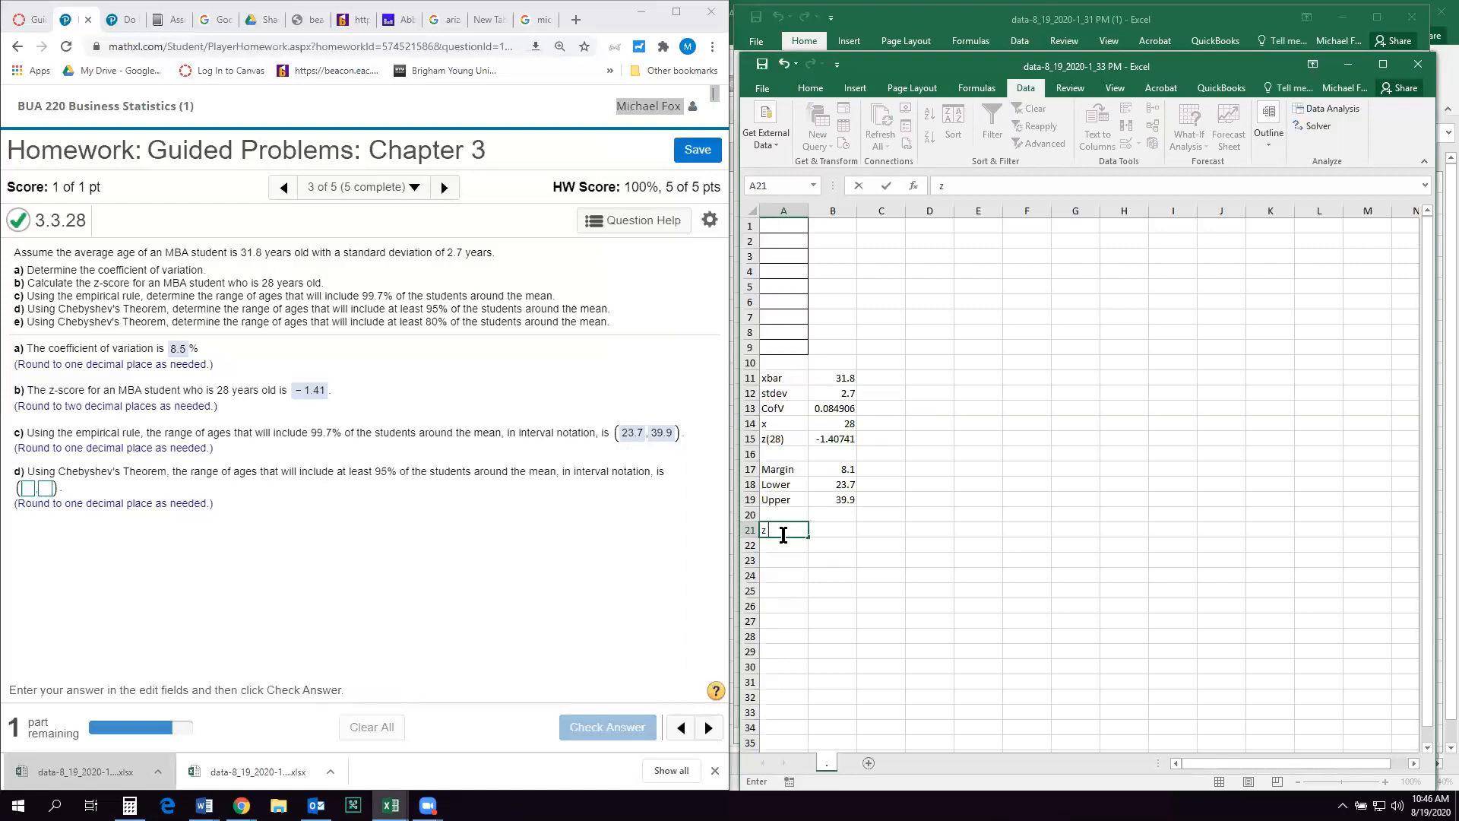
{"action": "type", "text": "(cheby"}
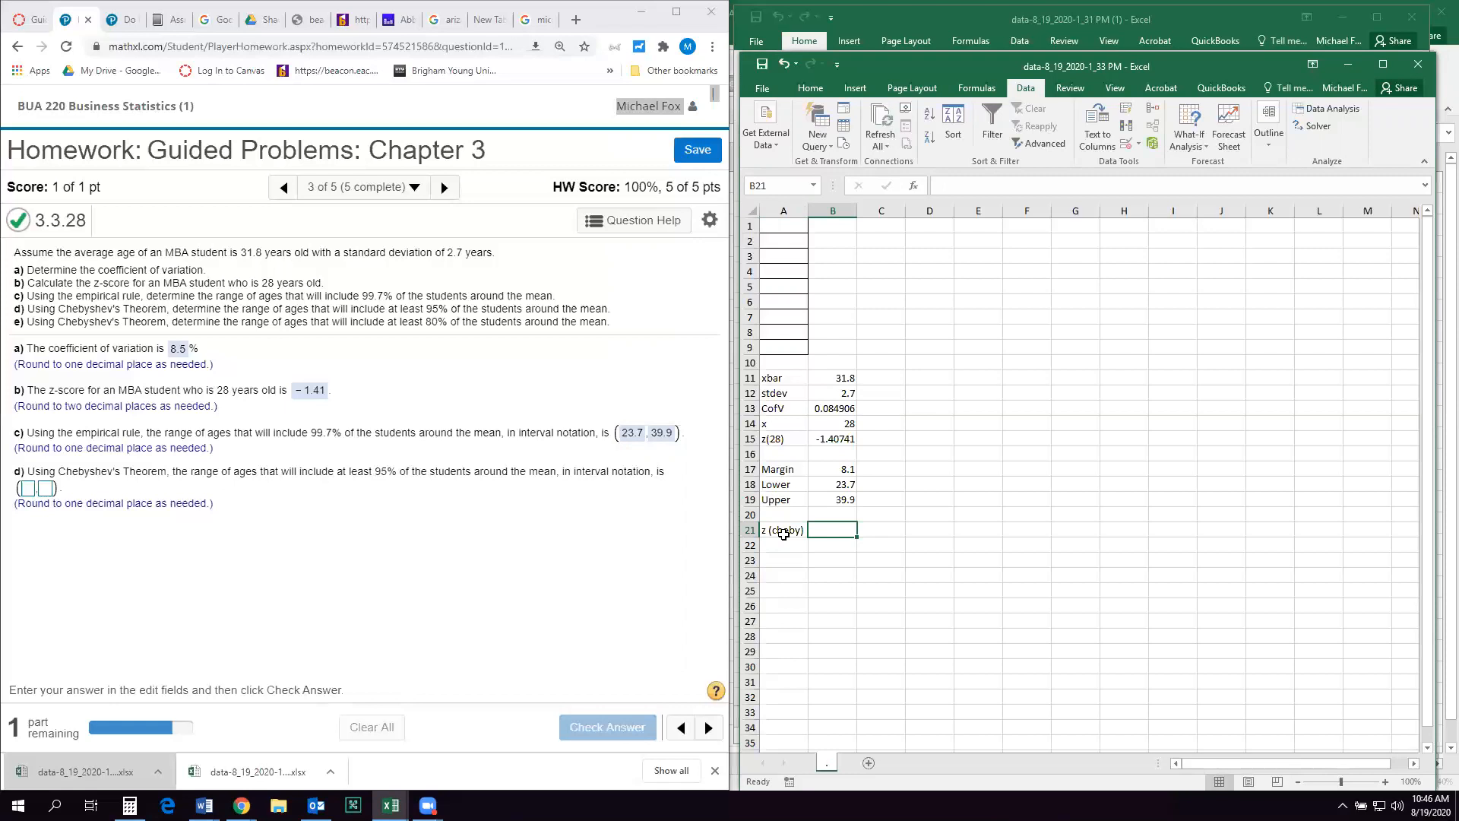
- Enter =sqrt(-1/((B20/100)-1)) in B21 for Chebyshev's z from the percentage cell
{"action": "type", "text": "="}
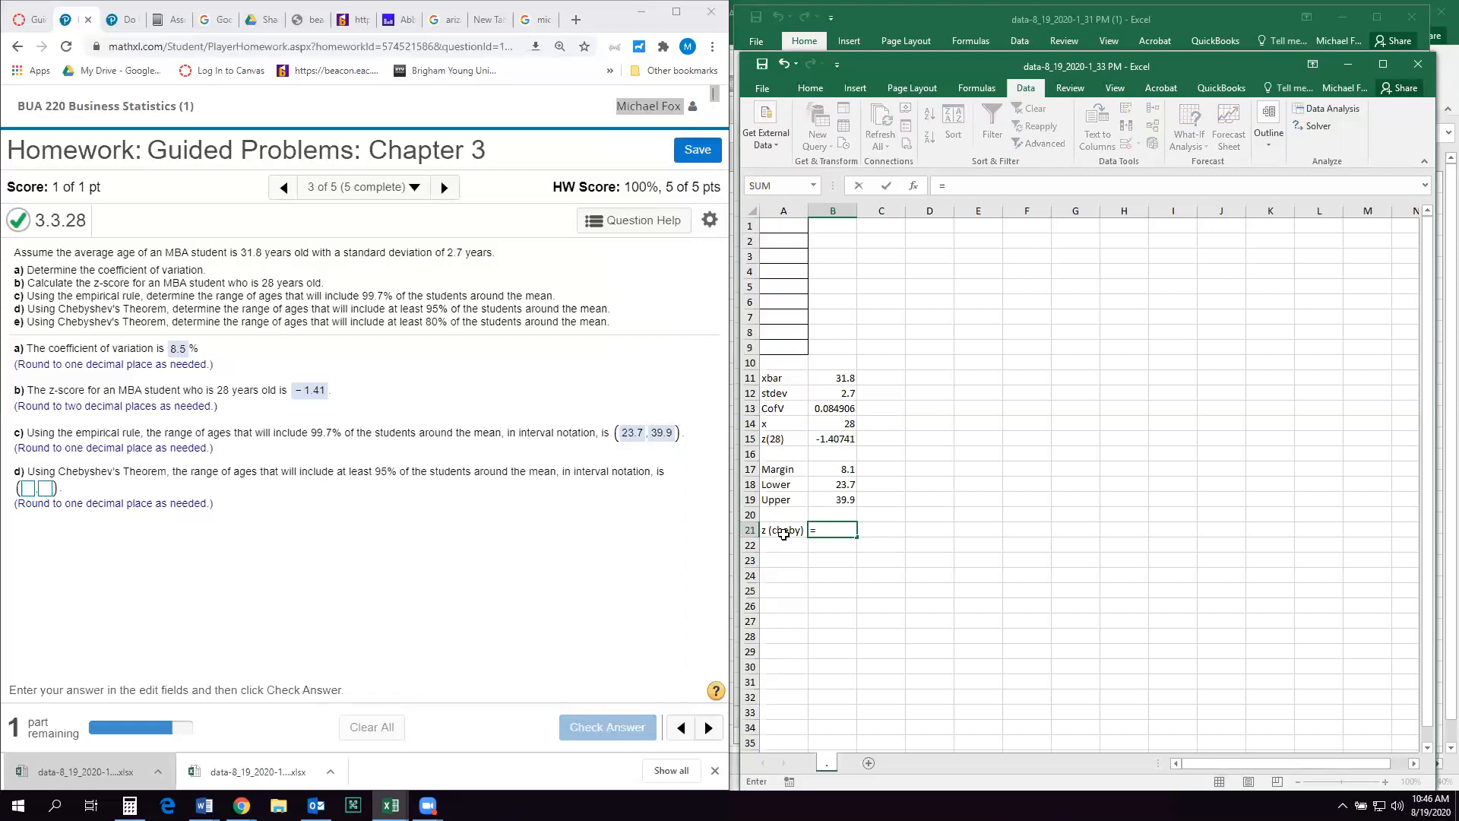
{"action": "type", "text": "sqr"}
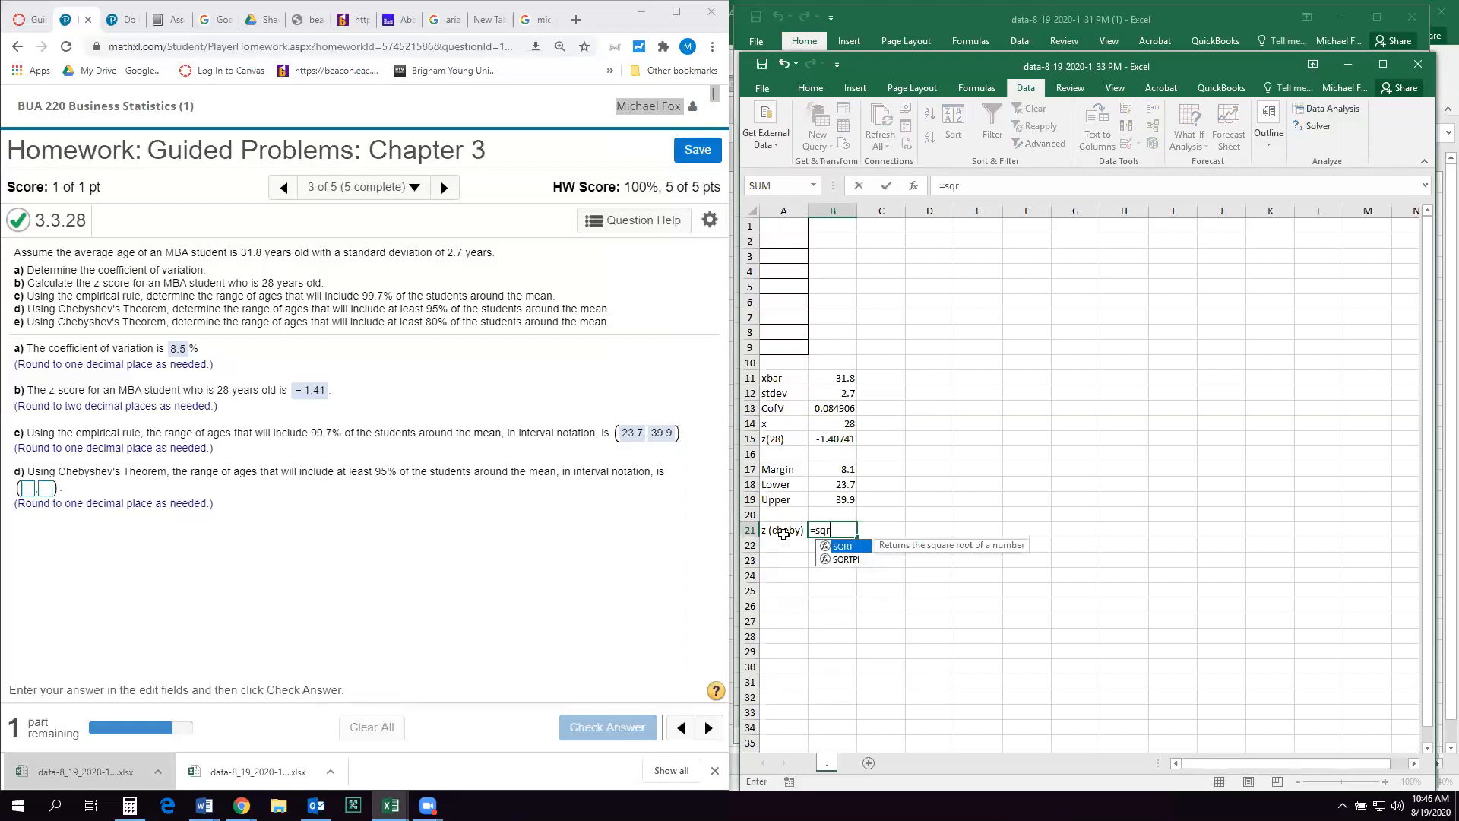
{"action": "type", "text": "t("}
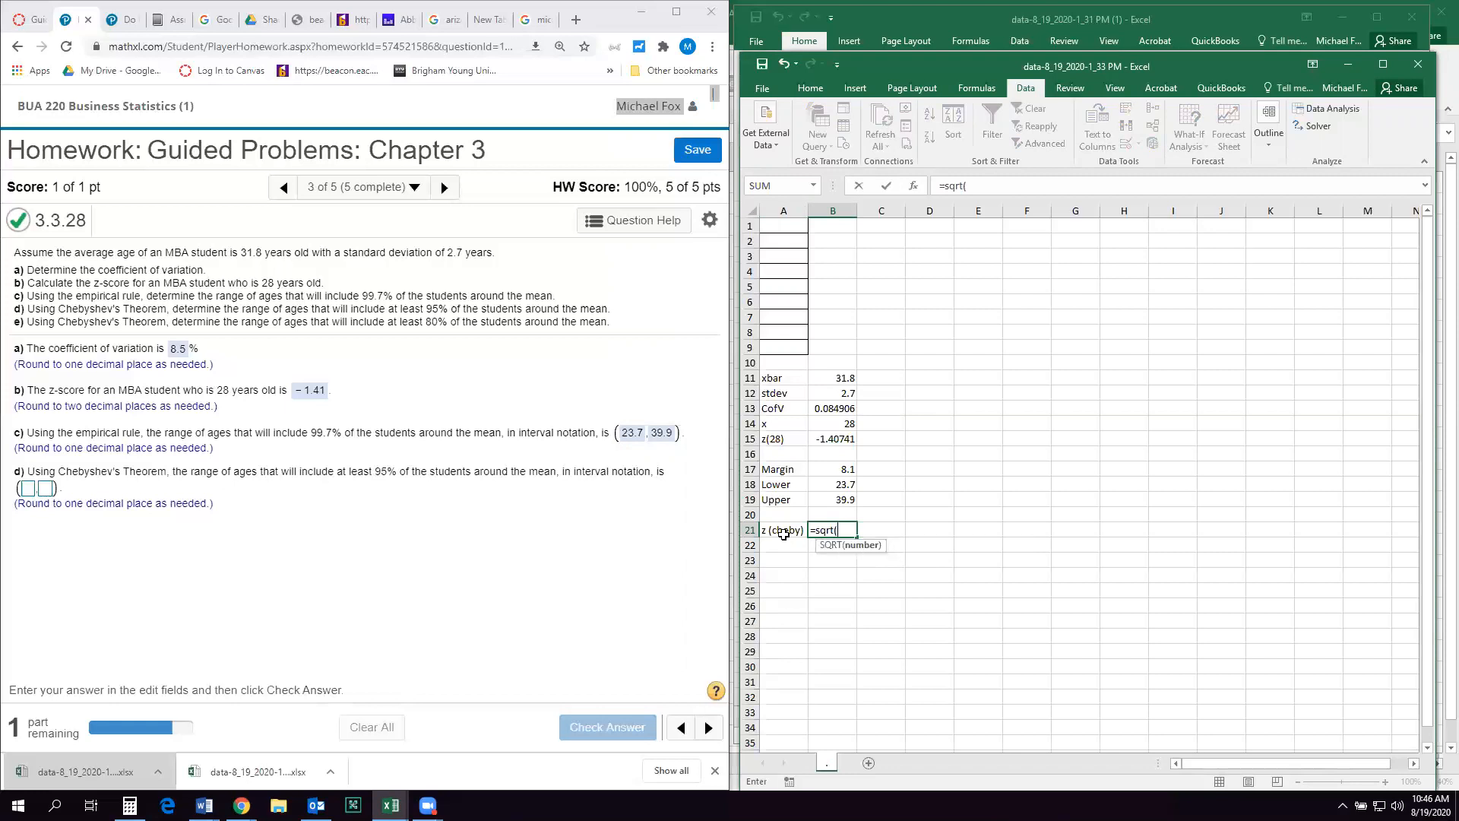
{"action": "type", "text": "-1"}
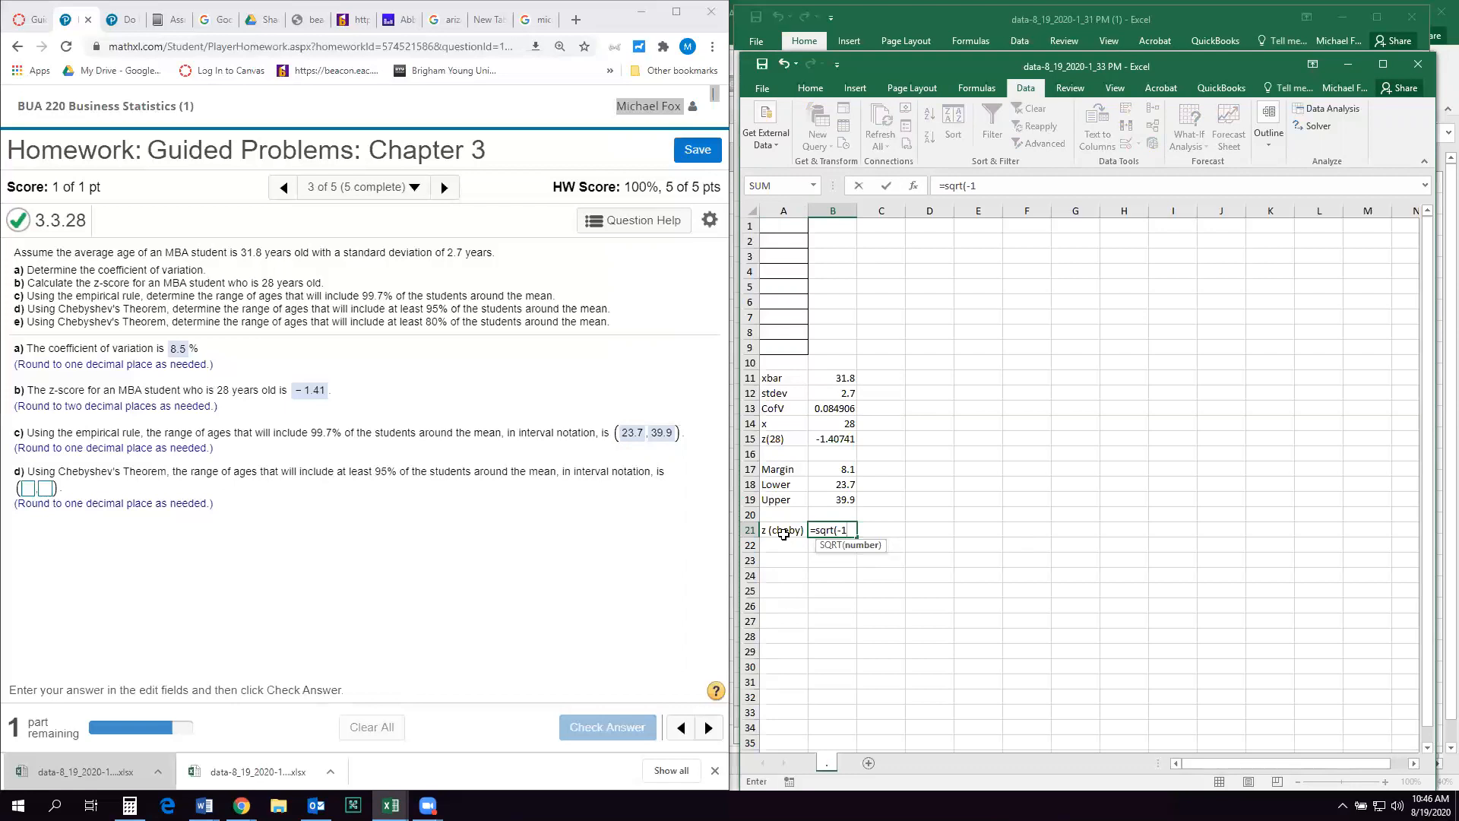
{"action": "type", "text": "/"}
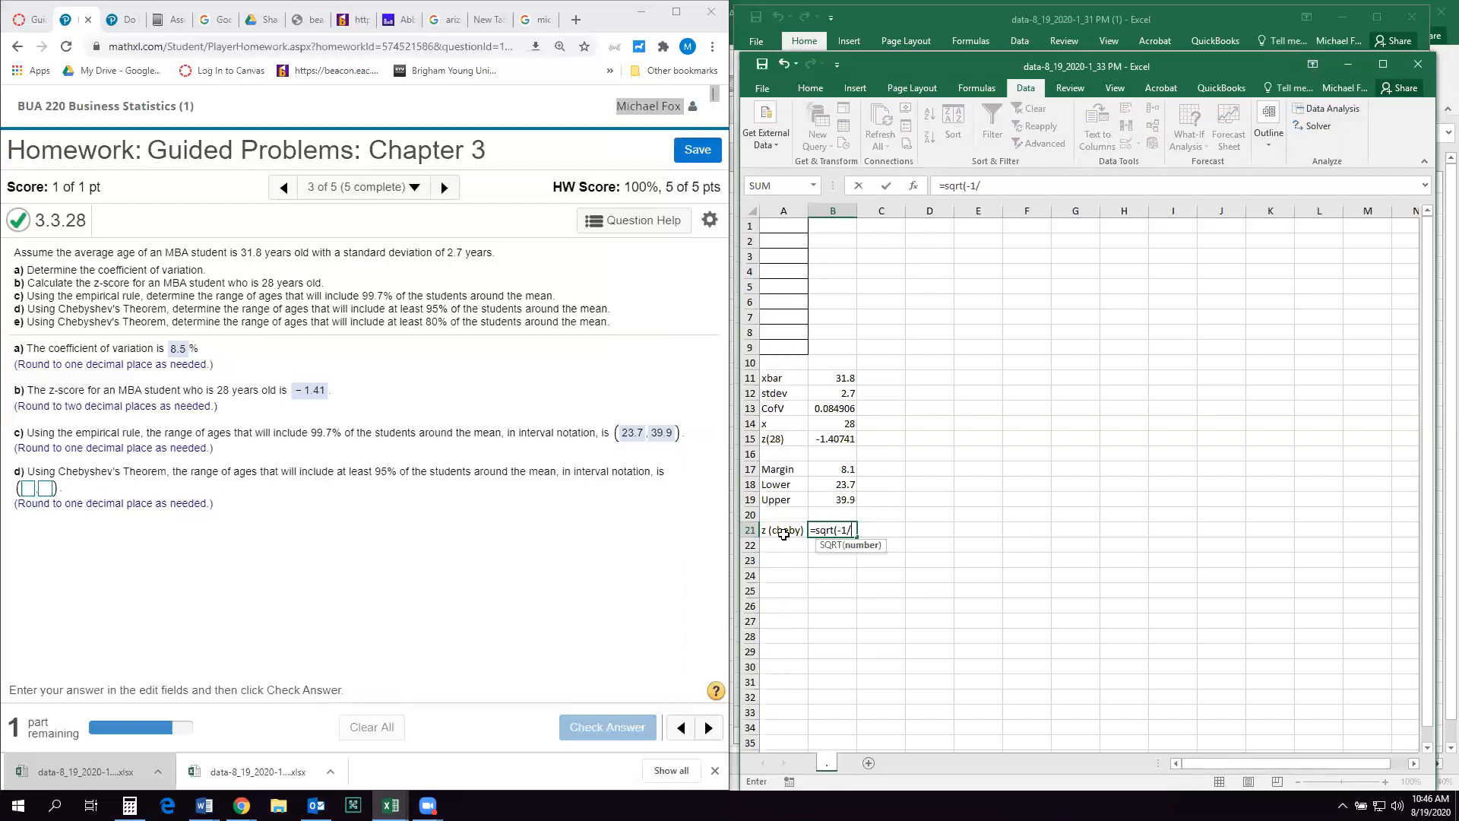
{"action": "type", "text": "(("}
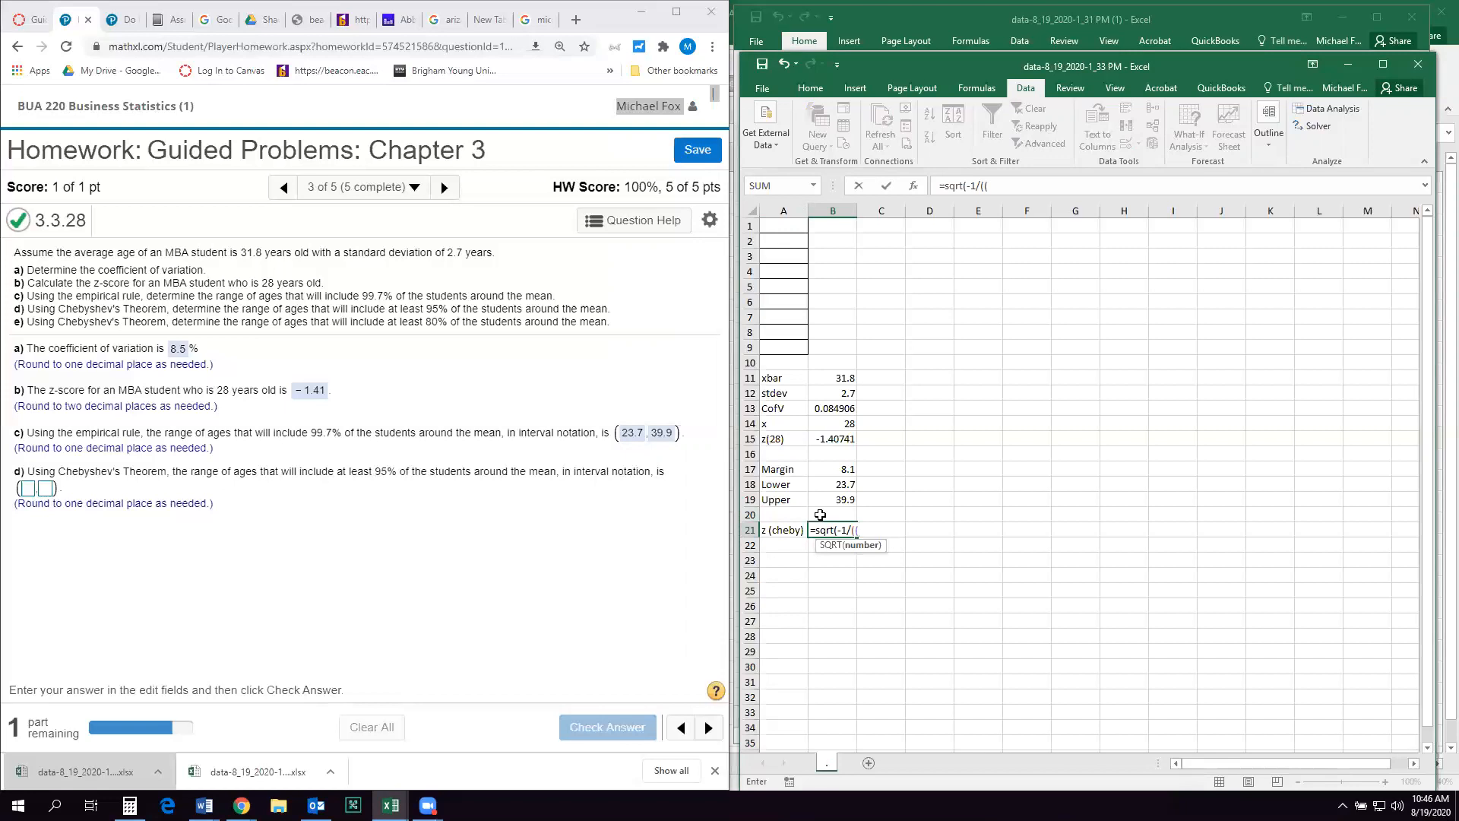
{"action": "left_click", "coordinate": [832, 515]}
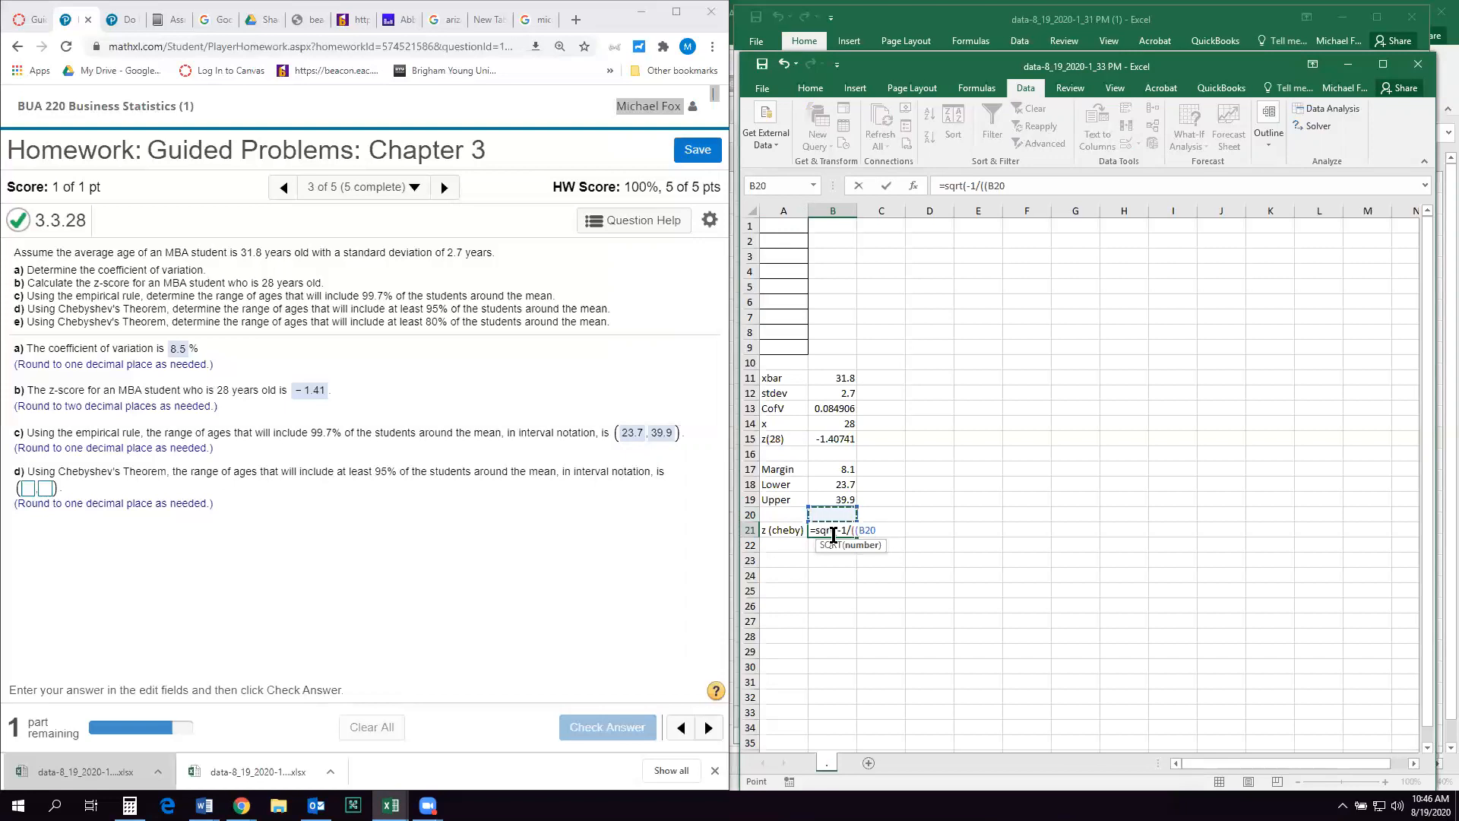
{"action": "type", "text": "/"}
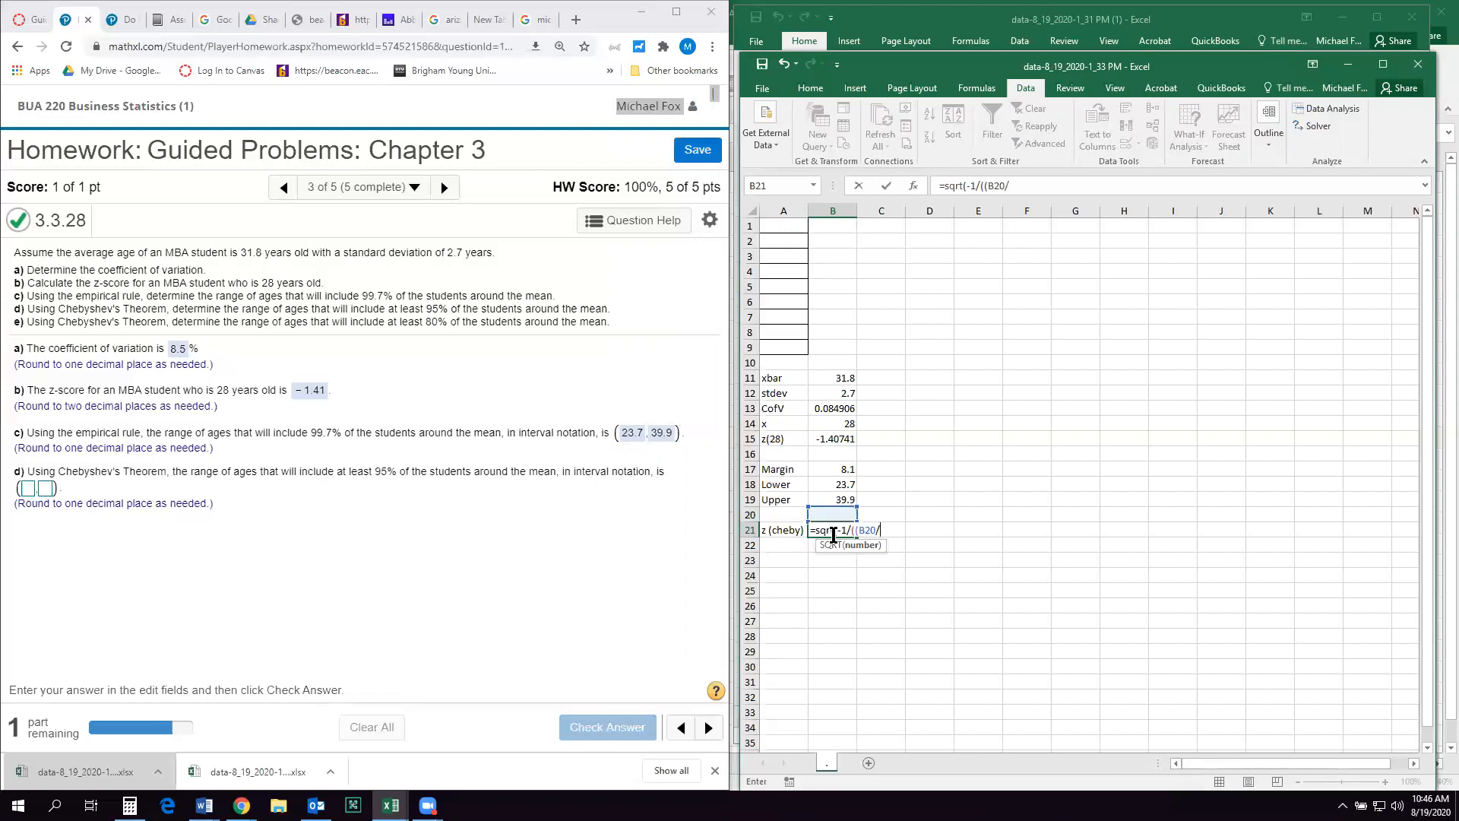
{"action": "type", "text": "100)"}
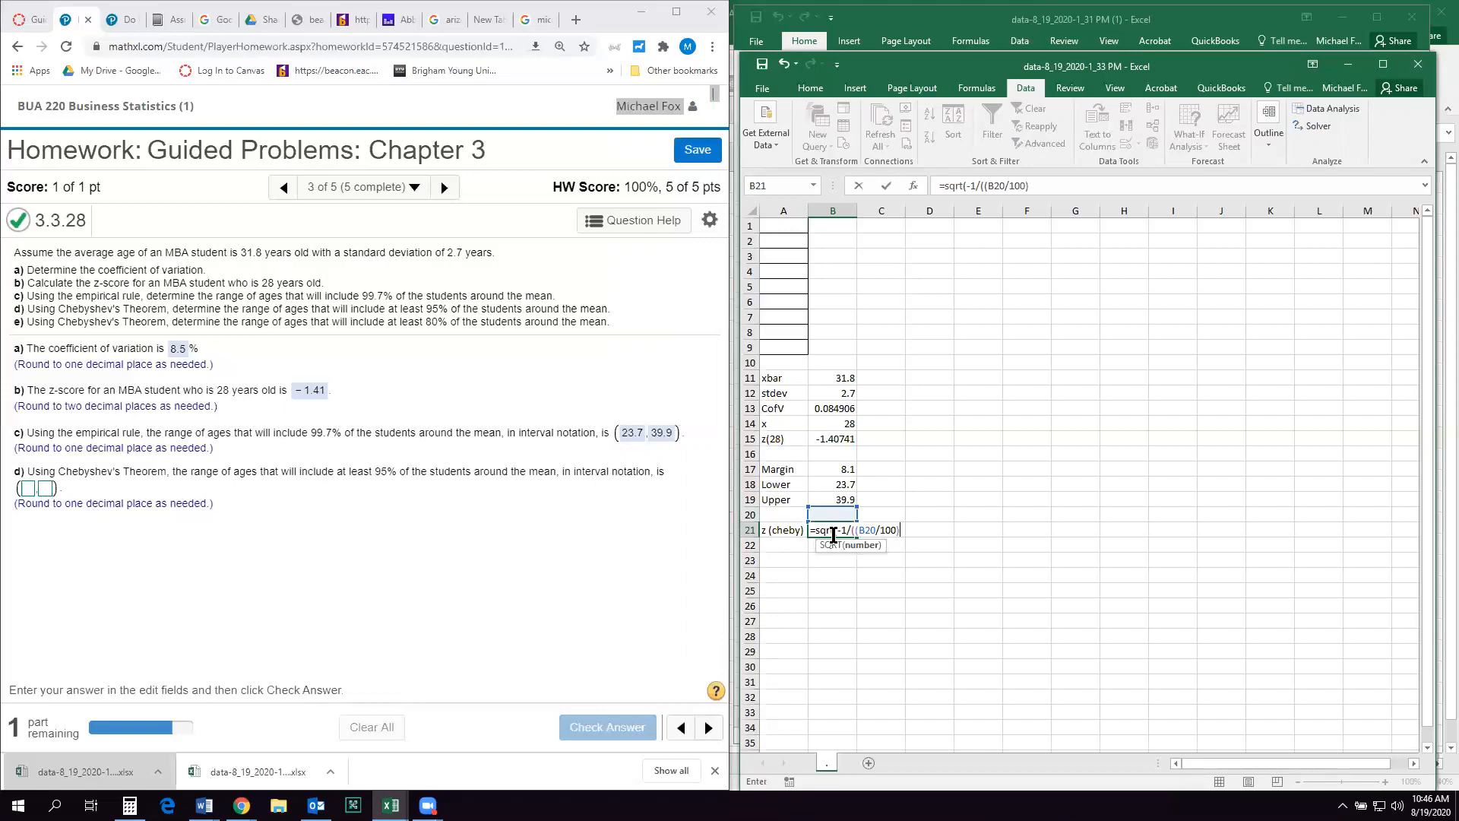
{"action": "type", "text": "-1)"}
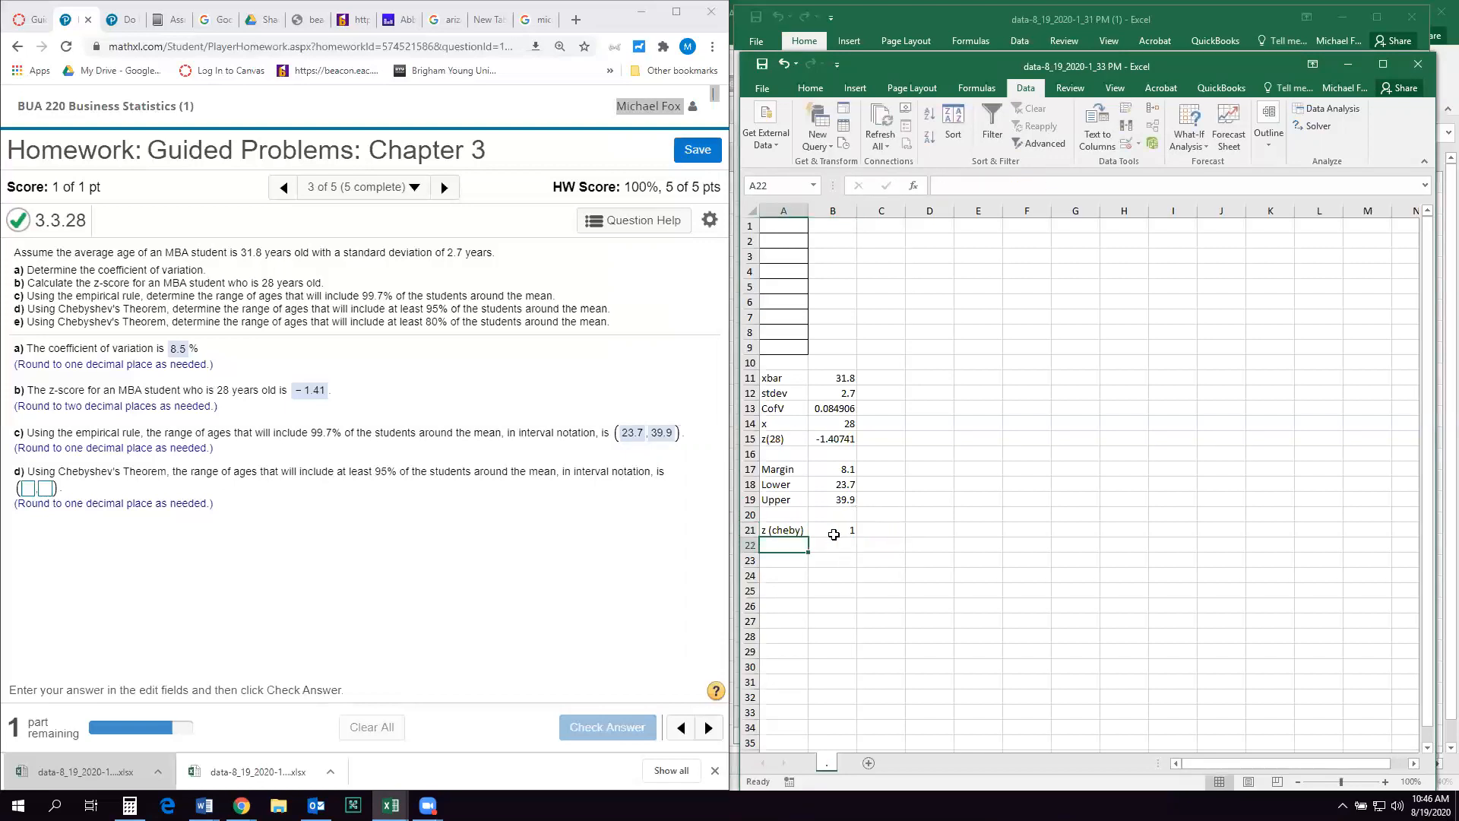
{"action": "left_click", "coordinate": [783, 515]}
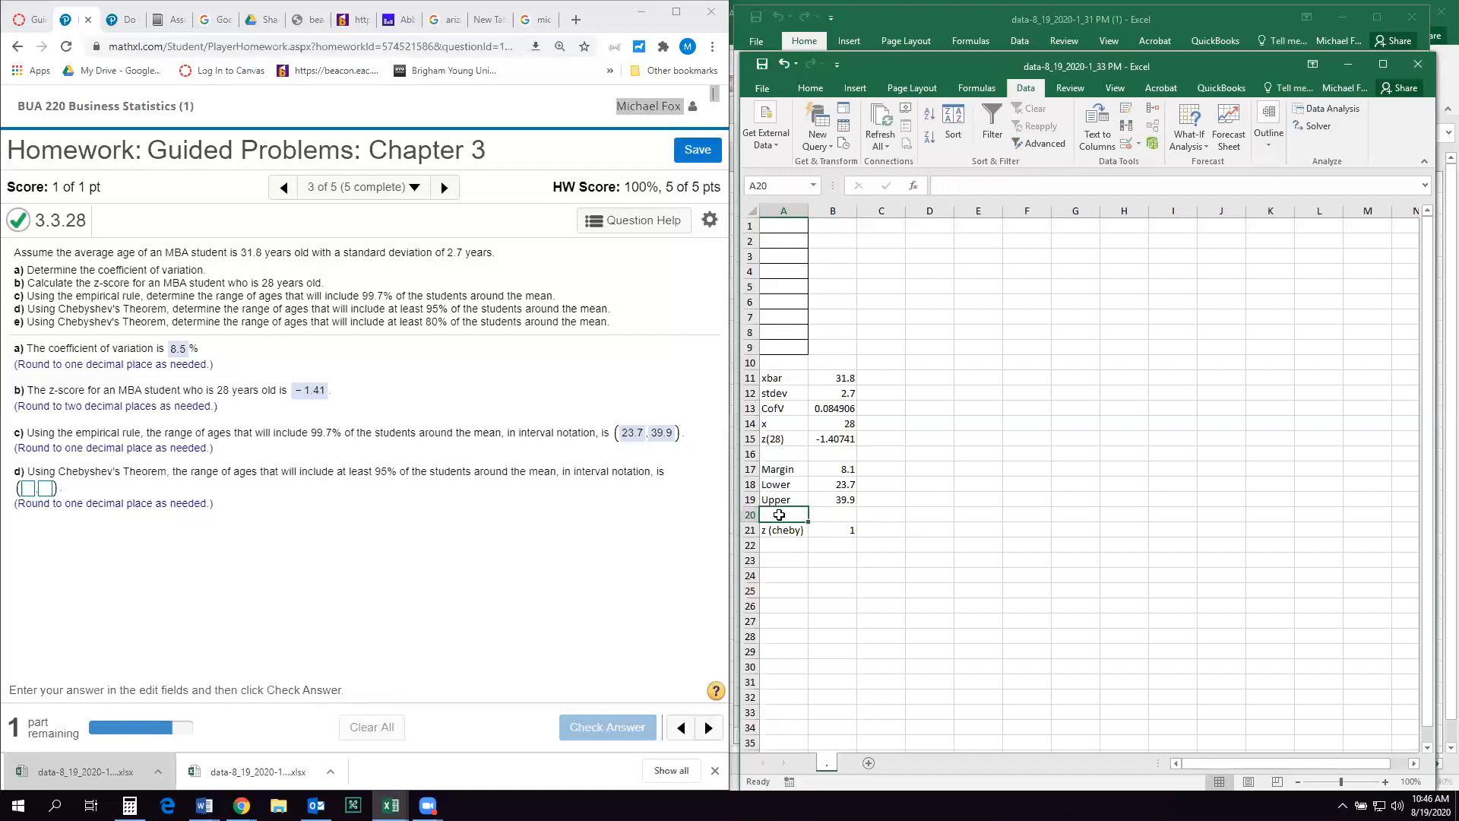
- Set Percent 95 (z 4.472136) and add Margin 12.07477, Lower 19.72523 and Upper 43.87477 rows
{"action": "type", "text": "Percent"}
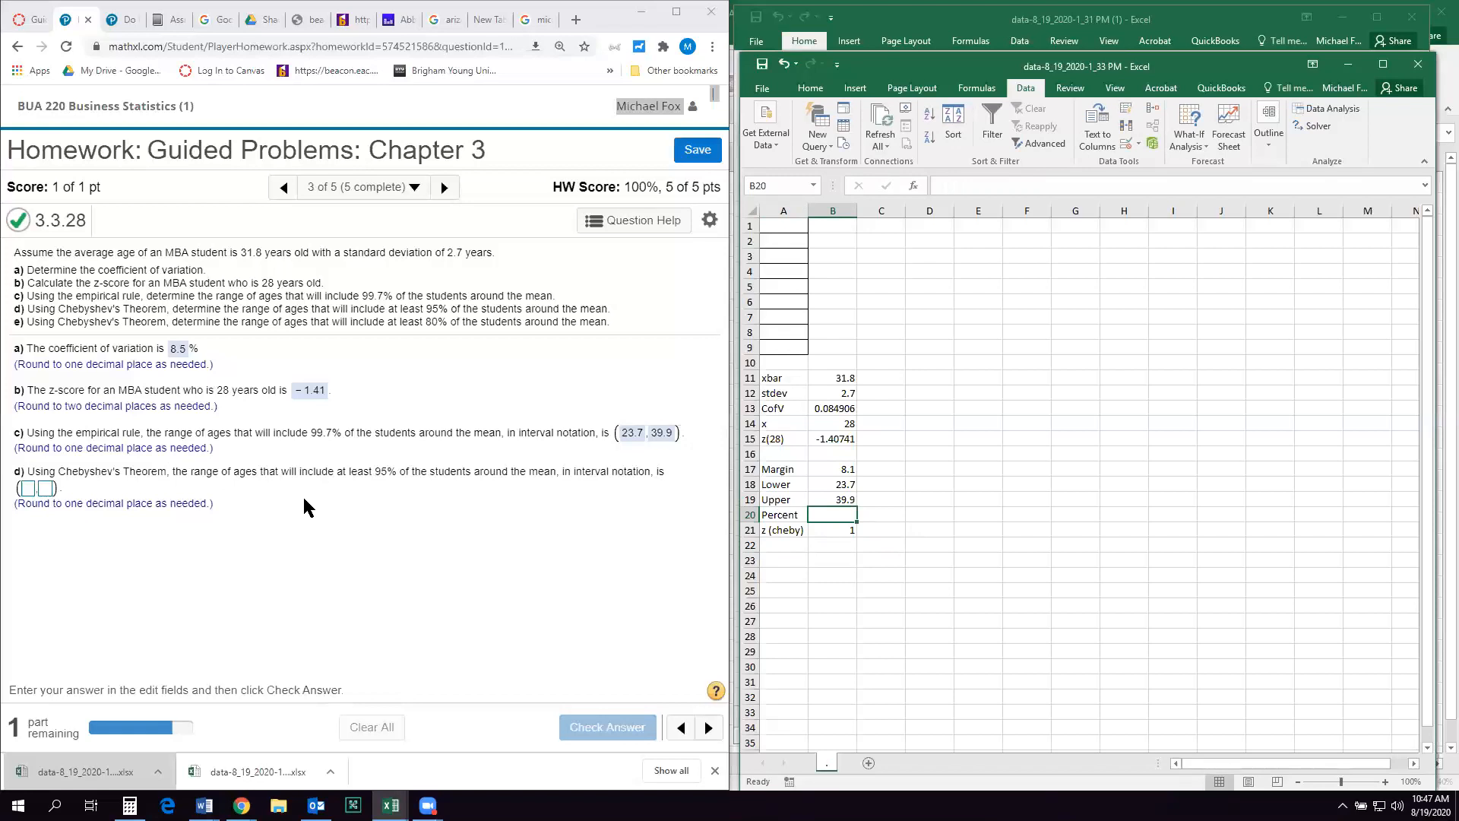
{"action": "mouse_move", "coordinate": [381, 482]}
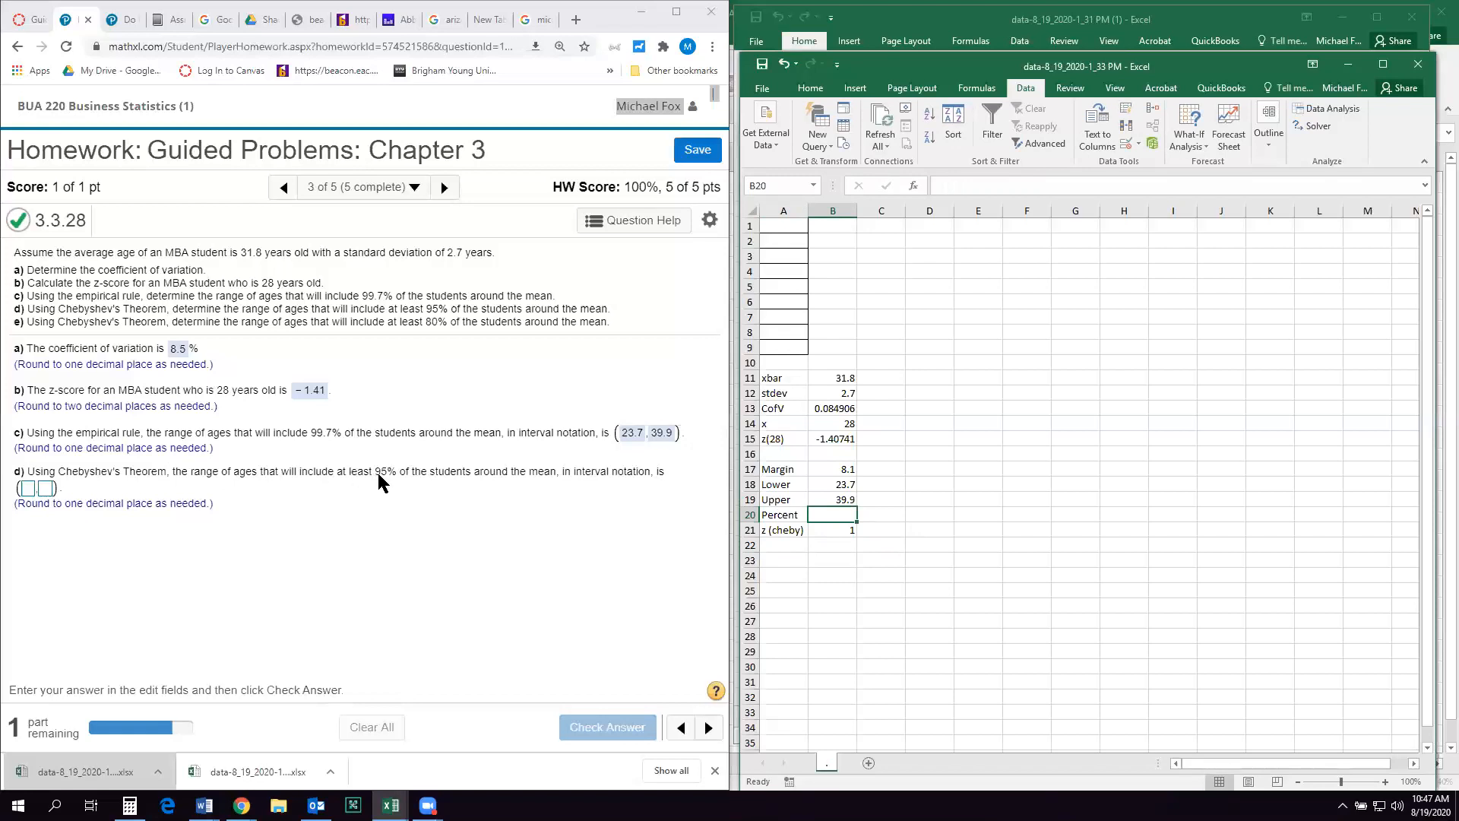
{"action": "type", "text": "95"}
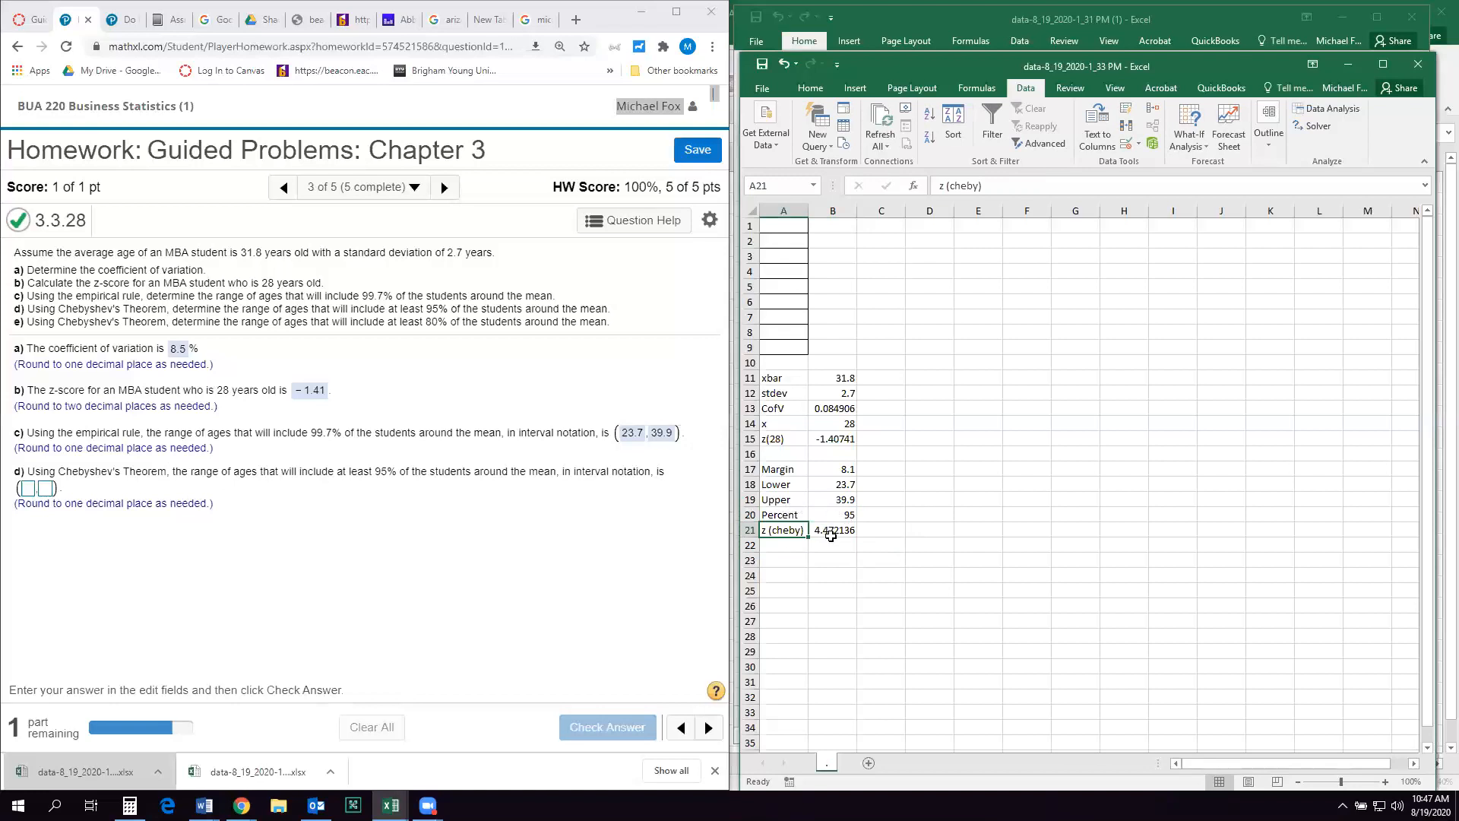
{"action": "mouse_move", "coordinate": [846, 537]}
{"action": "type", "text": "Margin"}
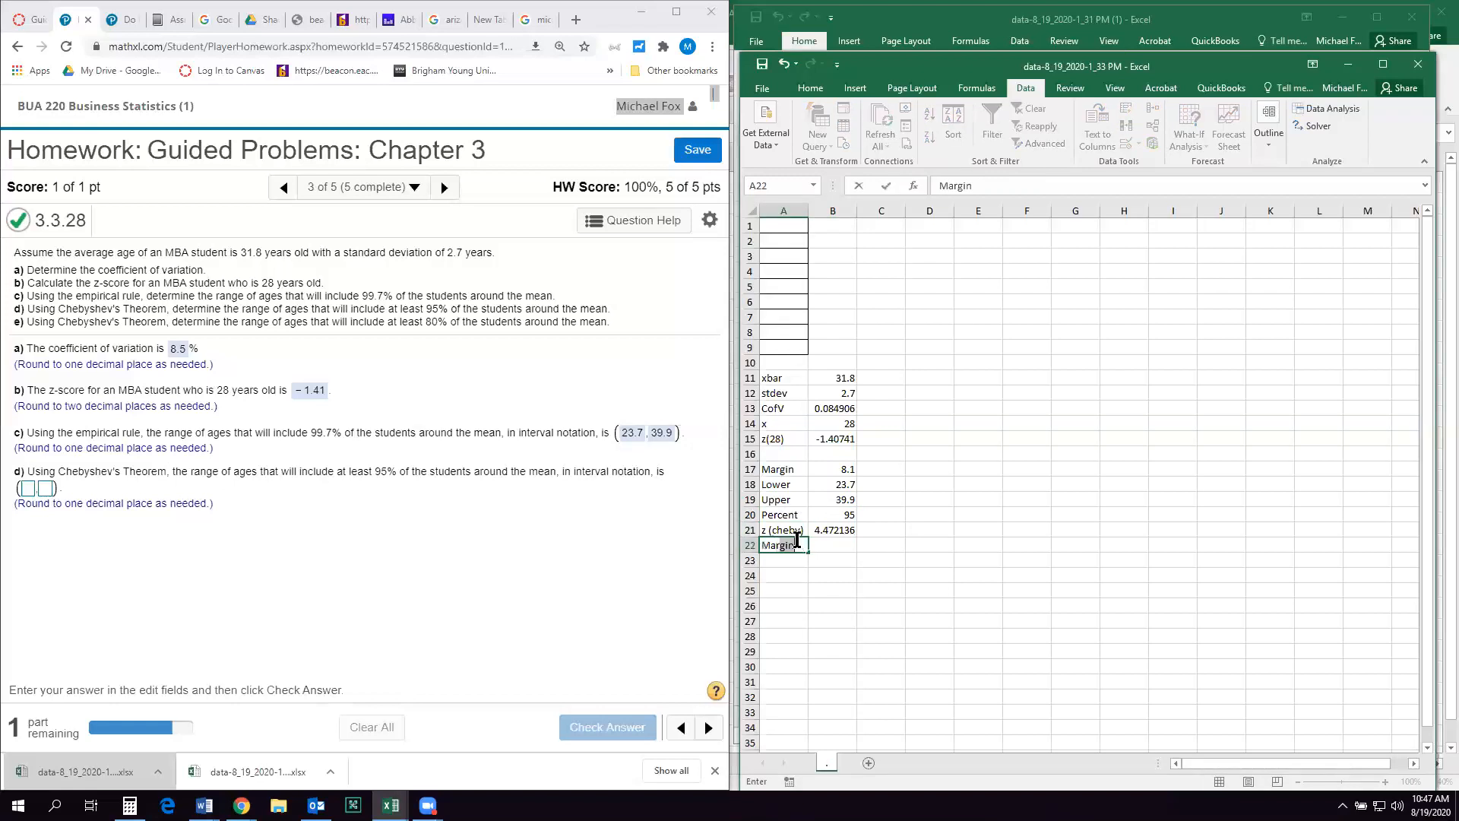
{"action": "type", "text": "="}
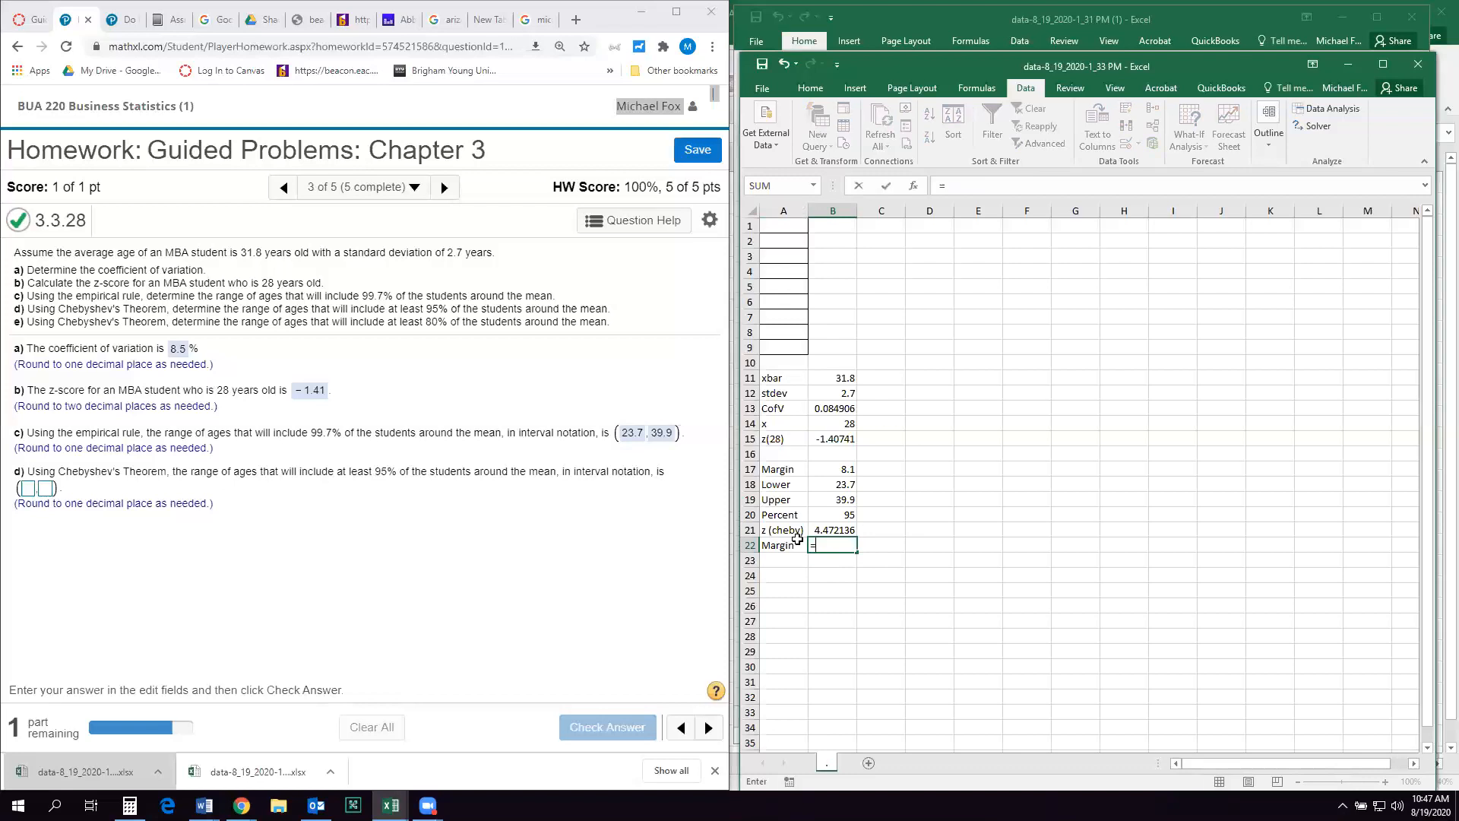
{"action": "left_click", "coordinate": [832, 393]}
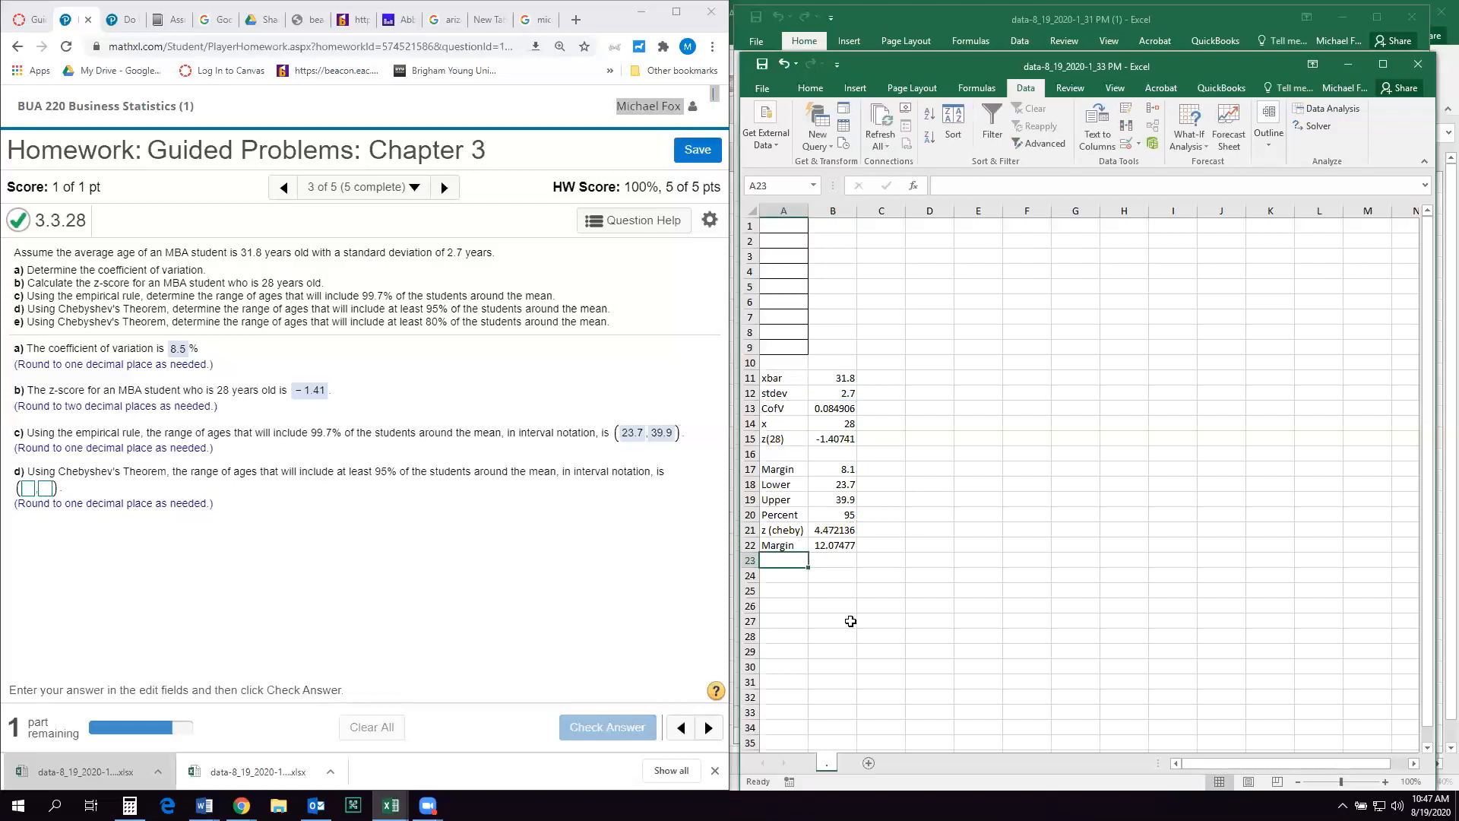
{"action": "type", "text": "Lower"}
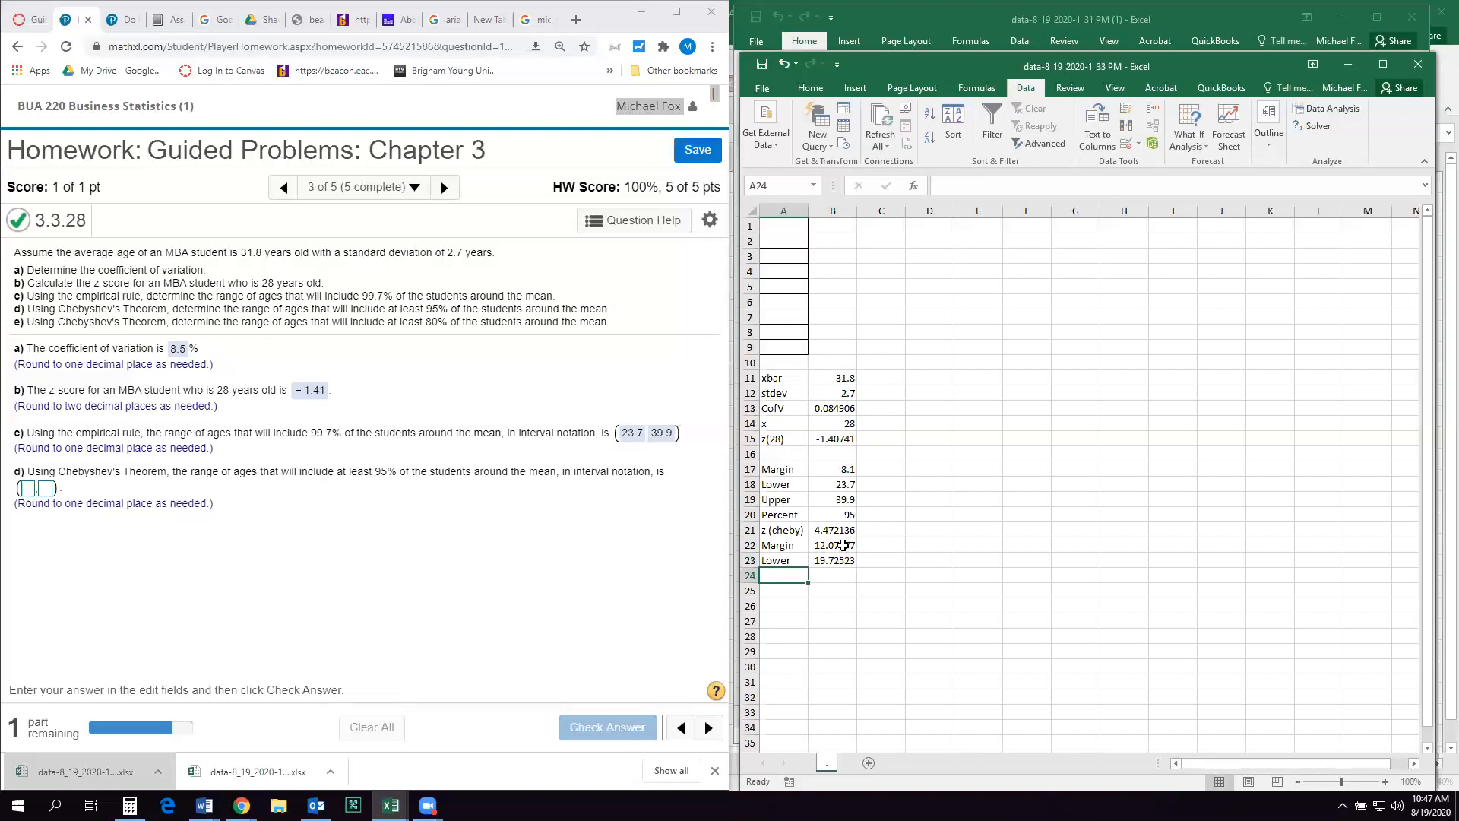
{"action": "type", "text": "Upper"}
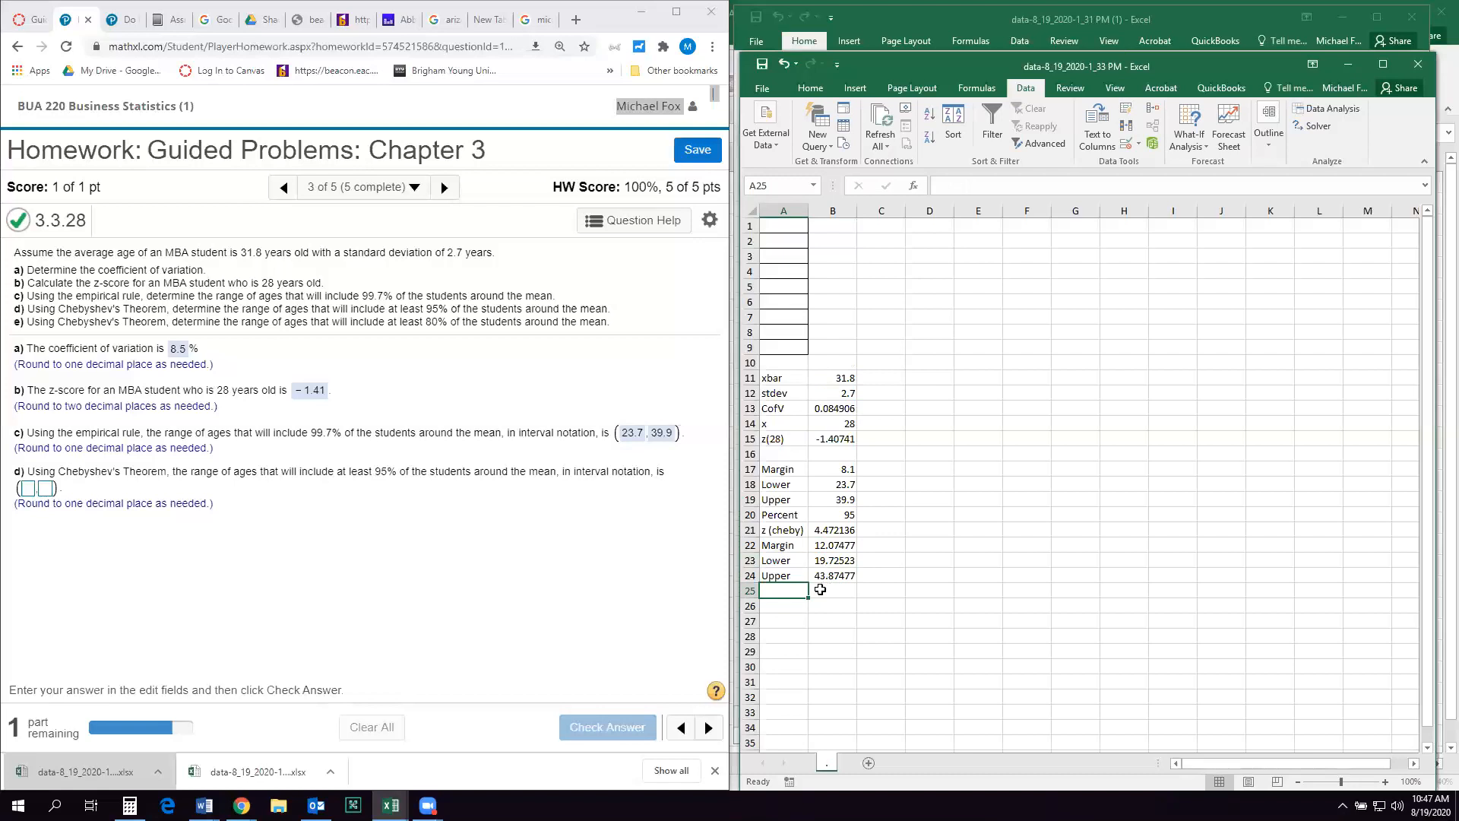
{"action": "left_click", "coordinate": [25, 488]}
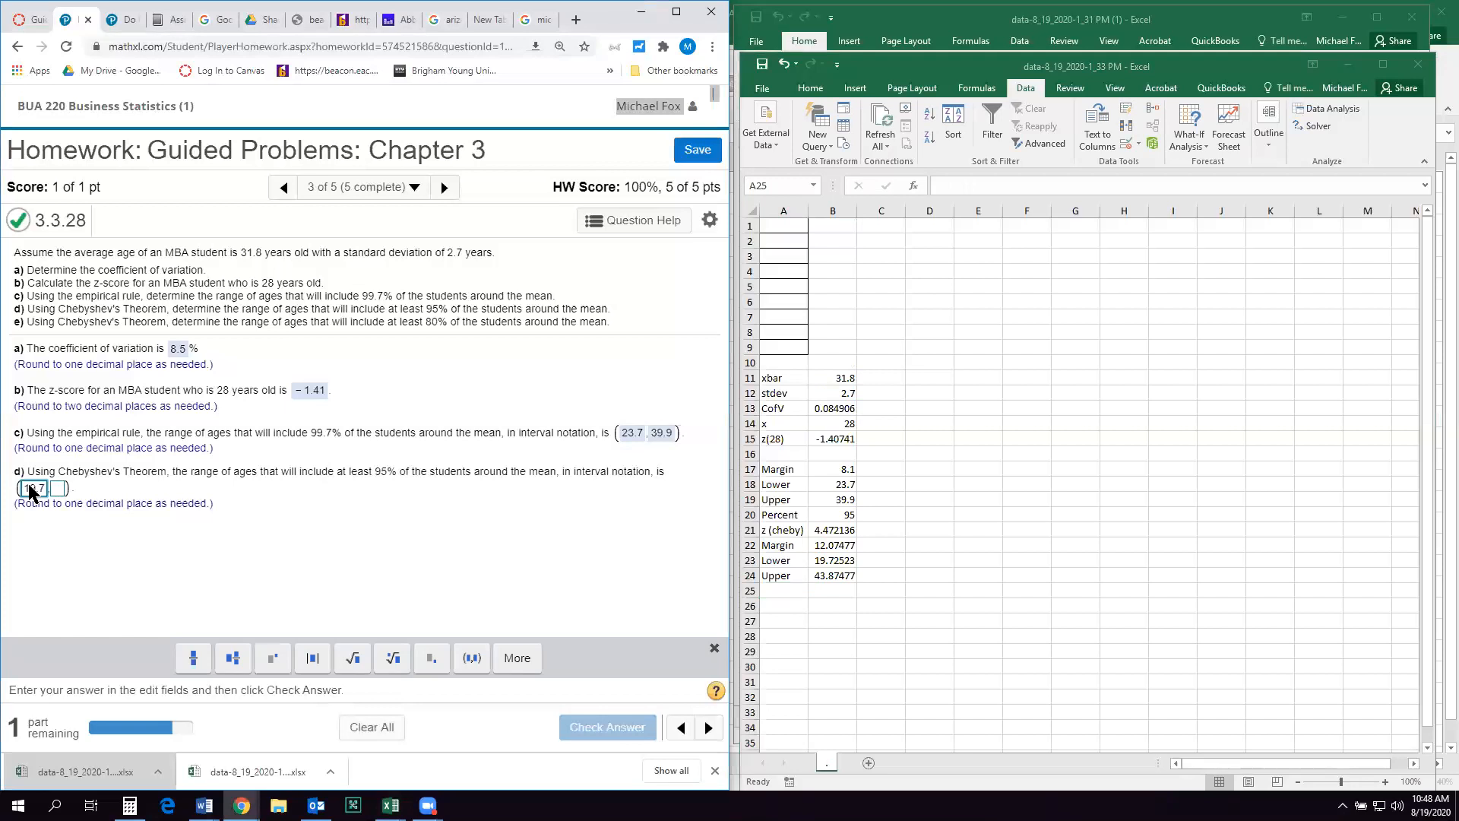
- Answer part d with the Chebyshev 95% range 19.7 to 43.9, marked correct, revealing part e
{"action": "type", "text": "19.7"}
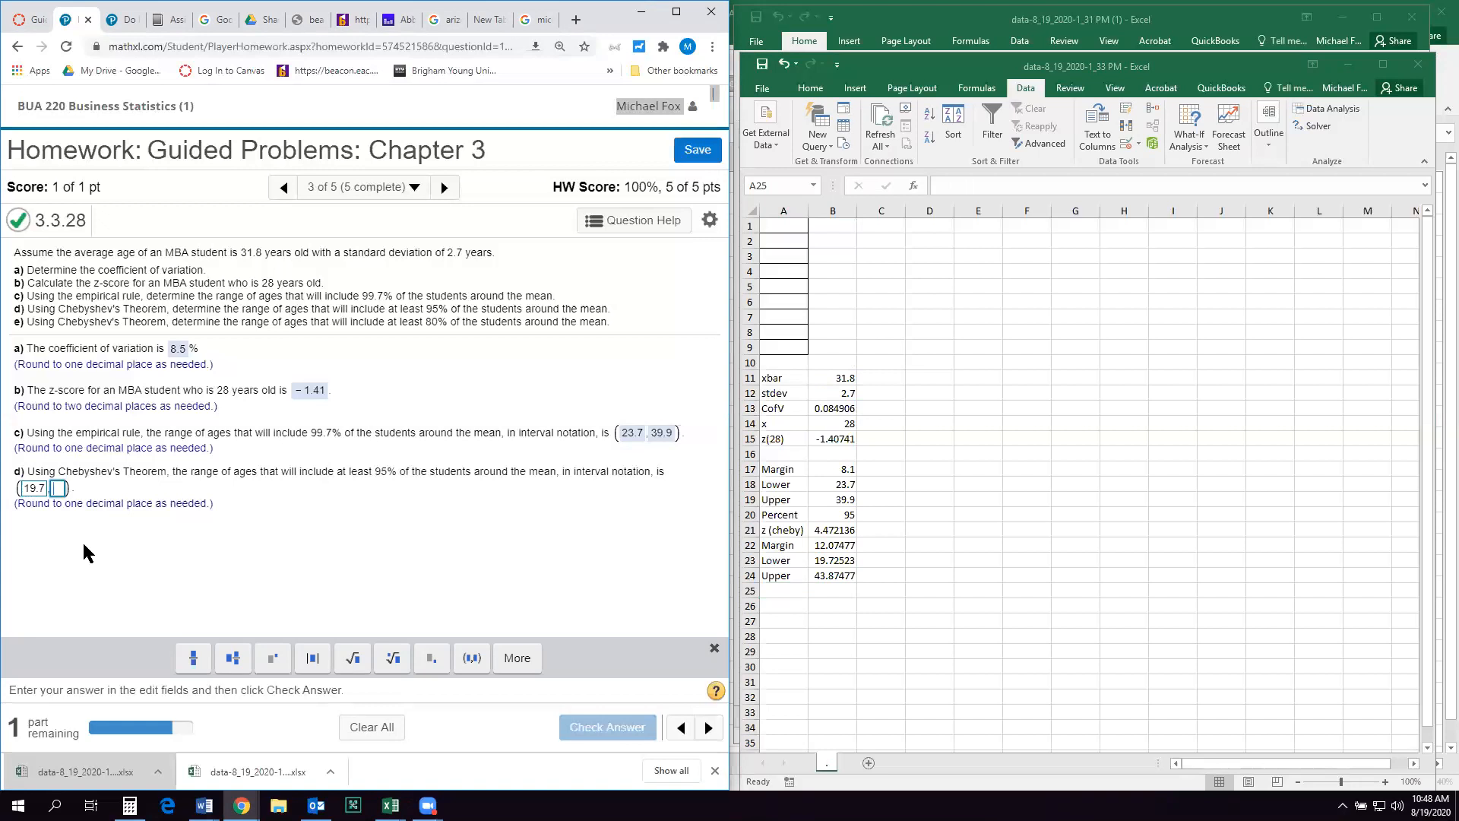
{"action": "type", "text": "43.9"}
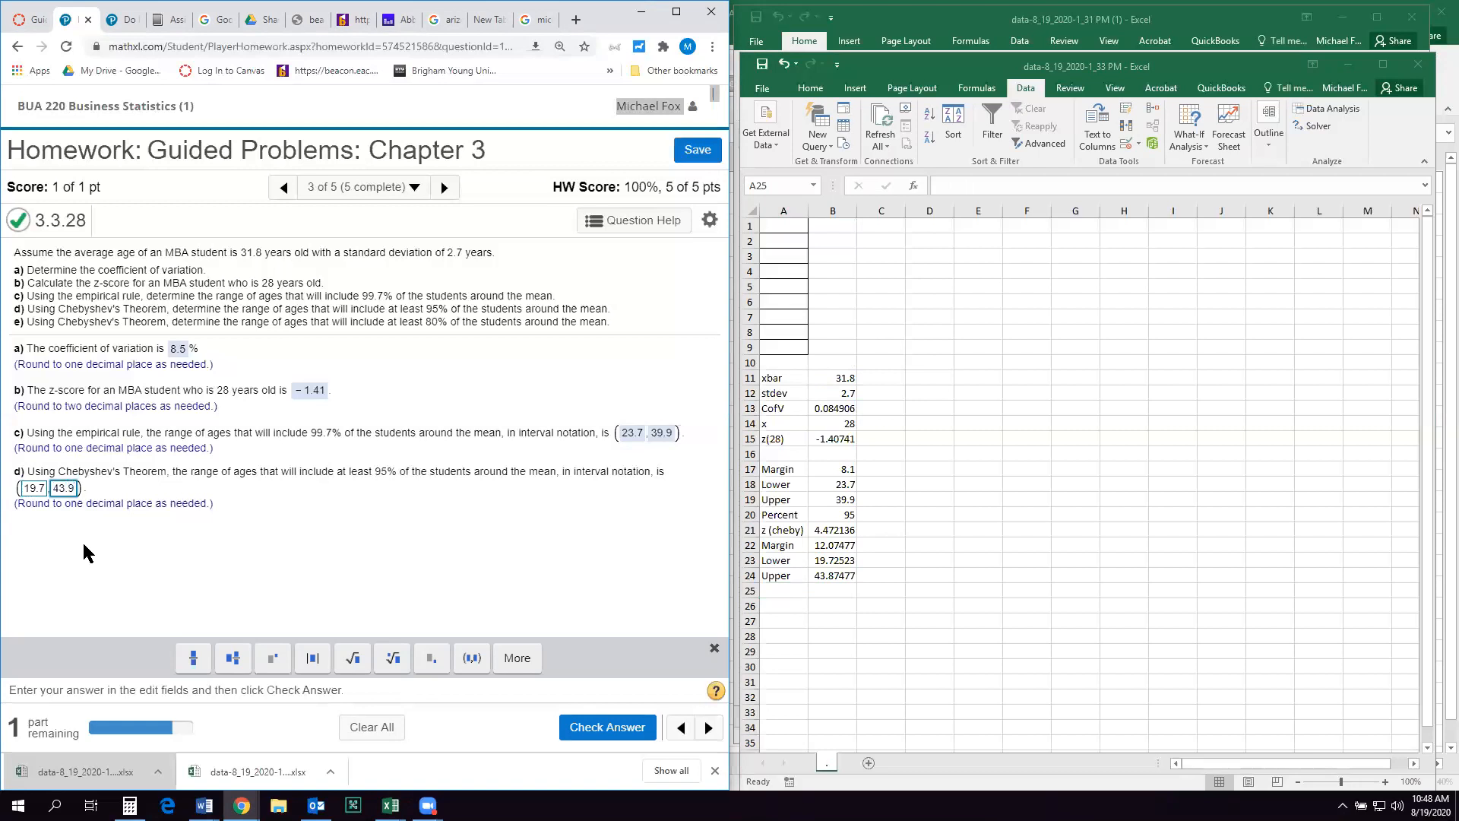
{"action": "mouse_move", "coordinate": [854, 583]}
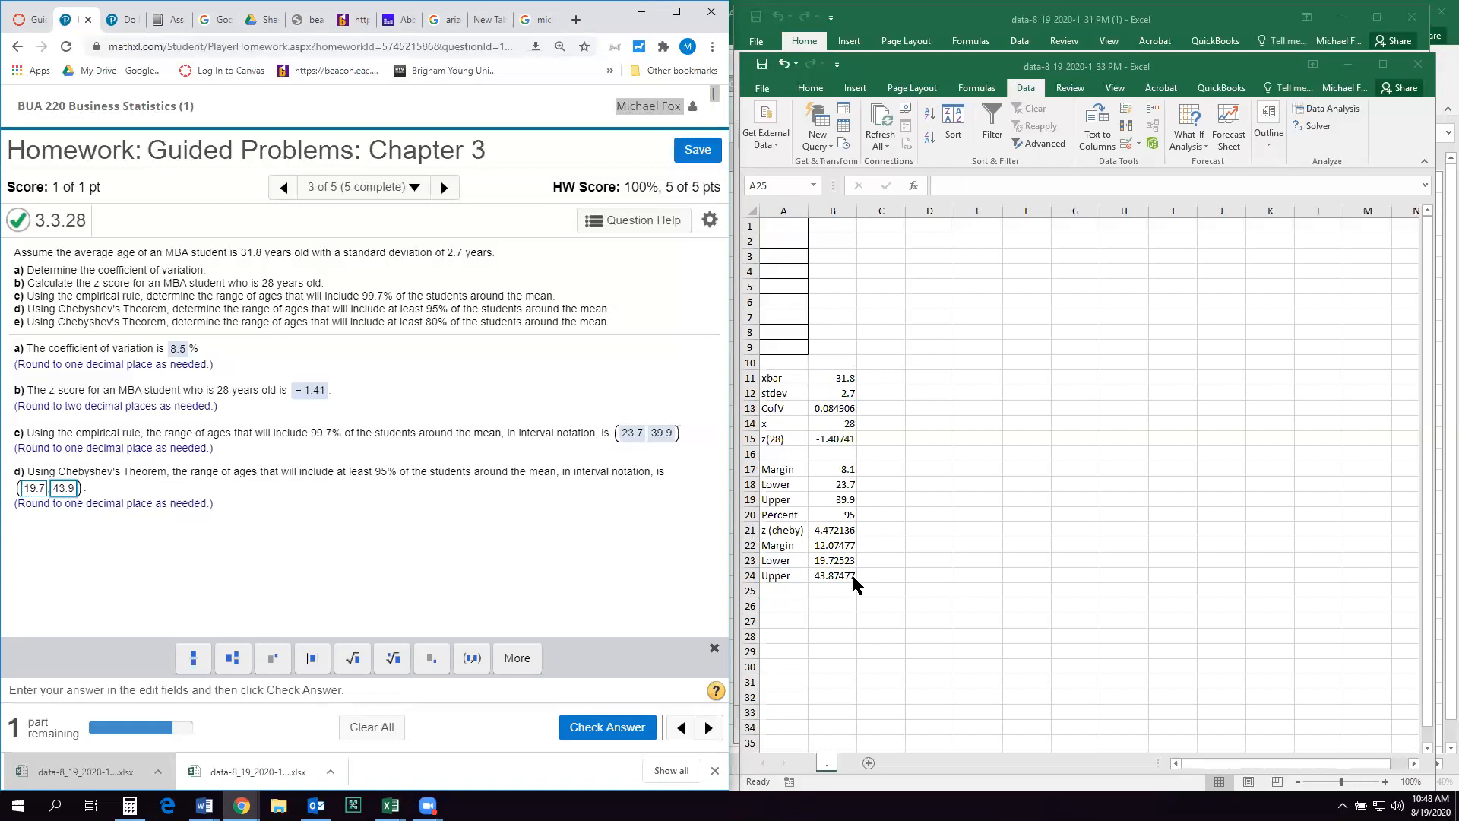
{"action": "mouse_move", "coordinate": [851, 538]}
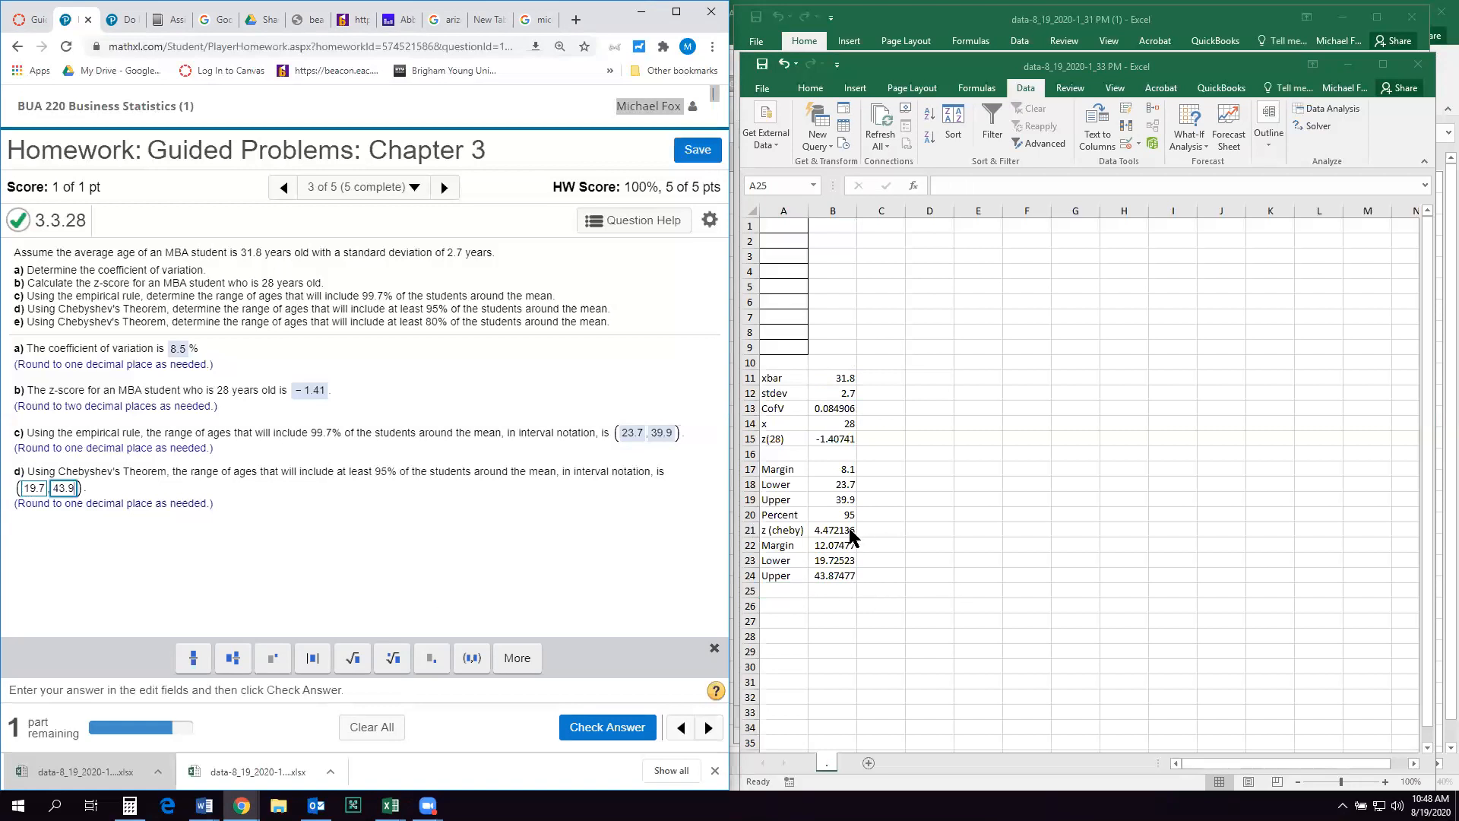
{"action": "mouse_move", "coordinate": [917, 552]}
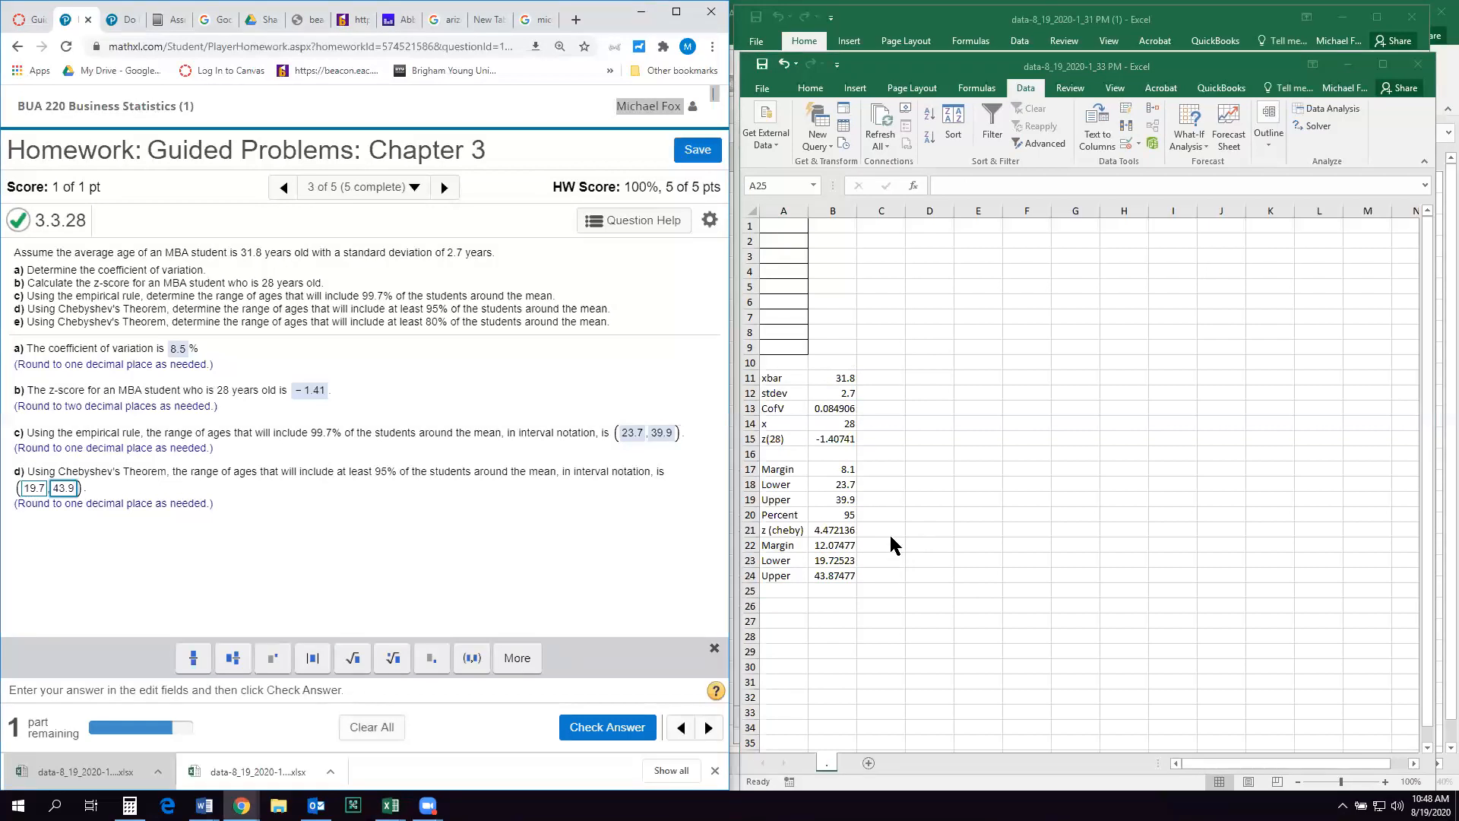
{"action": "left_click", "coordinate": [607, 727]}
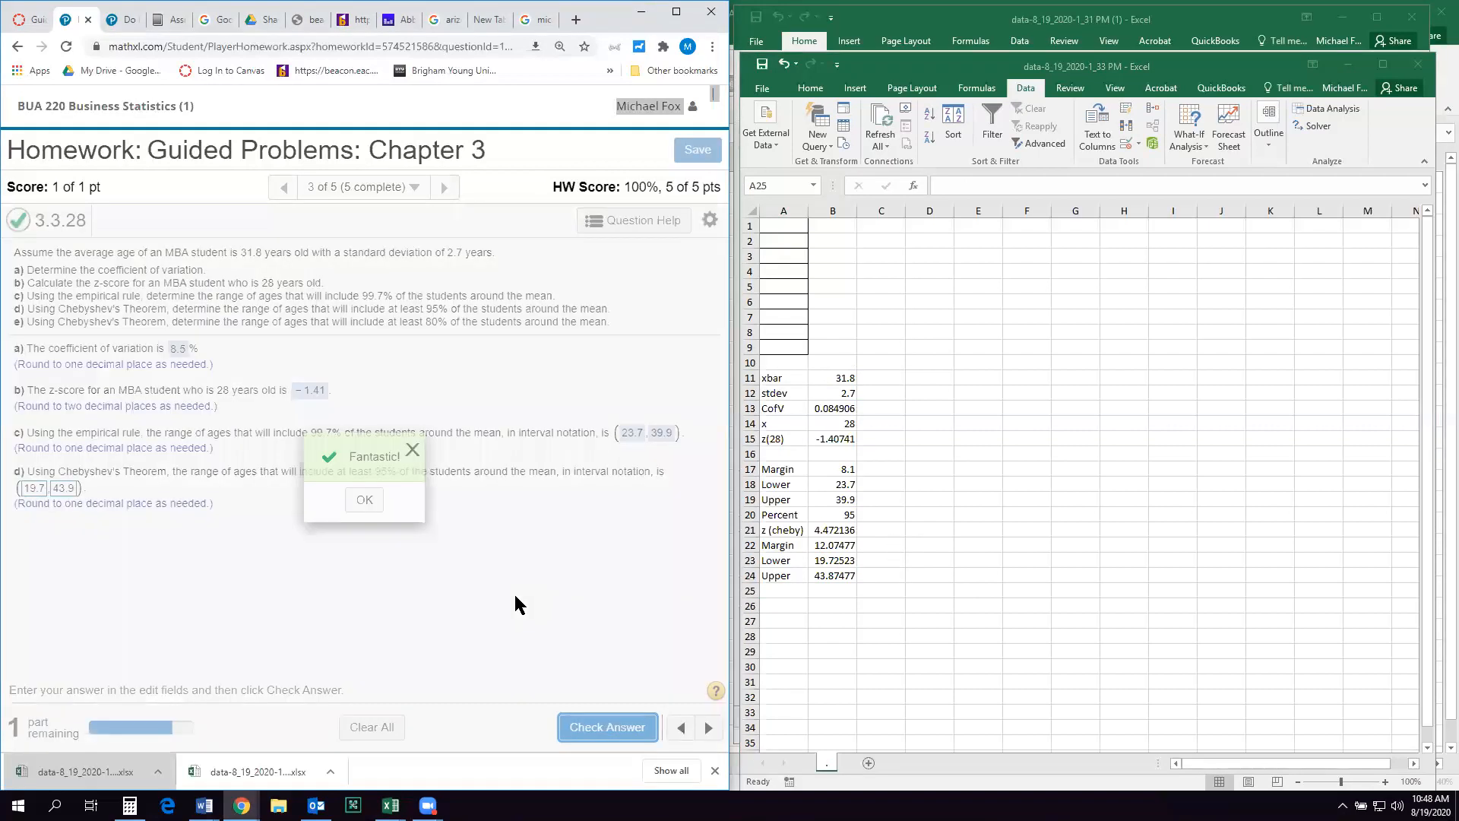
{"action": "left_click", "coordinate": [363, 500]}
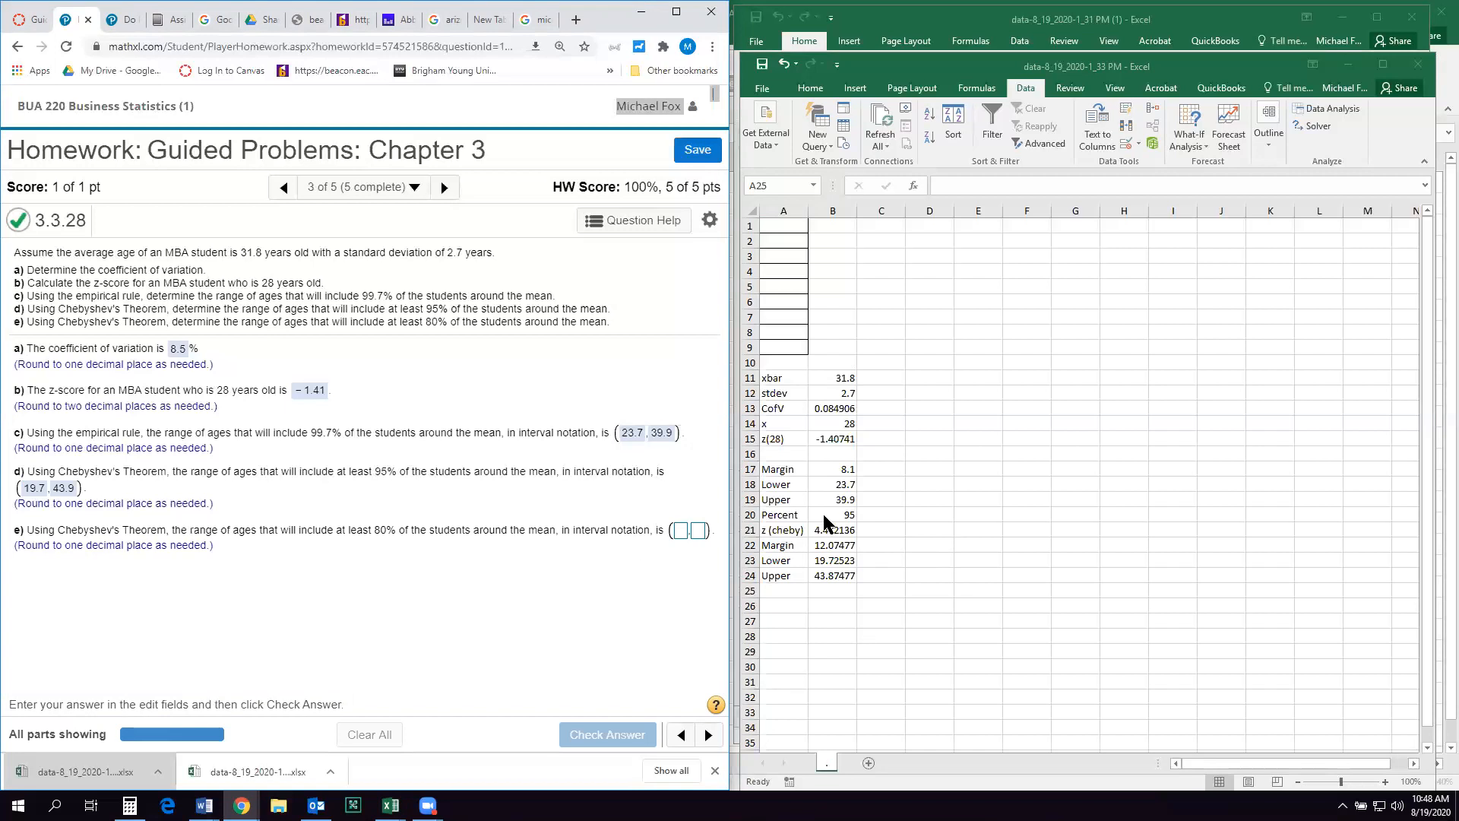
- Change Percent to 80 in Excel and answer part e with the range 25.8 to 37.8, marked correct
{"action": "left_click", "coordinate": [832, 516]}
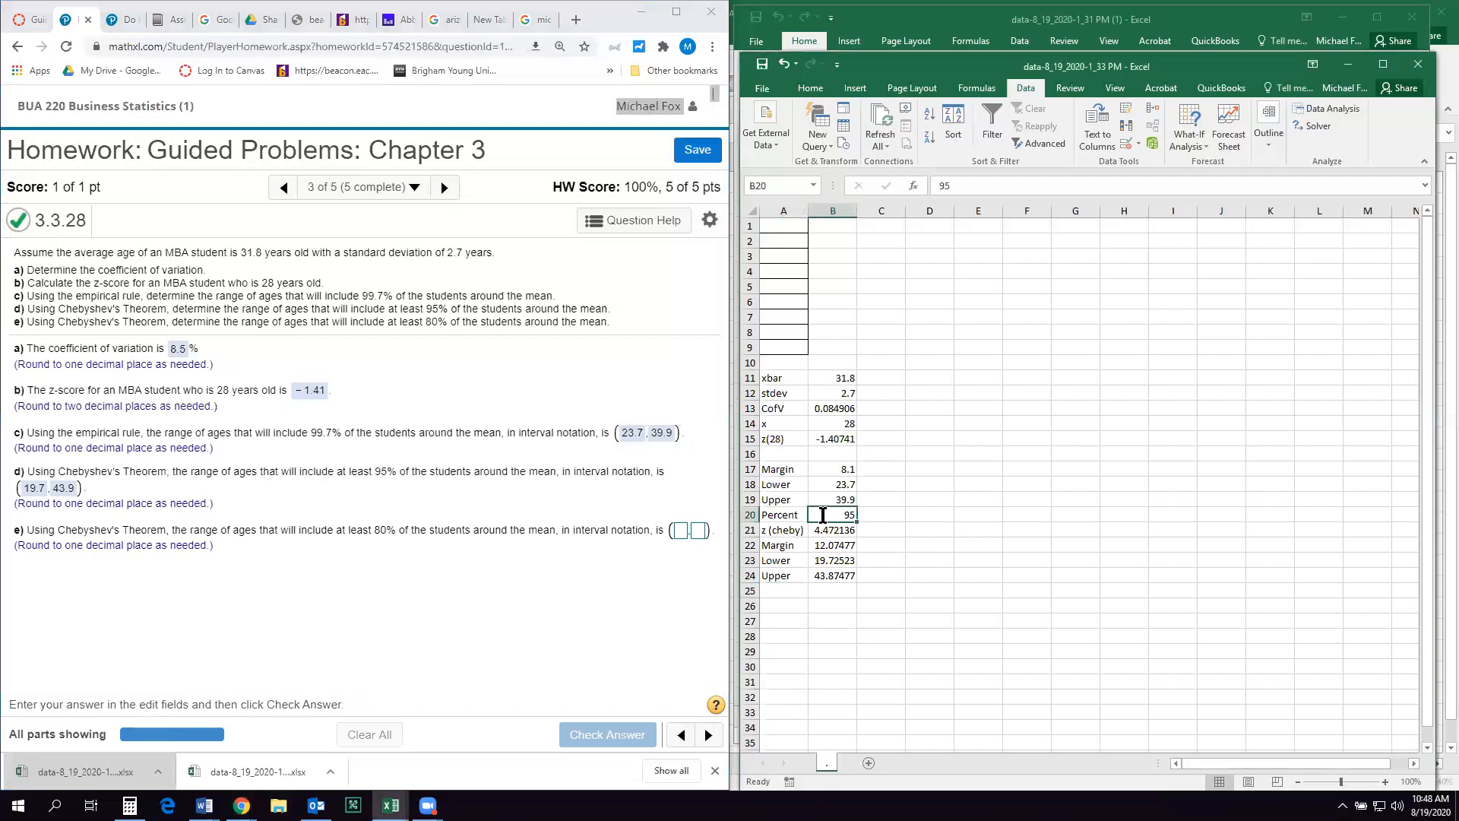
{"action": "type", "text": "80"}
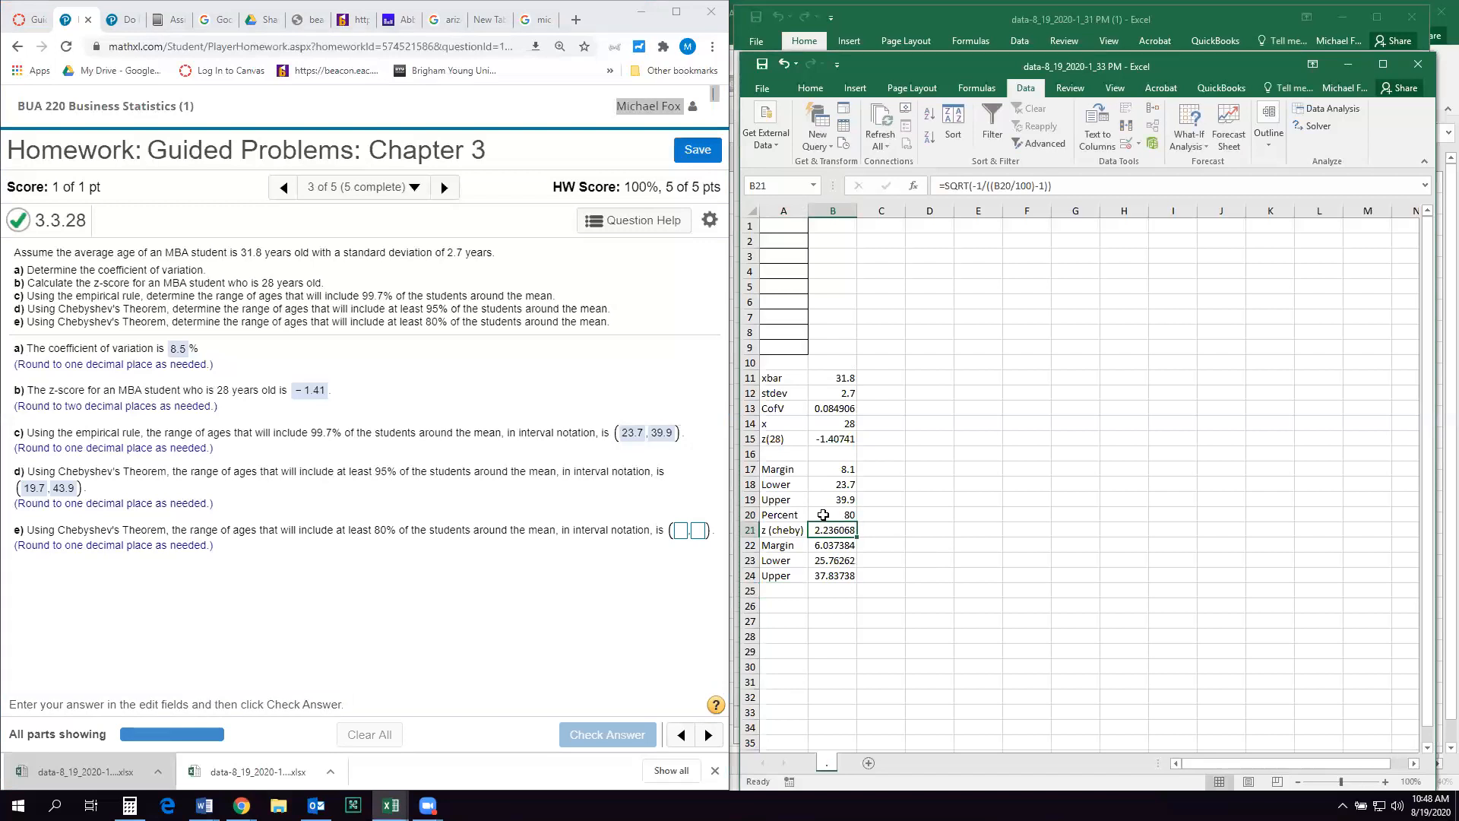
{"action": "mouse_move", "coordinate": [301, 623]}
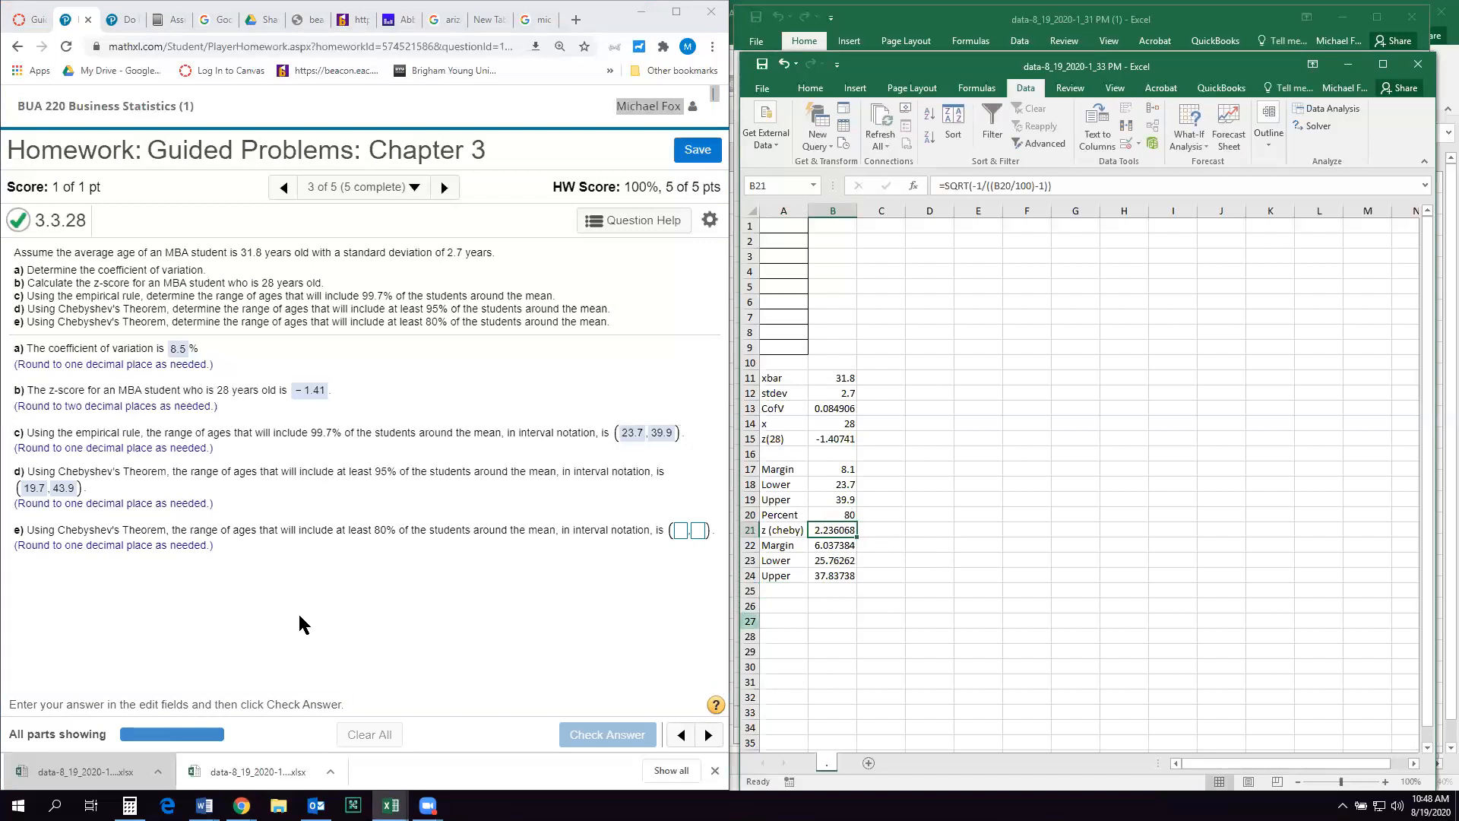
{"action": "left_click", "coordinate": [678, 530]}
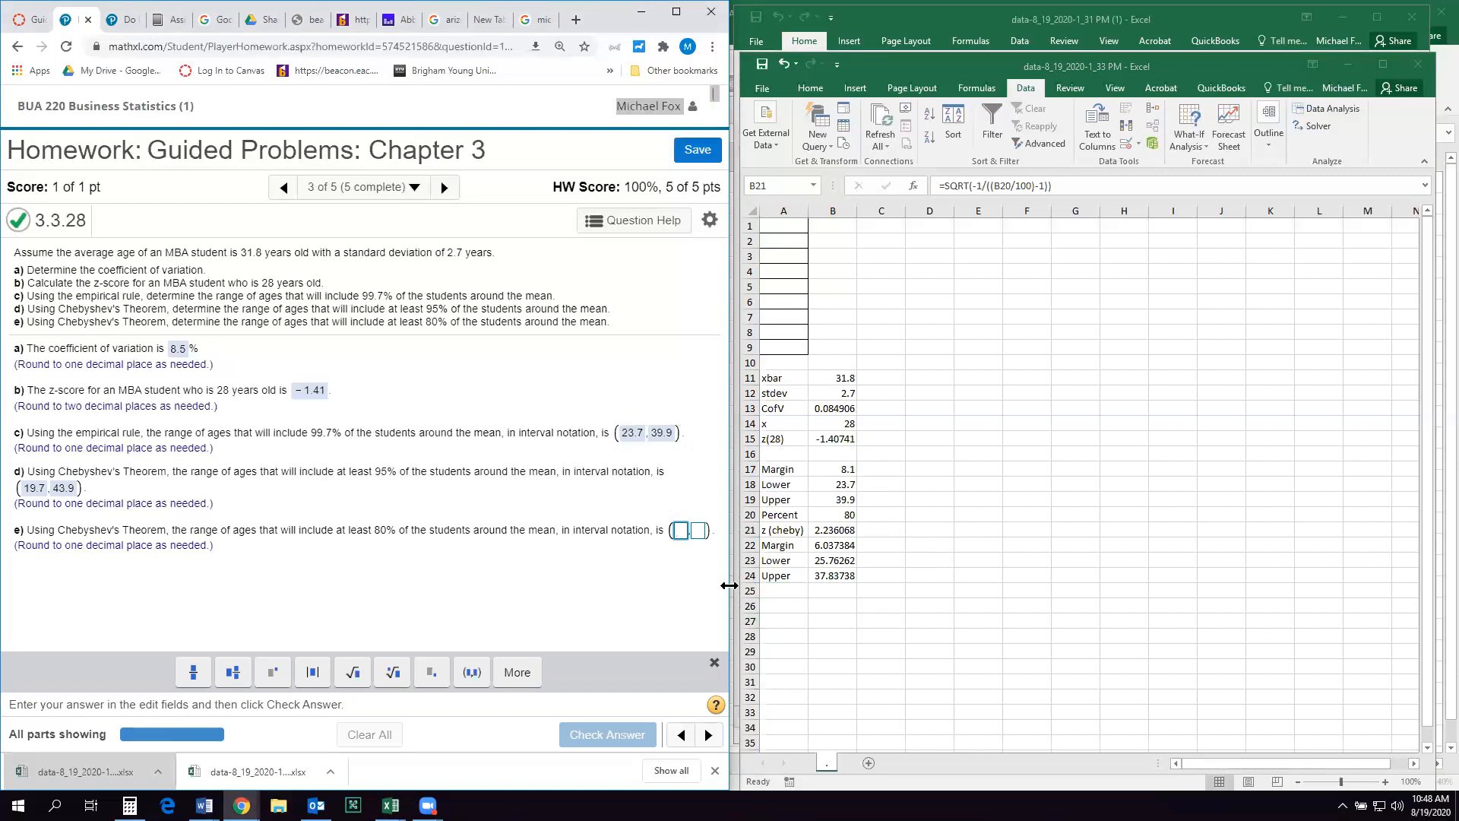
{"action": "type", "text": "25.8"}
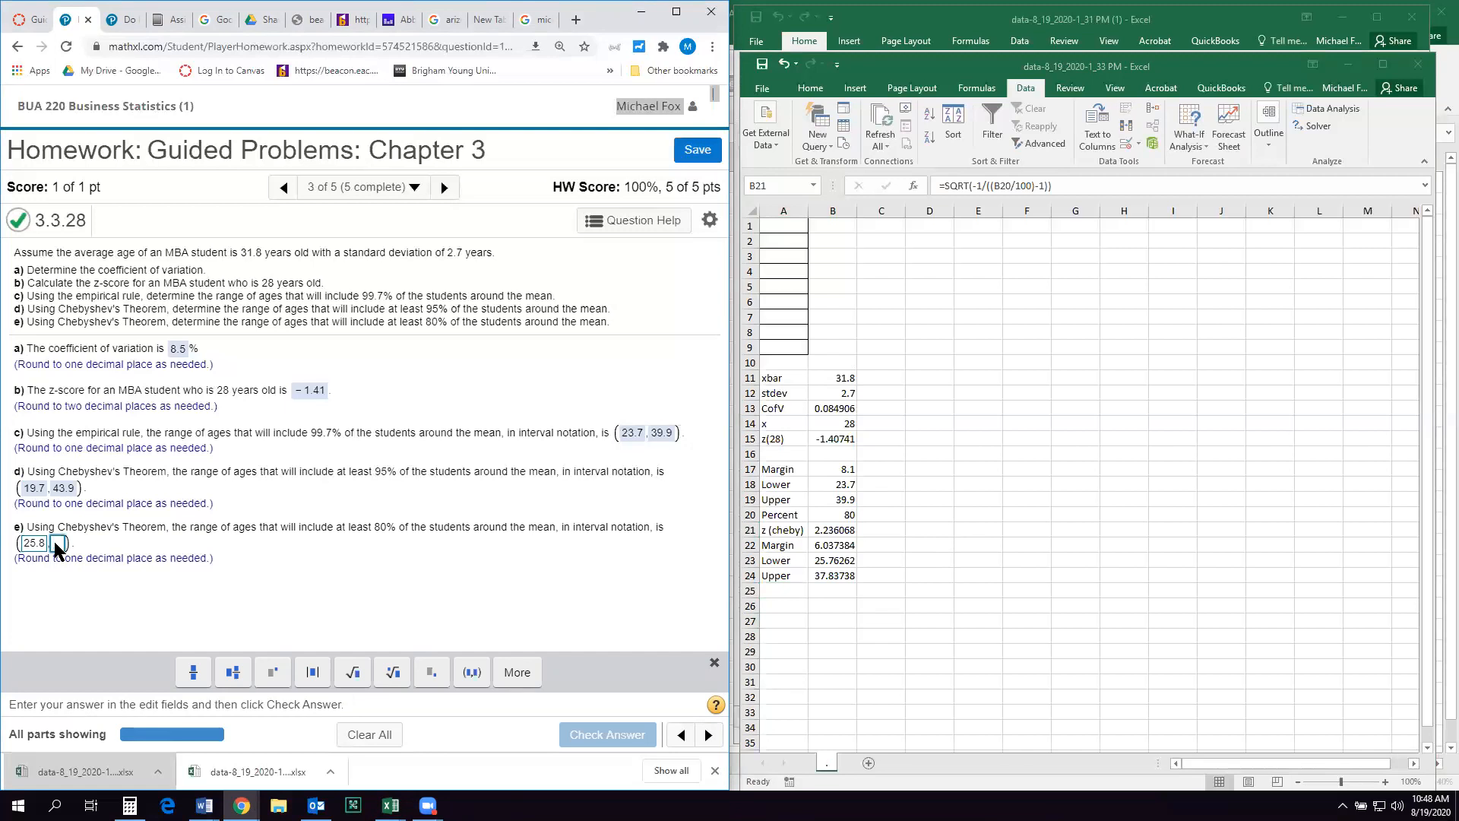
{"action": "type", "text": "37.8"}
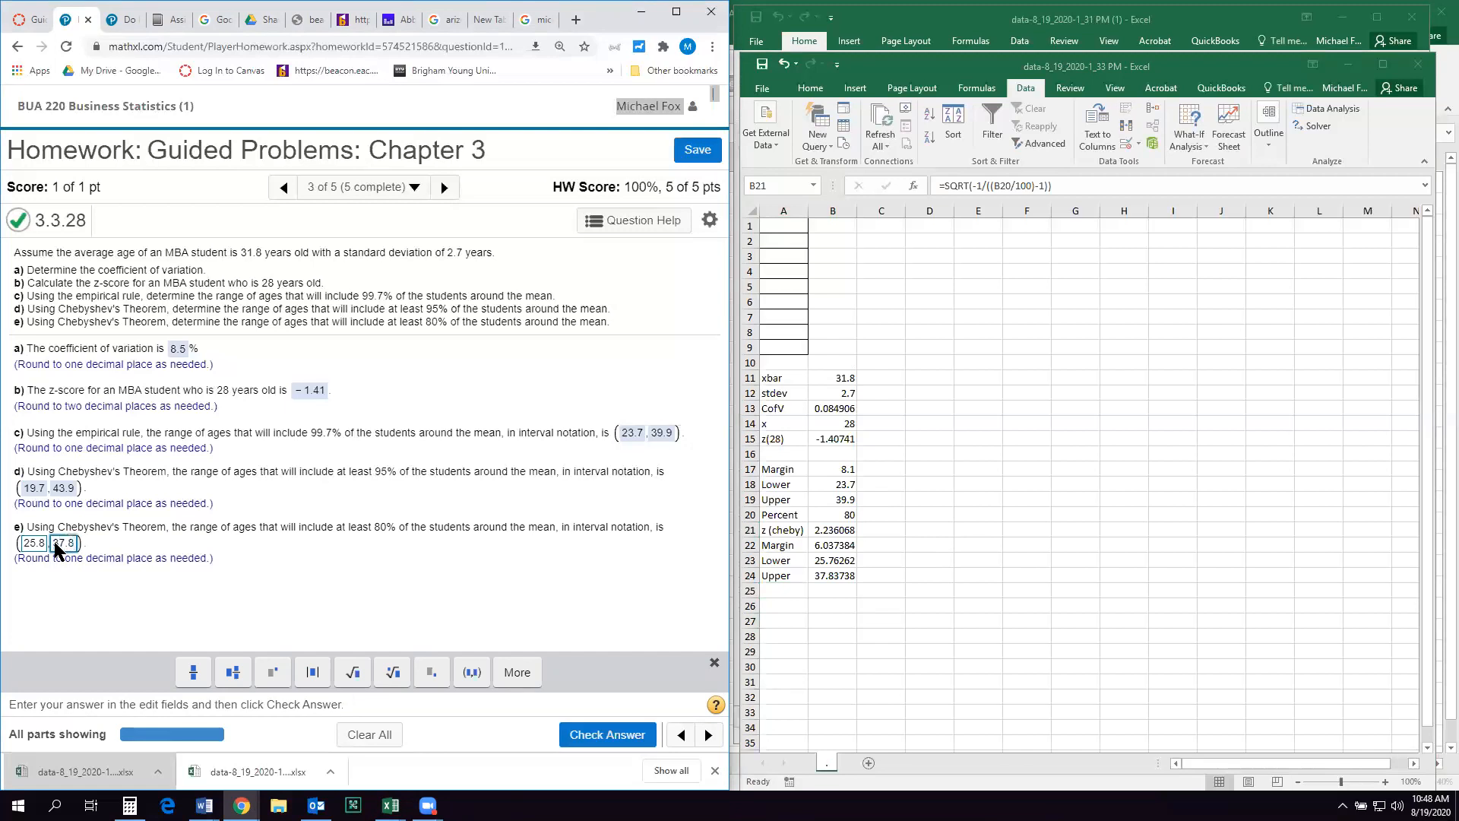
{"action": "left_click", "coordinate": [606, 735]}
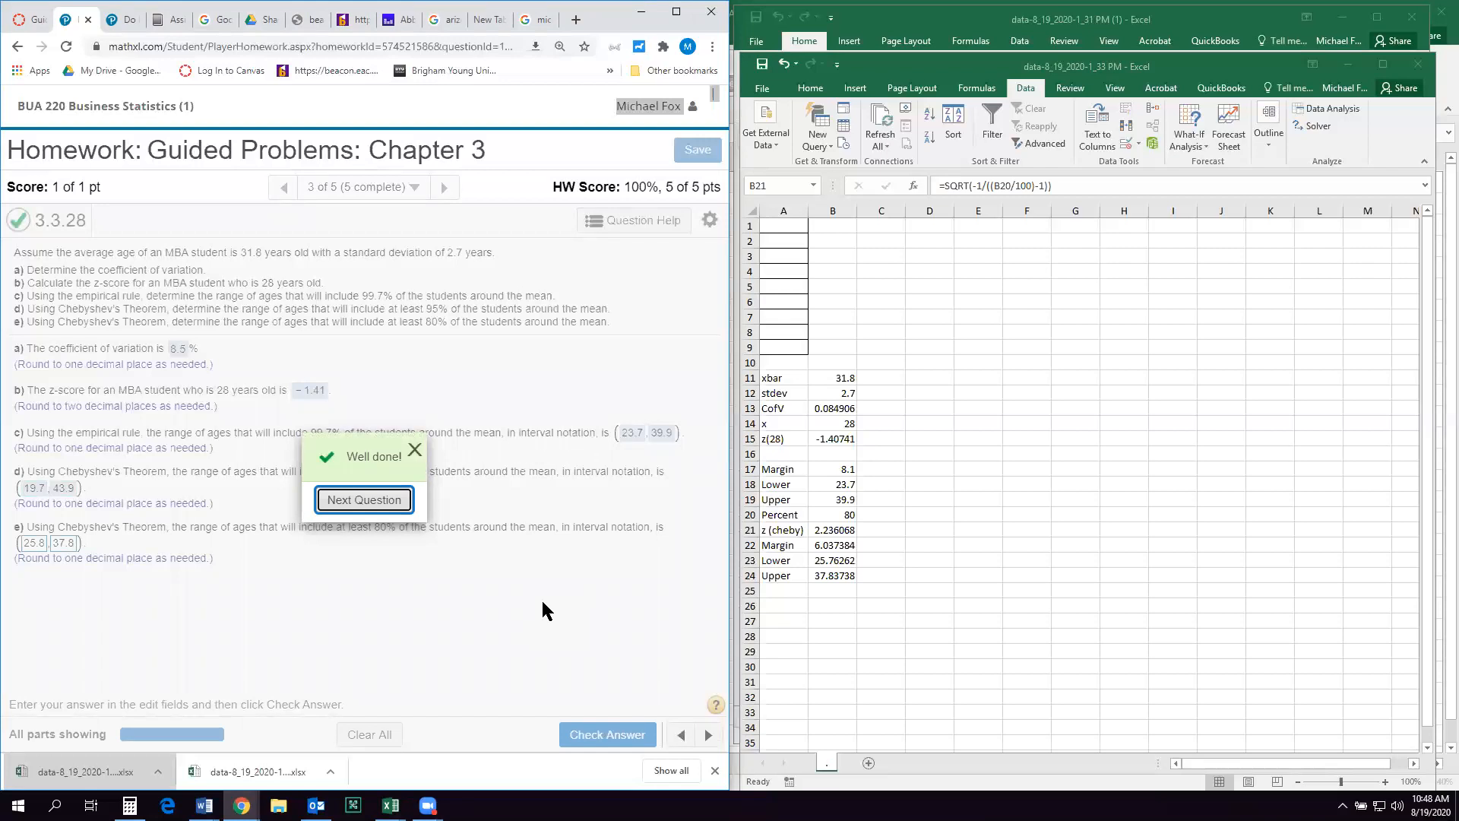
{"action": "mouse_move", "coordinate": [856, 492]}
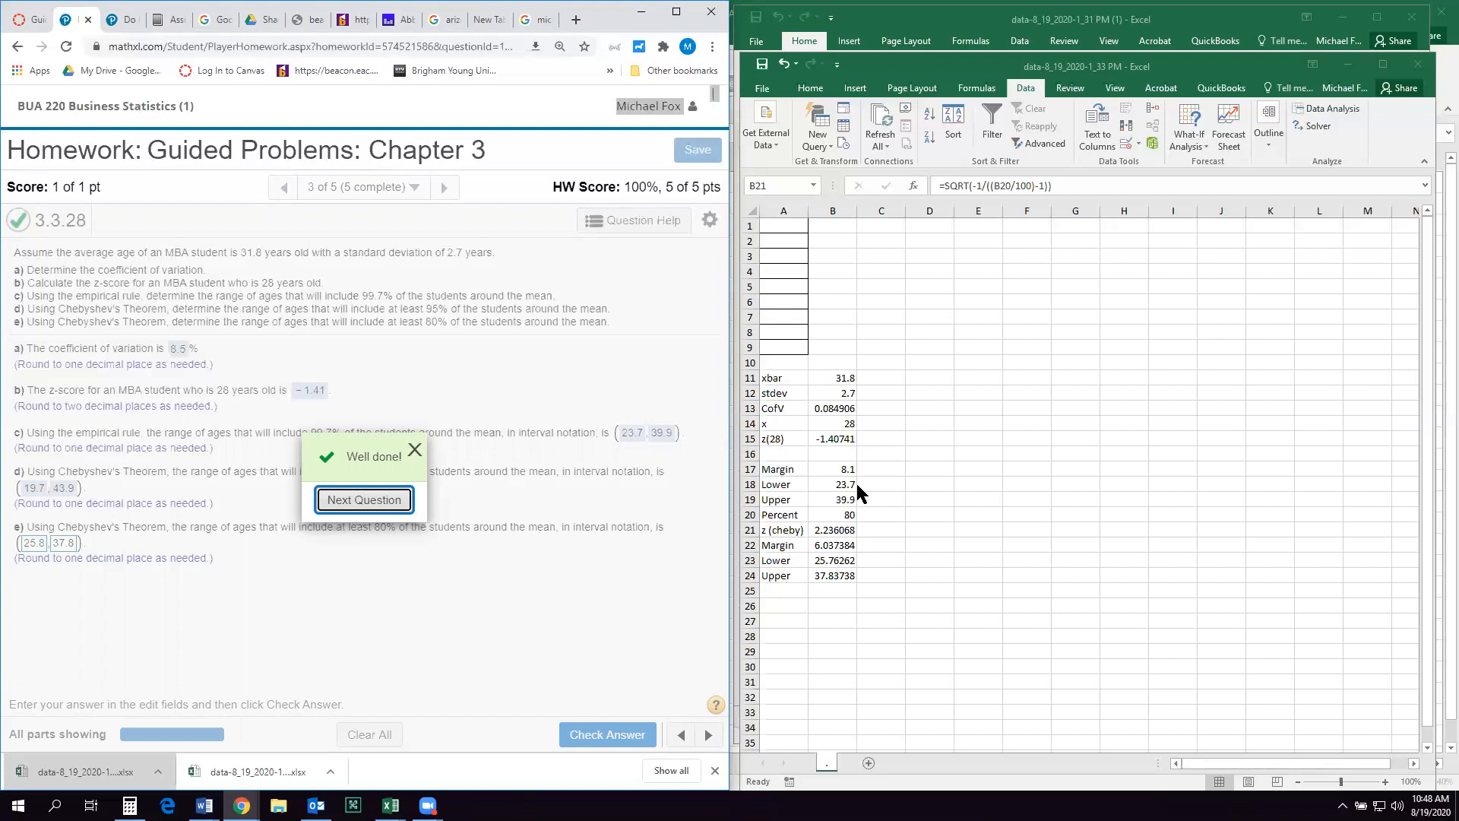
{"action": "mouse_move", "coordinate": [885, 407]}
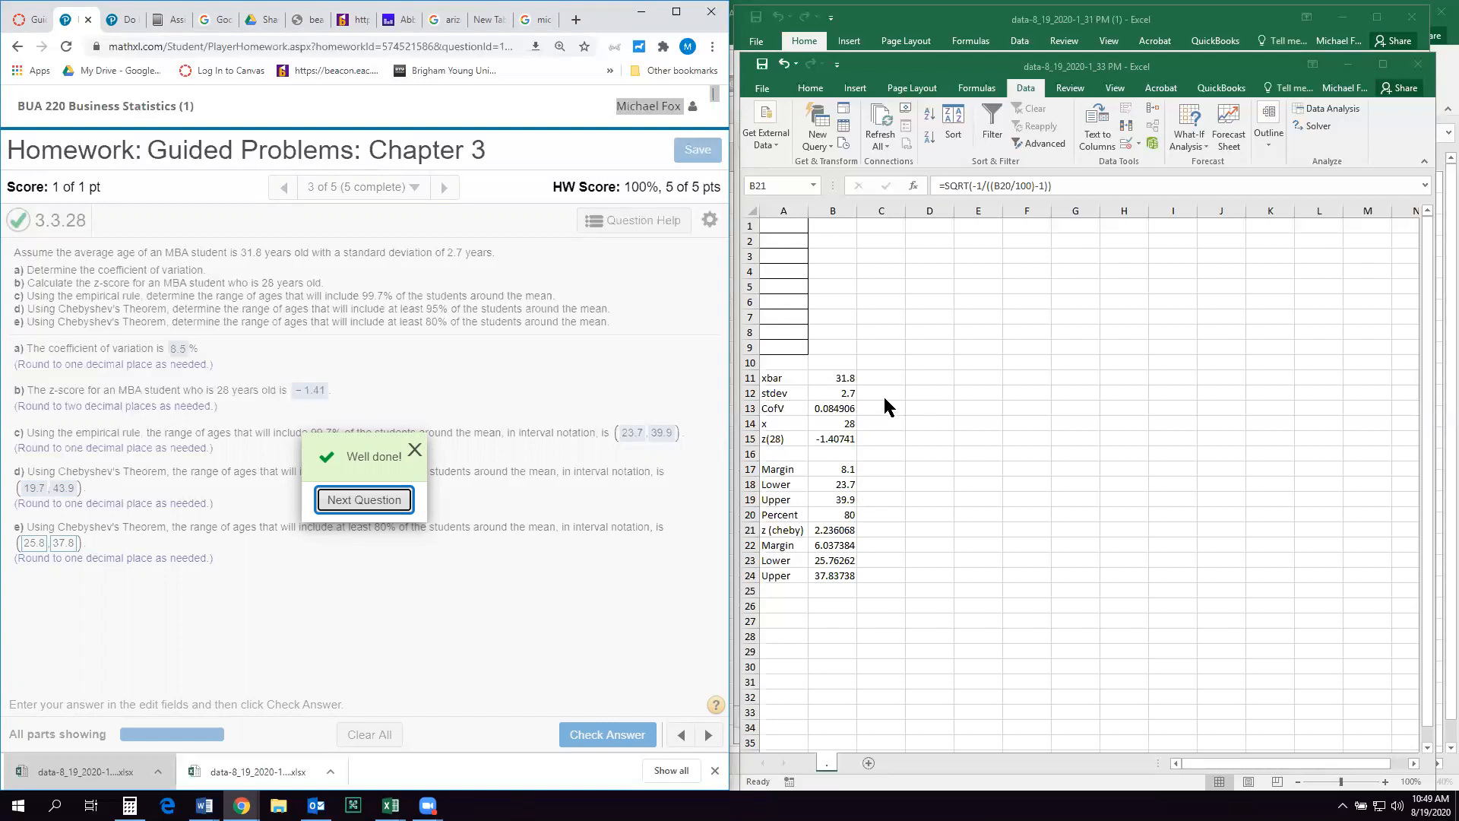
{"action": "mouse_move", "coordinate": [882, 421]}
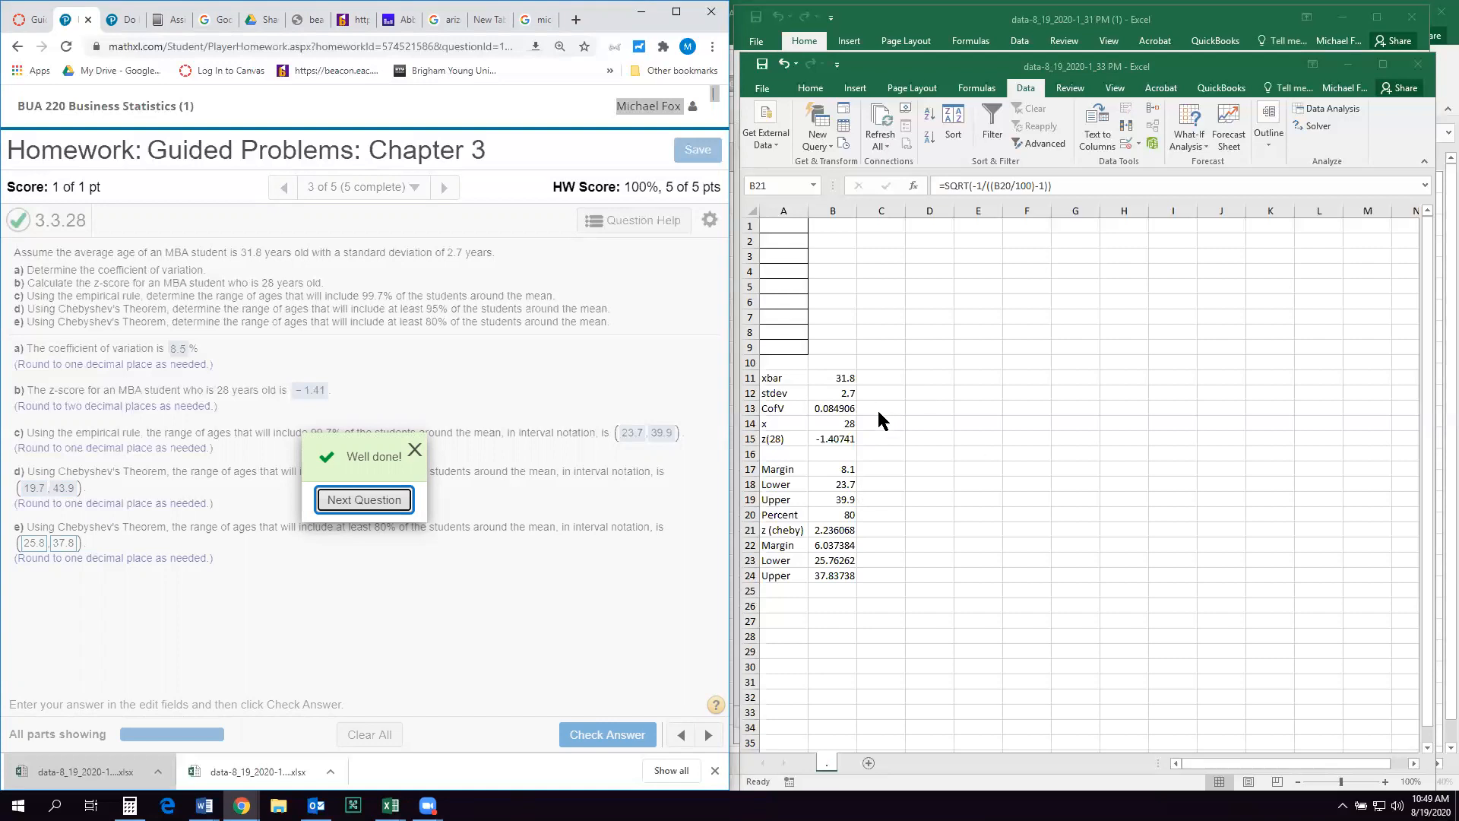
{"action": "mouse_move", "coordinate": [833, 487]}
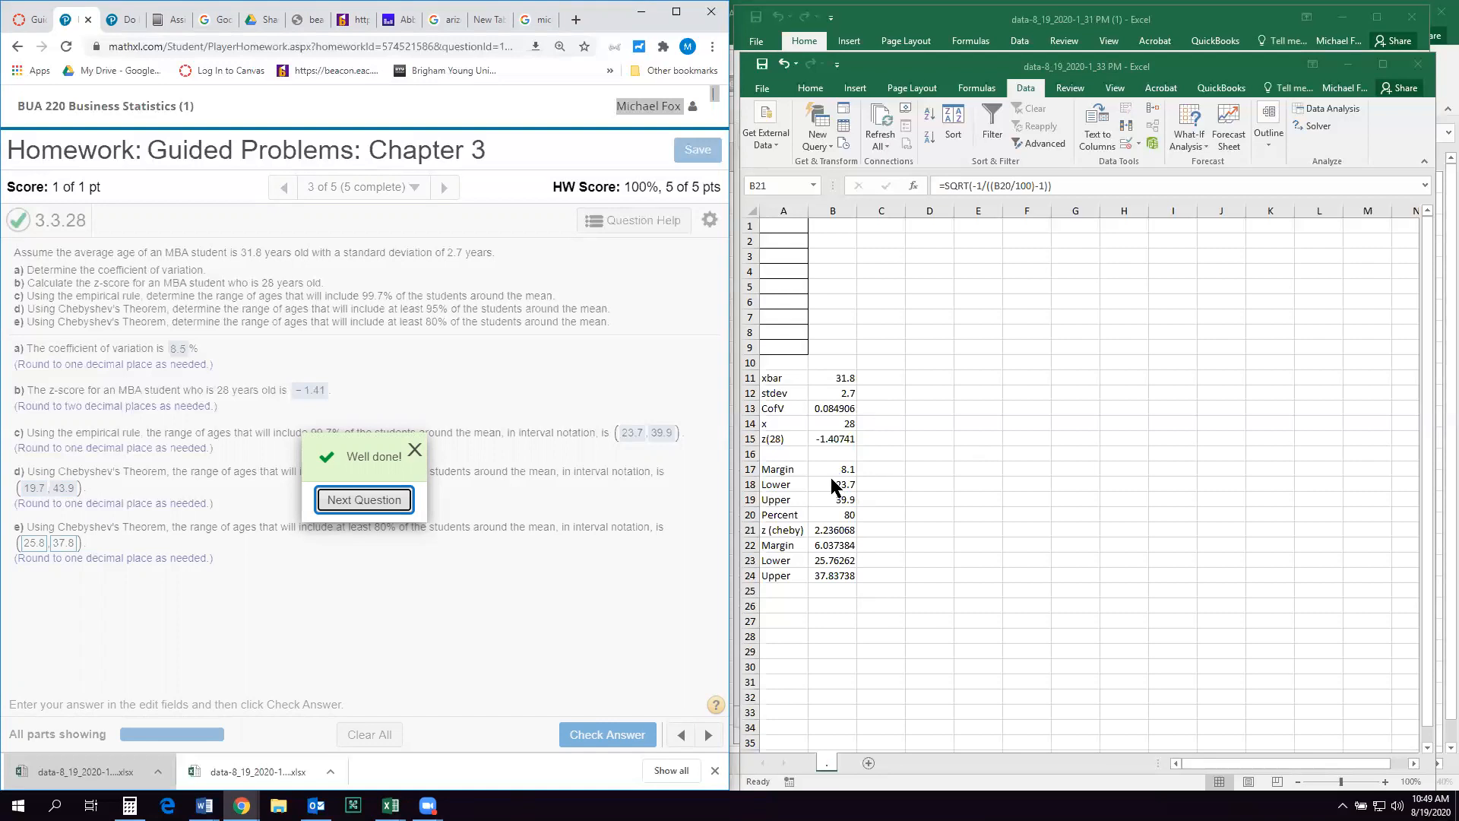
{"action": "mouse_move", "coordinate": [496, 527]}
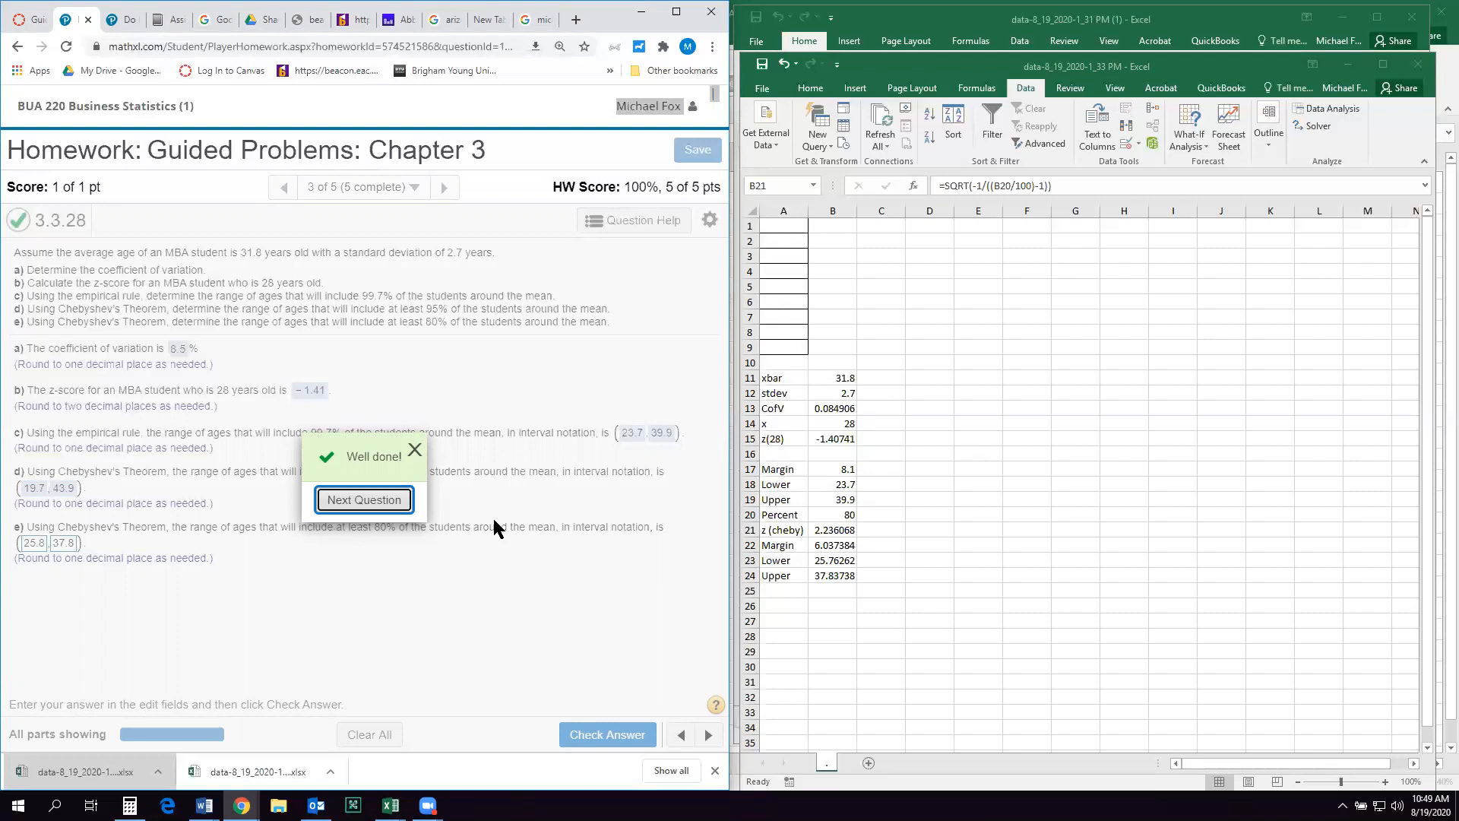
- Advance to question 3.5.42-T and load a fresh similar version with twelve city populations
{"action": "left_click", "coordinate": [363, 500]}
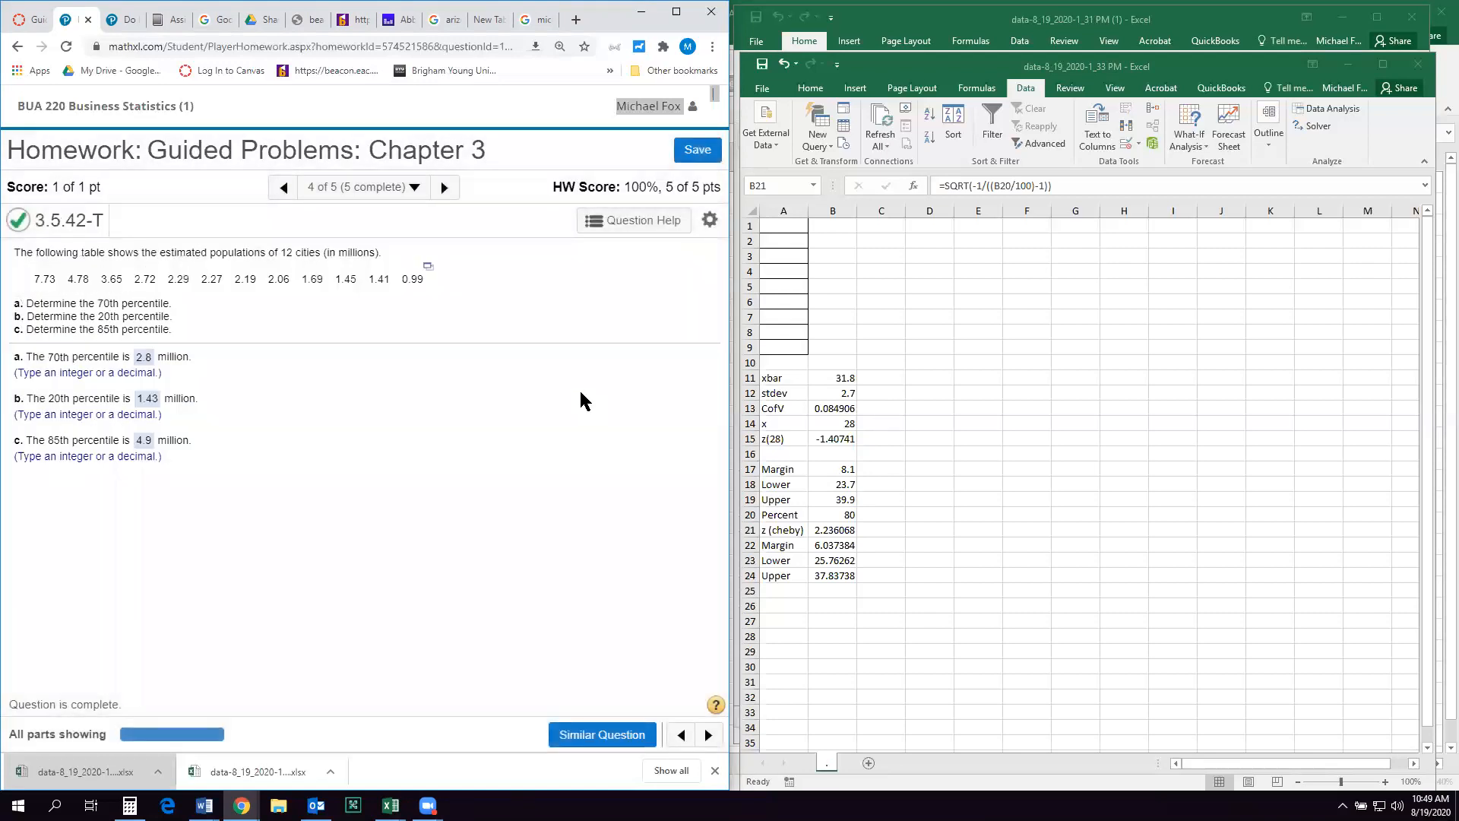
{"action": "left_click", "coordinate": [602, 734]}
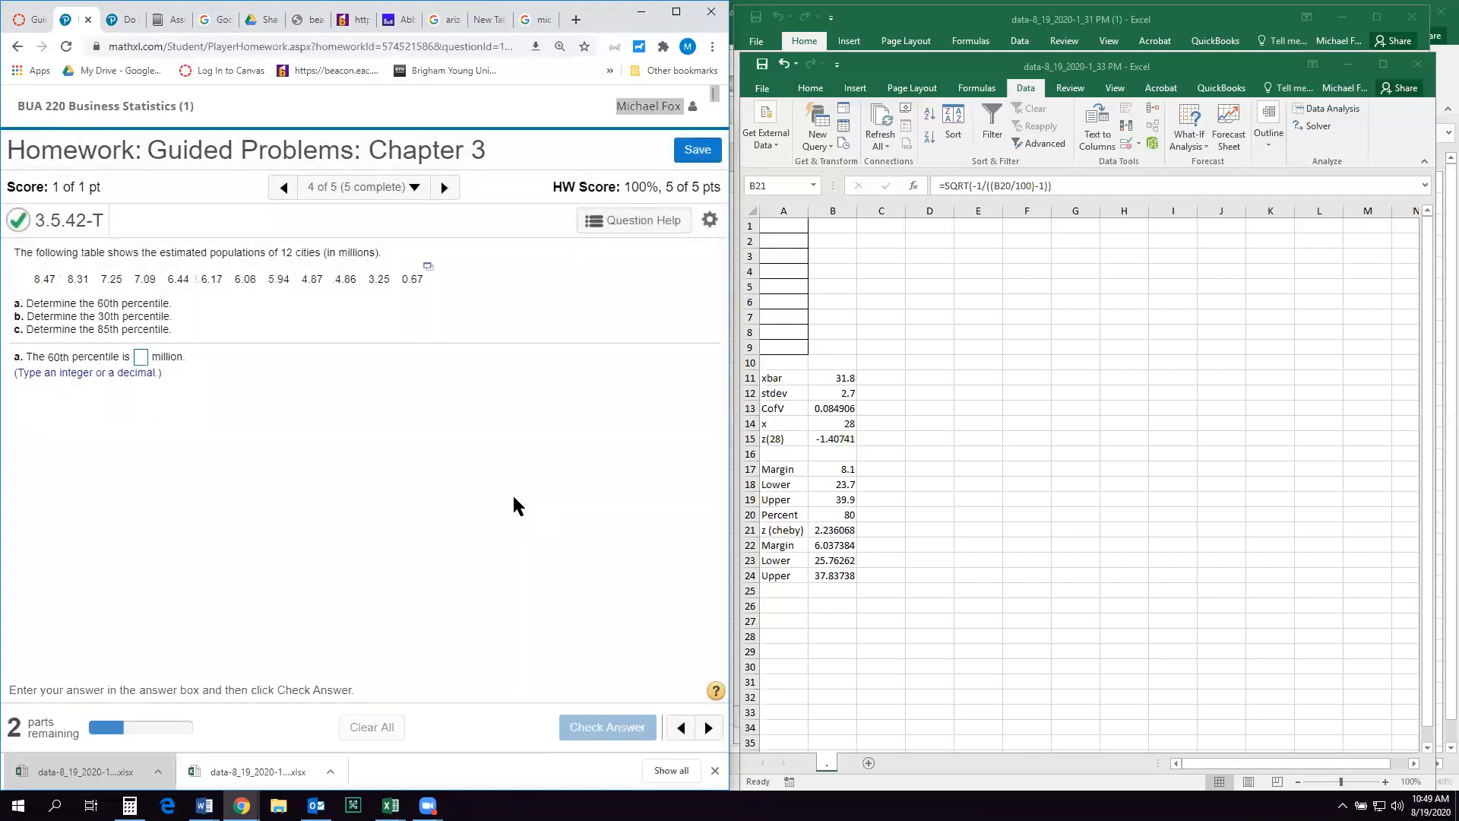
{"action": "mouse_move", "coordinate": [213, 268]}
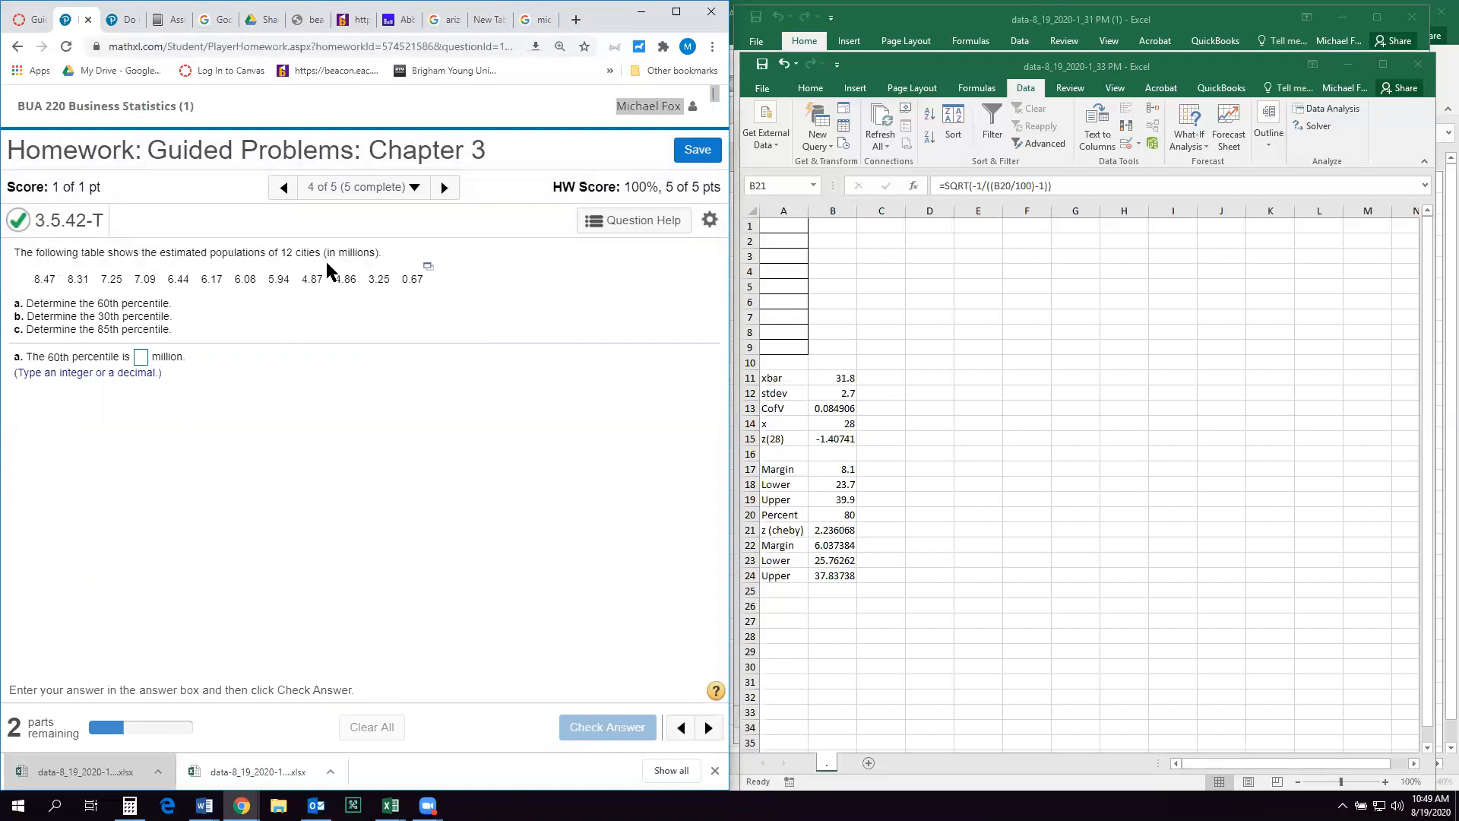
{"action": "mouse_move", "coordinate": [181, 275]}
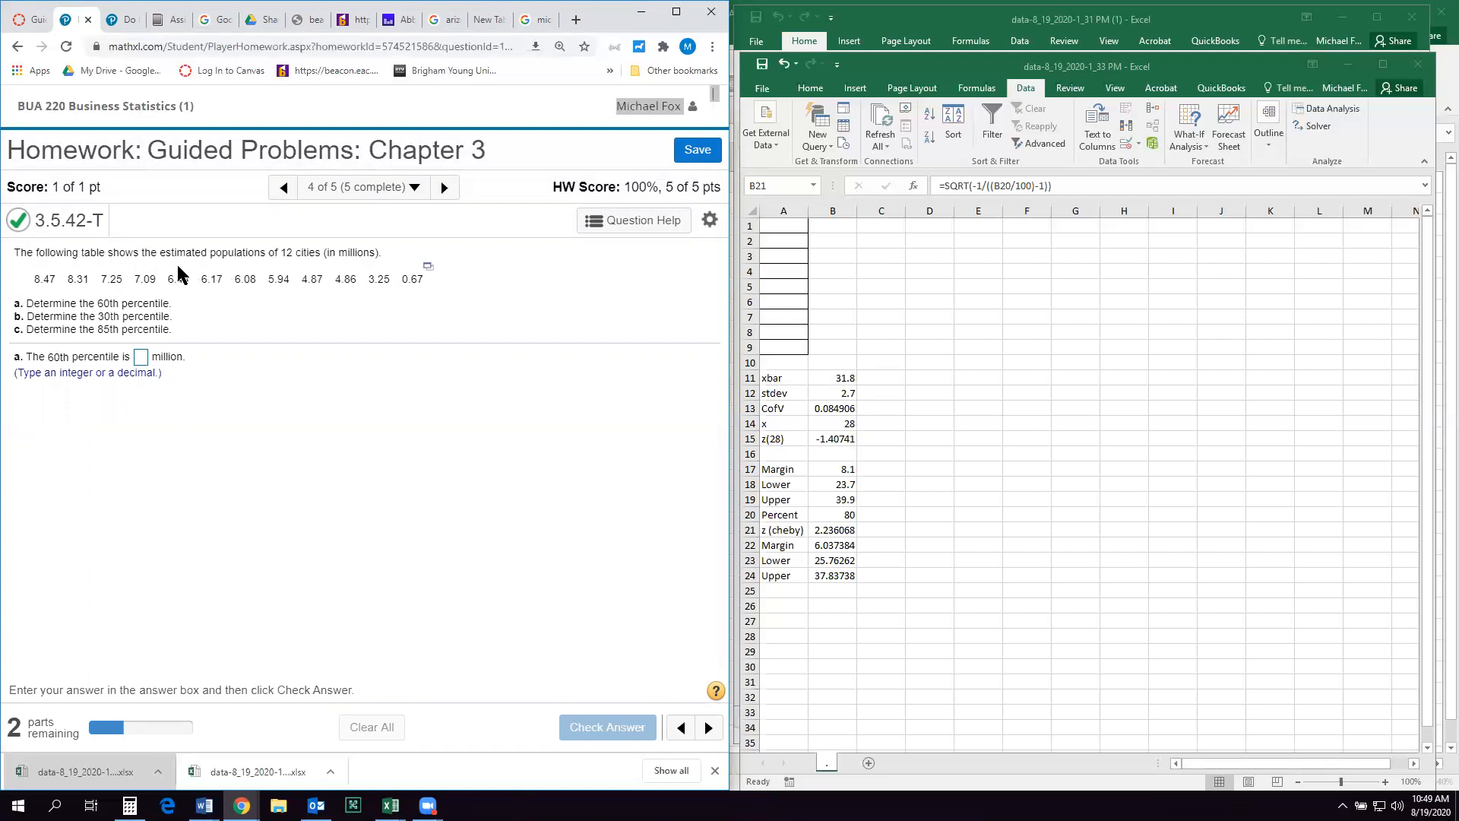
{"action": "mouse_move", "coordinate": [435, 279]}
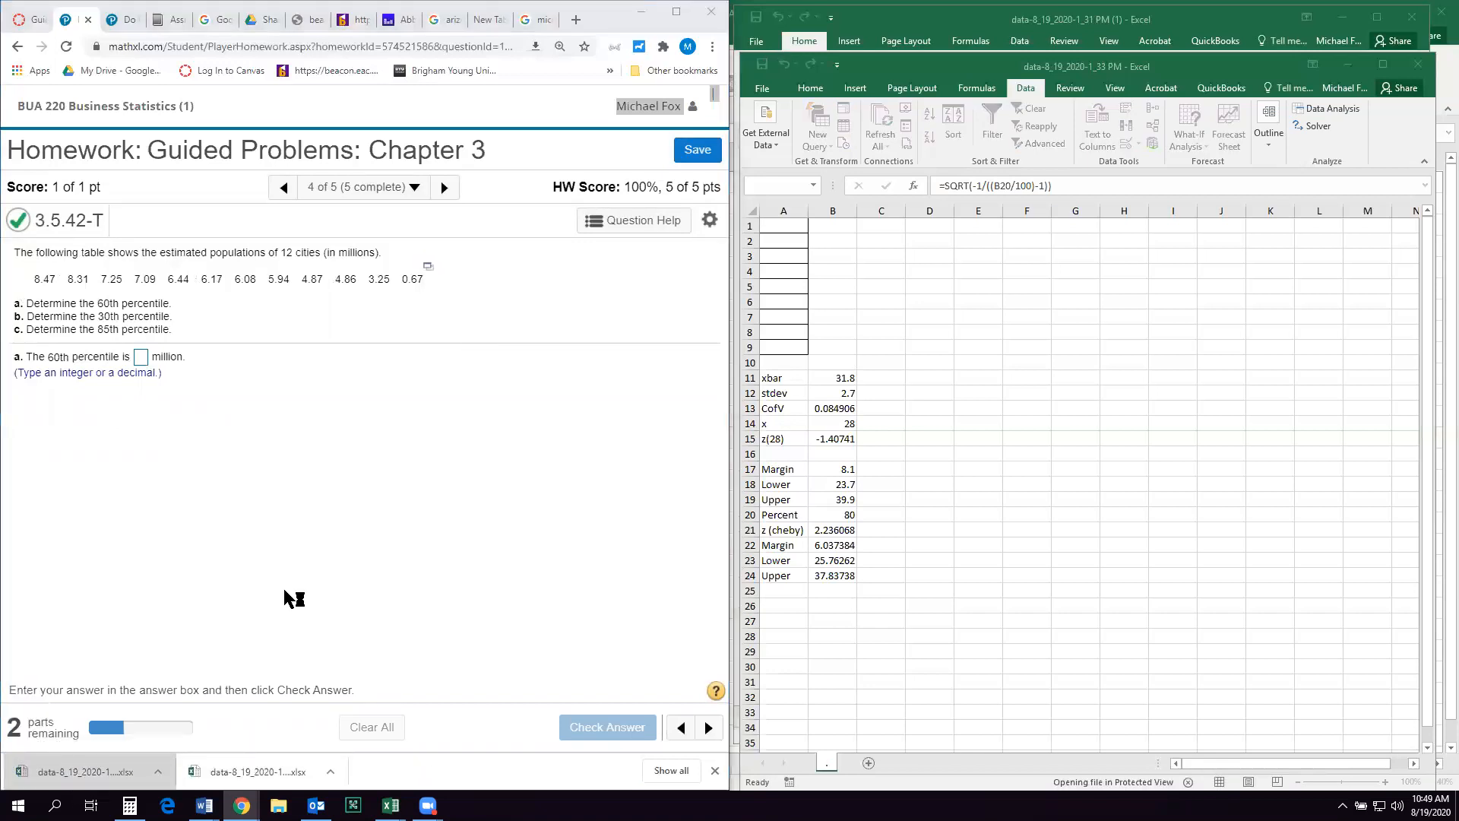
- Enter =PERCENTILE.EXC(A1:A12,.6) in C2, correcting 60 to .6, to get 6.386
{"action": "left_click", "coordinate": [82, 772]}
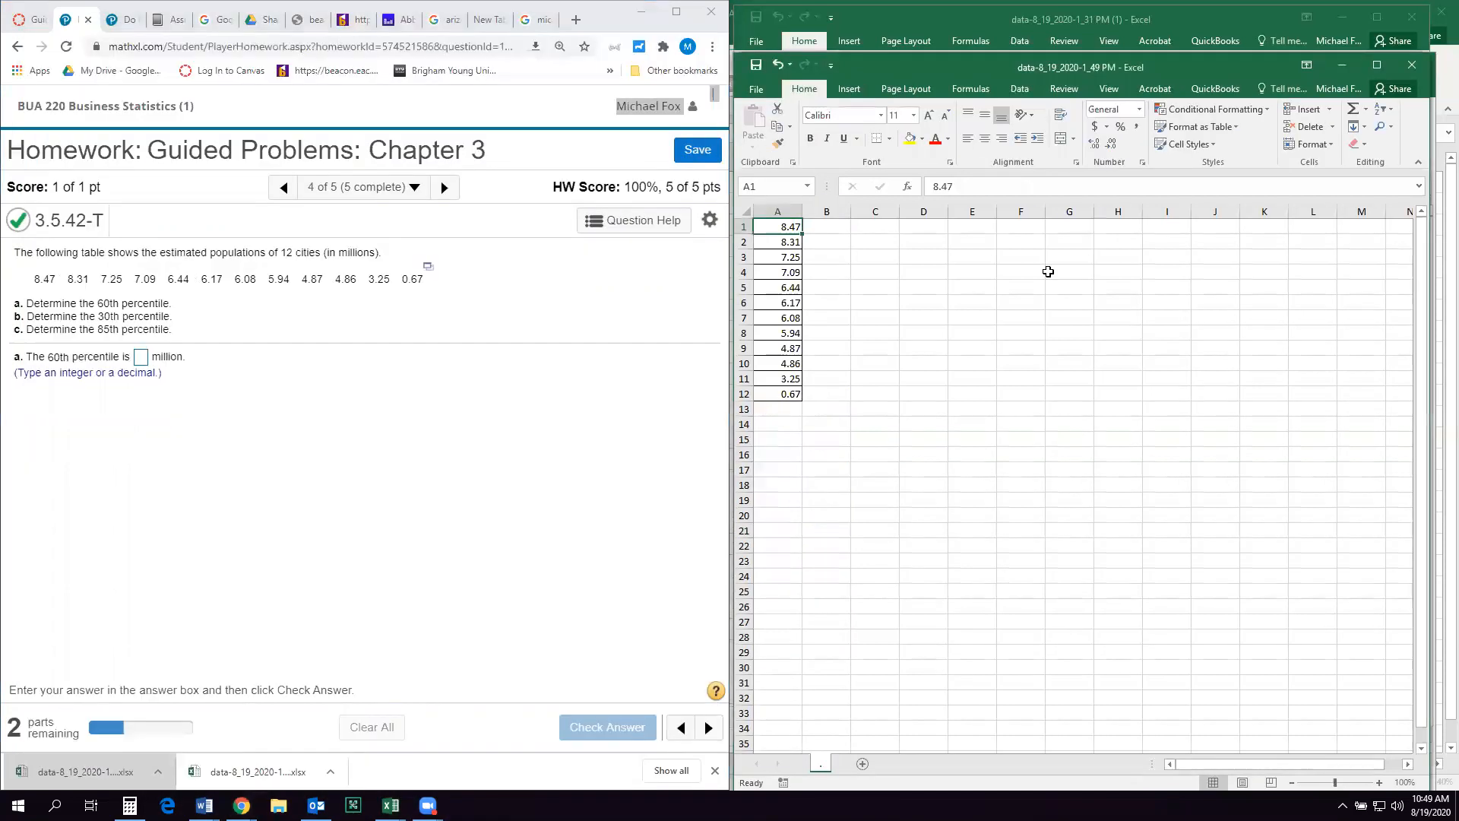
{"action": "left_click", "coordinate": [875, 241]}
{"action": "type", "text": "="}
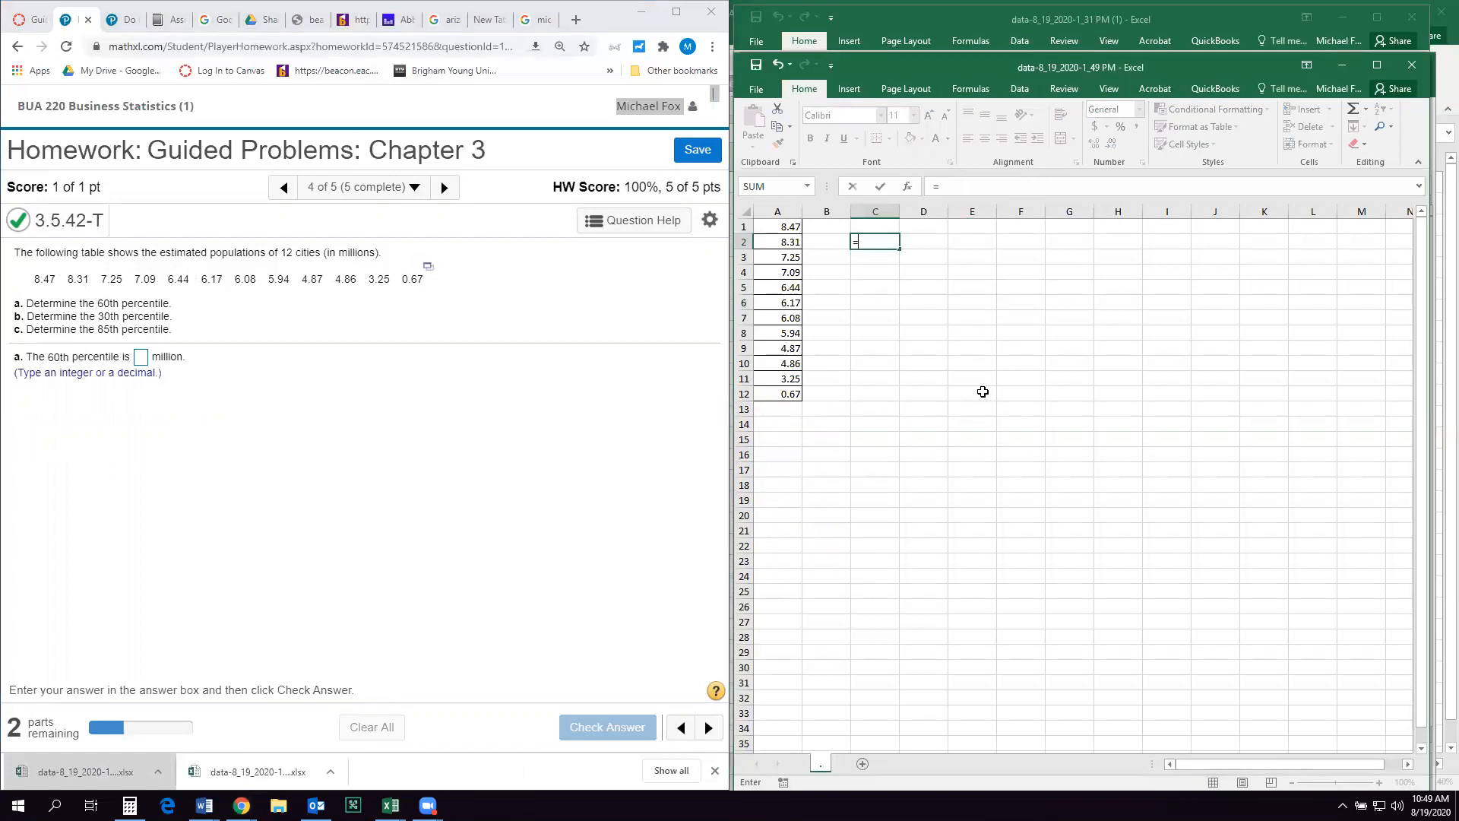
{"action": "type", "text": "per"}
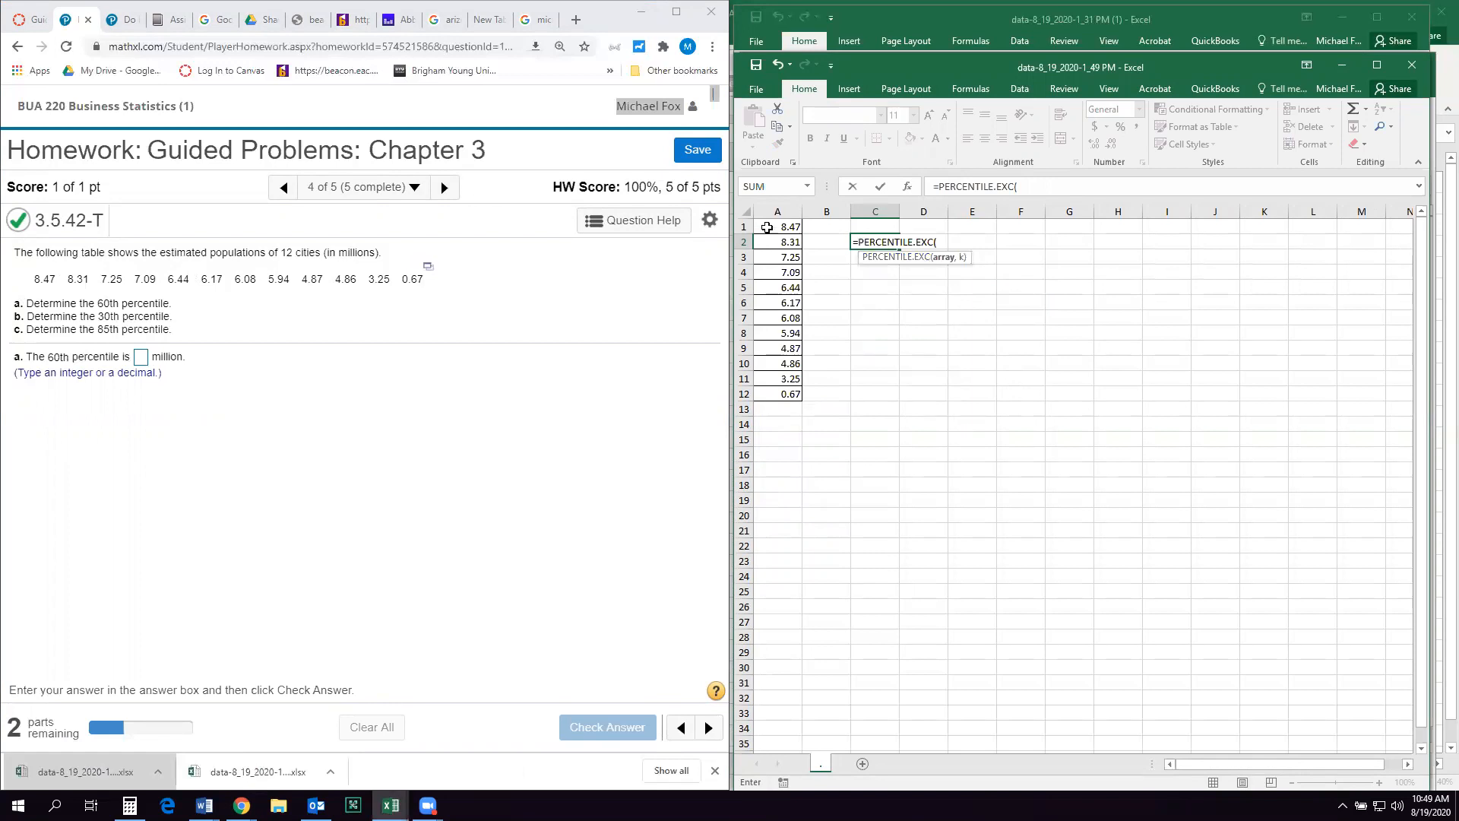
{"action": "left_click_drag", "start_coordinate": [777, 226], "coordinate": [777, 394]}
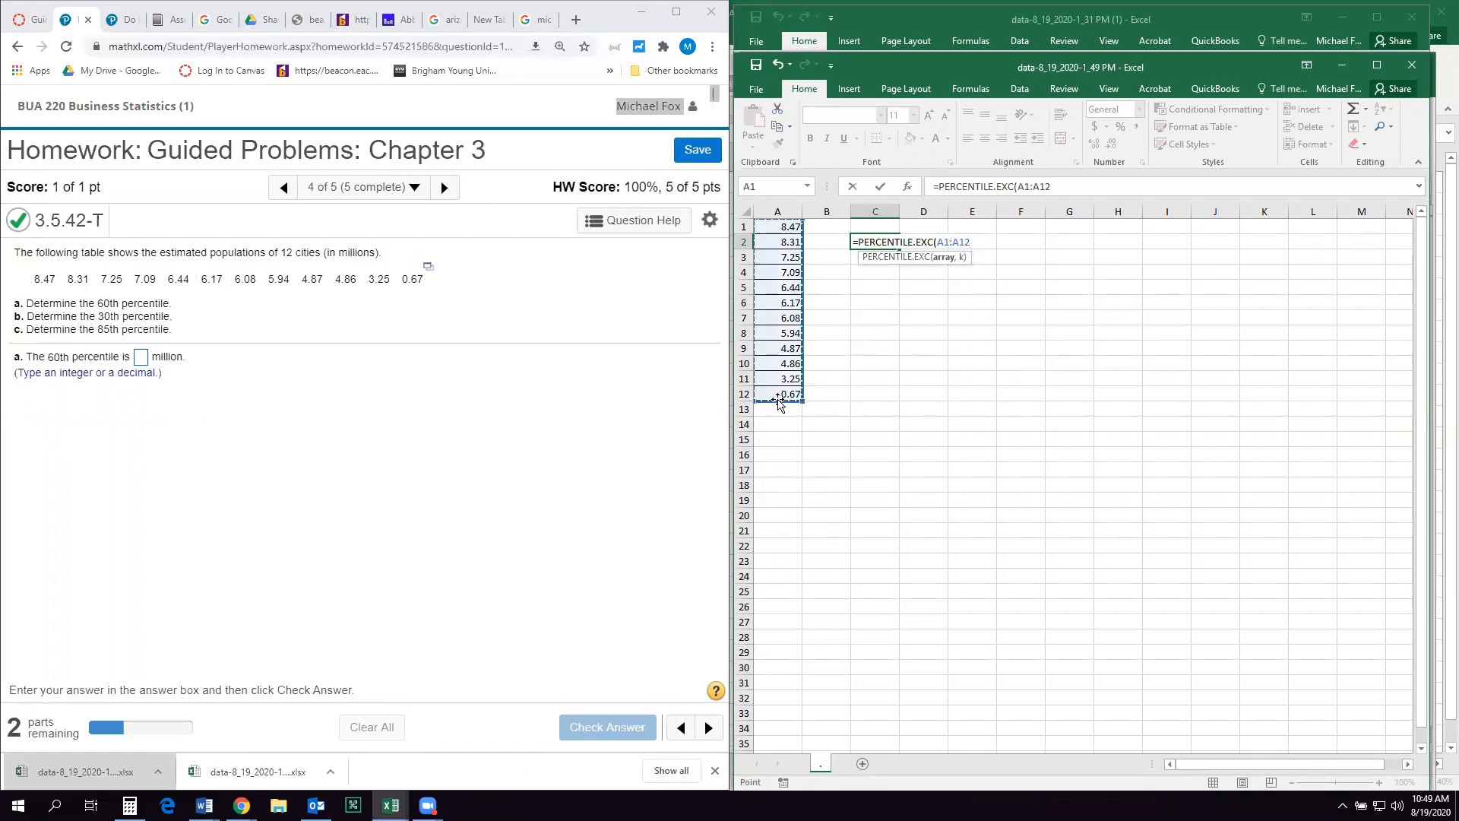
{"action": "type", "text": ","}
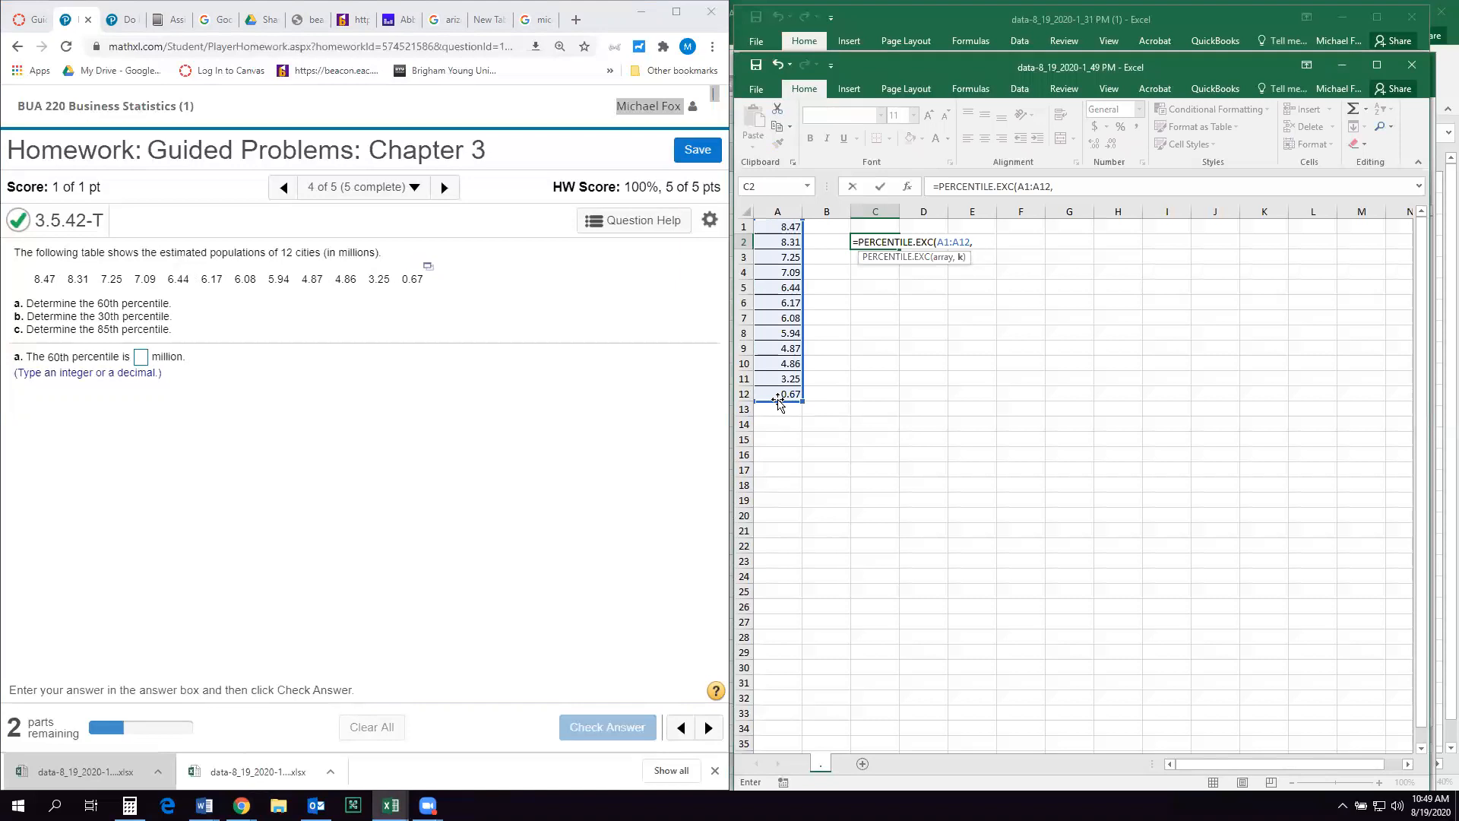
{"action": "mouse_move", "coordinate": [372, 329]}
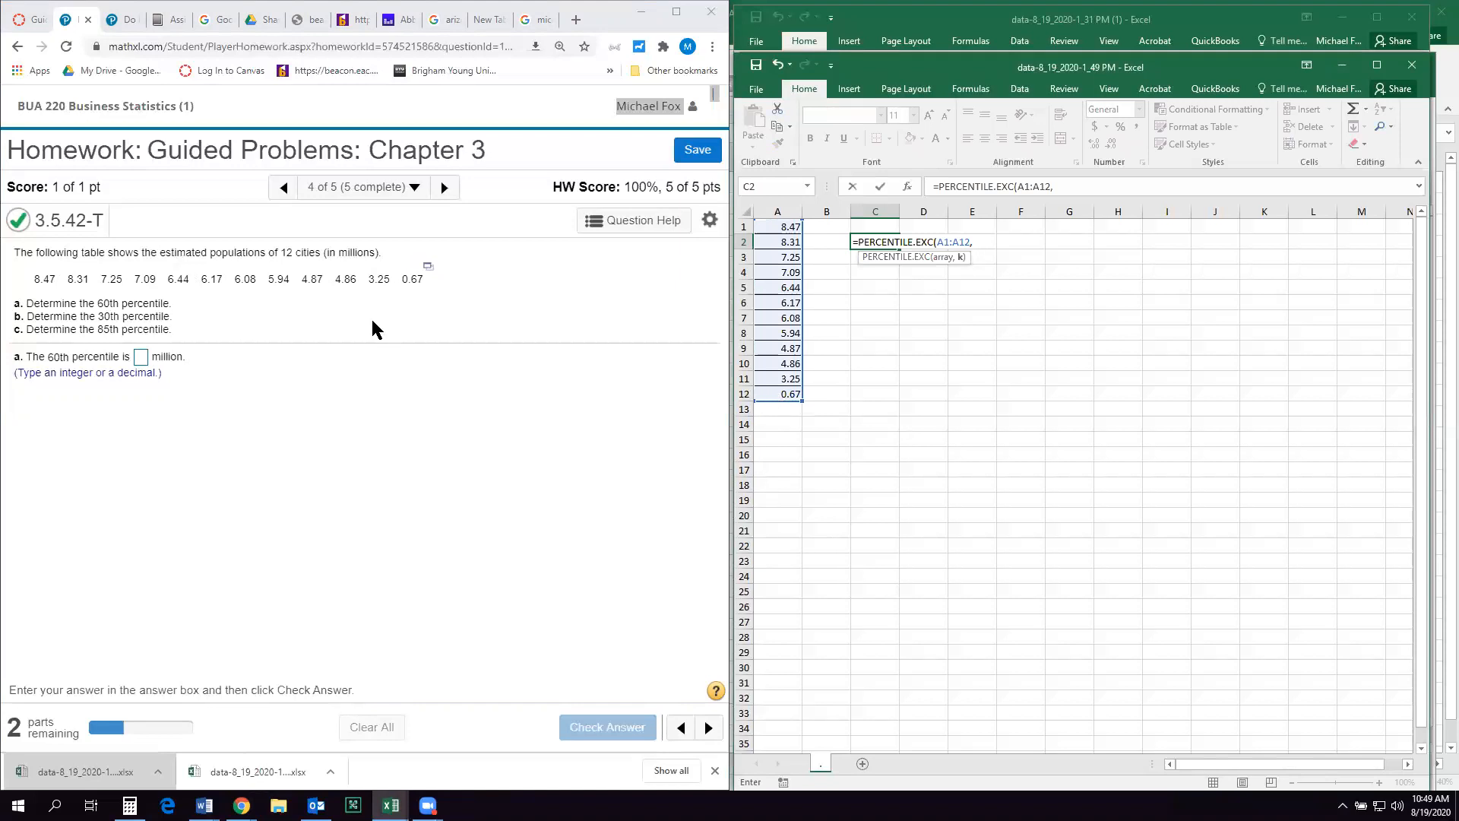
{"action": "type", "text": "60)"}
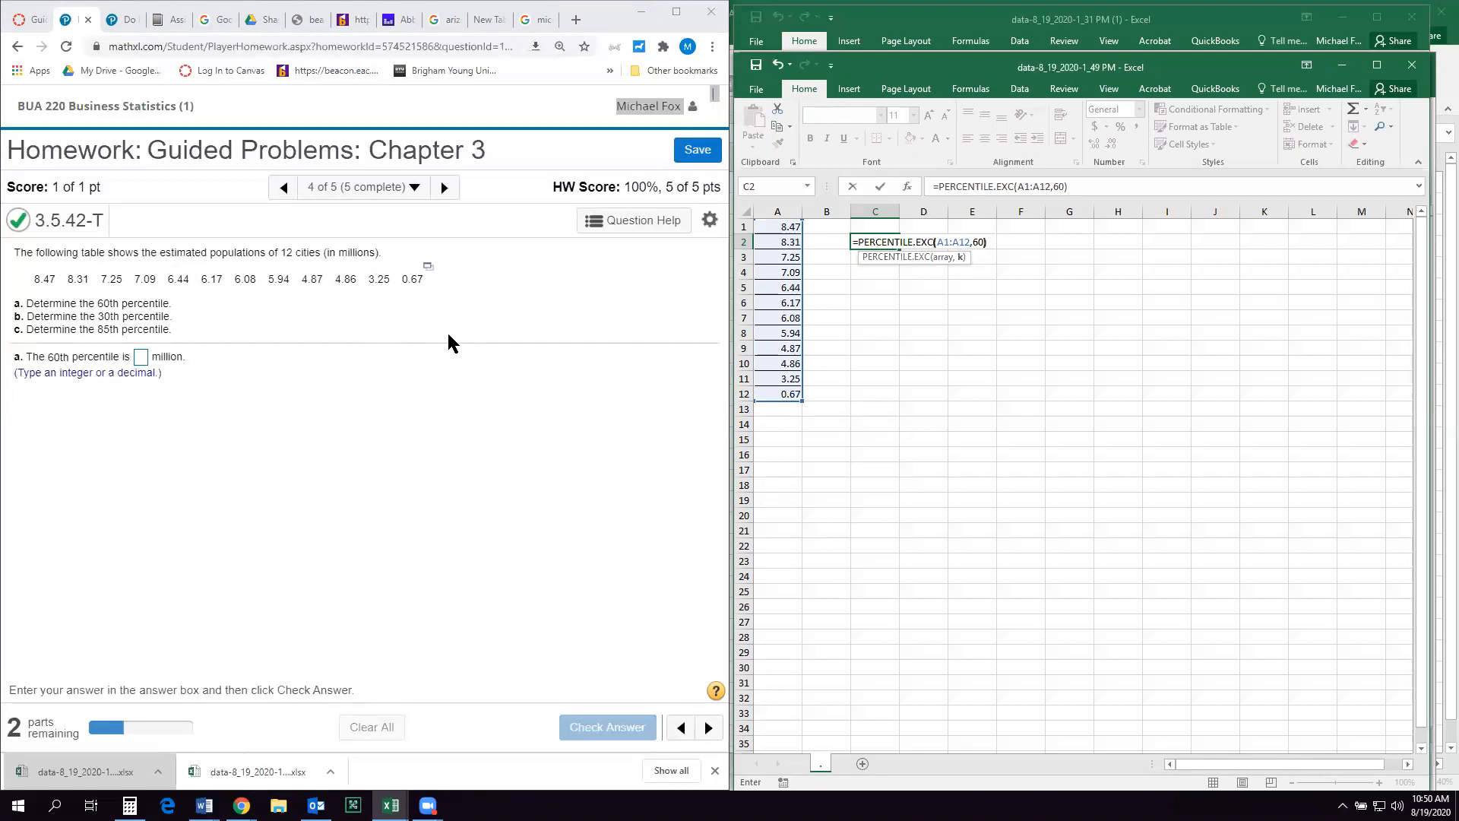
{"action": "key", "text": "BackSpace"}
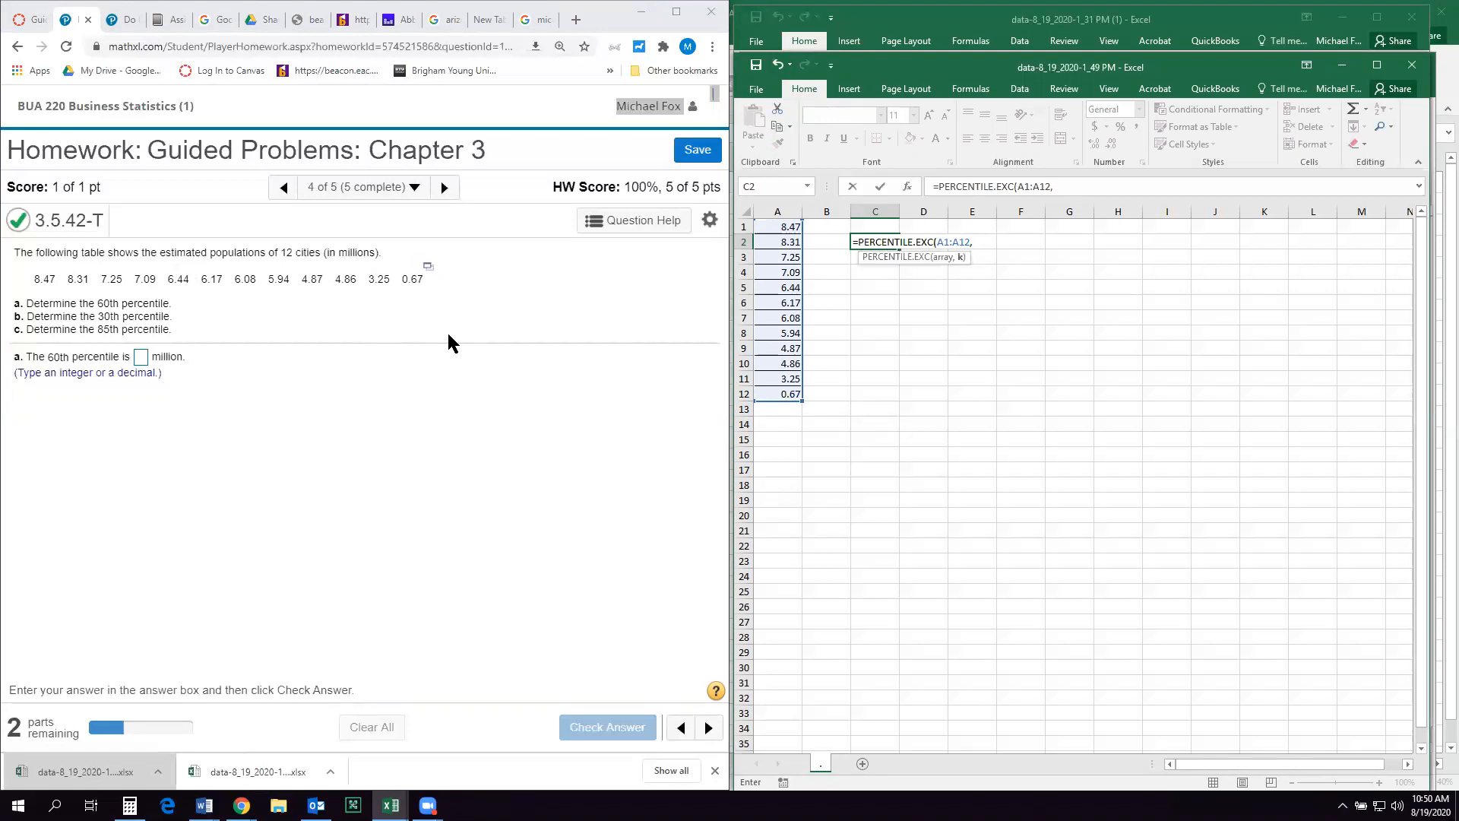
{"action": "type", "text": ".6"}
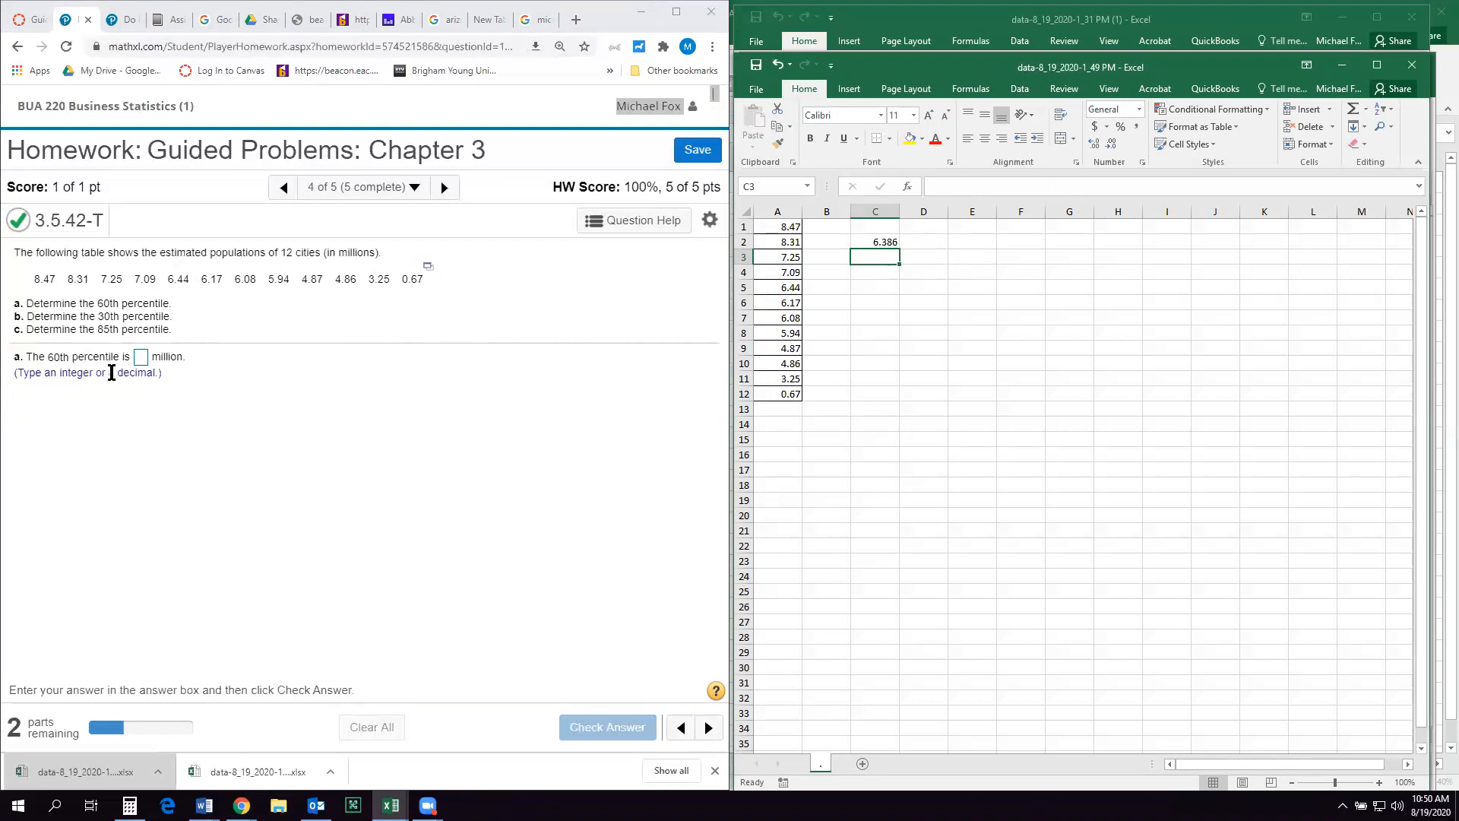
- Submit 6.4 as part a's 60th percentile, then move the Excel result down a row
{"action": "left_click", "coordinate": [139, 356]}
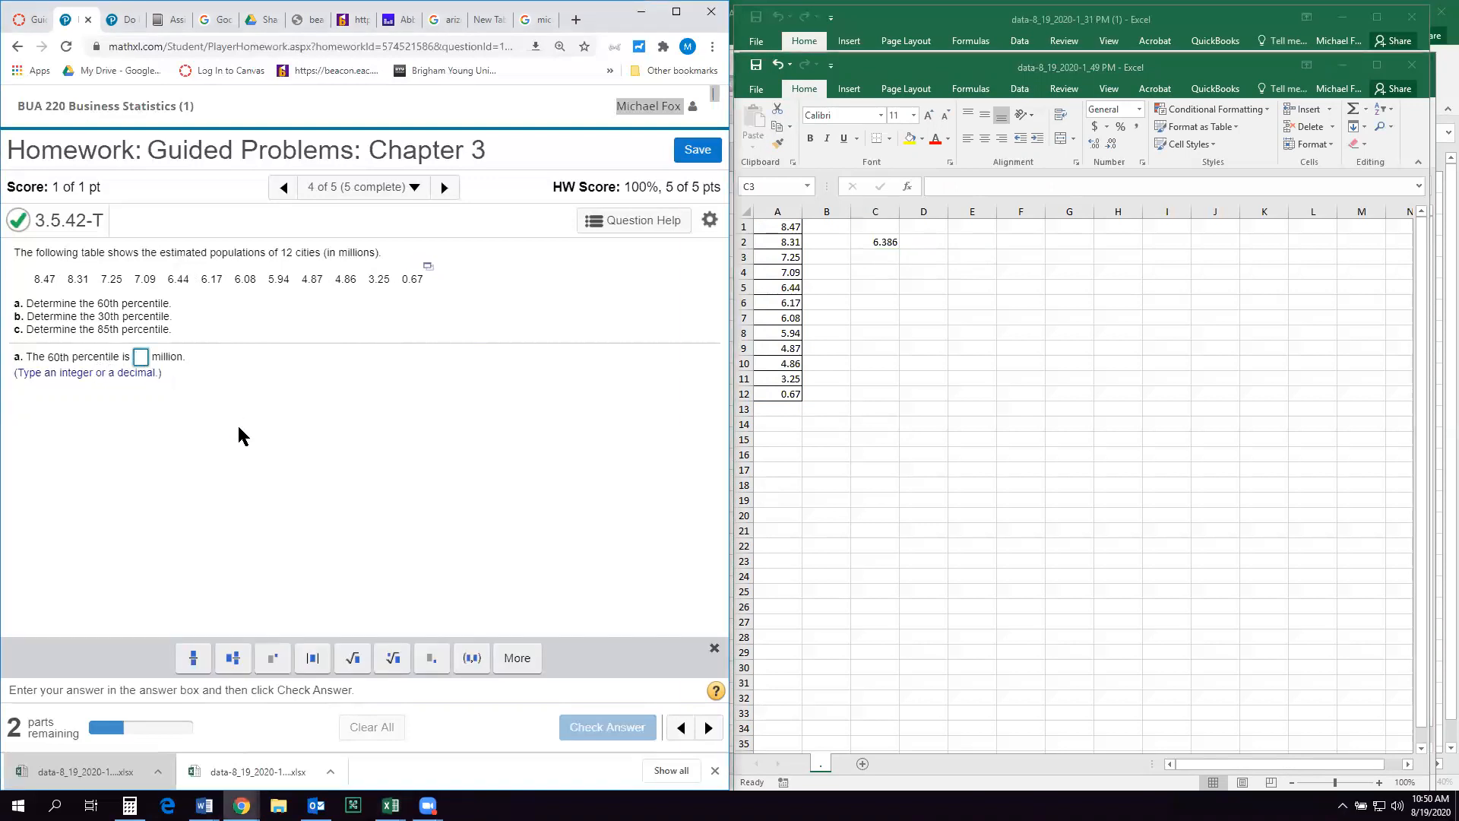
{"action": "type", "text": "6"}
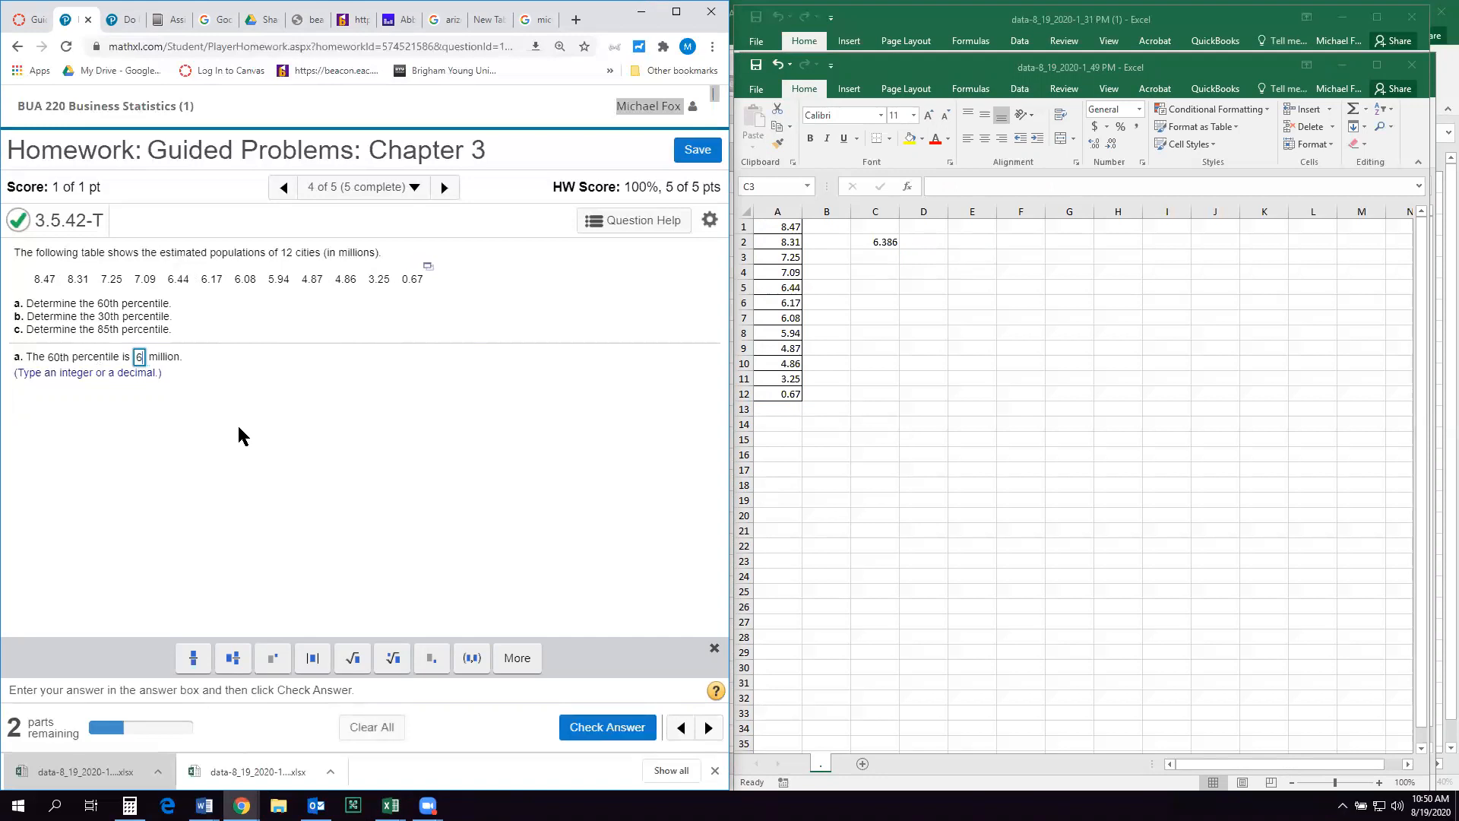
{"action": "left_click", "coordinate": [606, 726]}
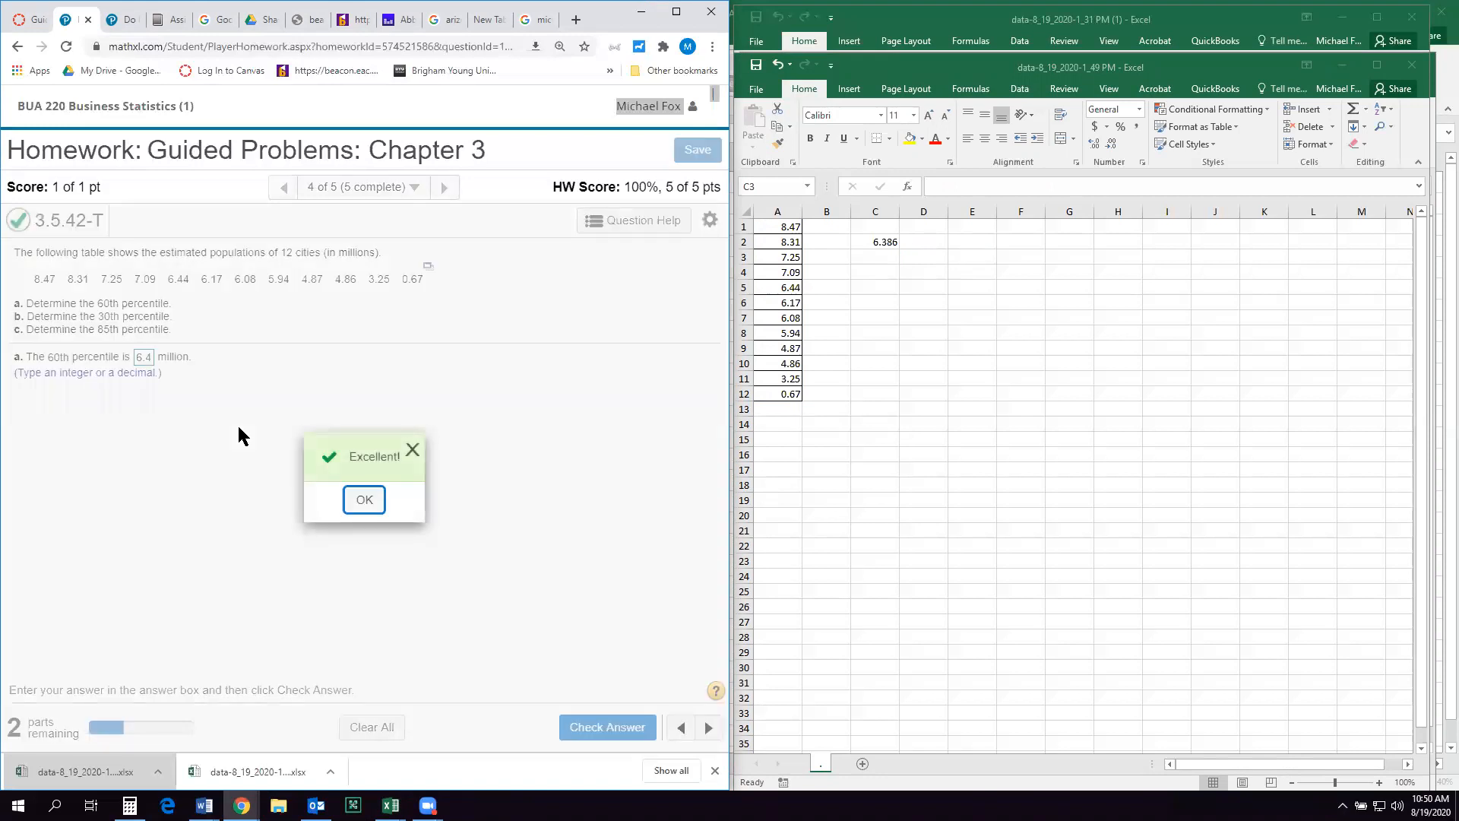
{"action": "left_click", "coordinate": [874, 255]}
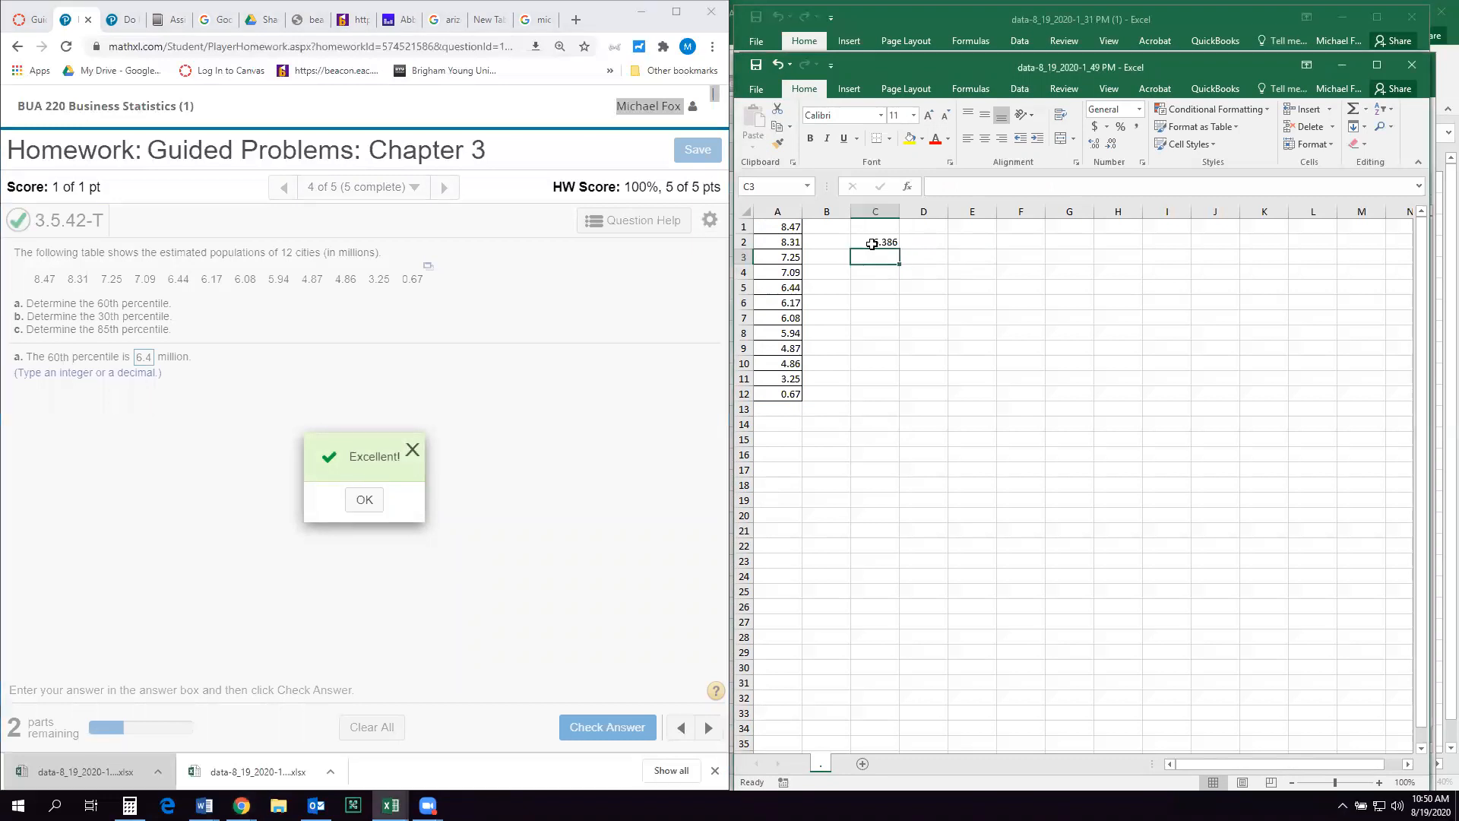
{"action": "left_click", "coordinate": [874, 242]}
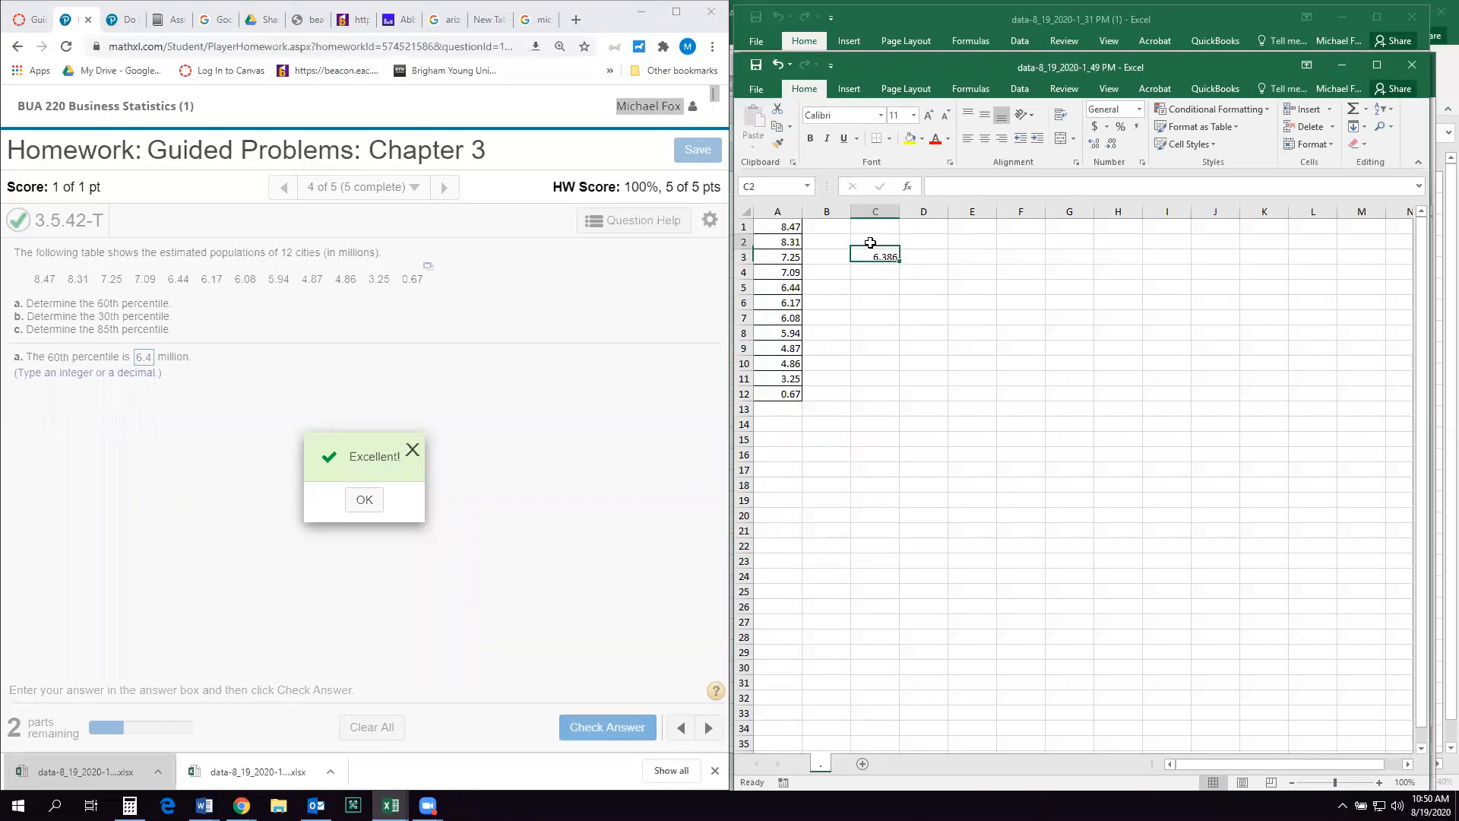
- Label B2 as k and B3 as percentile beside the population data
{"action": "left_click", "coordinate": [826, 242]}
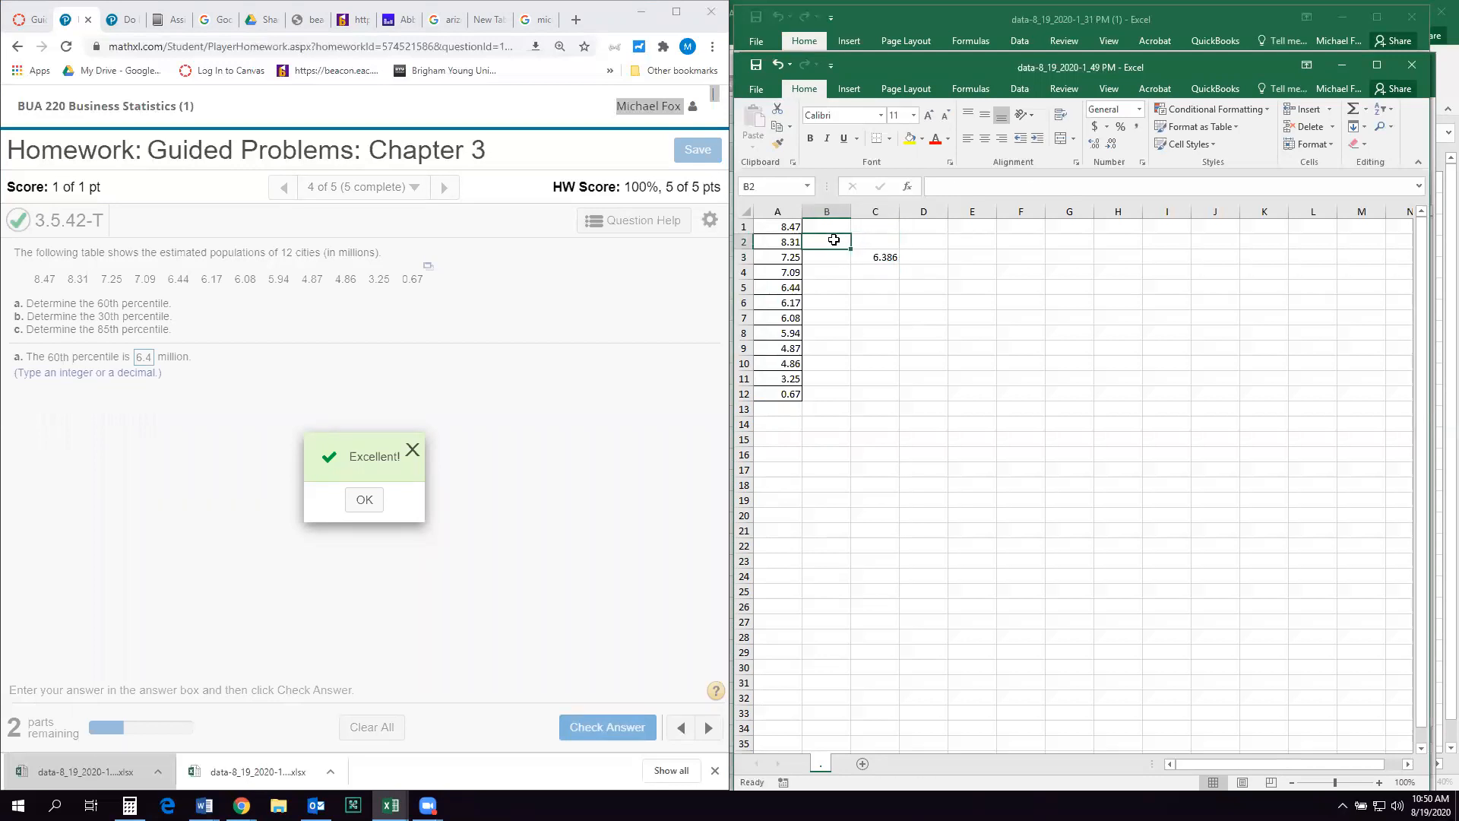
{"action": "type", "text": "k"}
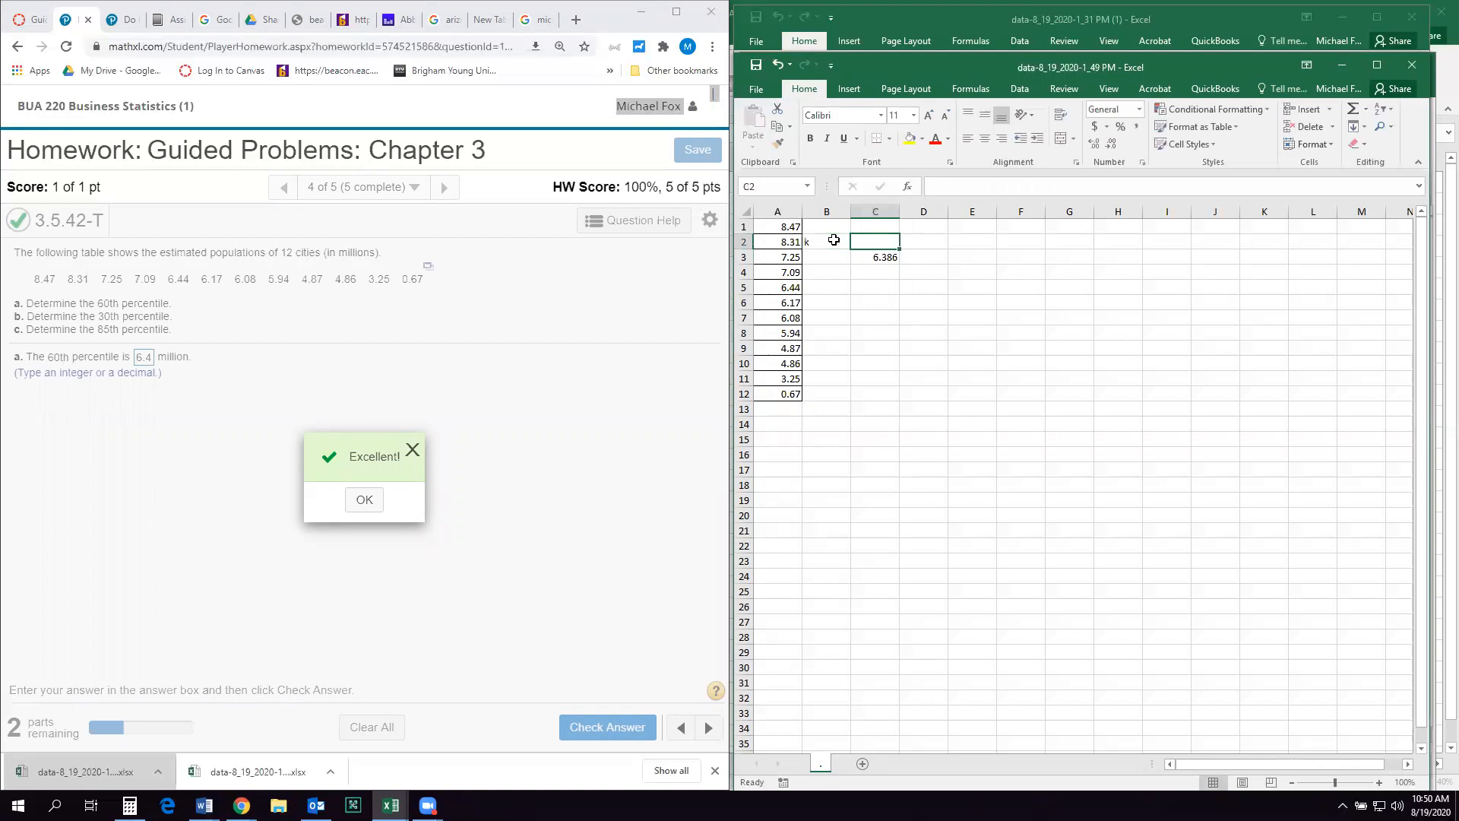
{"action": "type", "text": "perc"}
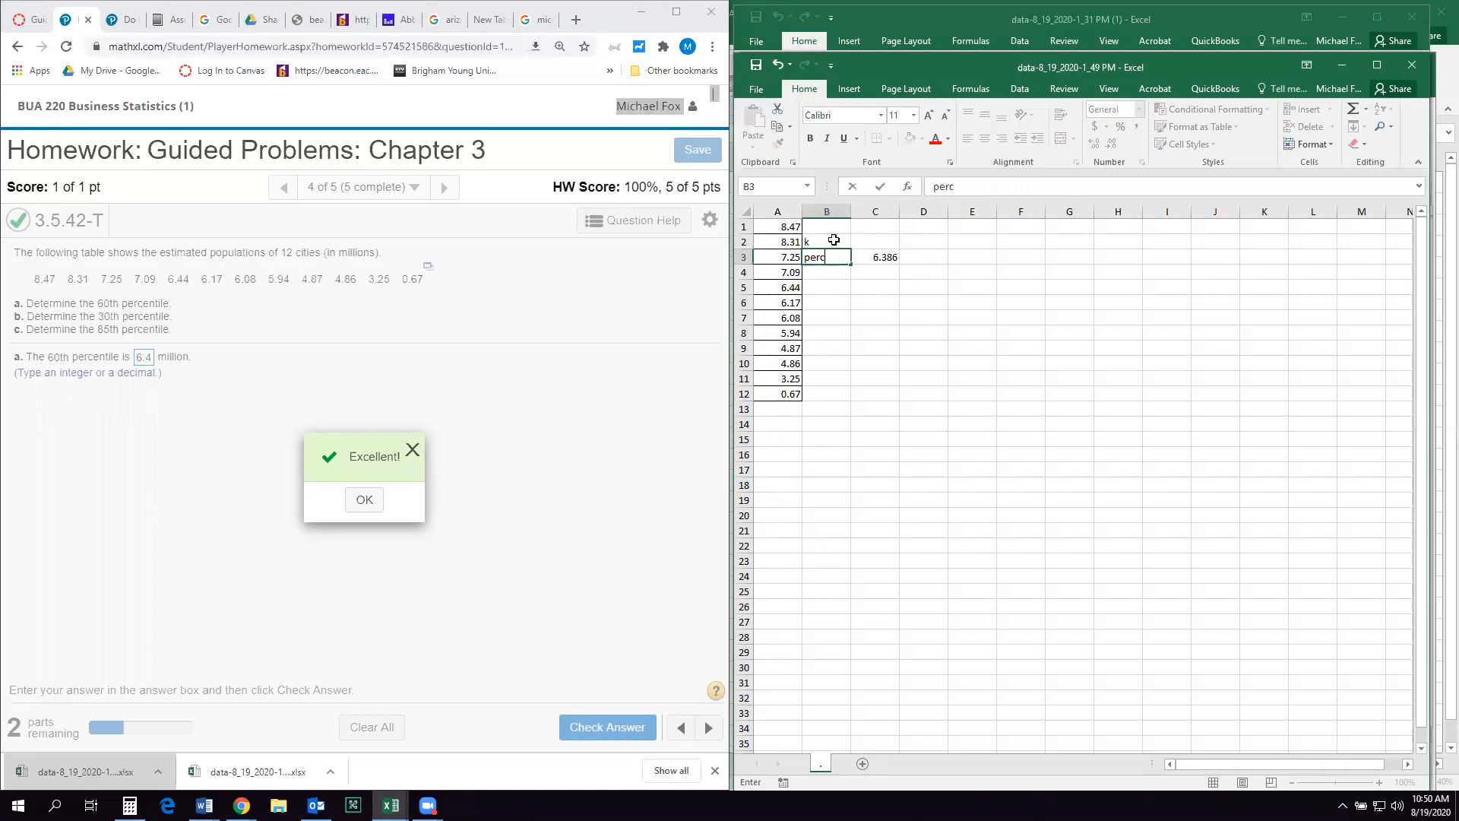
{"action": "type", "text": "entile"}
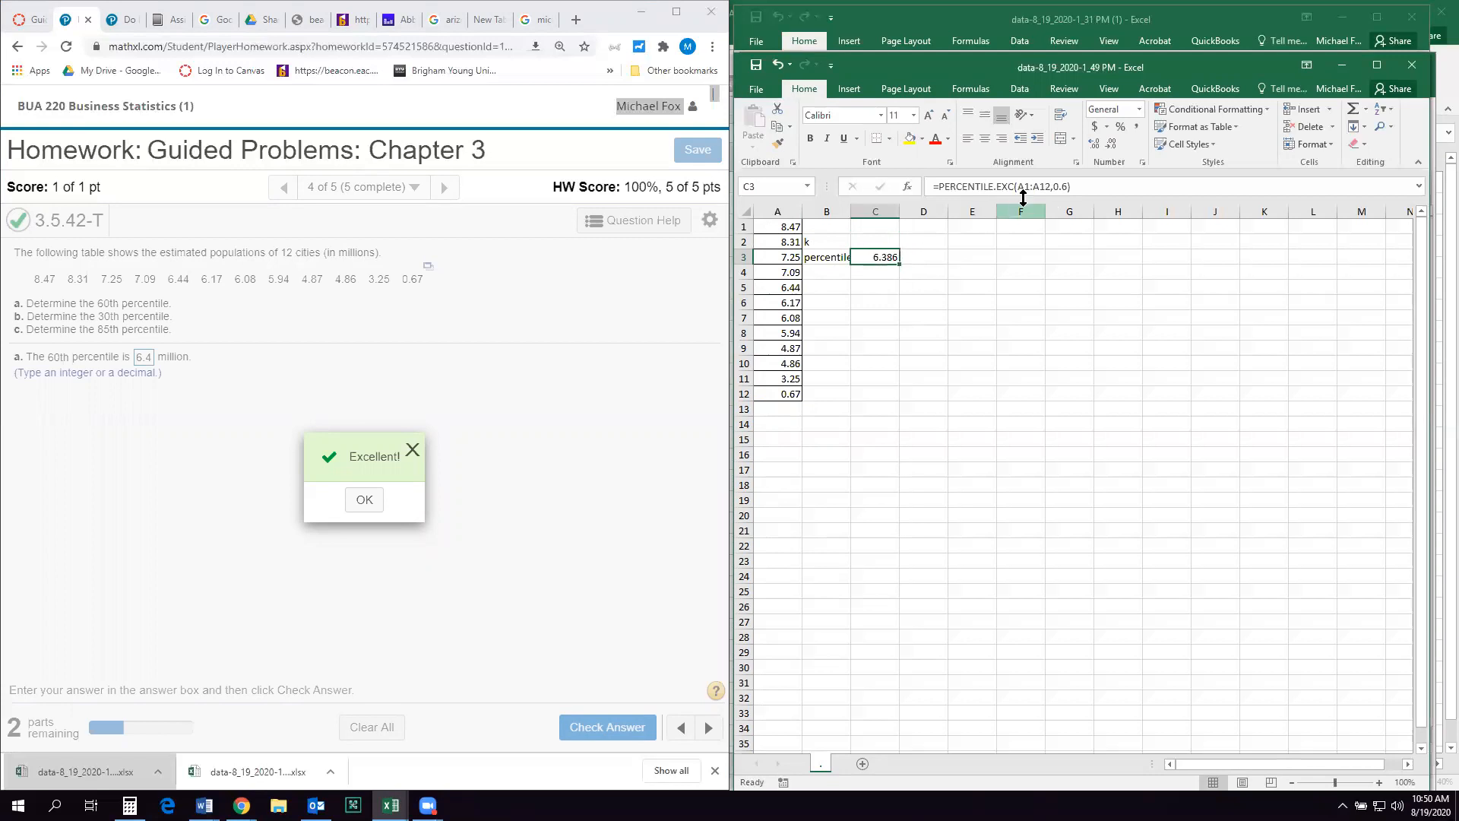
{"action": "mouse_move", "coordinate": [887, 222]}
{"action": "type", "text": "="}
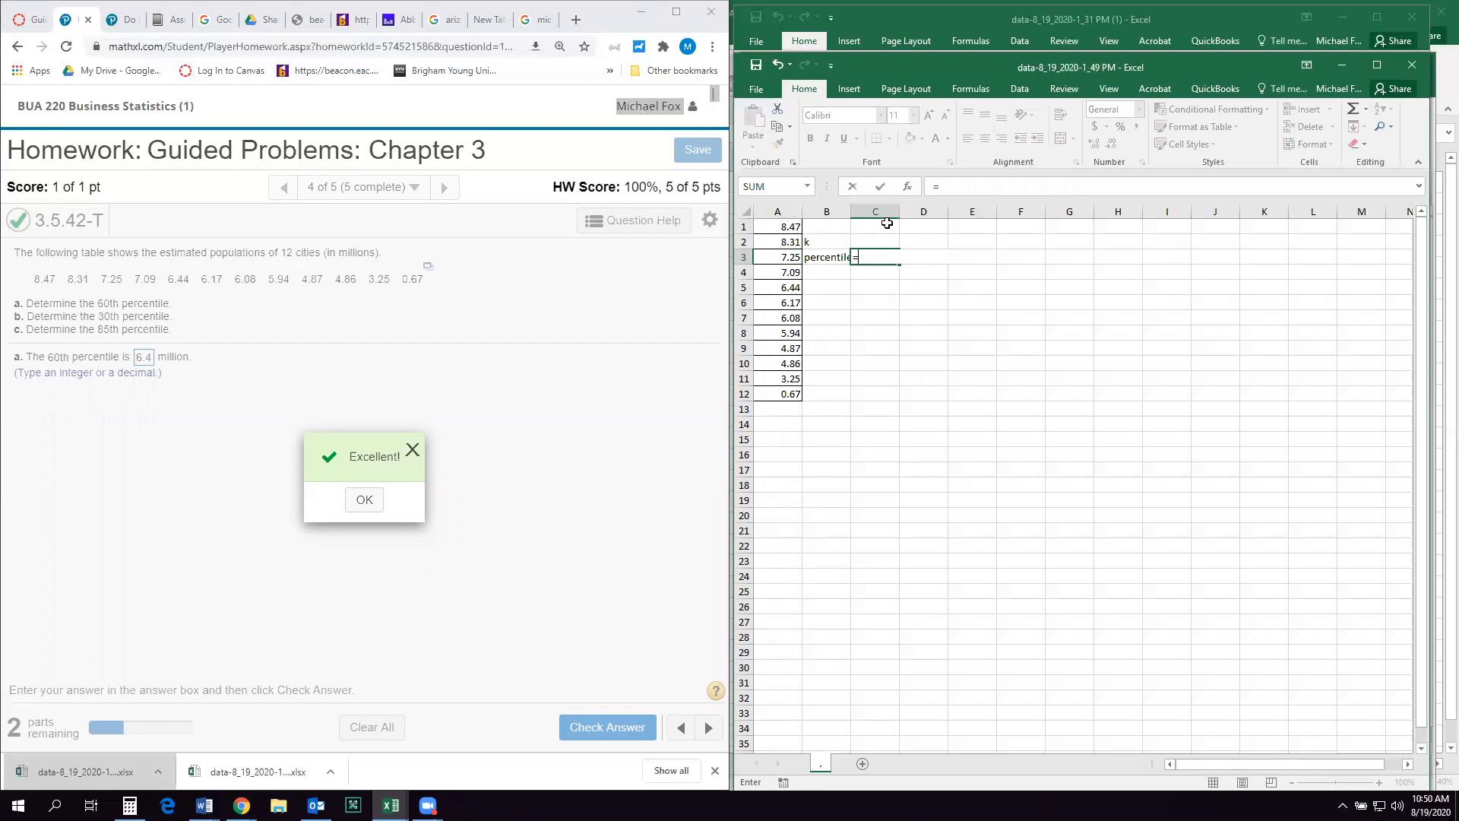
- Set C3 to =PERCENTILE.EXC(A1:A12,C2) so k = 0.6 gives 6.386
{"action": "type", "text": "per"}
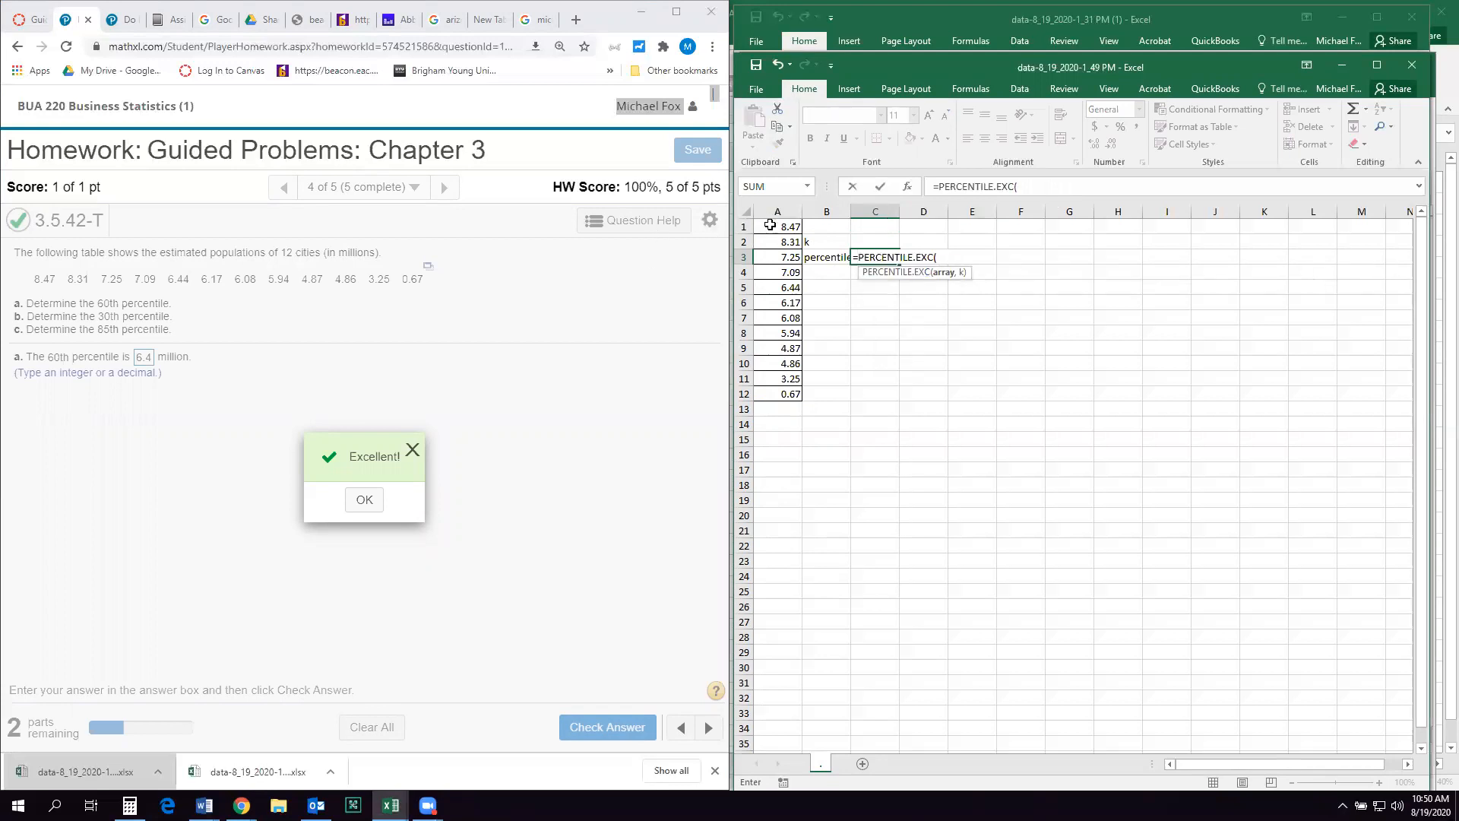
{"action": "left_click_drag", "start_coordinate": [777, 226], "coordinate": [777, 392]}
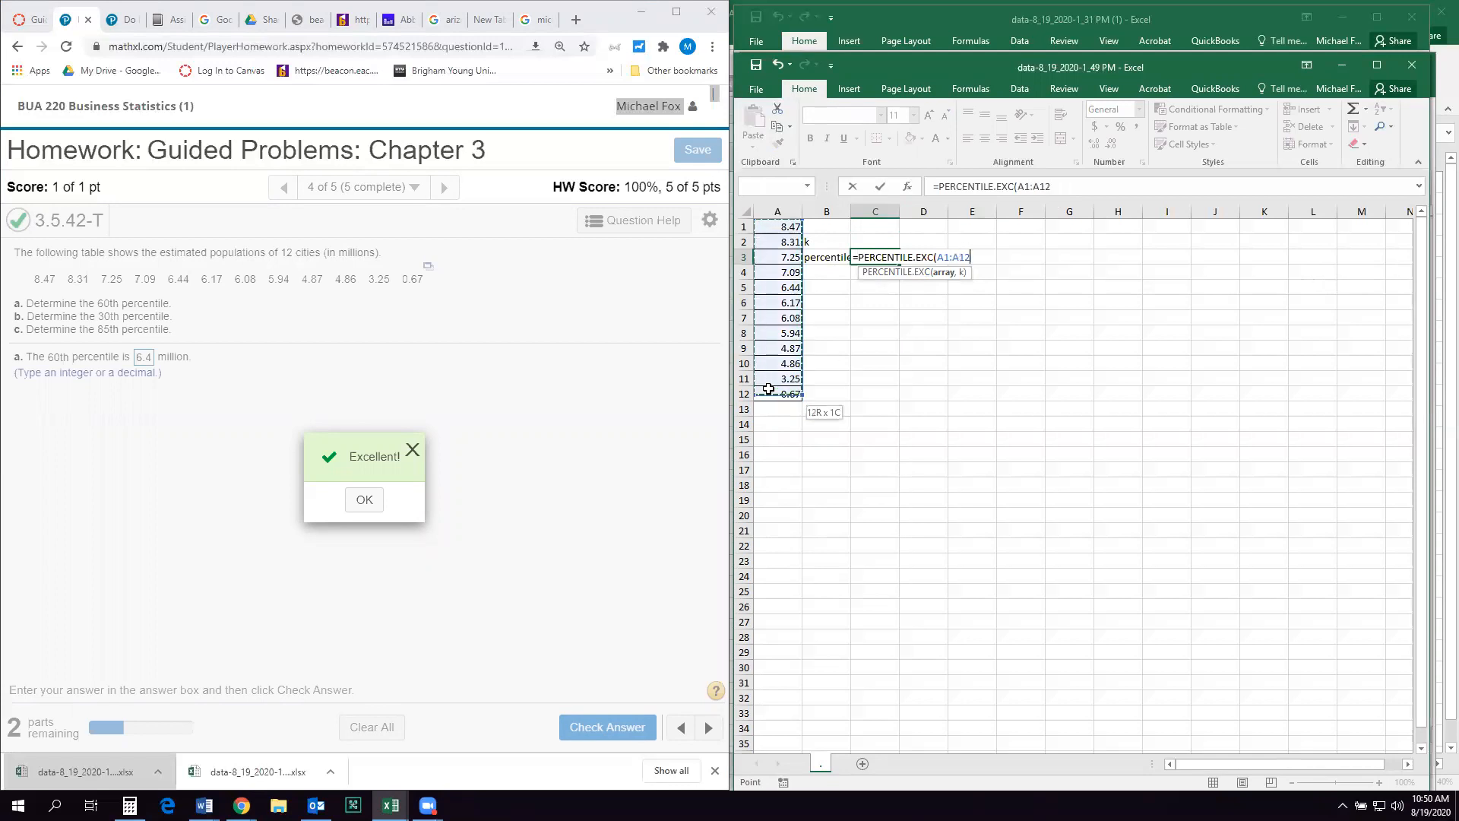
{"action": "type", "text": ","}
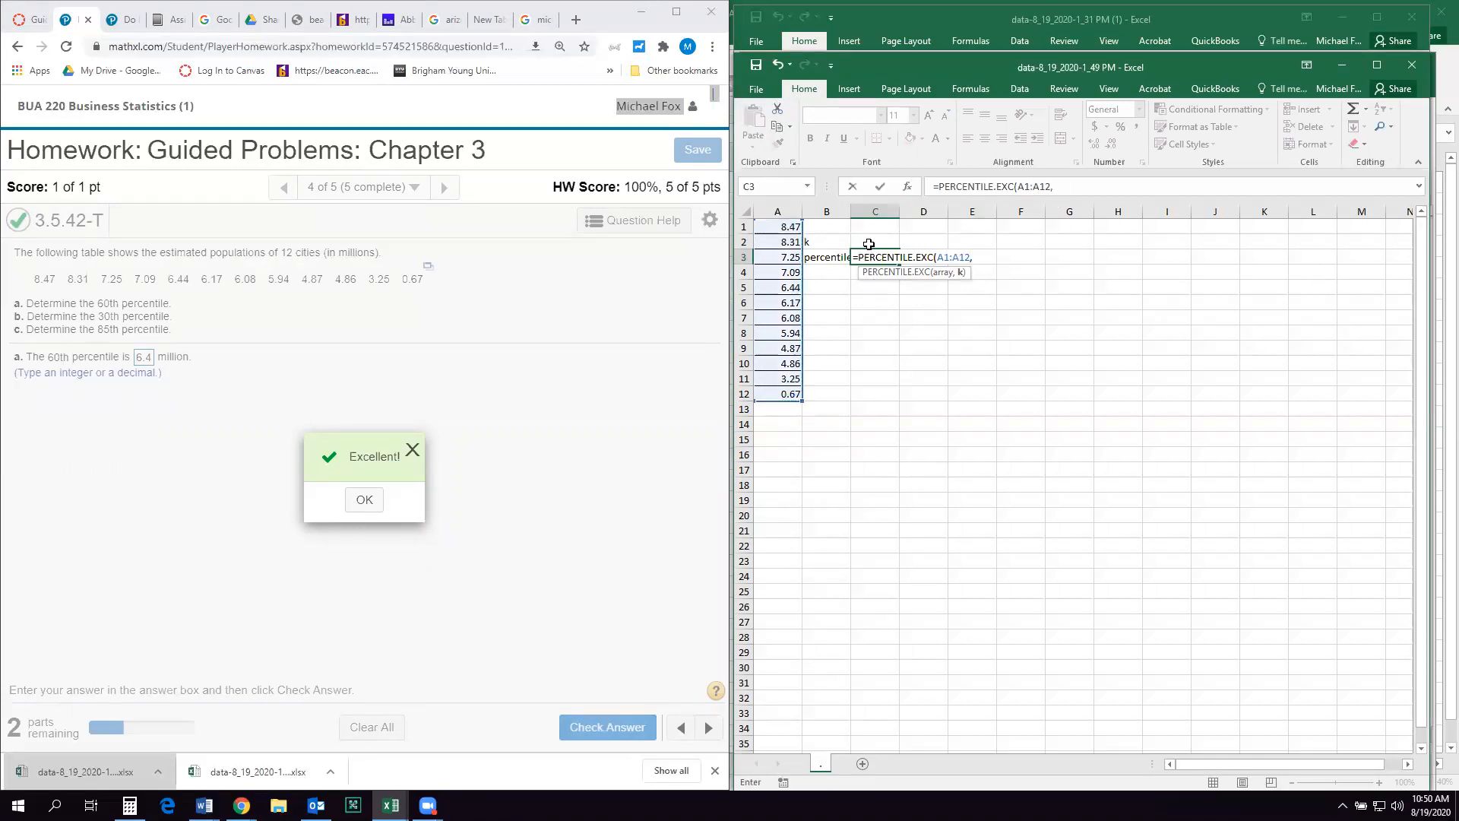
{"action": "left_click", "coordinate": [876, 242]}
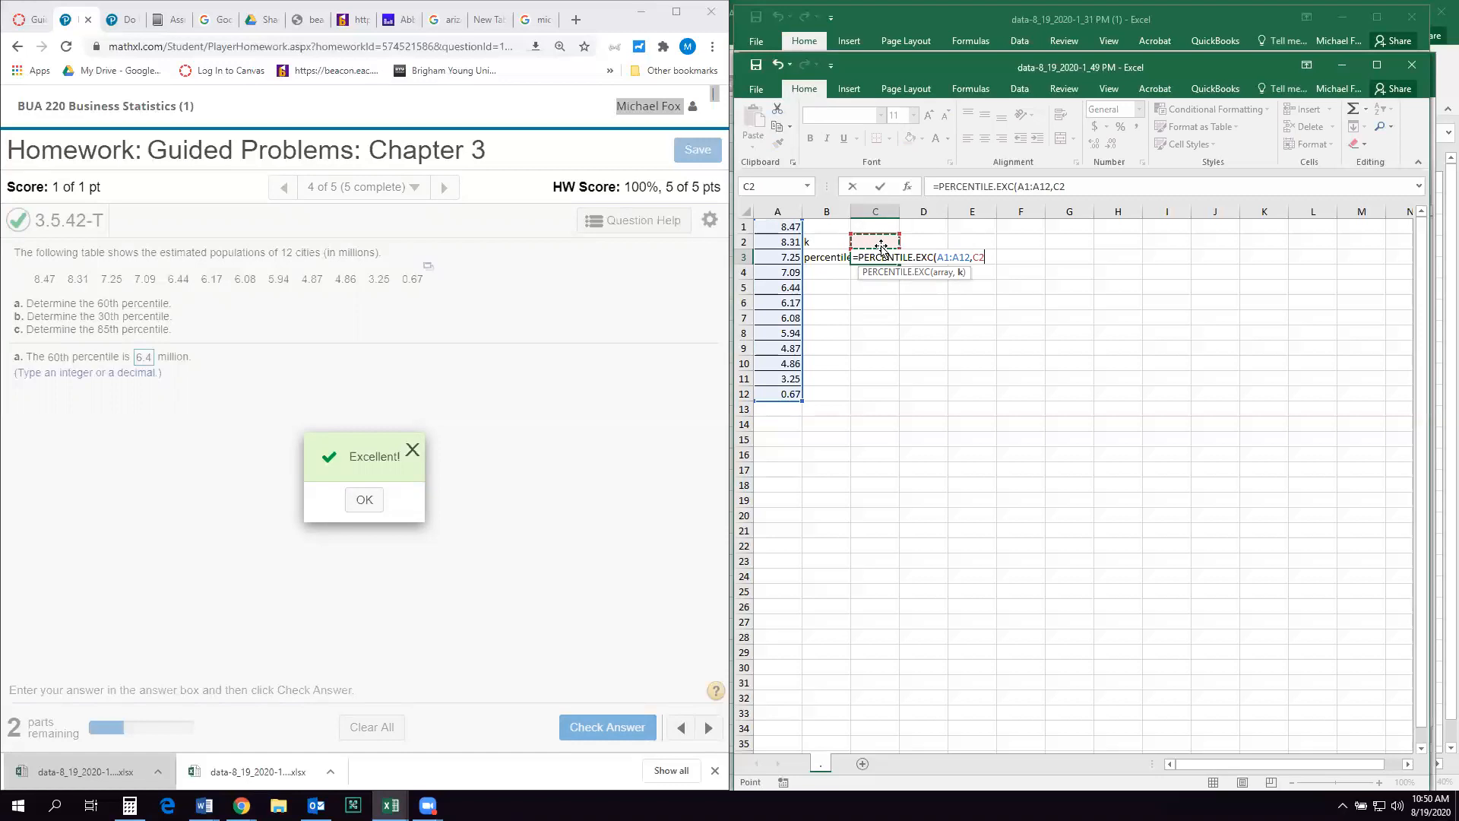
{"action": "key", "text": "Enter"}
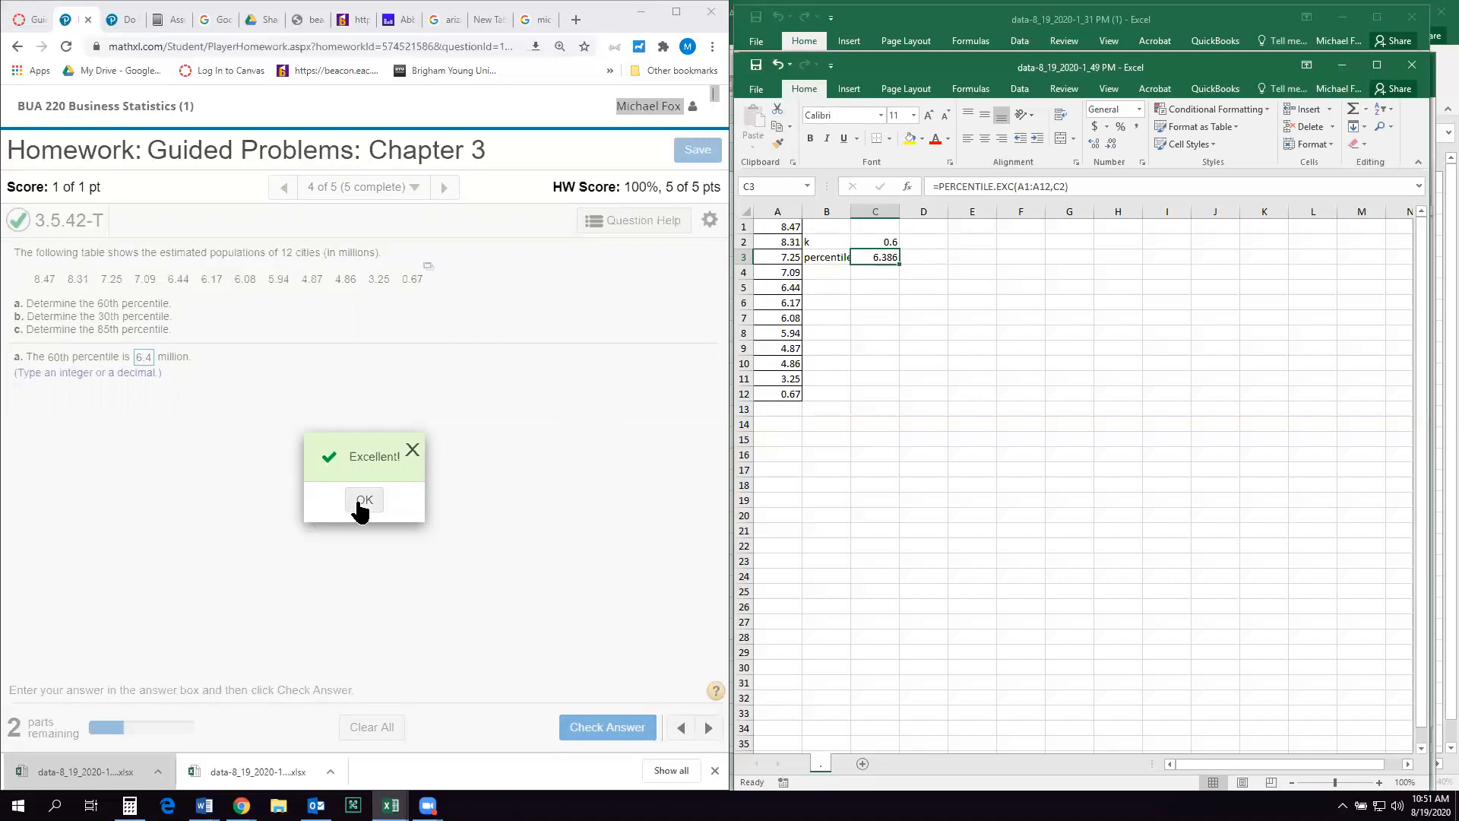
- Dismiss the feedback and enter 4.9 as the 30th percentile for part b
{"action": "left_click", "coordinate": [363, 500]}
{"action": "type", "text": "0.3"}
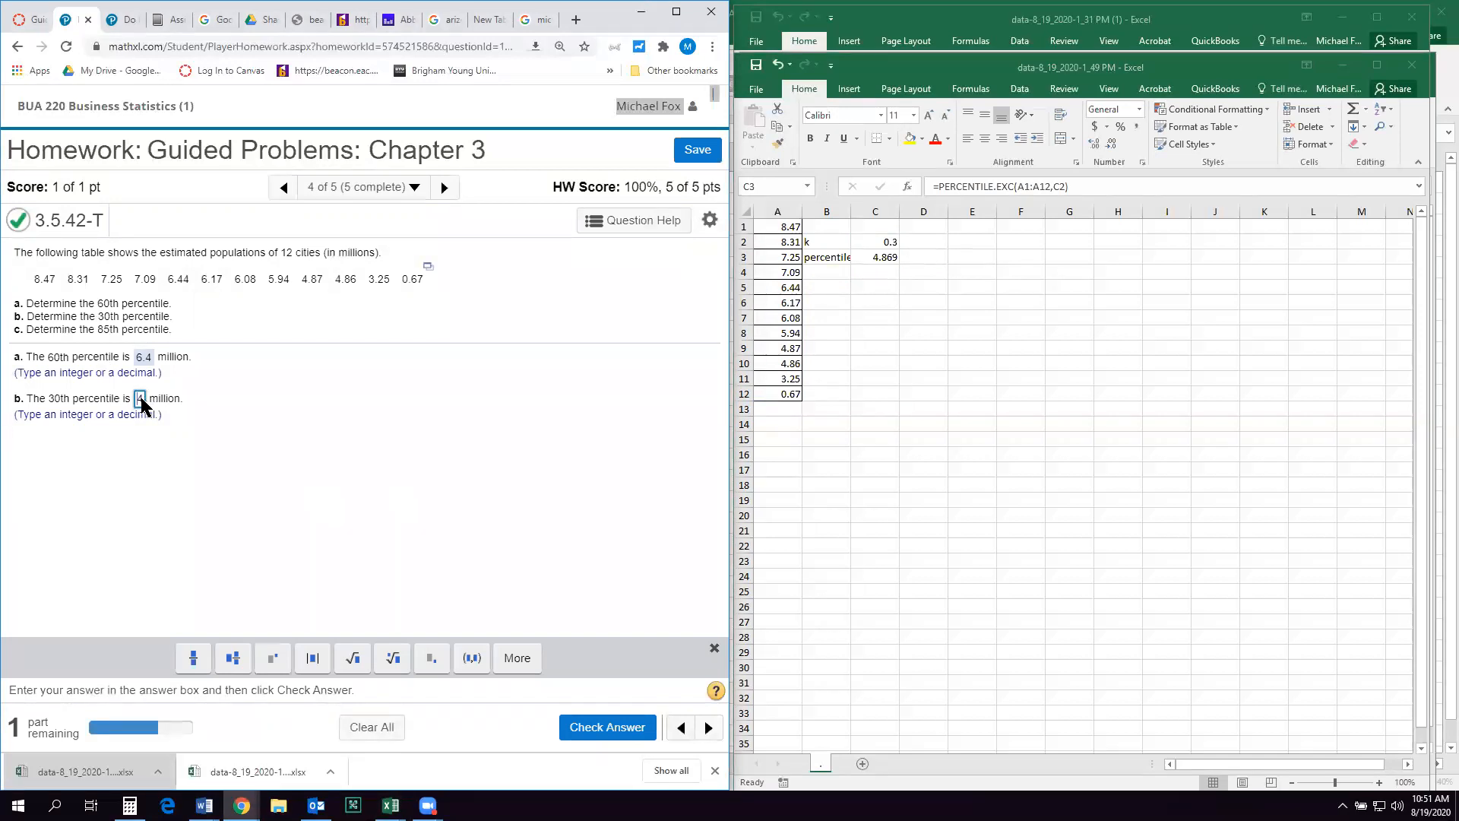
{"action": "type", "text": "4.9"}
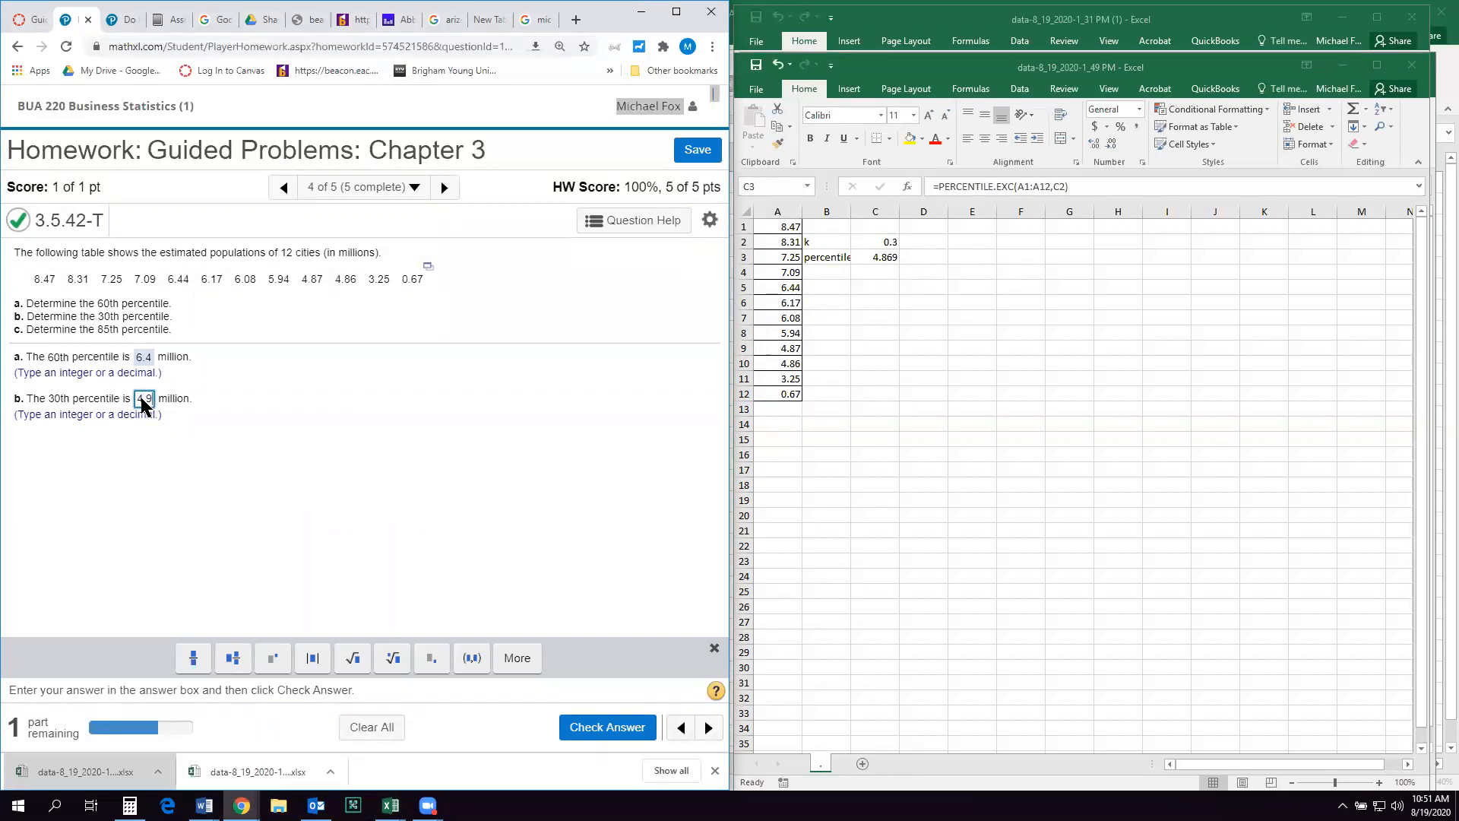
{"action": "type", "text": "4.9"}
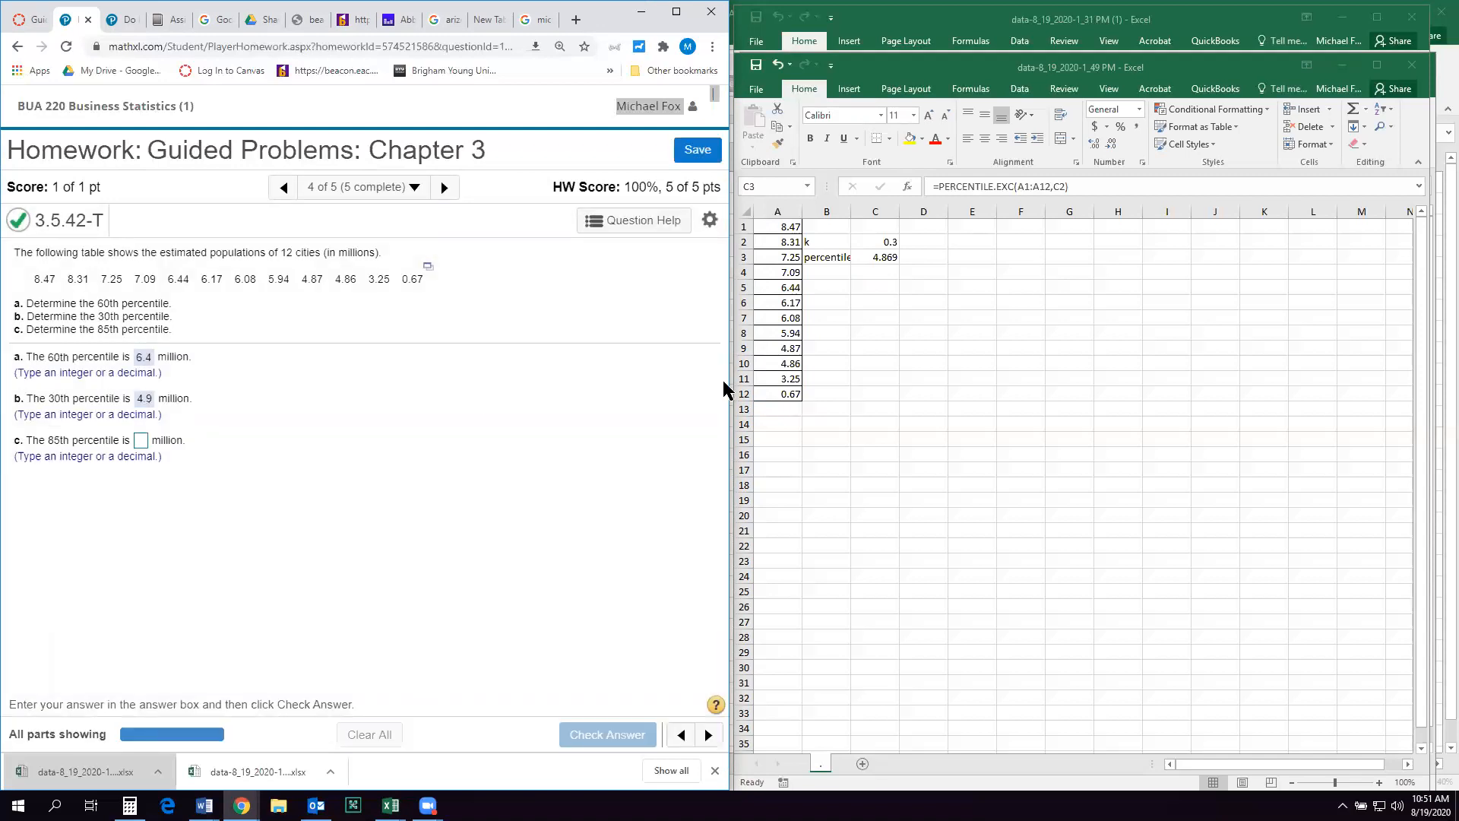
- Change k to .85 in Excel and submit 8.3 as part c's 85th percentile
{"action": "double_click", "coordinate": [875, 257]}
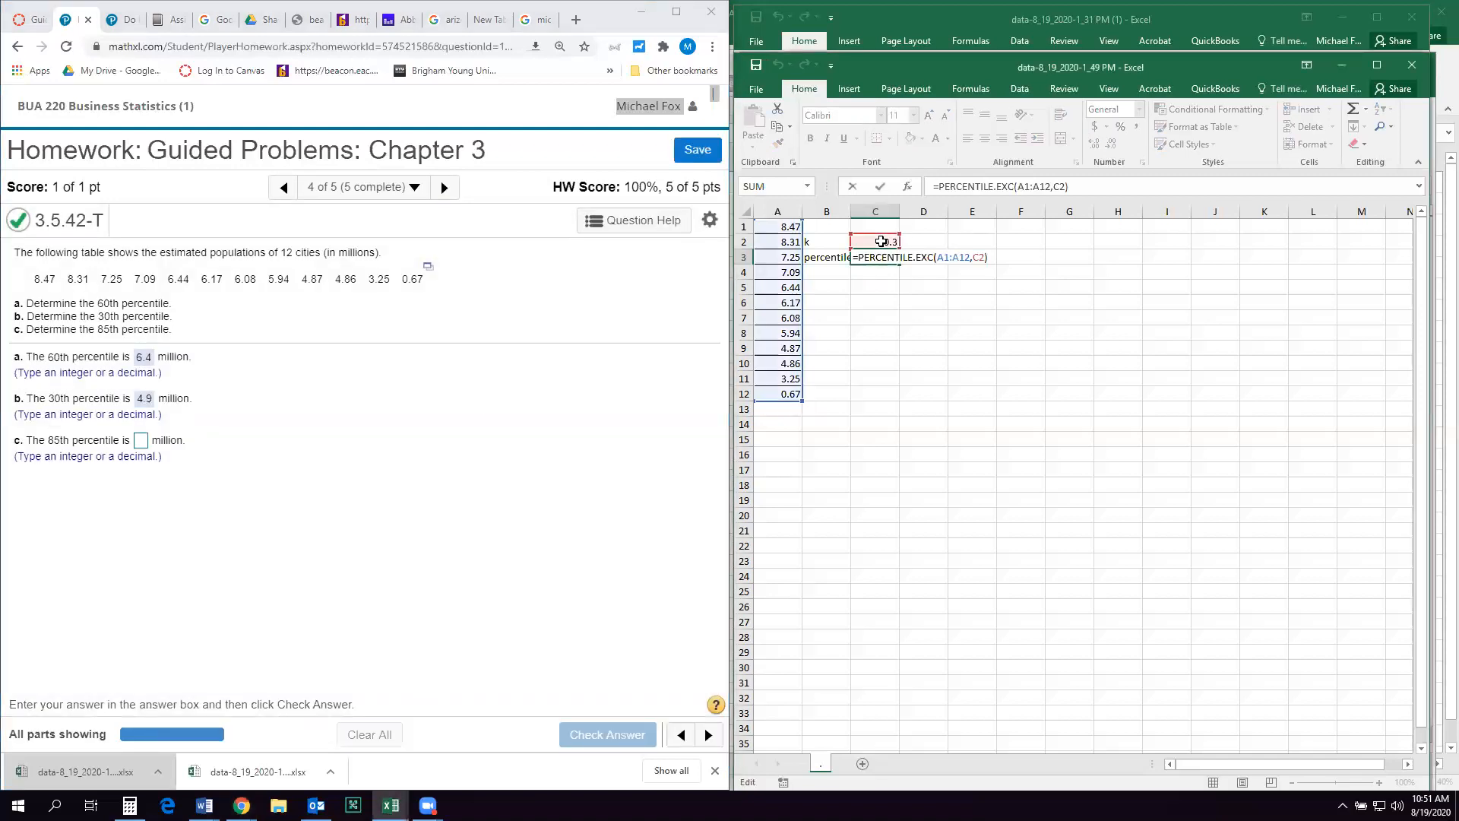
{"action": "left_click", "coordinate": [874, 287]}
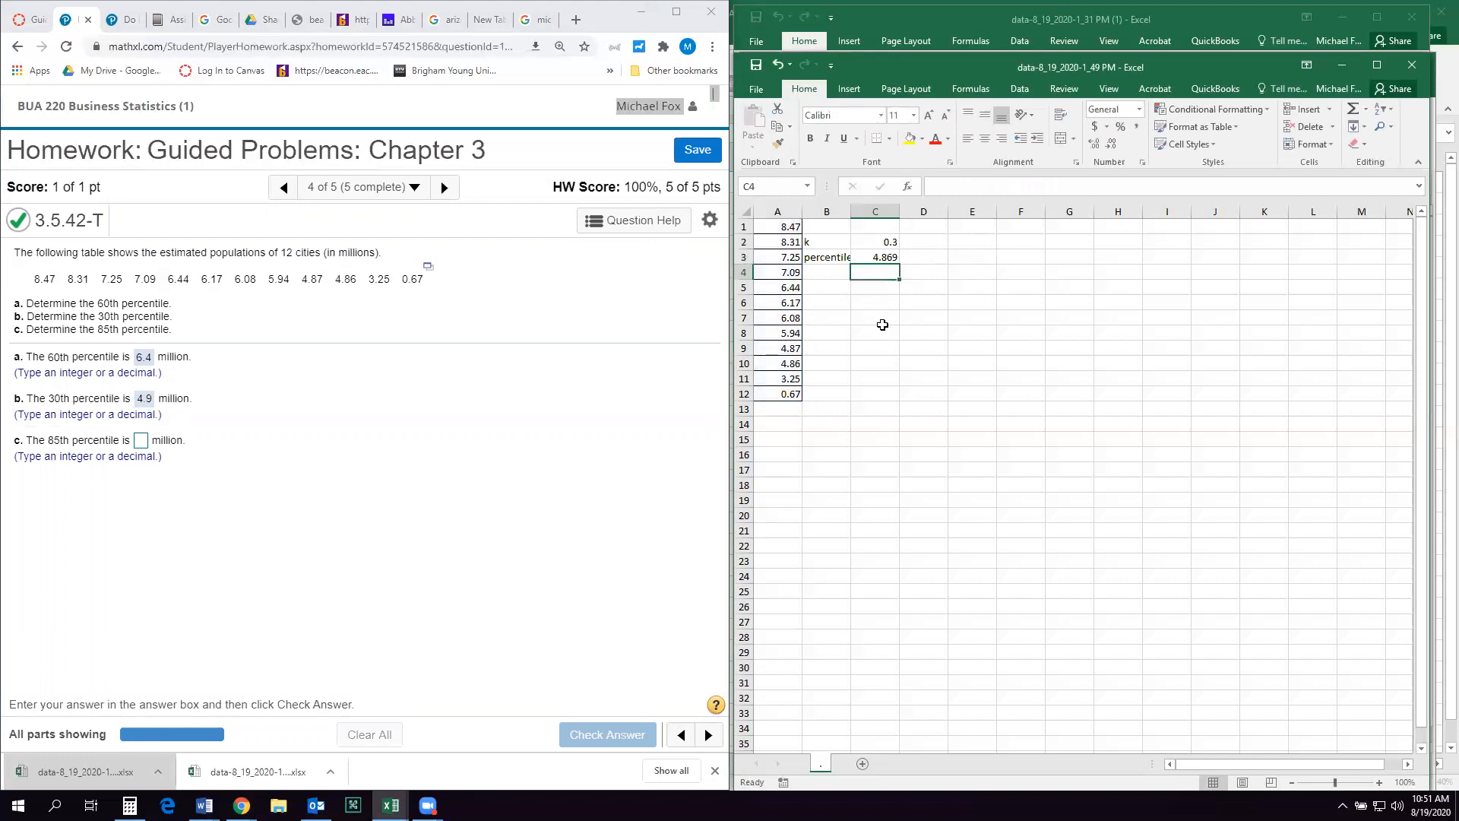
{"action": "type", "text": ".85"}
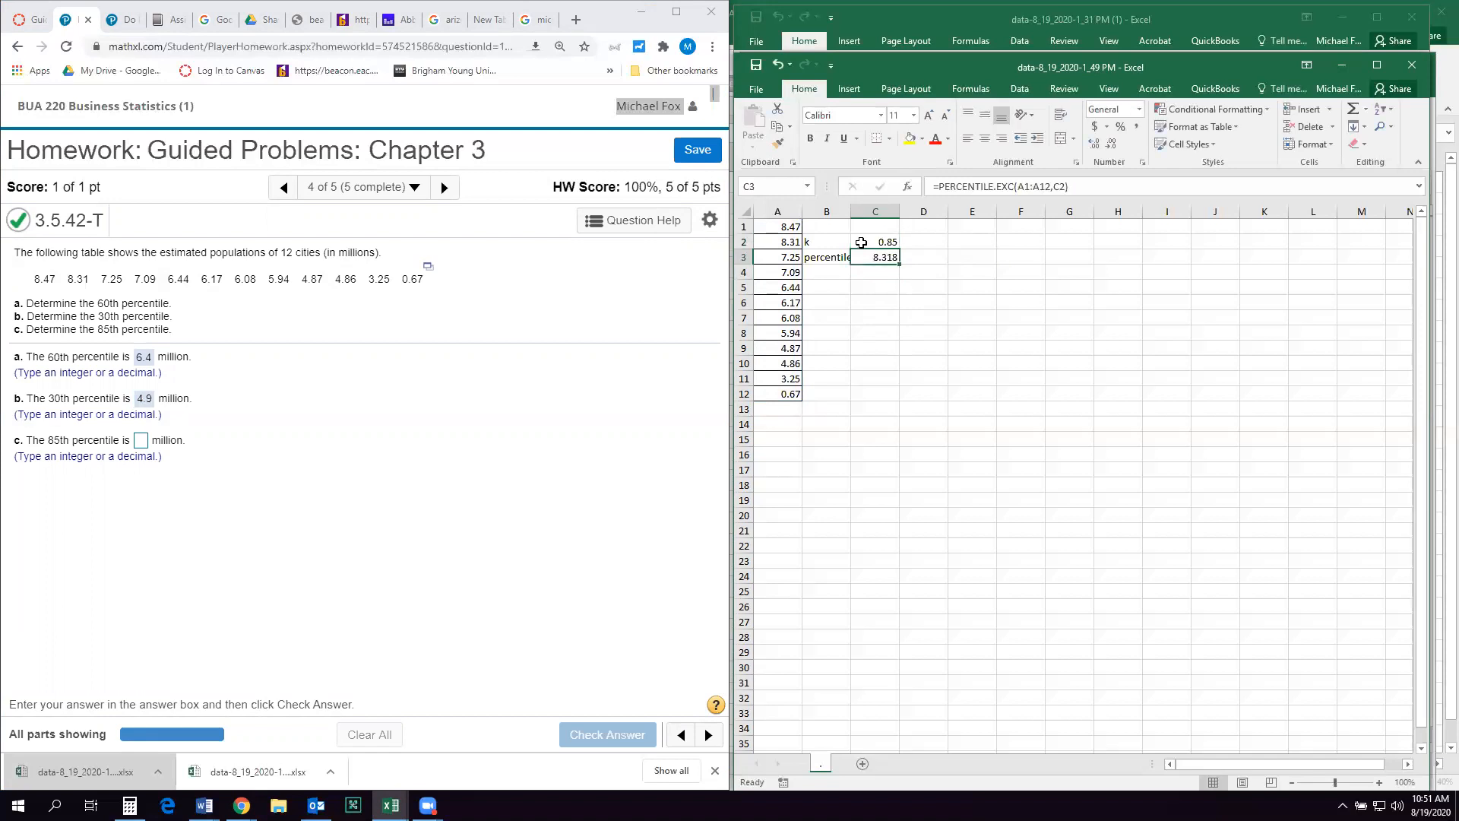
{"action": "left_click", "coordinate": [140, 439]}
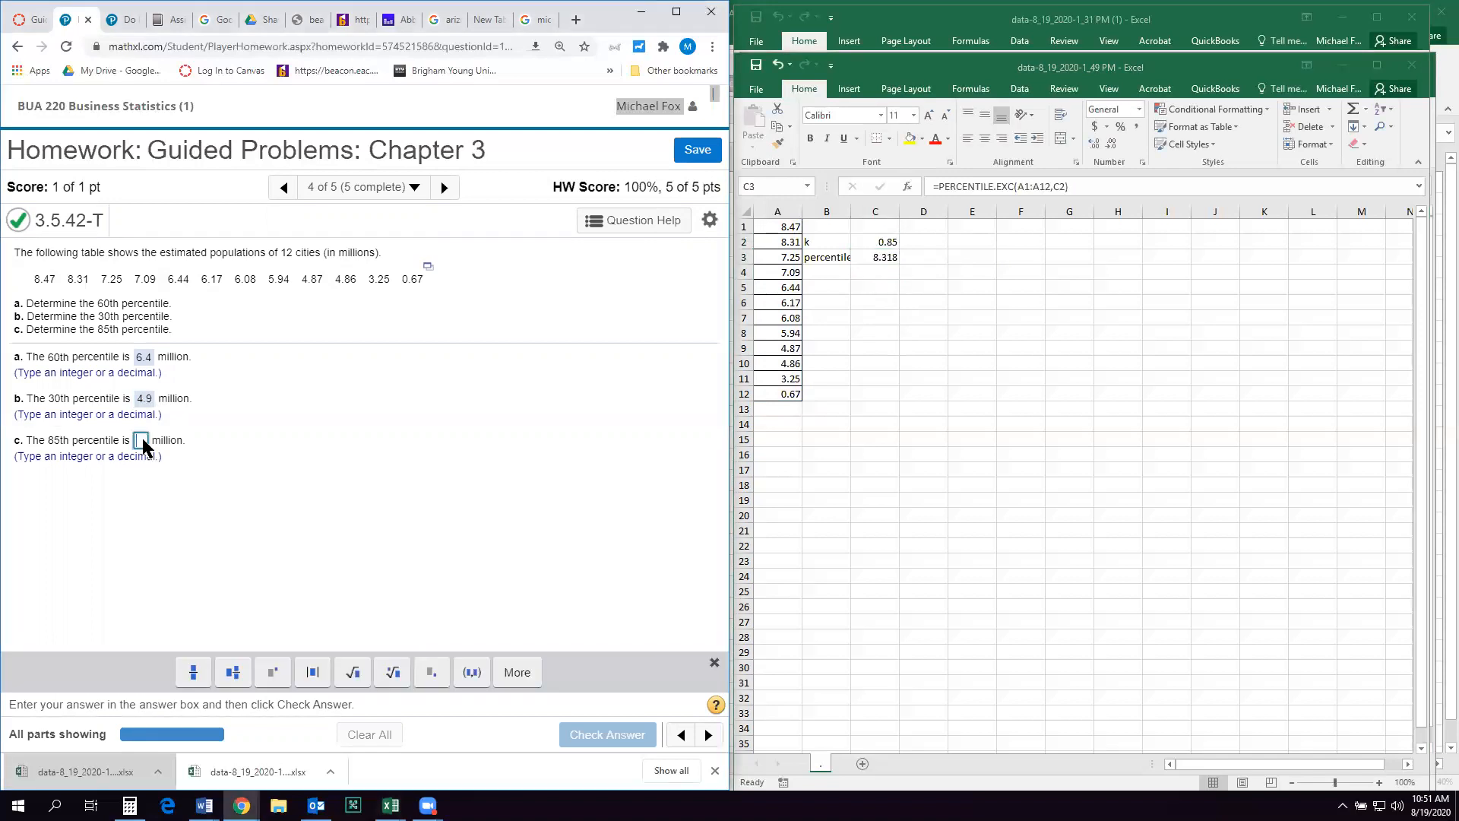
{"action": "type", "text": "8.3"}
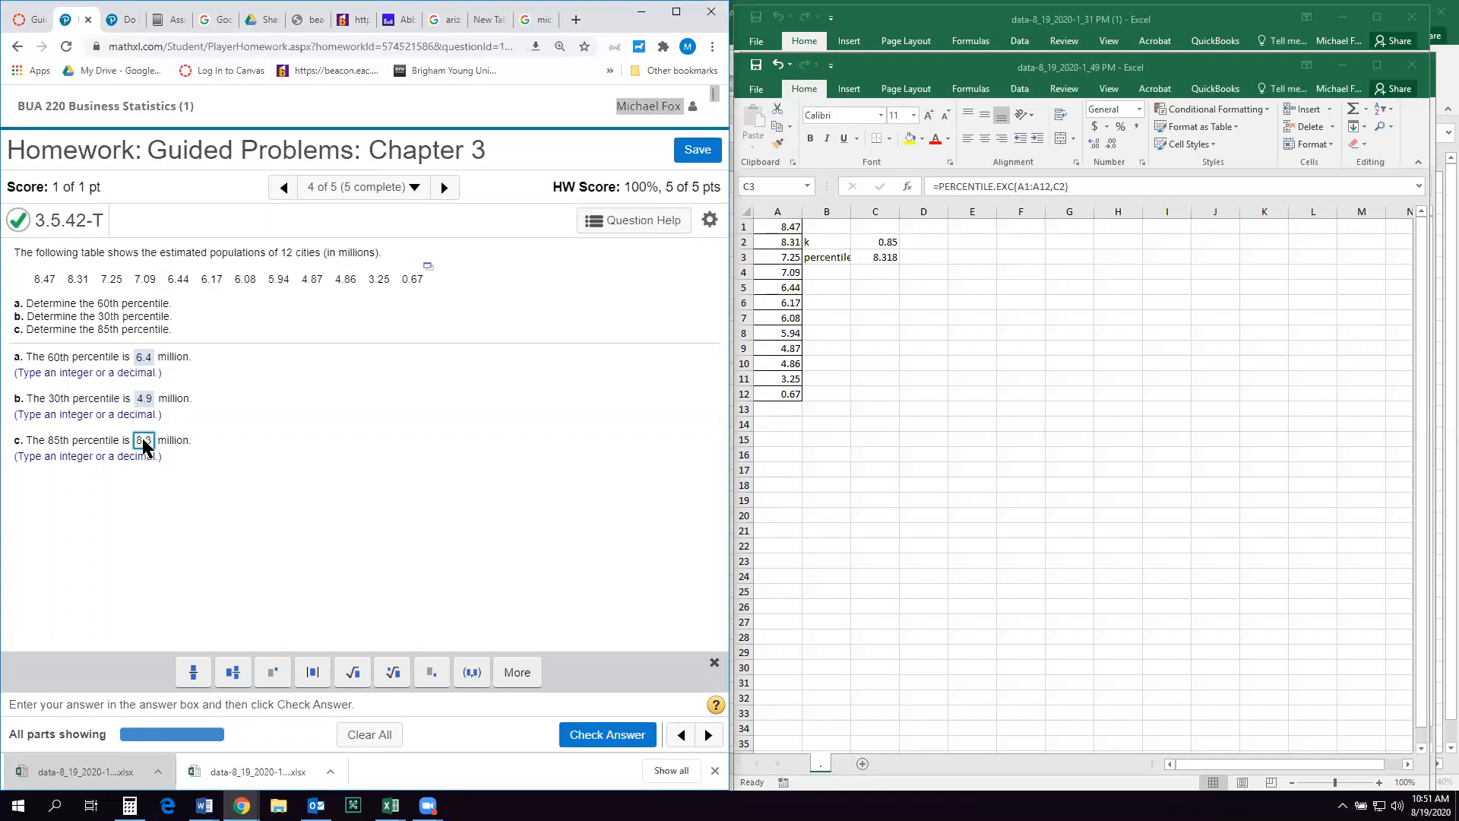
{"action": "left_click", "coordinate": [606, 734]}
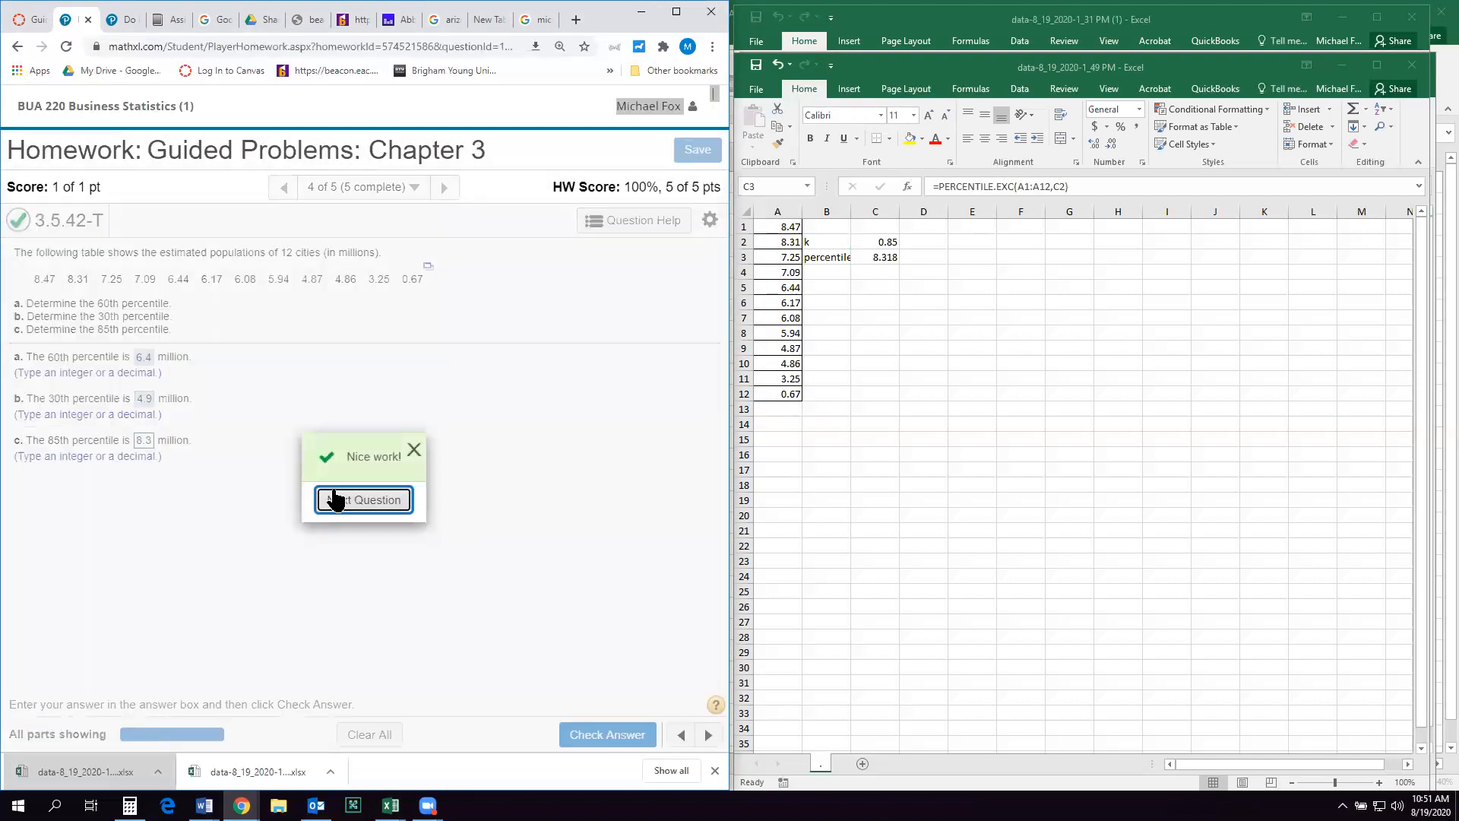
- Move to a similar version of 3.6.50 and view its shelf space and sales data table
{"action": "left_click", "coordinate": [363, 500]}
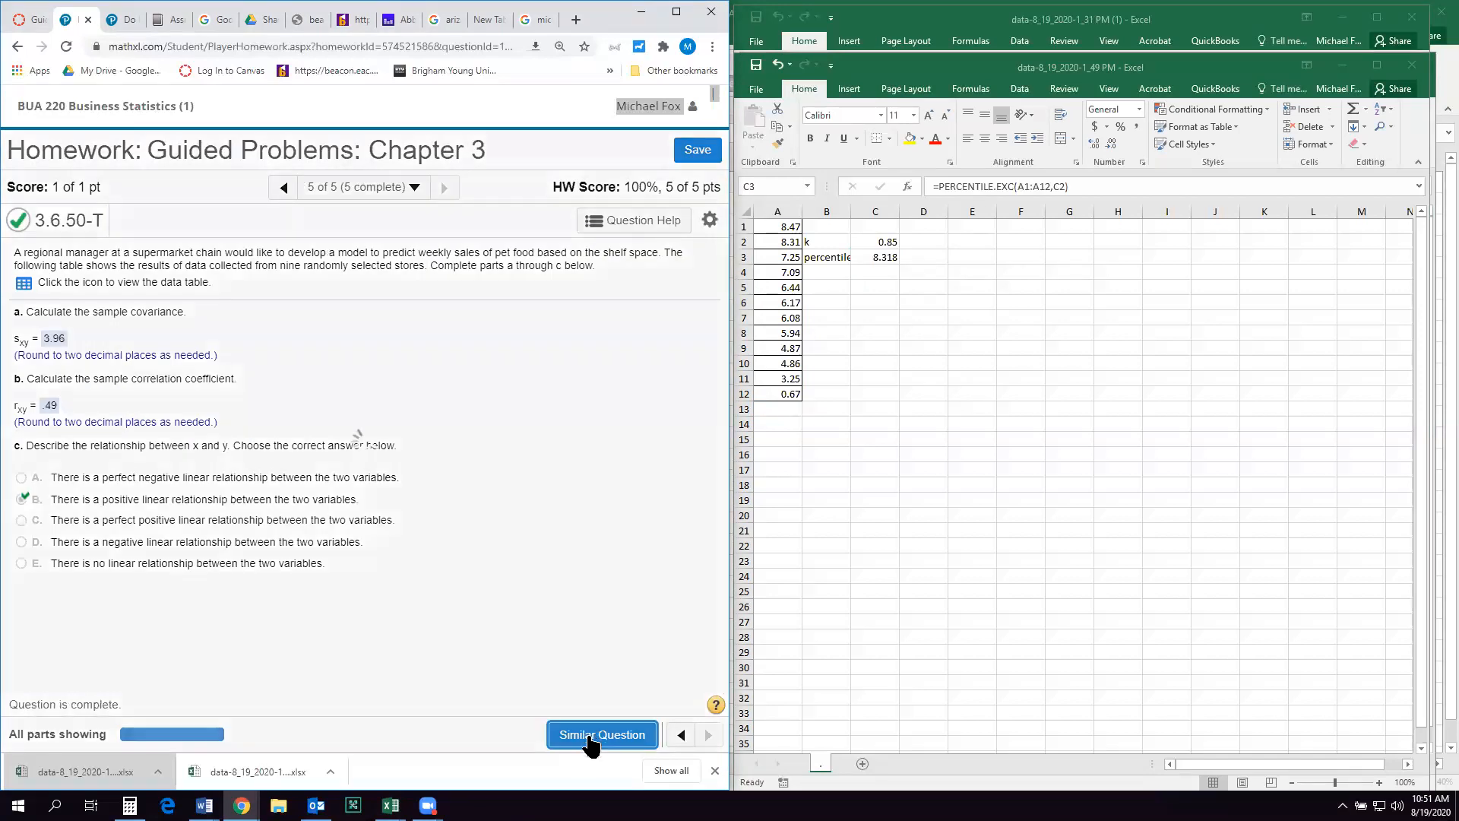
{"action": "left_click", "coordinate": [602, 734]}
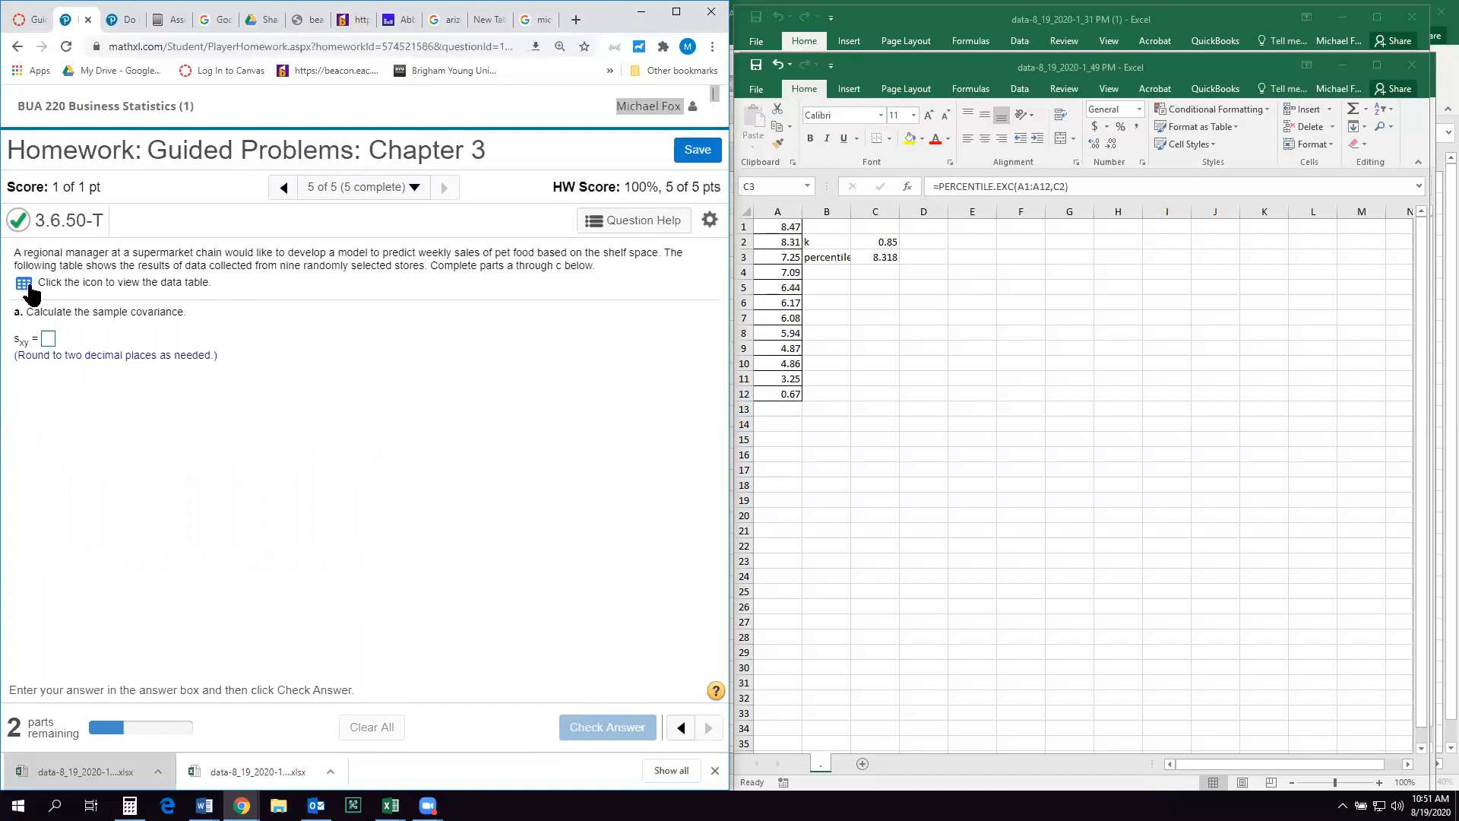
{"action": "left_click", "coordinate": [23, 282]}
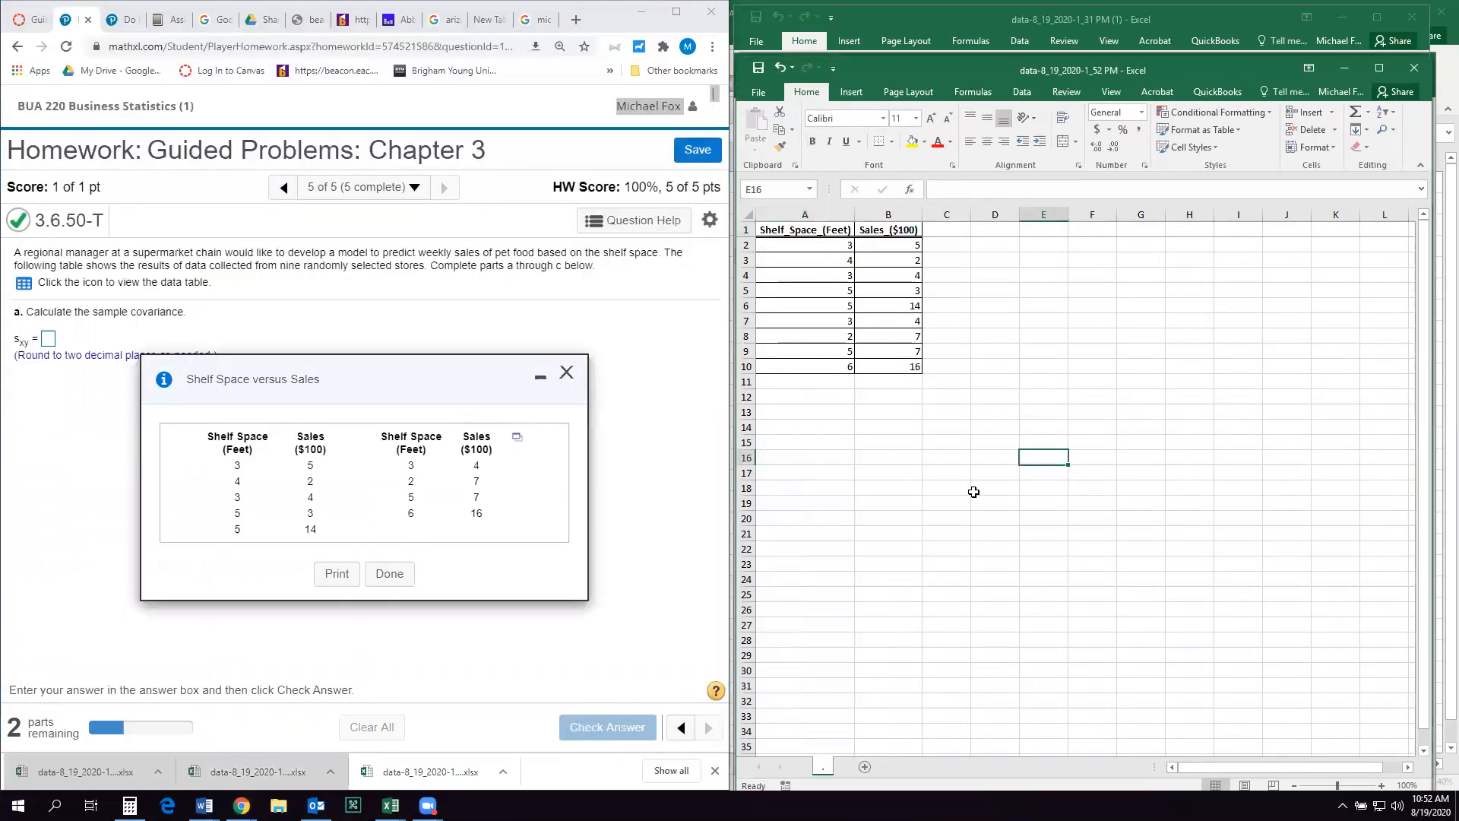
{"action": "mouse_move", "coordinate": [983, 264]}
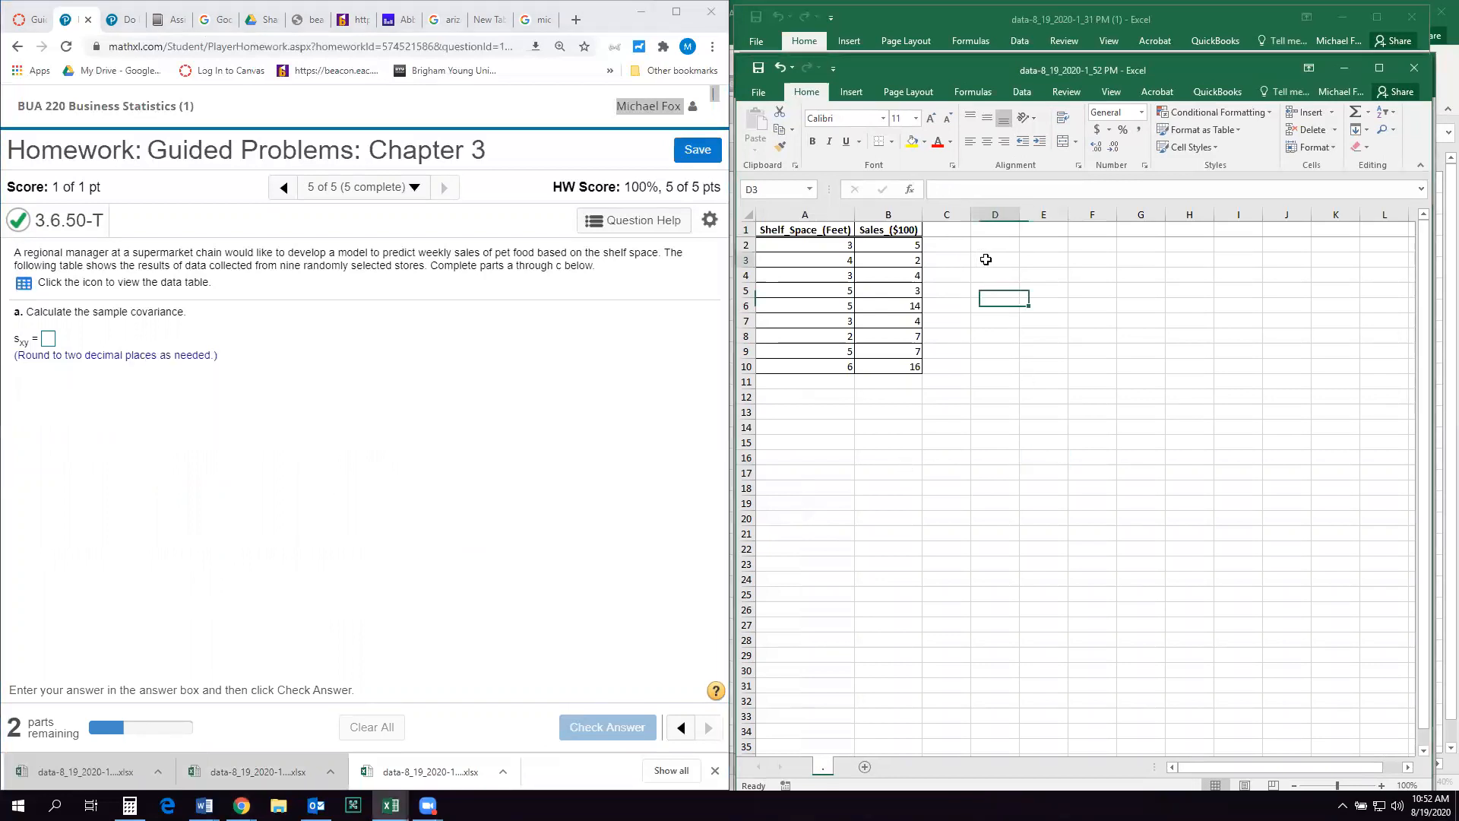
- Enter =COVARIANCE.S(A2:A10,B2:B10) in D3, giving 3.625
{"action": "left_click", "coordinate": [994, 260]}
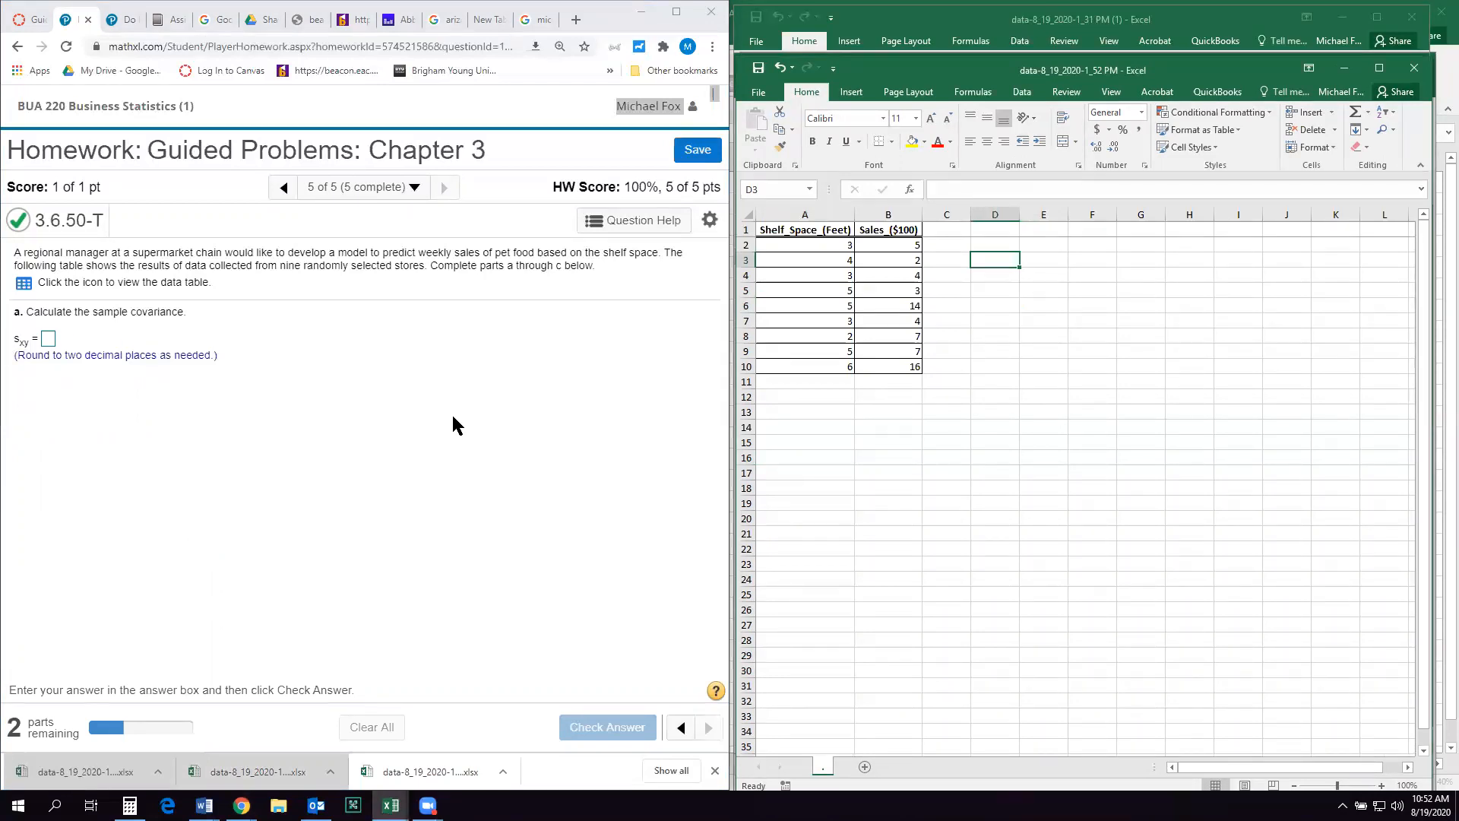
{"action": "type", "text": "=cov"}
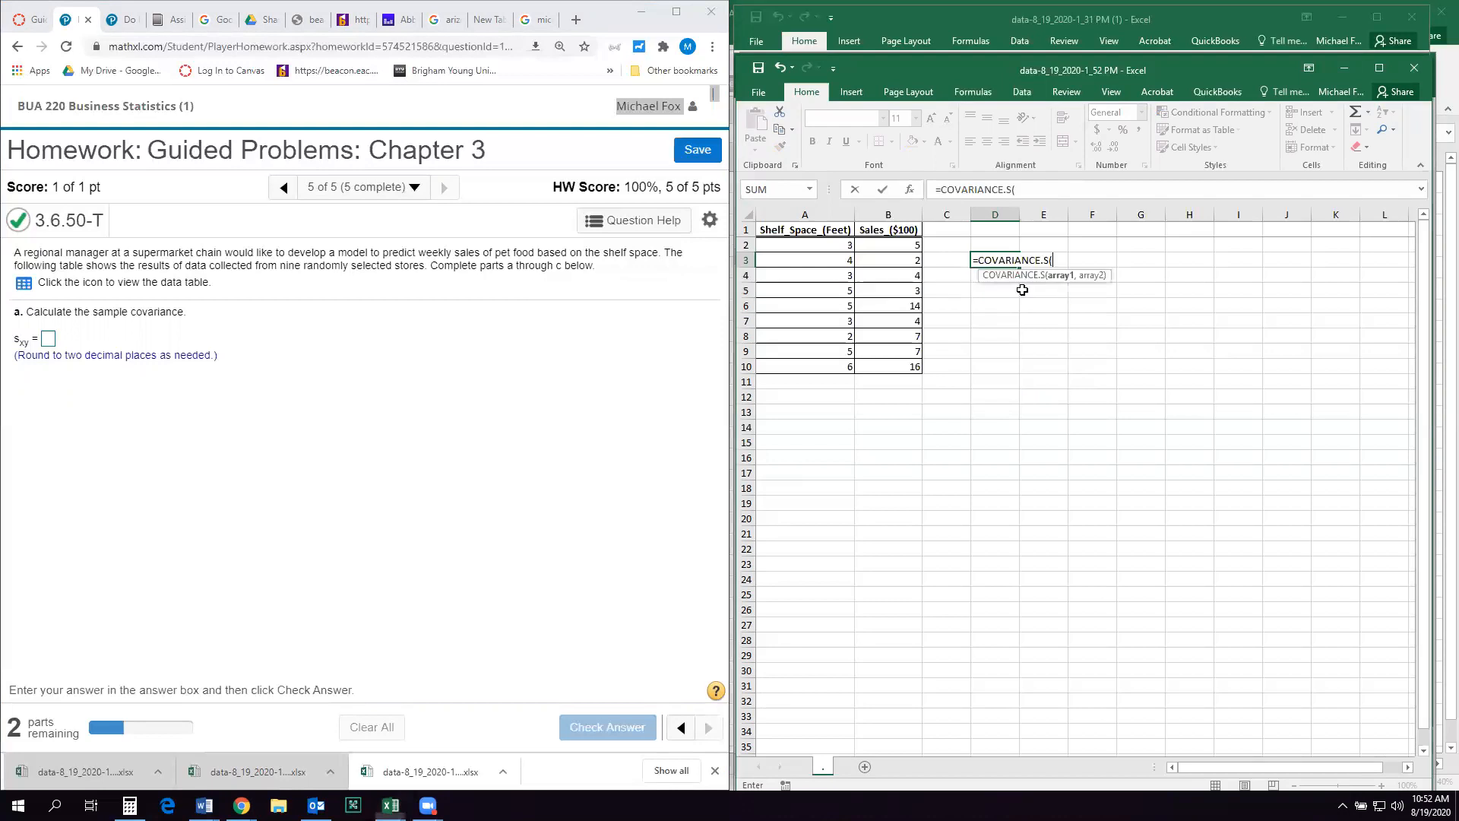
{"action": "left_click_drag", "start_coordinate": [804, 245], "coordinate": [804, 259]}
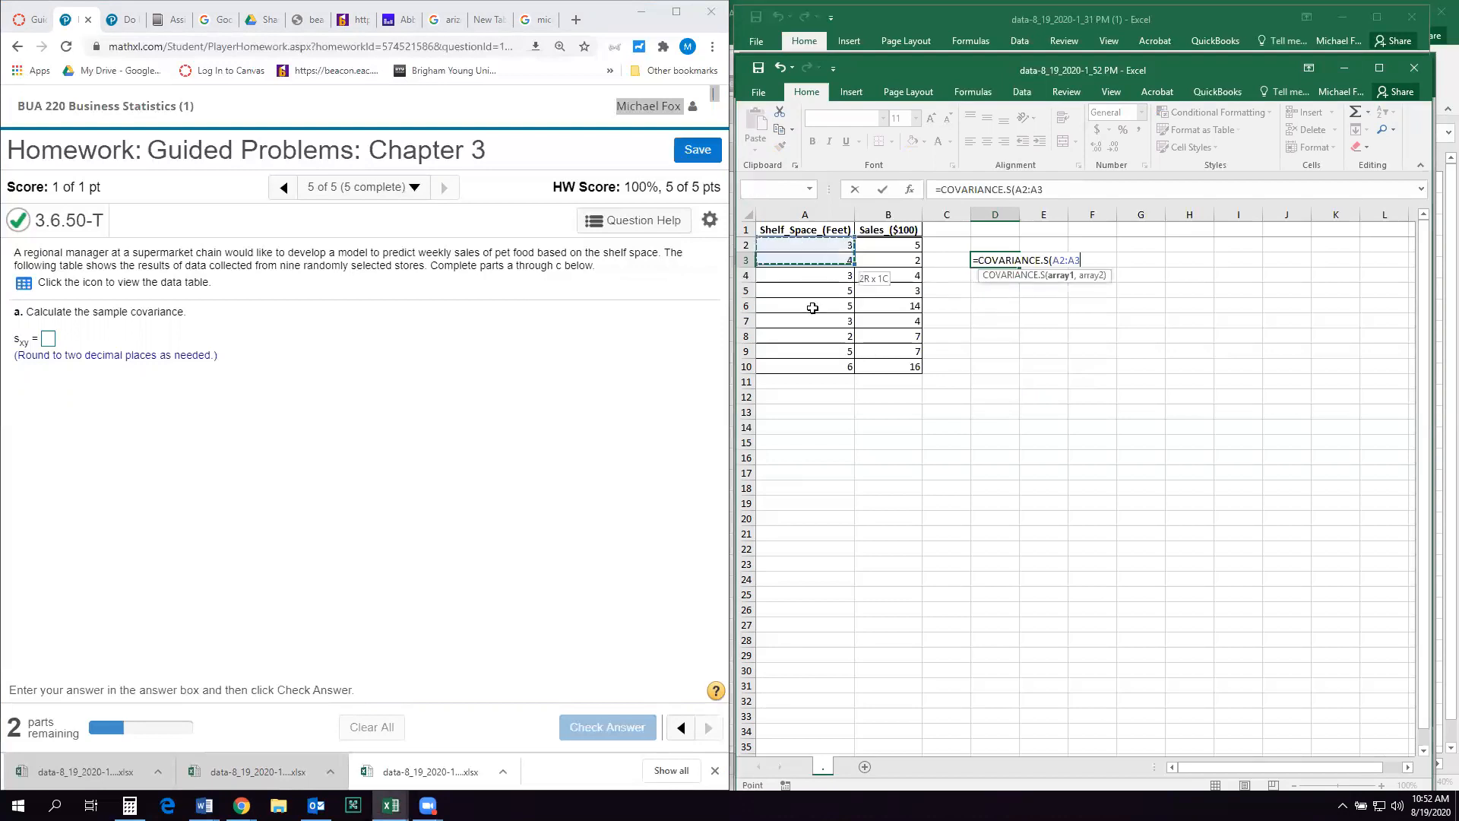
{"action": "left_click_drag", "start_coordinate": [804, 244], "coordinate": [804, 367]}
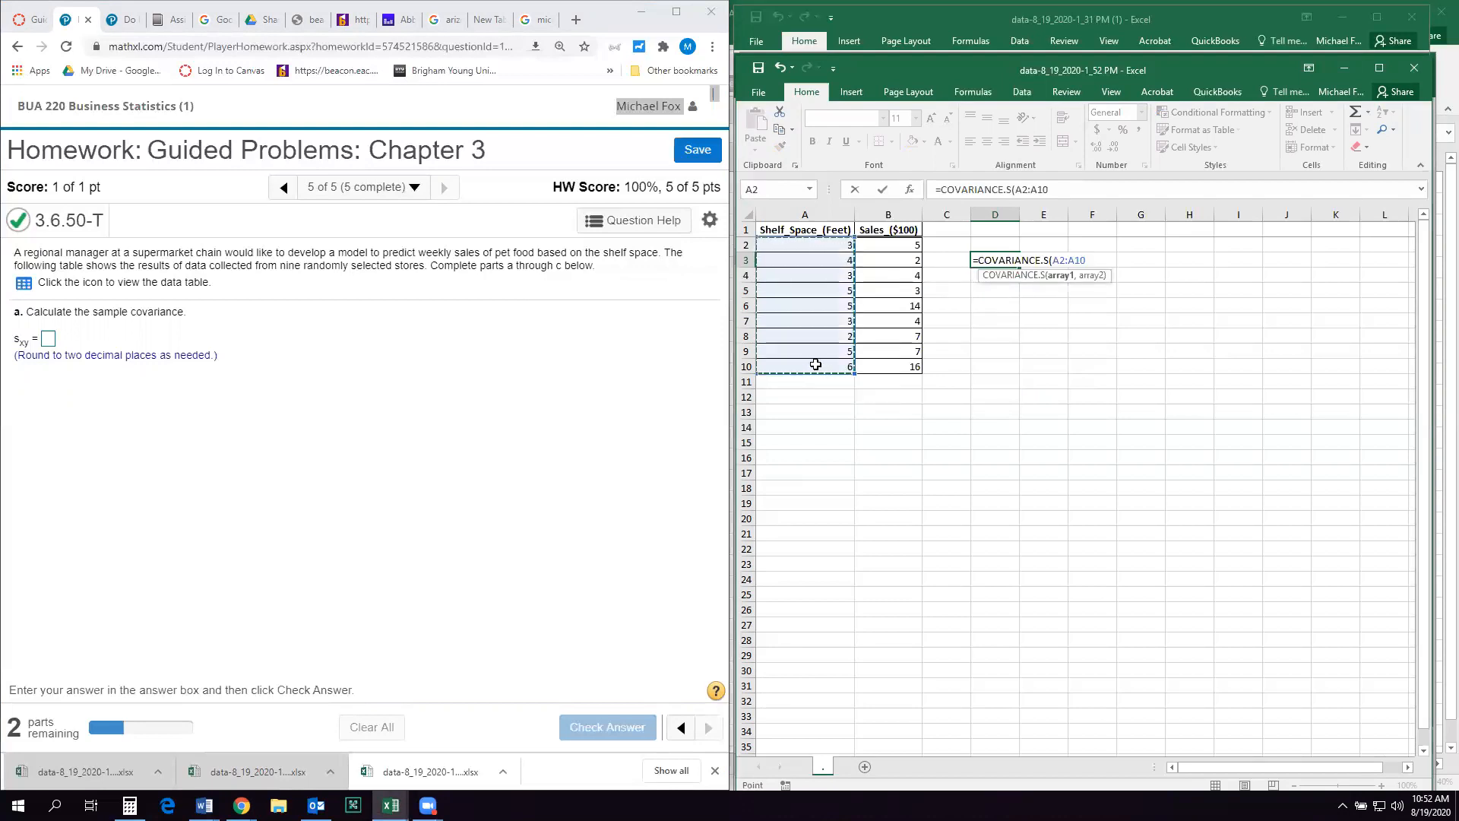
{"action": "left_click", "coordinate": [888, 245]}
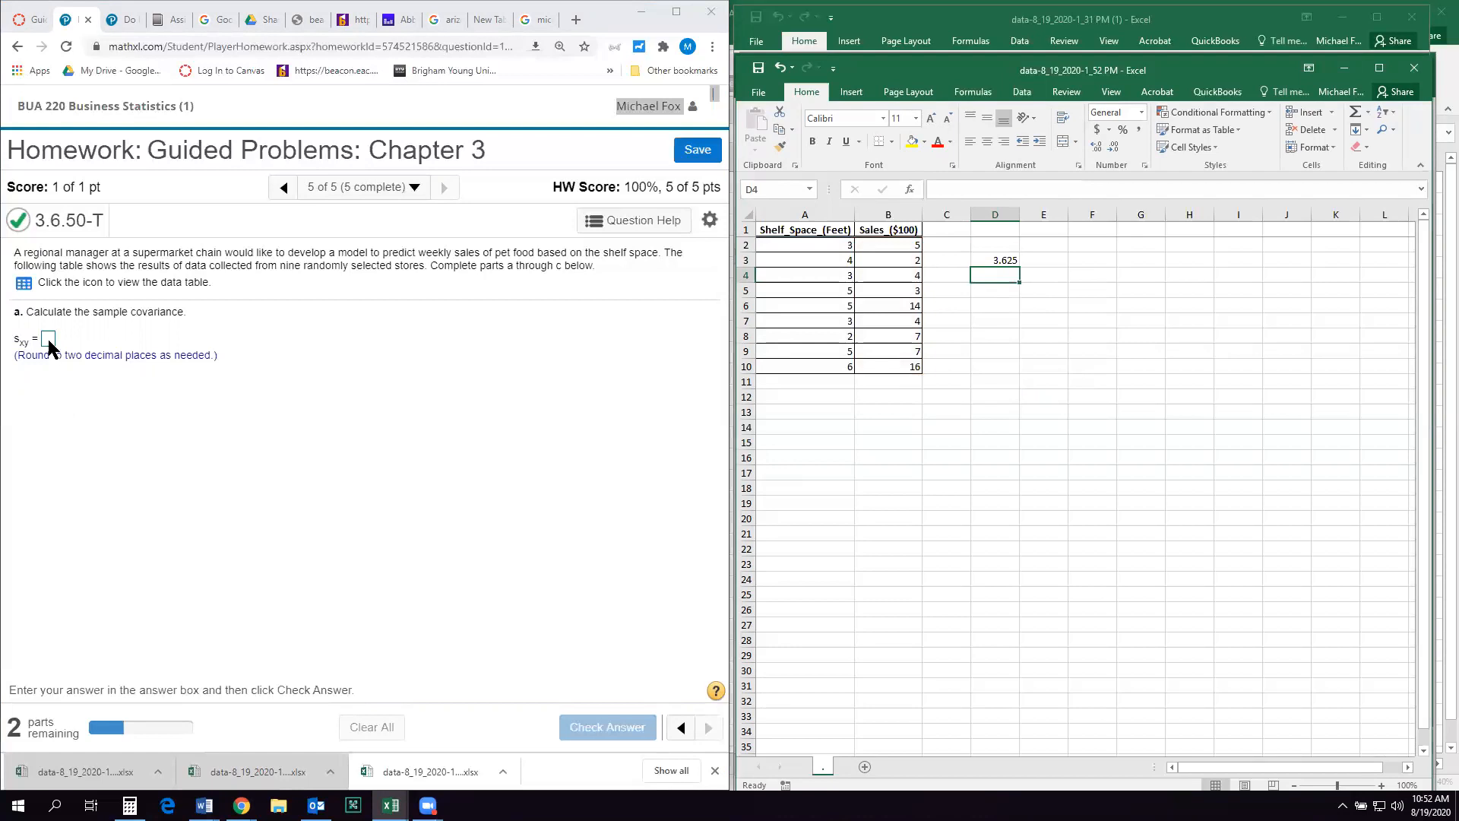
- Submit 3.63 as the sample covariance and dismiss the correct-answer message
{"action": "type", "text": "3.63"}
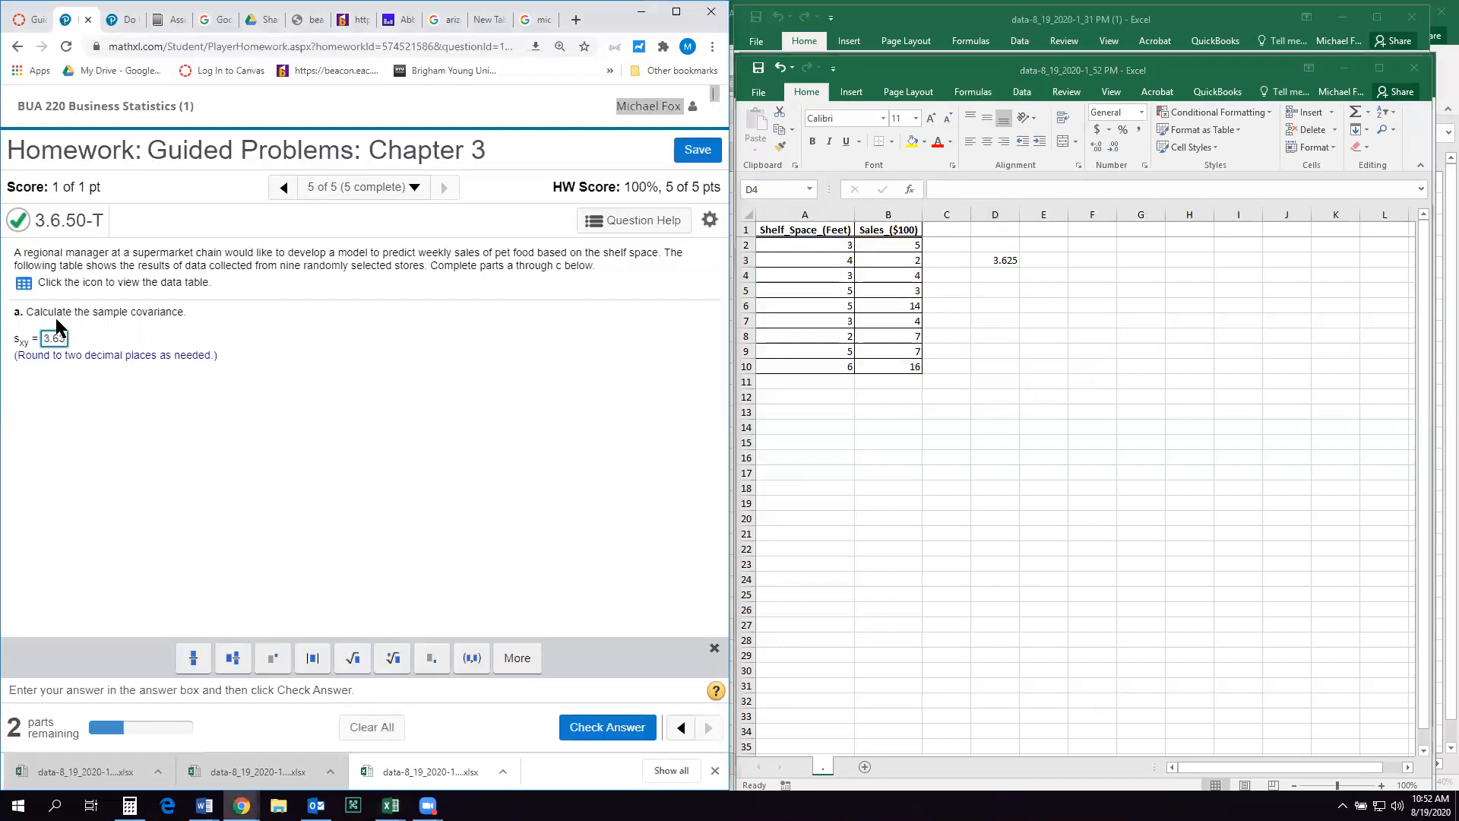
{"action": "left_click", "coordinate": [606, 727]}
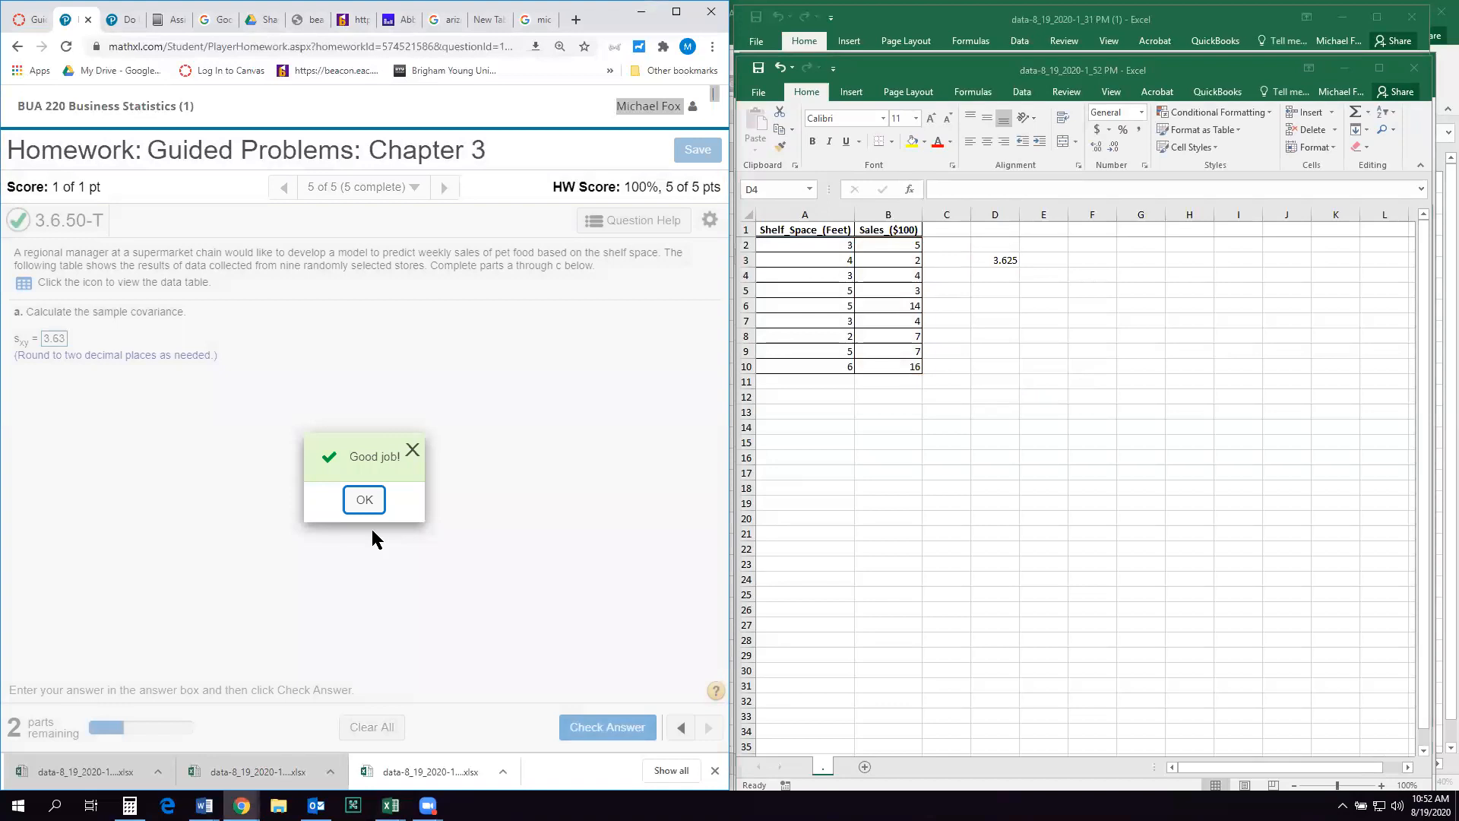
{"action": "left_click", "coordinate": [363, 501]}
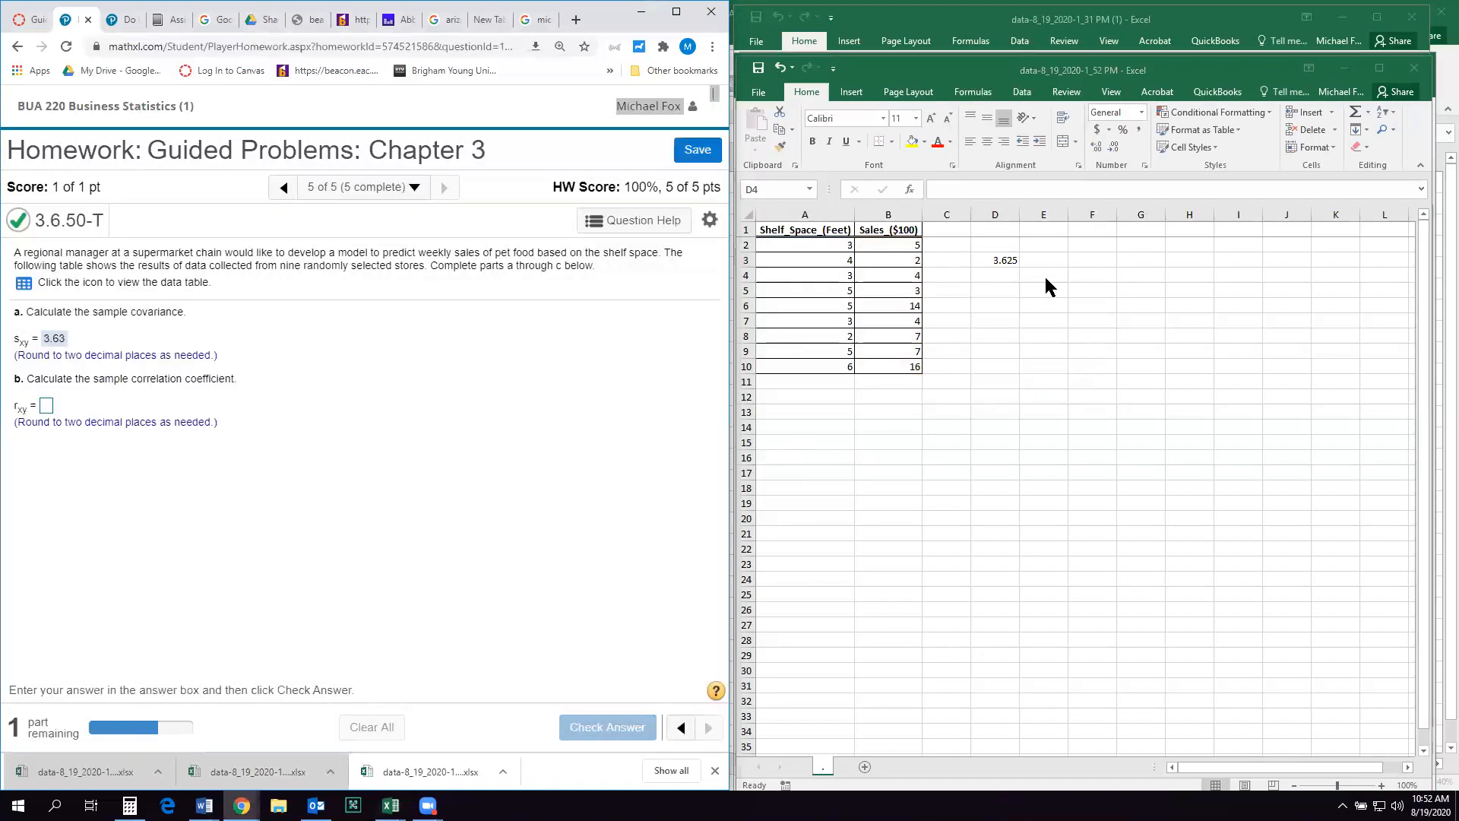
- Enter =CORREL(A2:A10,B2:B10) in D4, giving 0.558059
{"action": "left_click", "coordinate": [994, 275]}
{"action": "type", "text": "="}
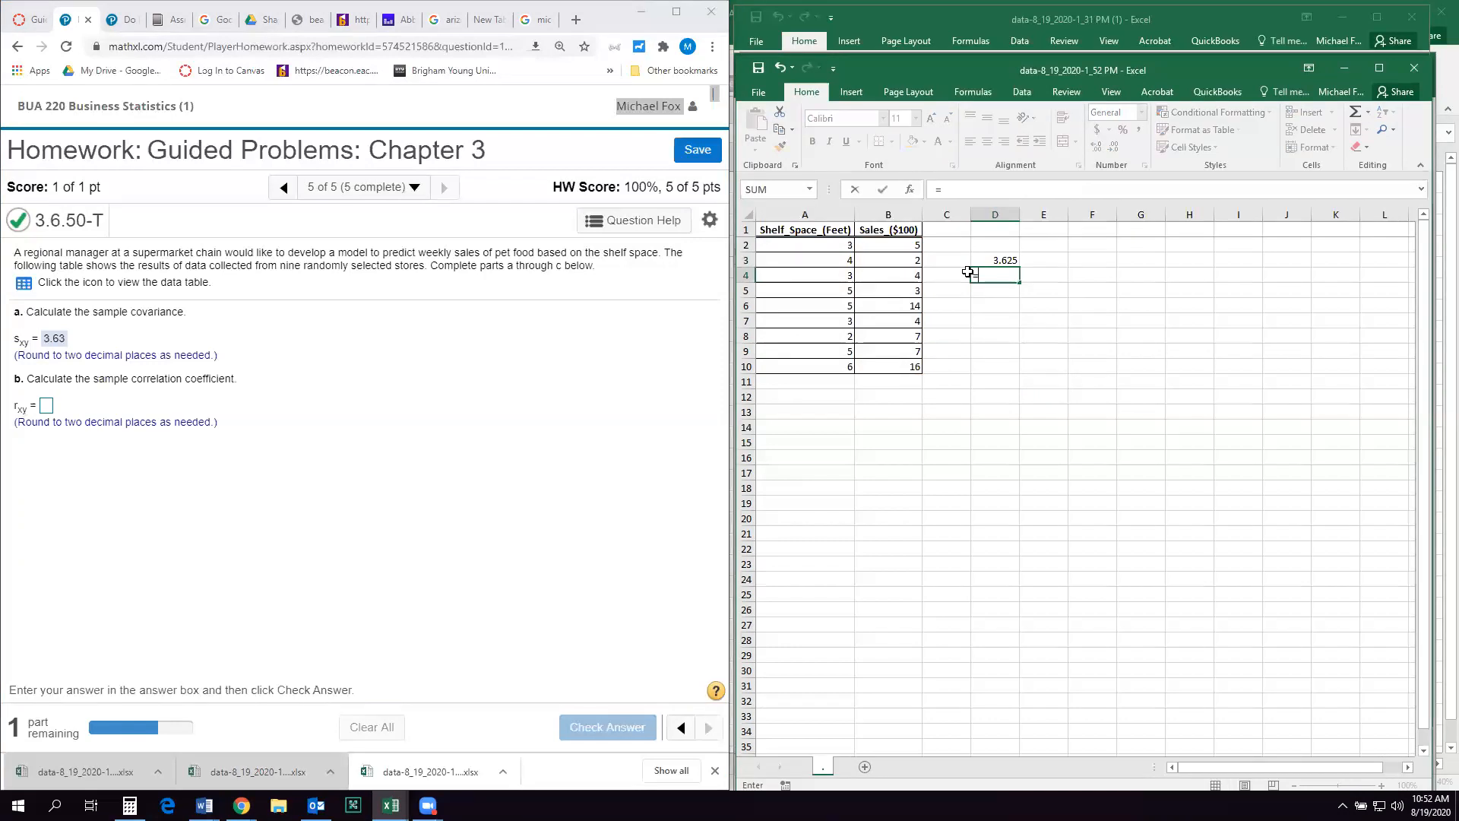
{"action": "type", "text": "correl"}
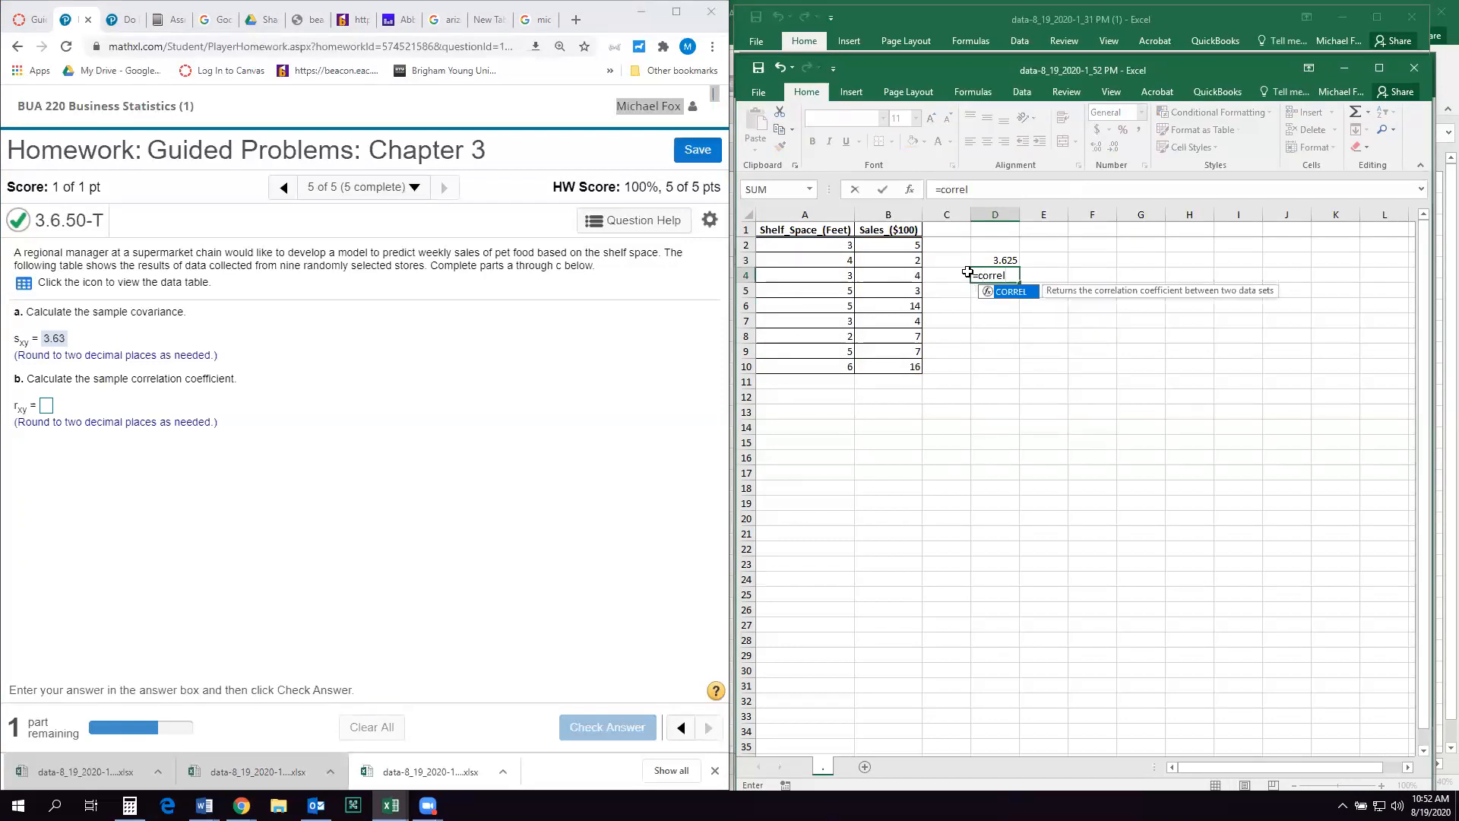
{"action": "type", "text": "("}
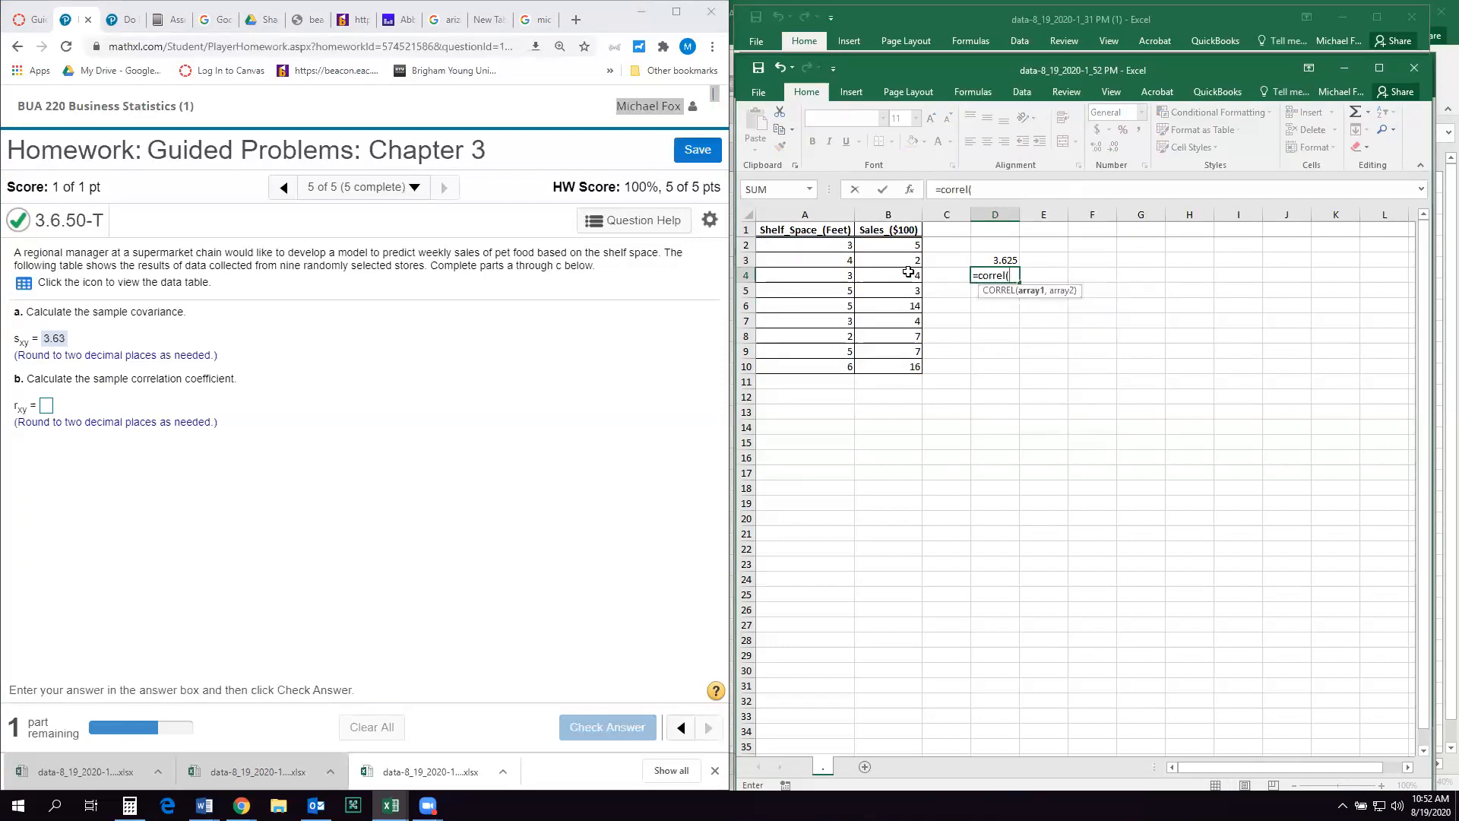
{"action": "left_click_drag", "start_coordinate": [804, 245], "coordinate": [804, 367]}
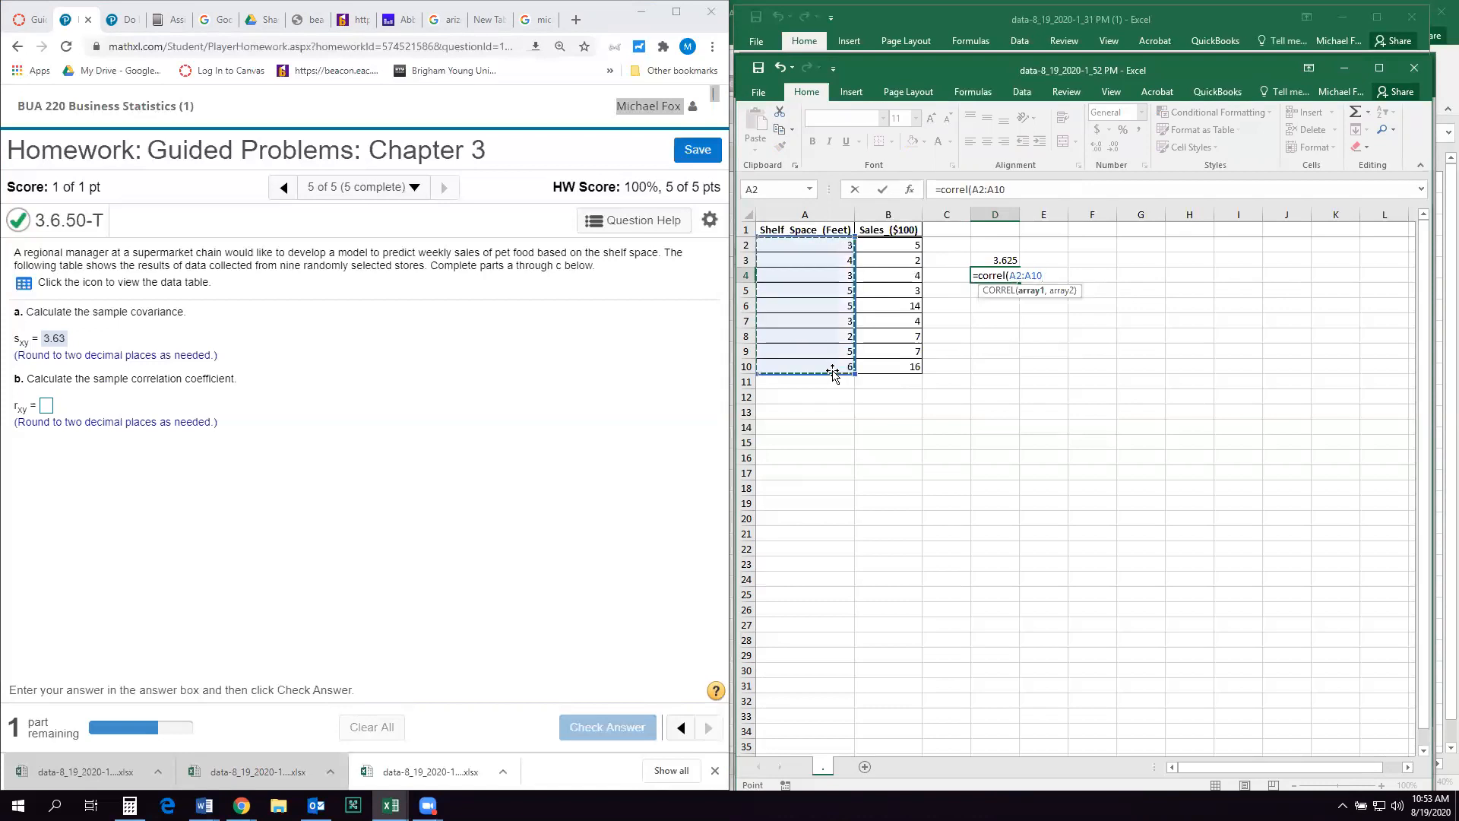
{"action": "left_click_drag", "start_coordinate": [886, 245], "coordinate": [887, 367]}
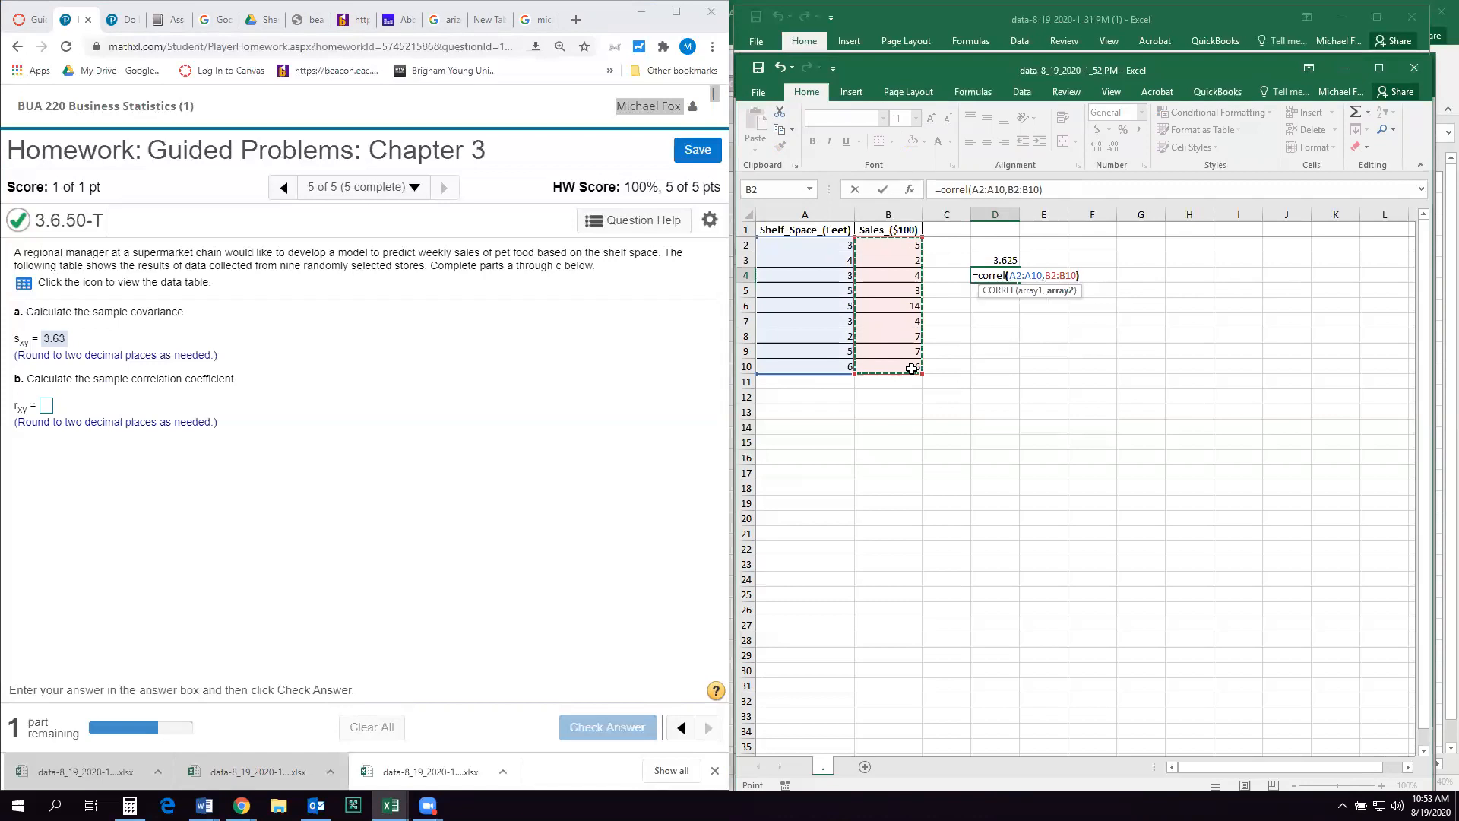
{"action": "key", "text": "Enter"}
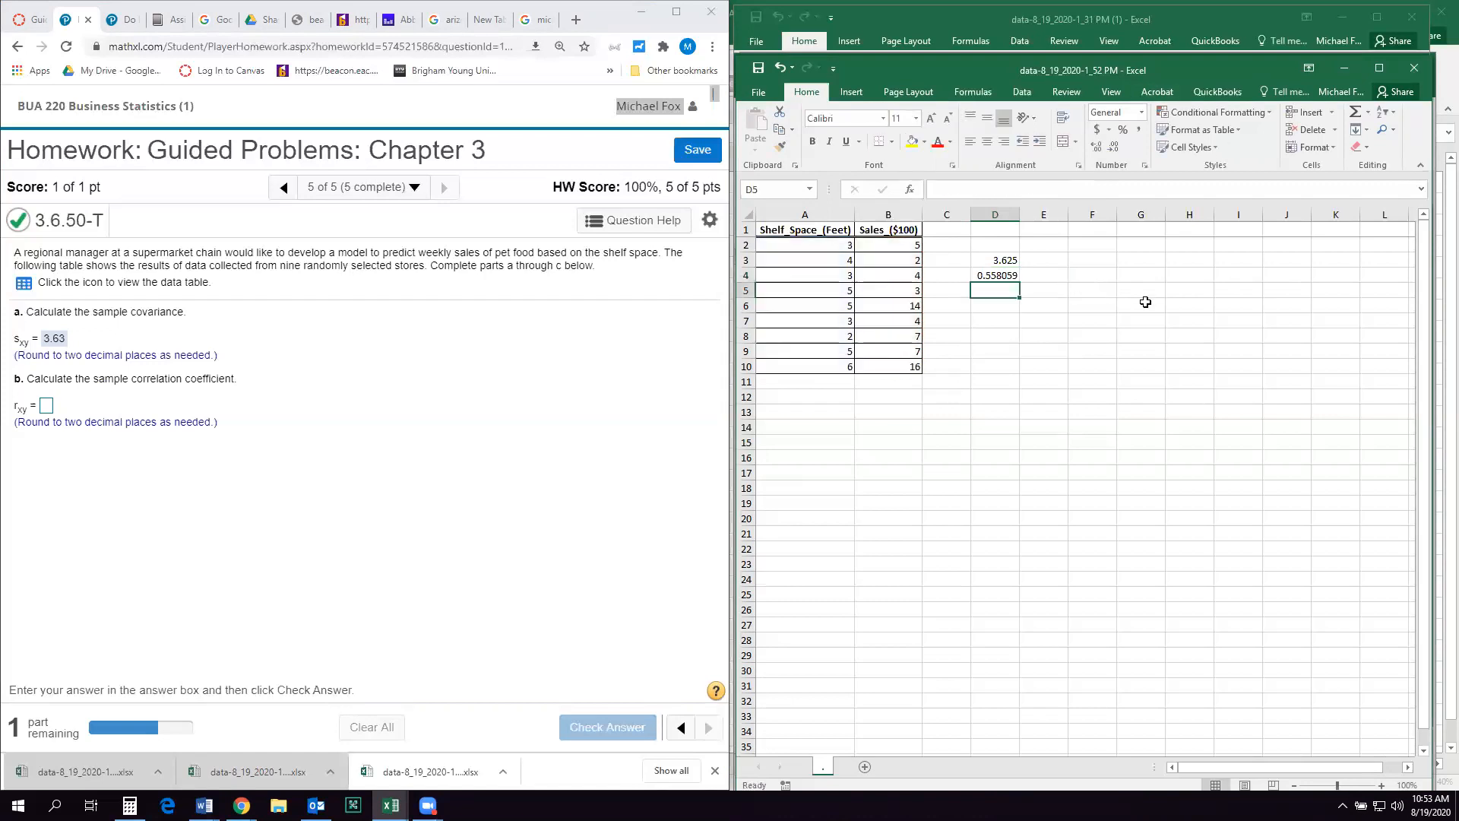
{"action": "mouse_move", "coordinate": [1124, 141]}
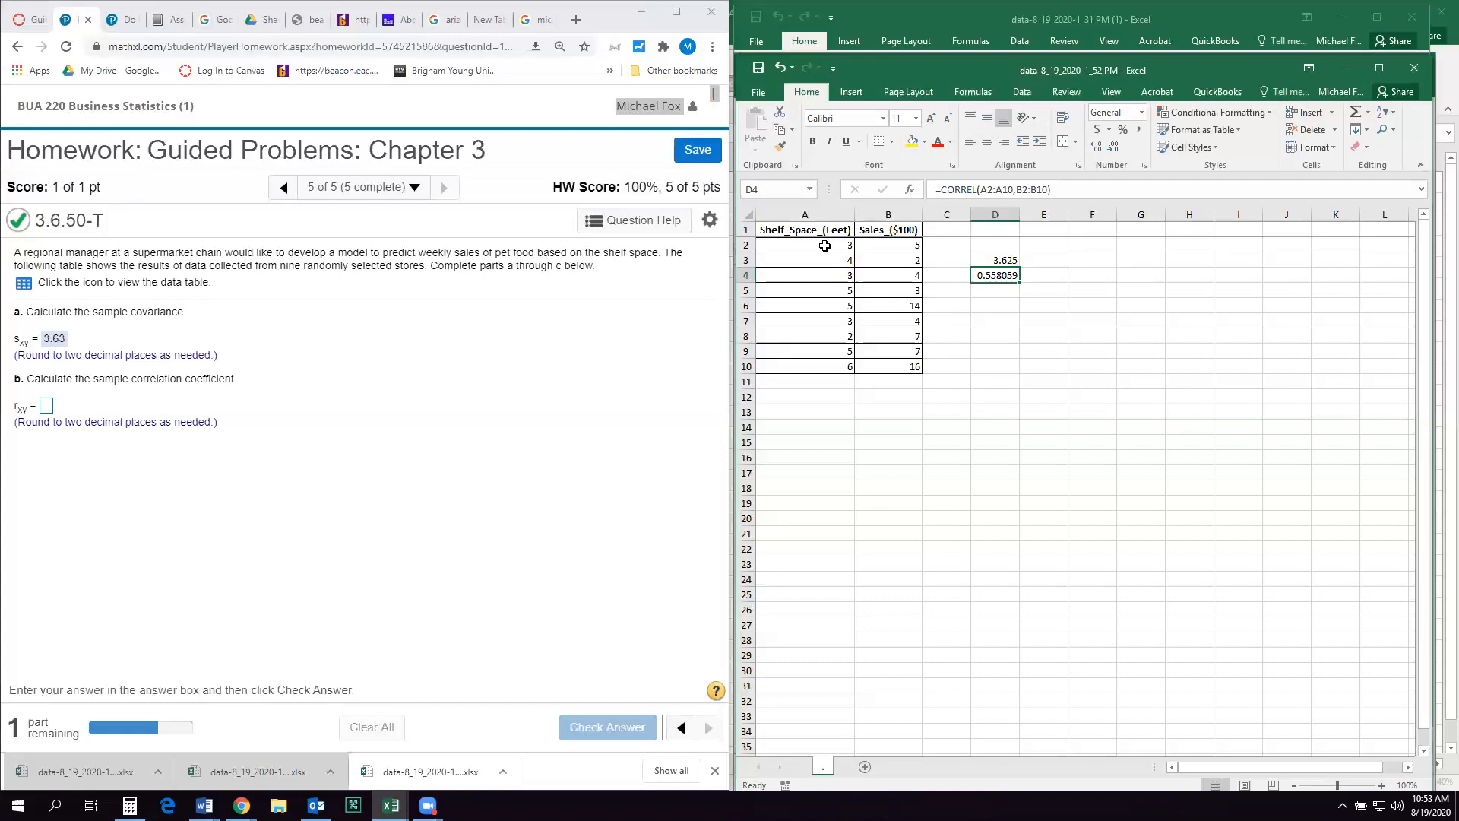
- Submit .56 as the correlation coefficient for part b and dismiss the feedback
{"action": "left_click", "coordinate": [886, 244]}
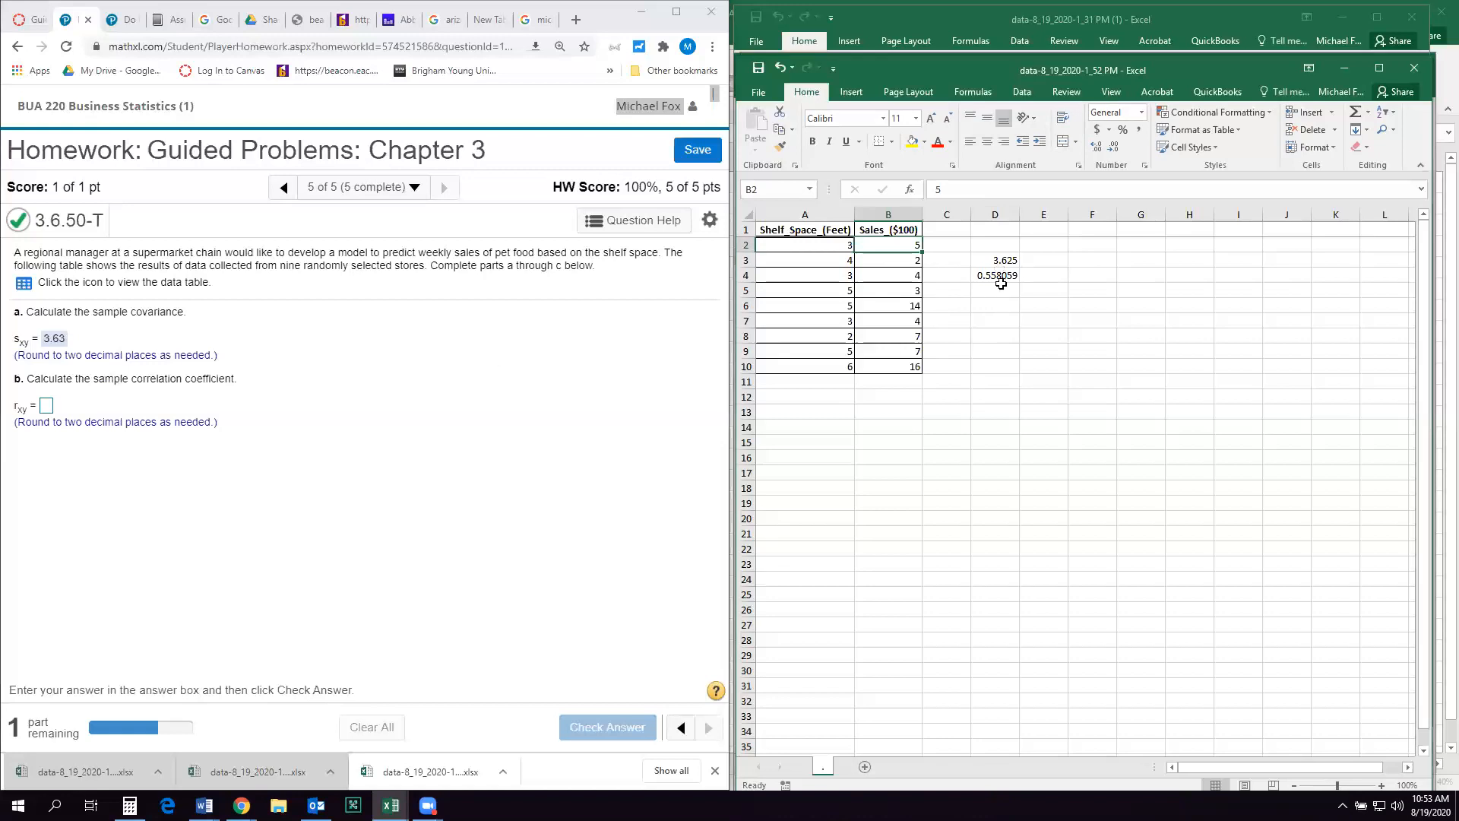
{"action": "mouse_move", "coordinate": [404, 430]}
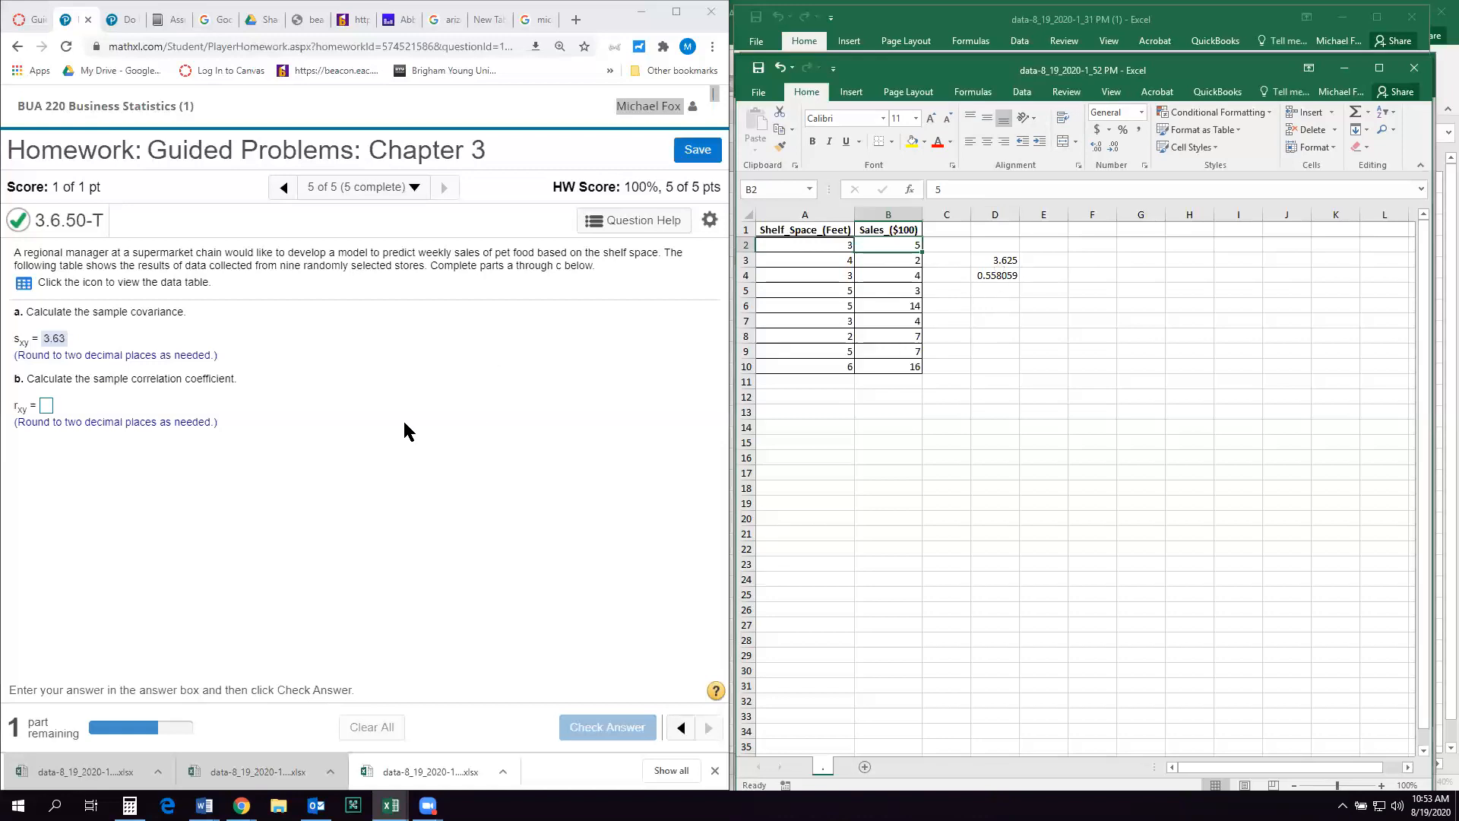
{"action": "left_click", "coordinate": [46, 406]}
{"action": "type", "text": ".56"}
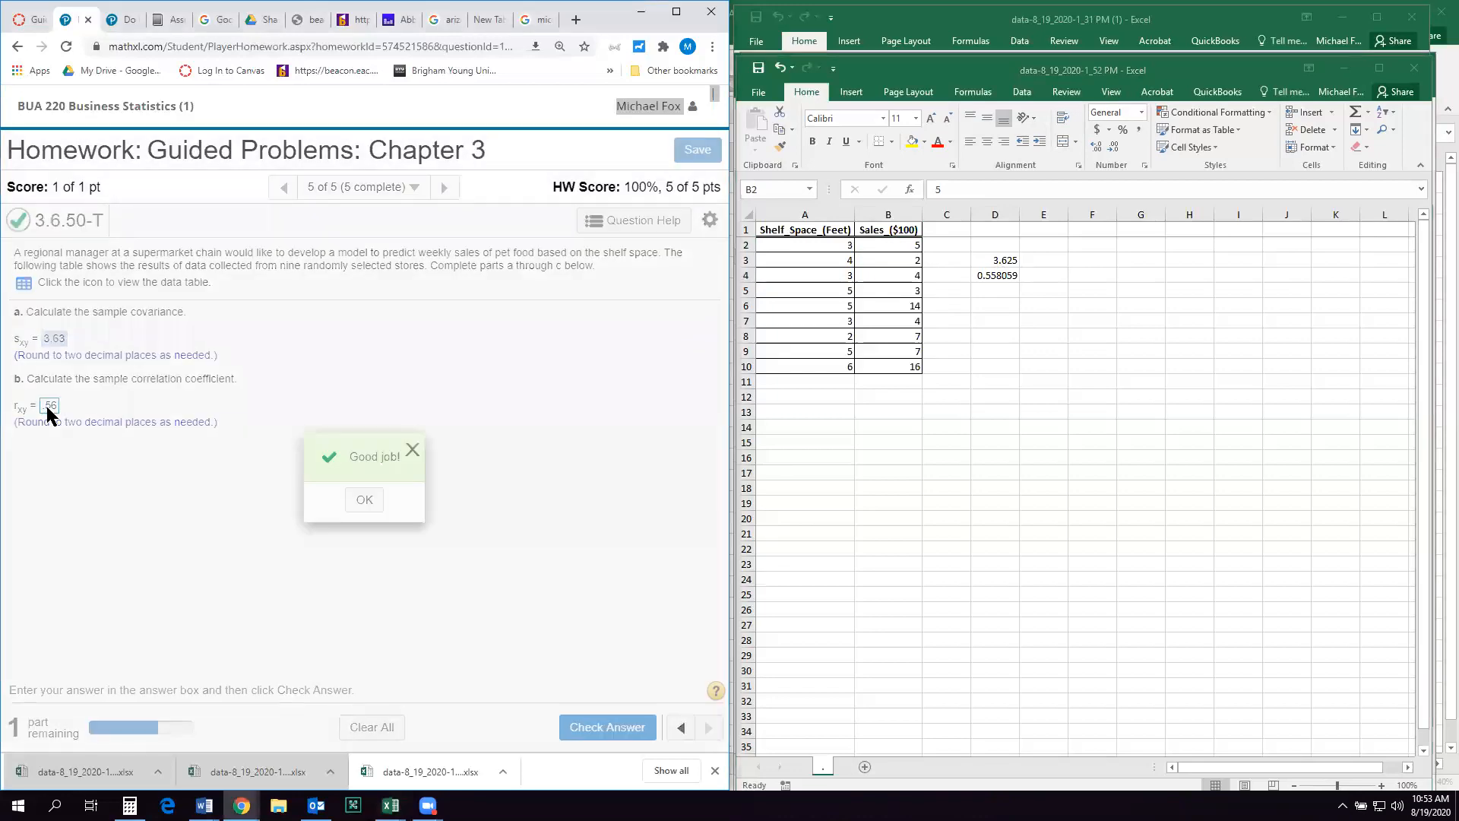
{"action": "left_click", "coordinate": [363, 501]}
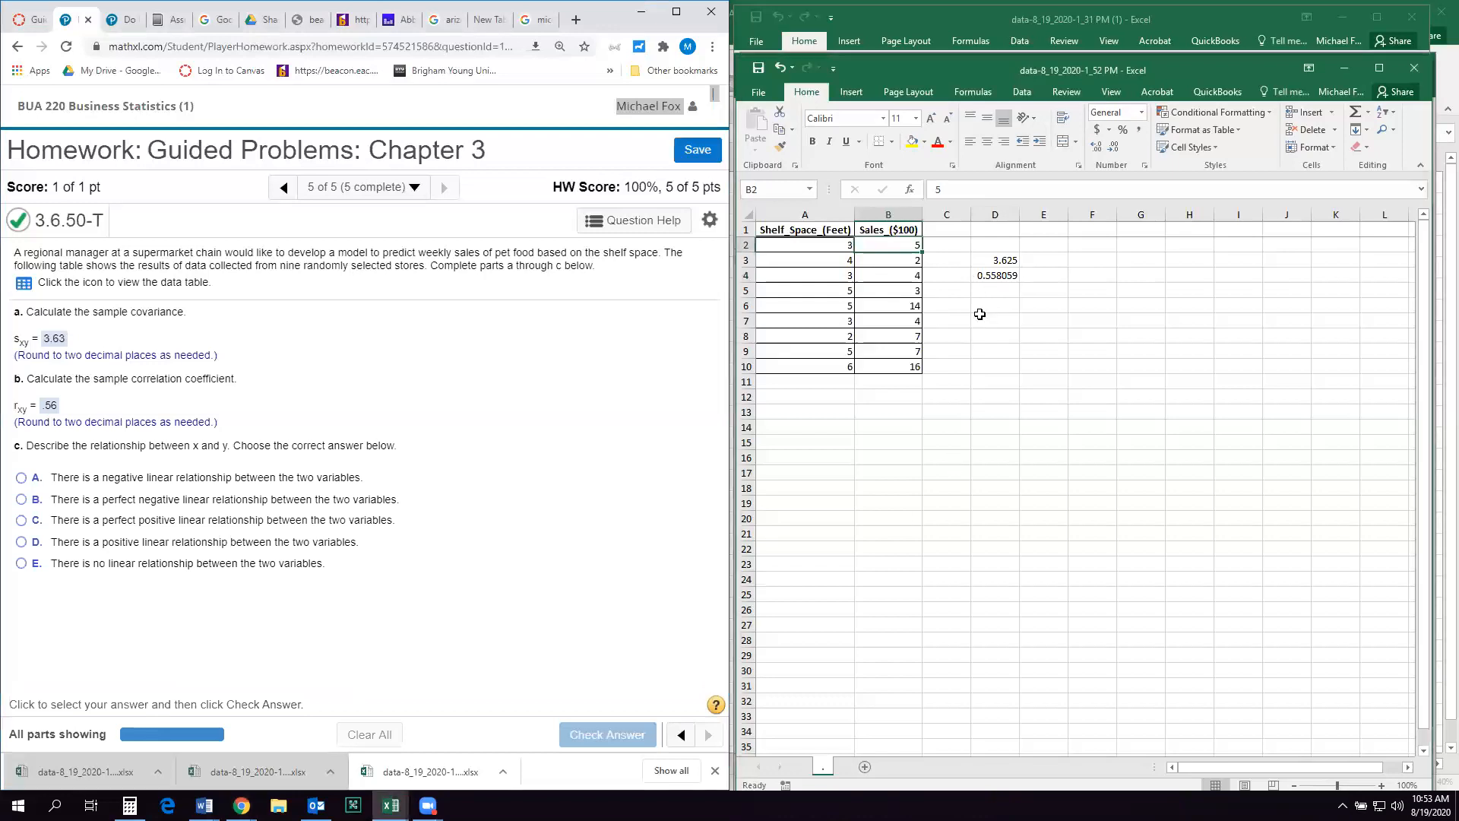
- After checking D4, submit positive linear relationship as the part c answer
{"action": "left_click", "coordinate": [994, 275]}
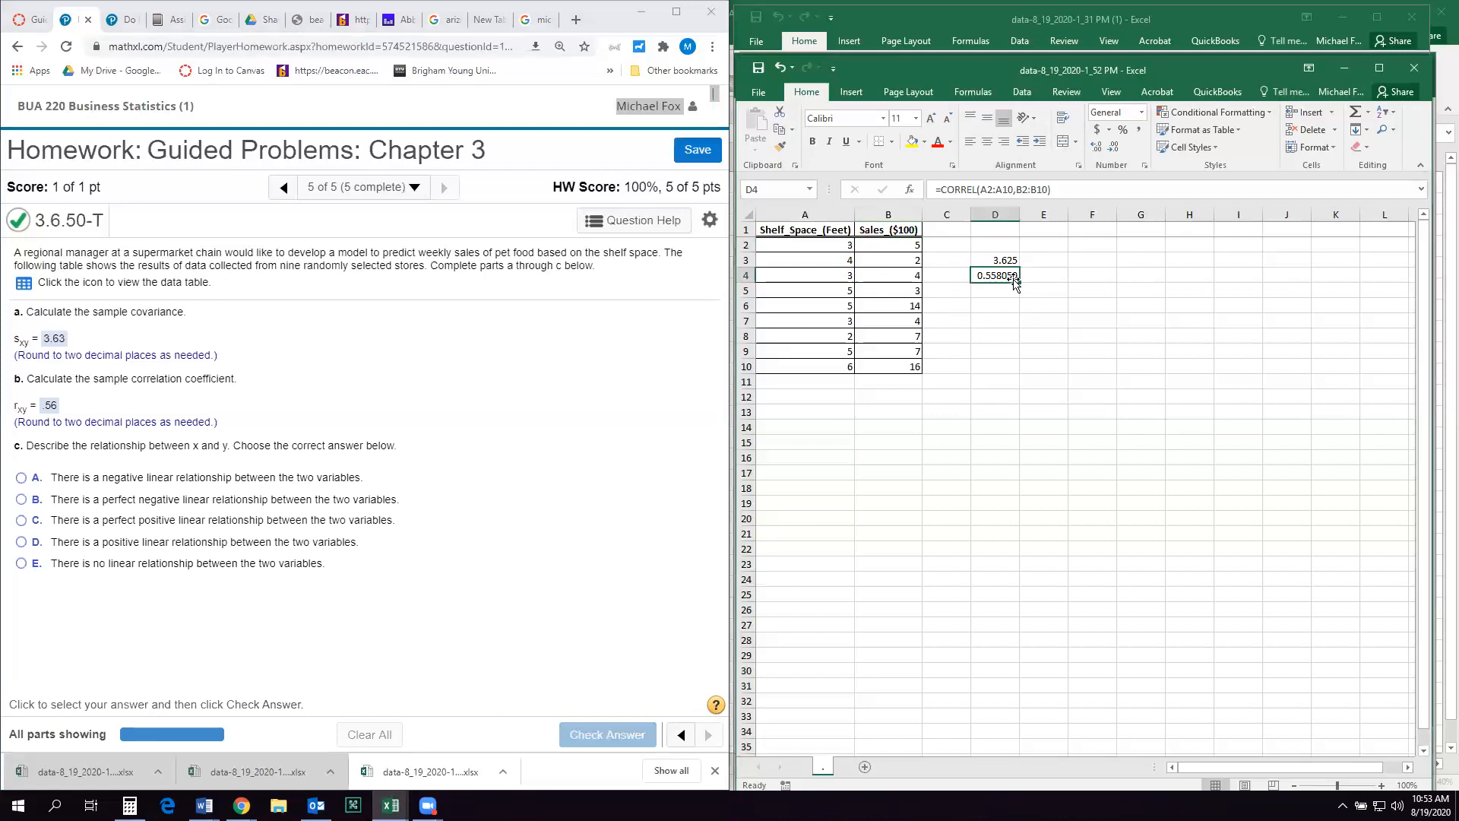
{"action": "mouse_move", "coordinate": [115, 491]}
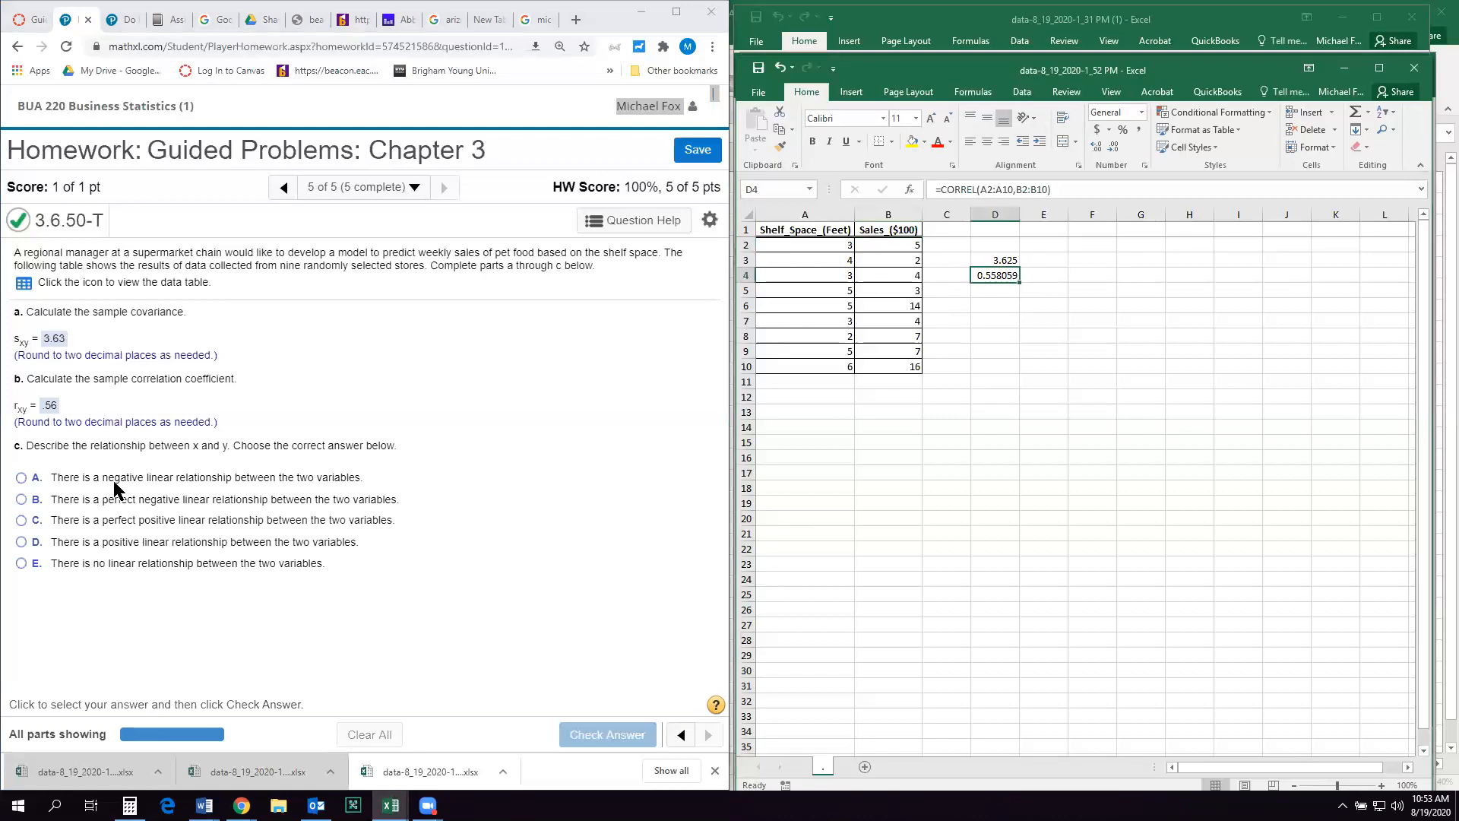
{"action": "mouse_move", "coordinate": [111, 546]}
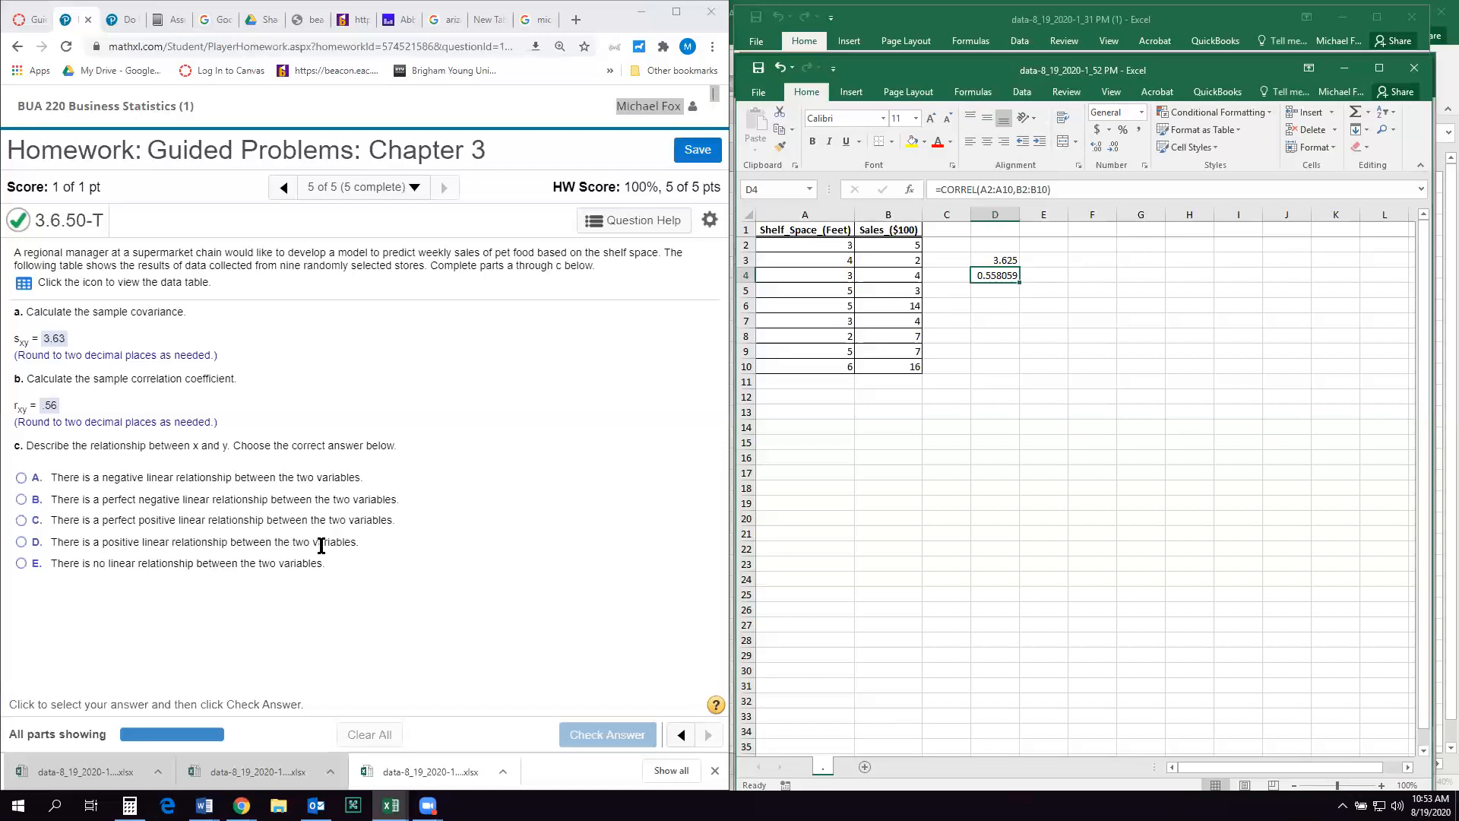
{"action": "left_click", "coordinate": [20, 541]}
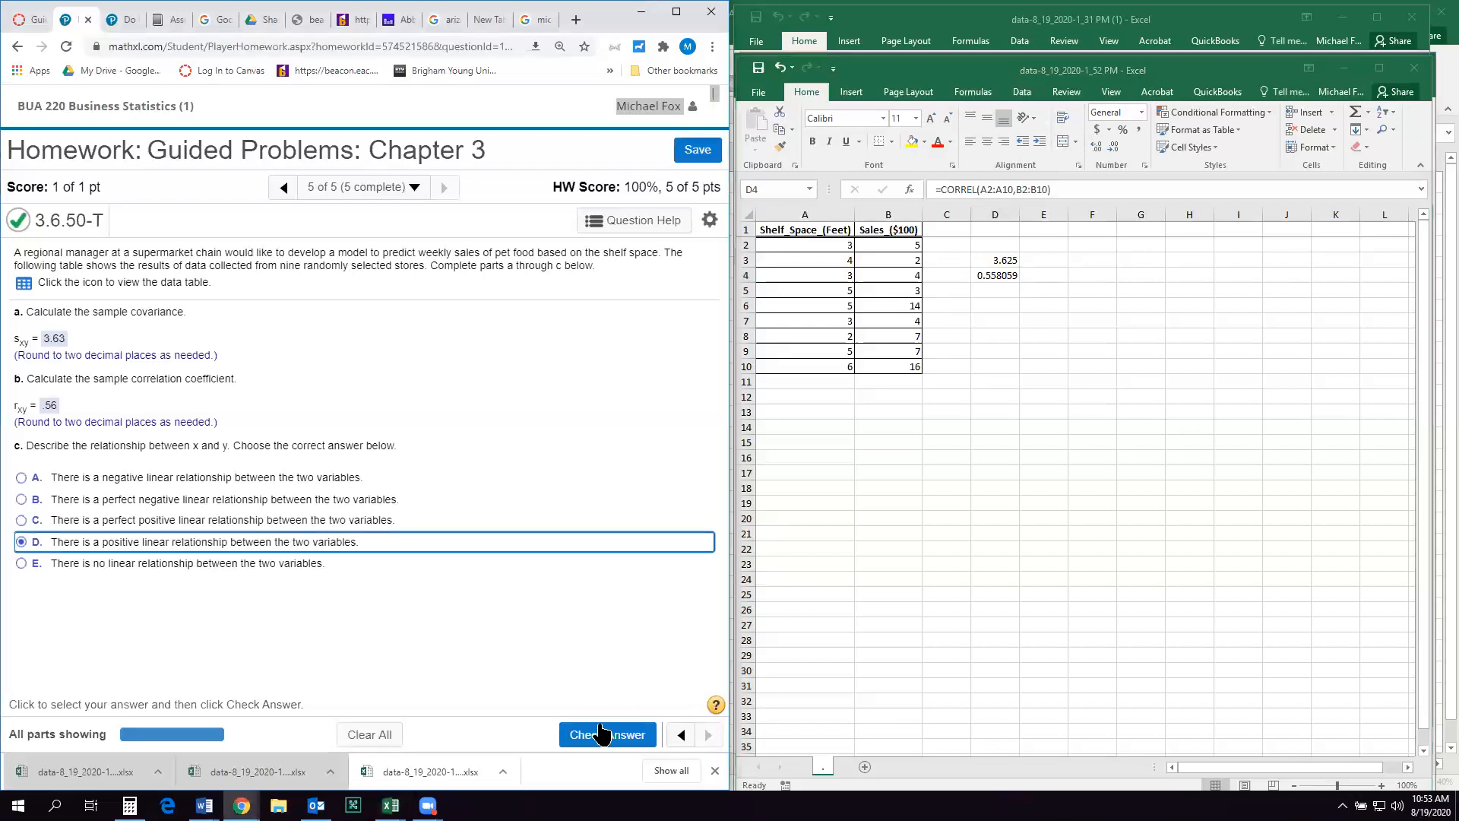
{"action": "left_click", "coordinate": [607, 734]}
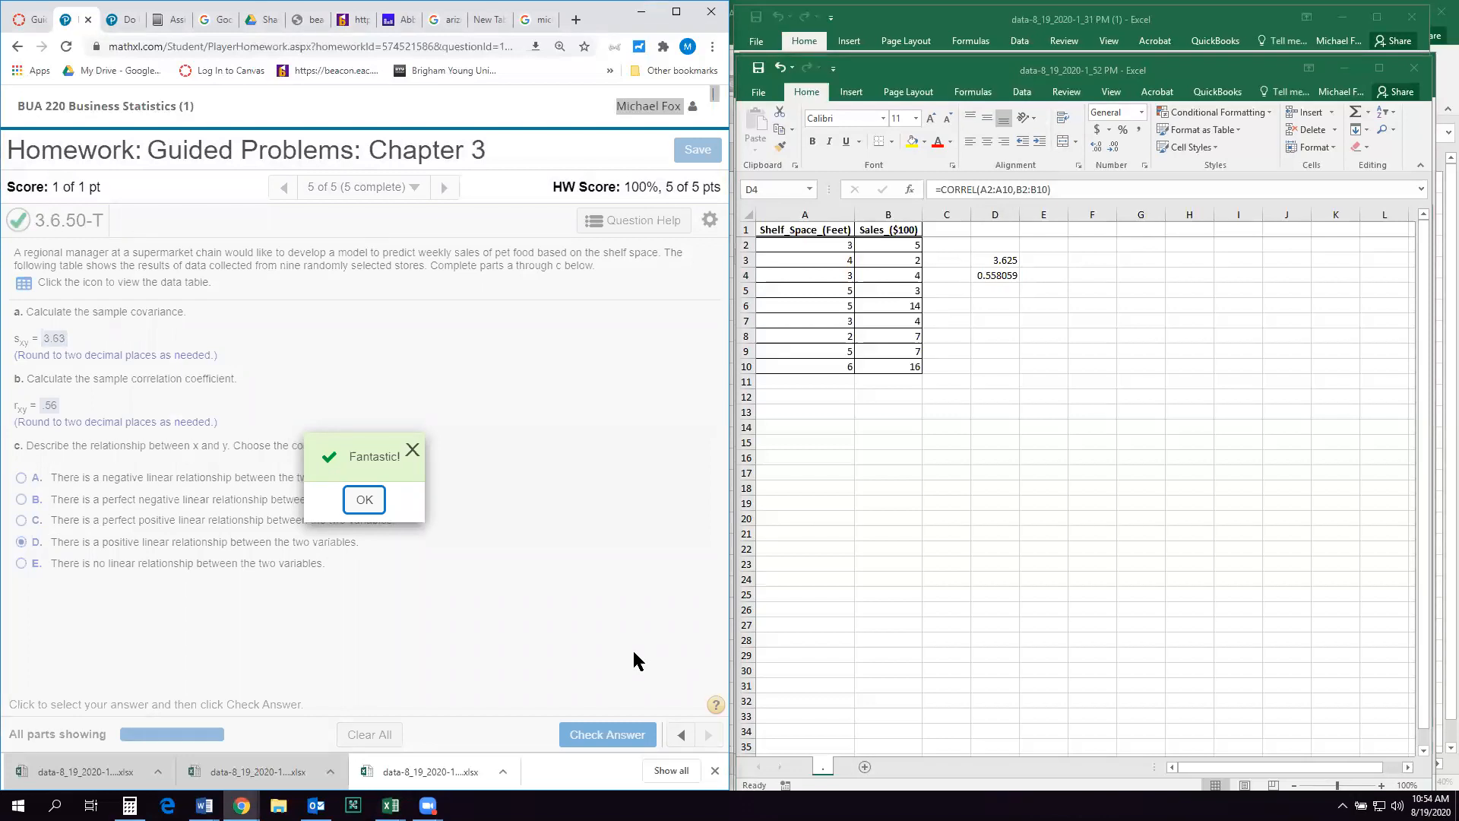
{"action": "mouse_move", "coordinate": [828, 429]}
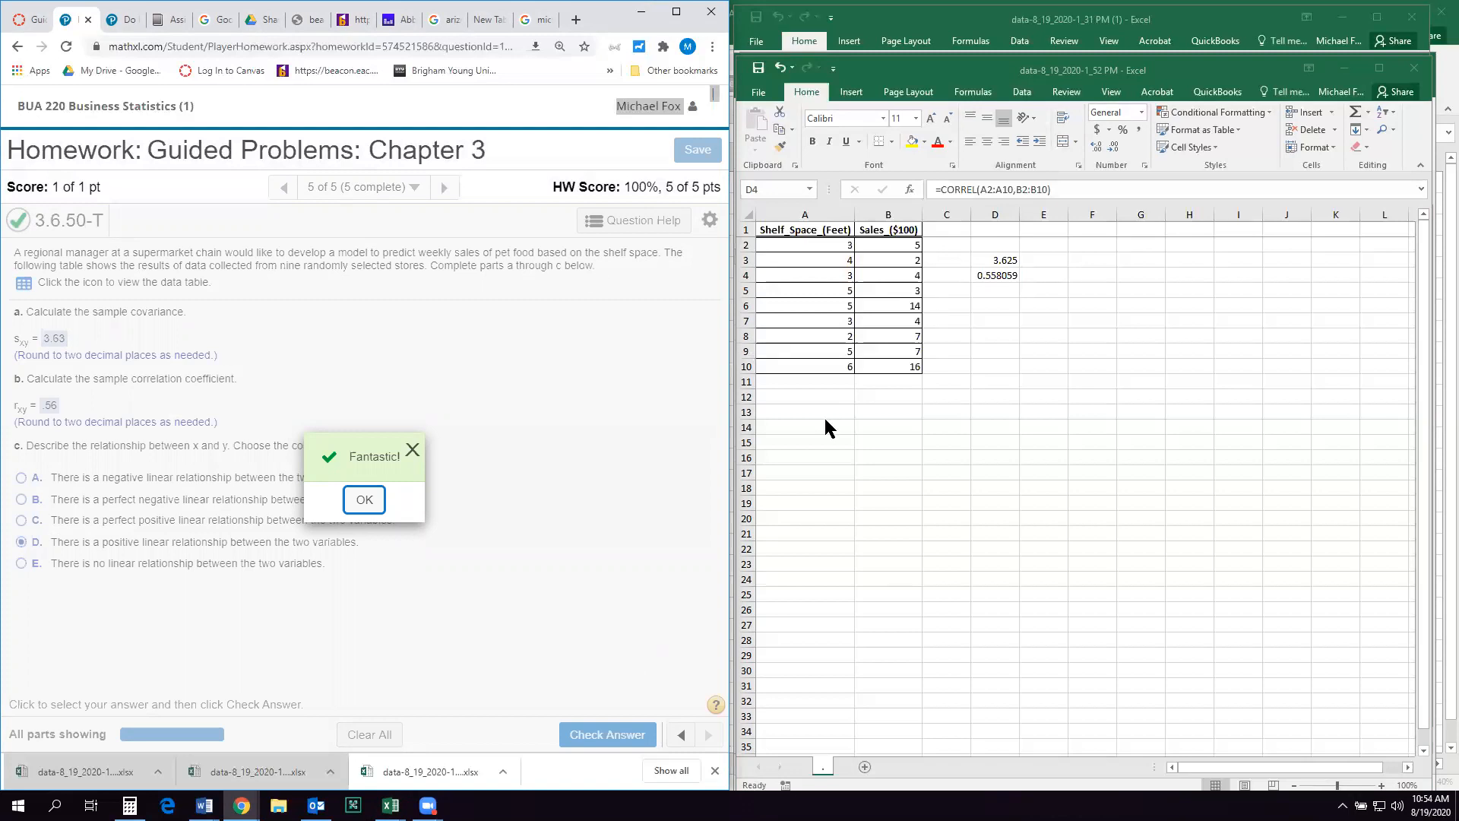